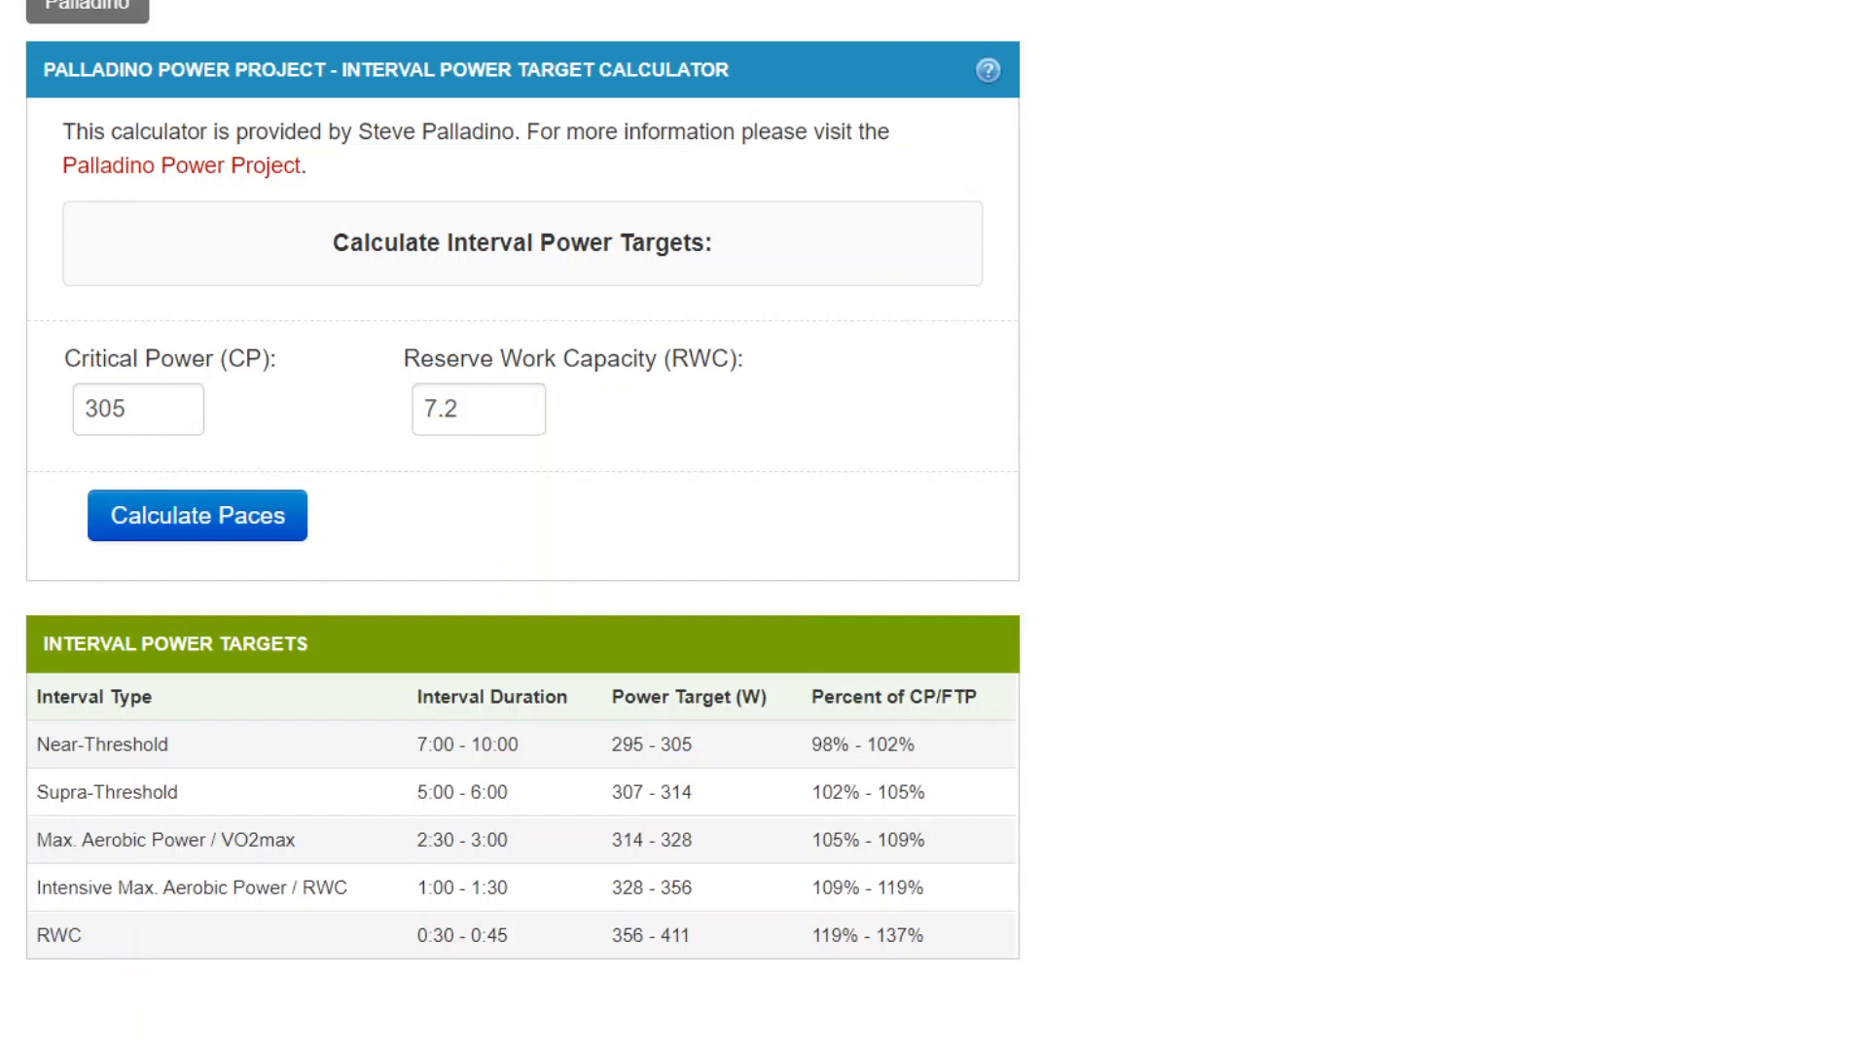
mouse_move(1236, 276)
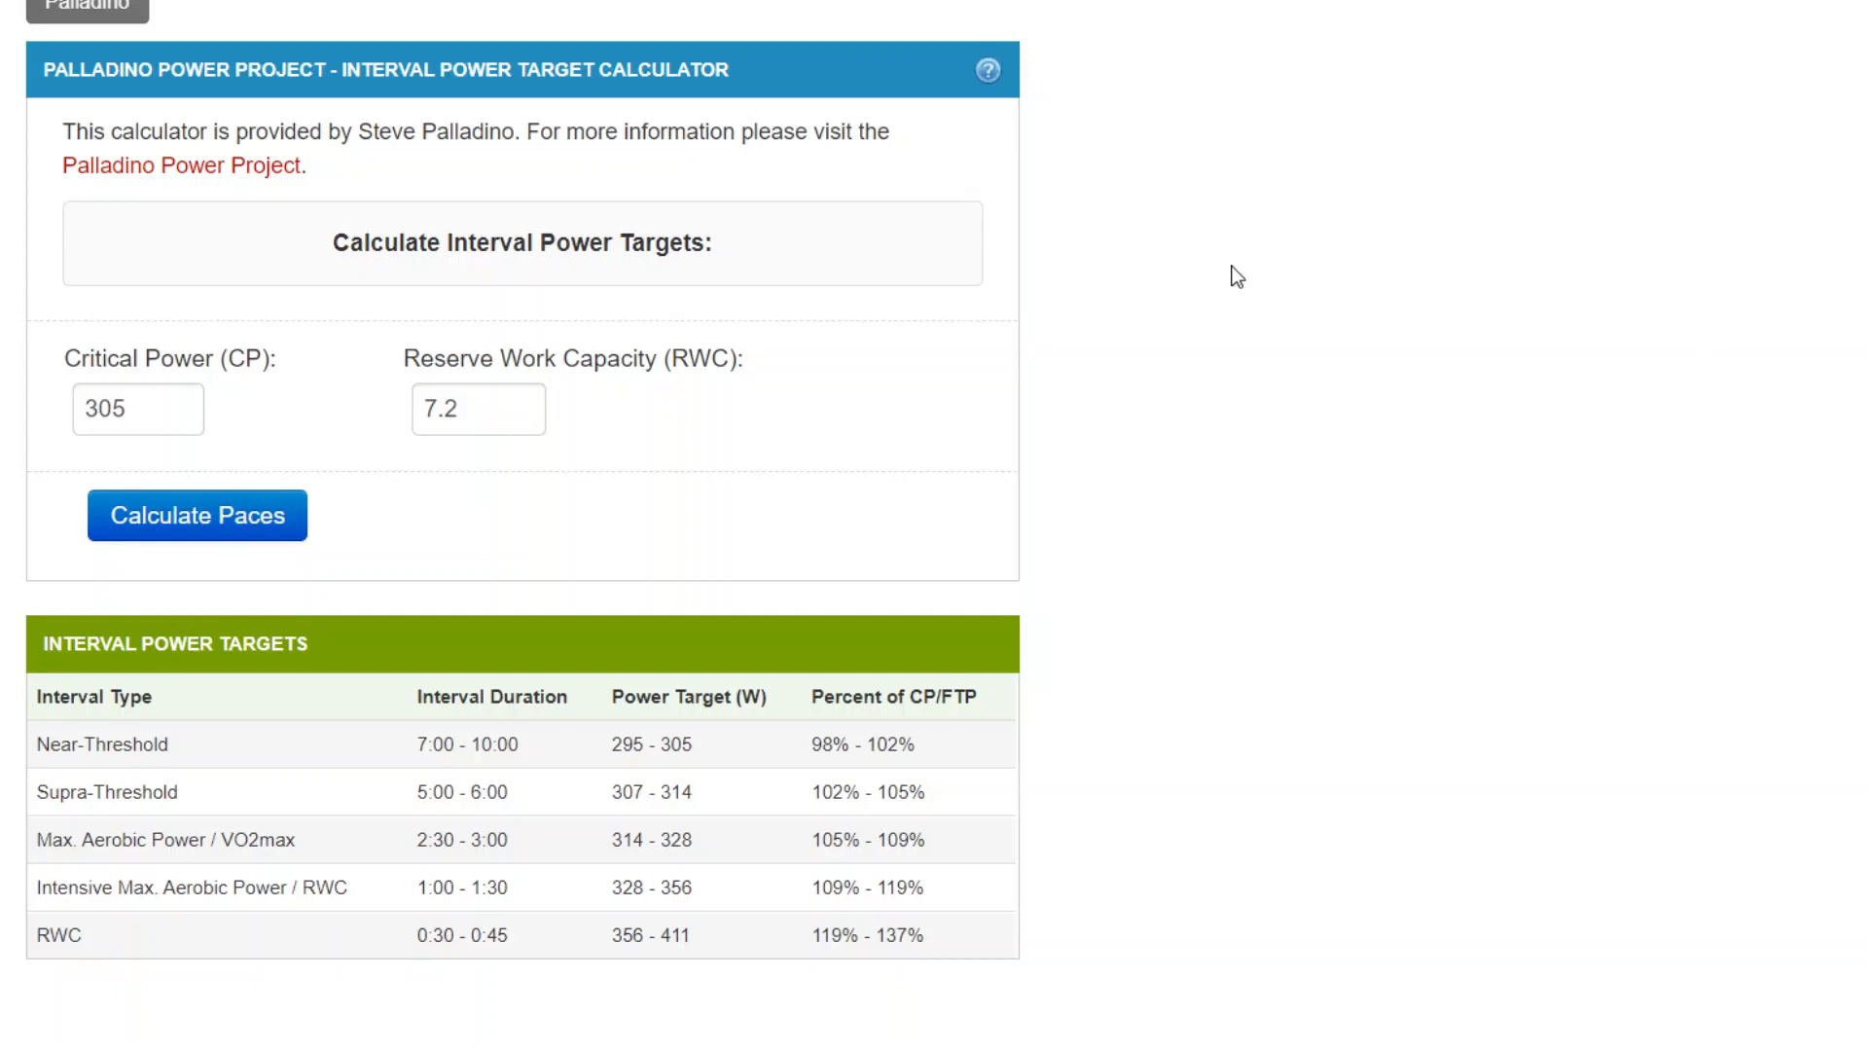
mouse_move(655, 391)
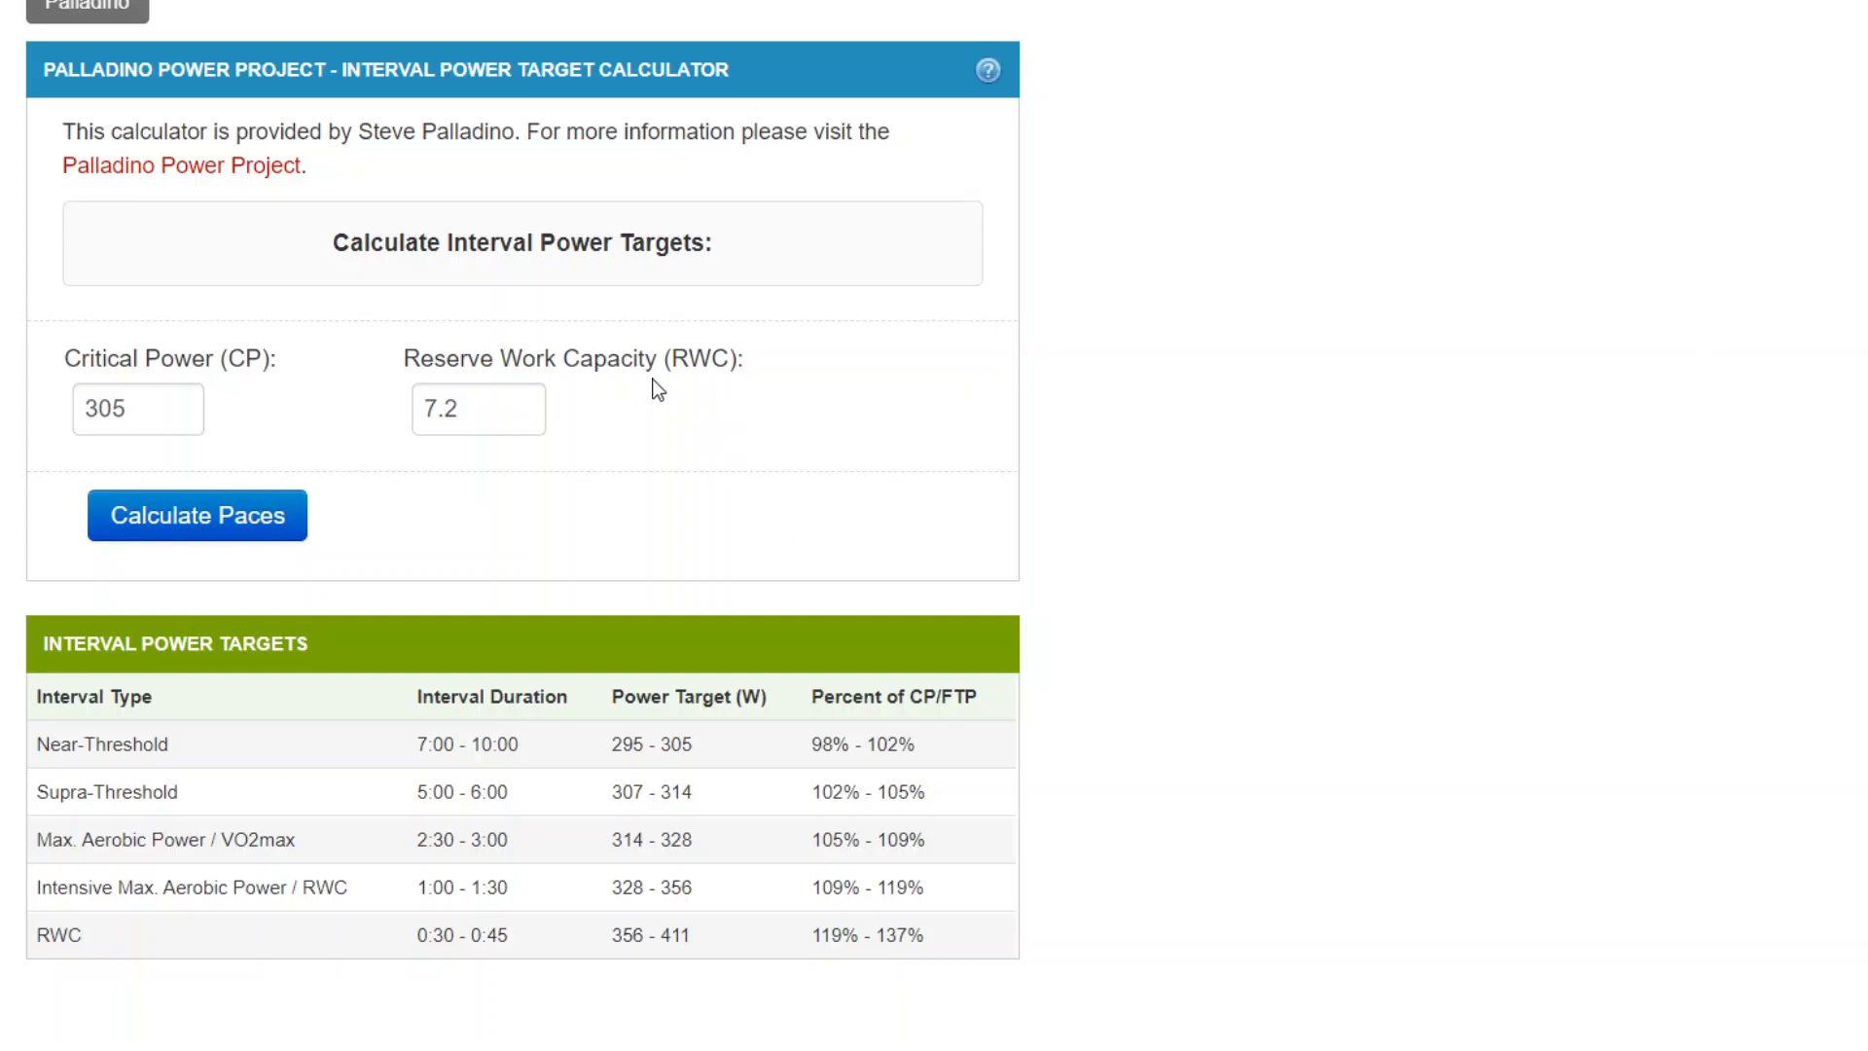
mouse_move(777, 411)
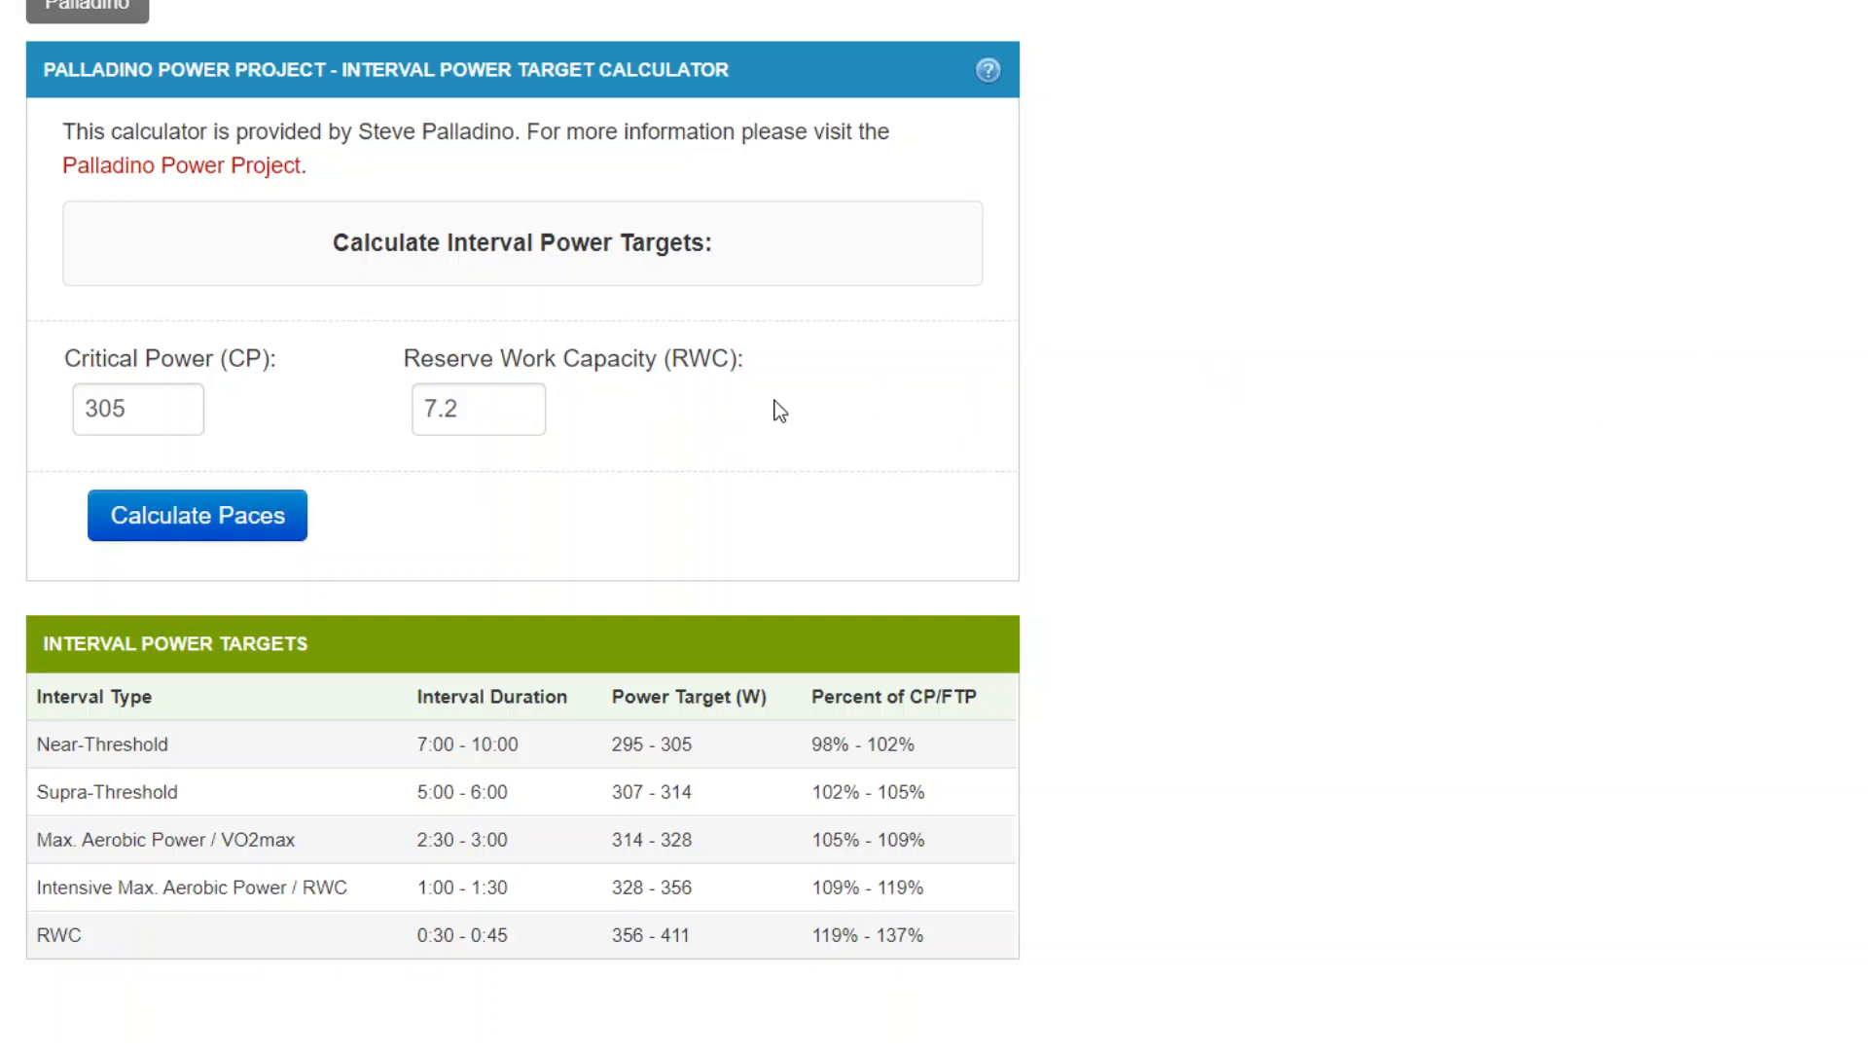
mouse_move(258, 241)
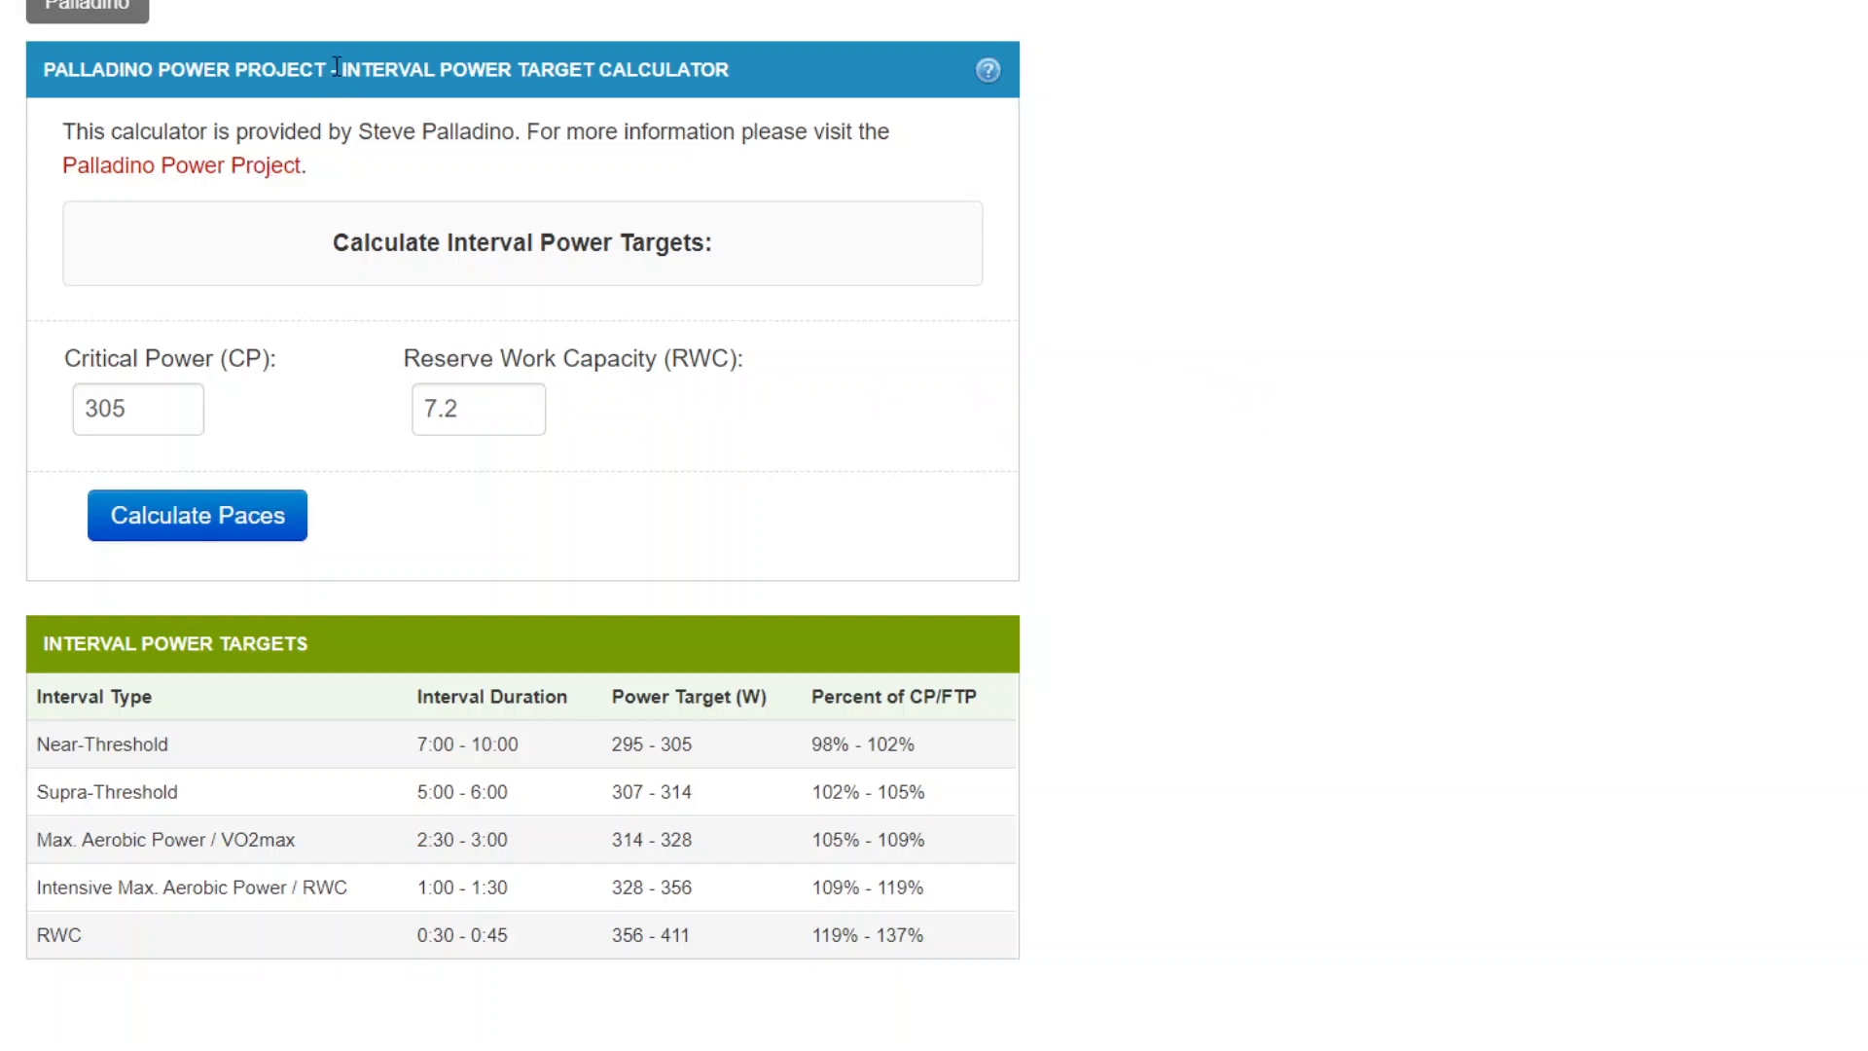
mouse_move(739, 81)
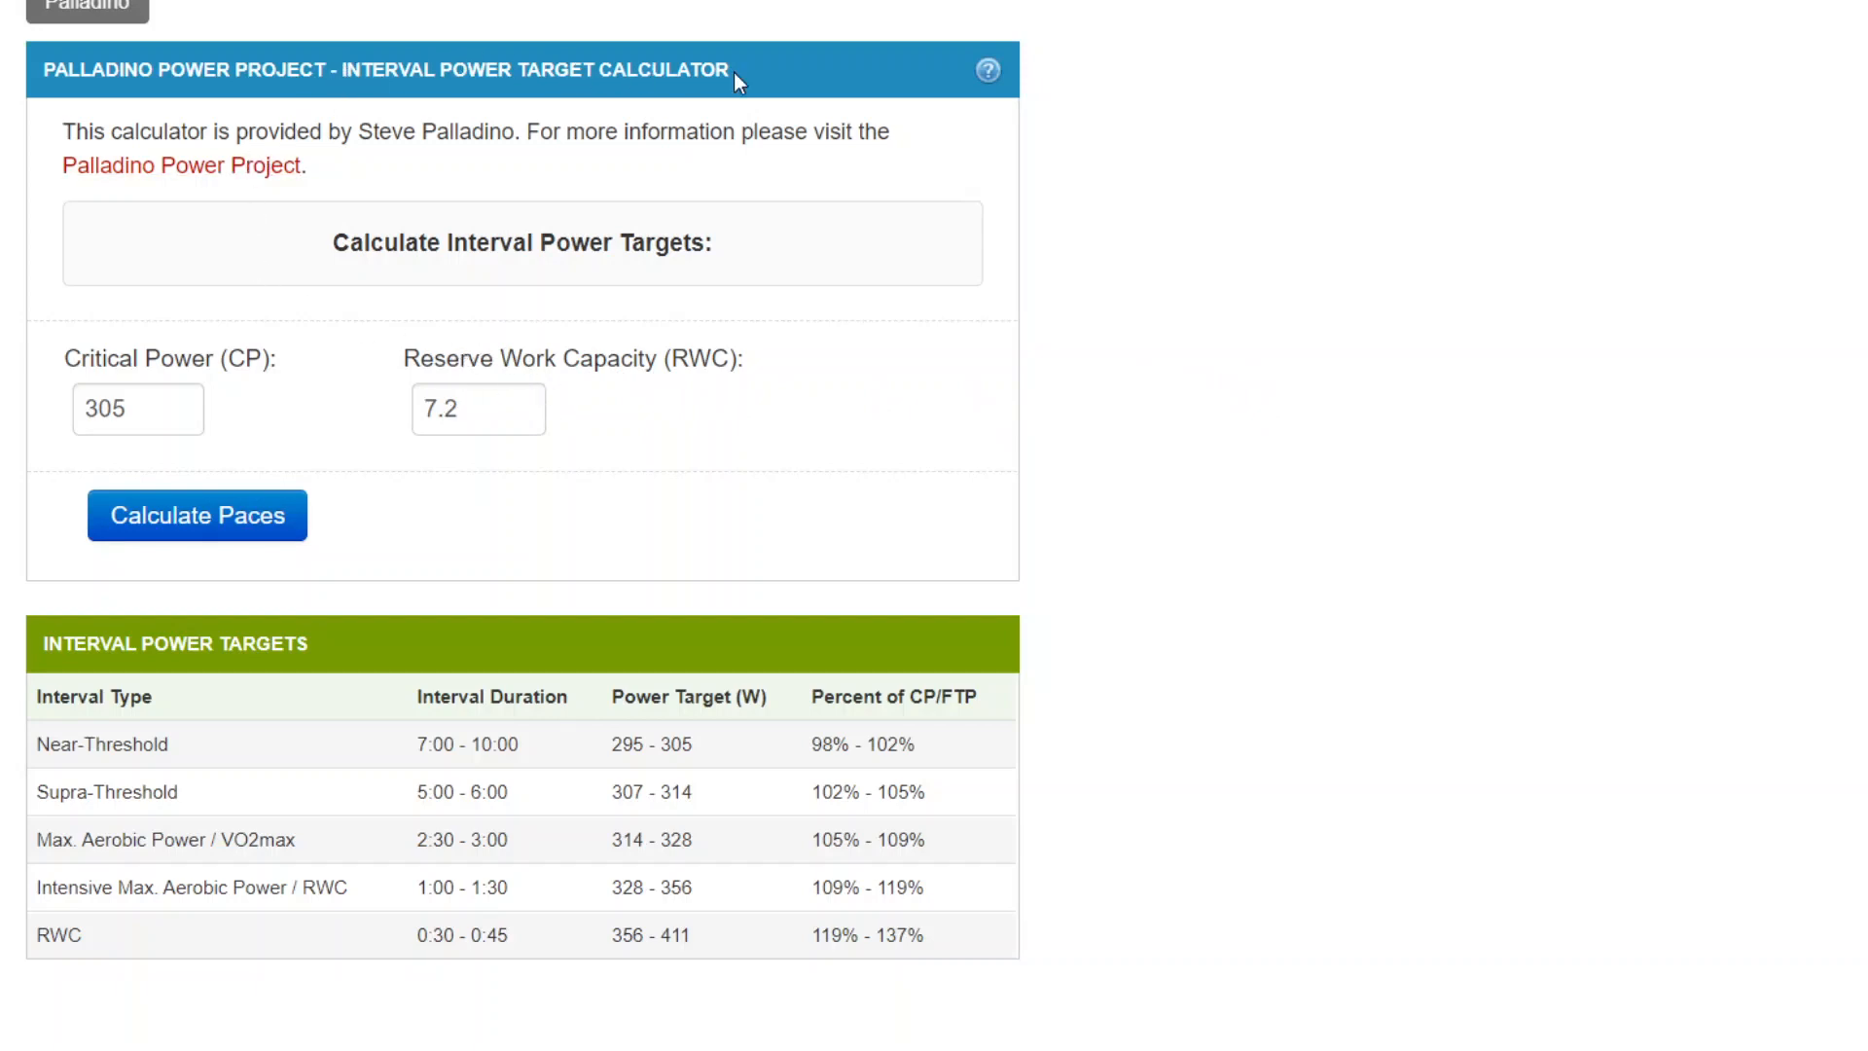
mouse_move(1010, 127)
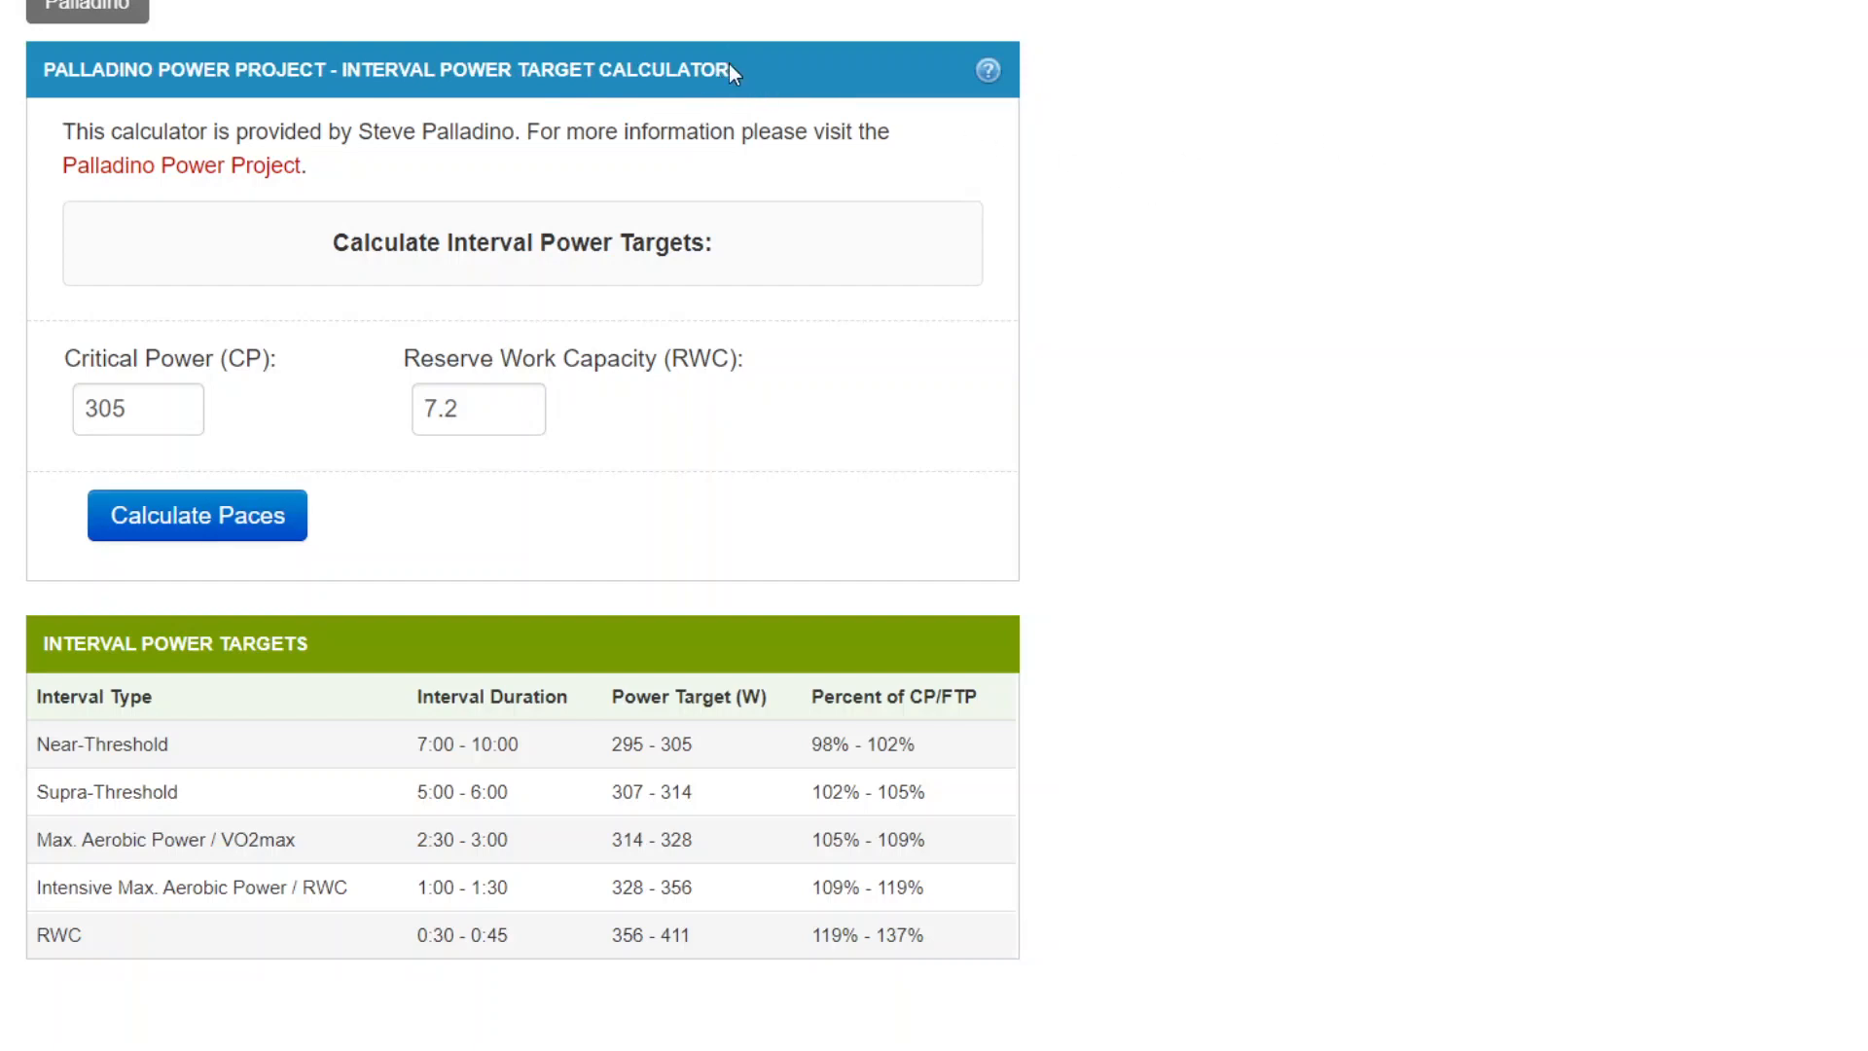
mouse_move(1148, 247)
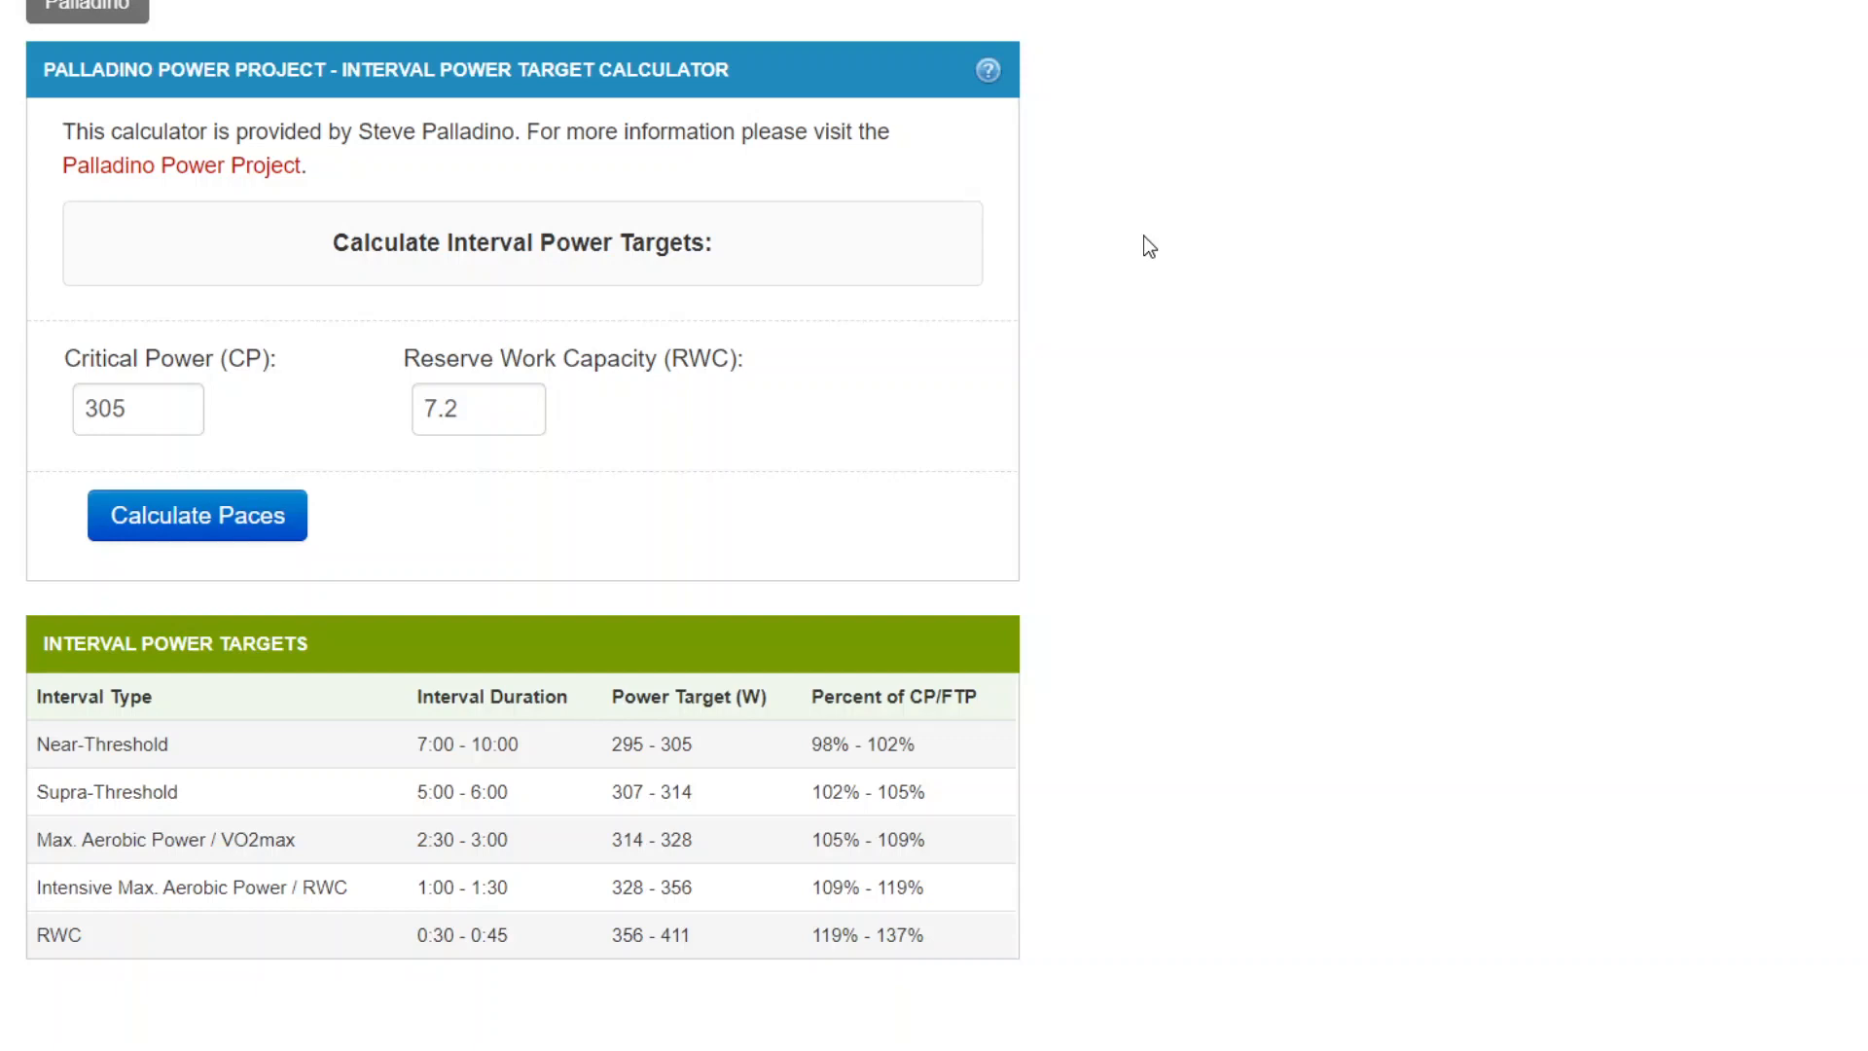
mouse_move(1187, 247)
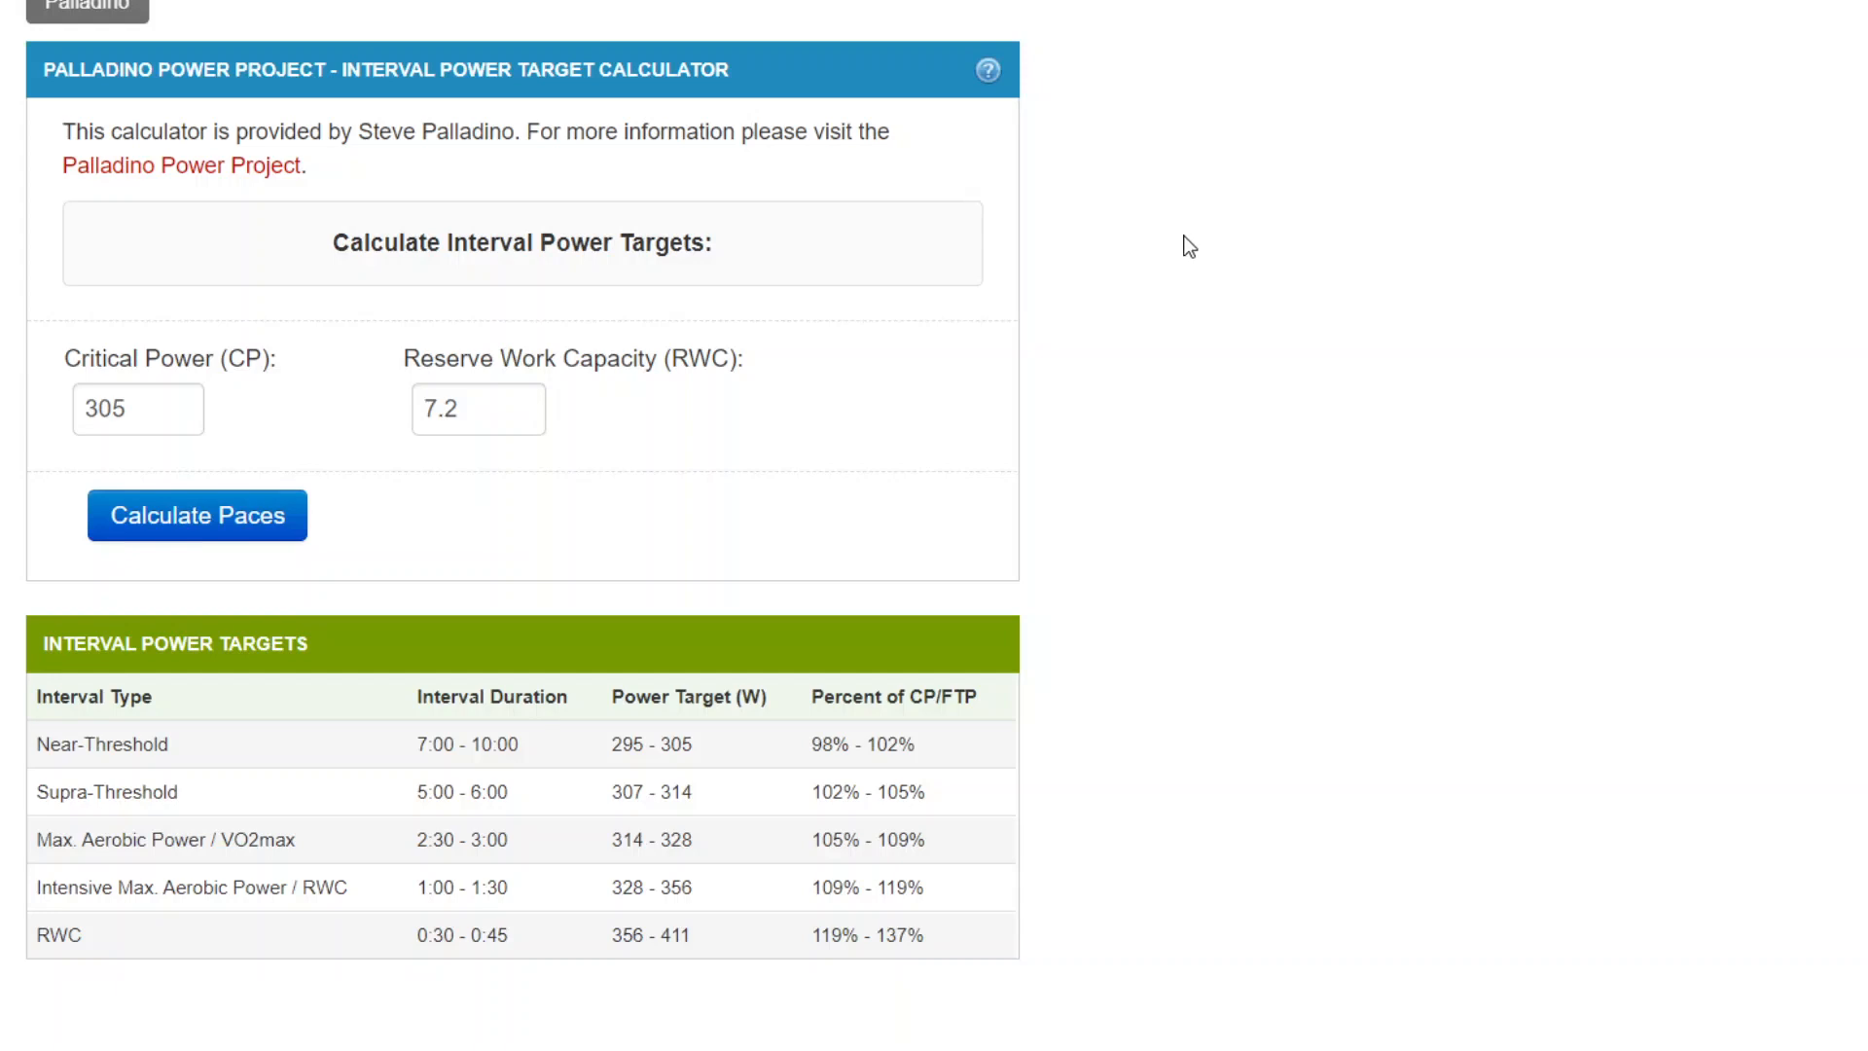
mouse_move(953, 337)
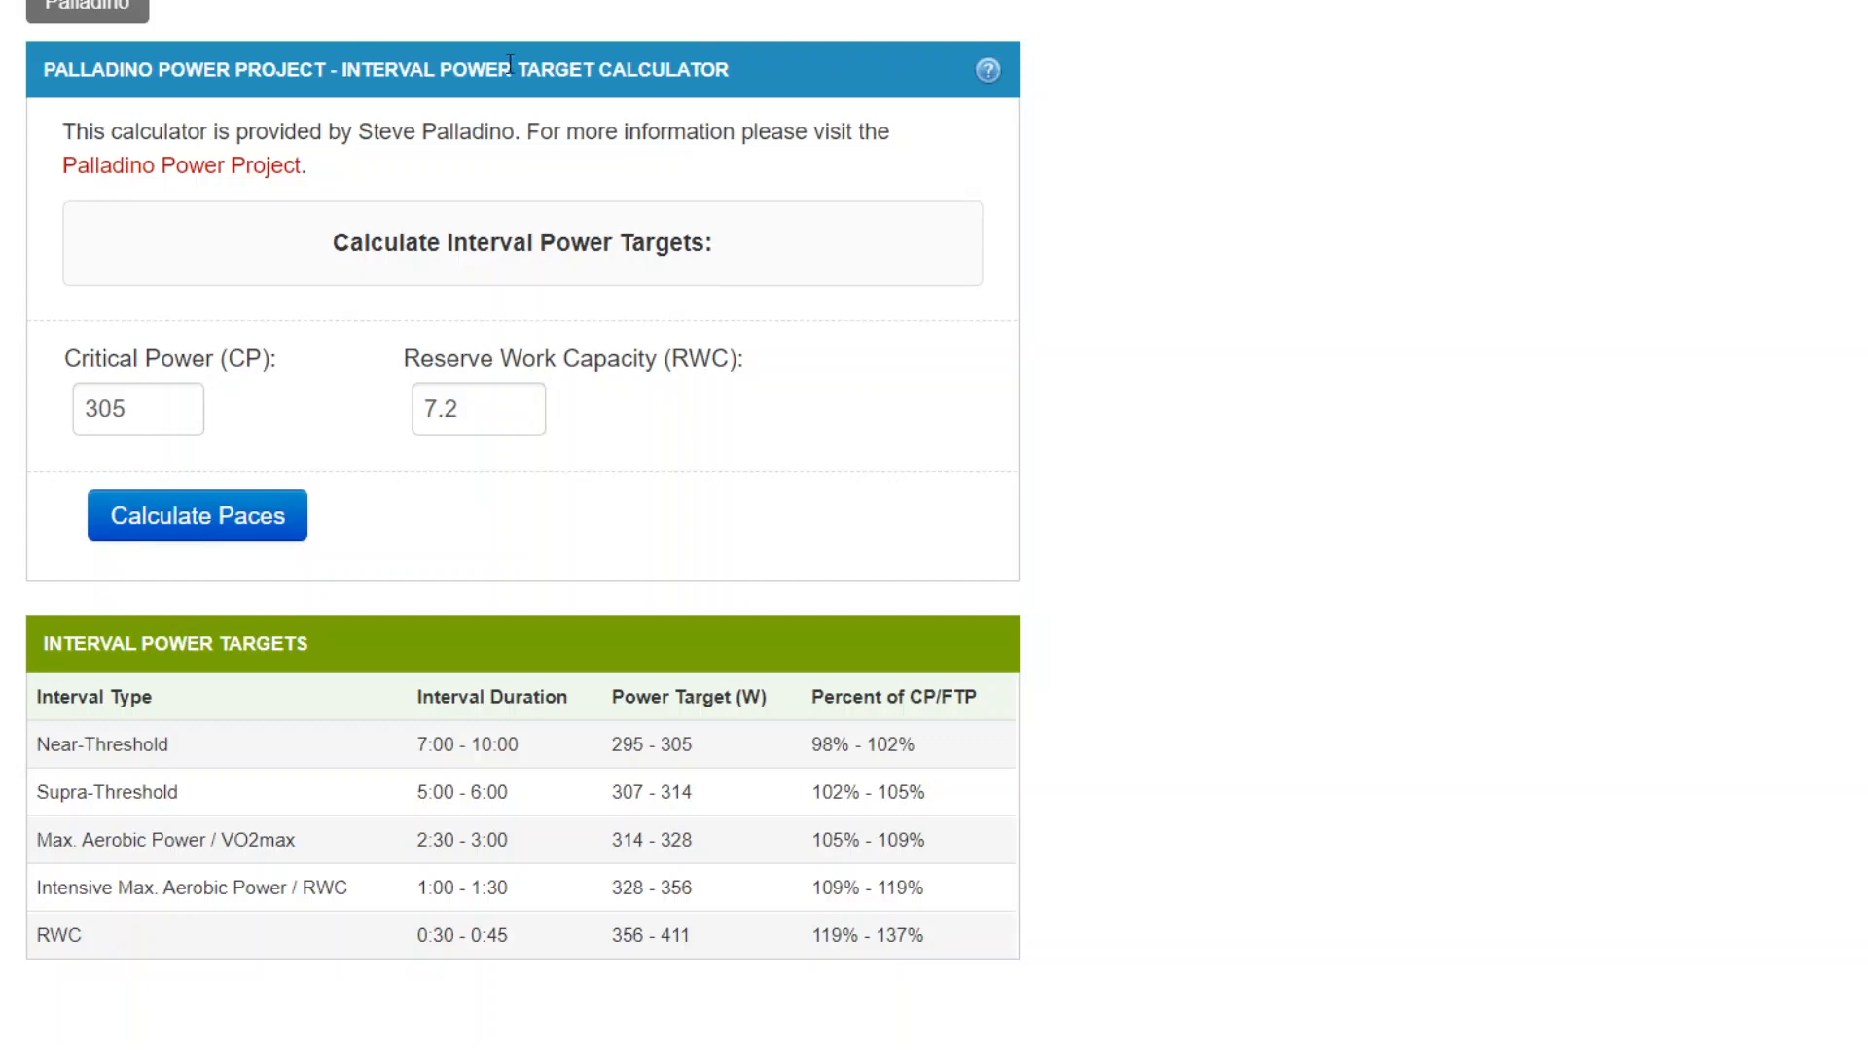
mouse_move(772, 74)
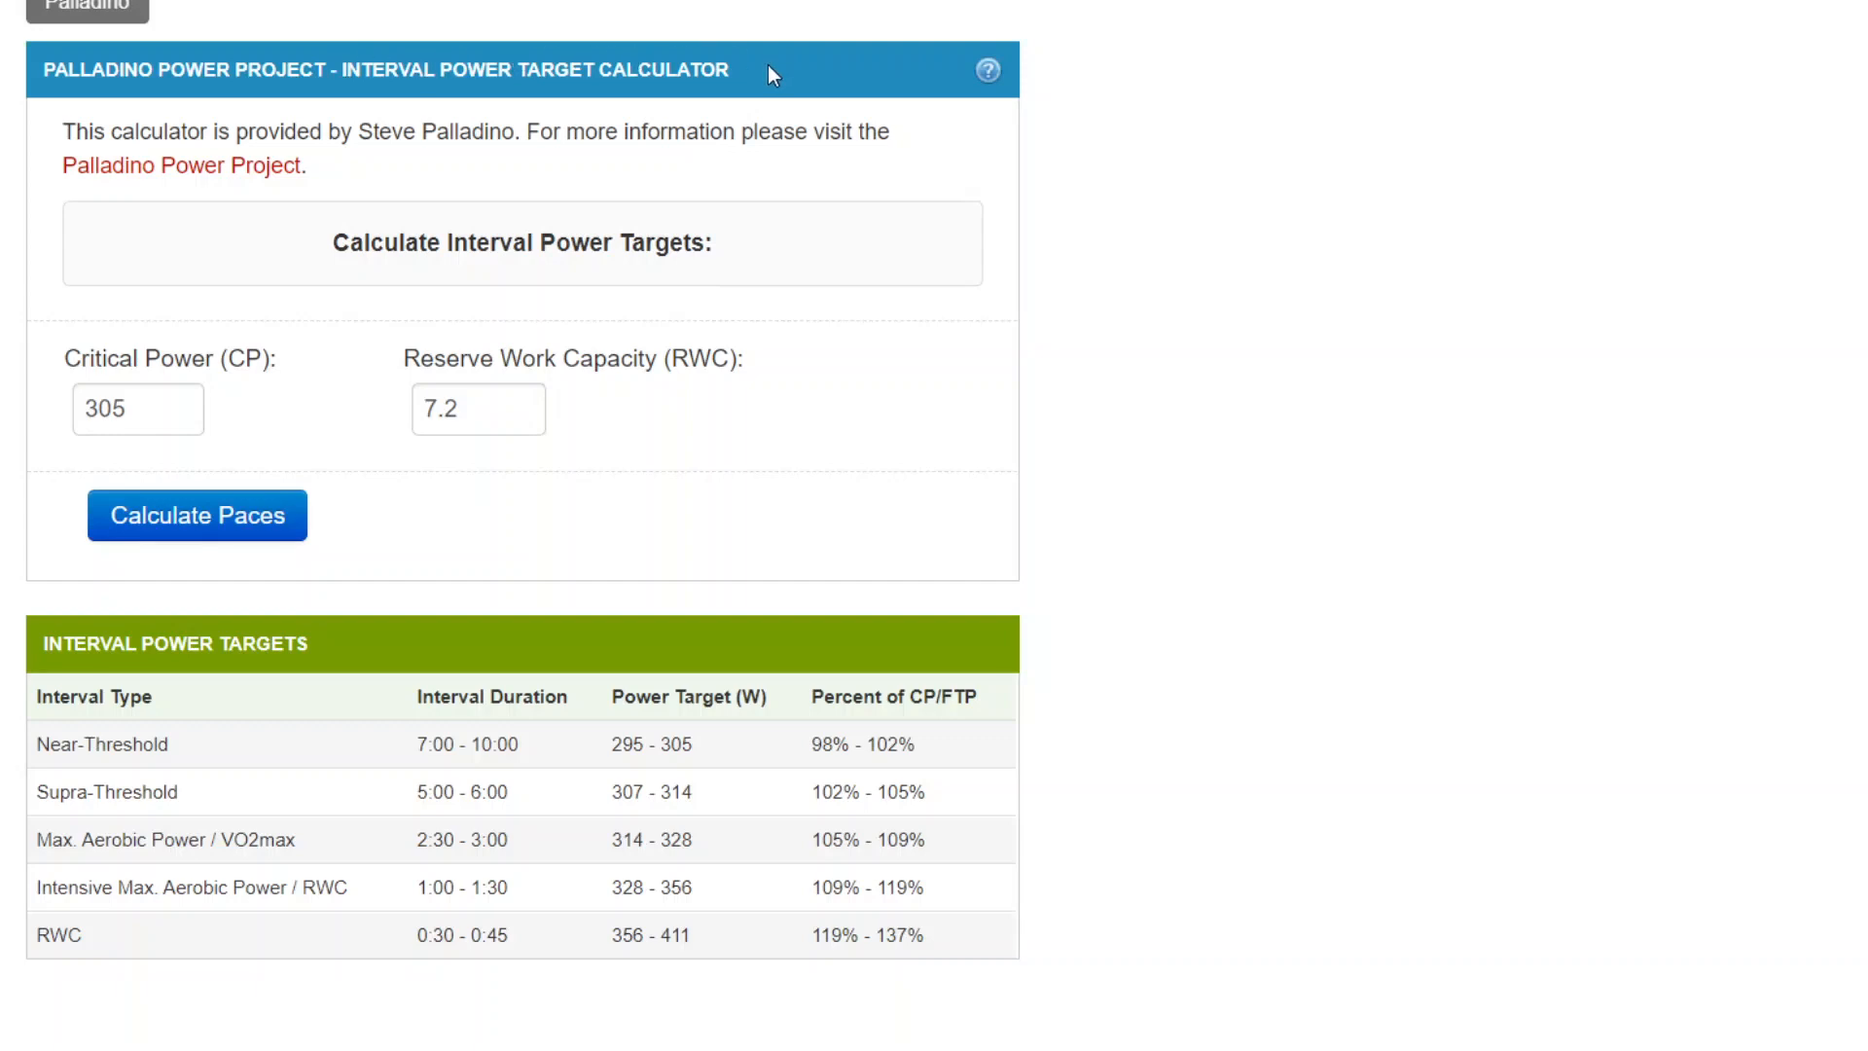
mouse_move(769, 93)
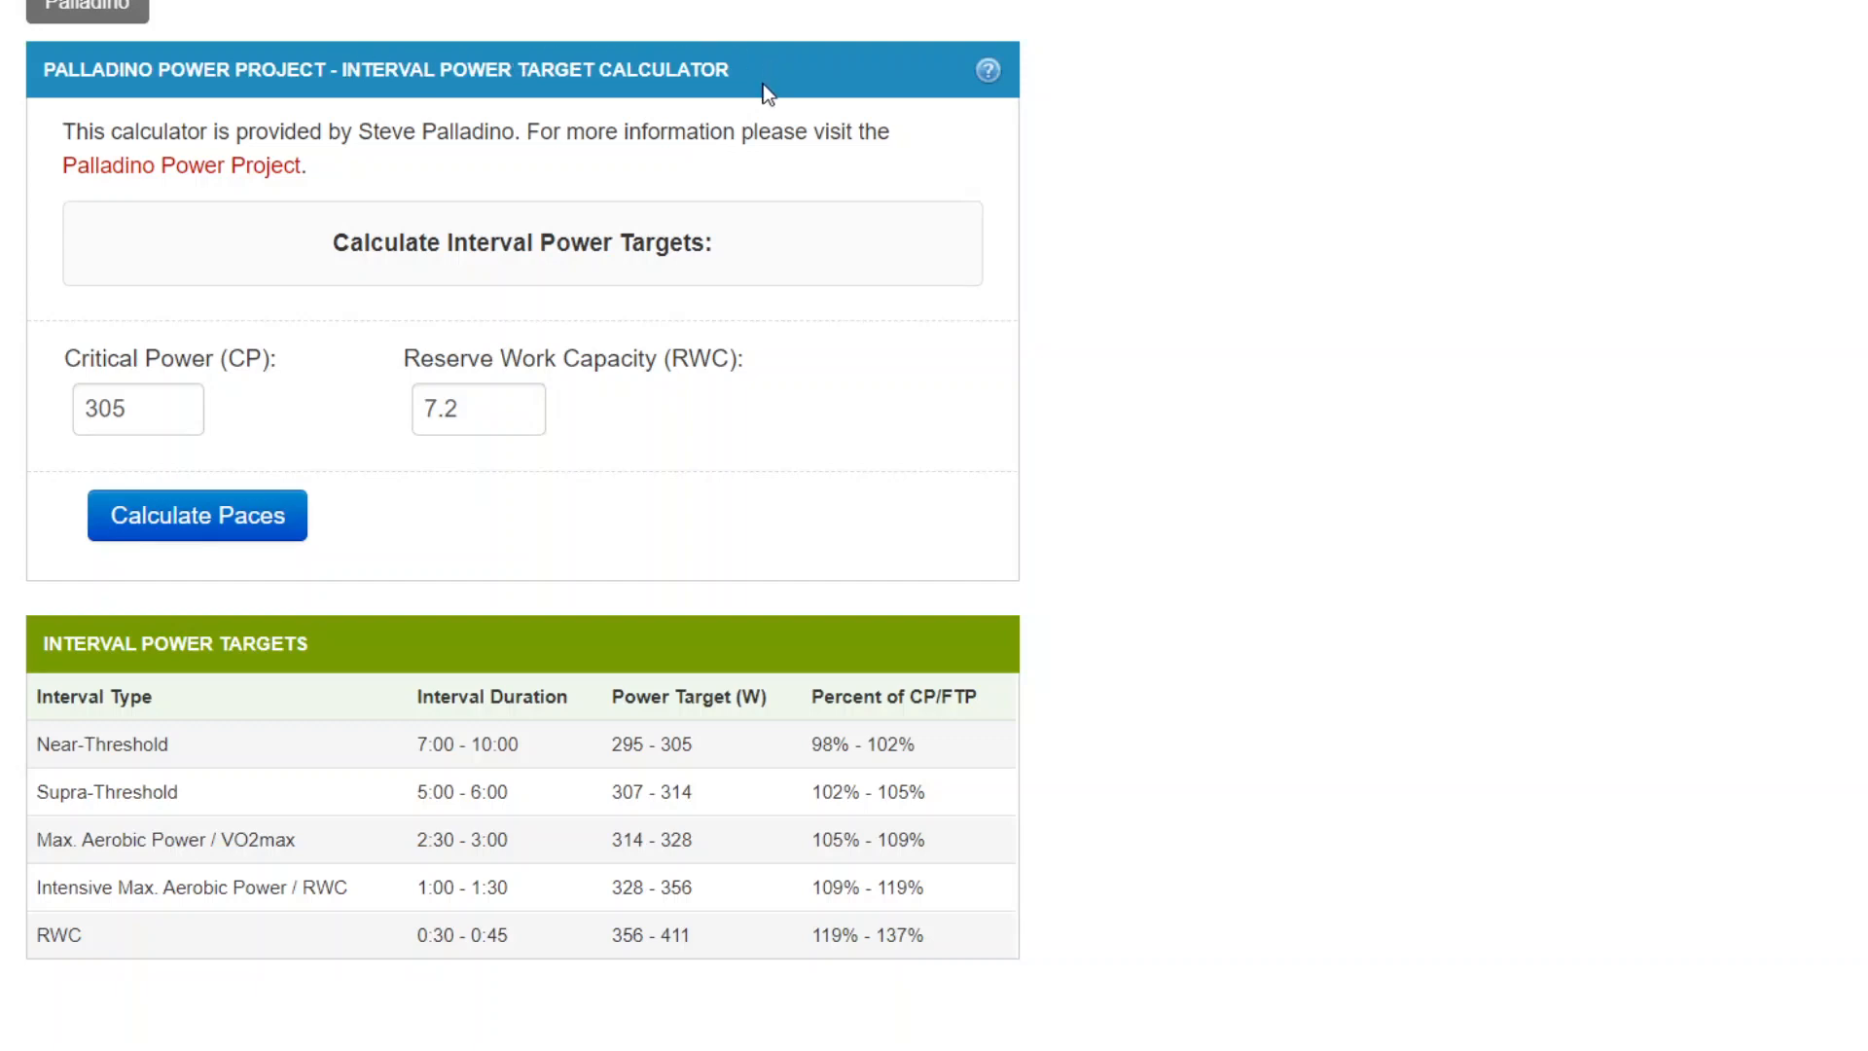
mouse_move(1053, 278)
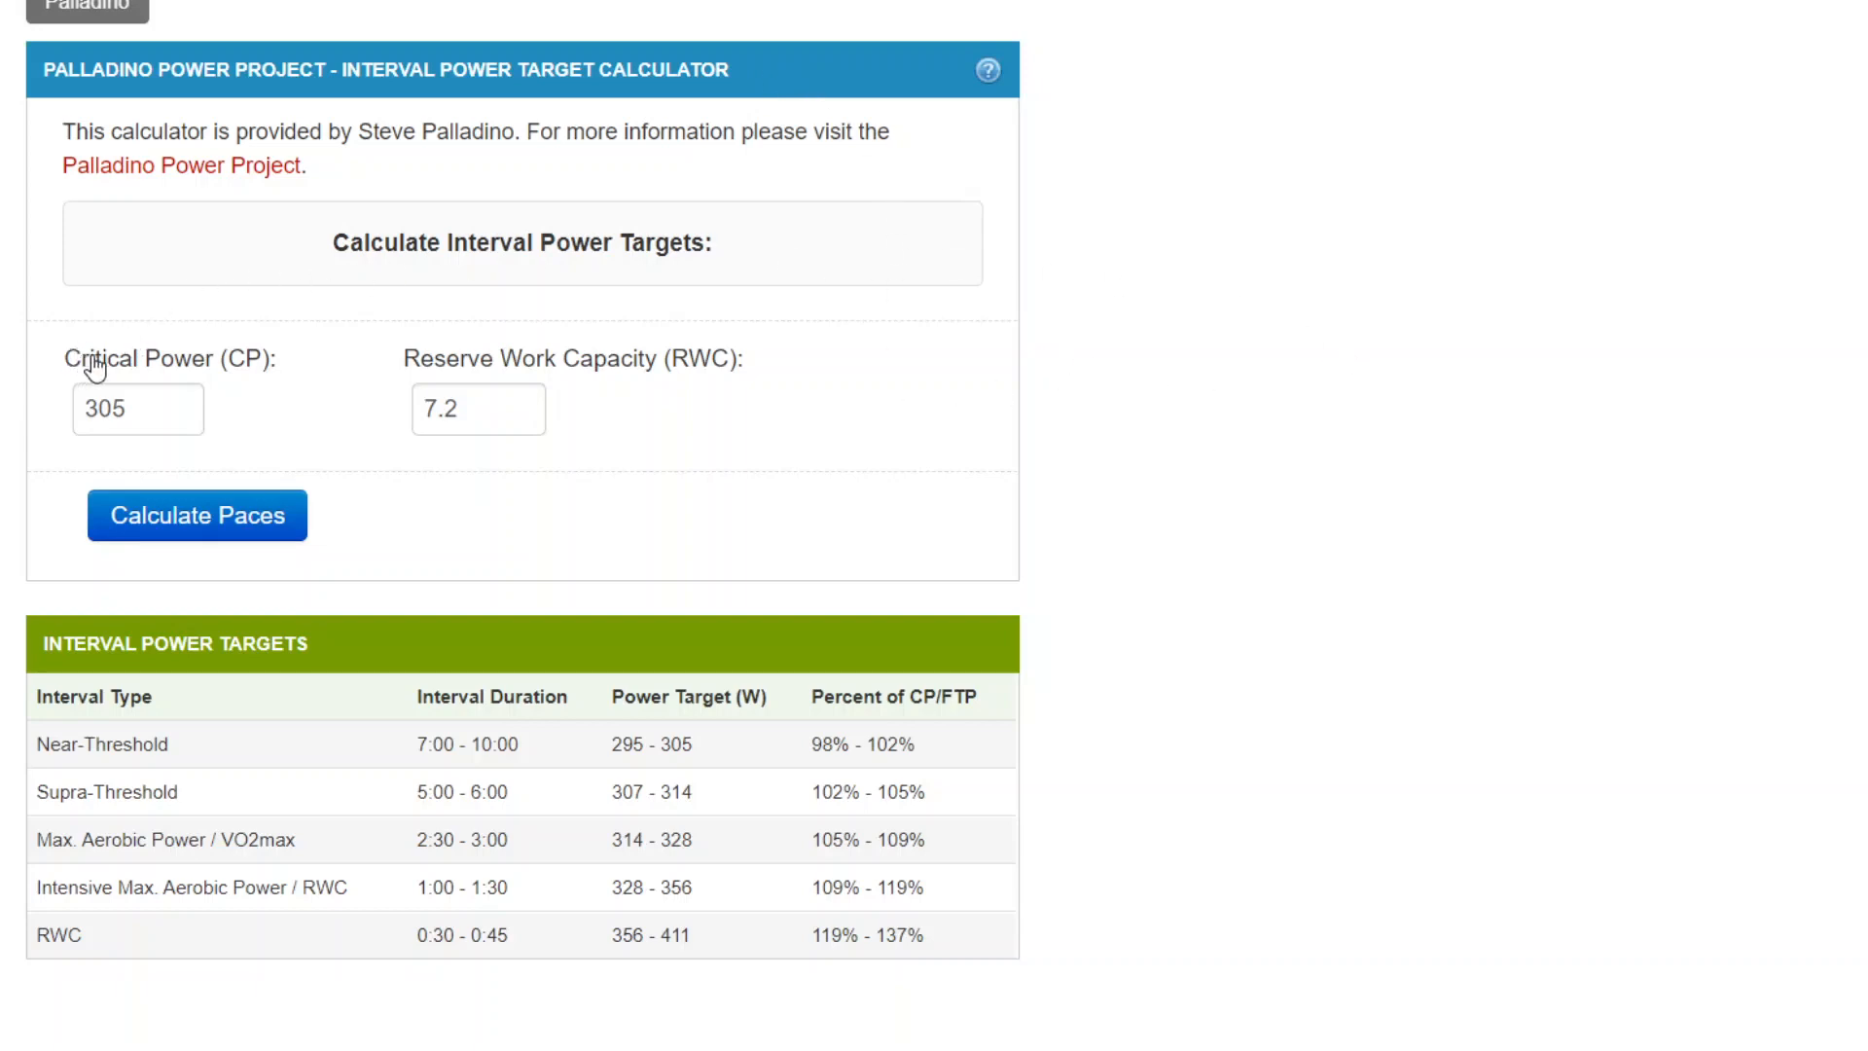
mouse_move(270, 370)
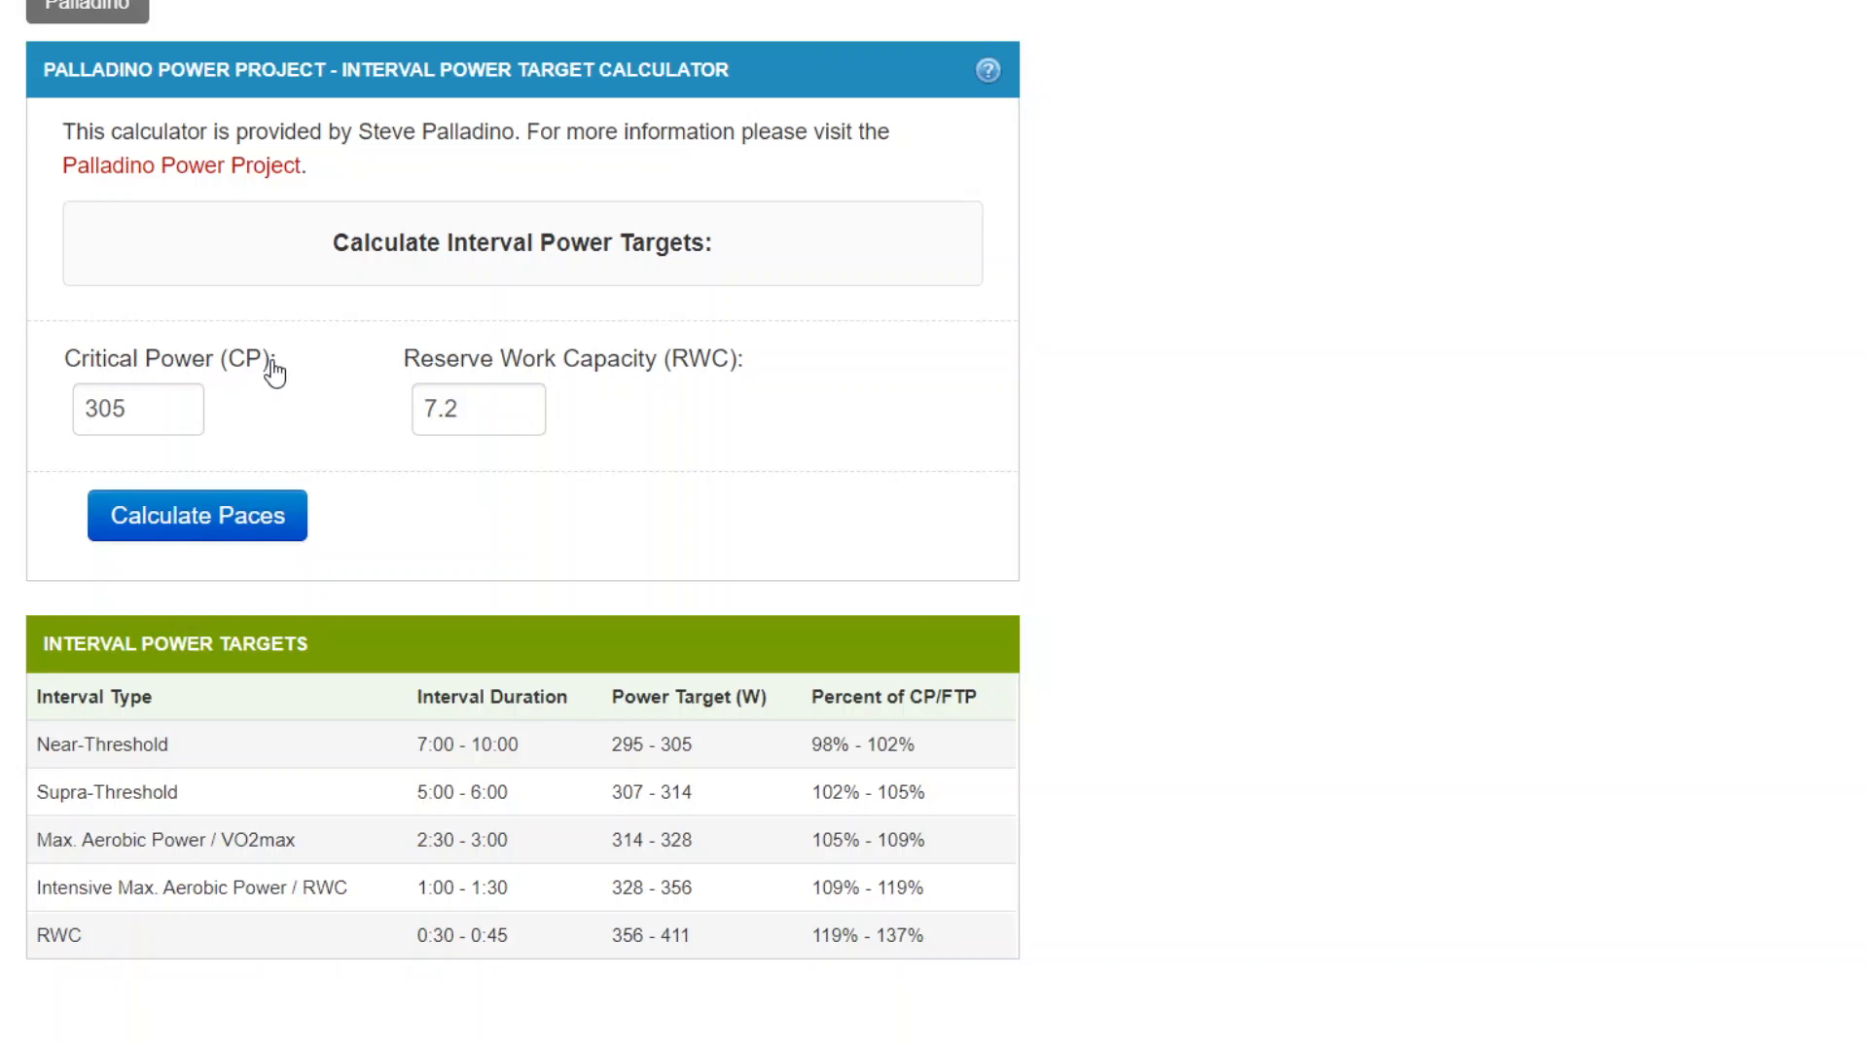
mouse_move(189, 358)
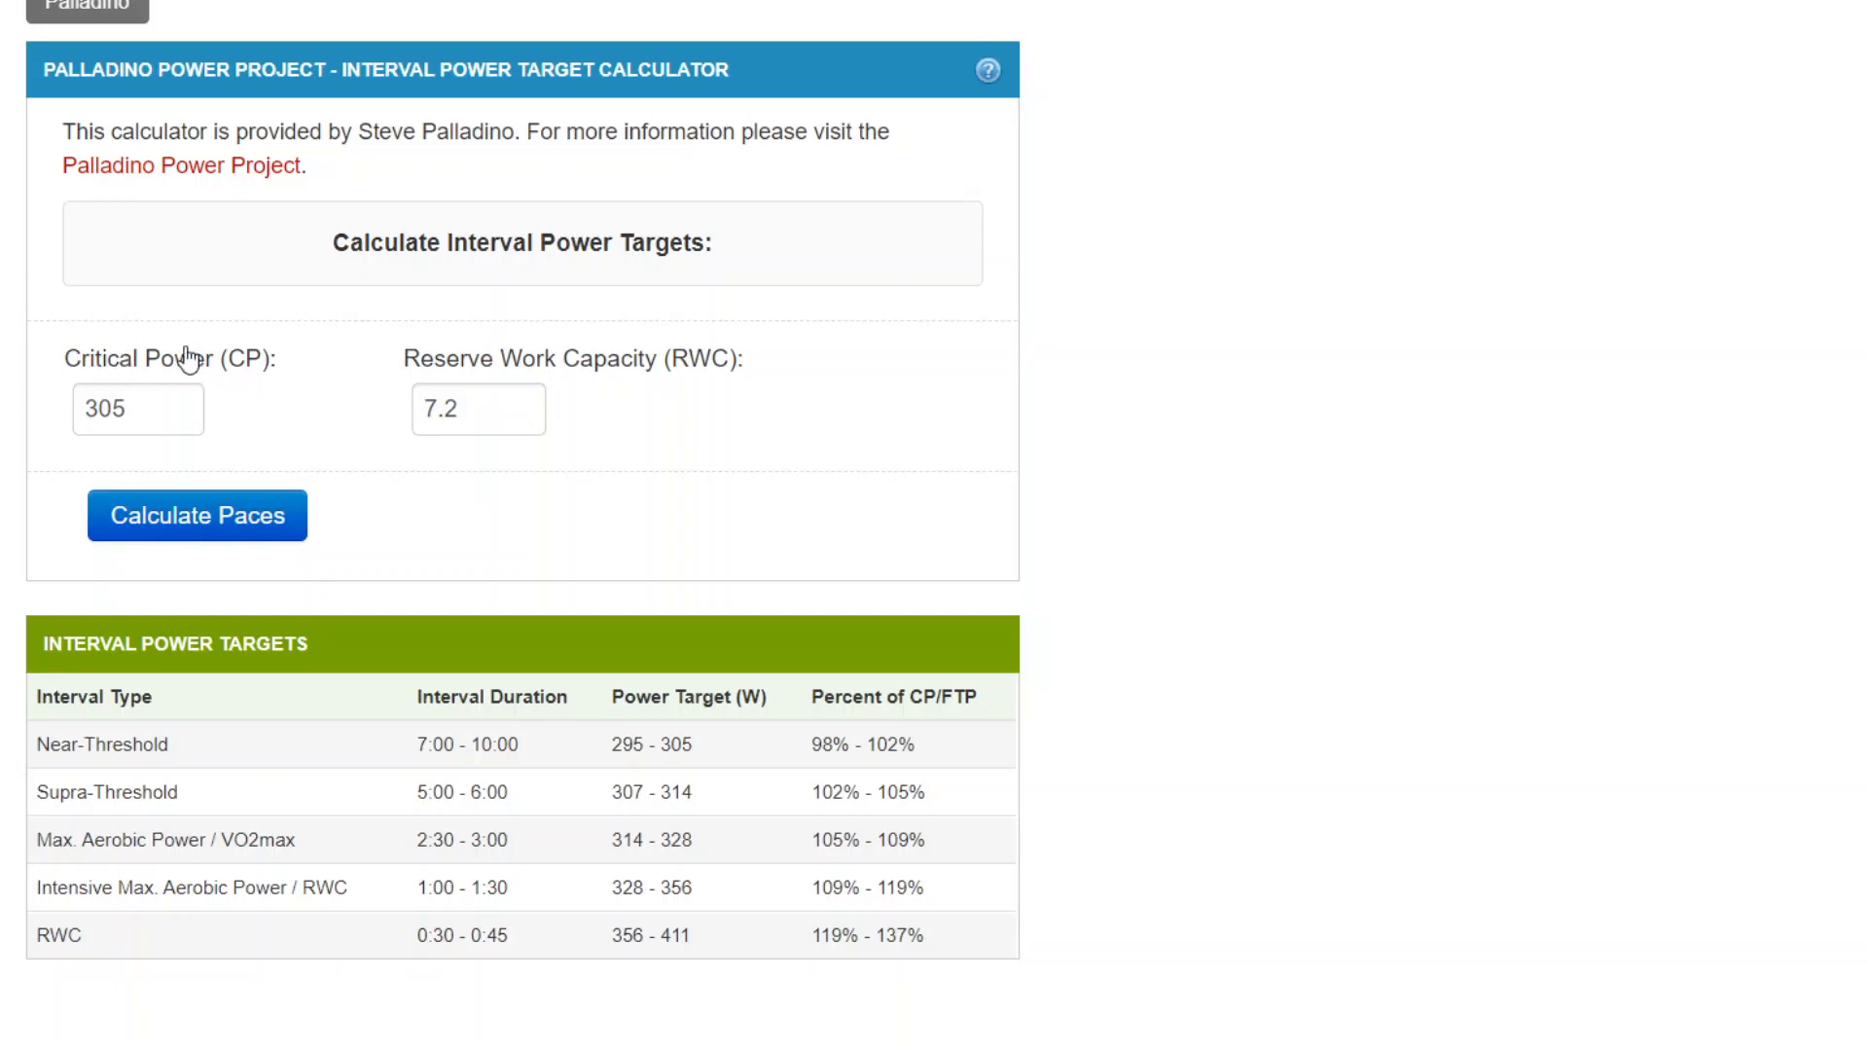
mouse_move(350, 391)
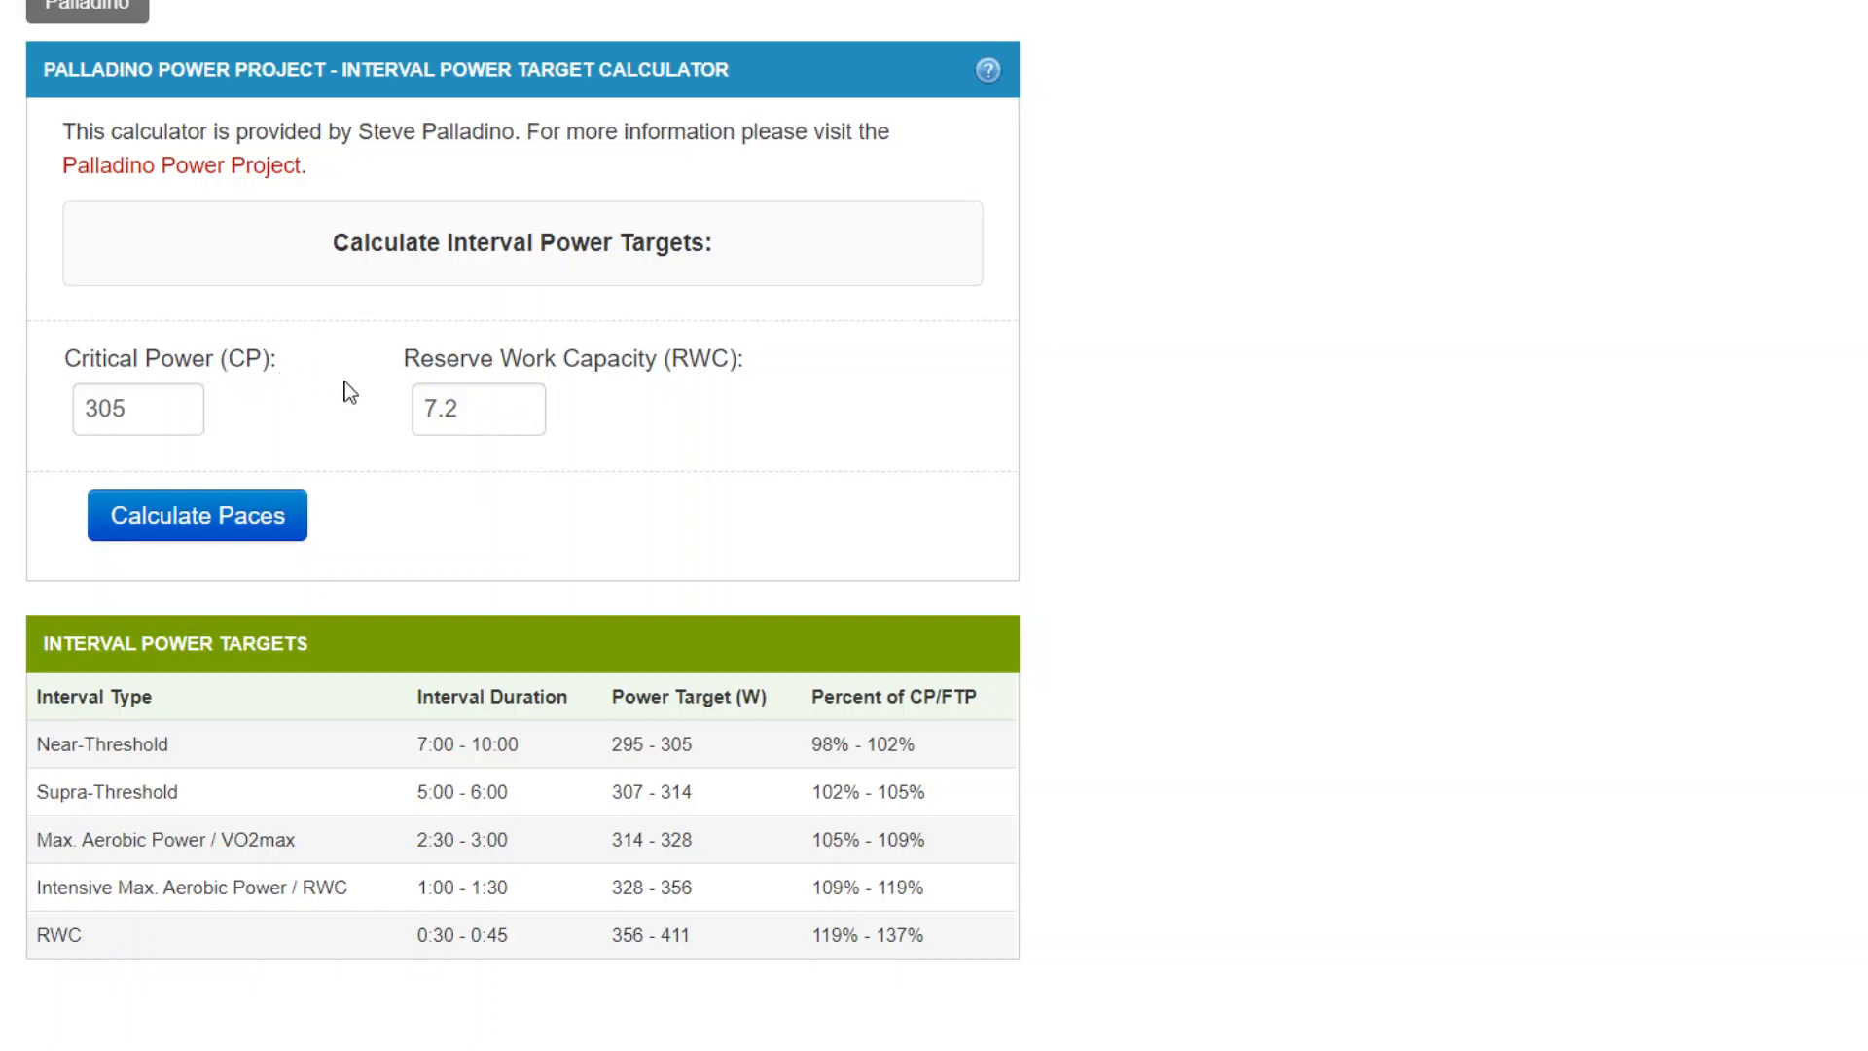
mouse_move(268, 380)
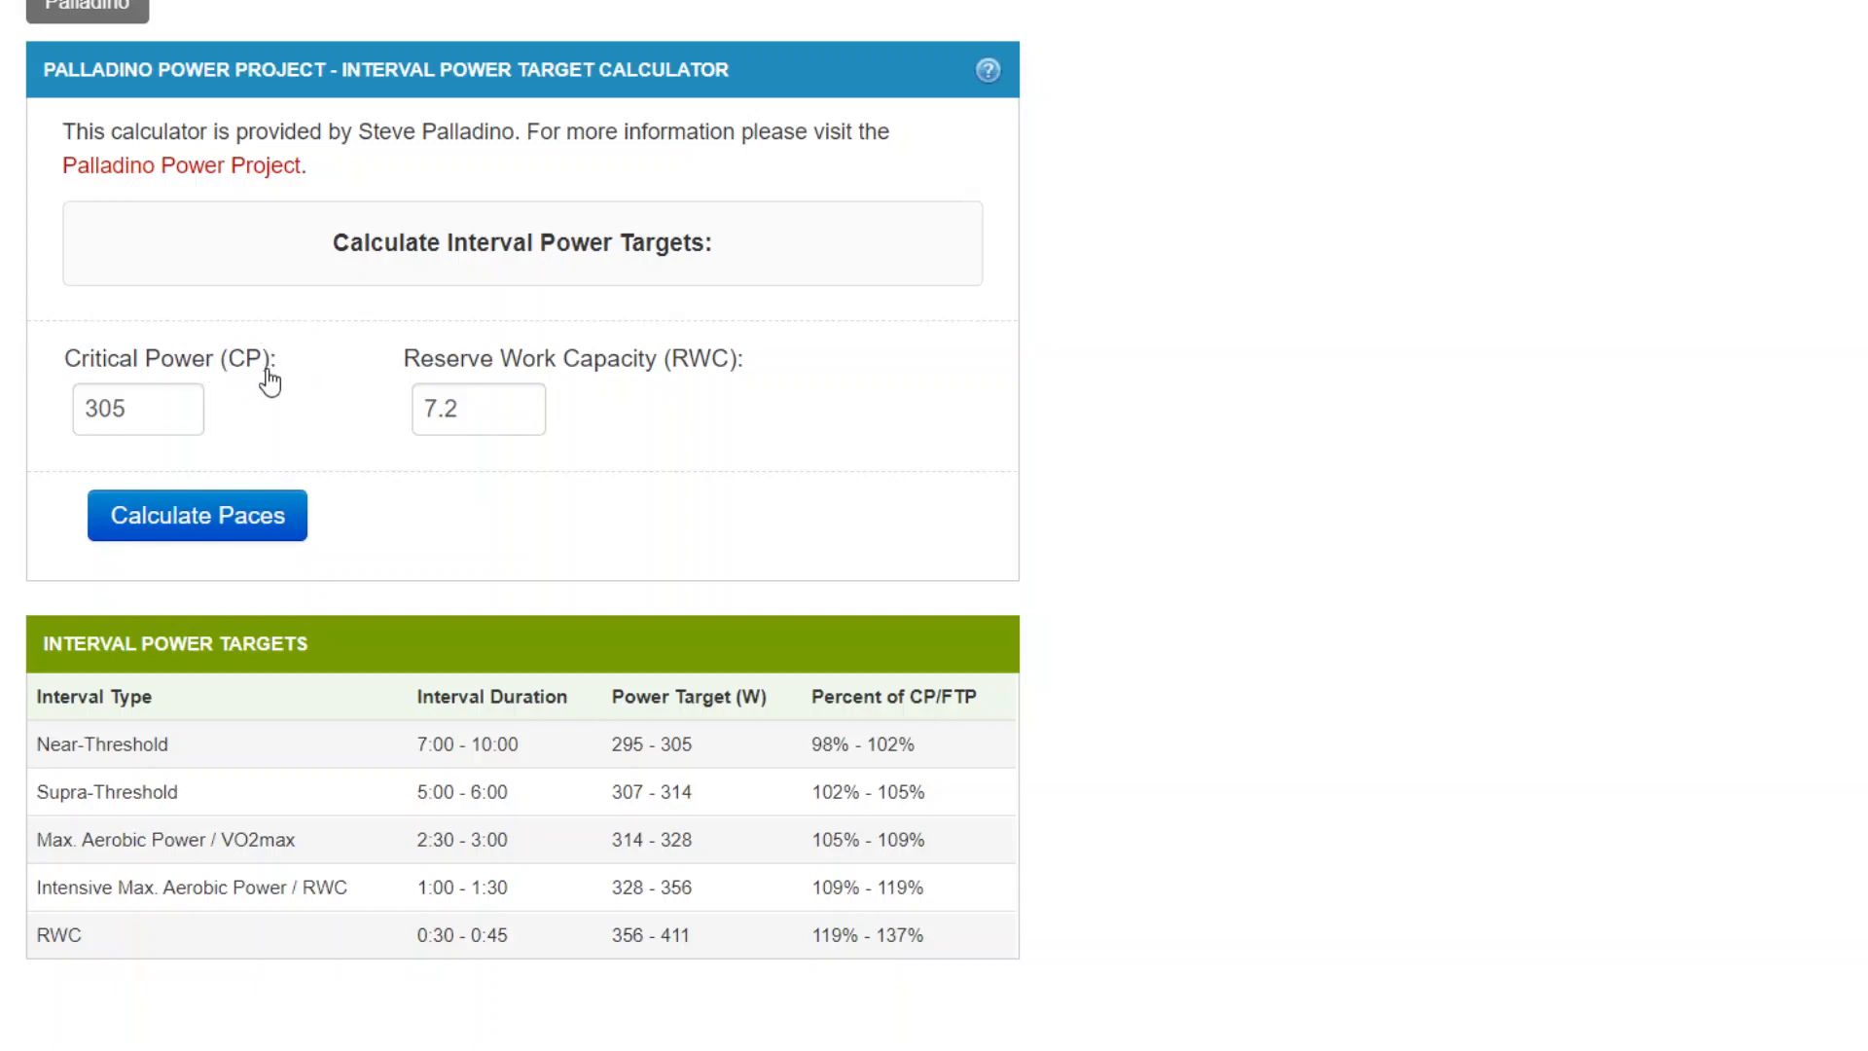
mouse_move(237, 368)
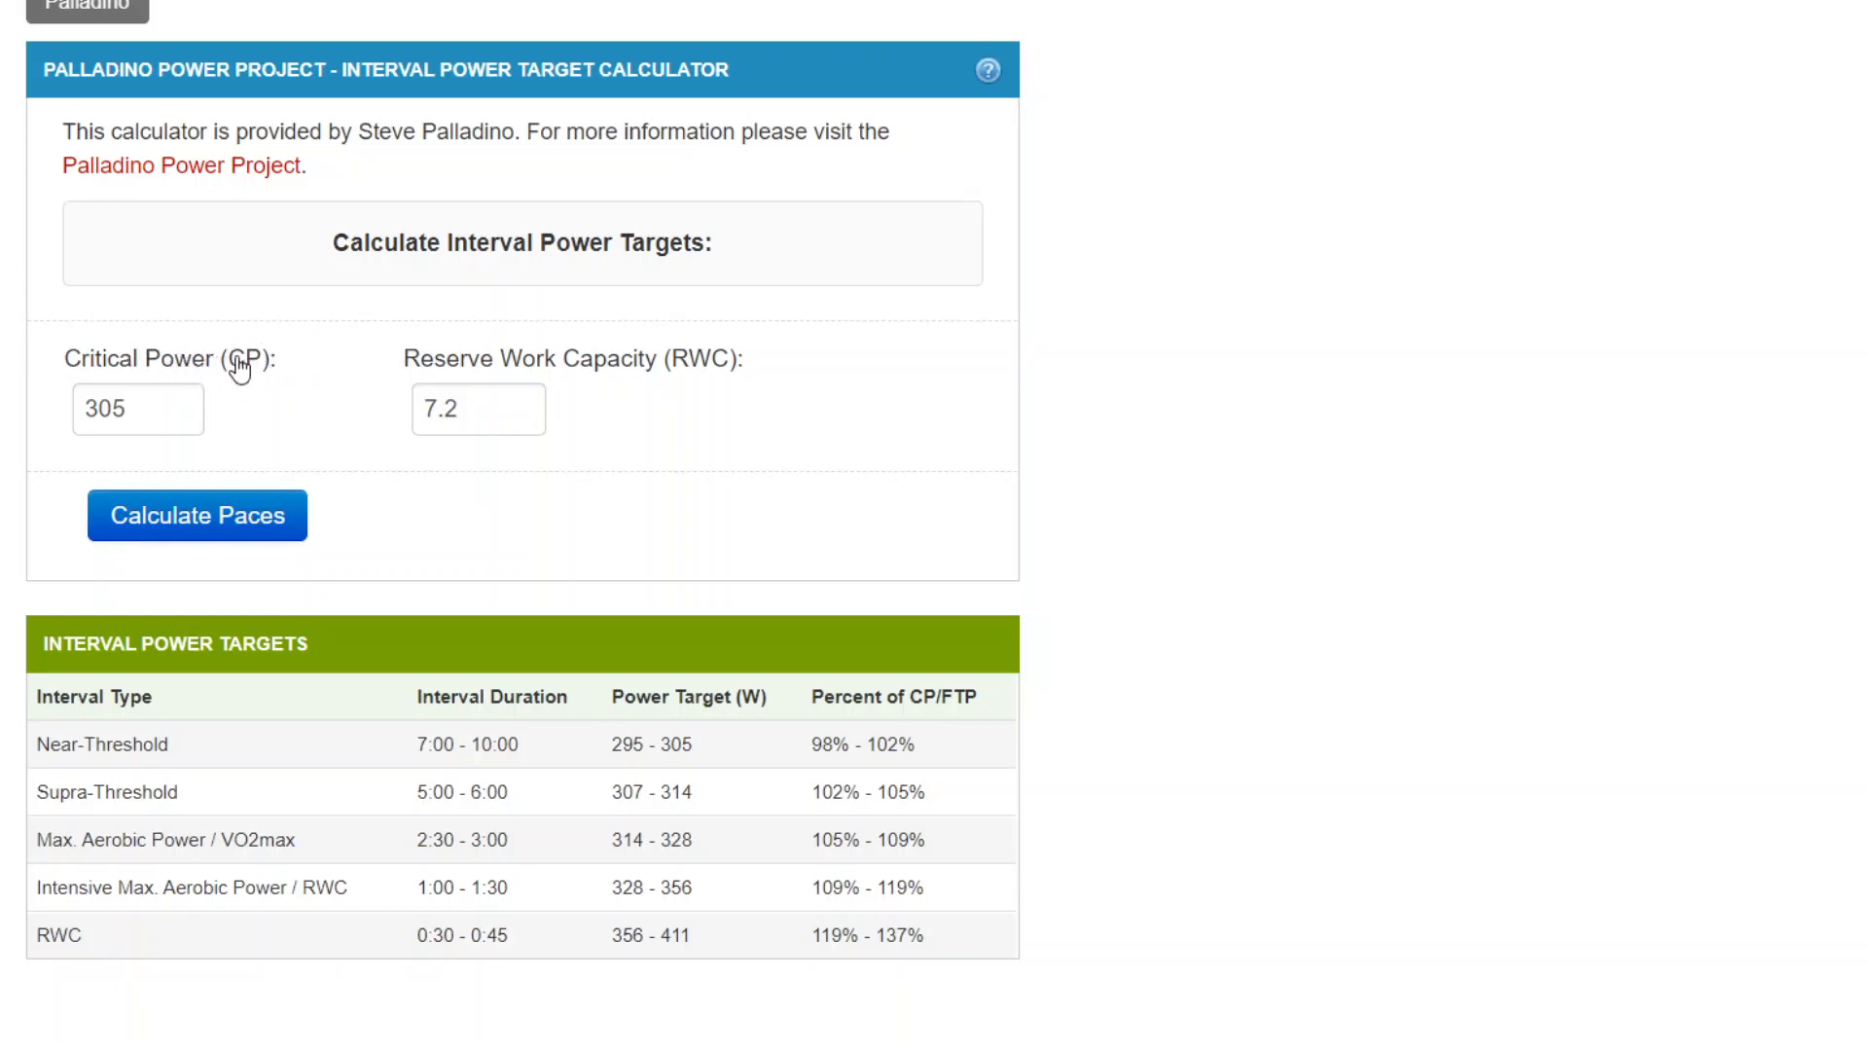
mouse_move(245, 365)
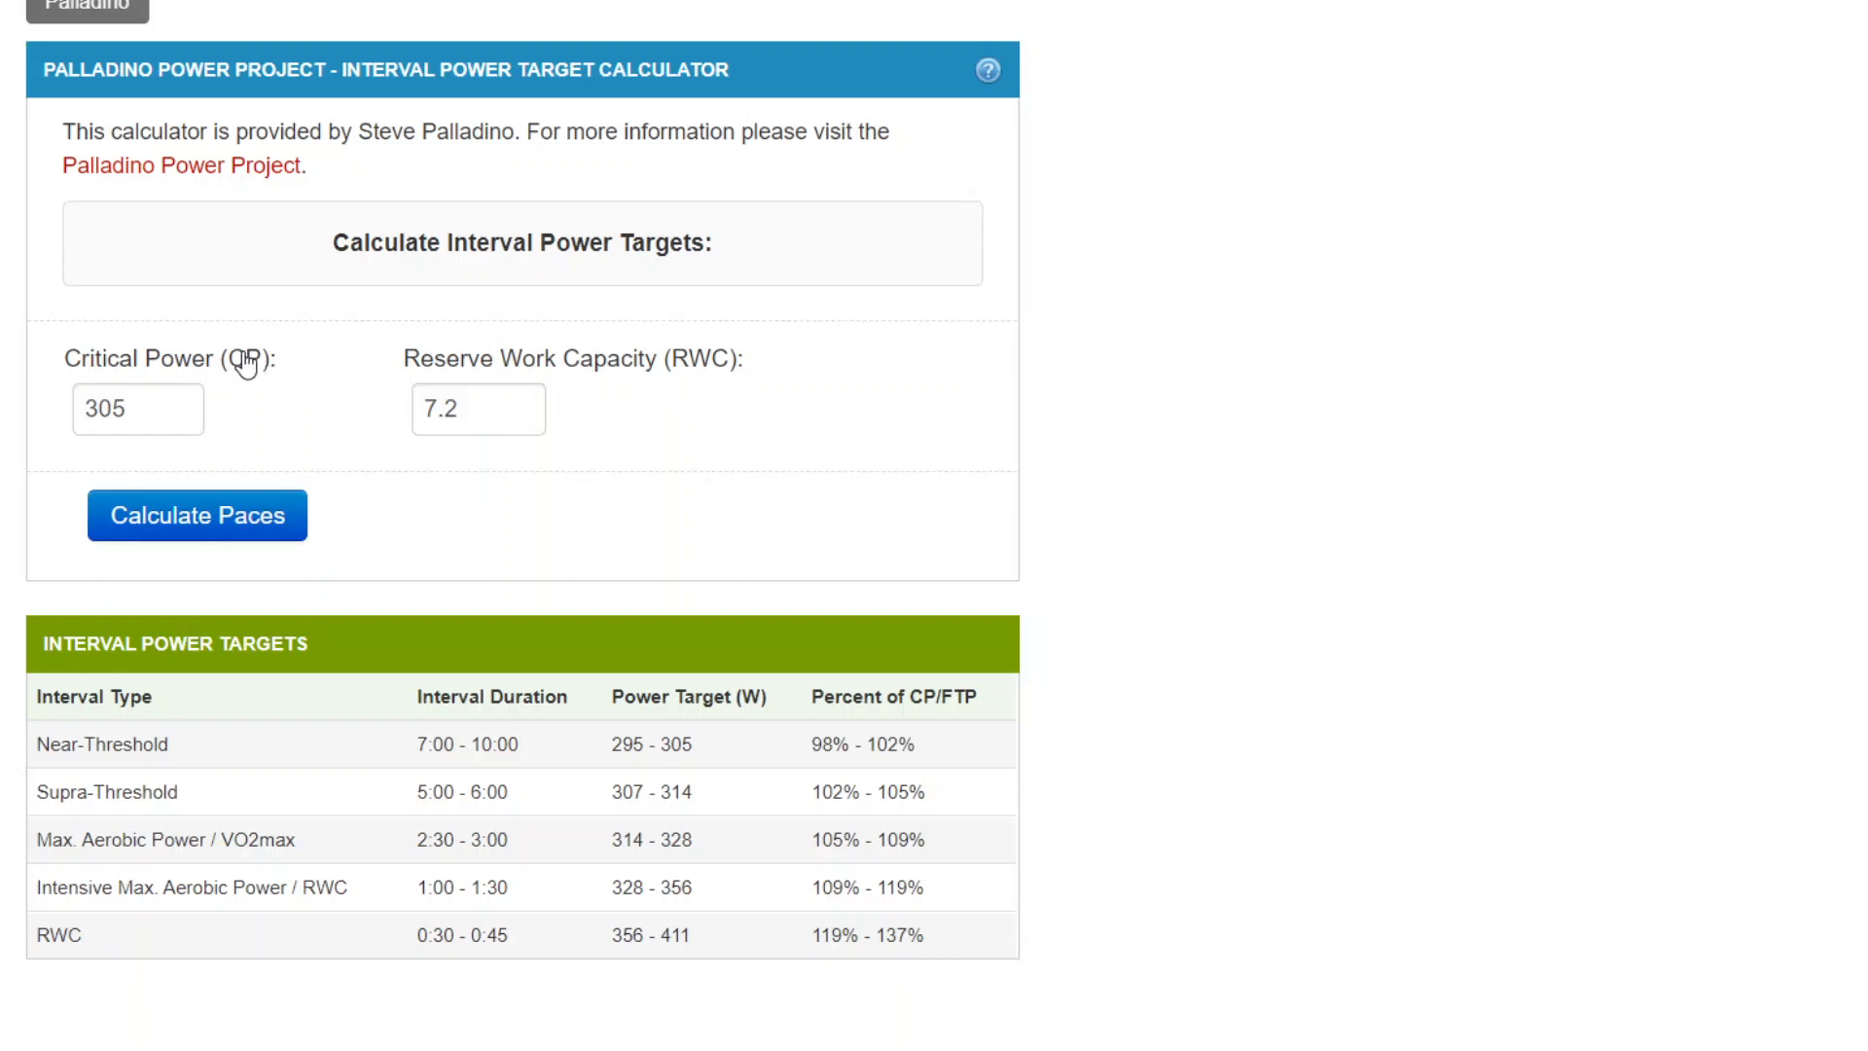
mouse_move(545, 364)
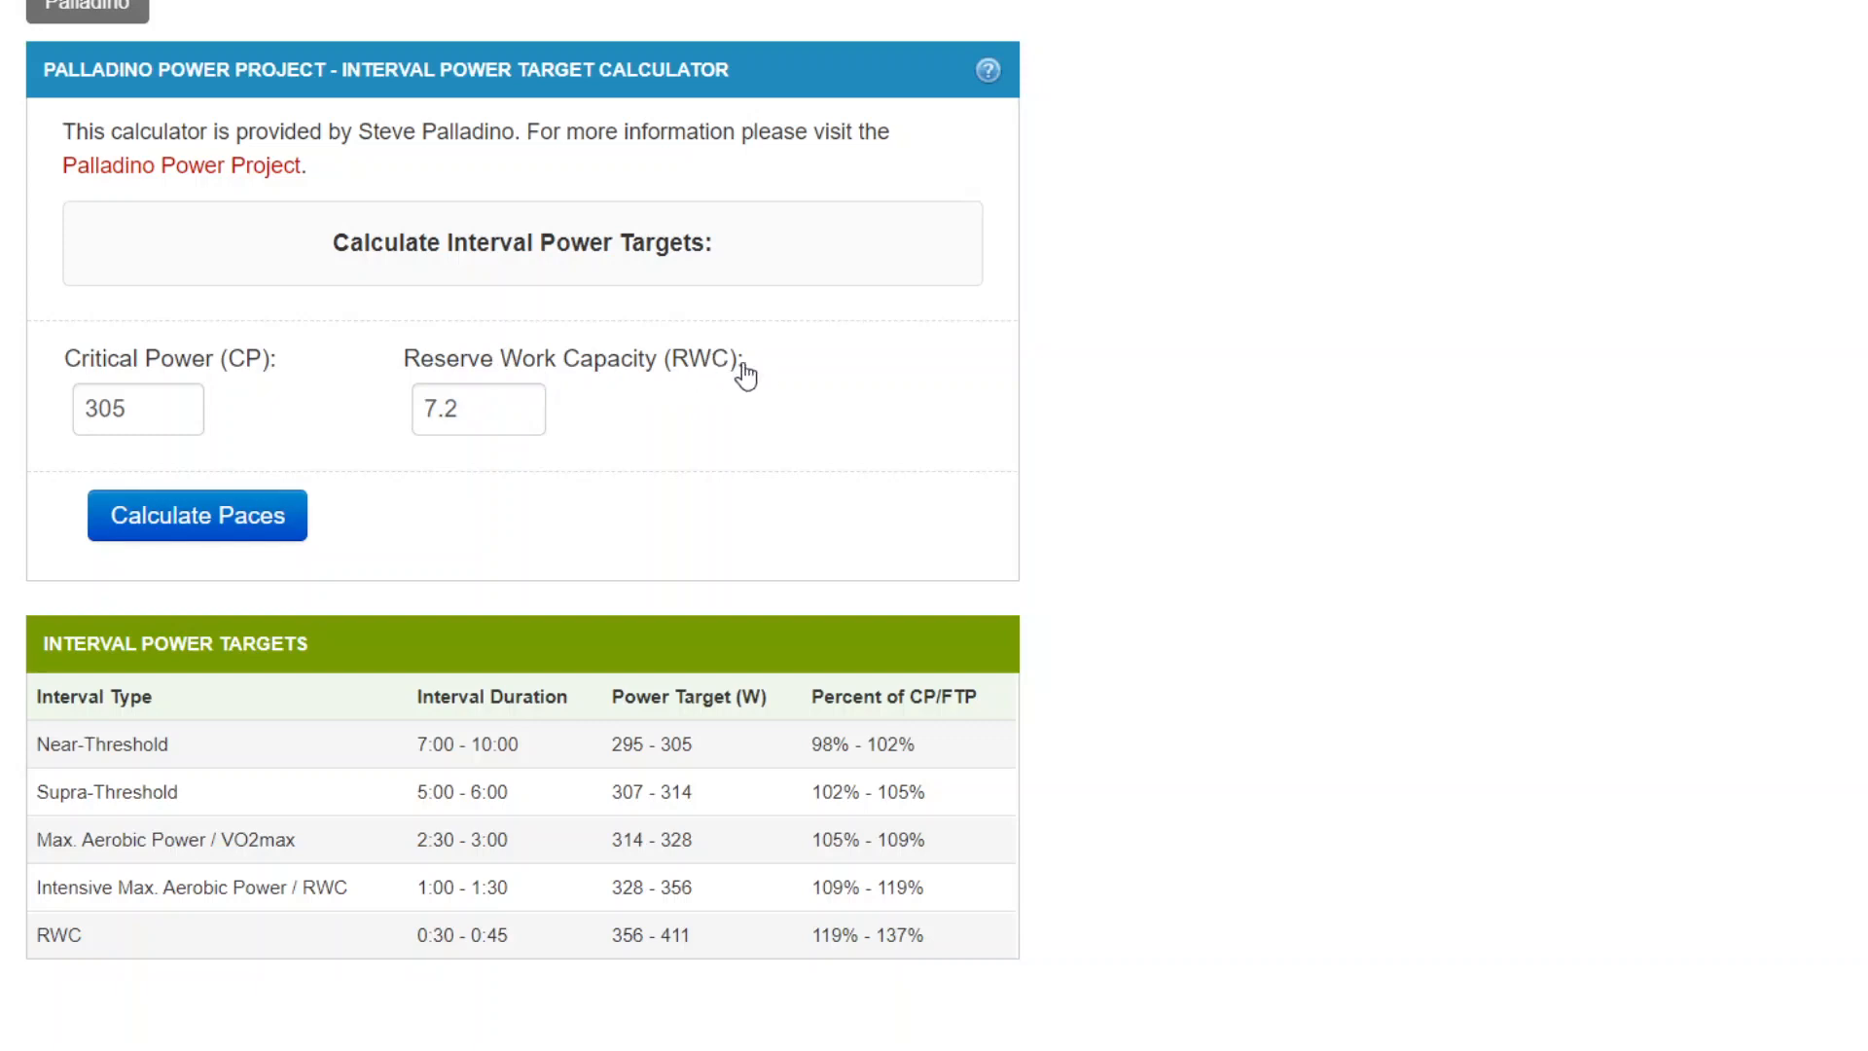
mouse_move(838, 375)
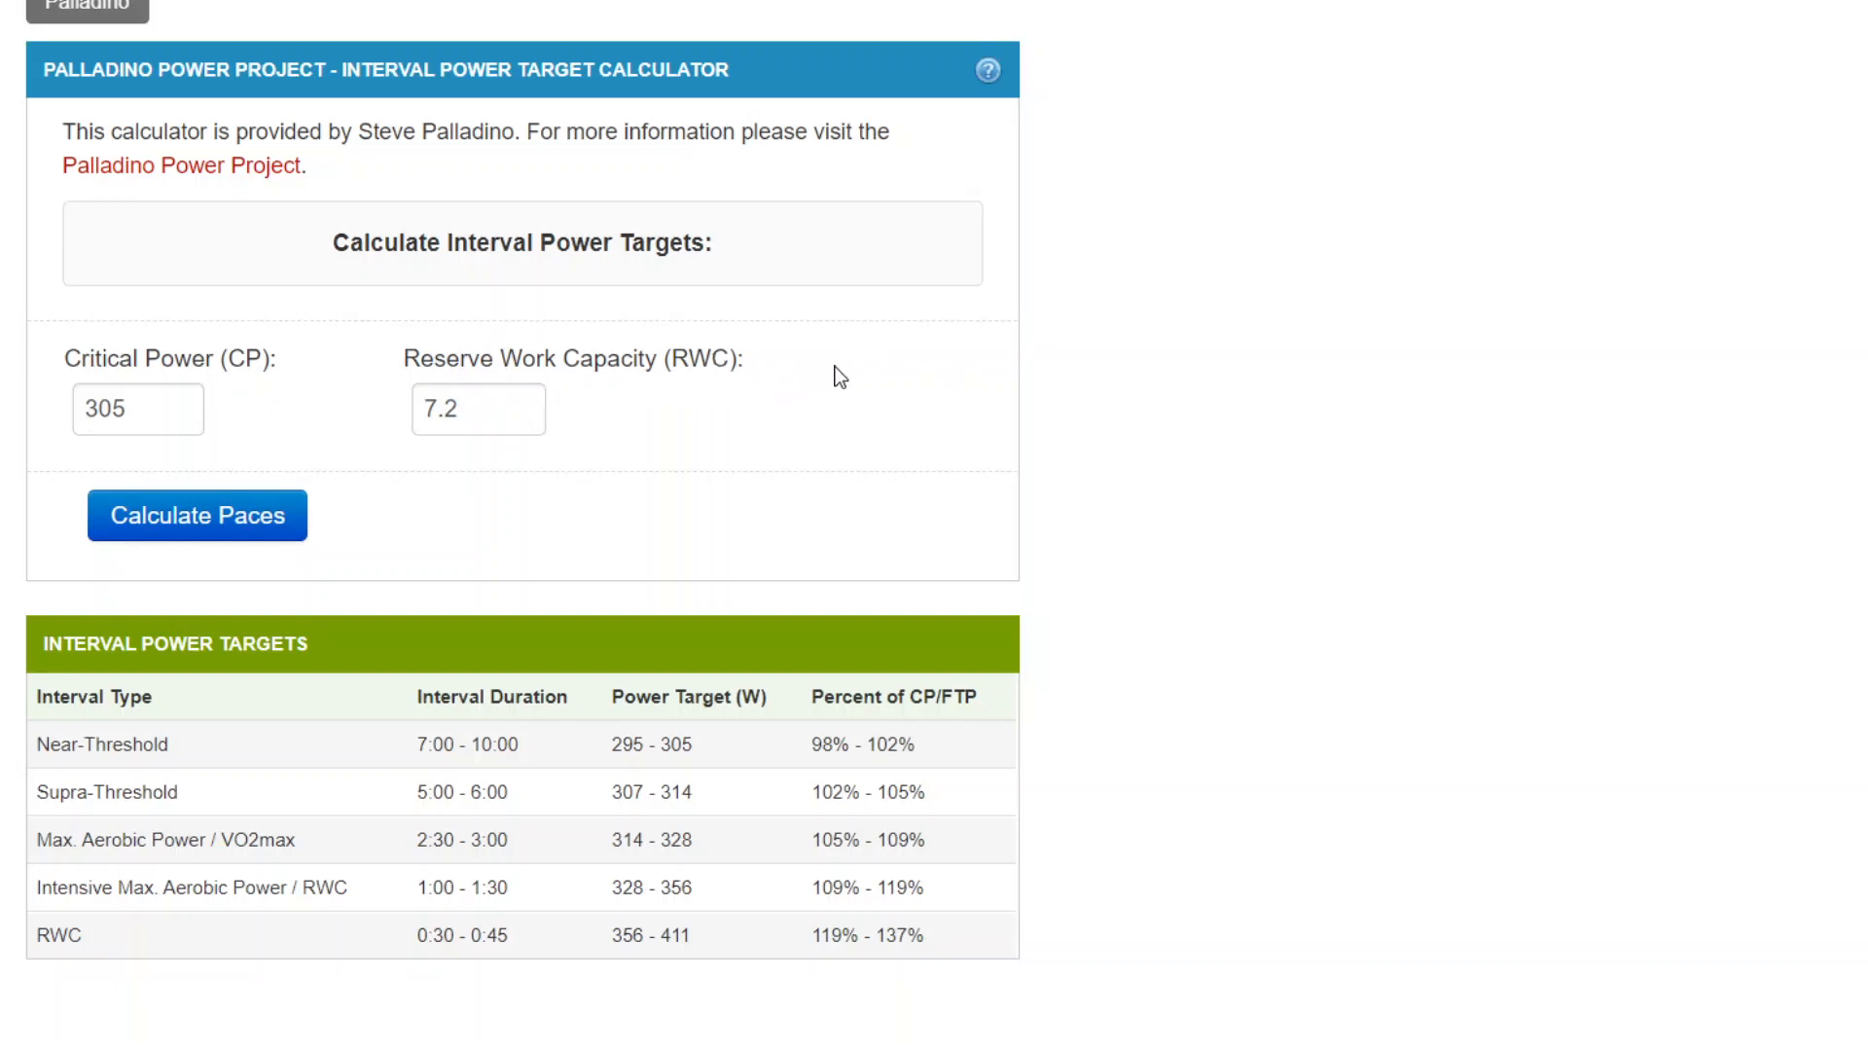
mouse_move(846, 358)
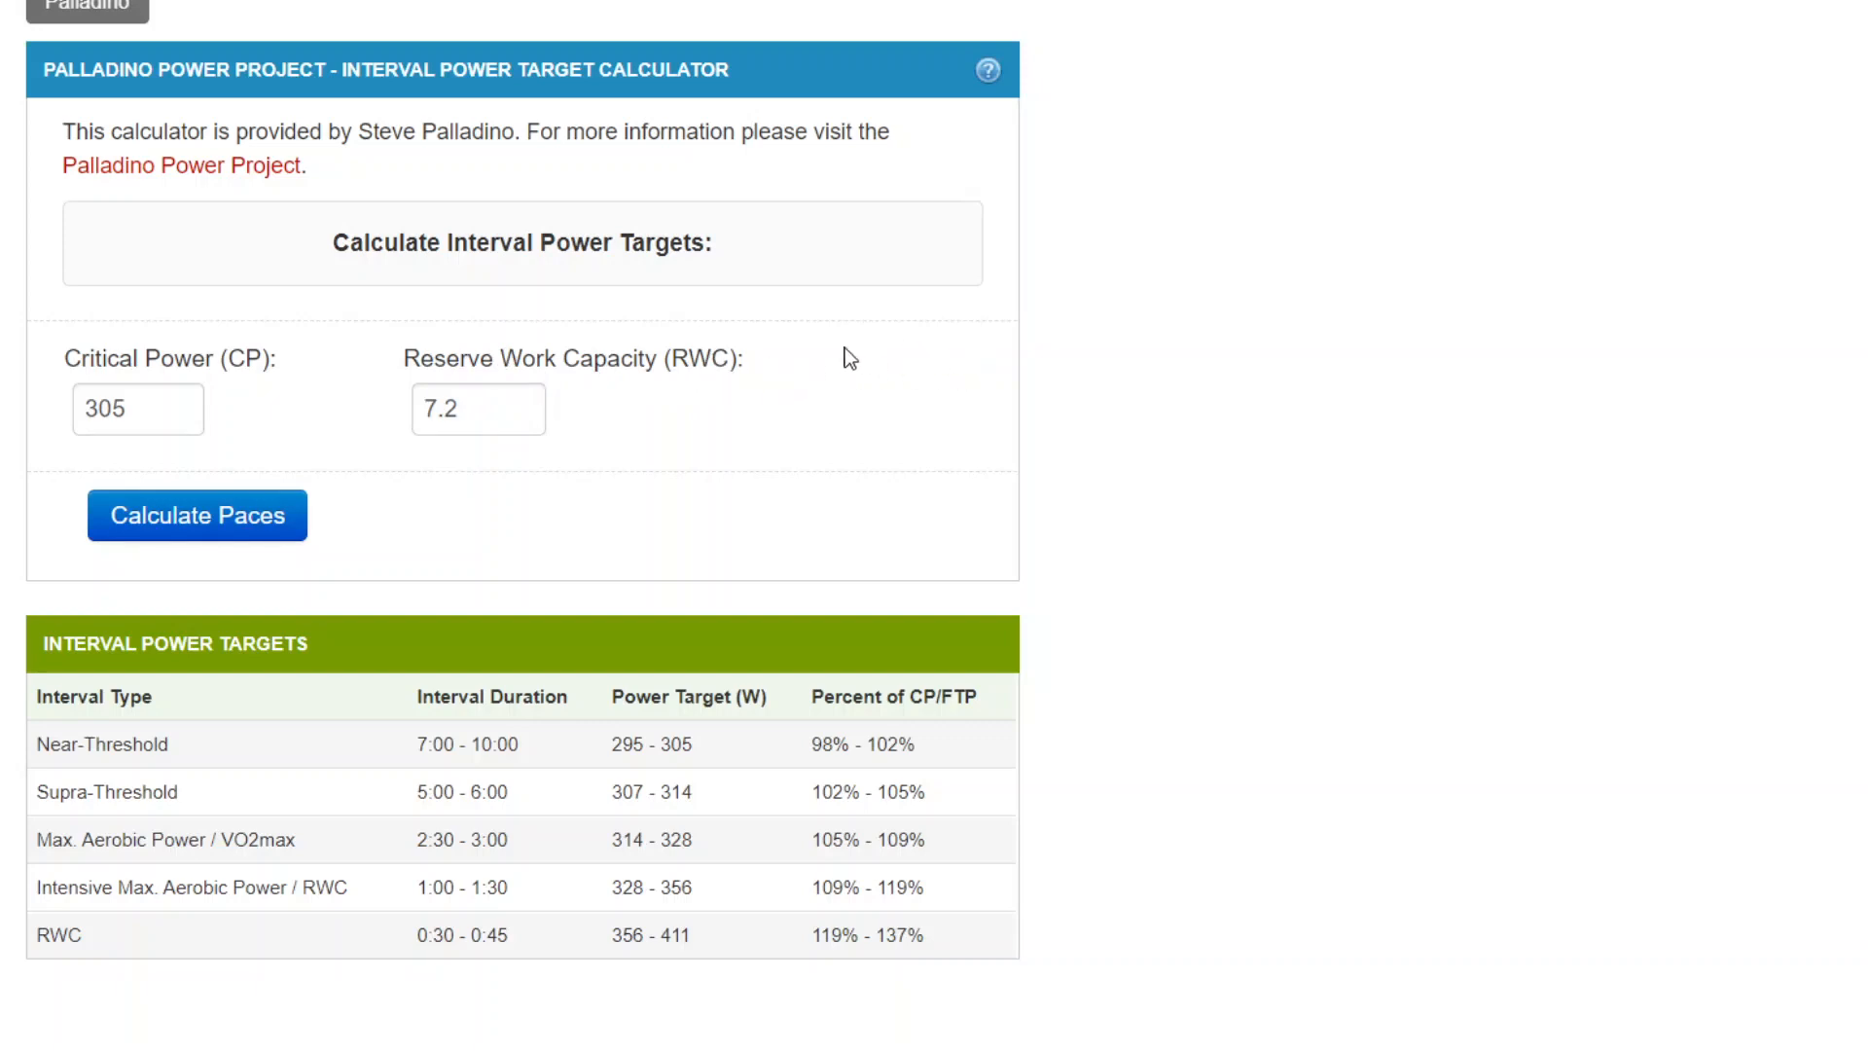
mouse_move(769, 373)
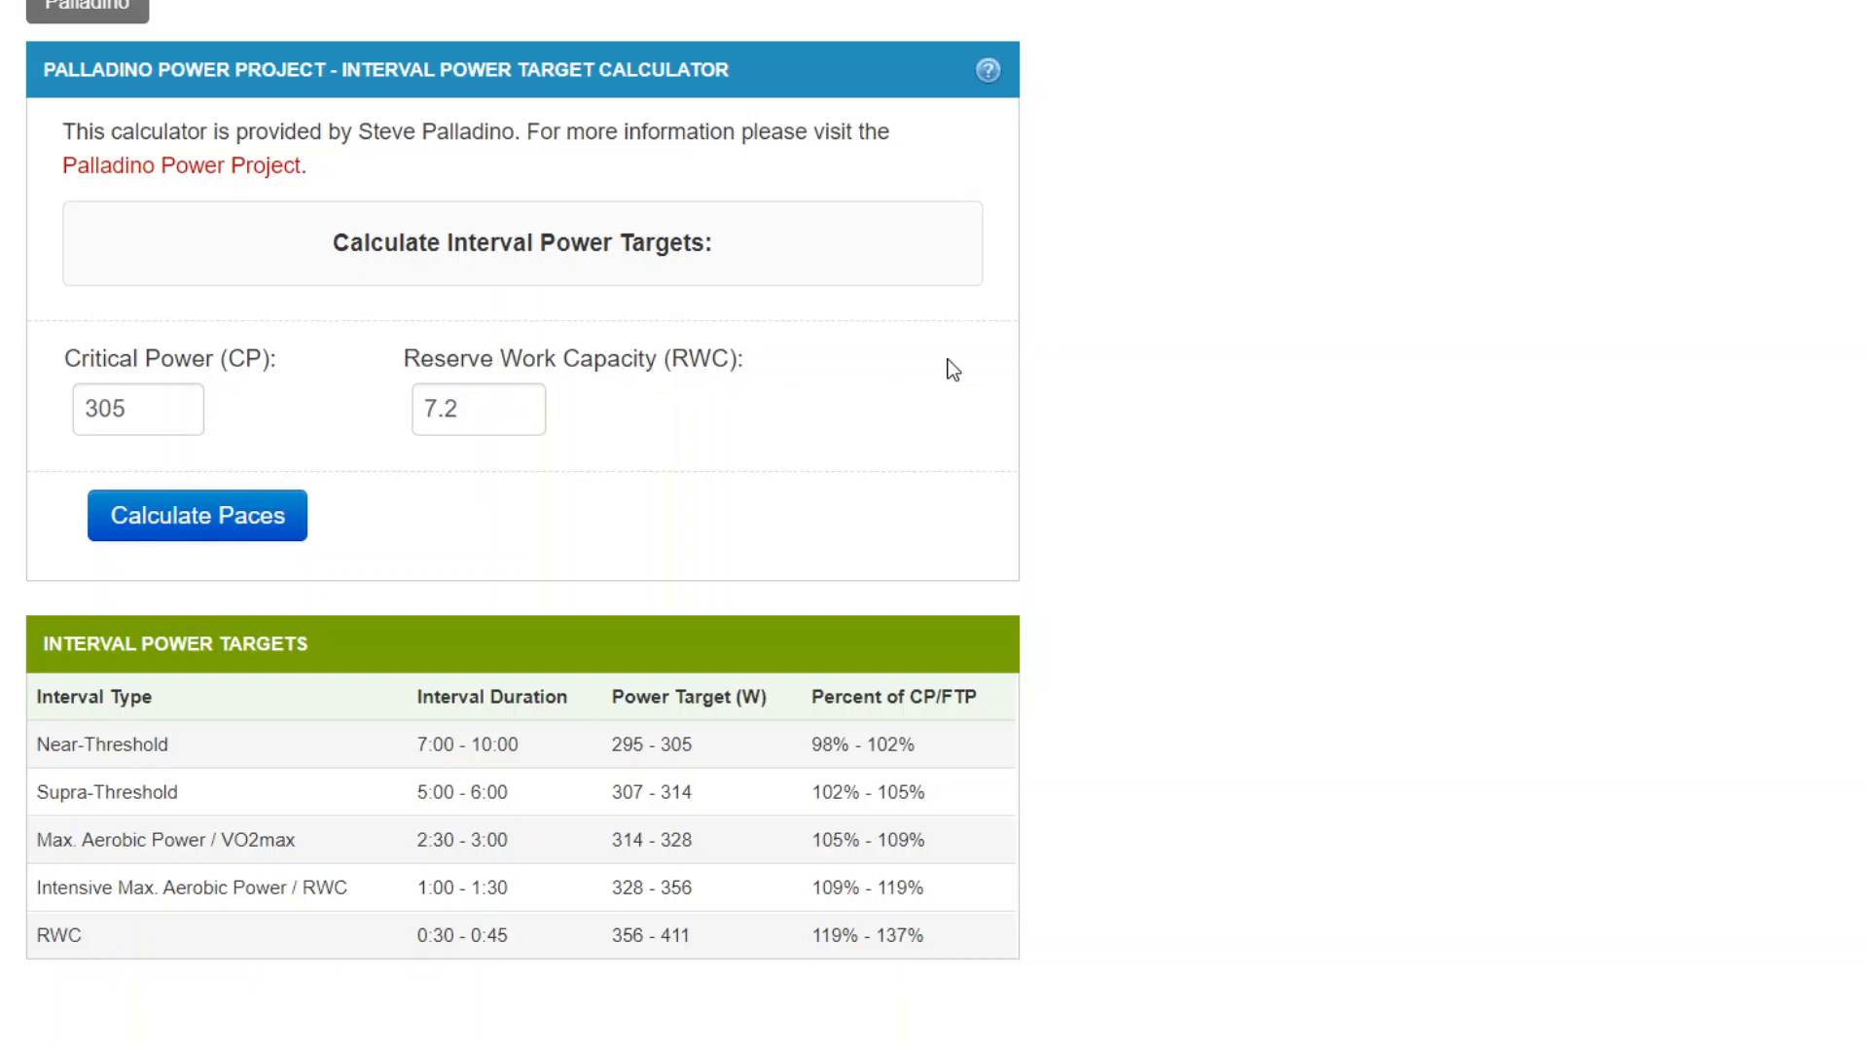
mouse_move(259, 358)
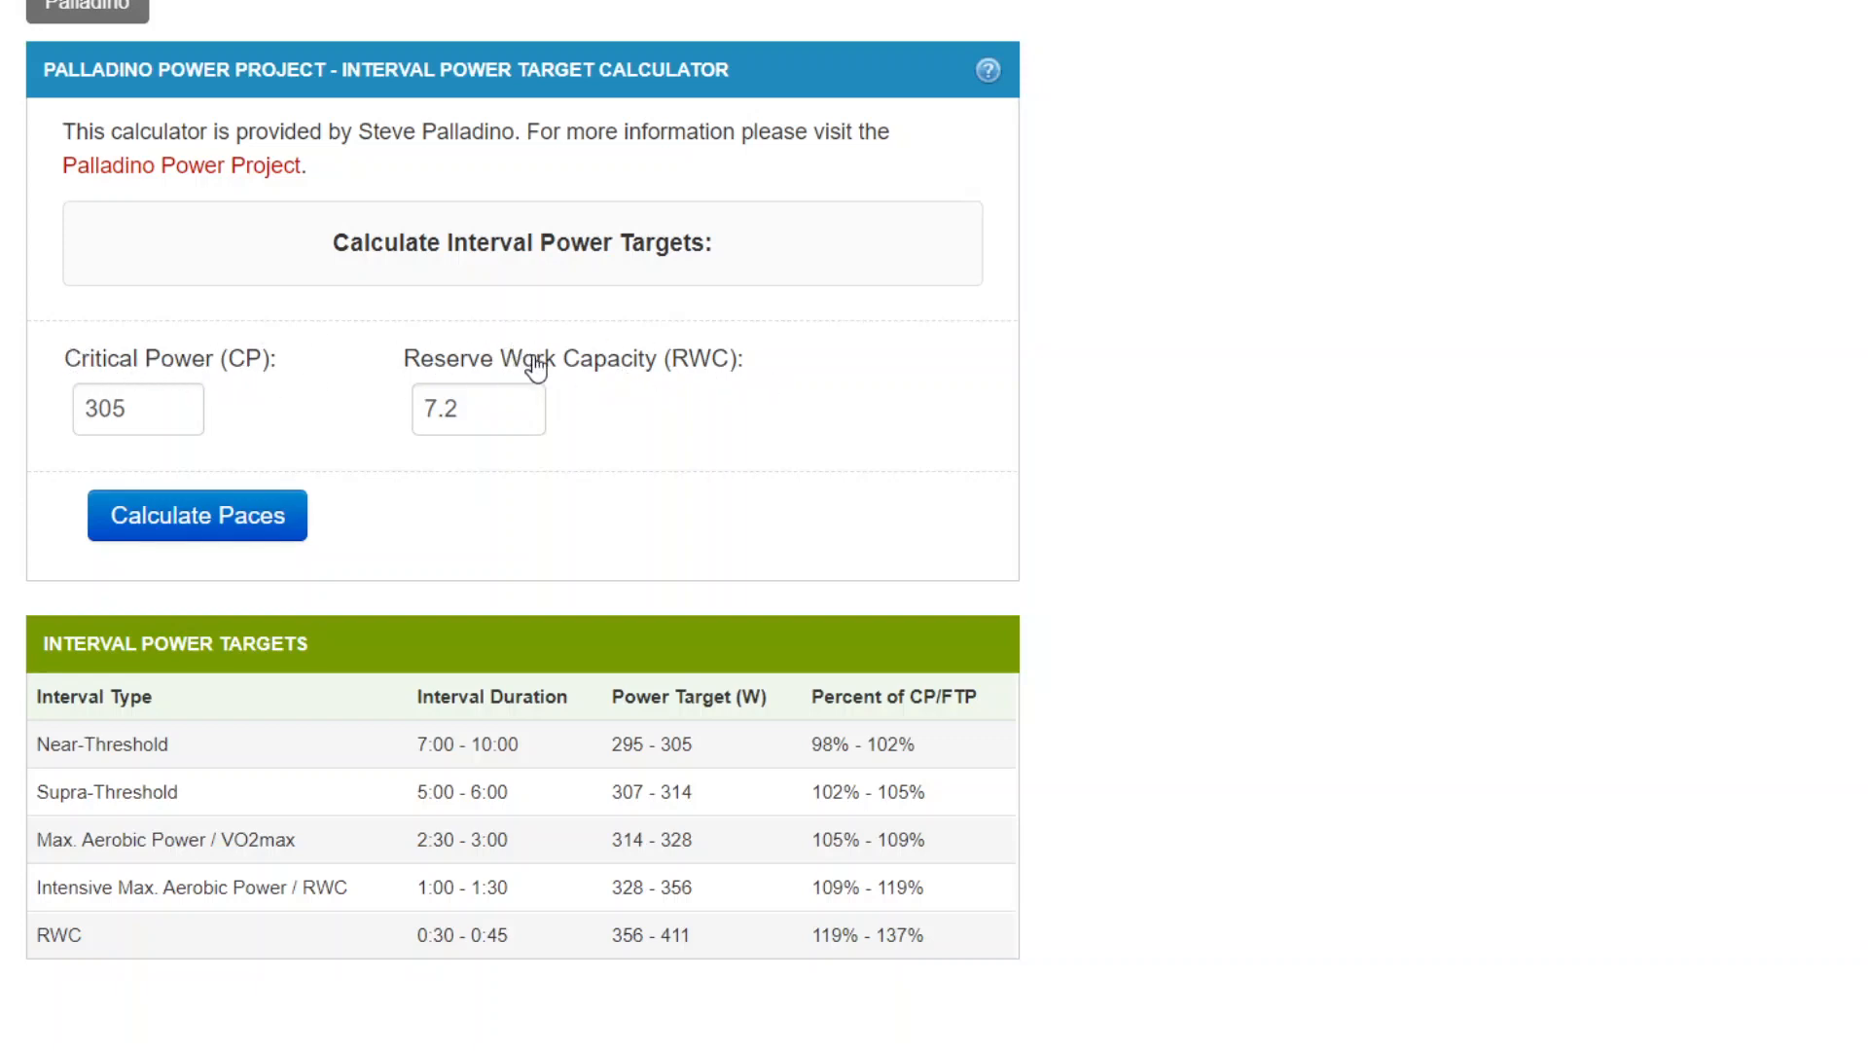
mouse_move(299, 417)
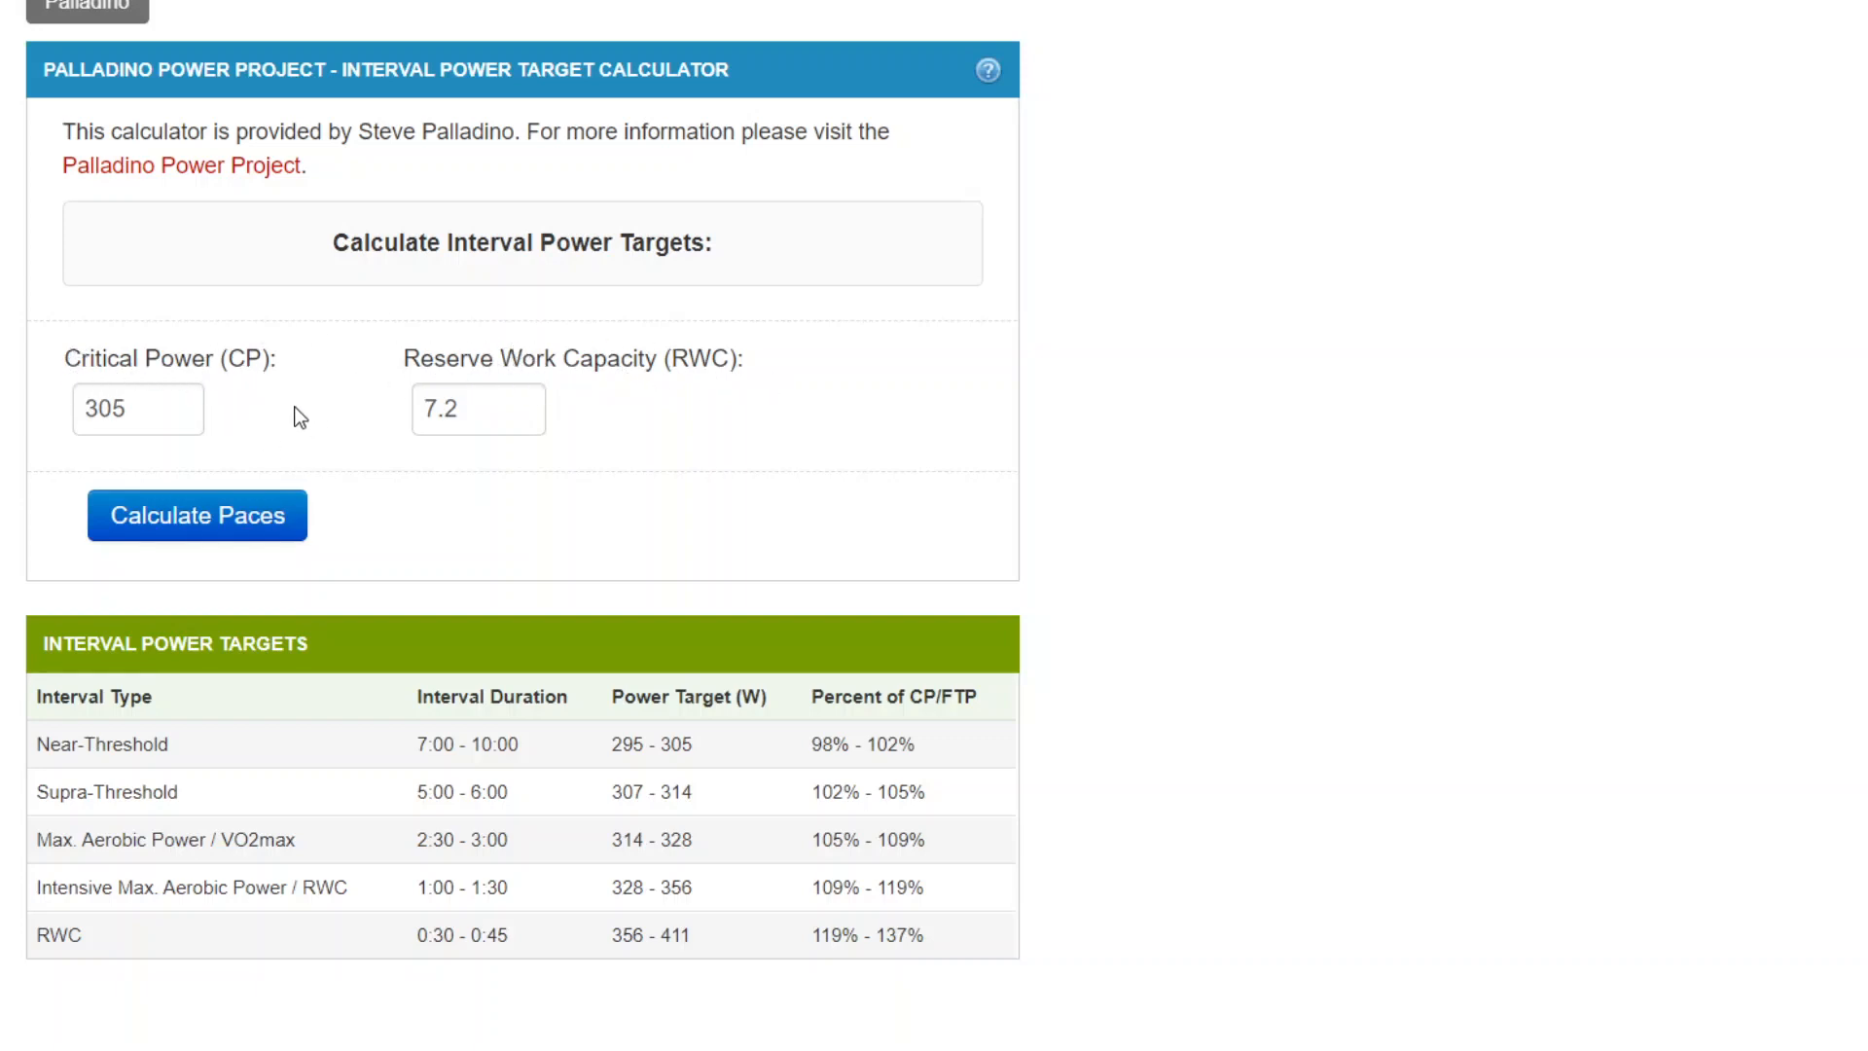
mouse_move(864, 420)
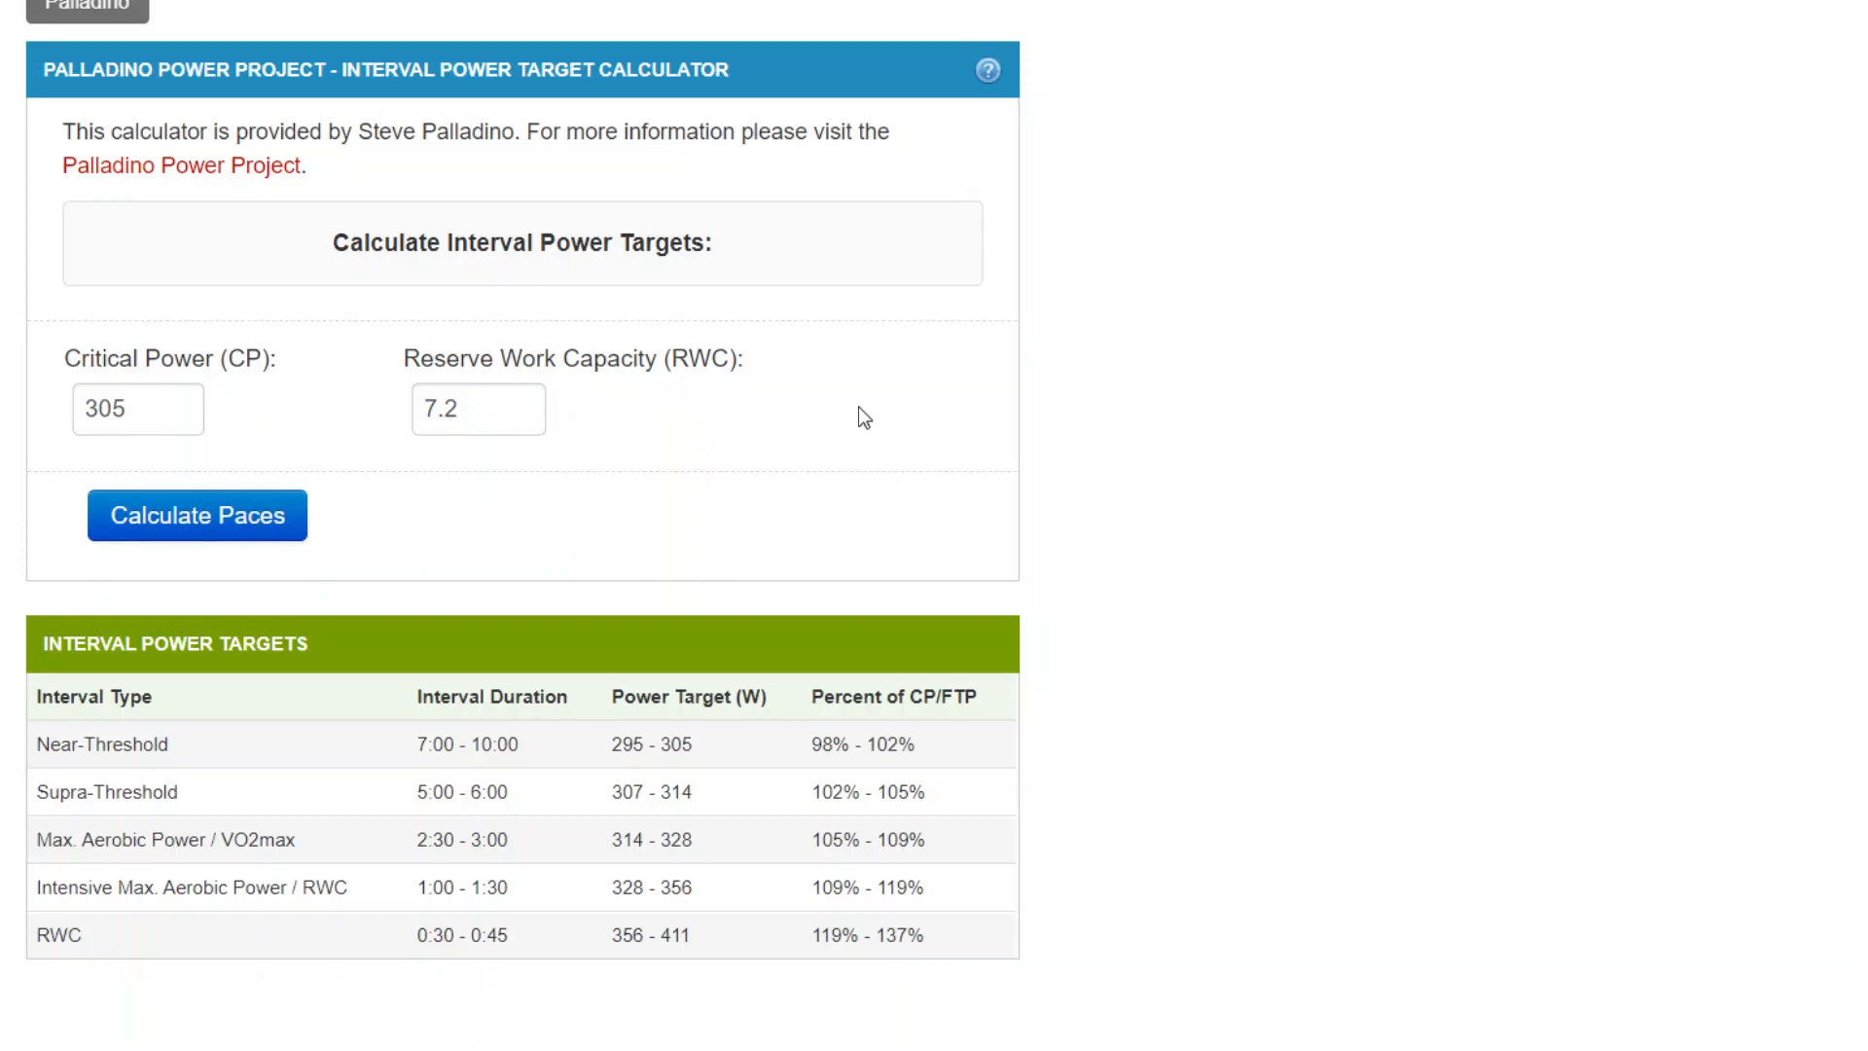
mouse_move(747, 417)
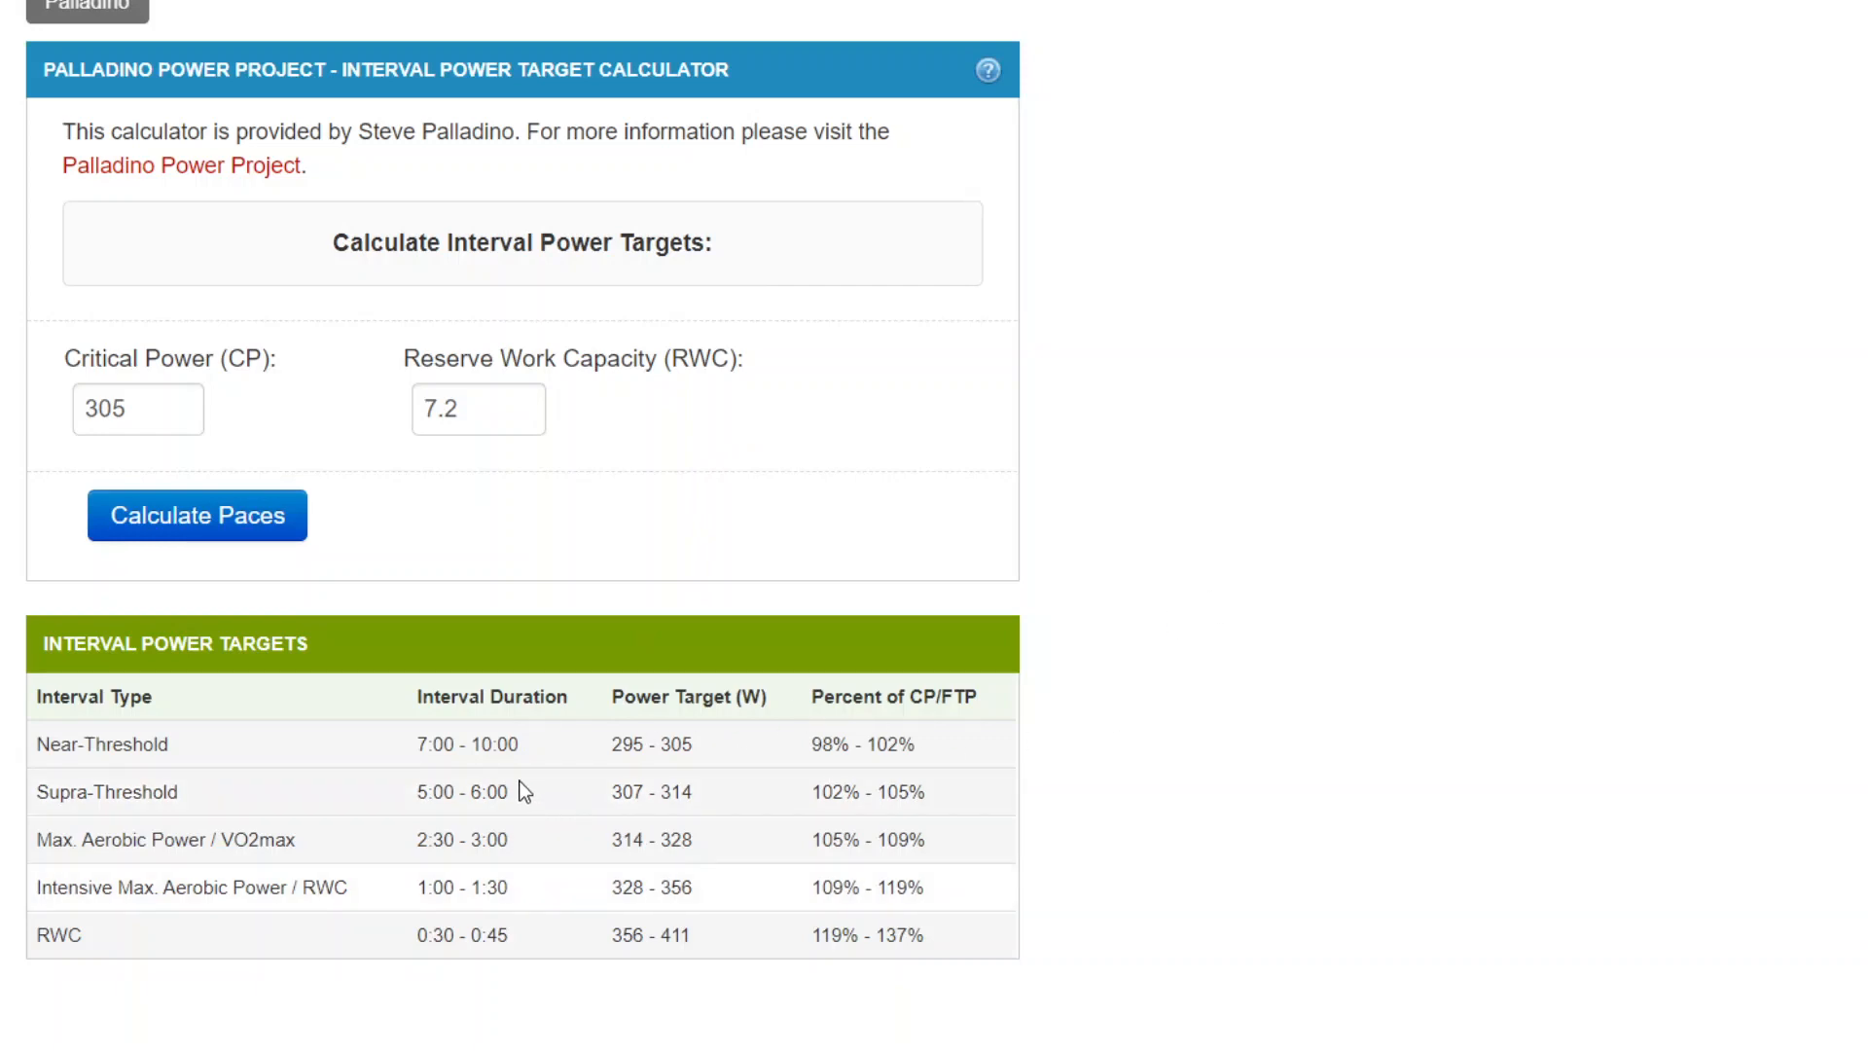
mouse_move(521, 969)
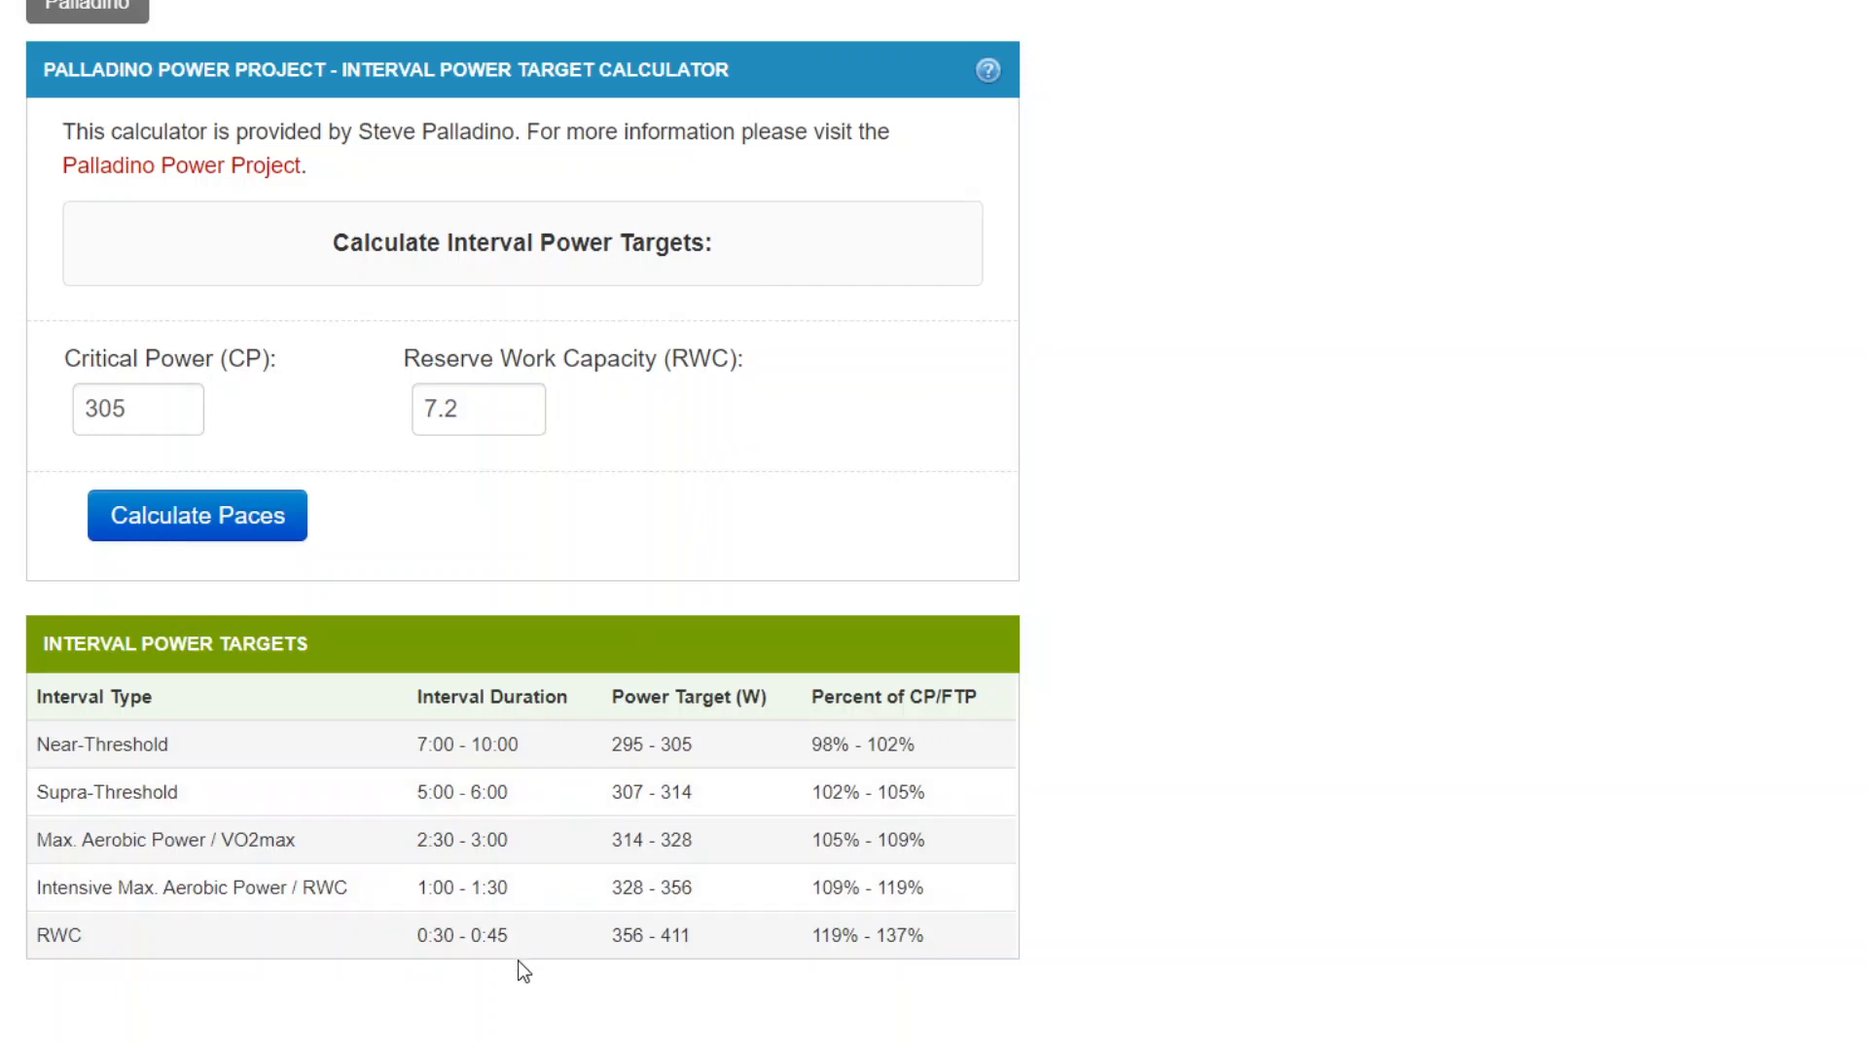
mouse_move(529, 940)
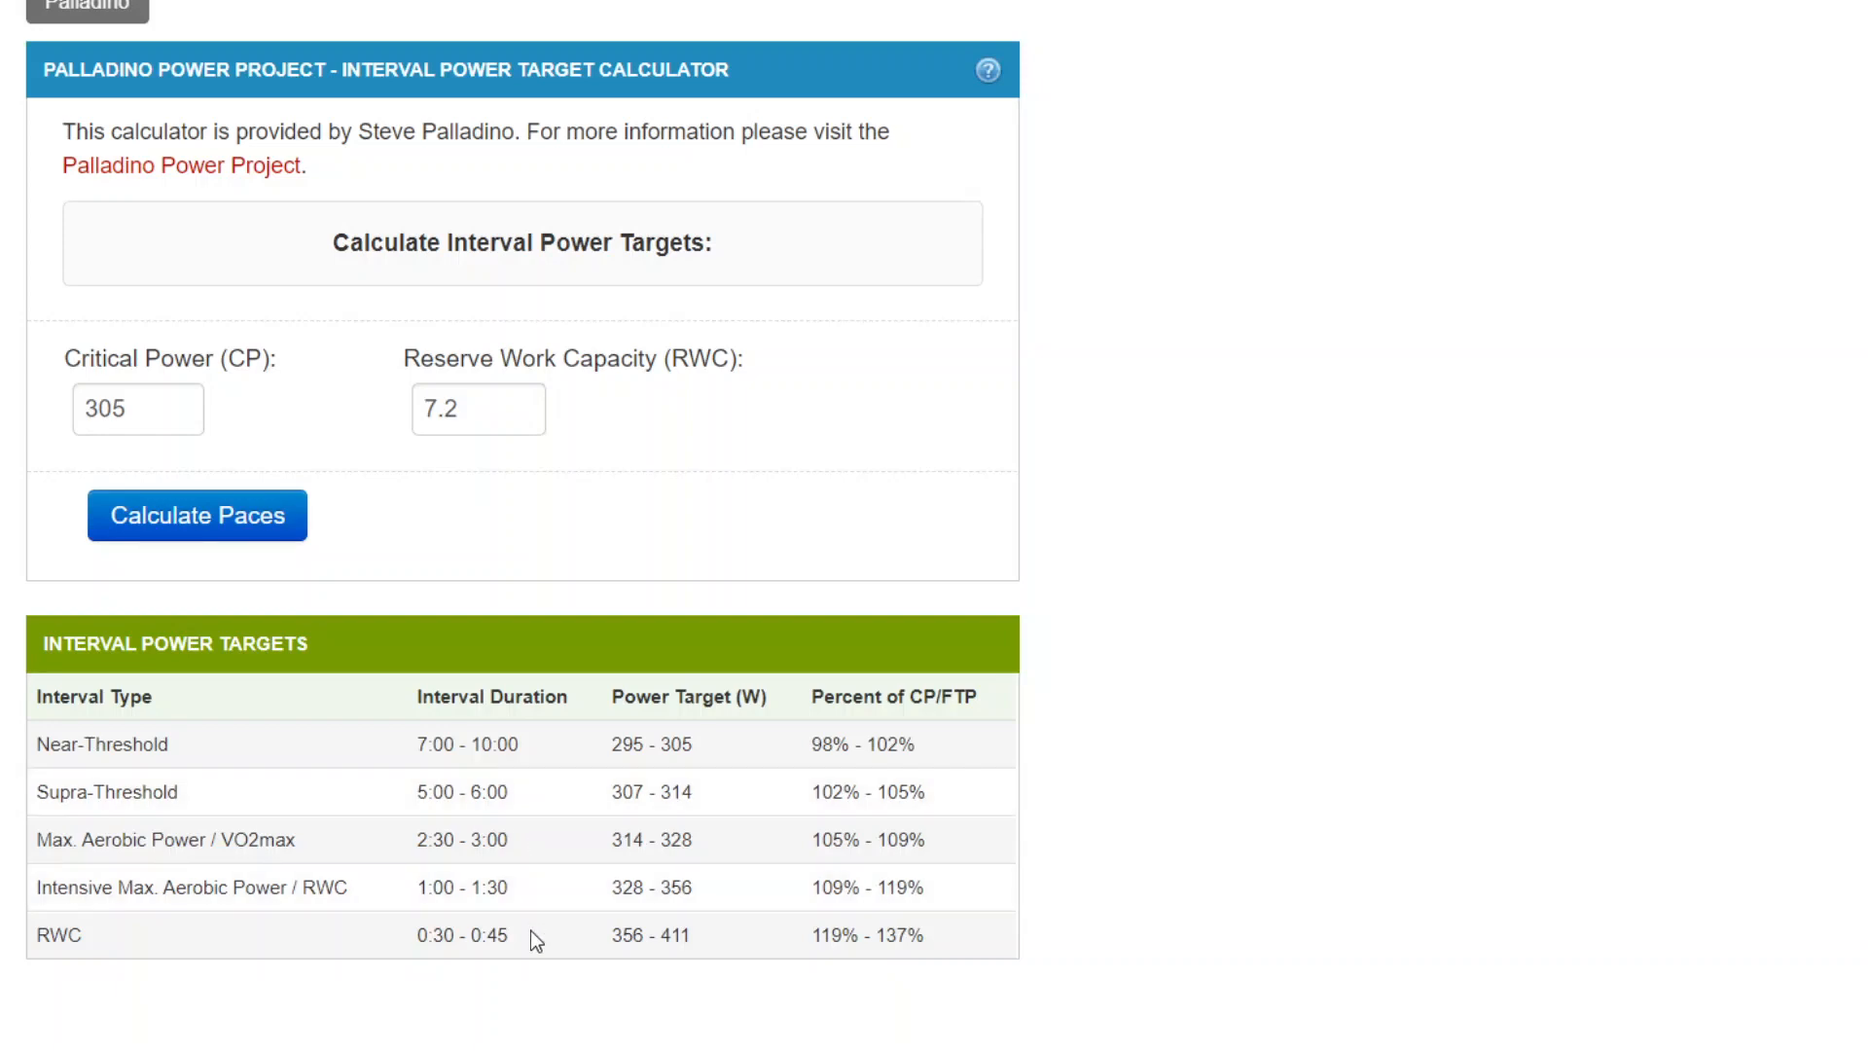
mouse_move(1245, 438)
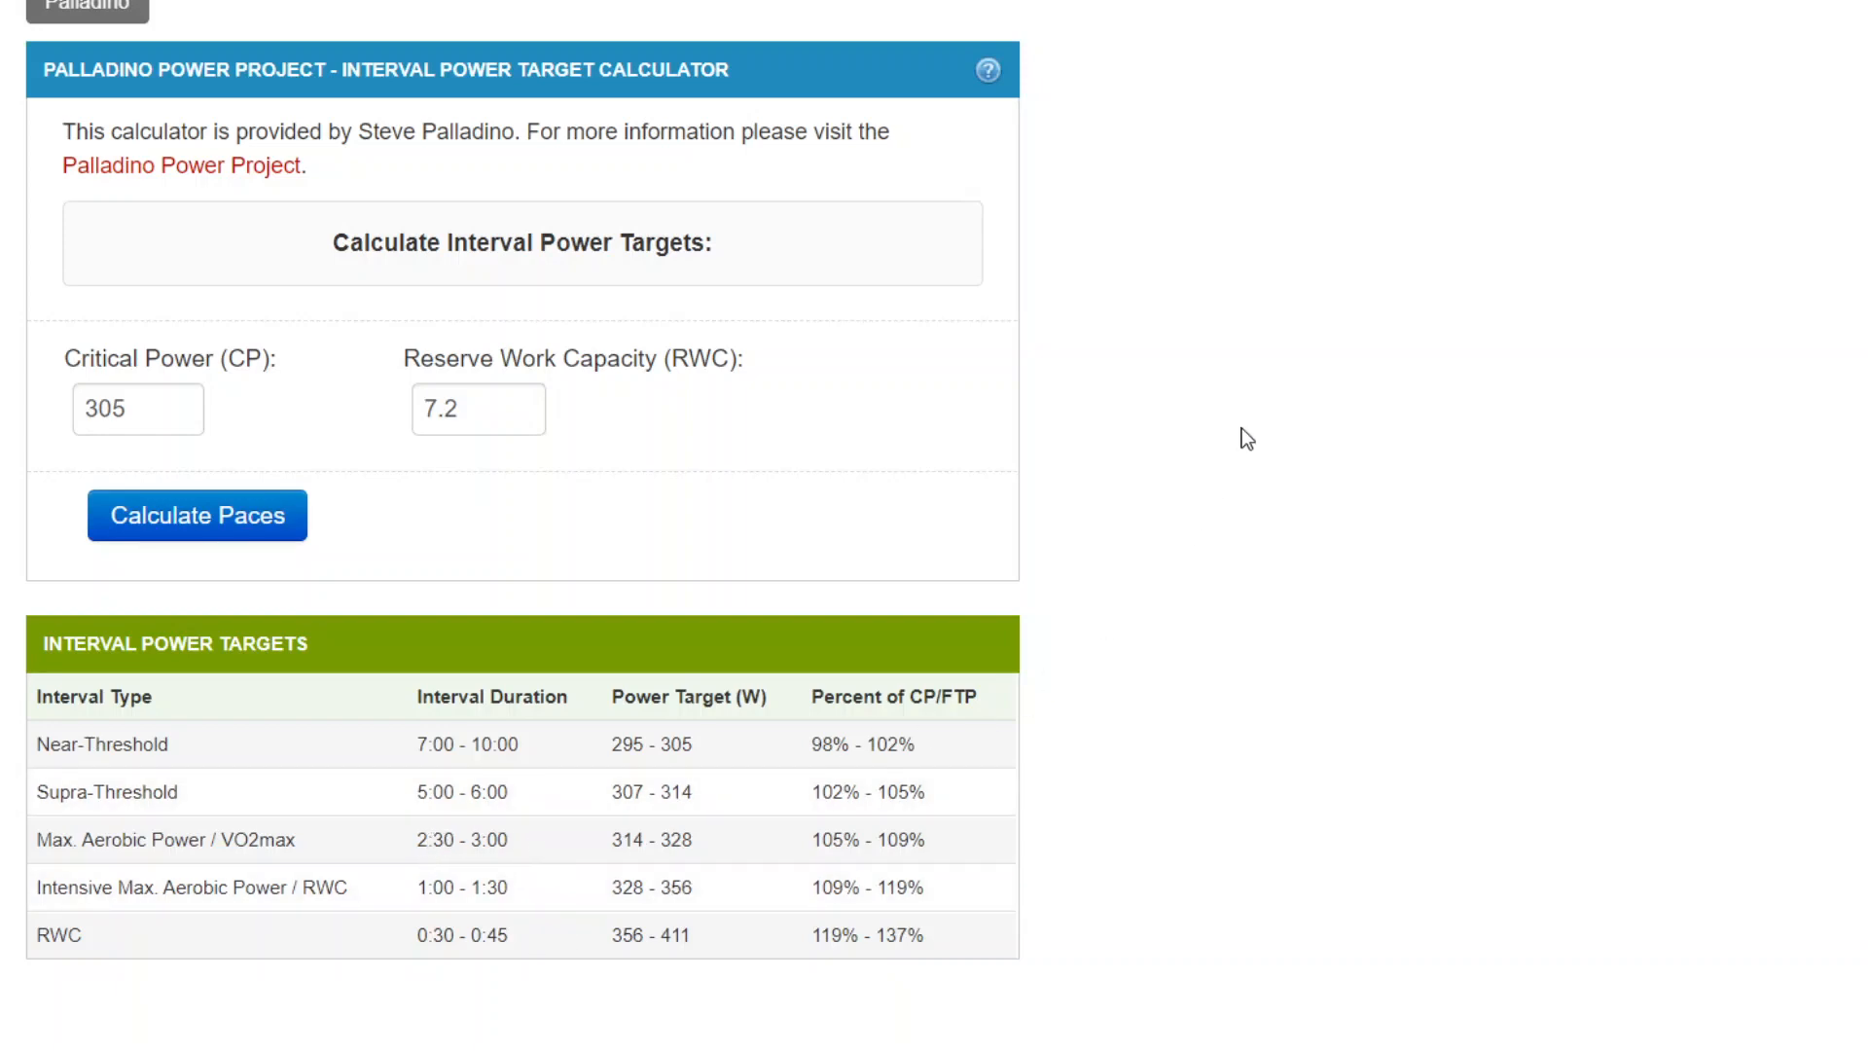
mouse_move(95, 370)
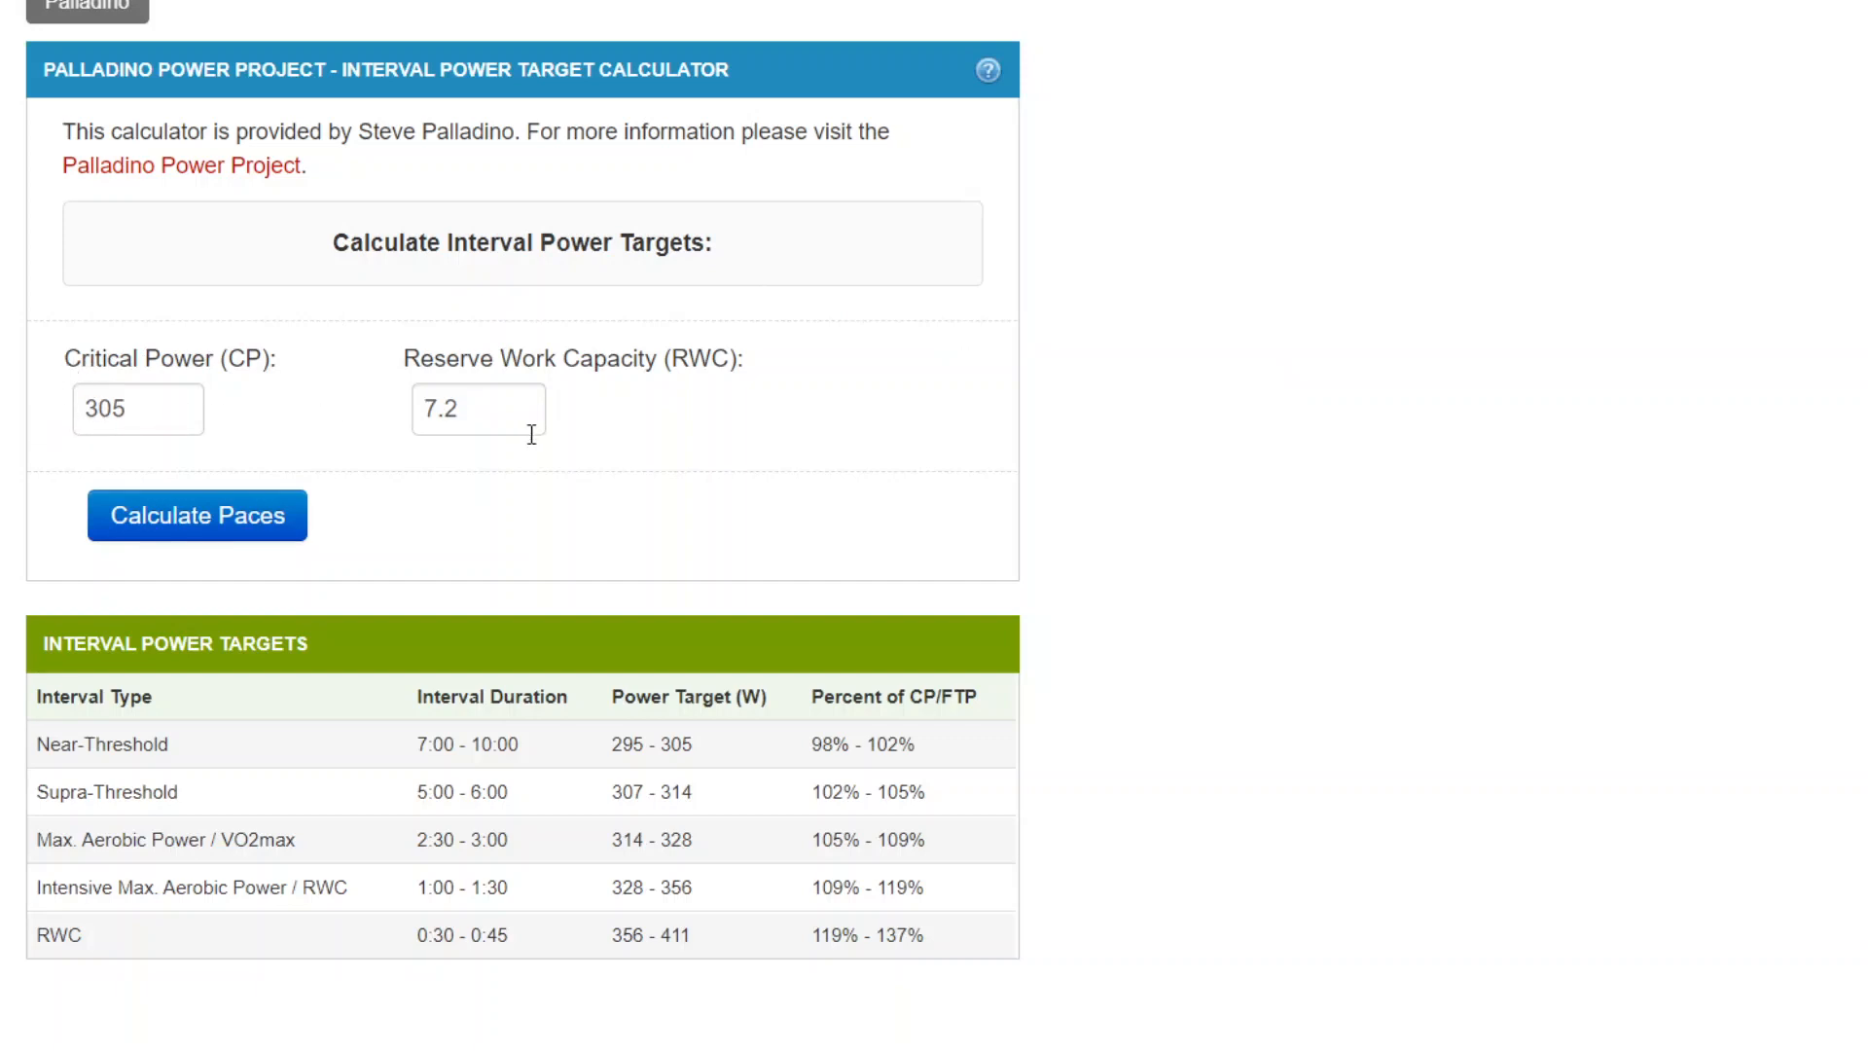
mouse_move(659, 432)
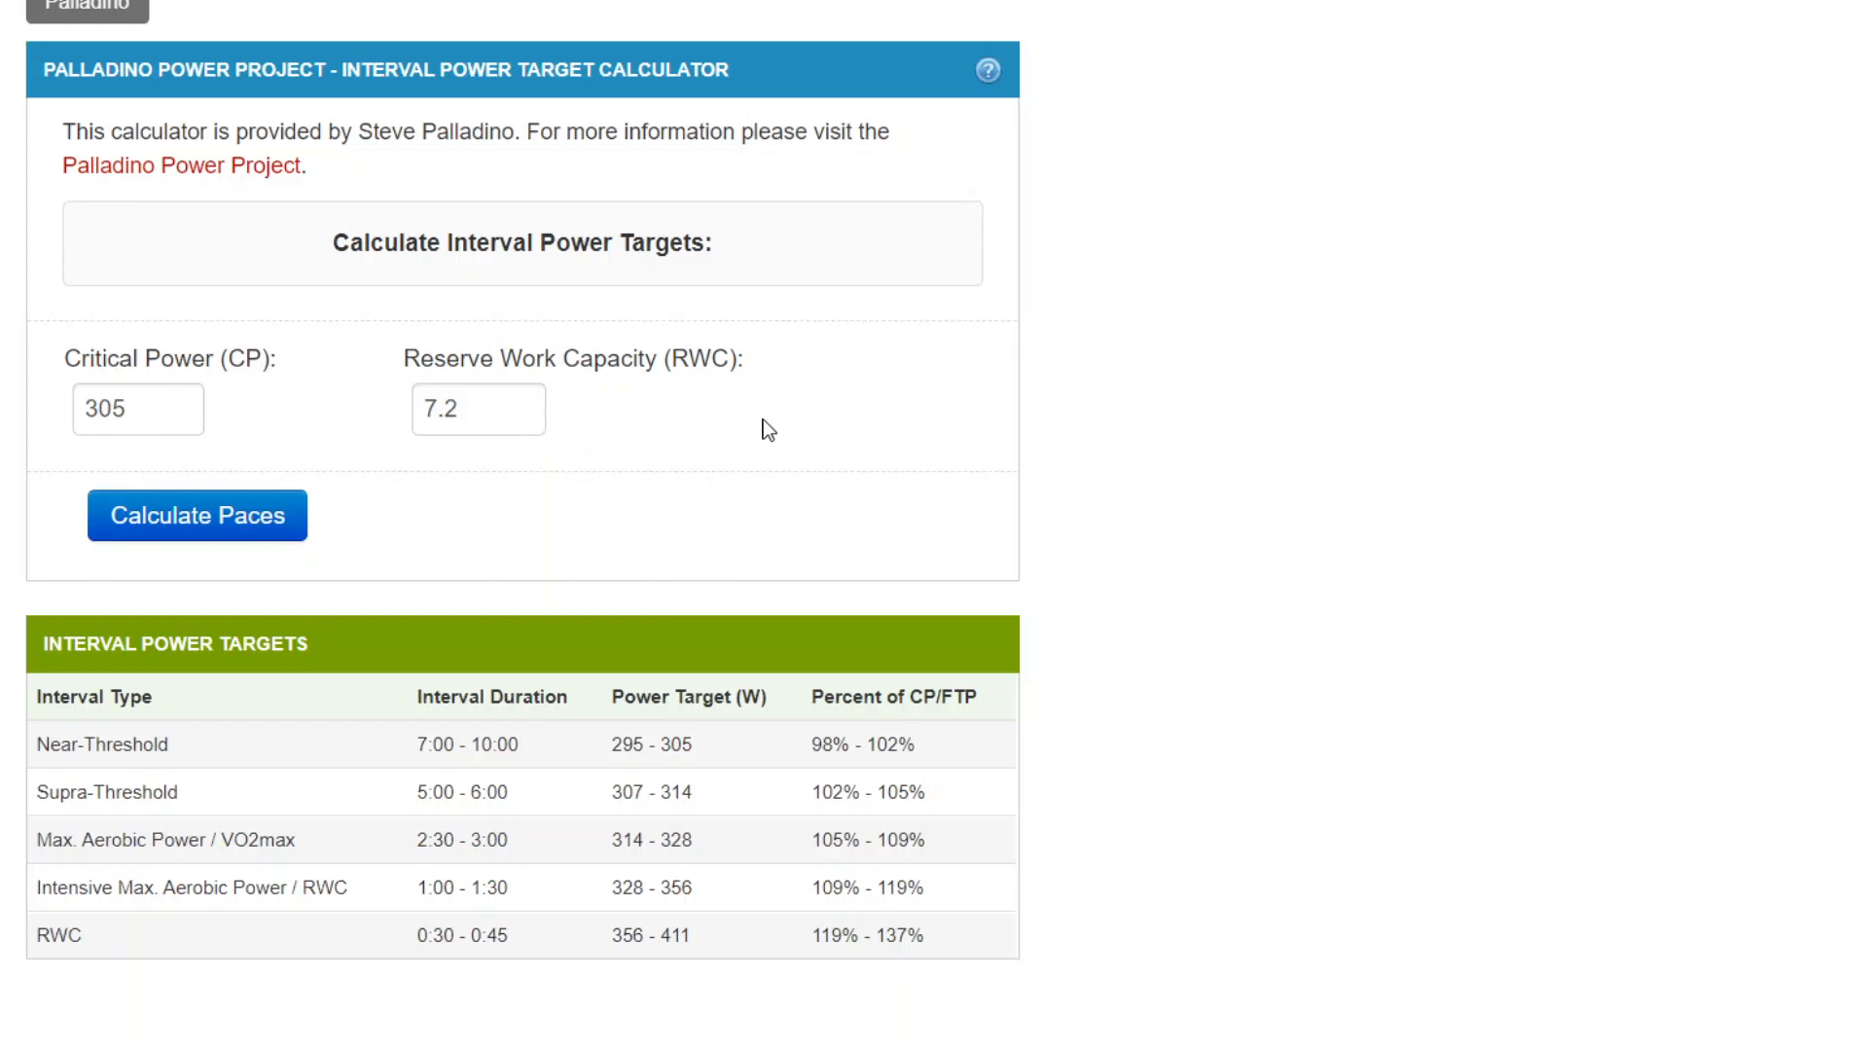
mouse_move(732, 426)
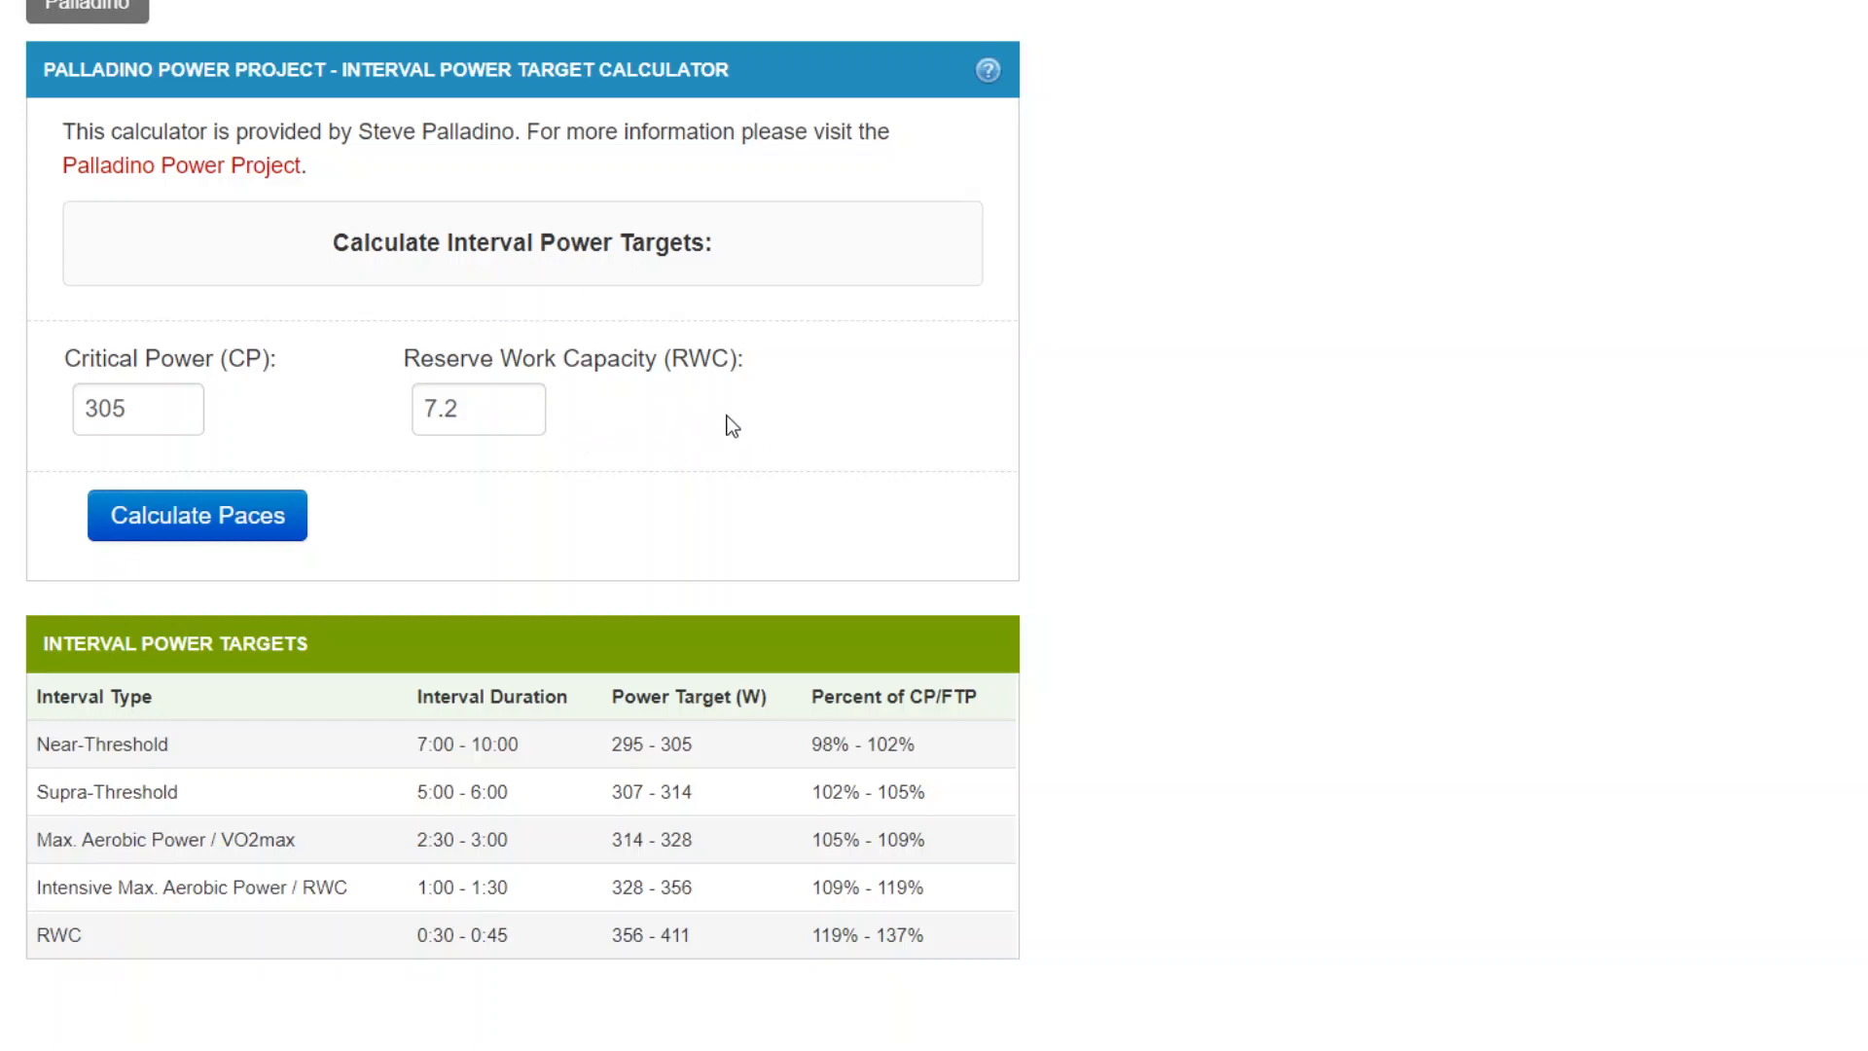
mouse_move(814, 360)
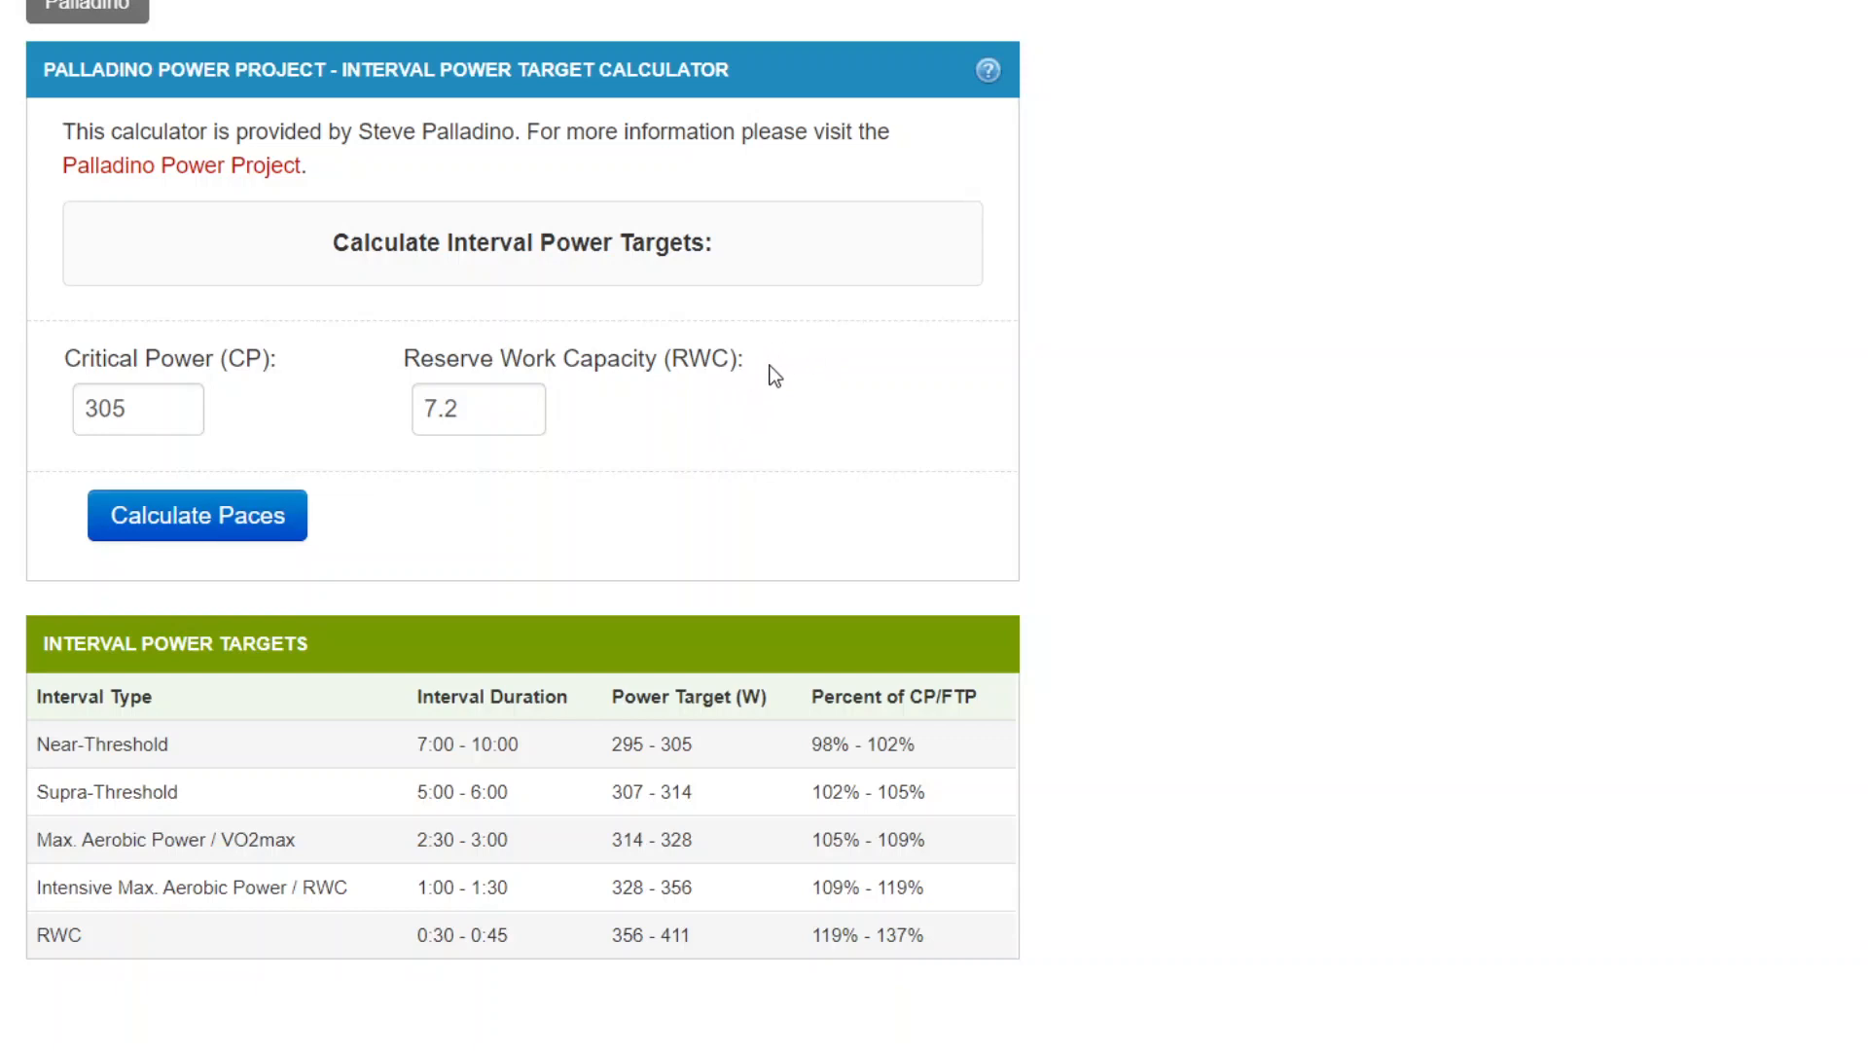
mouse_move(749, 367)
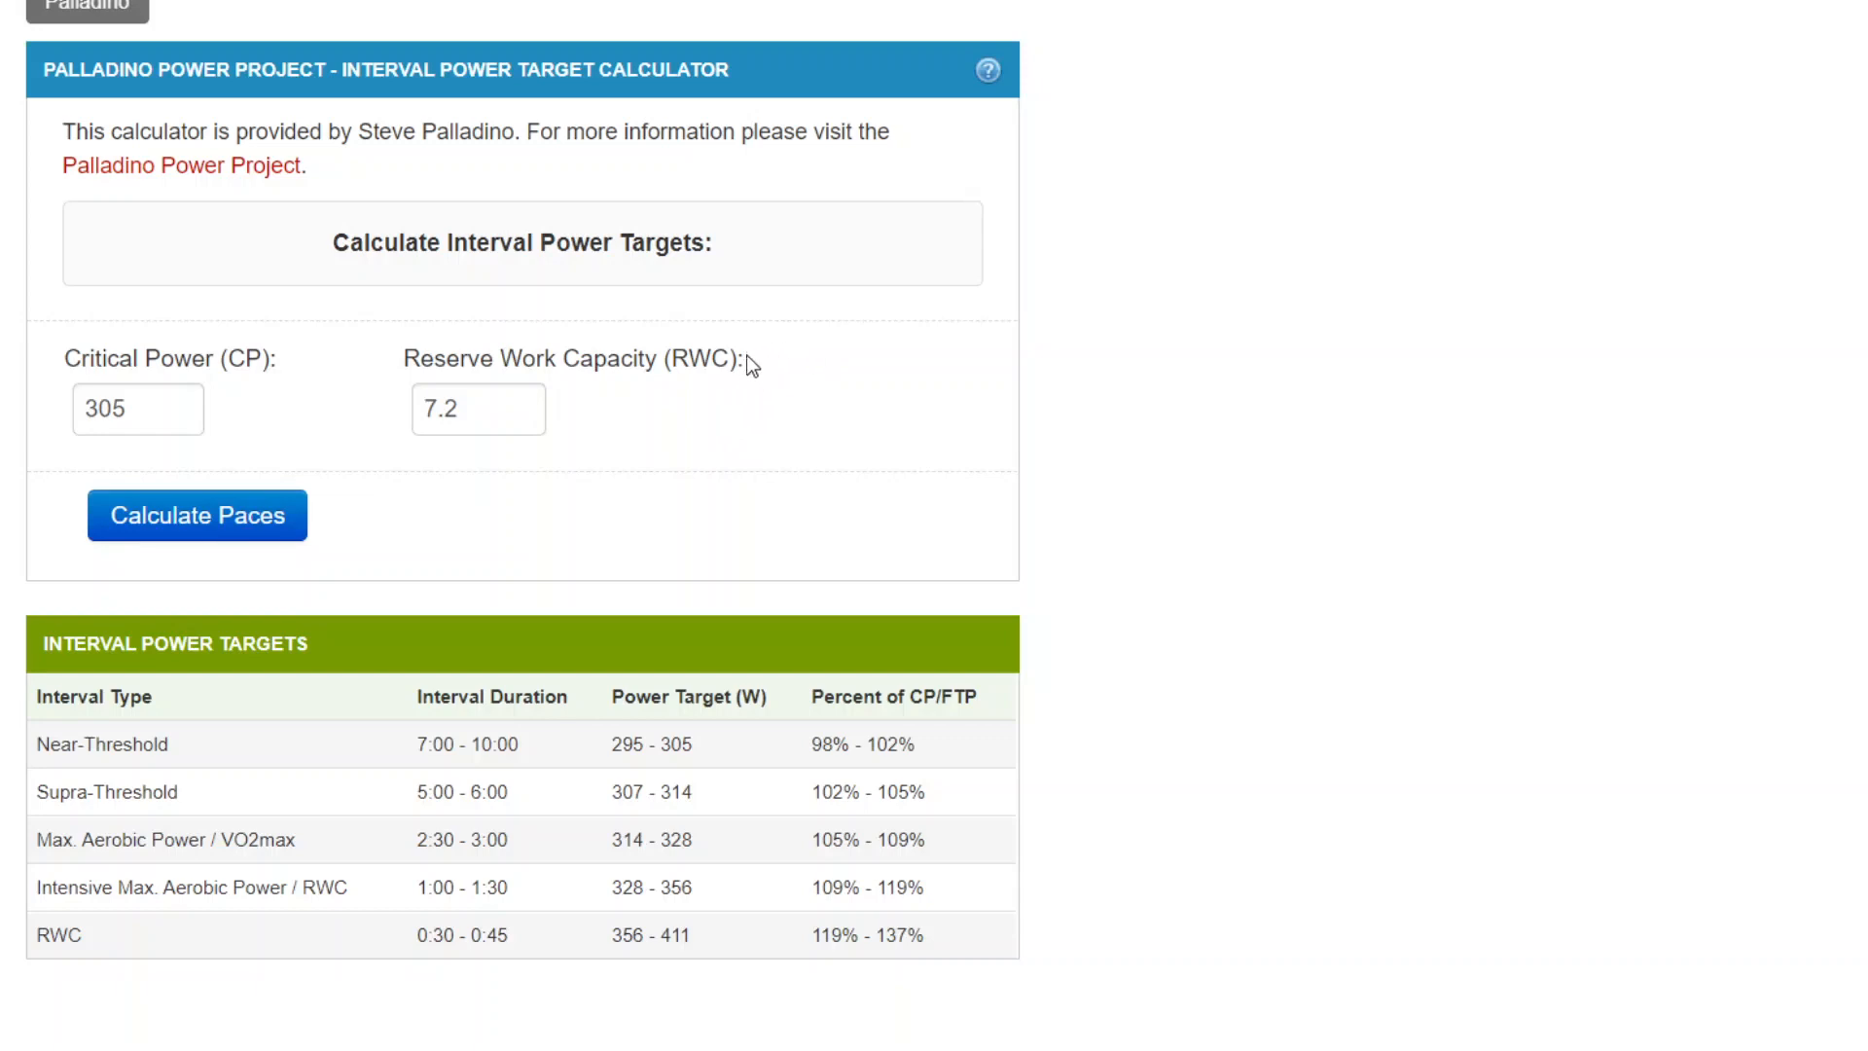
mouse_move(771, 360)
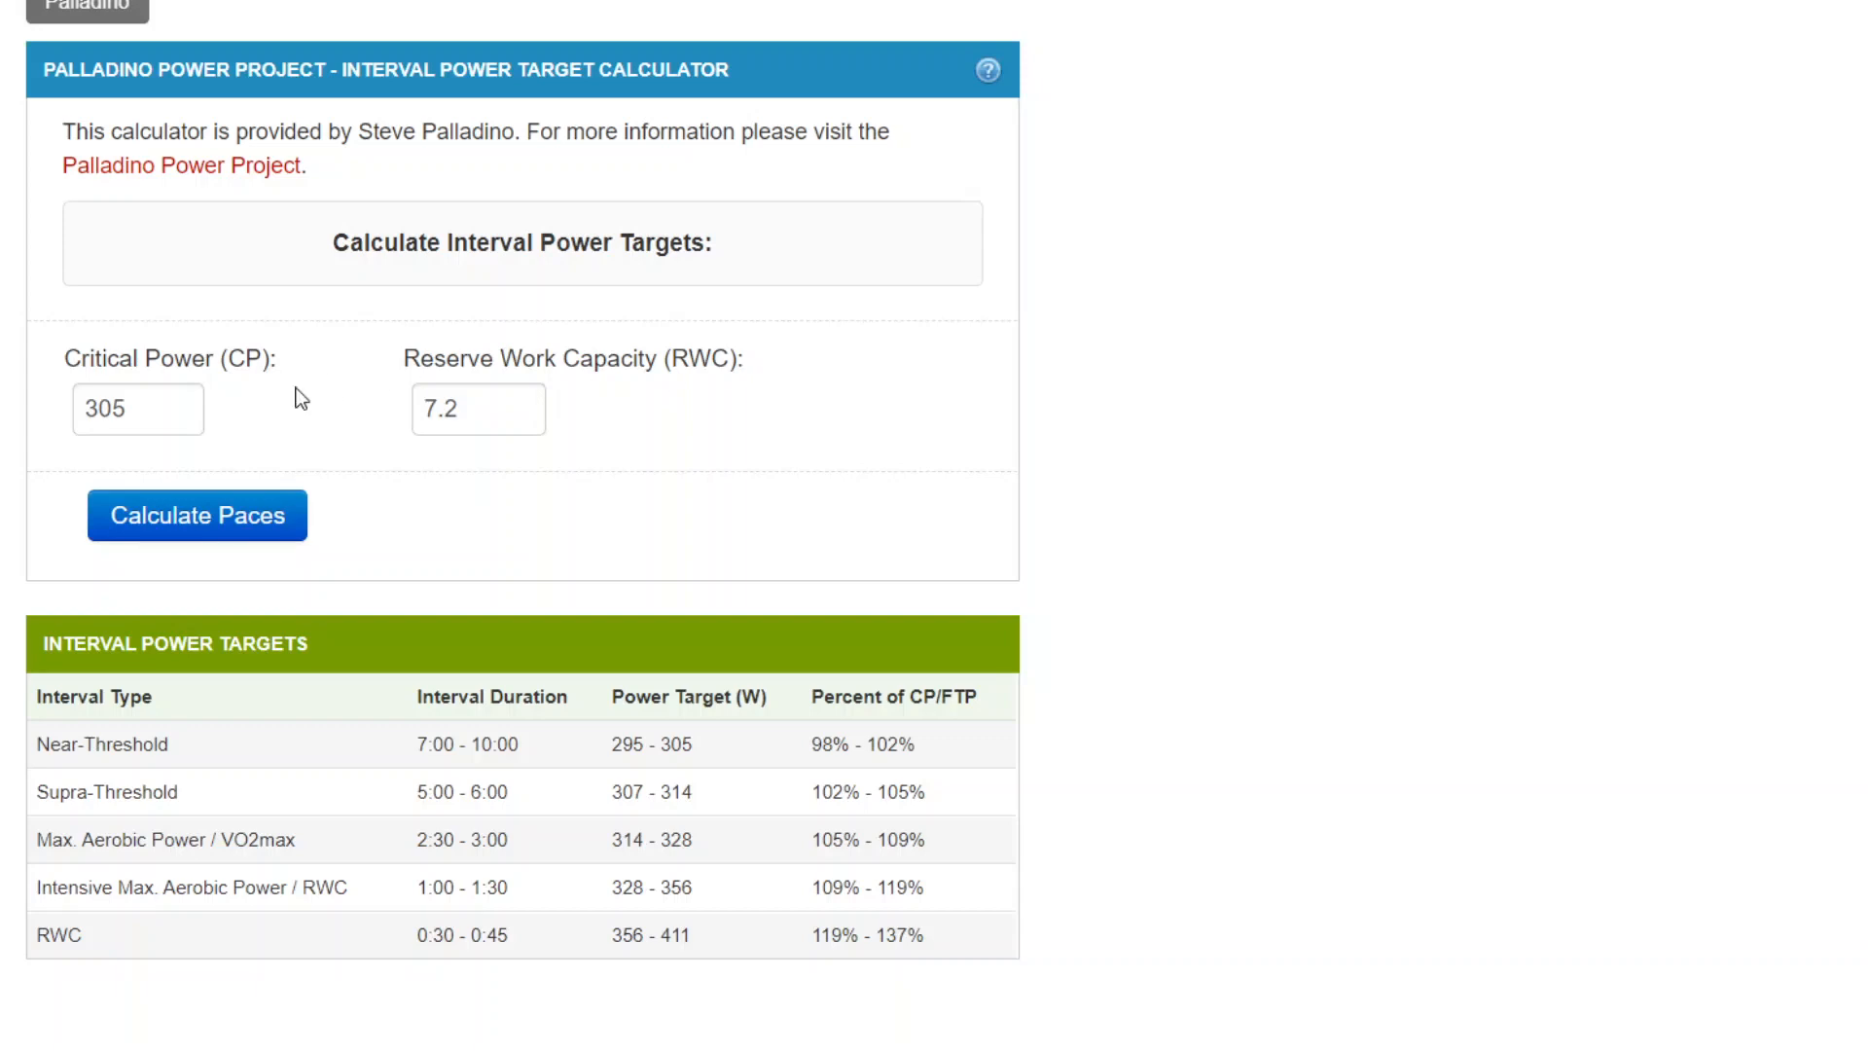
mouse_move(799, 398)
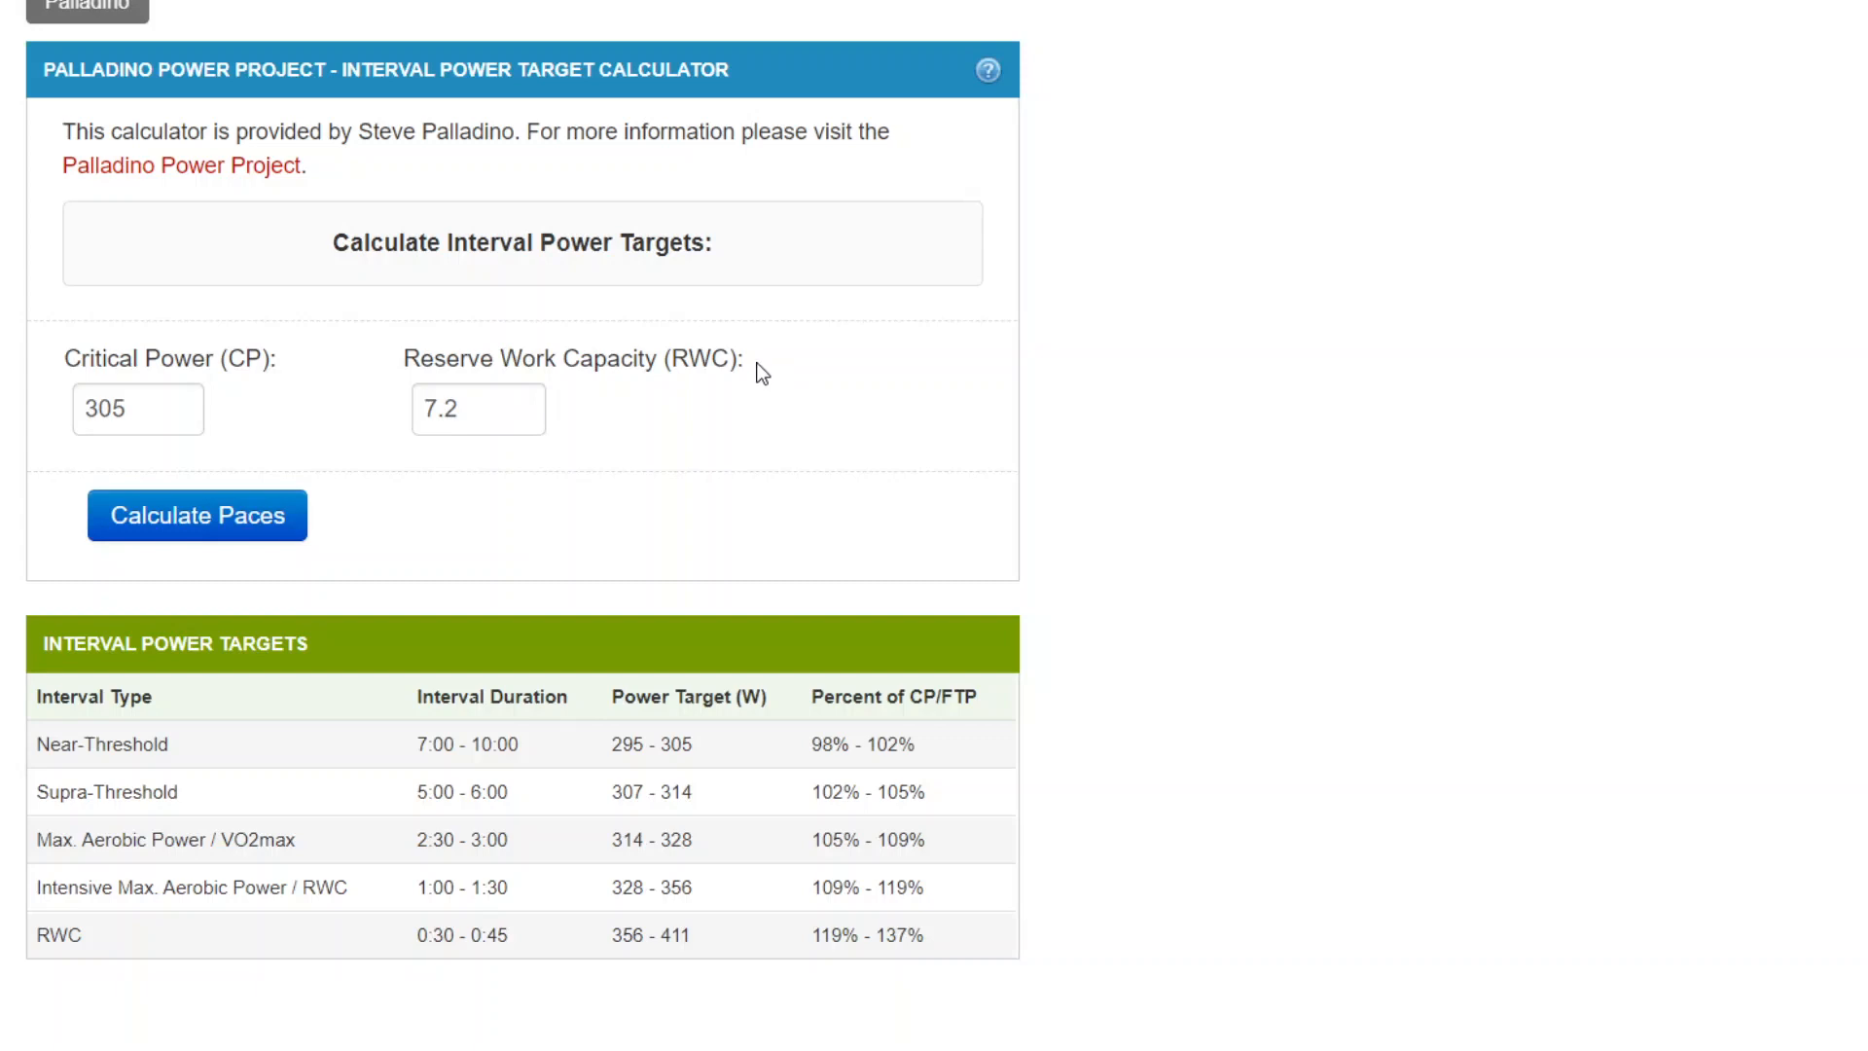
mouse_move(872, 364)
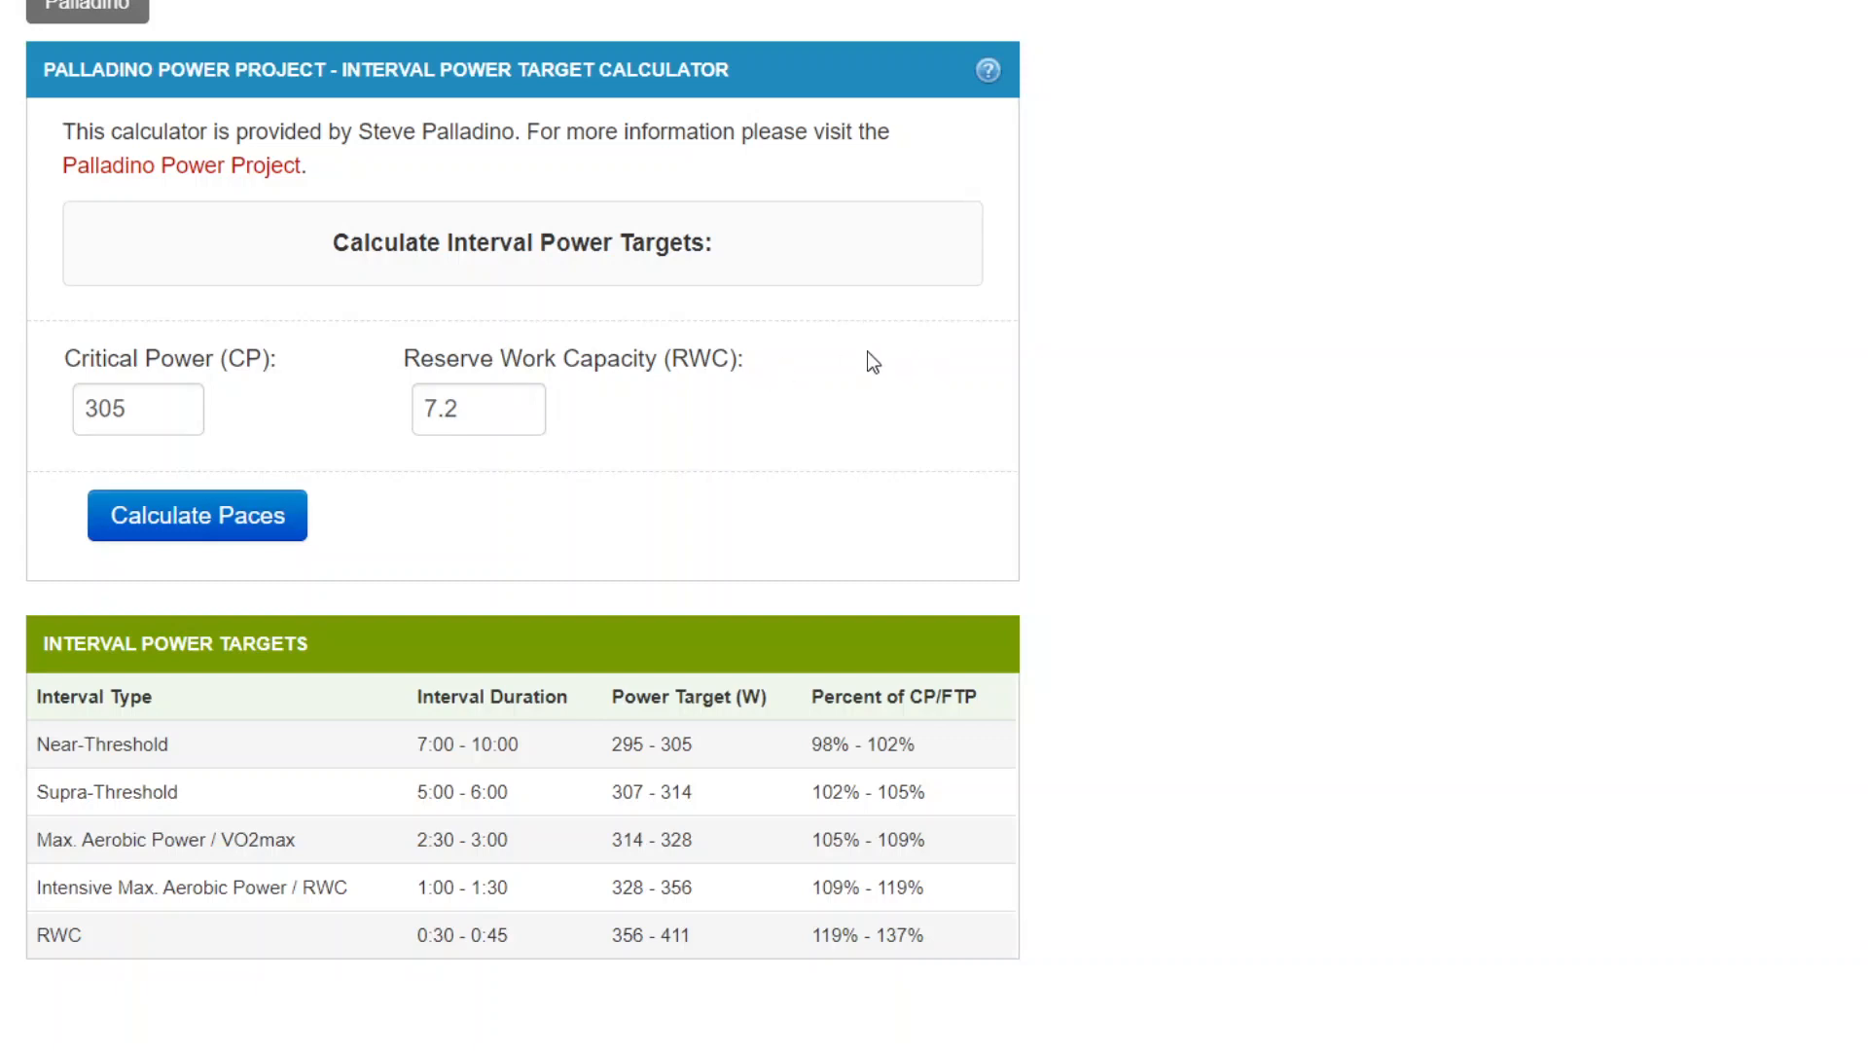
mouse_move(134, 475)
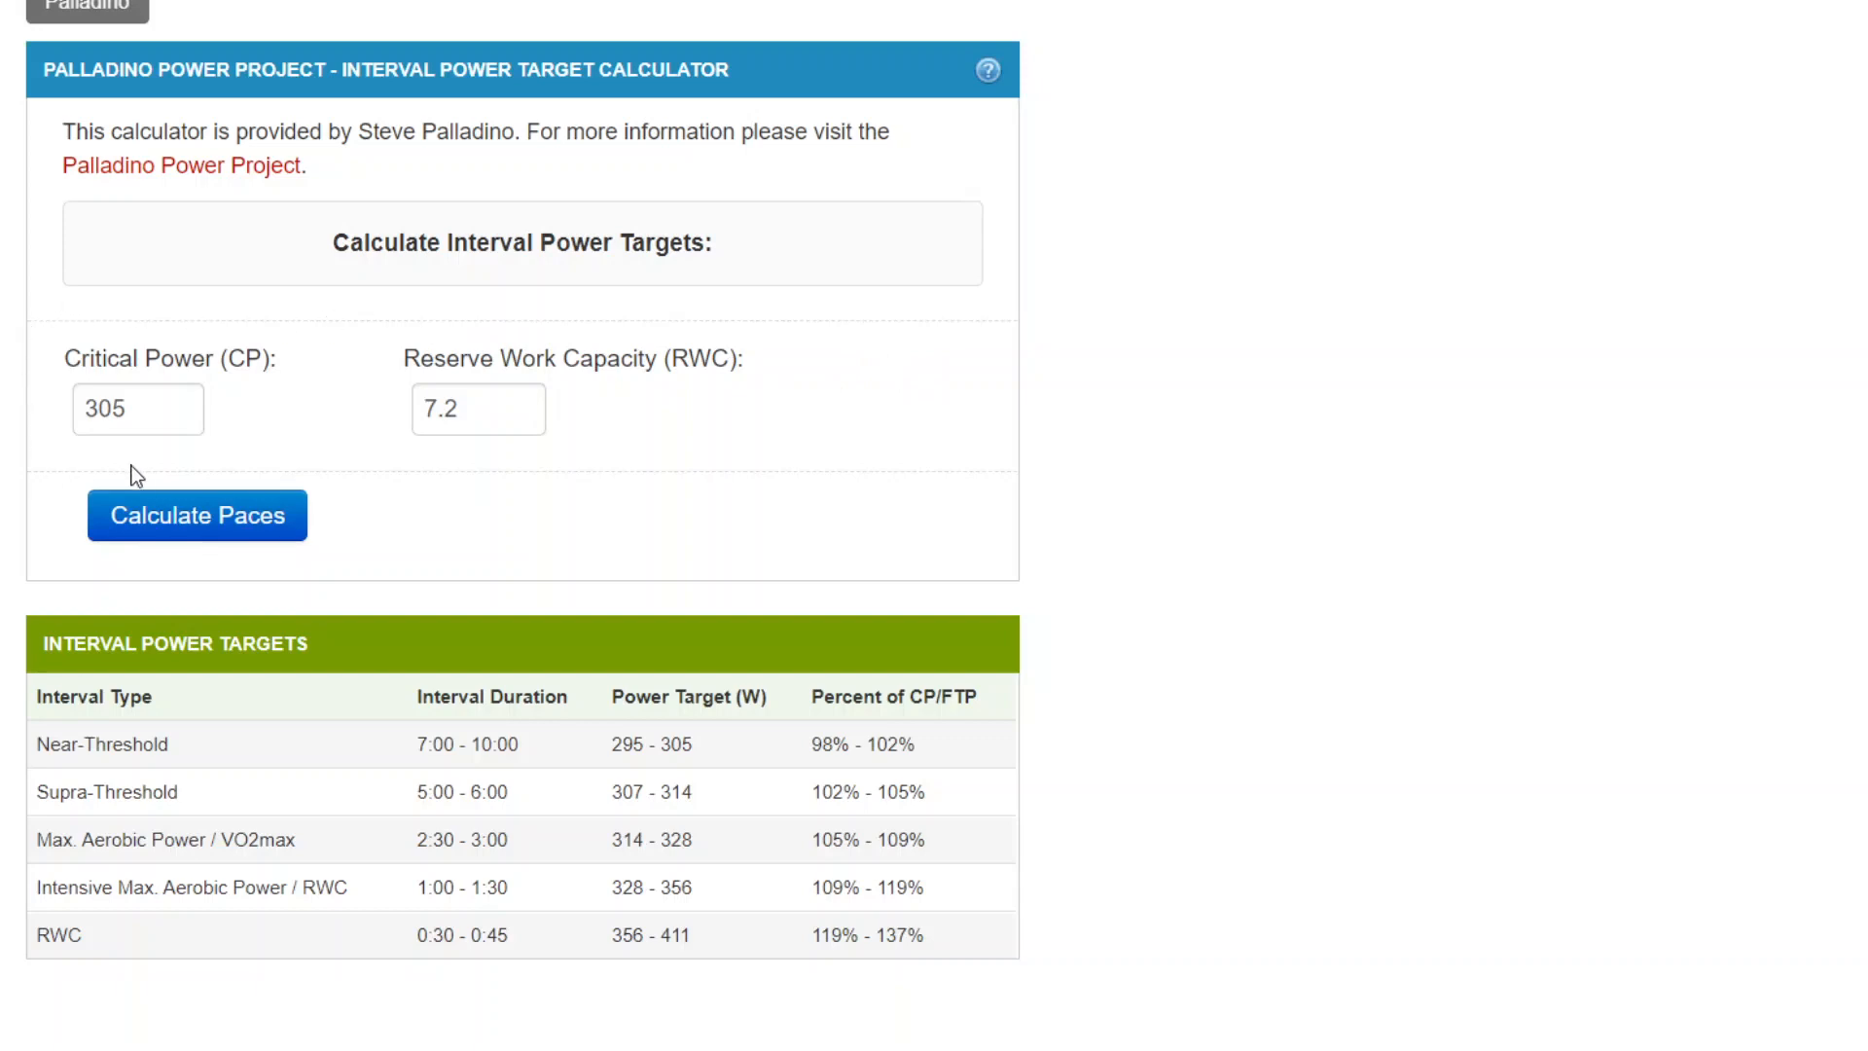
mouse_move(850, 447)
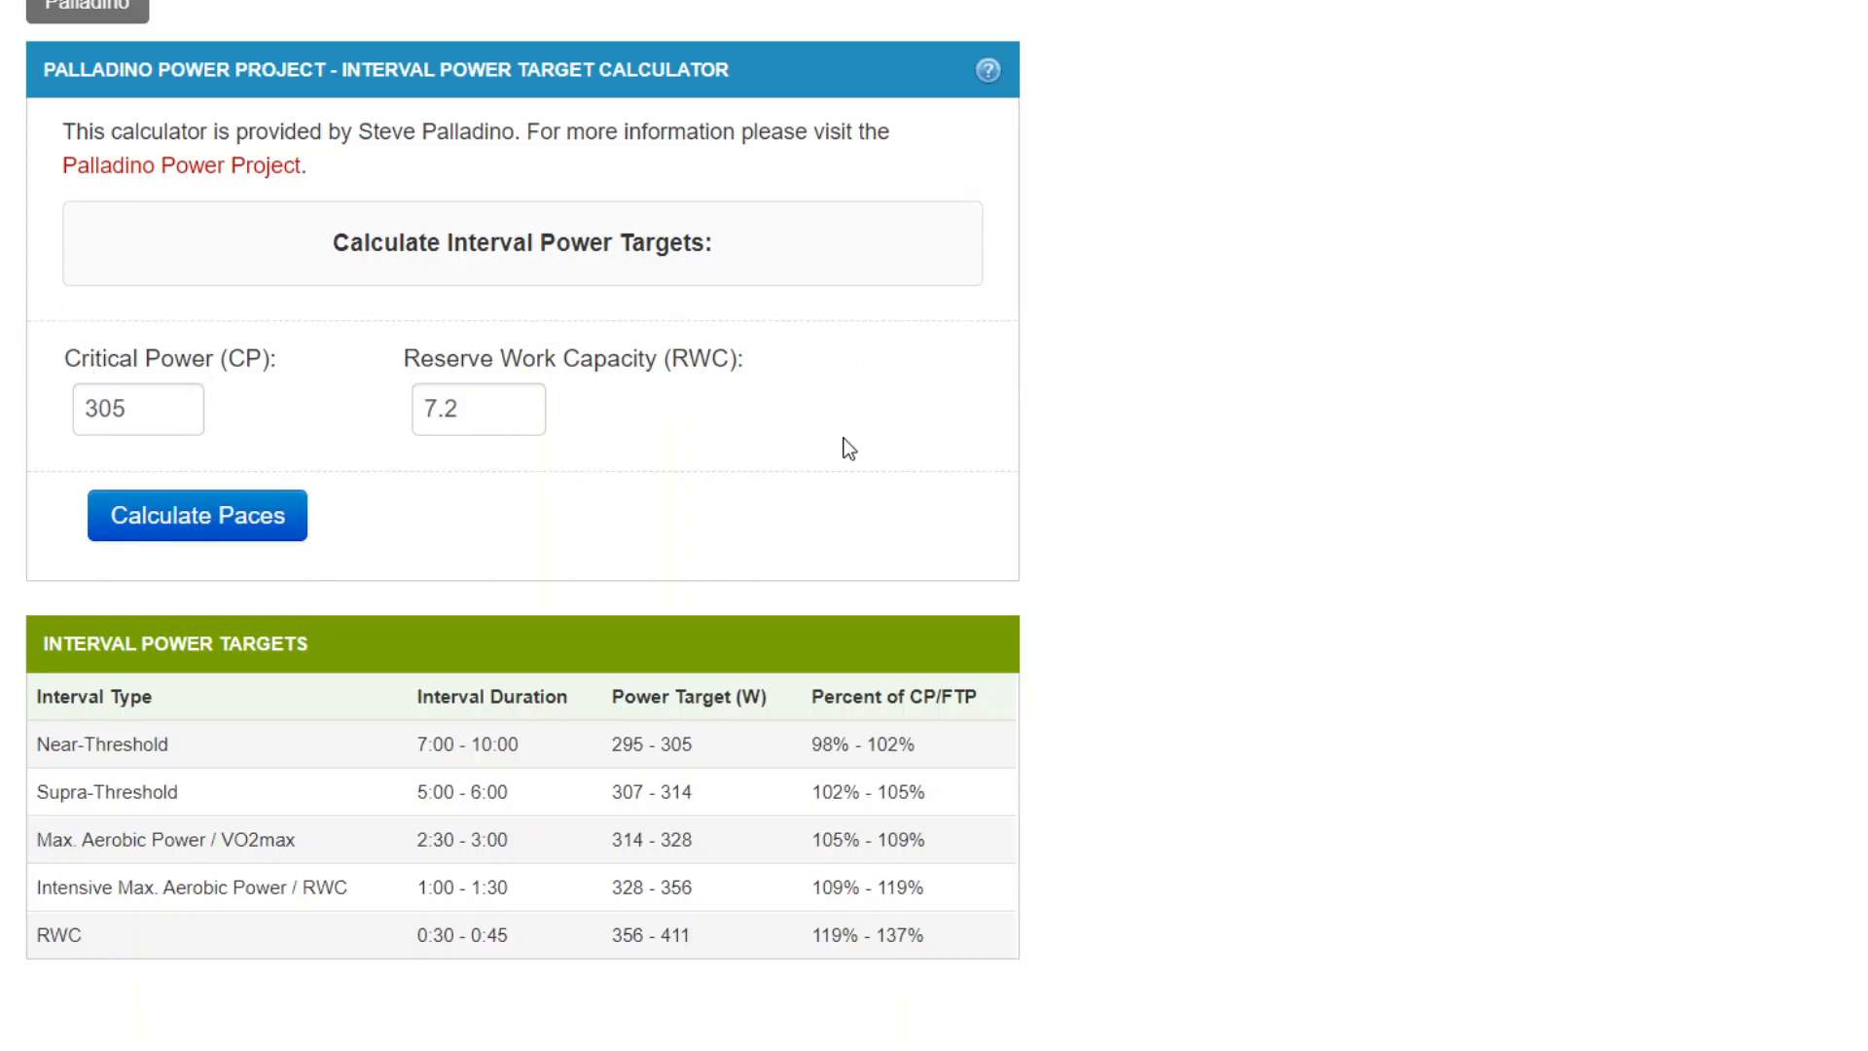
mouse_move(1601, 374)
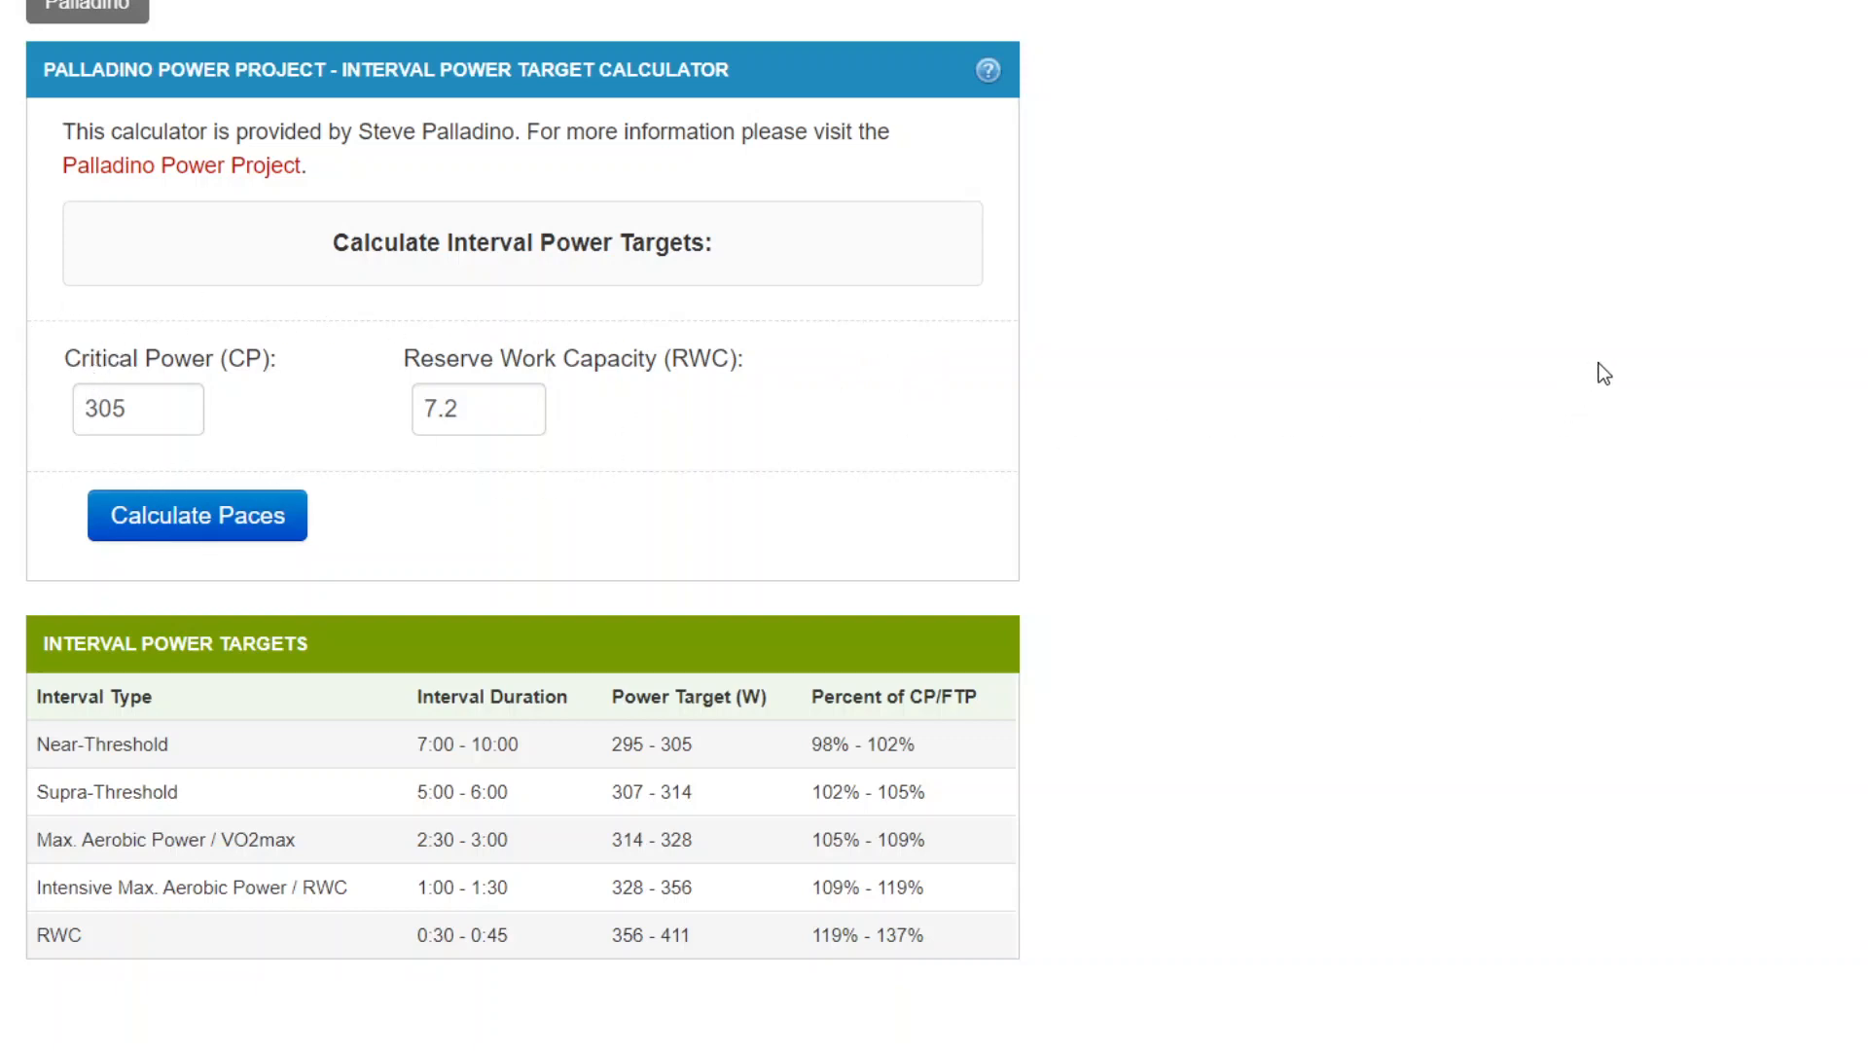
mouse_move(424, 521)
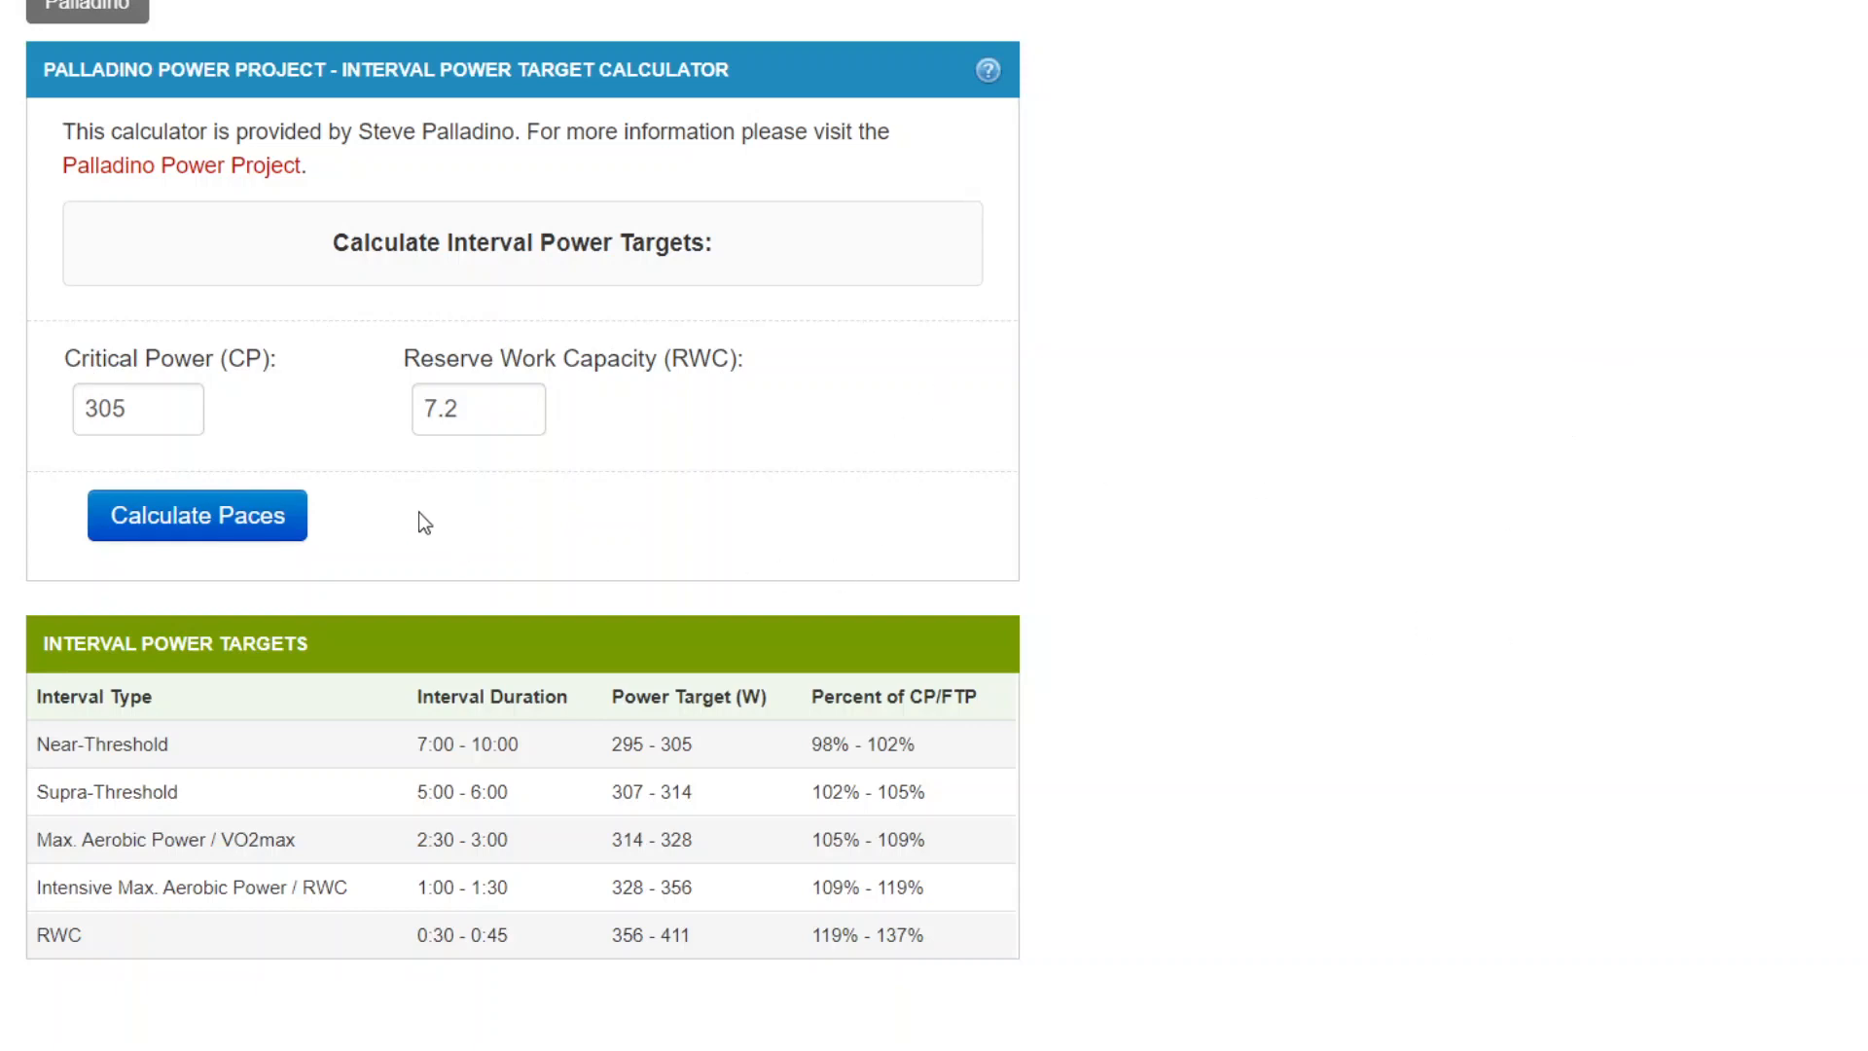
mouse_move(237, 364)
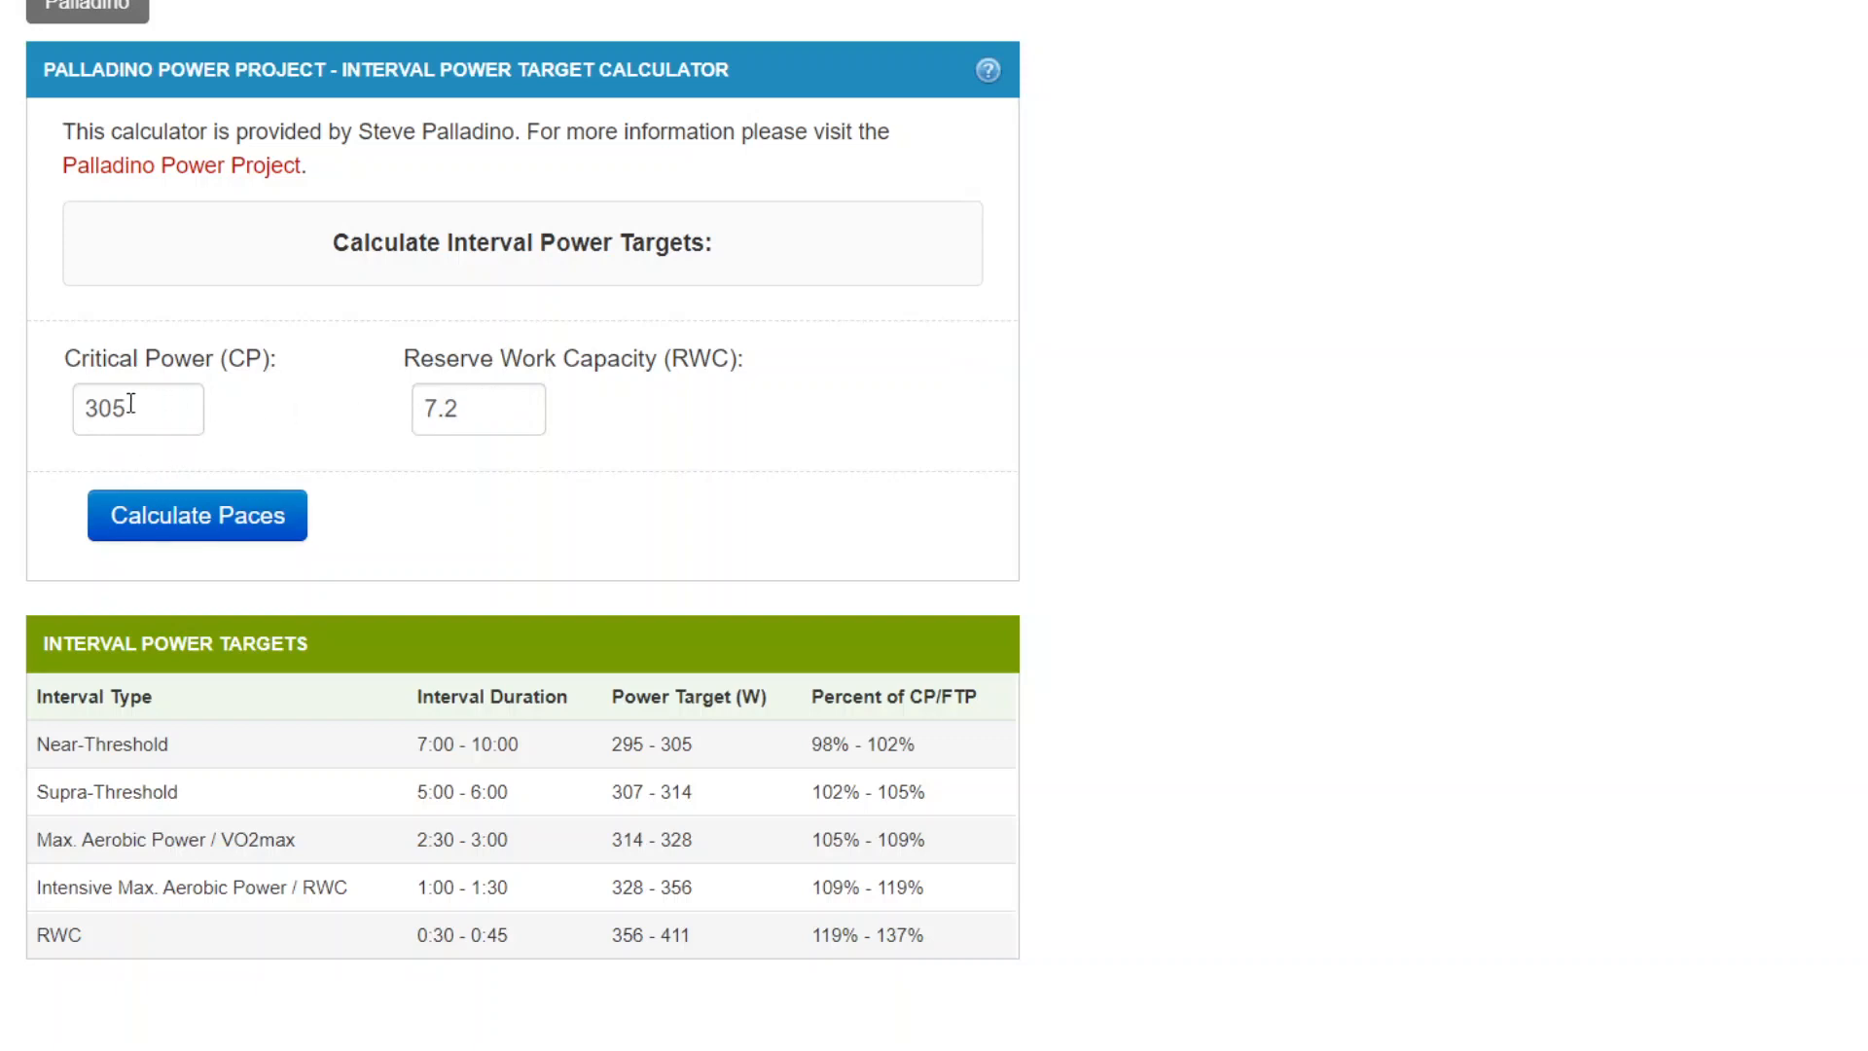
mouse_move(631, 432)
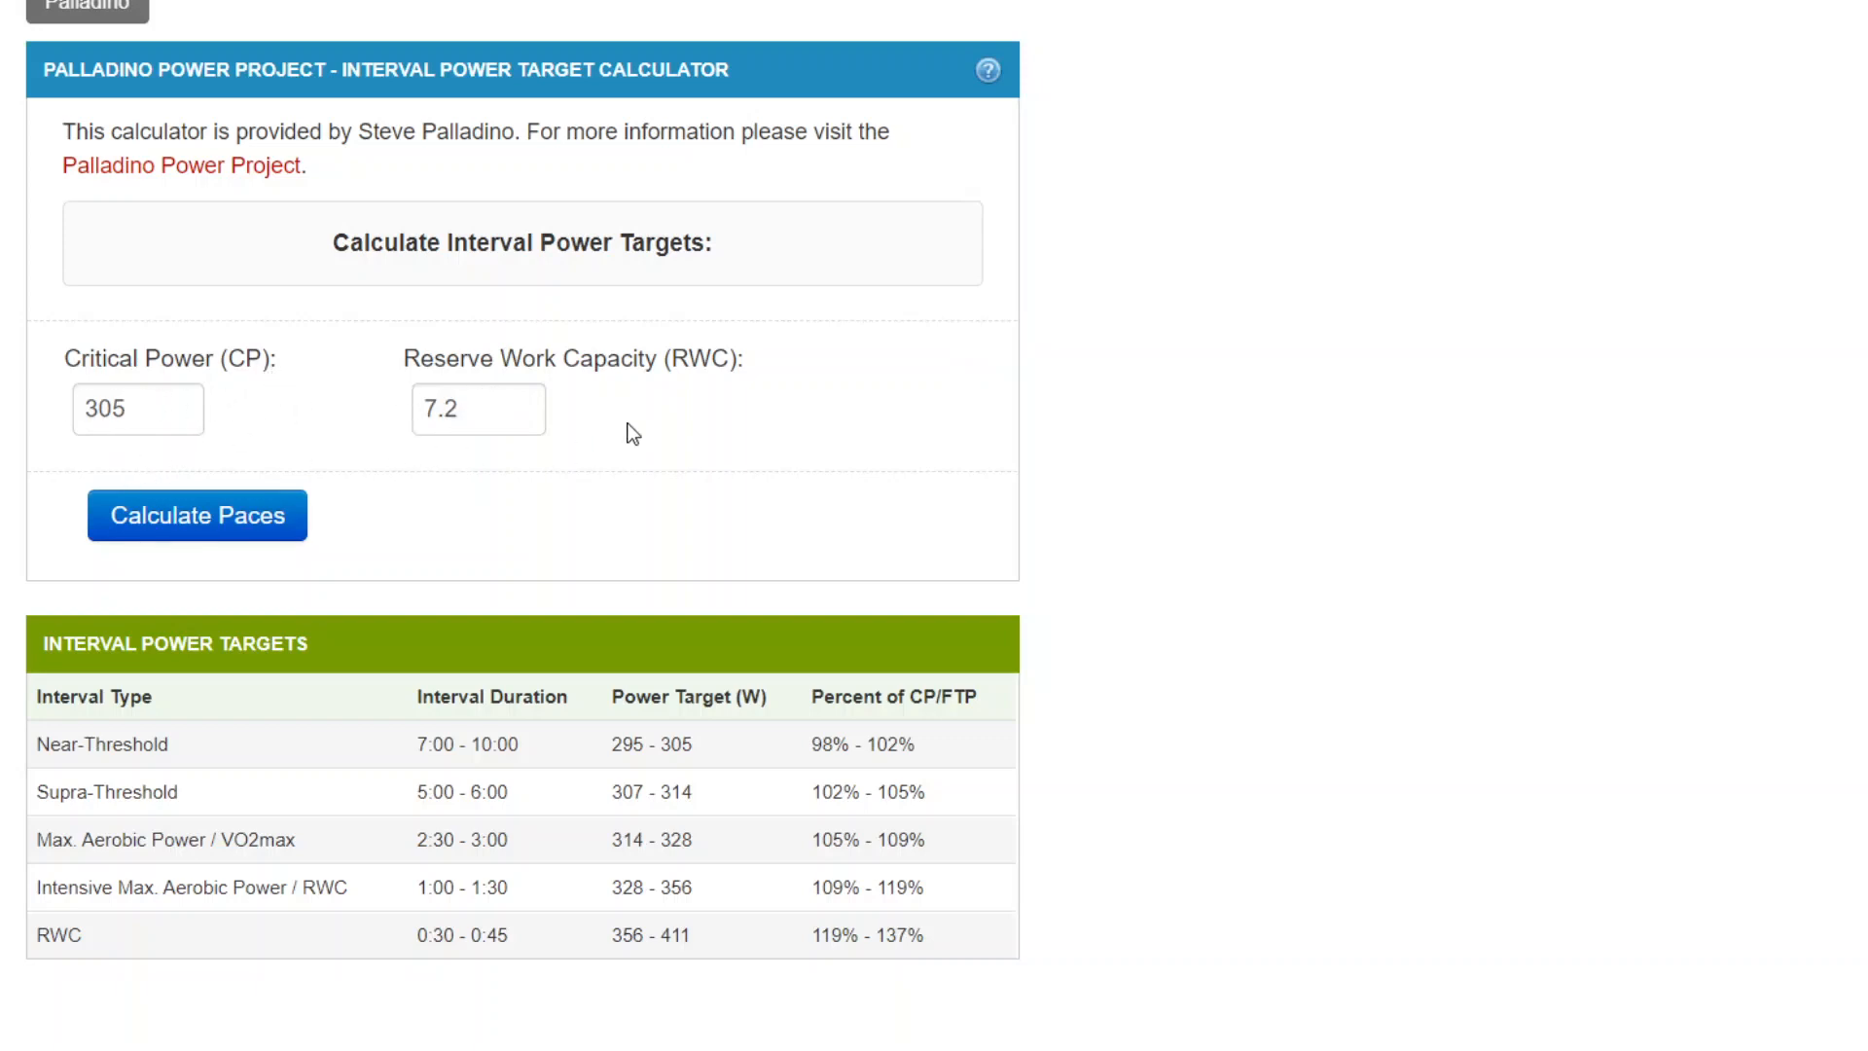
mouse_move(858, 408)
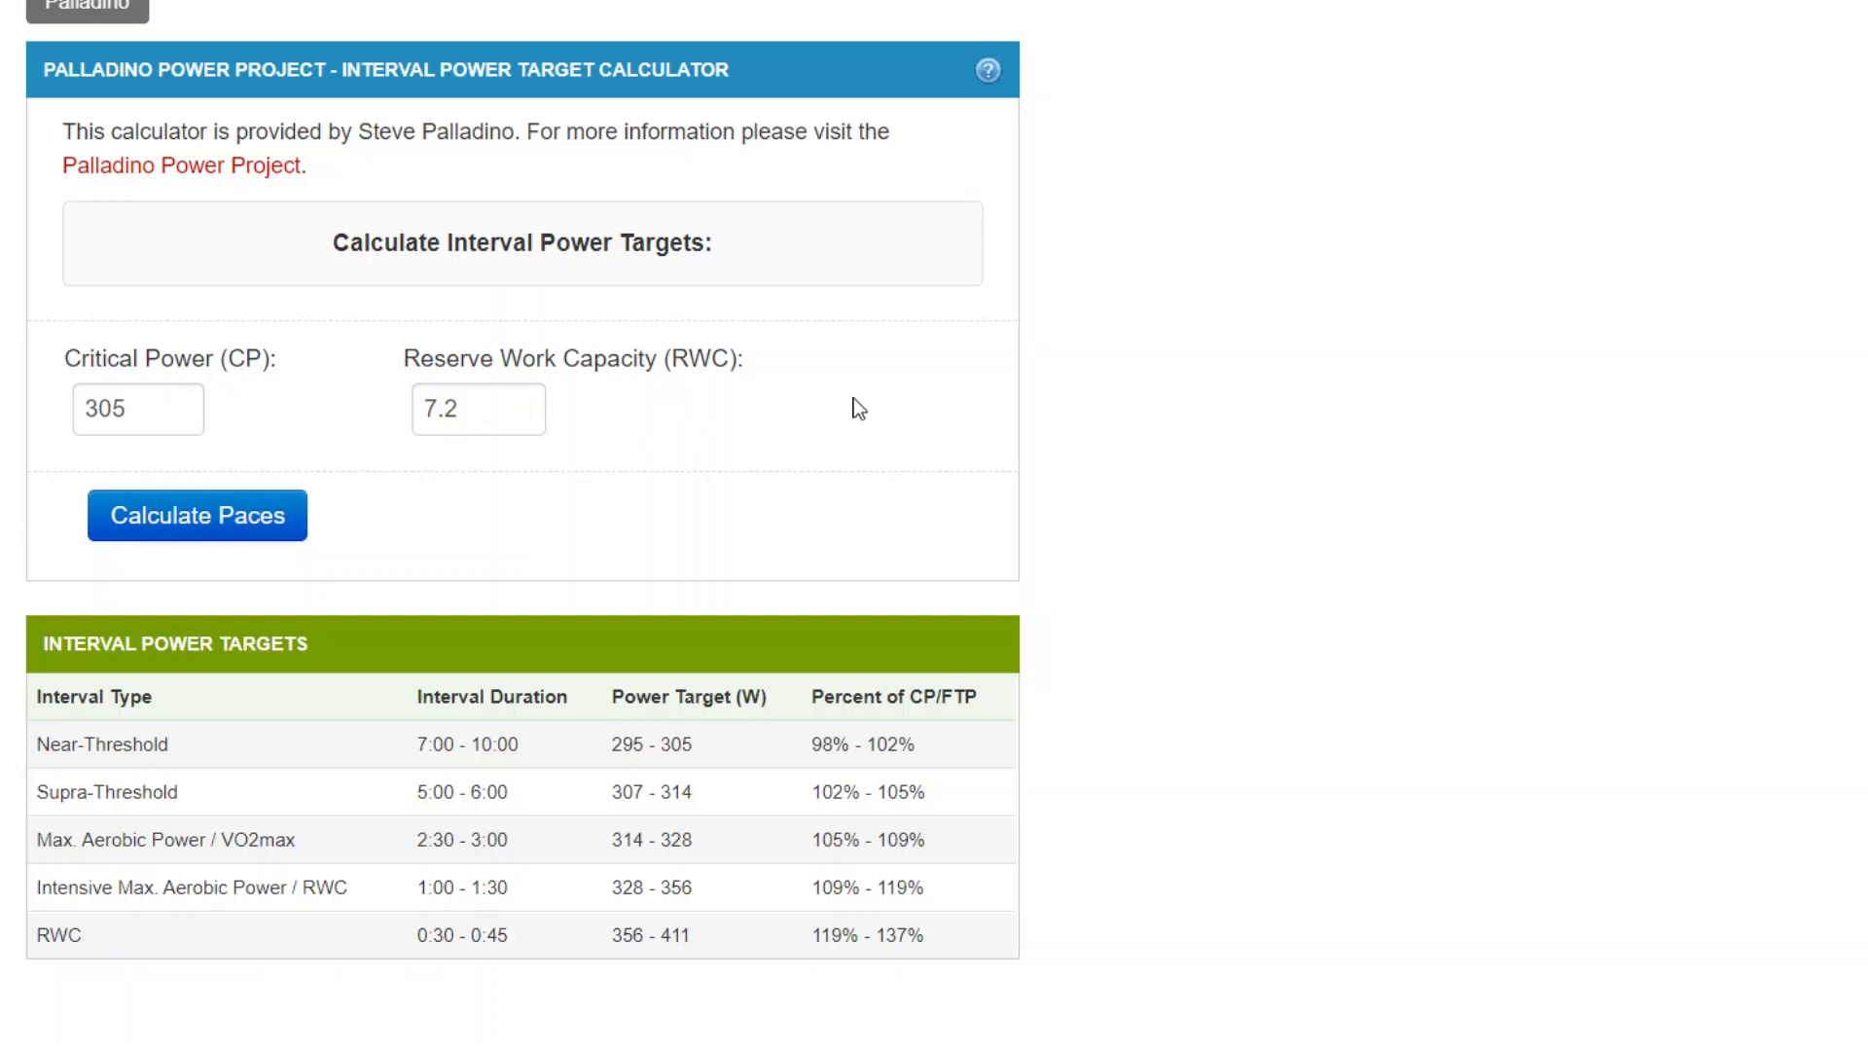
mouse_move(598, 396)
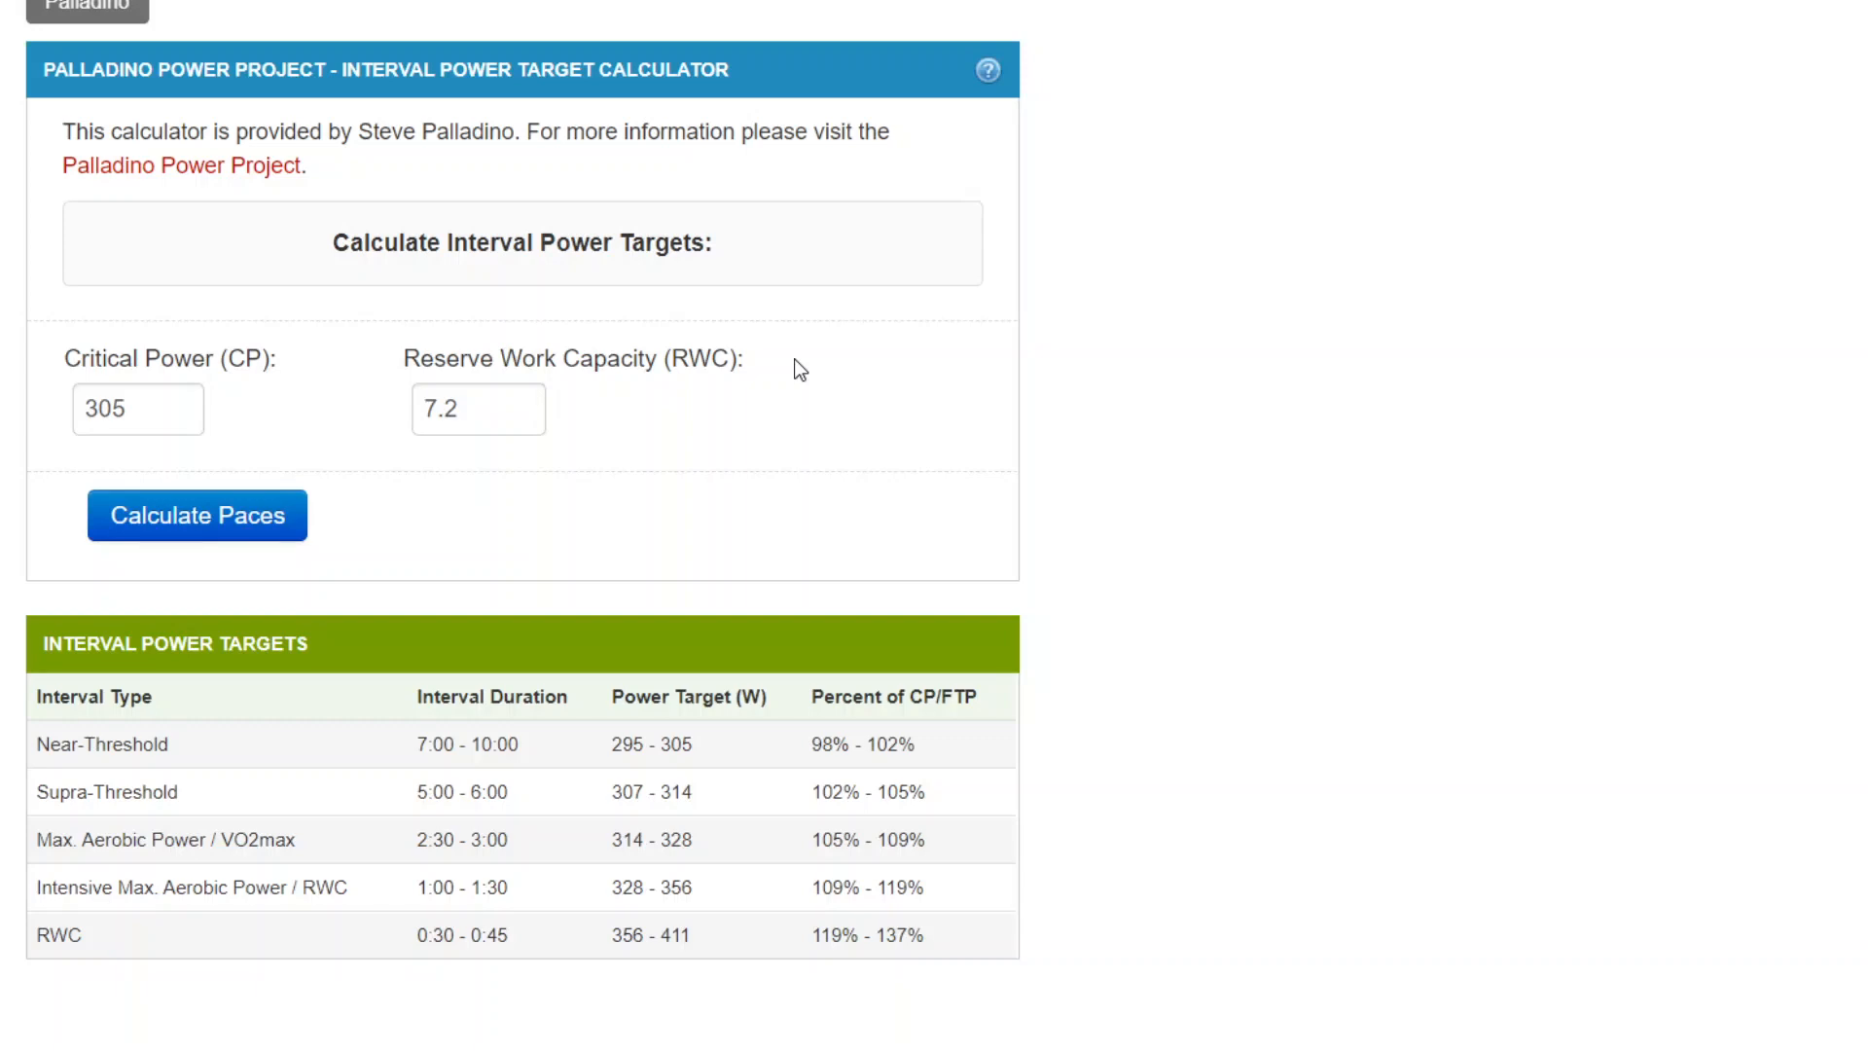
mouse_move(144, 391)
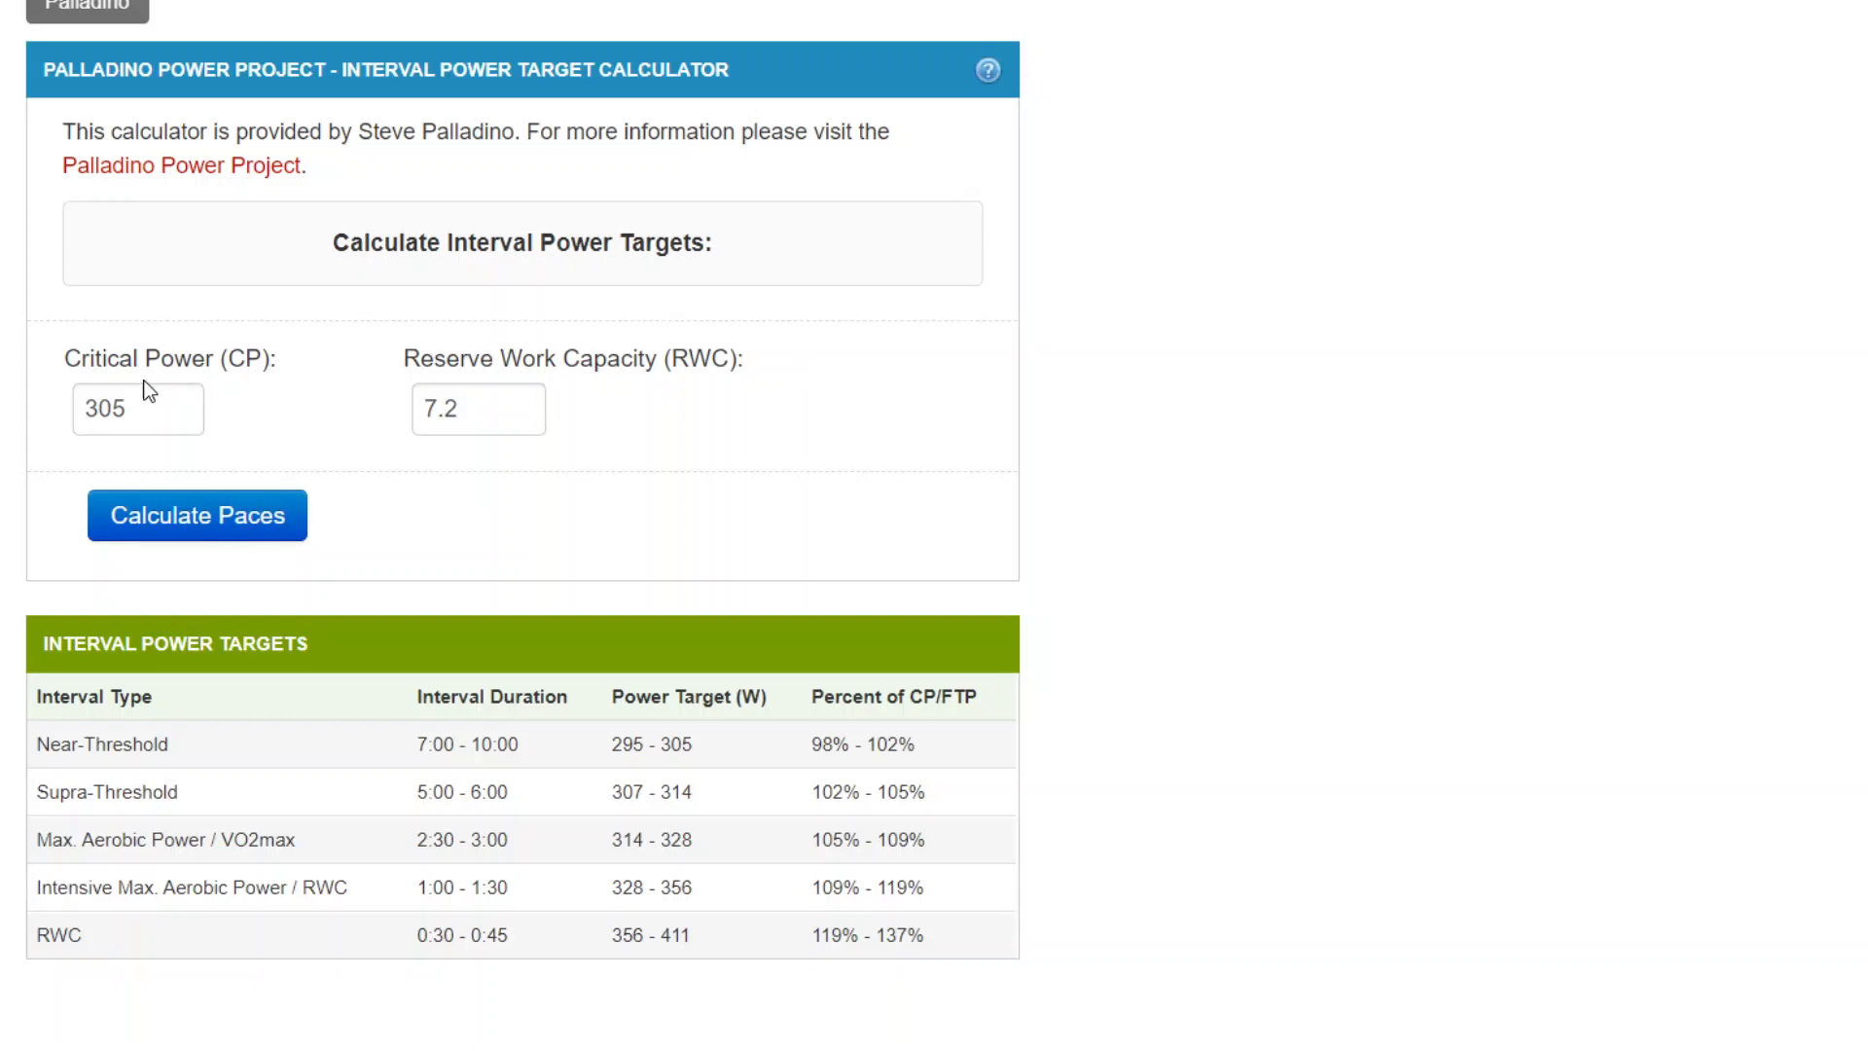
mouse_move(751, 438)
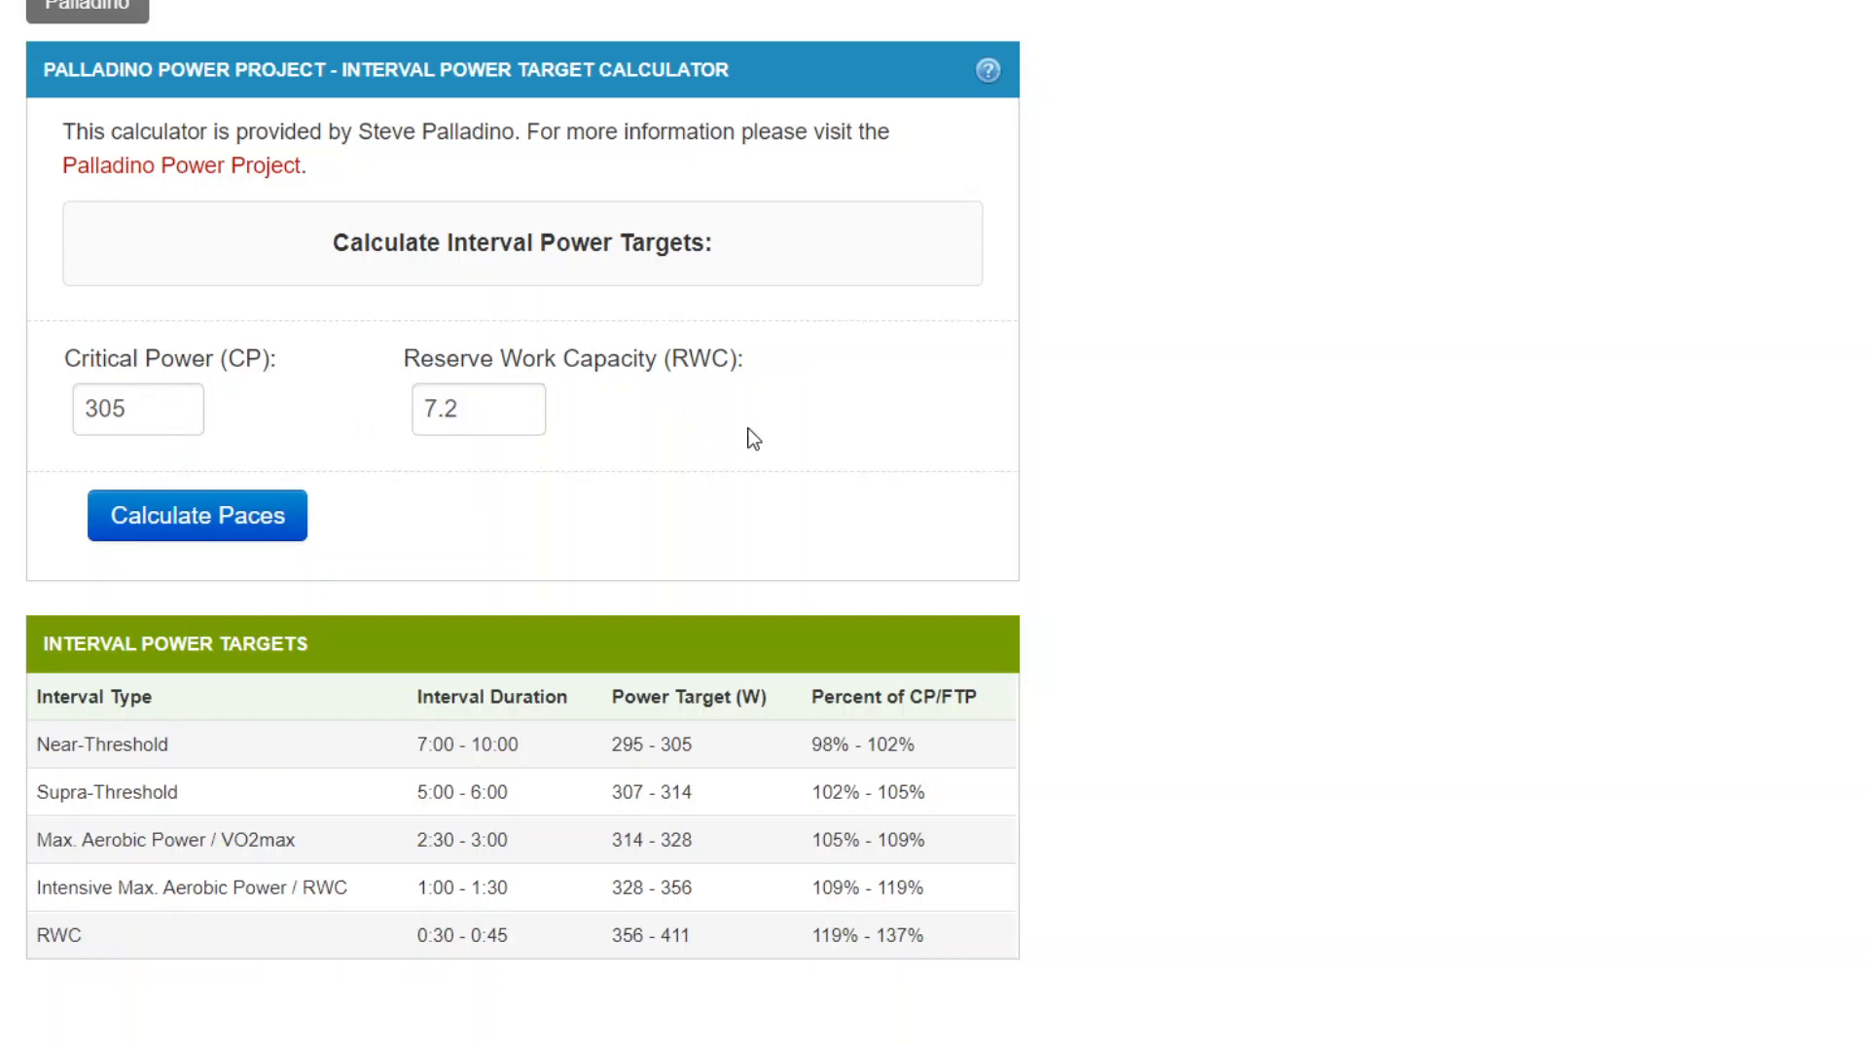
mouse_move(764, 770)
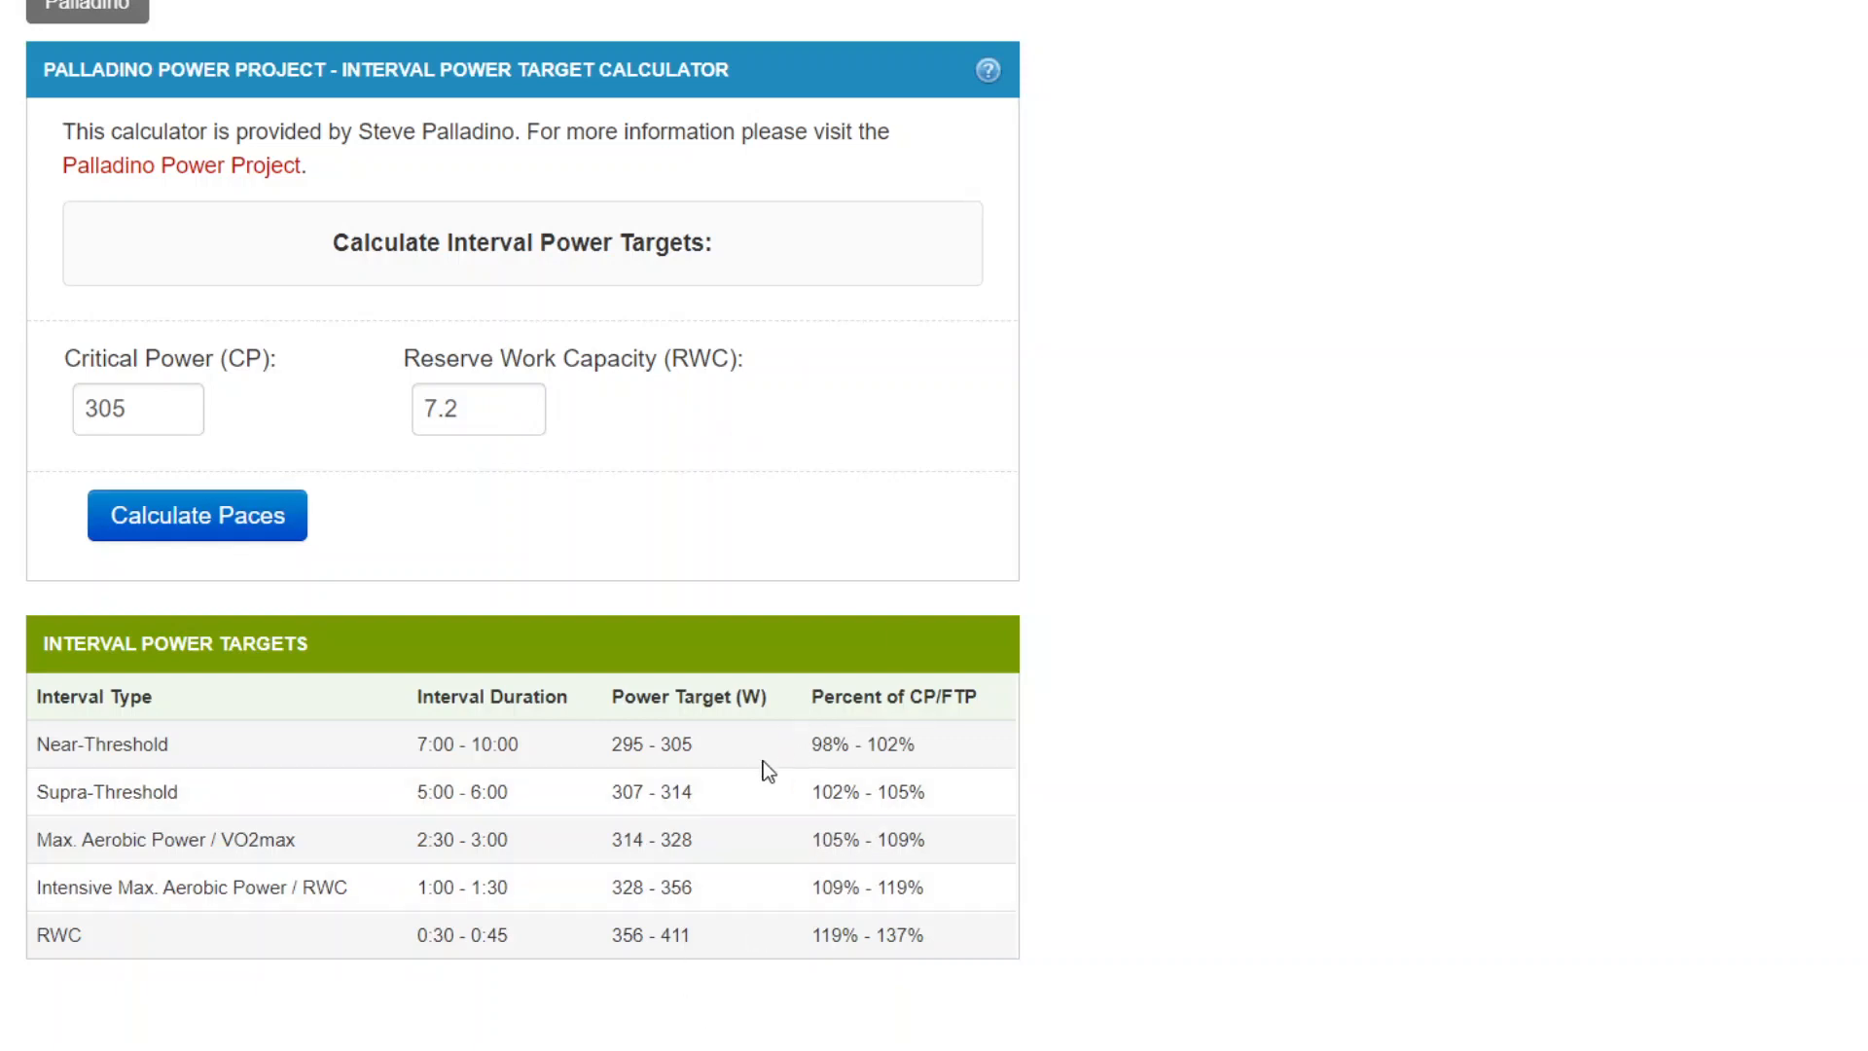
mouse_move(375, 764)
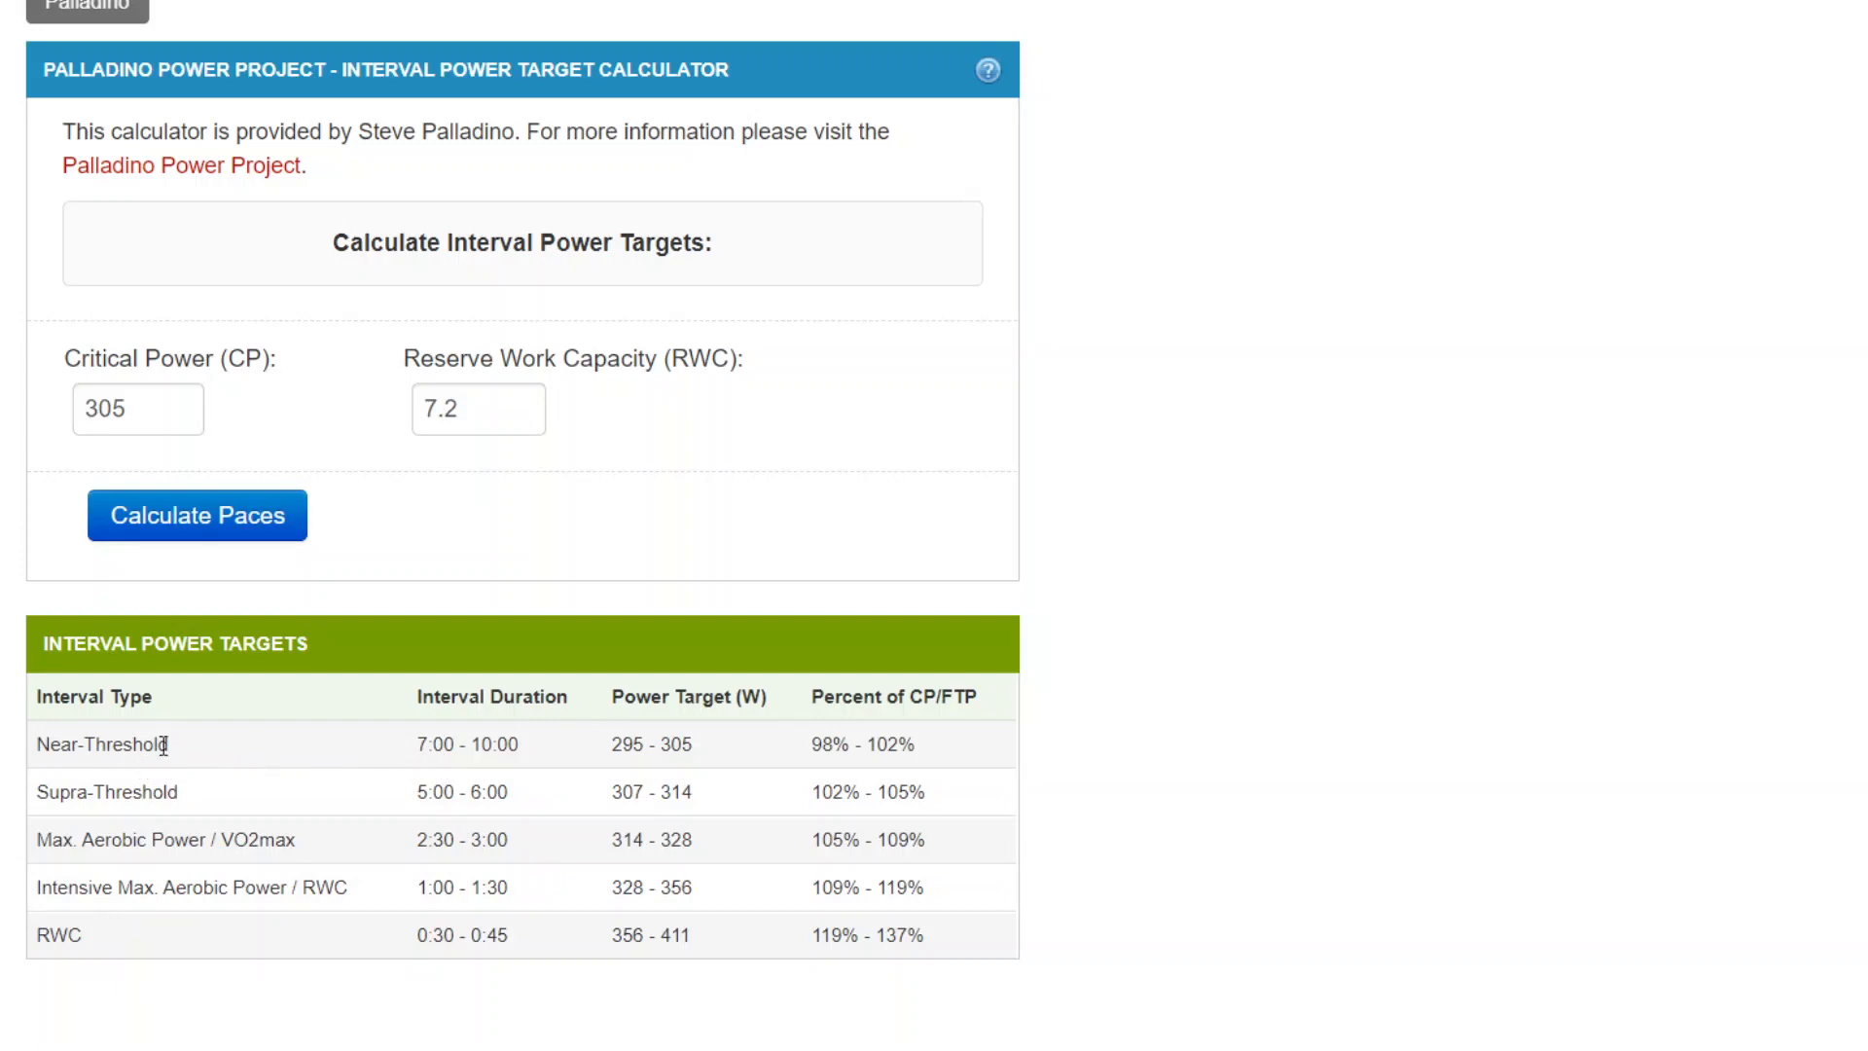
mouse_move(424, 743)
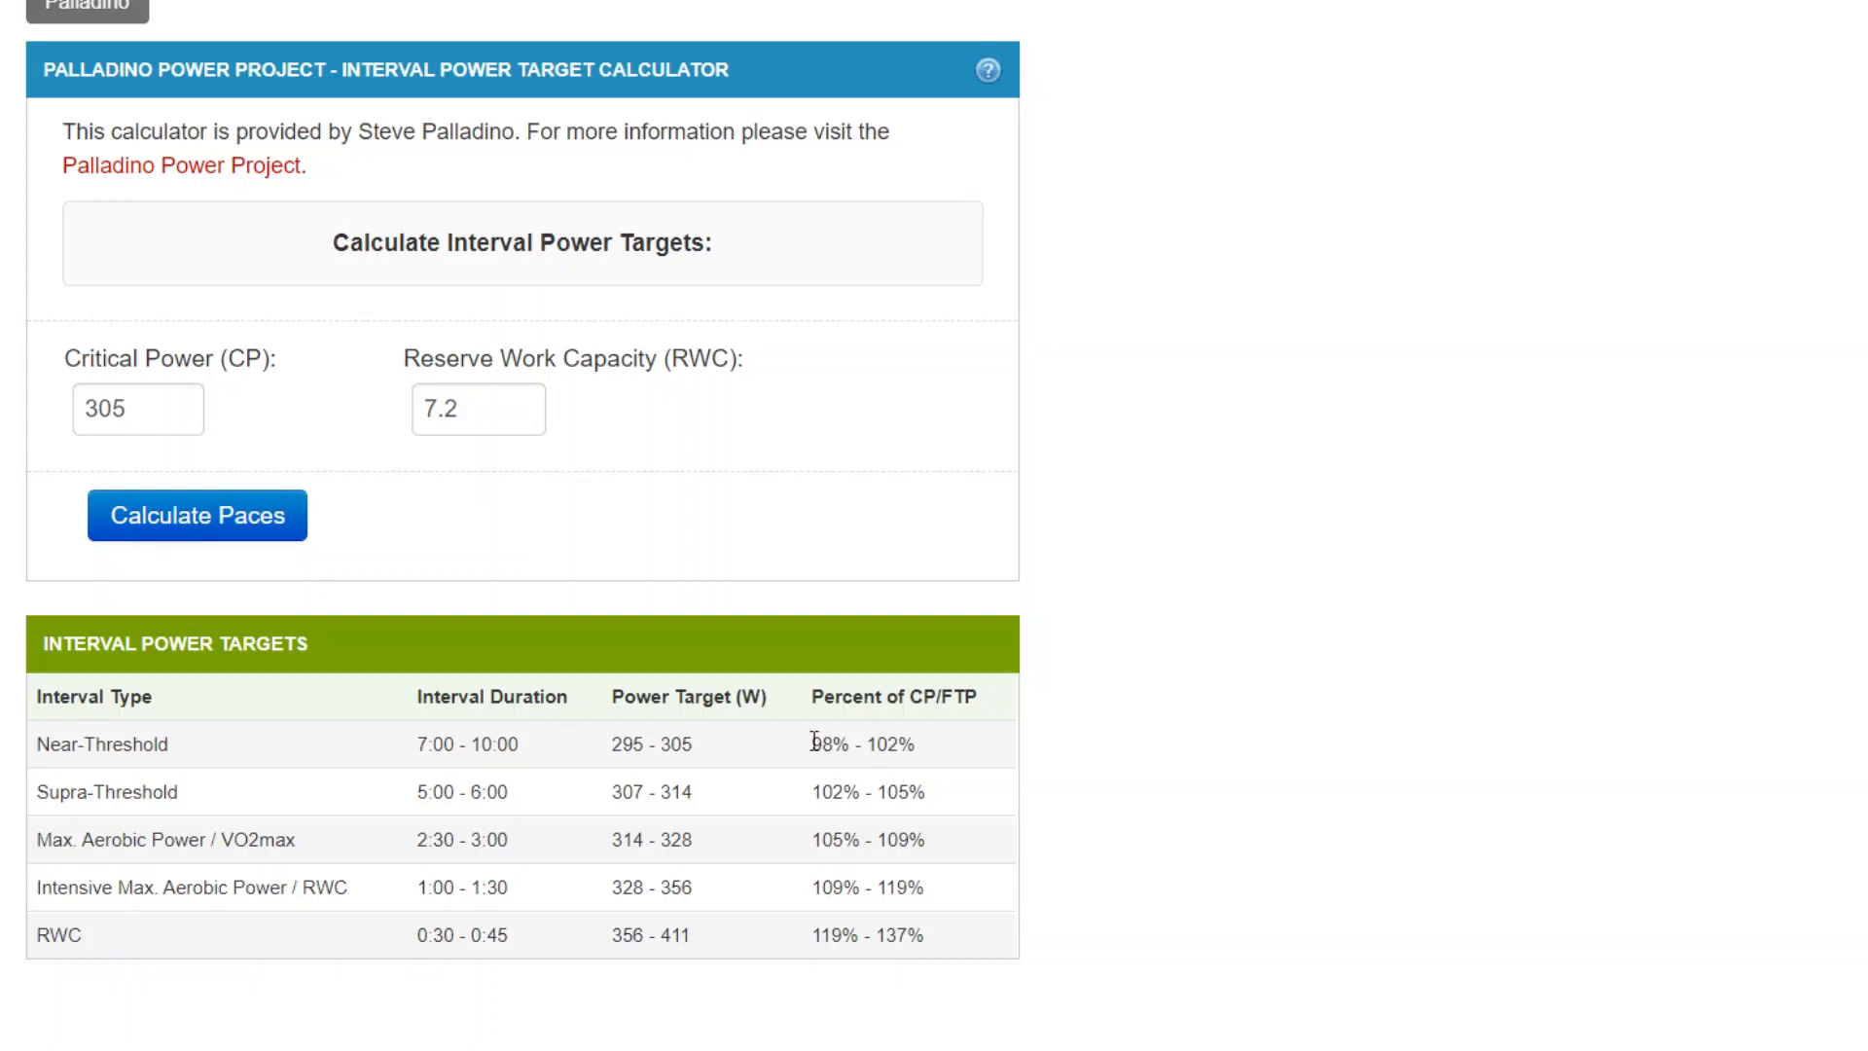
mouse_move(930, 753)
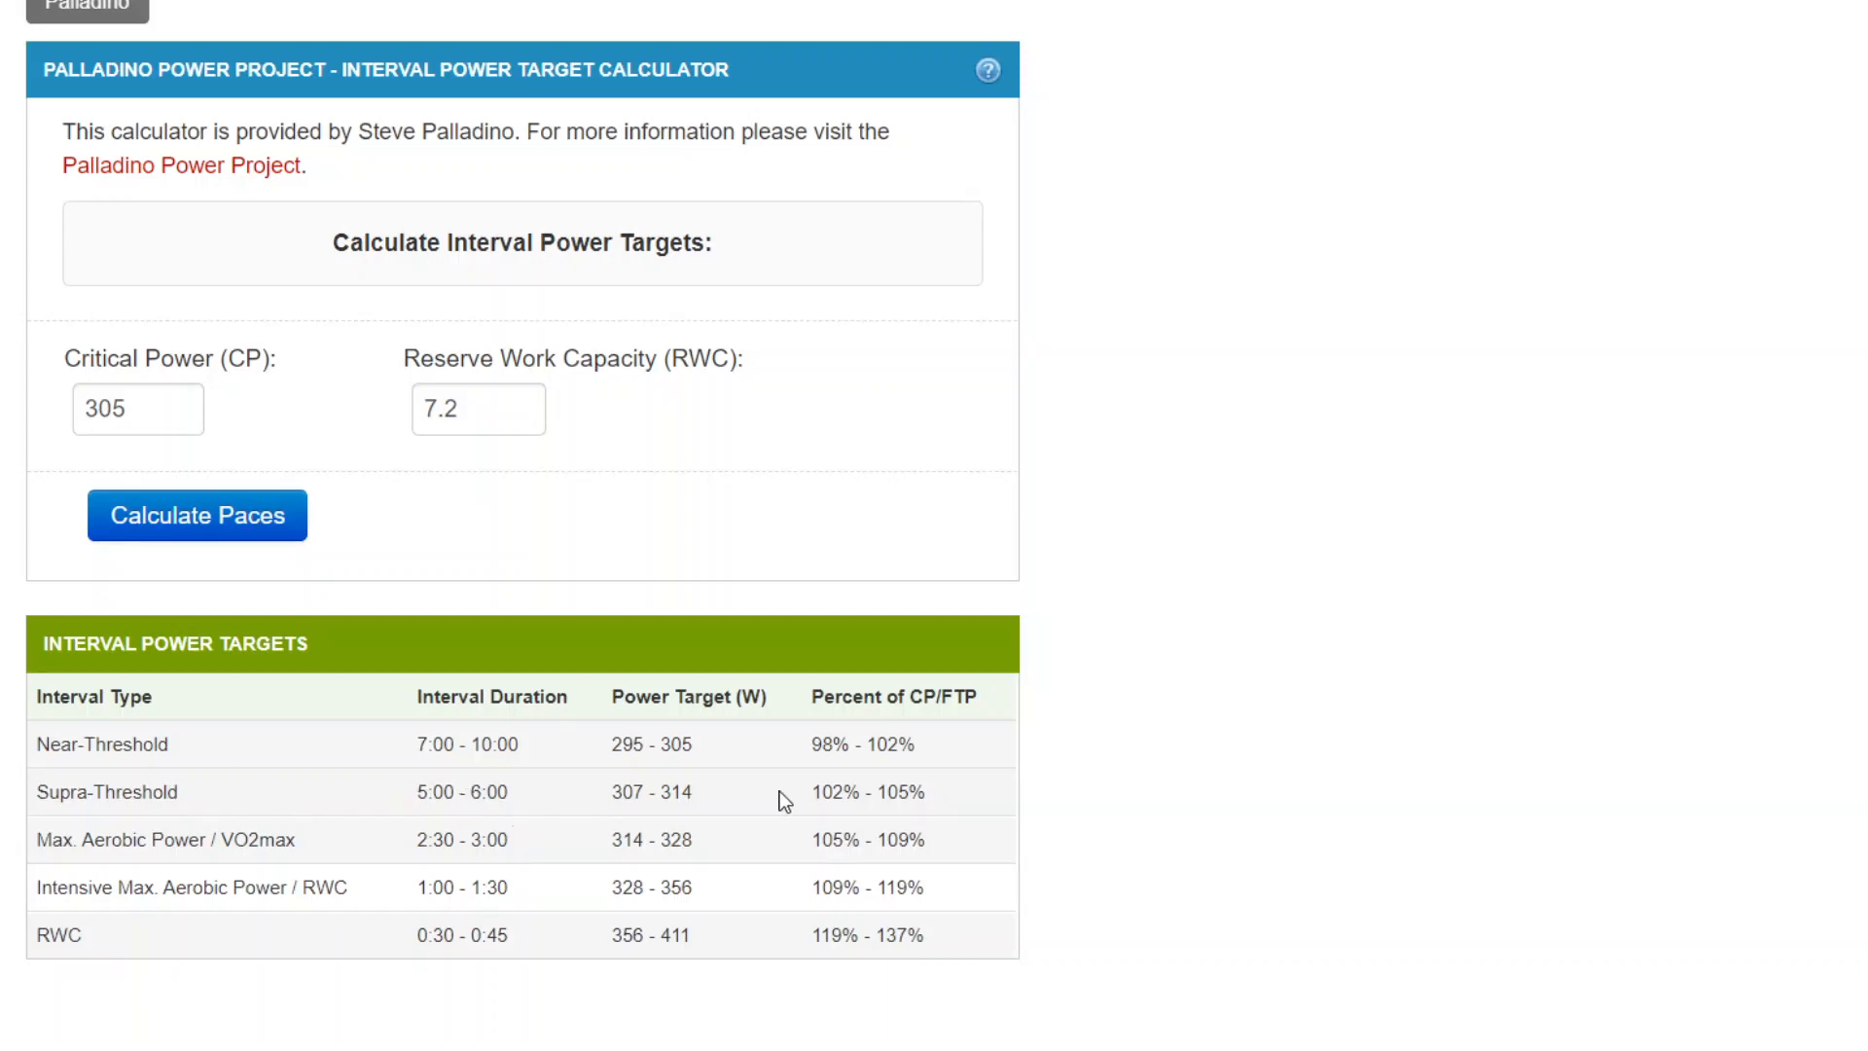
mouse_move(814, 797)
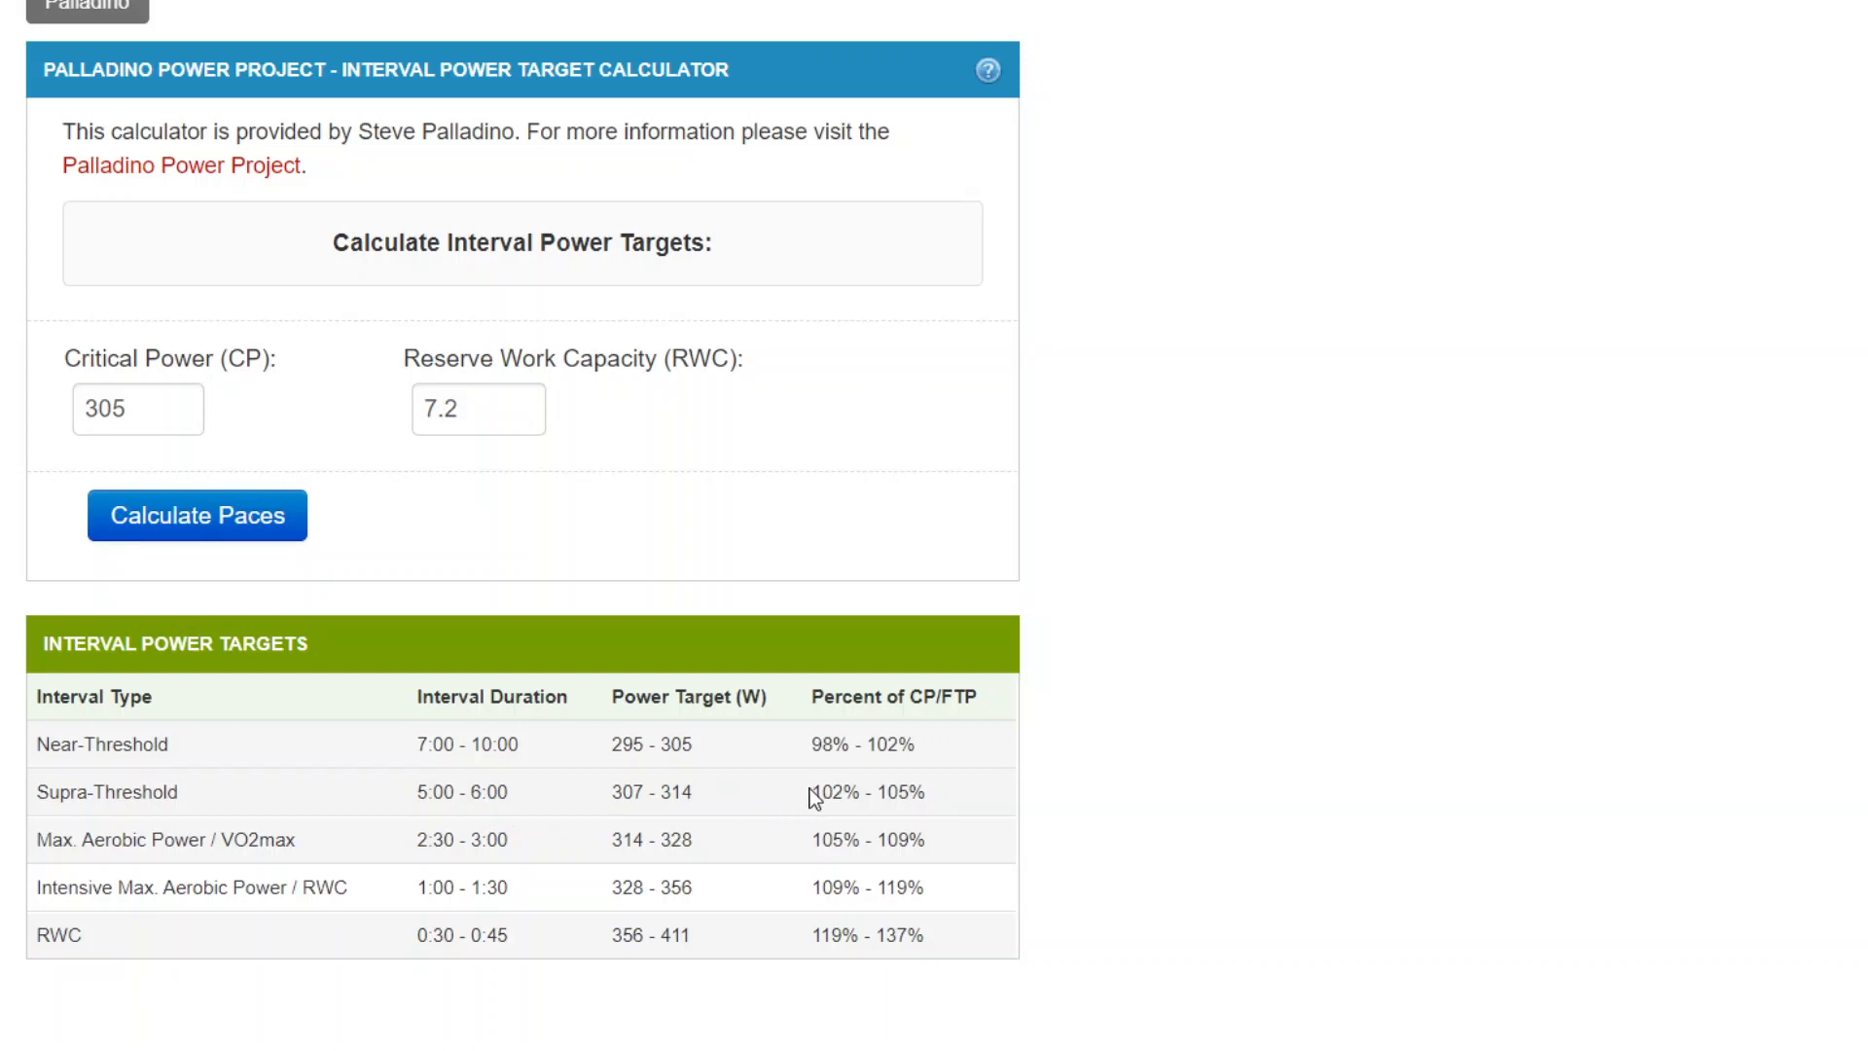
mouse_move(762, 806)
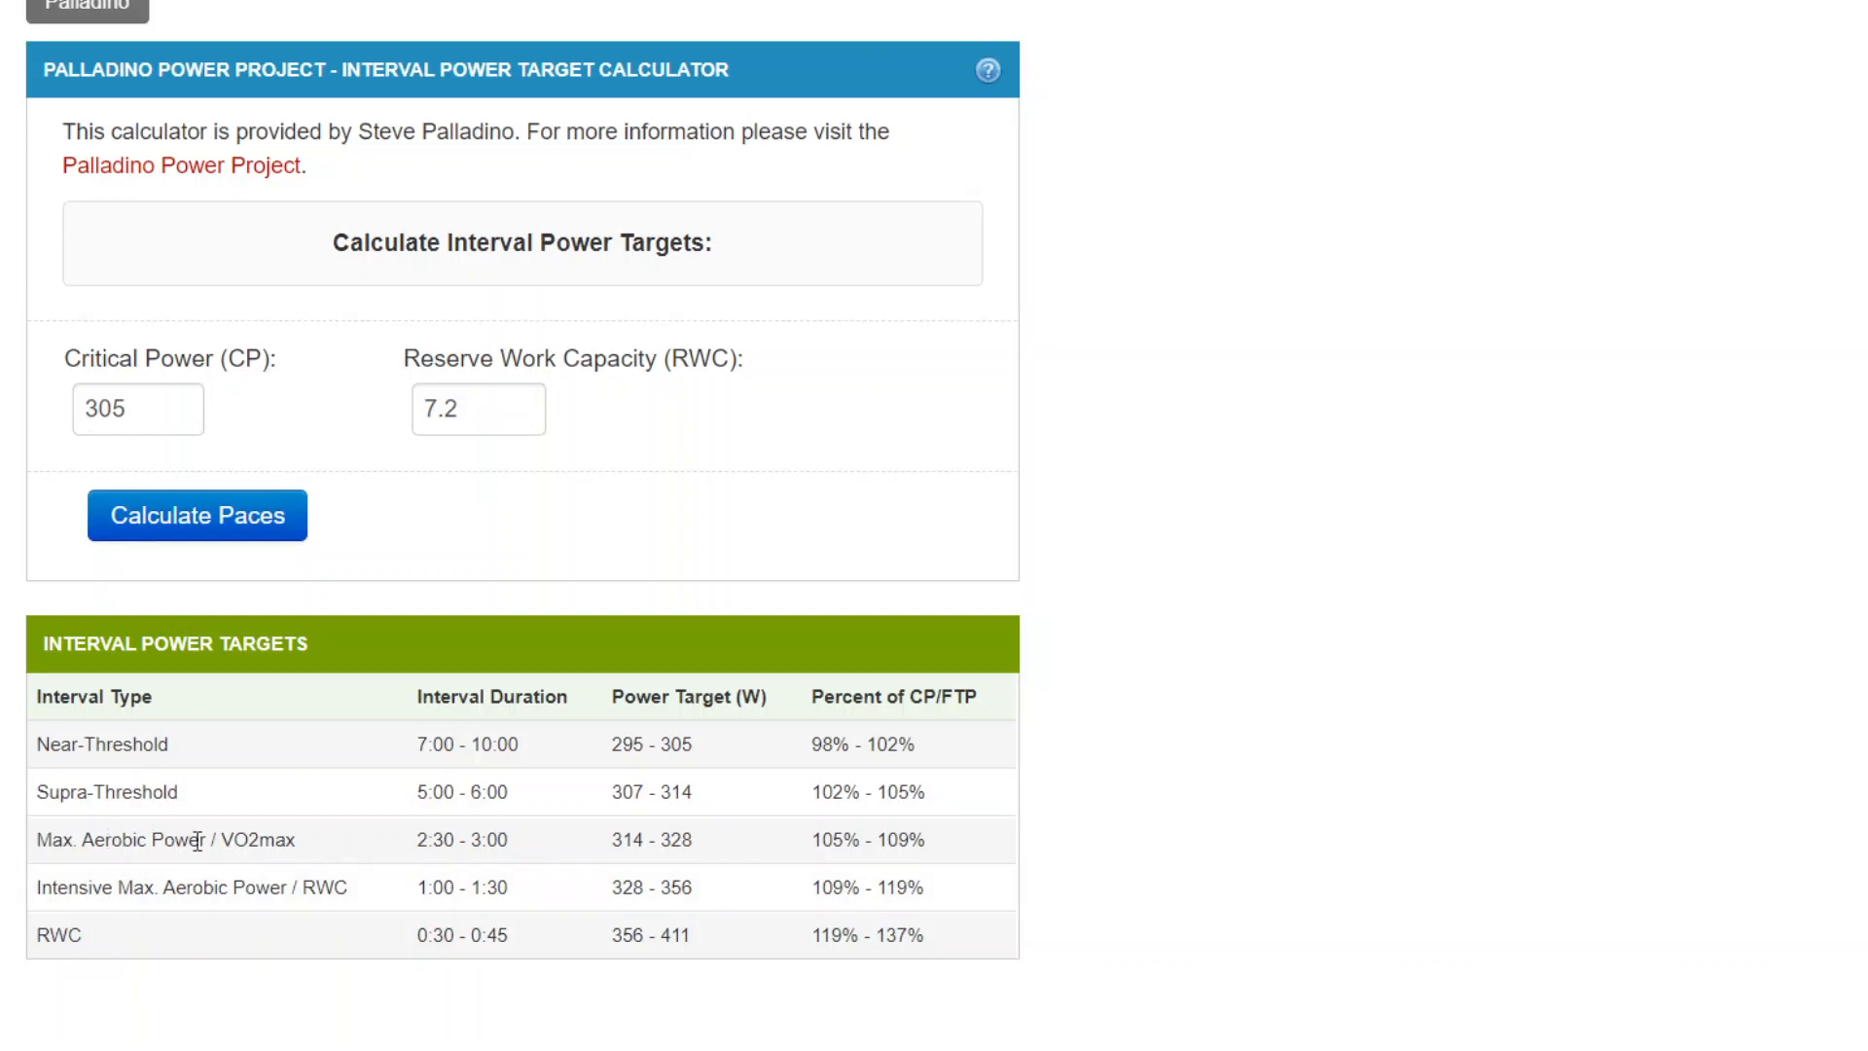
mouse_move(220, 839)
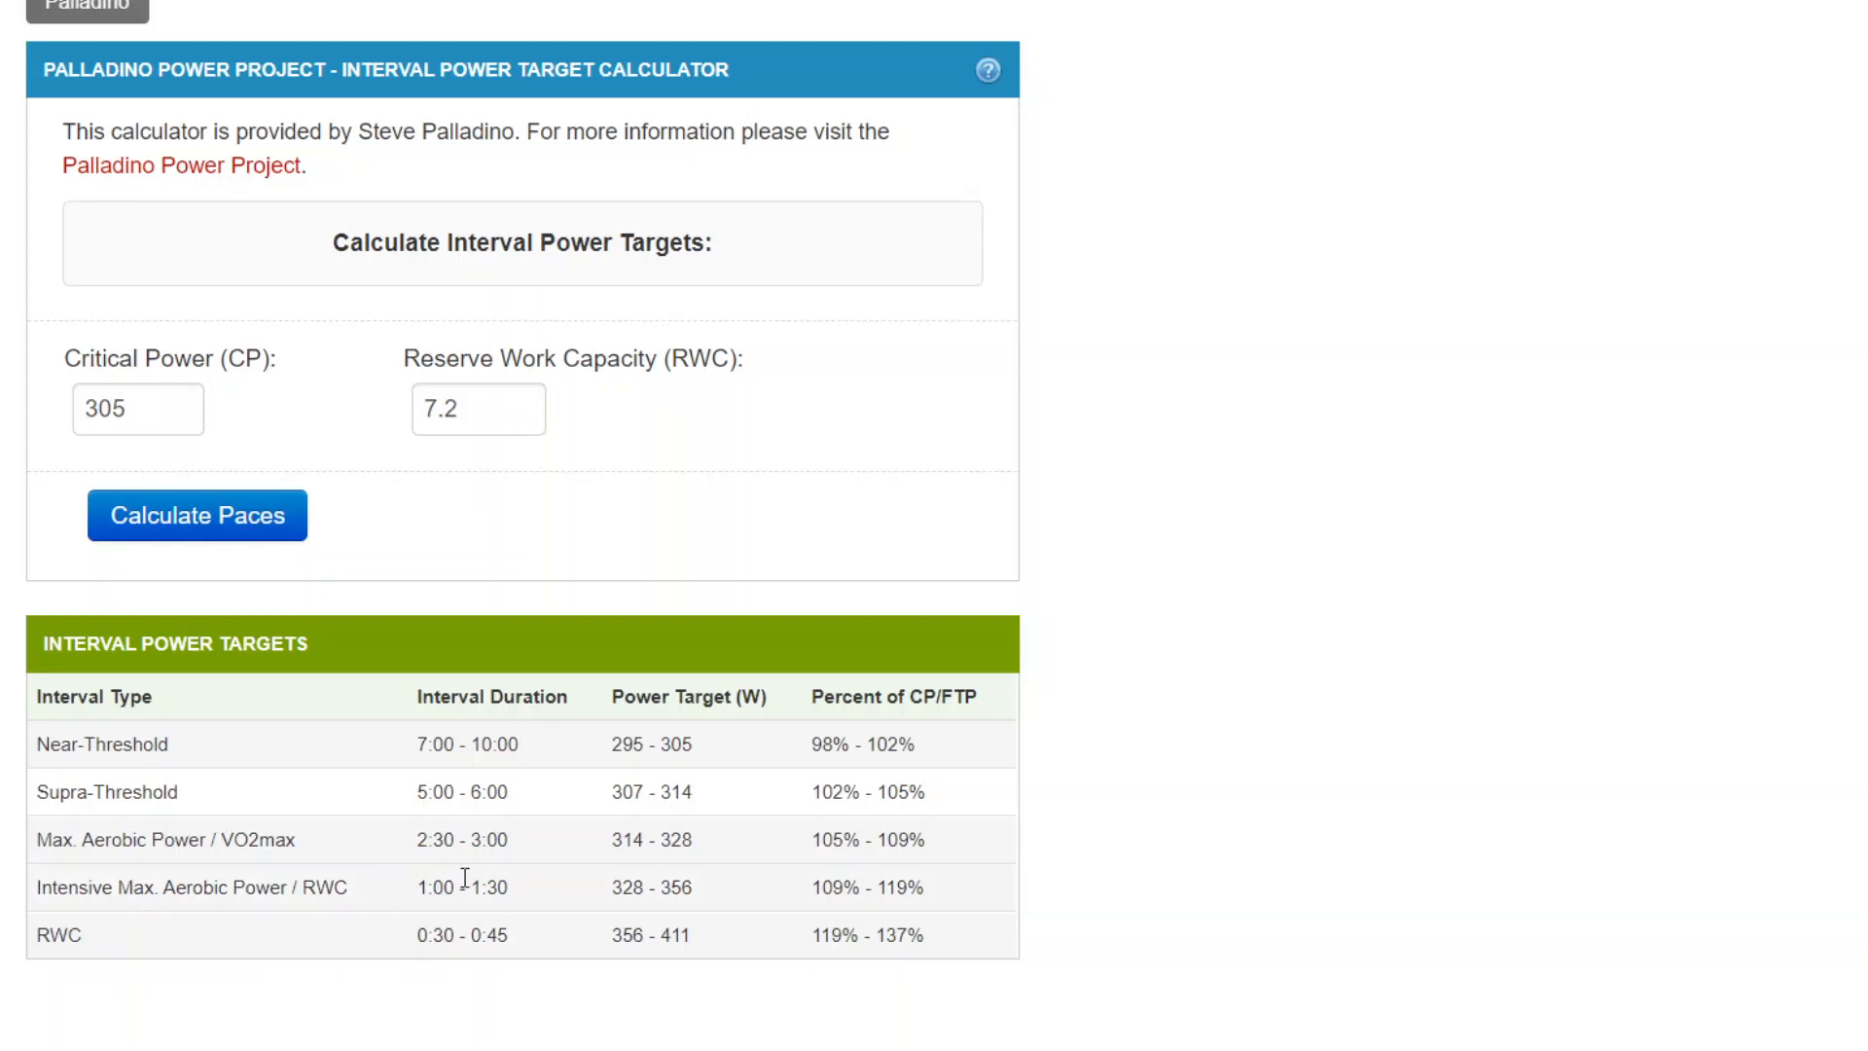
mouse_move(448, 840)
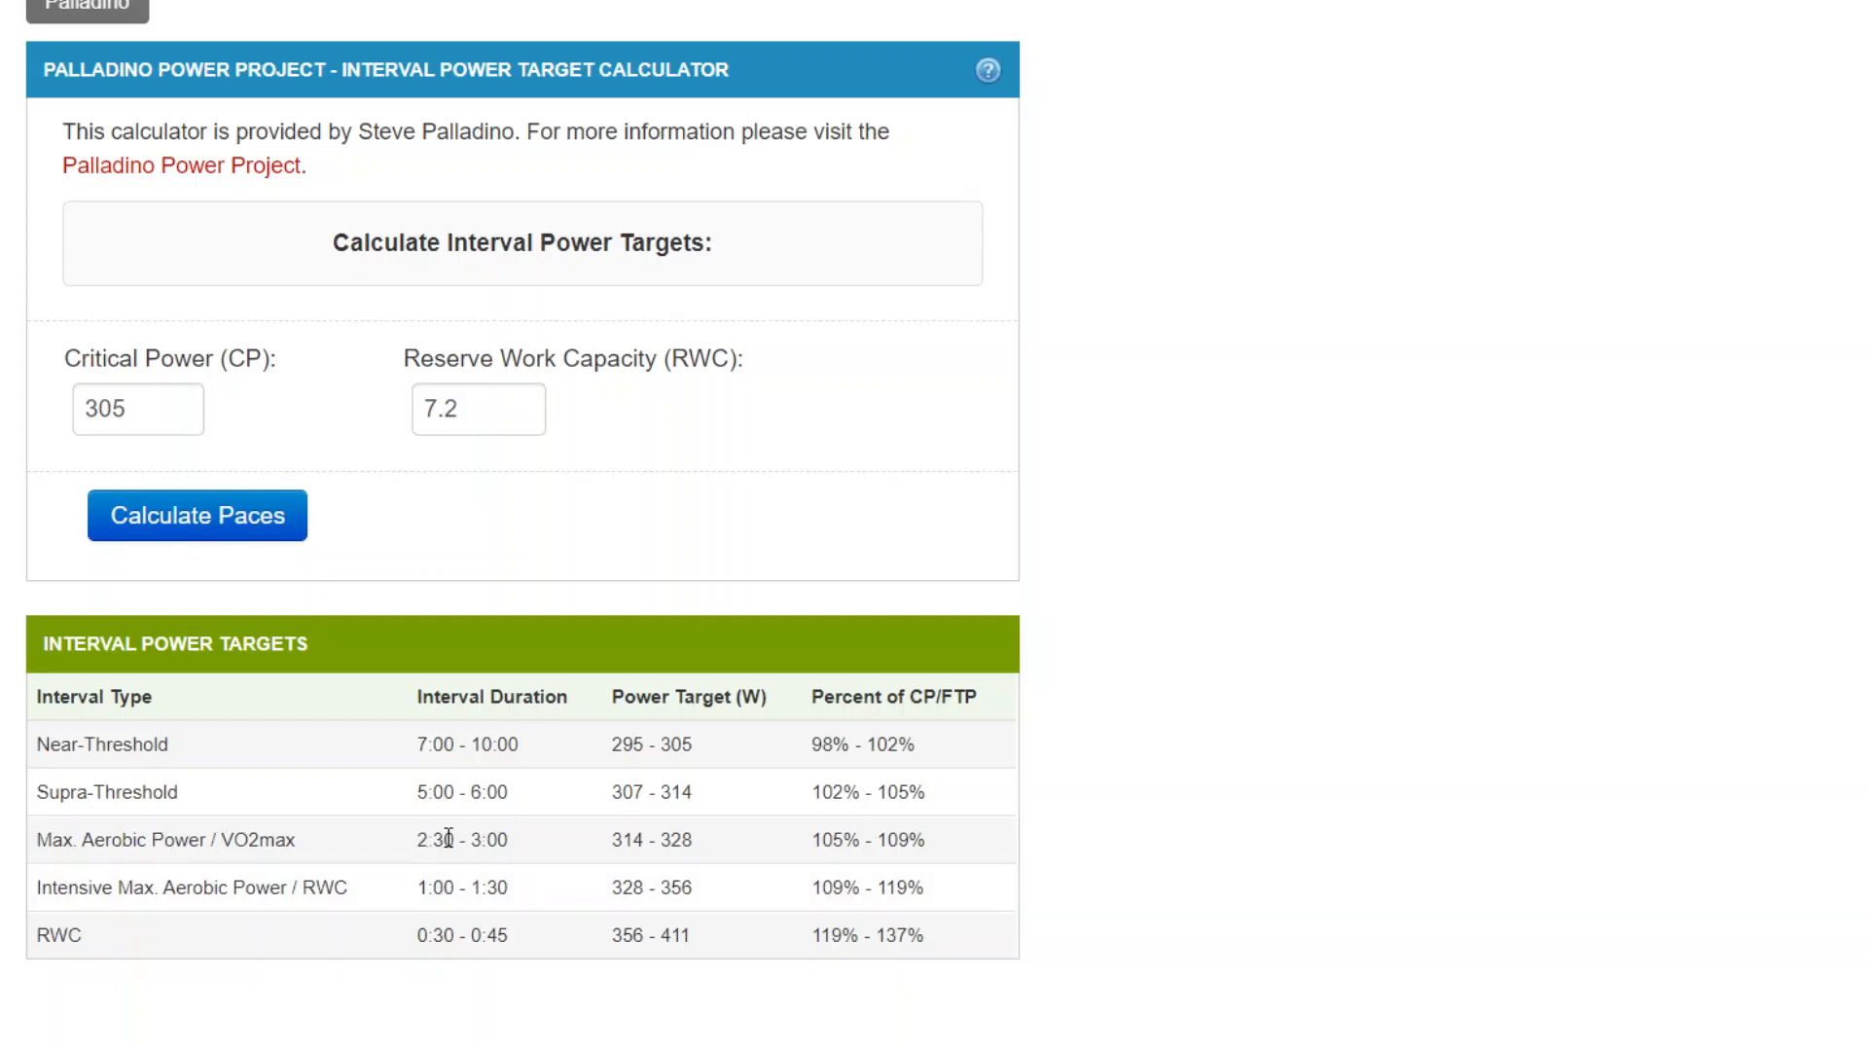
mouse_move(512, 844)
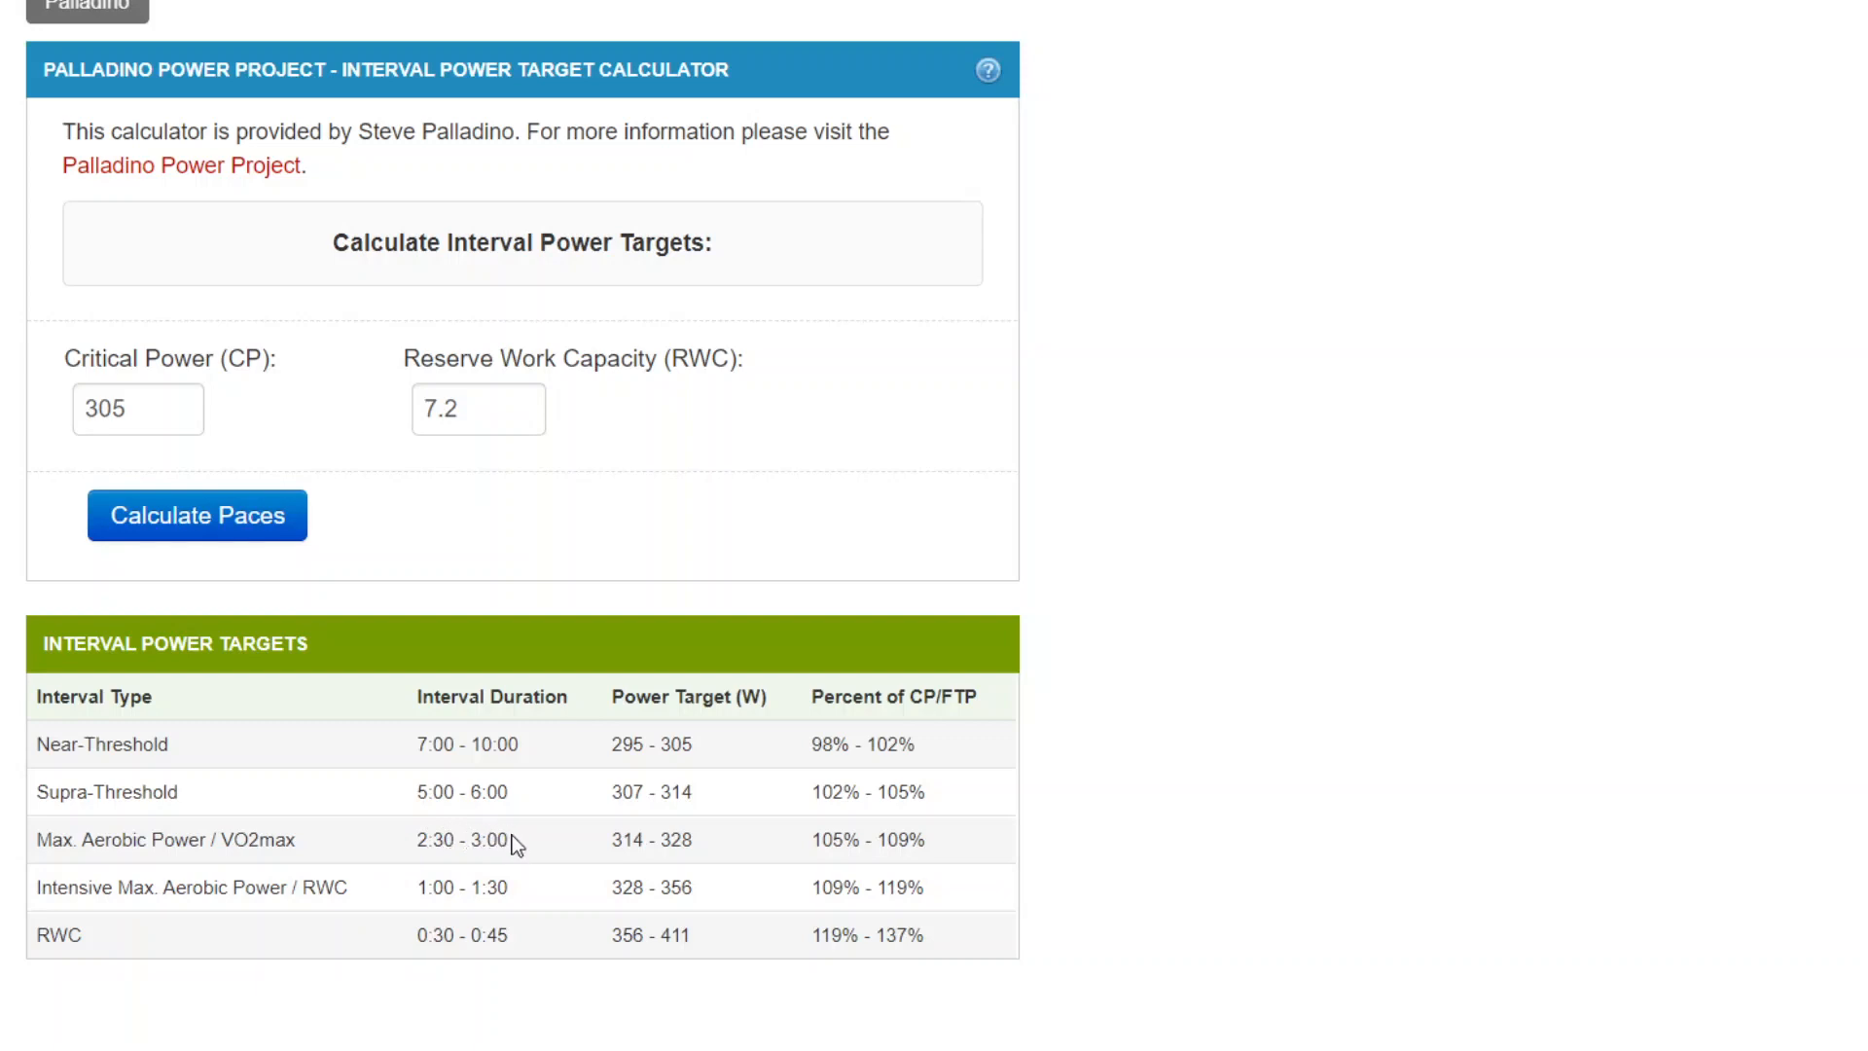
mouse_move(759, 862)
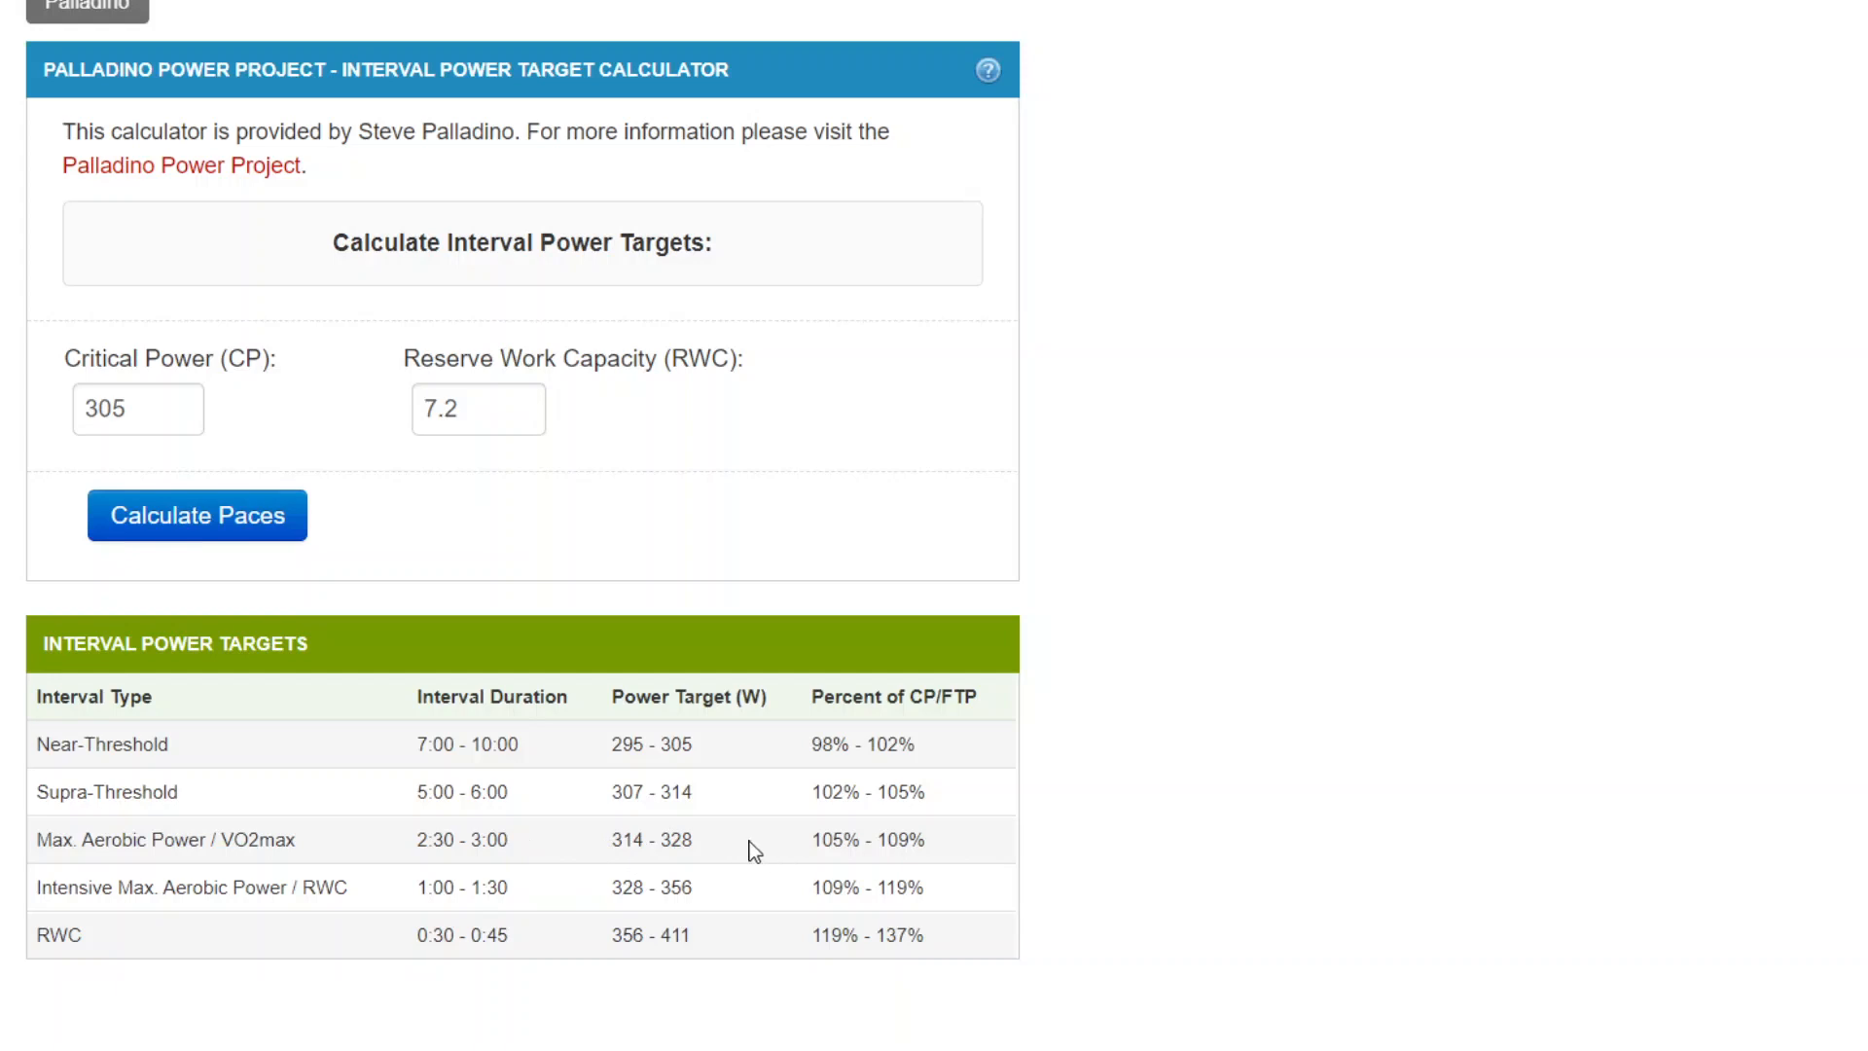
mouse_move(799, 851)
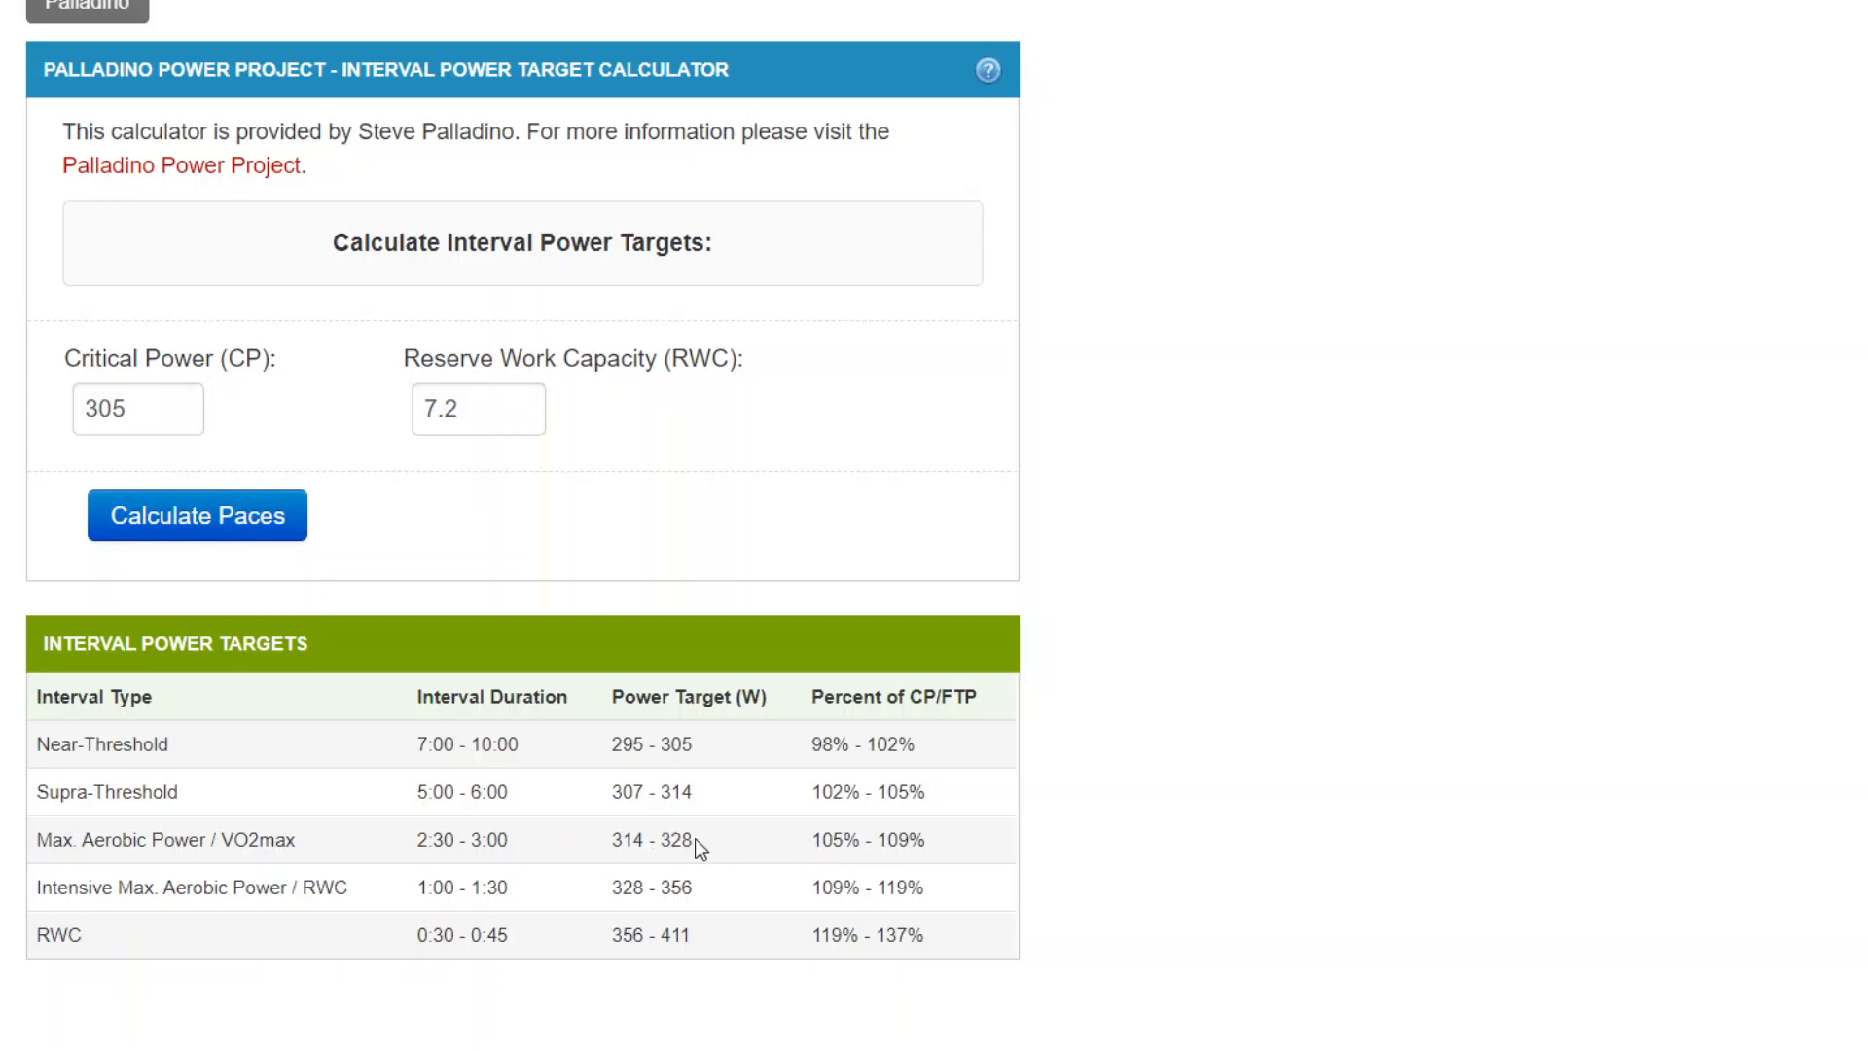
mouse_move(959, 767)
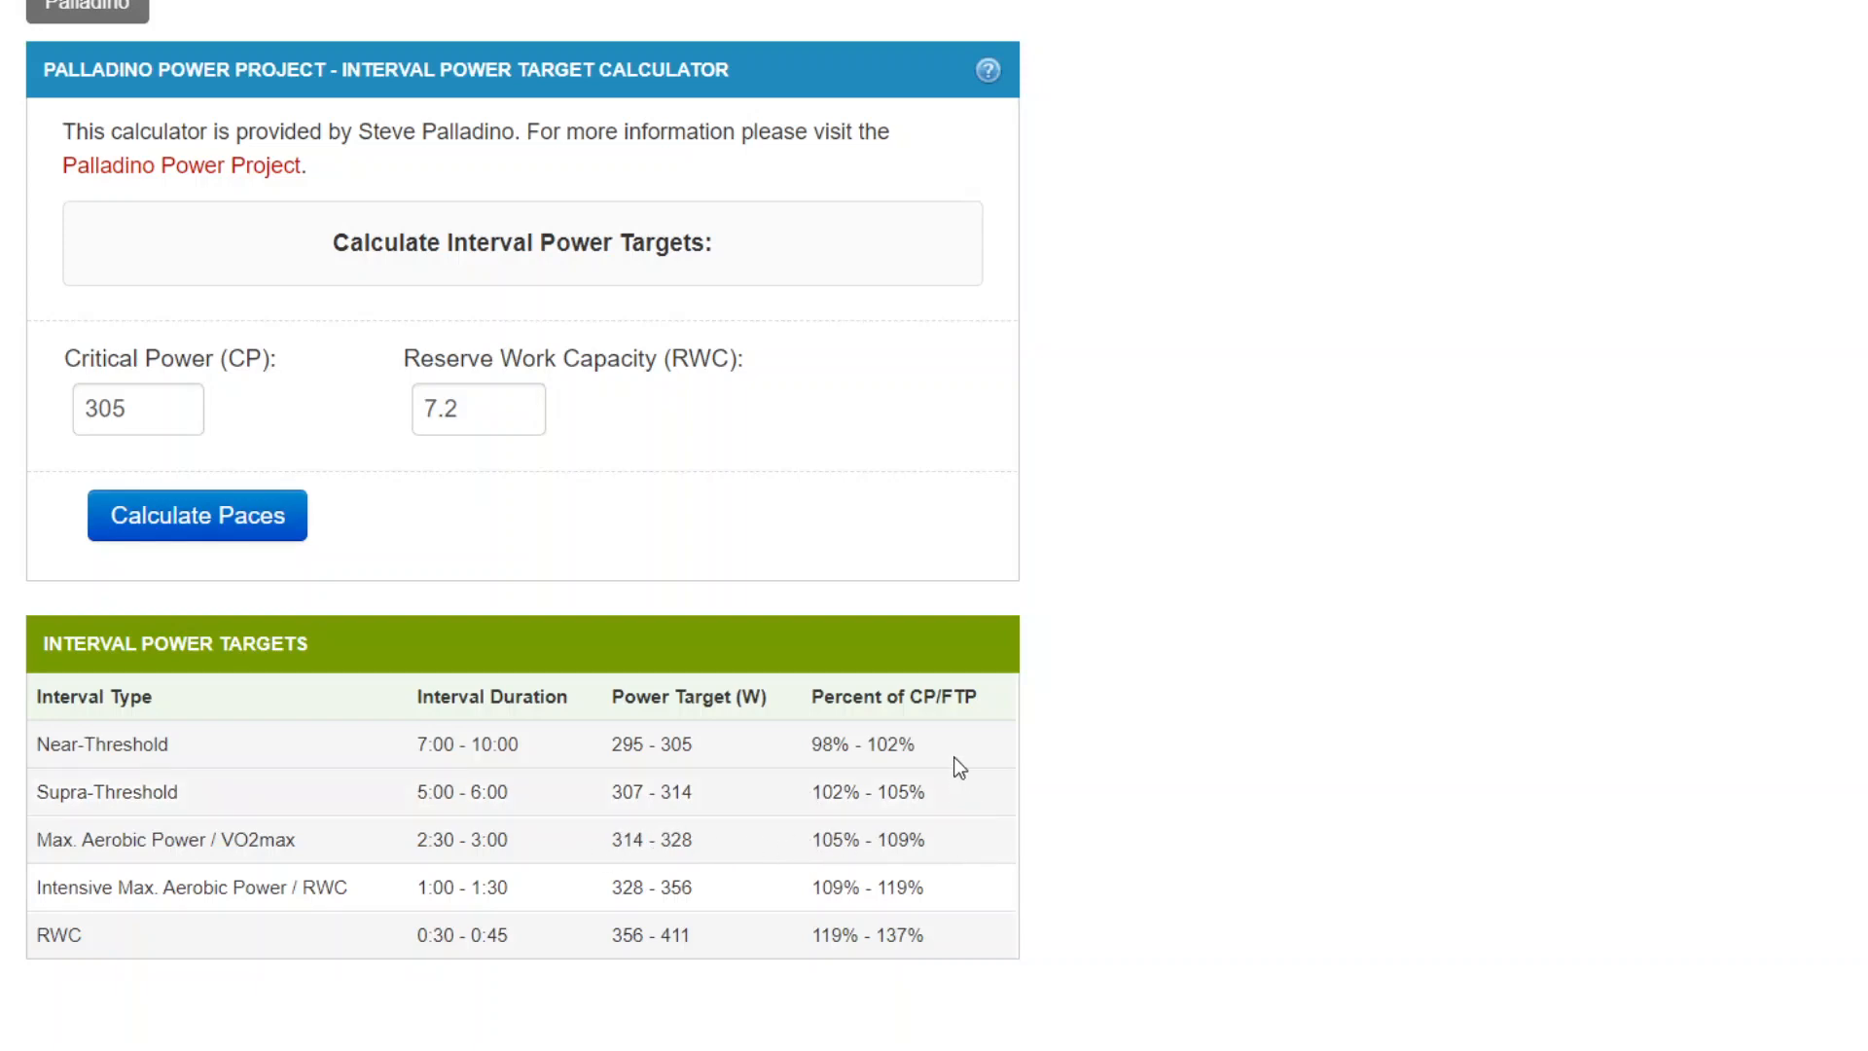
mouse_move(609, 714)
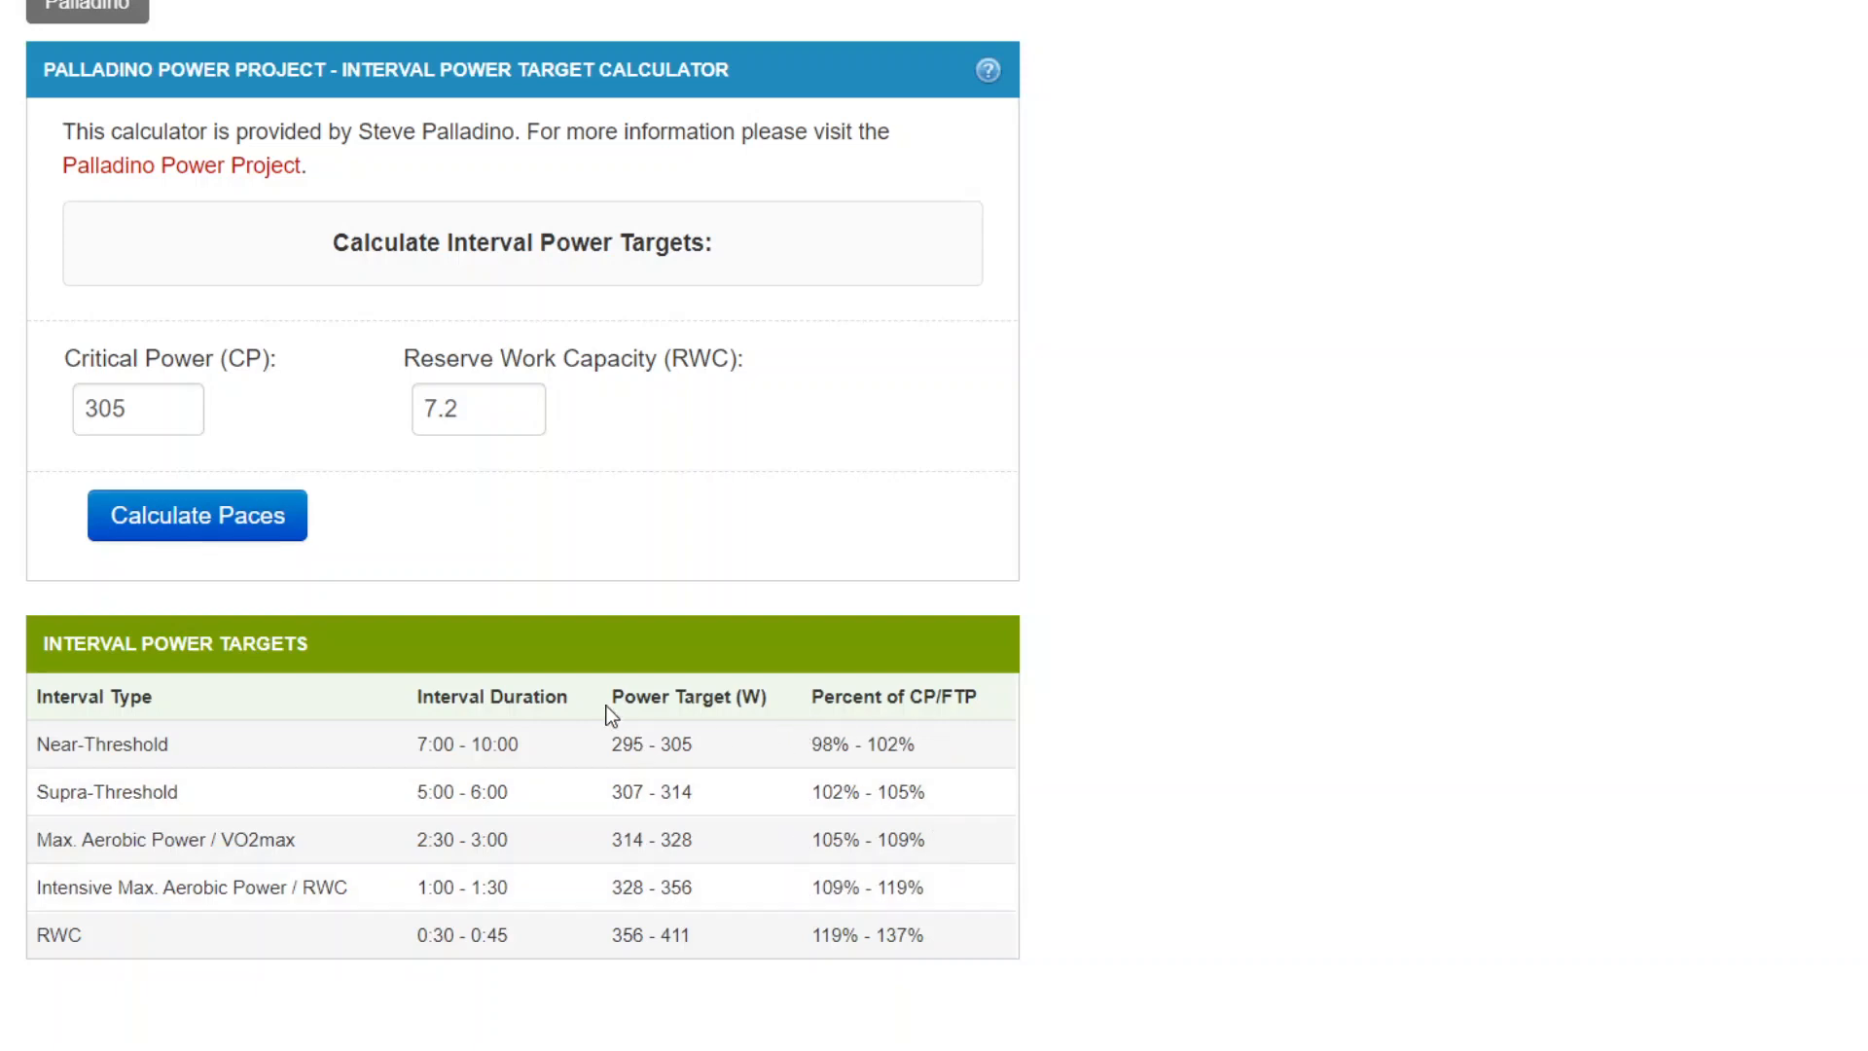
mouse_move(959, 730)
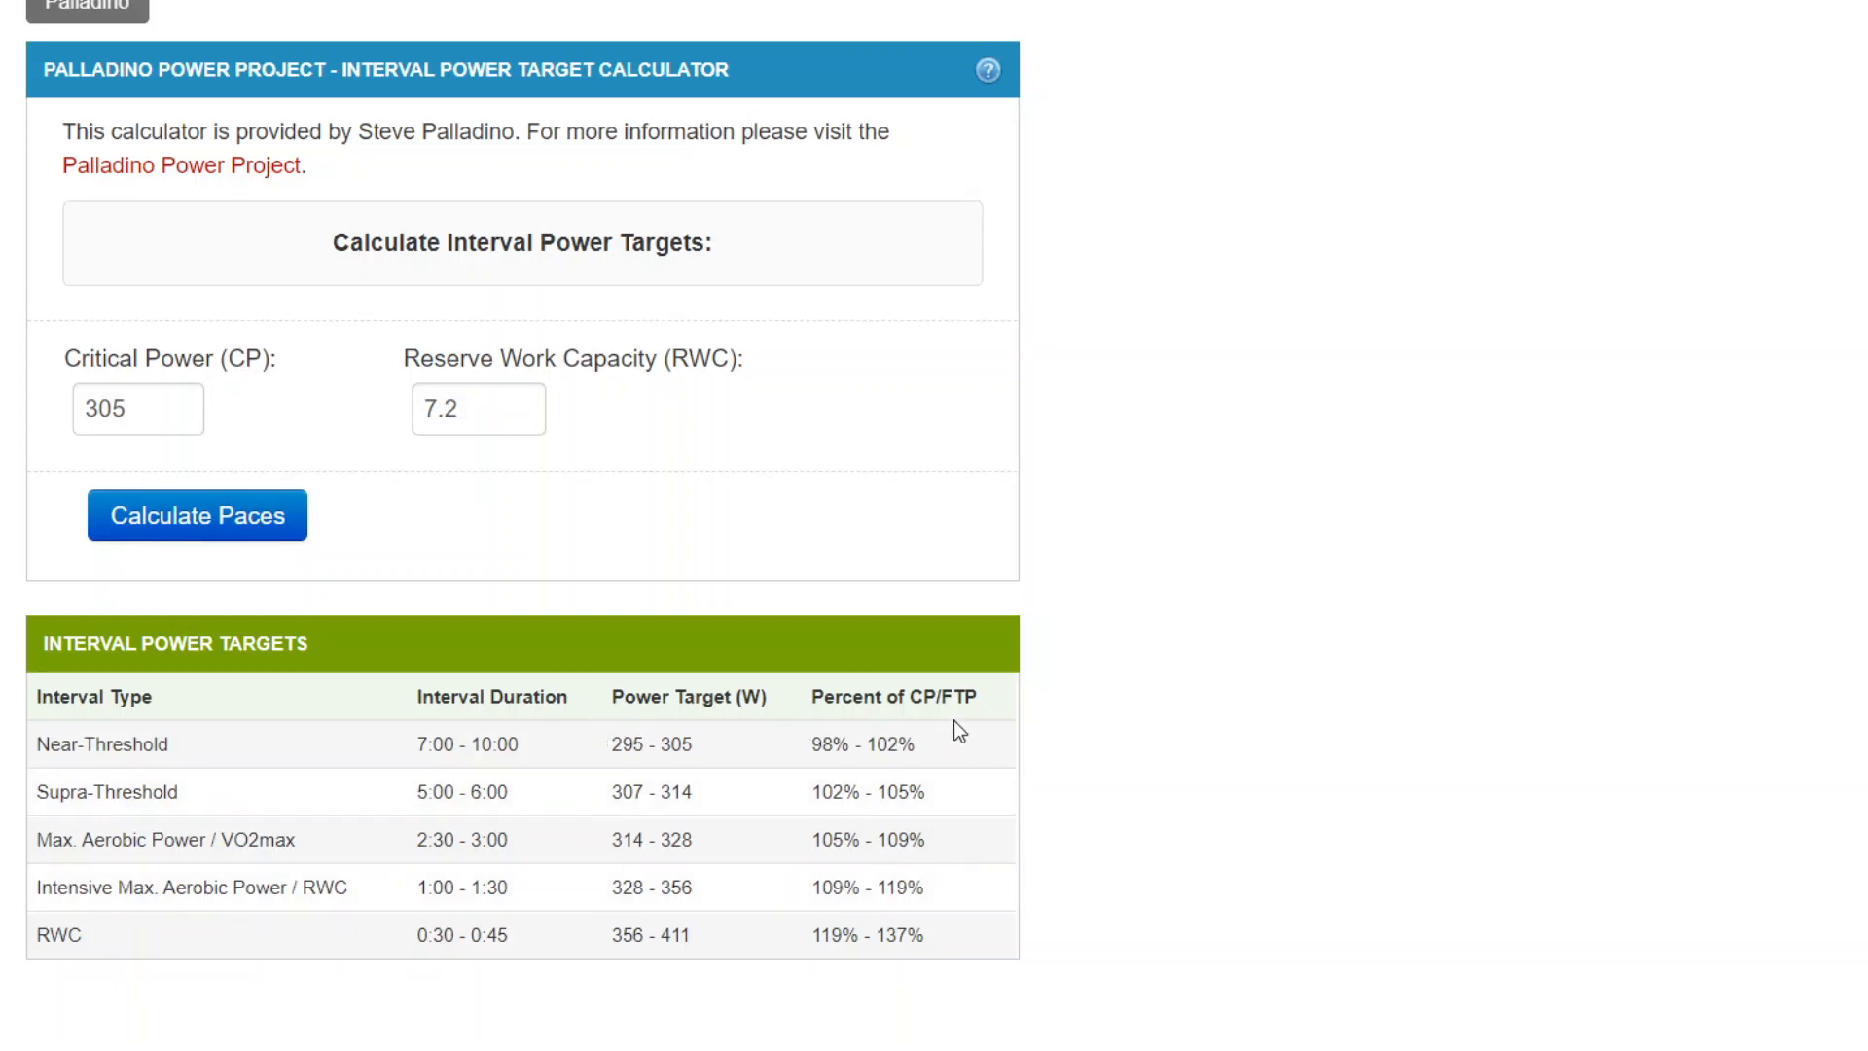
mouse_move(948, 860)
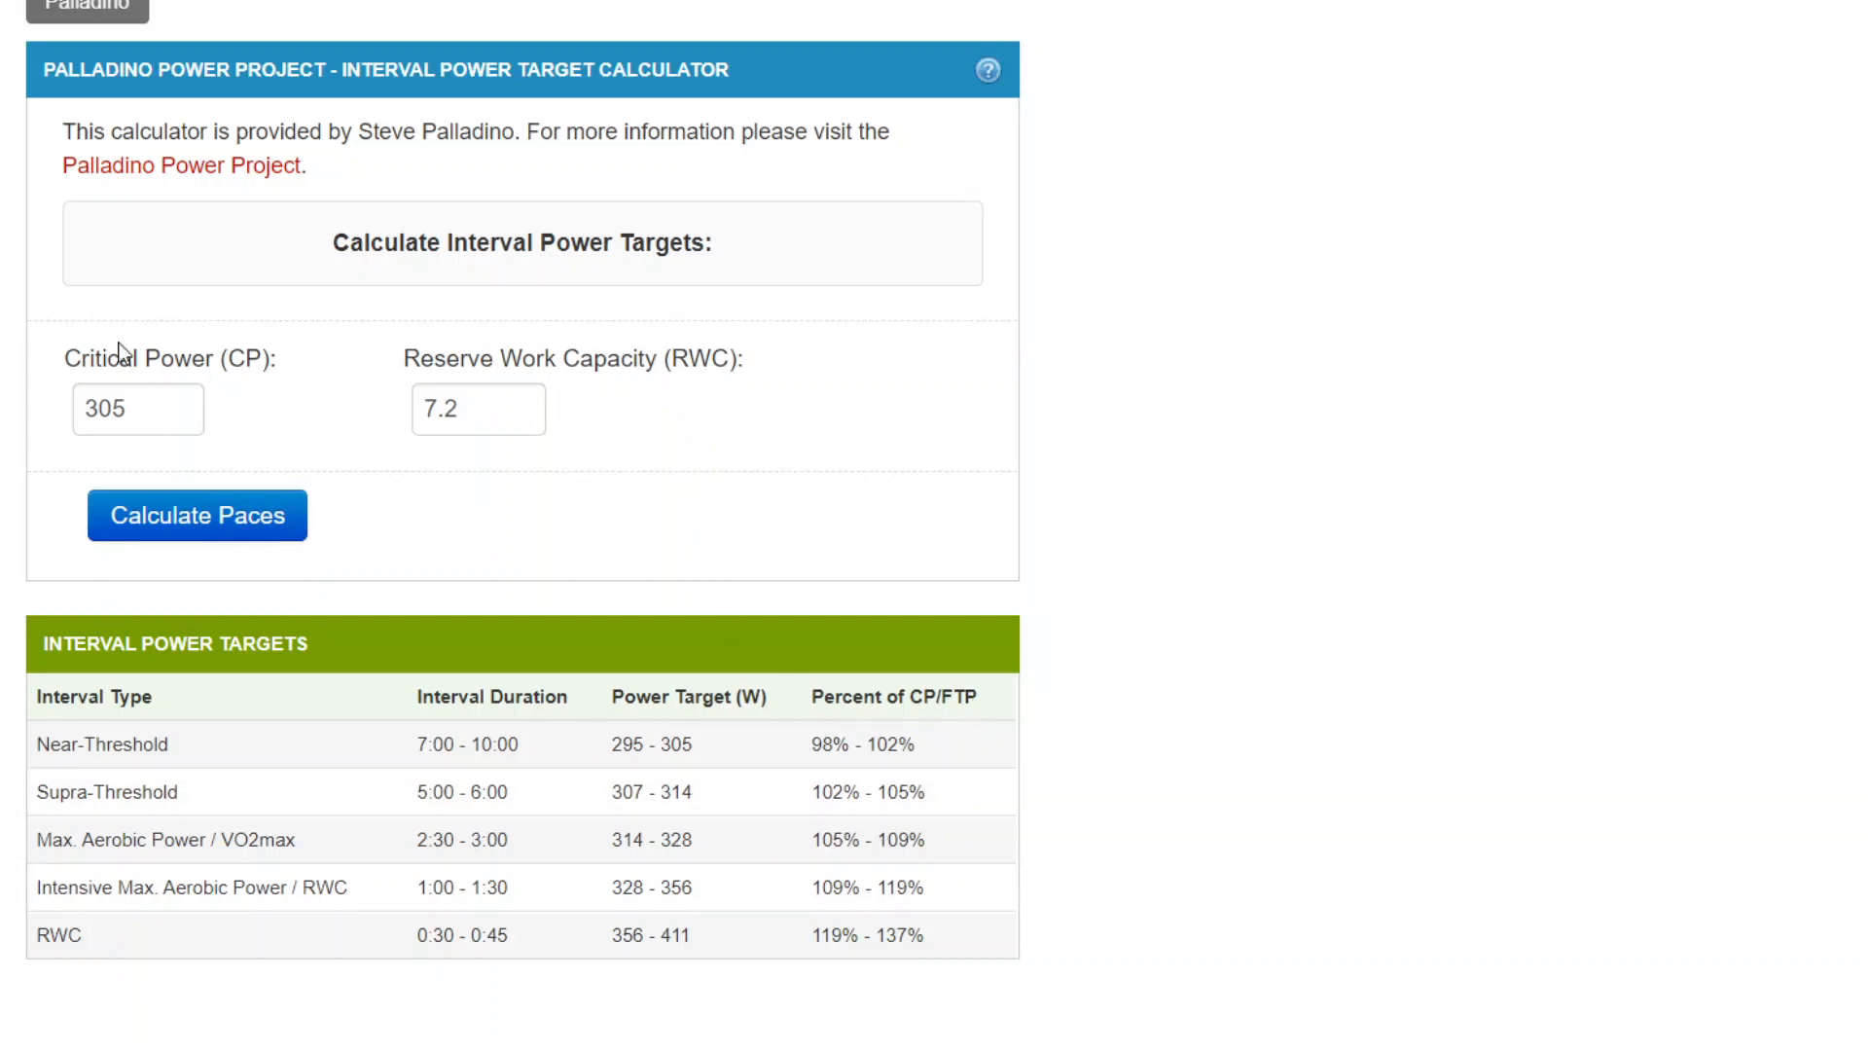
mouse_move(518, 405)
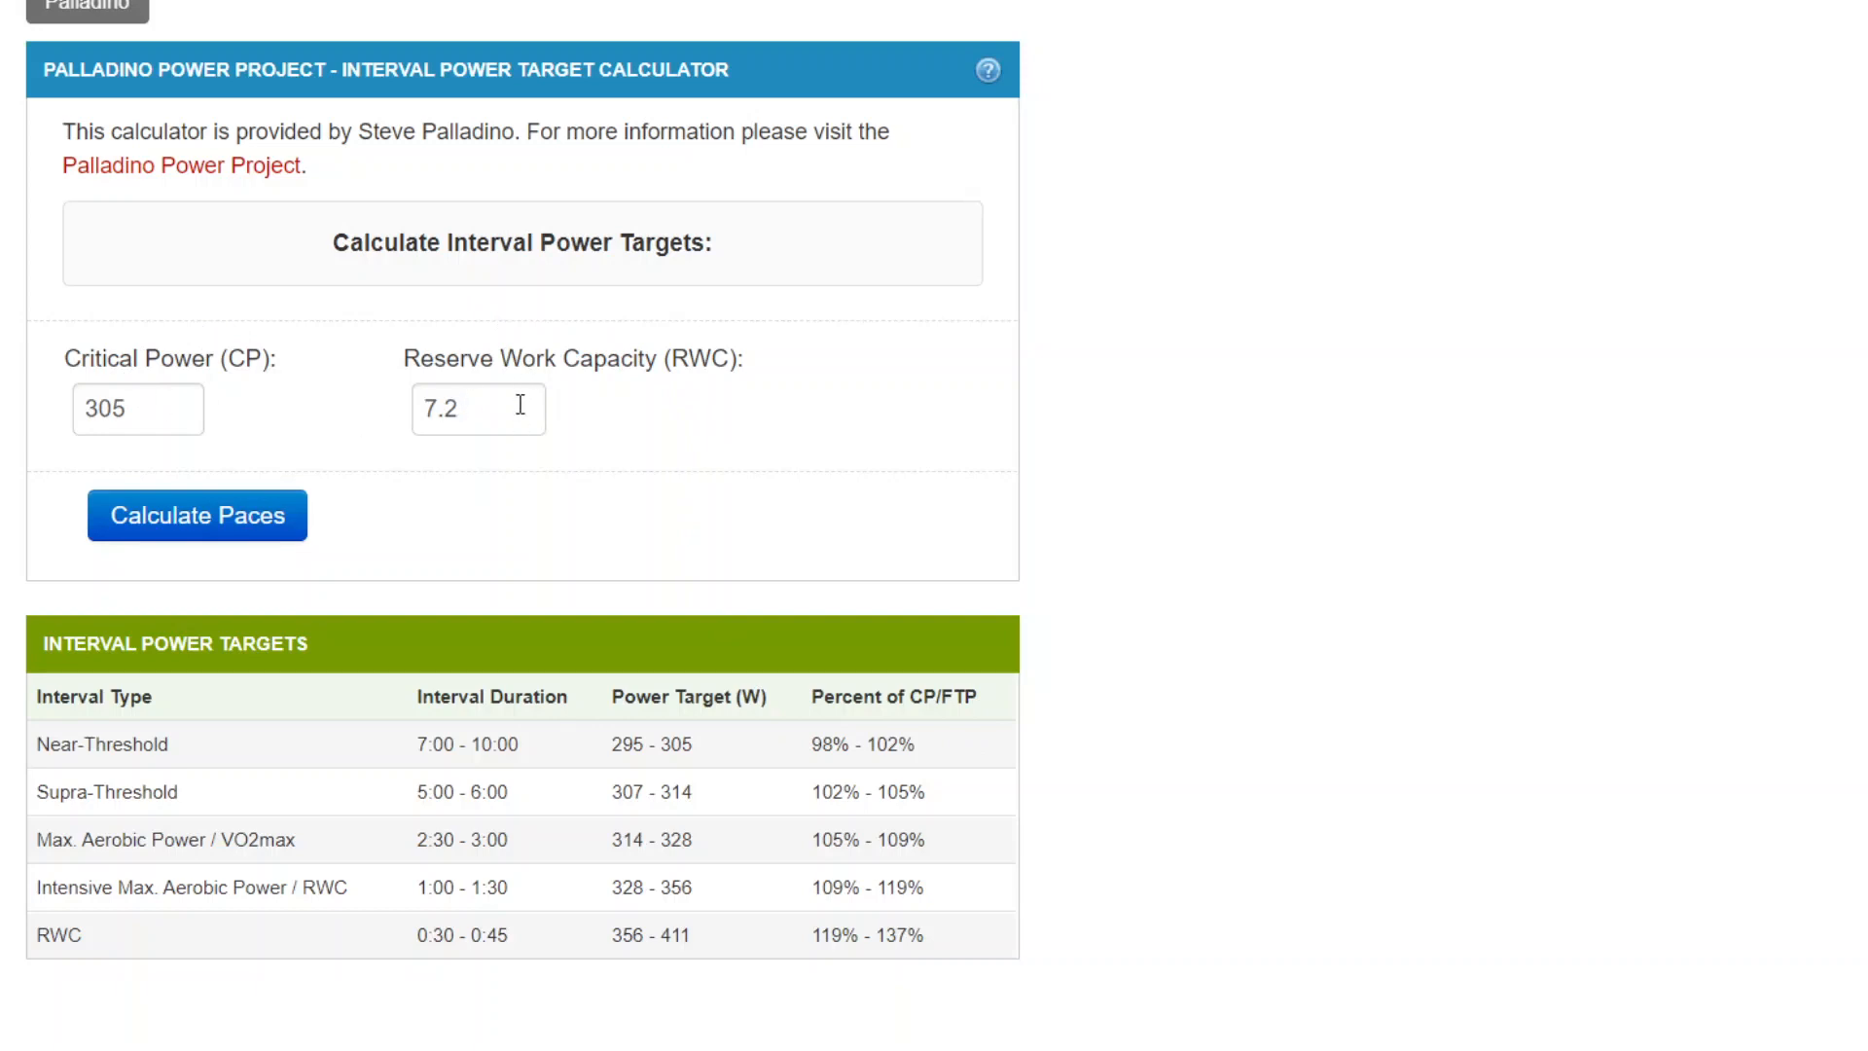
mouse_move(486, 407)
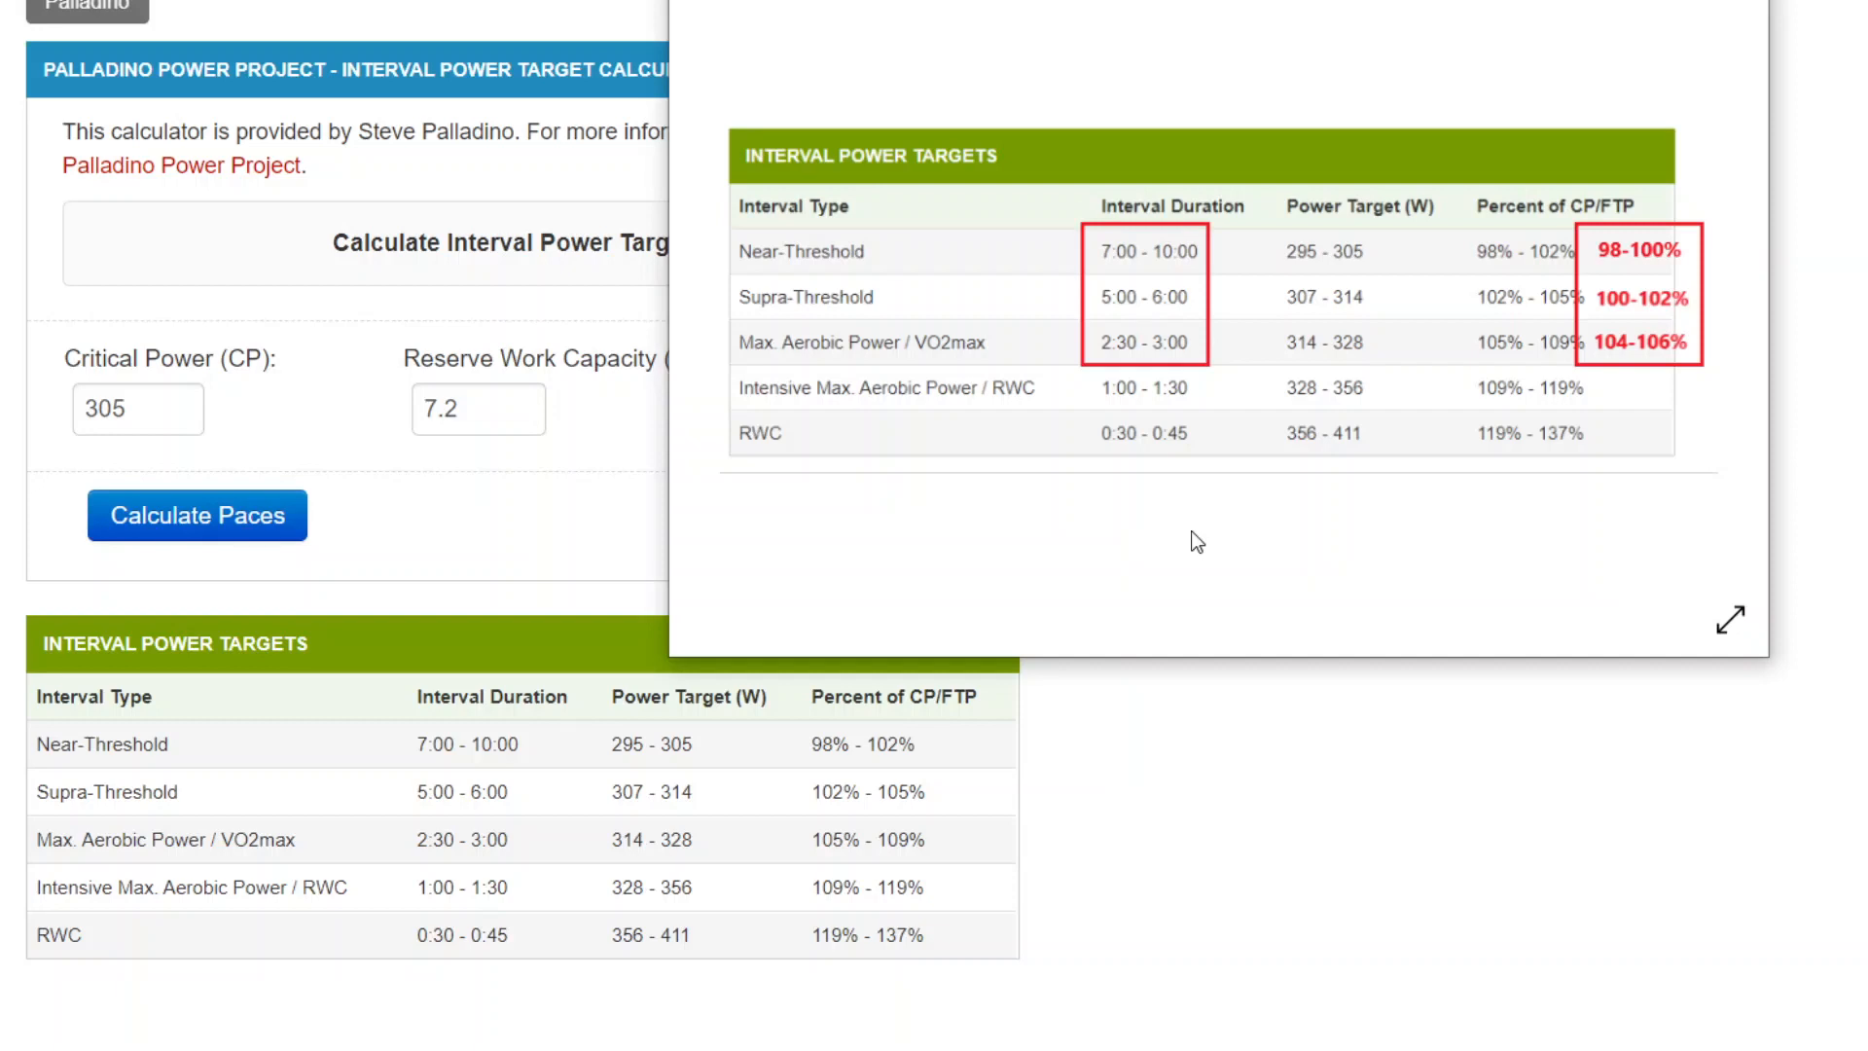
mouse_move(1214, 173)
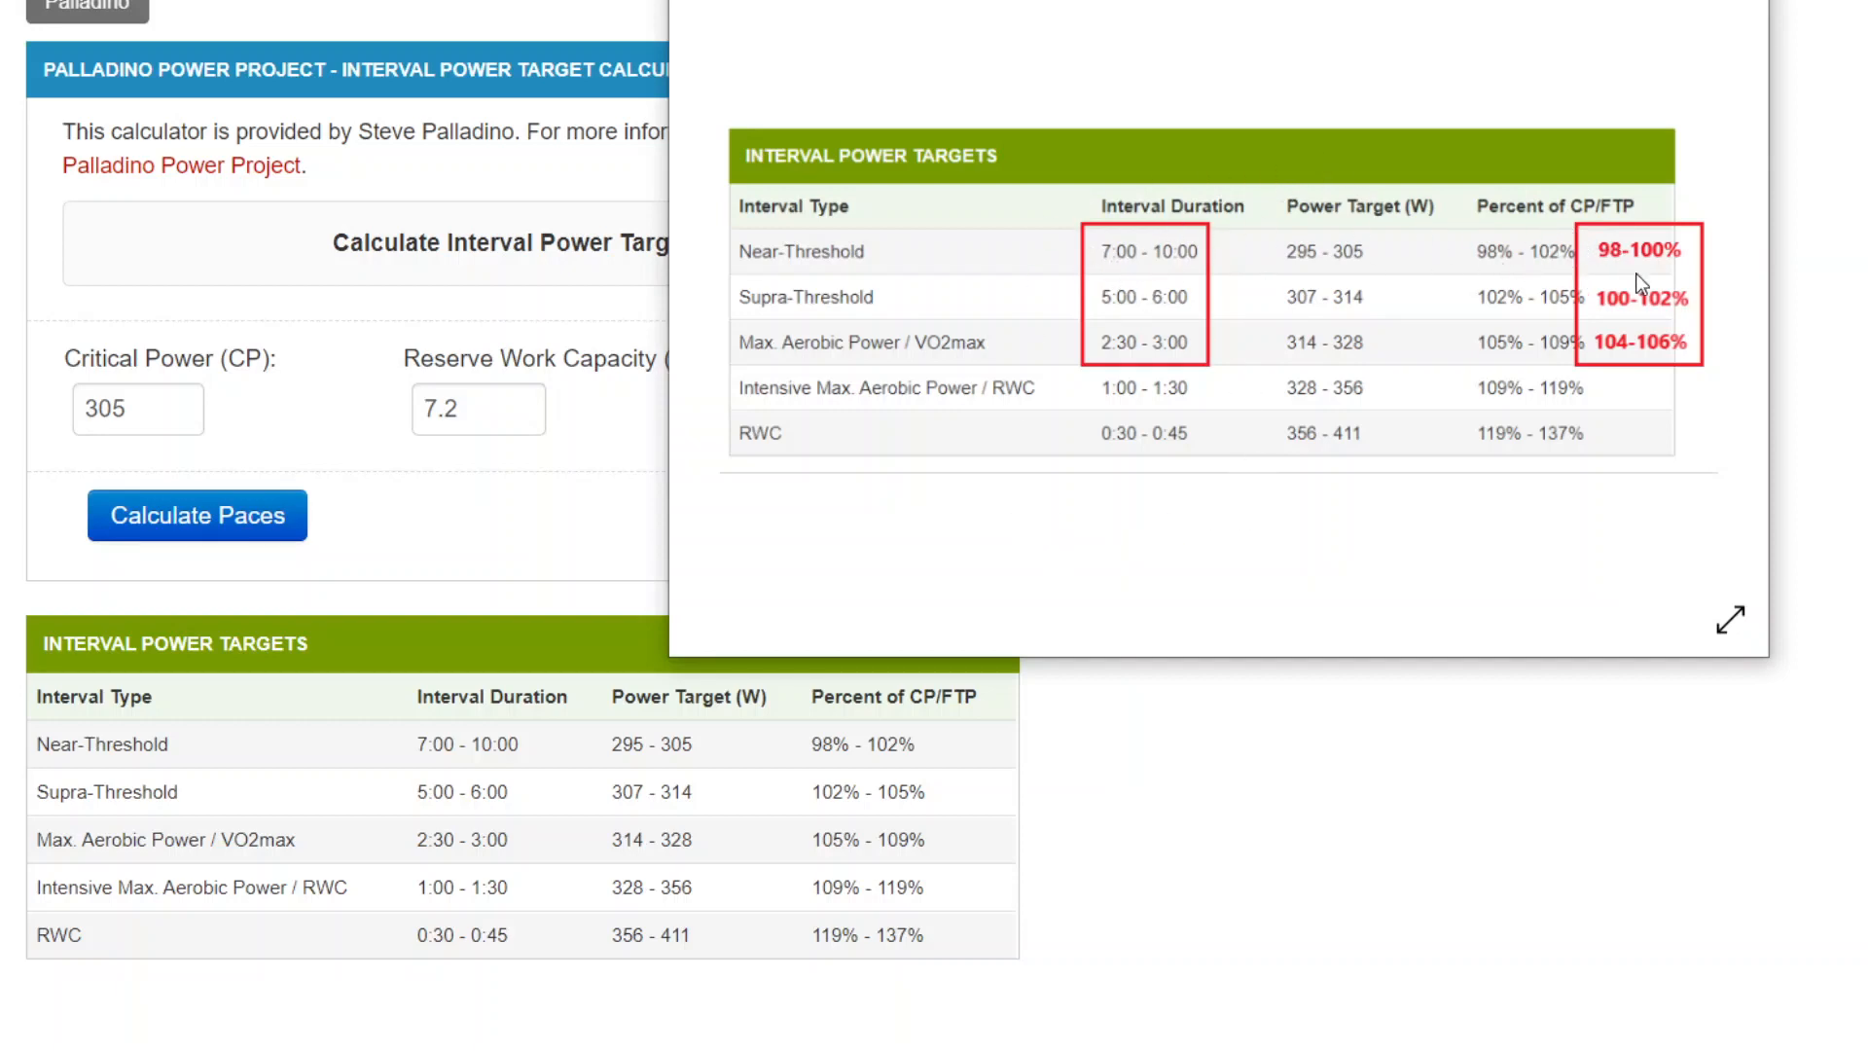
mouse_move(910, 259)
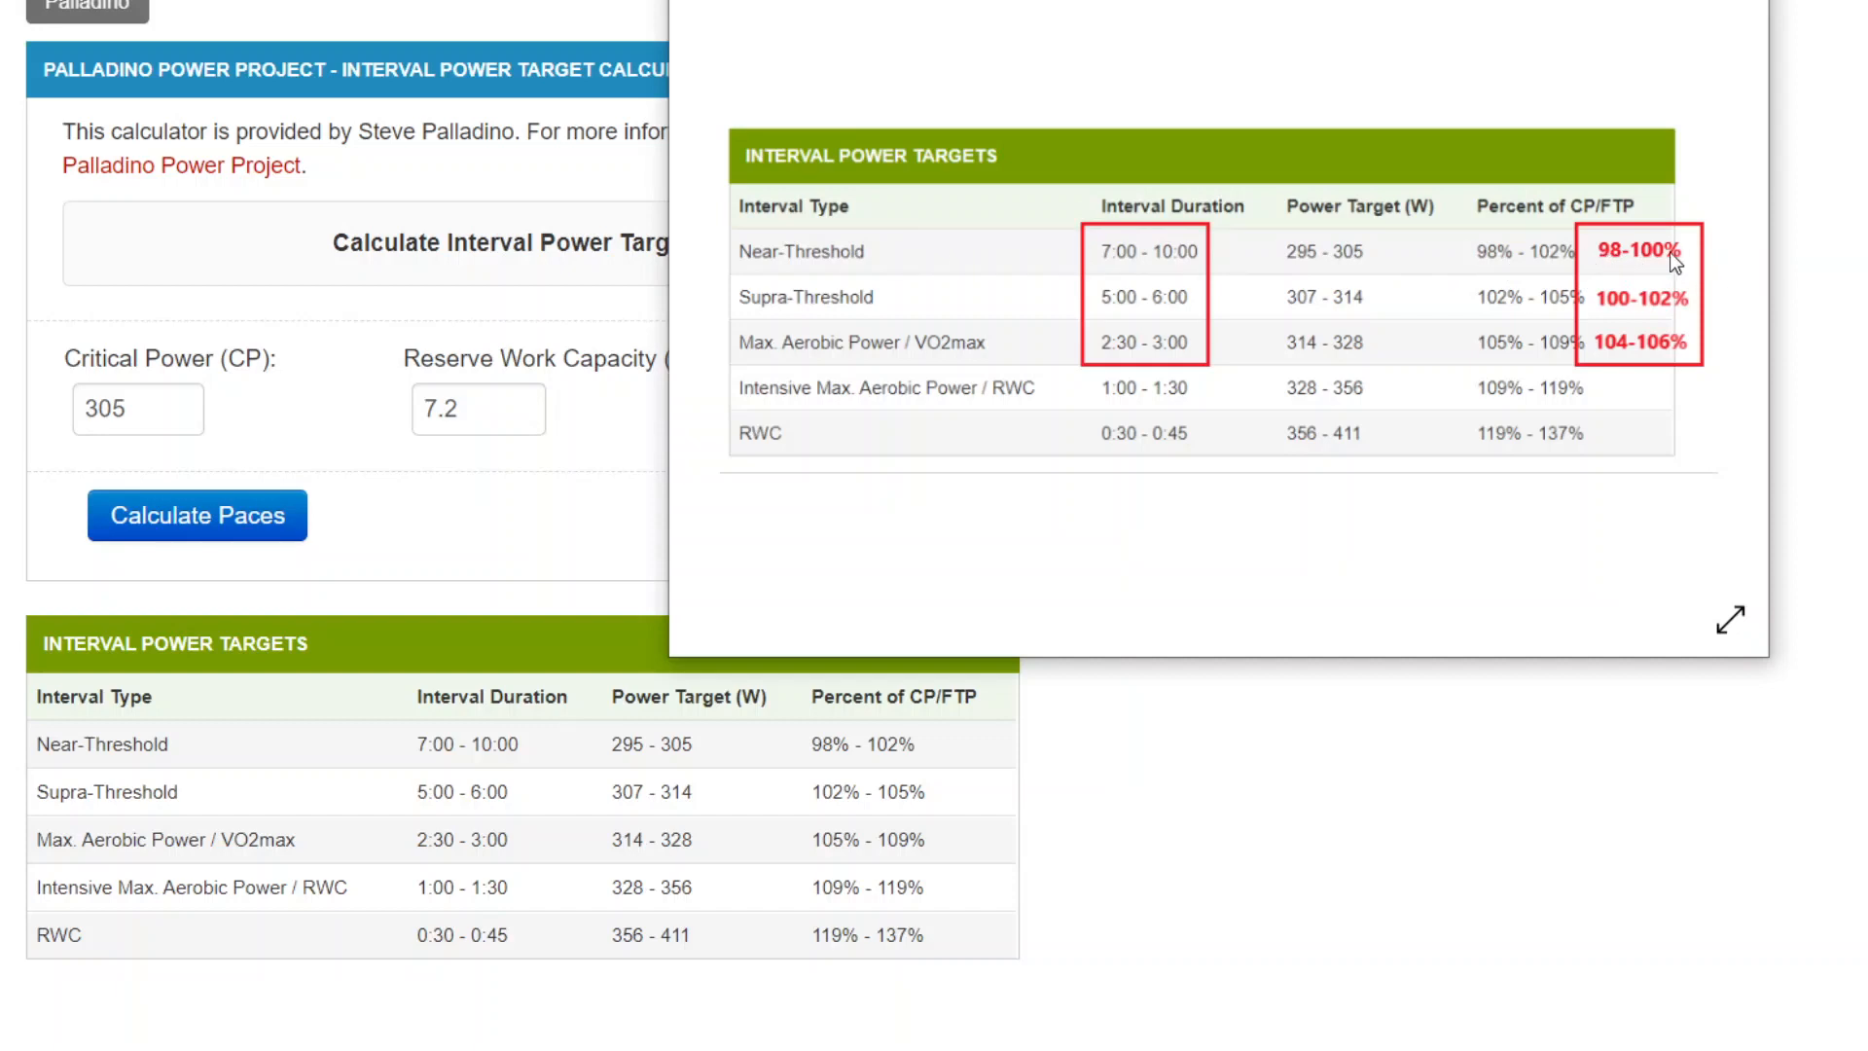
mouse_move(1177, 264)
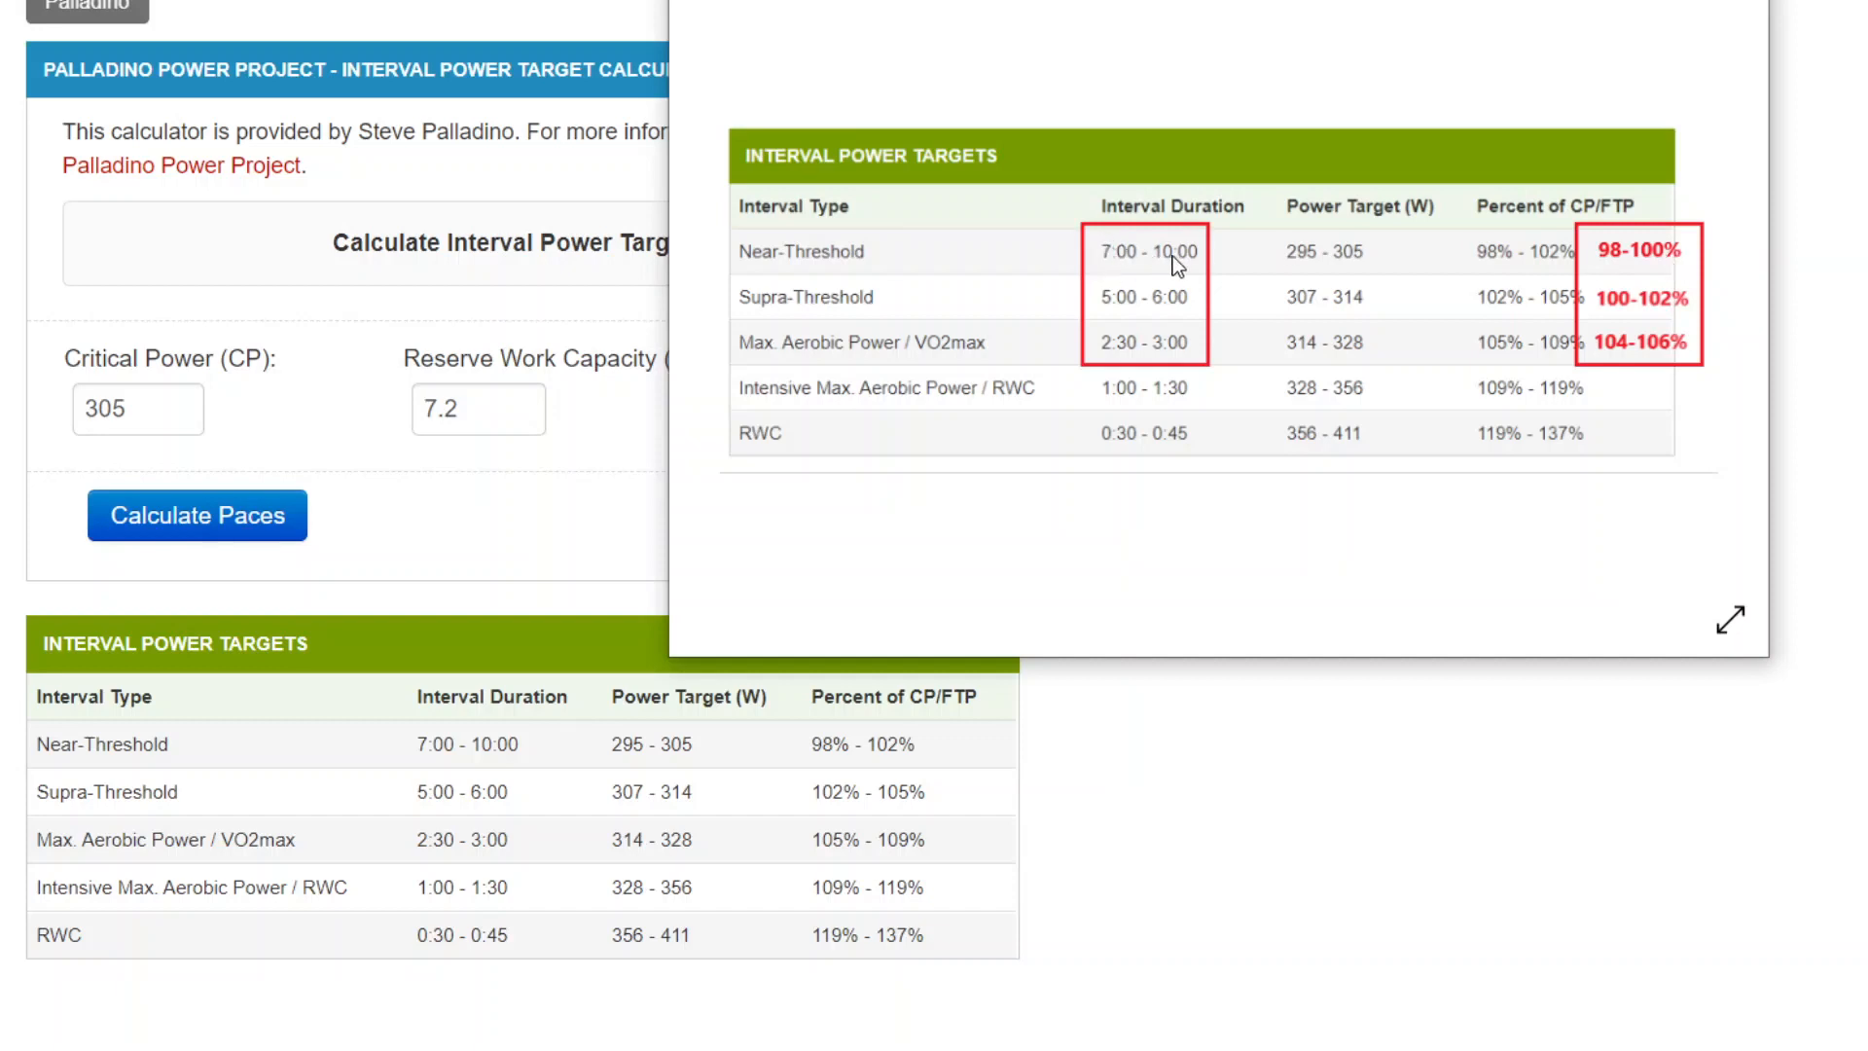
mouse_move(1471, 272)
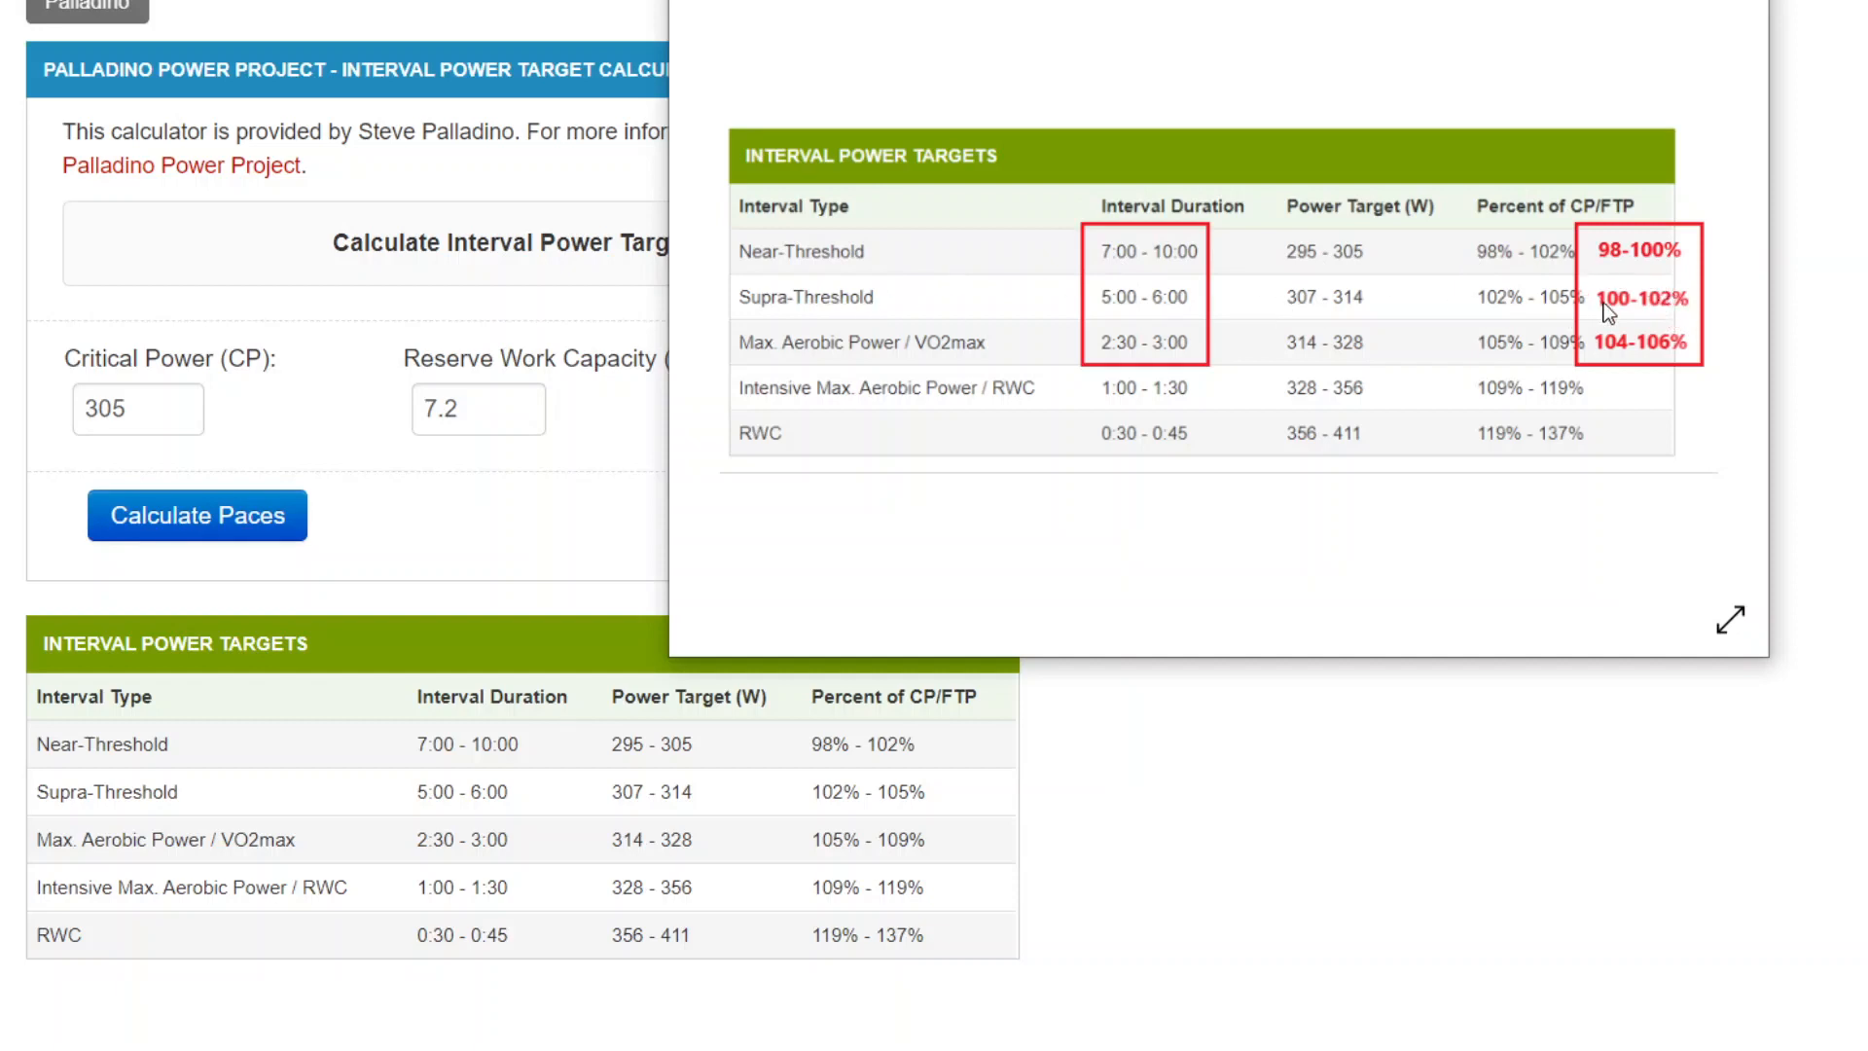
mouse_move(1679, 313)
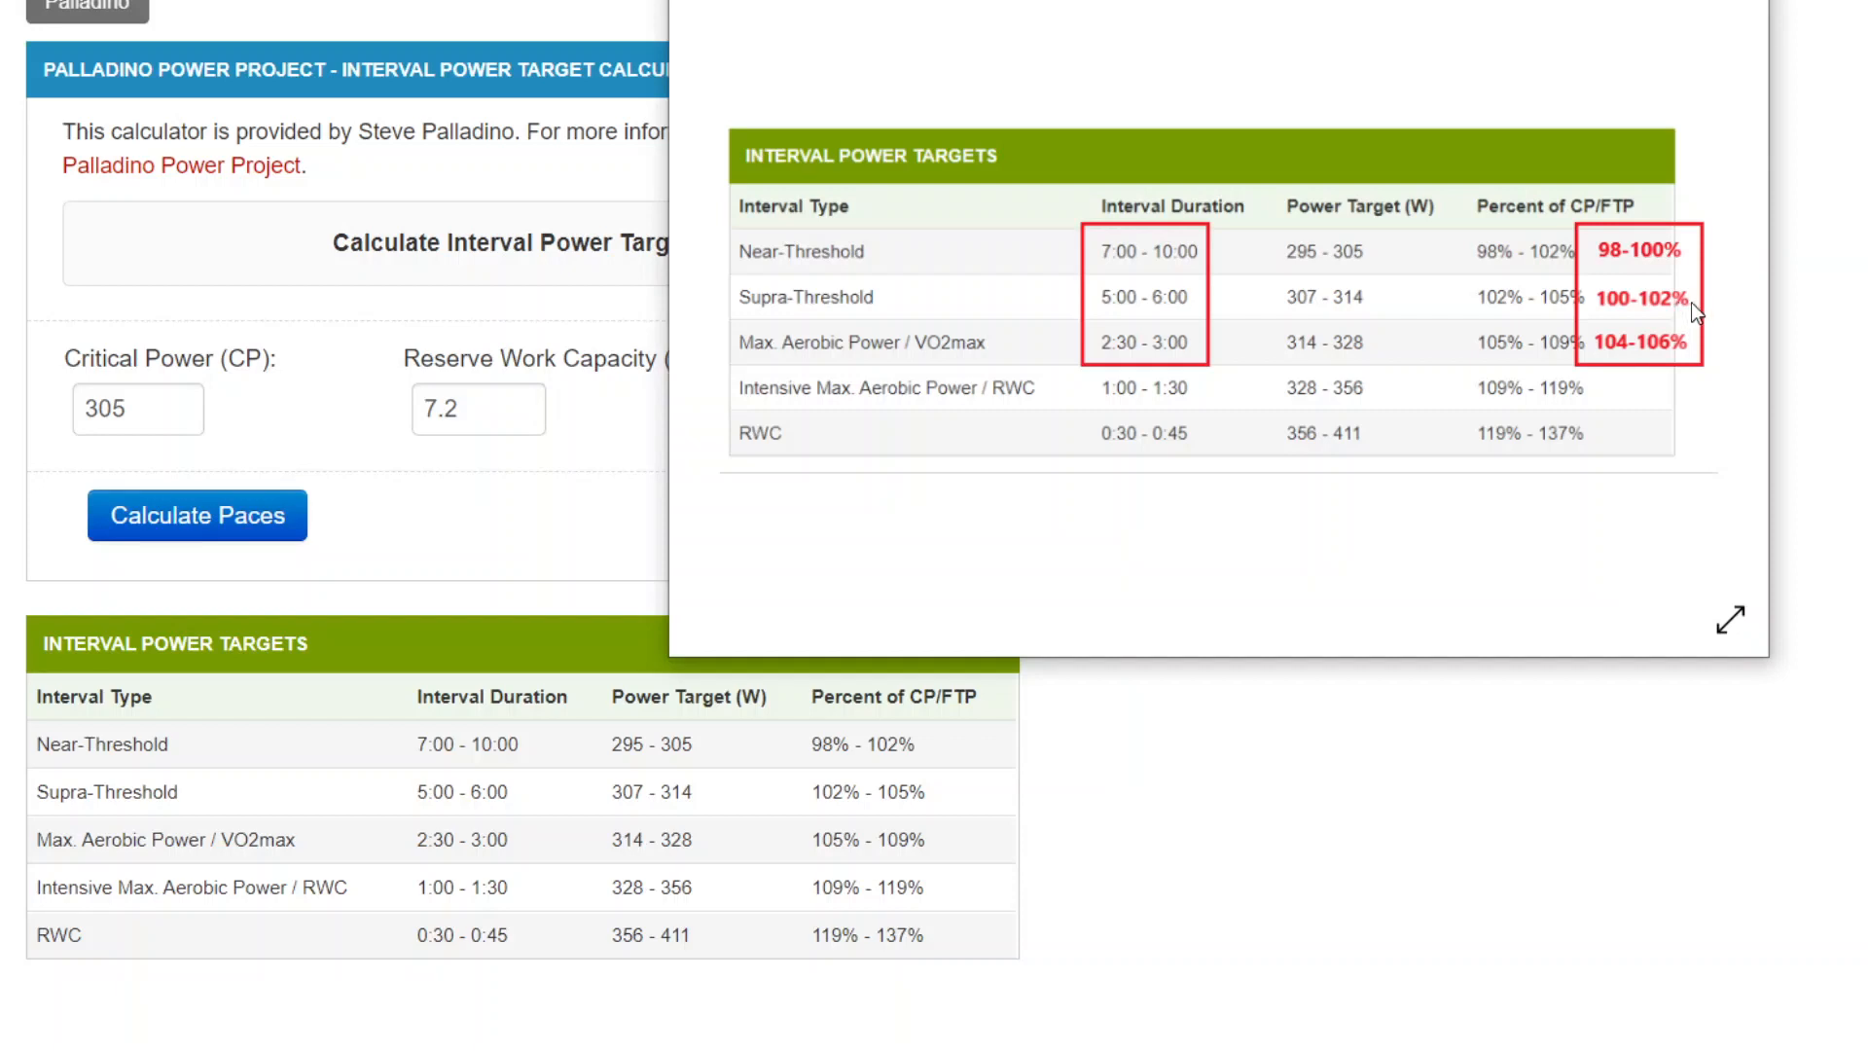
mouse_move(1117, 362)
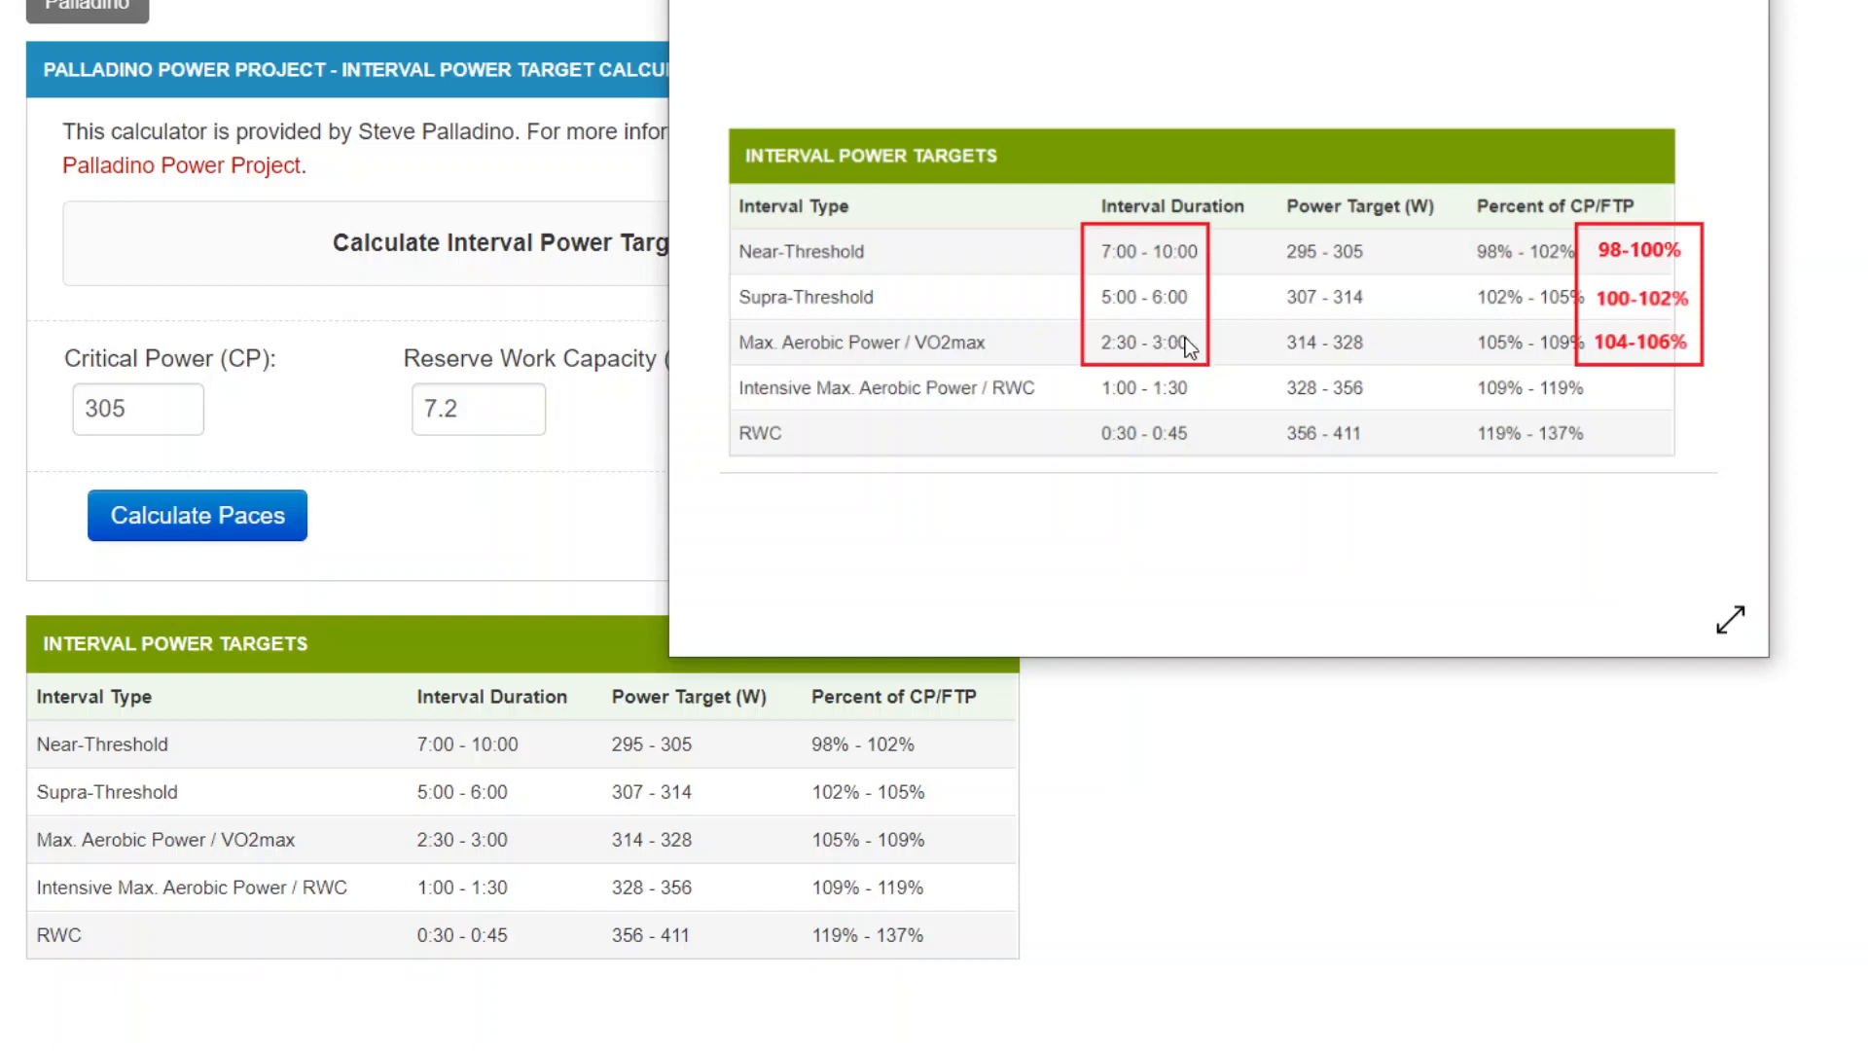
mouse_move(1601, 360)
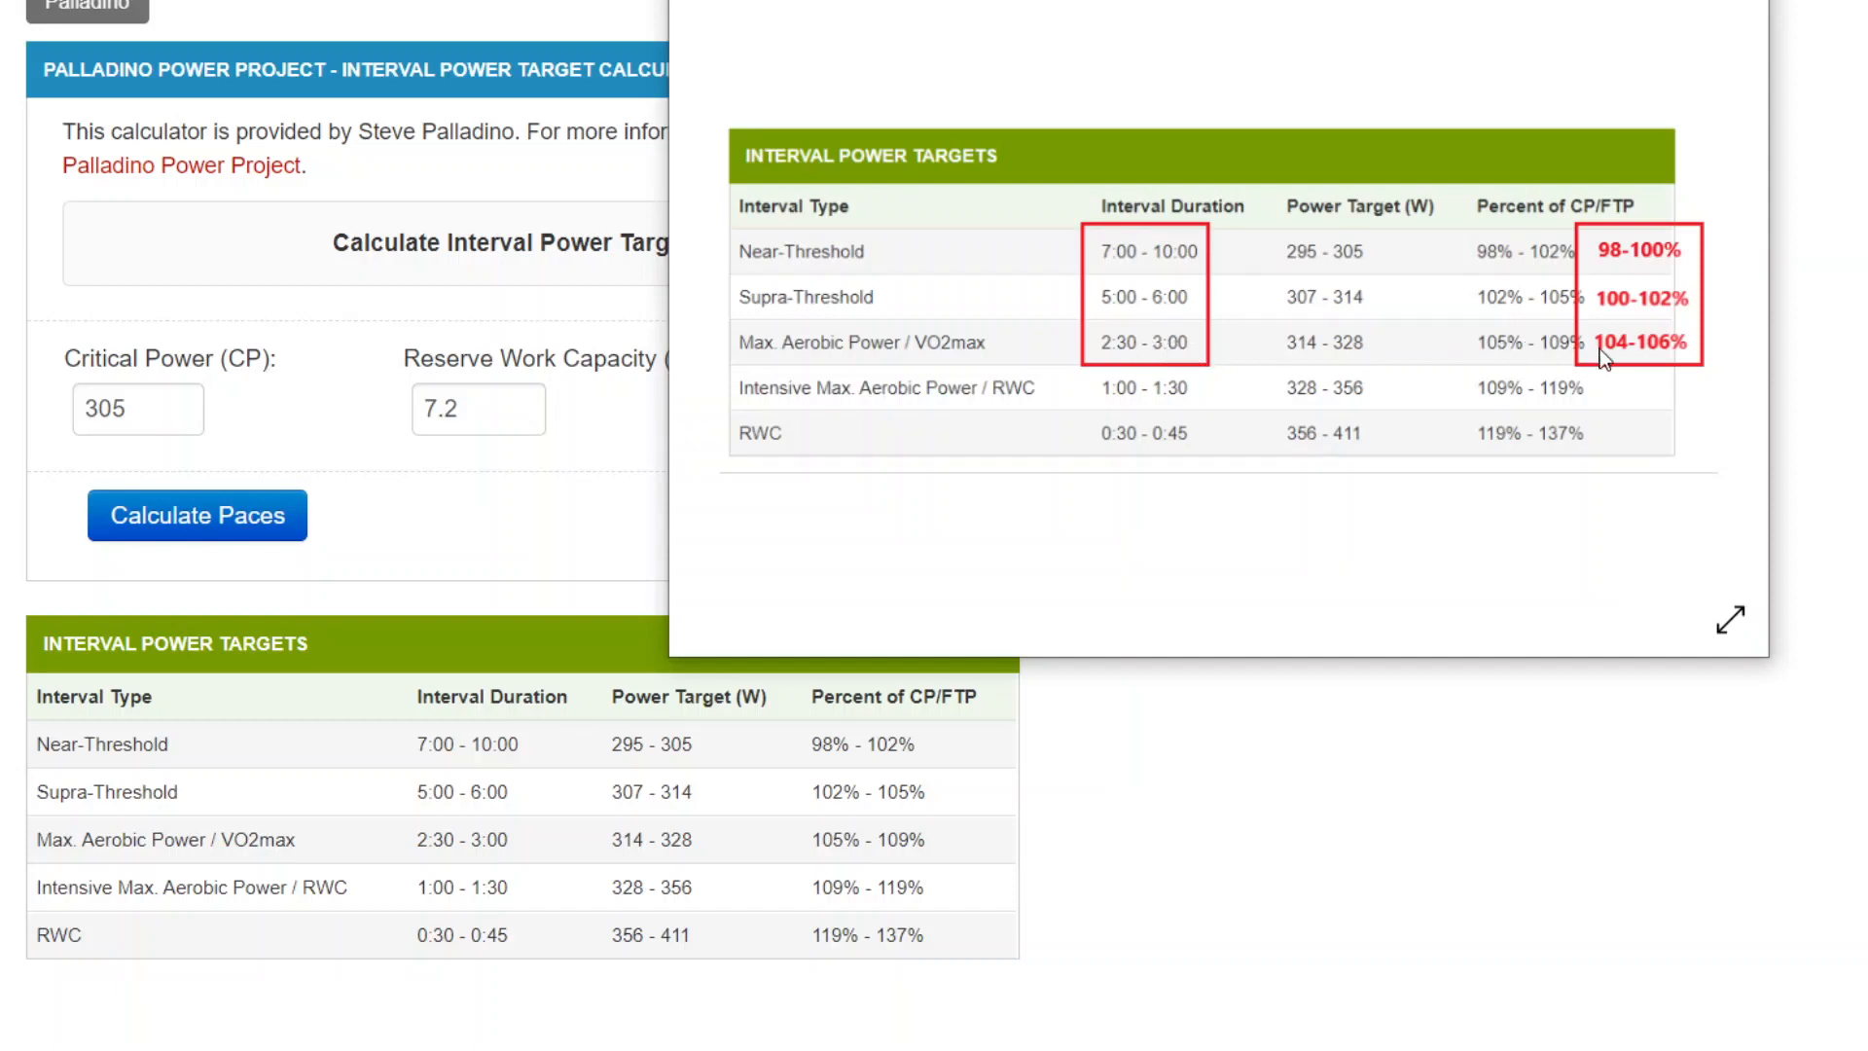
mouse_move(1679, 349)
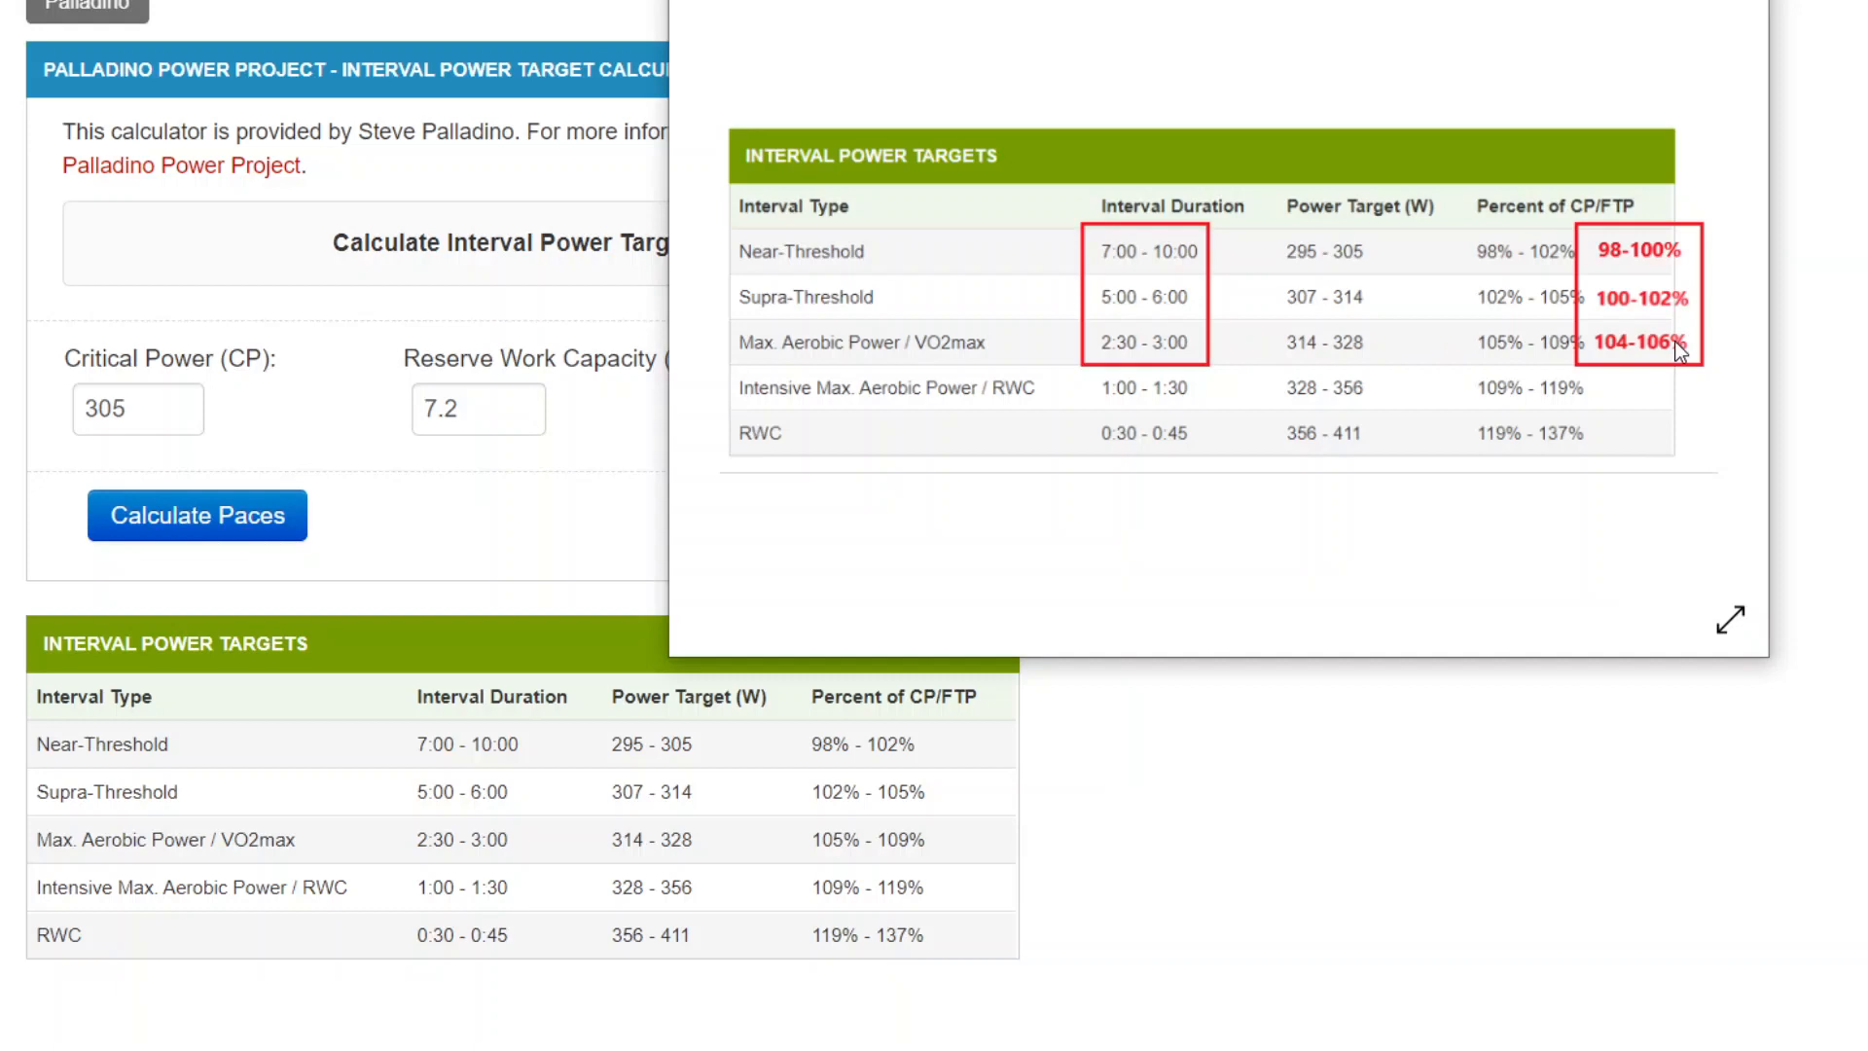
mouse_move(1673, 301)
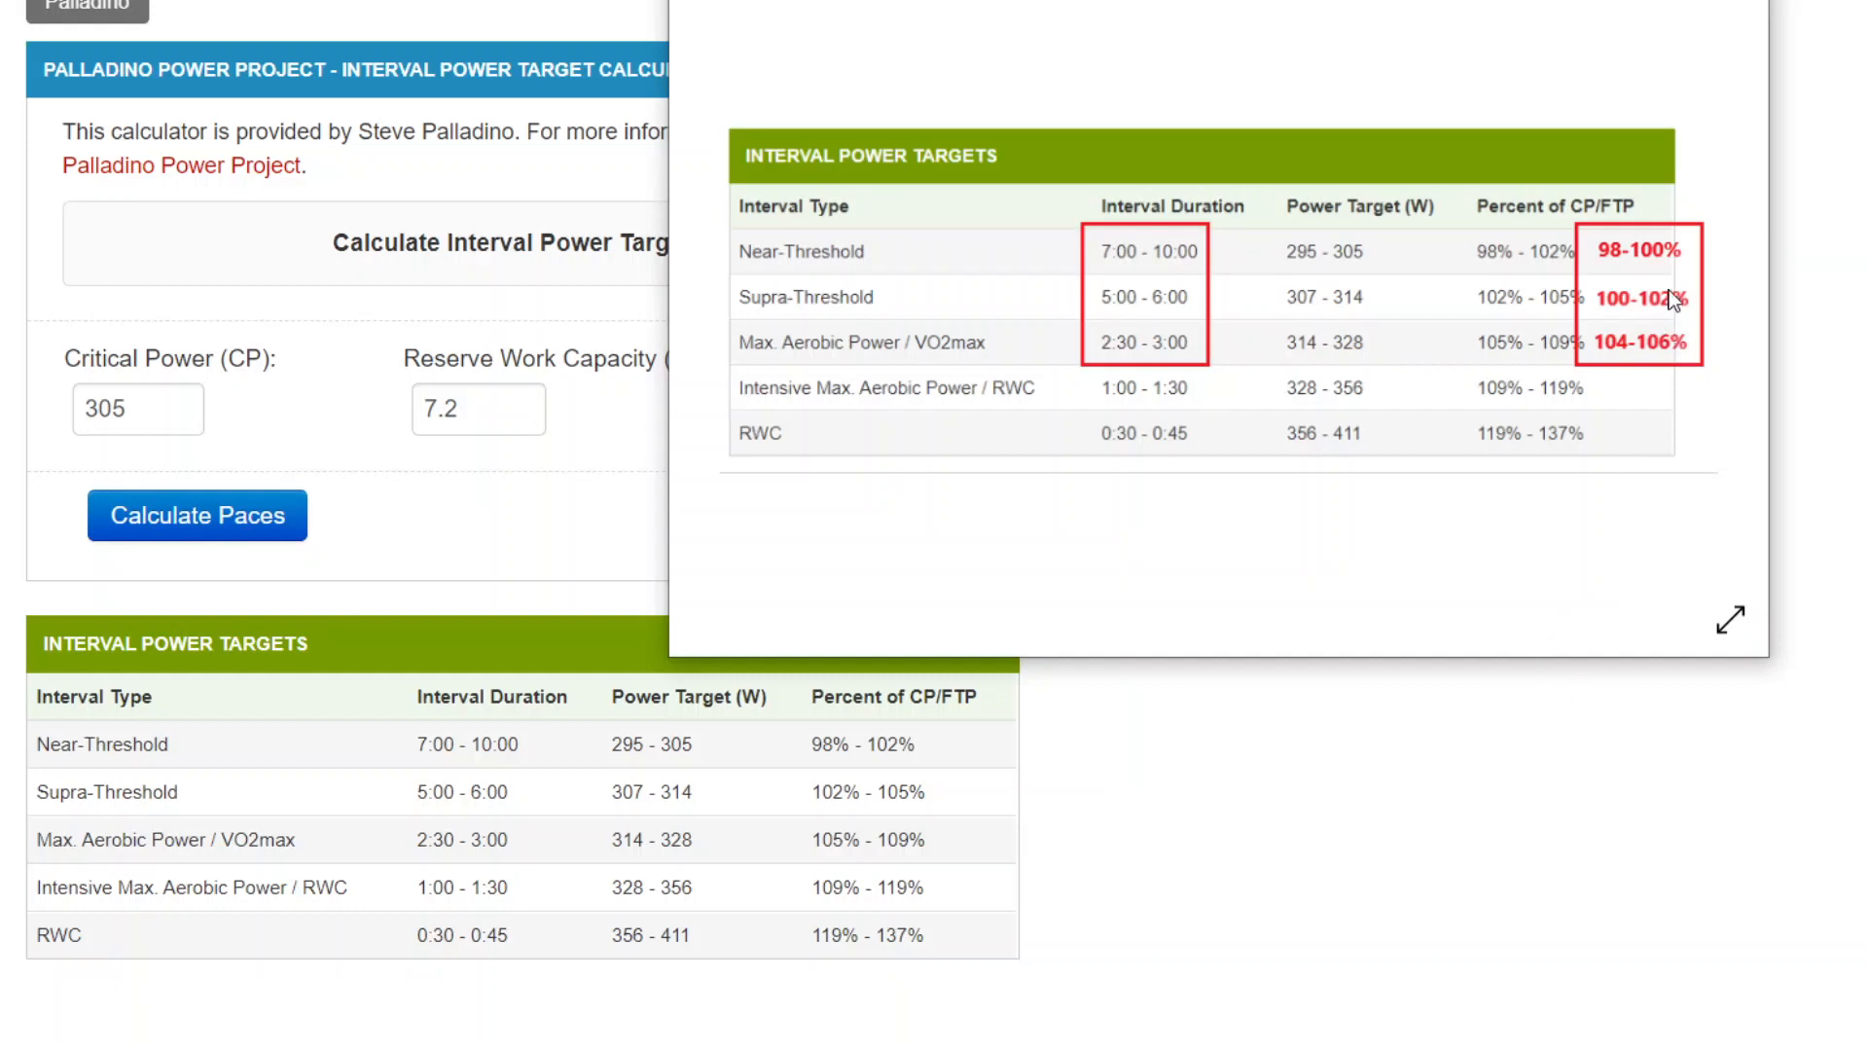
mouse_move(784, 735)
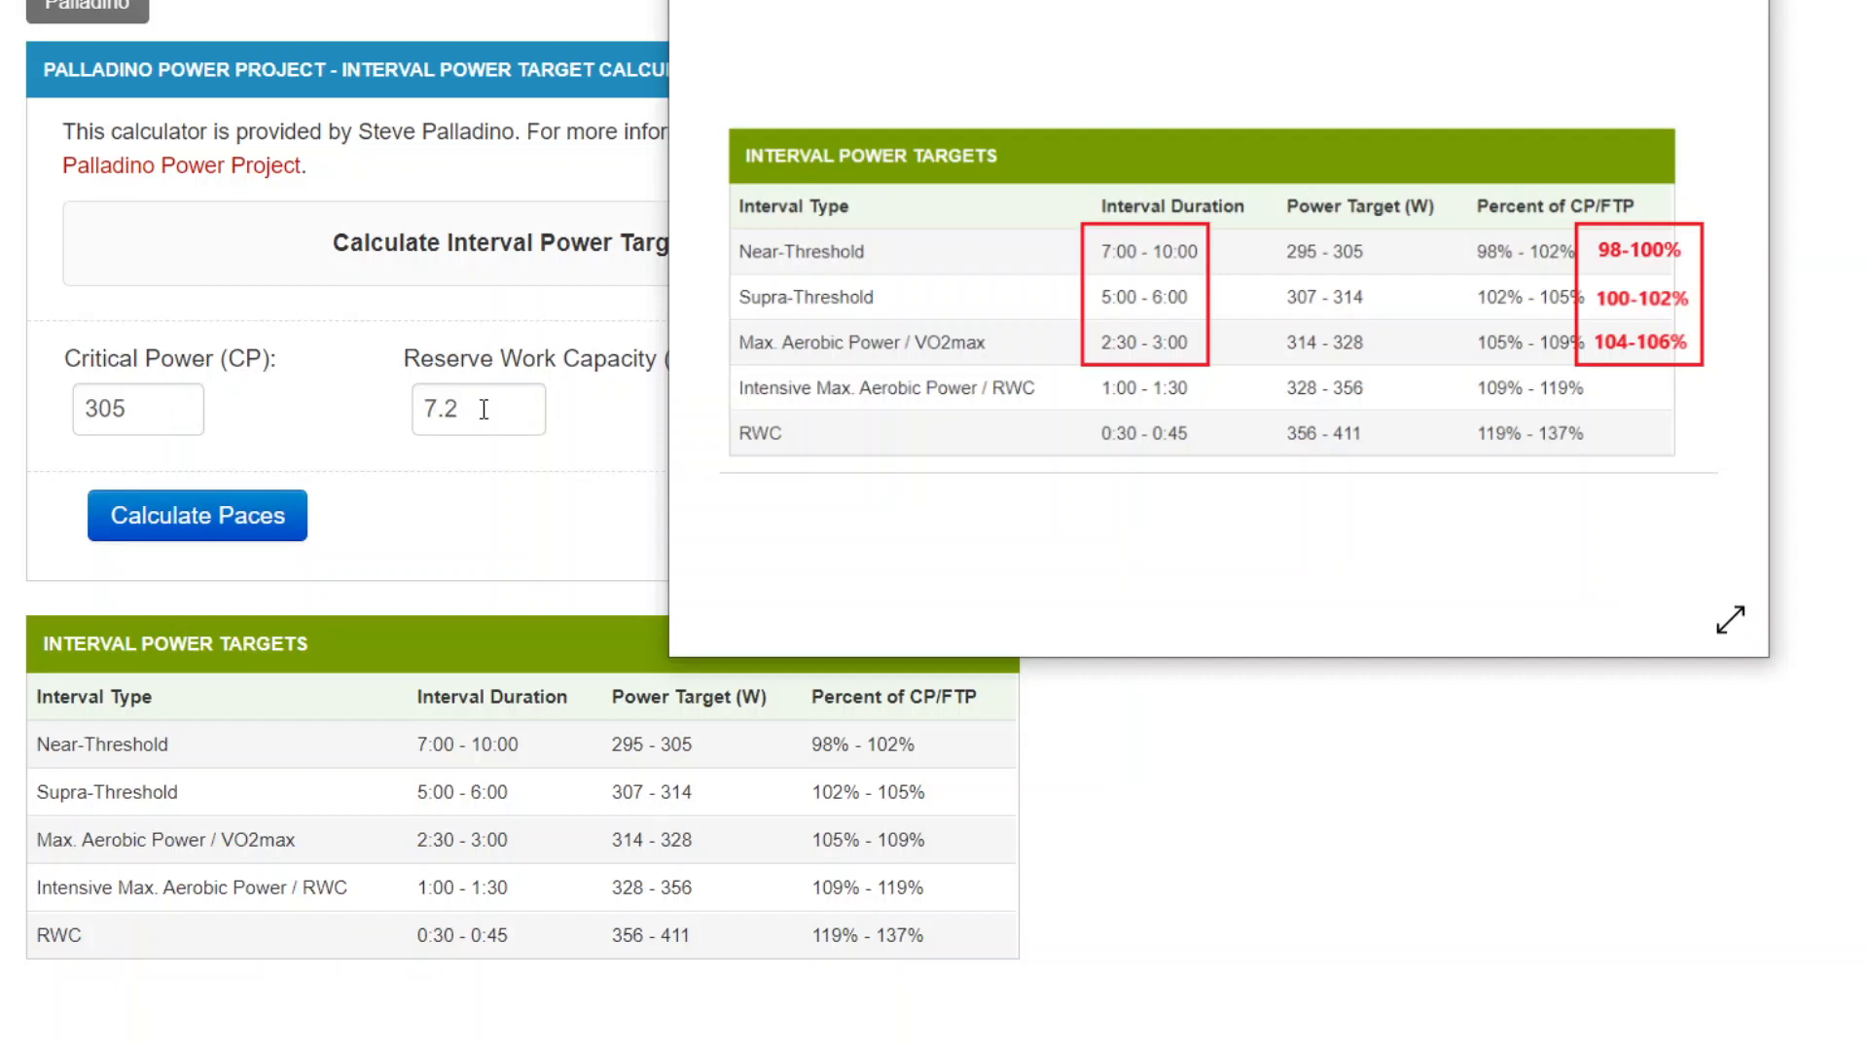
mouse_move(1642, 397)
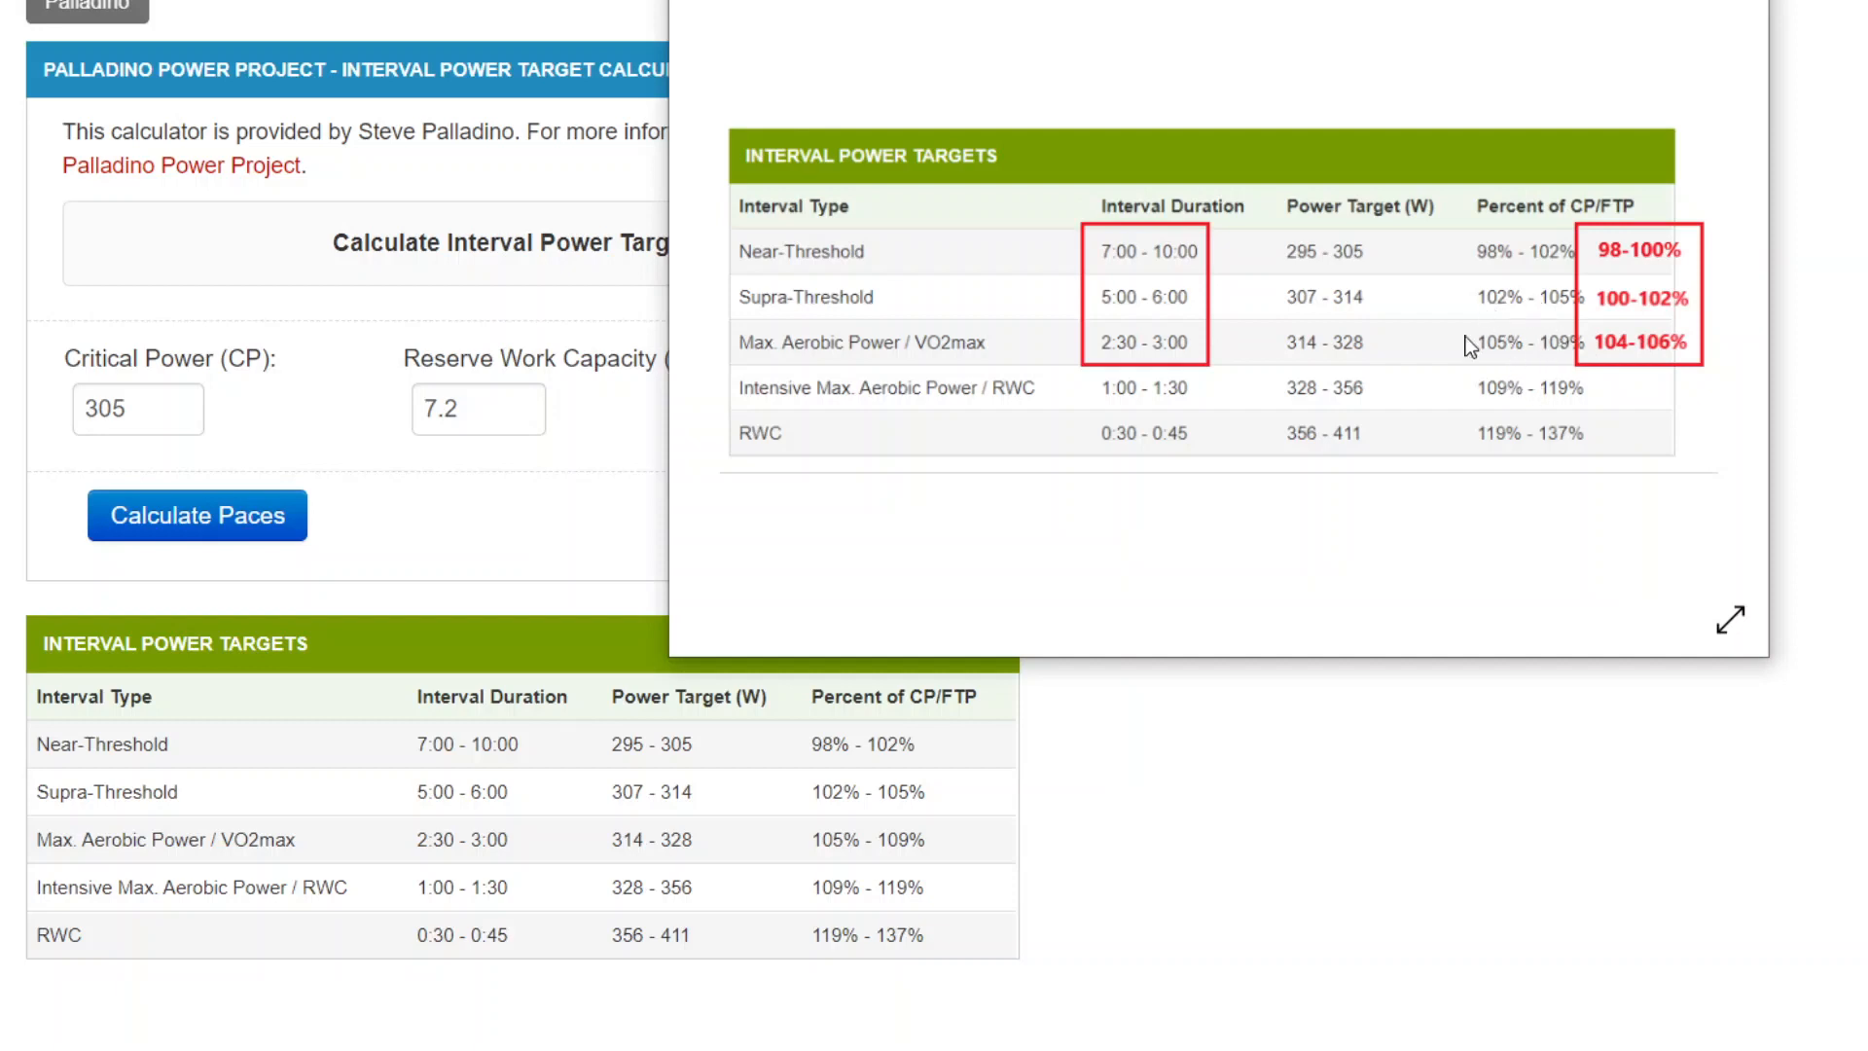
mouse_move(1209, 496)
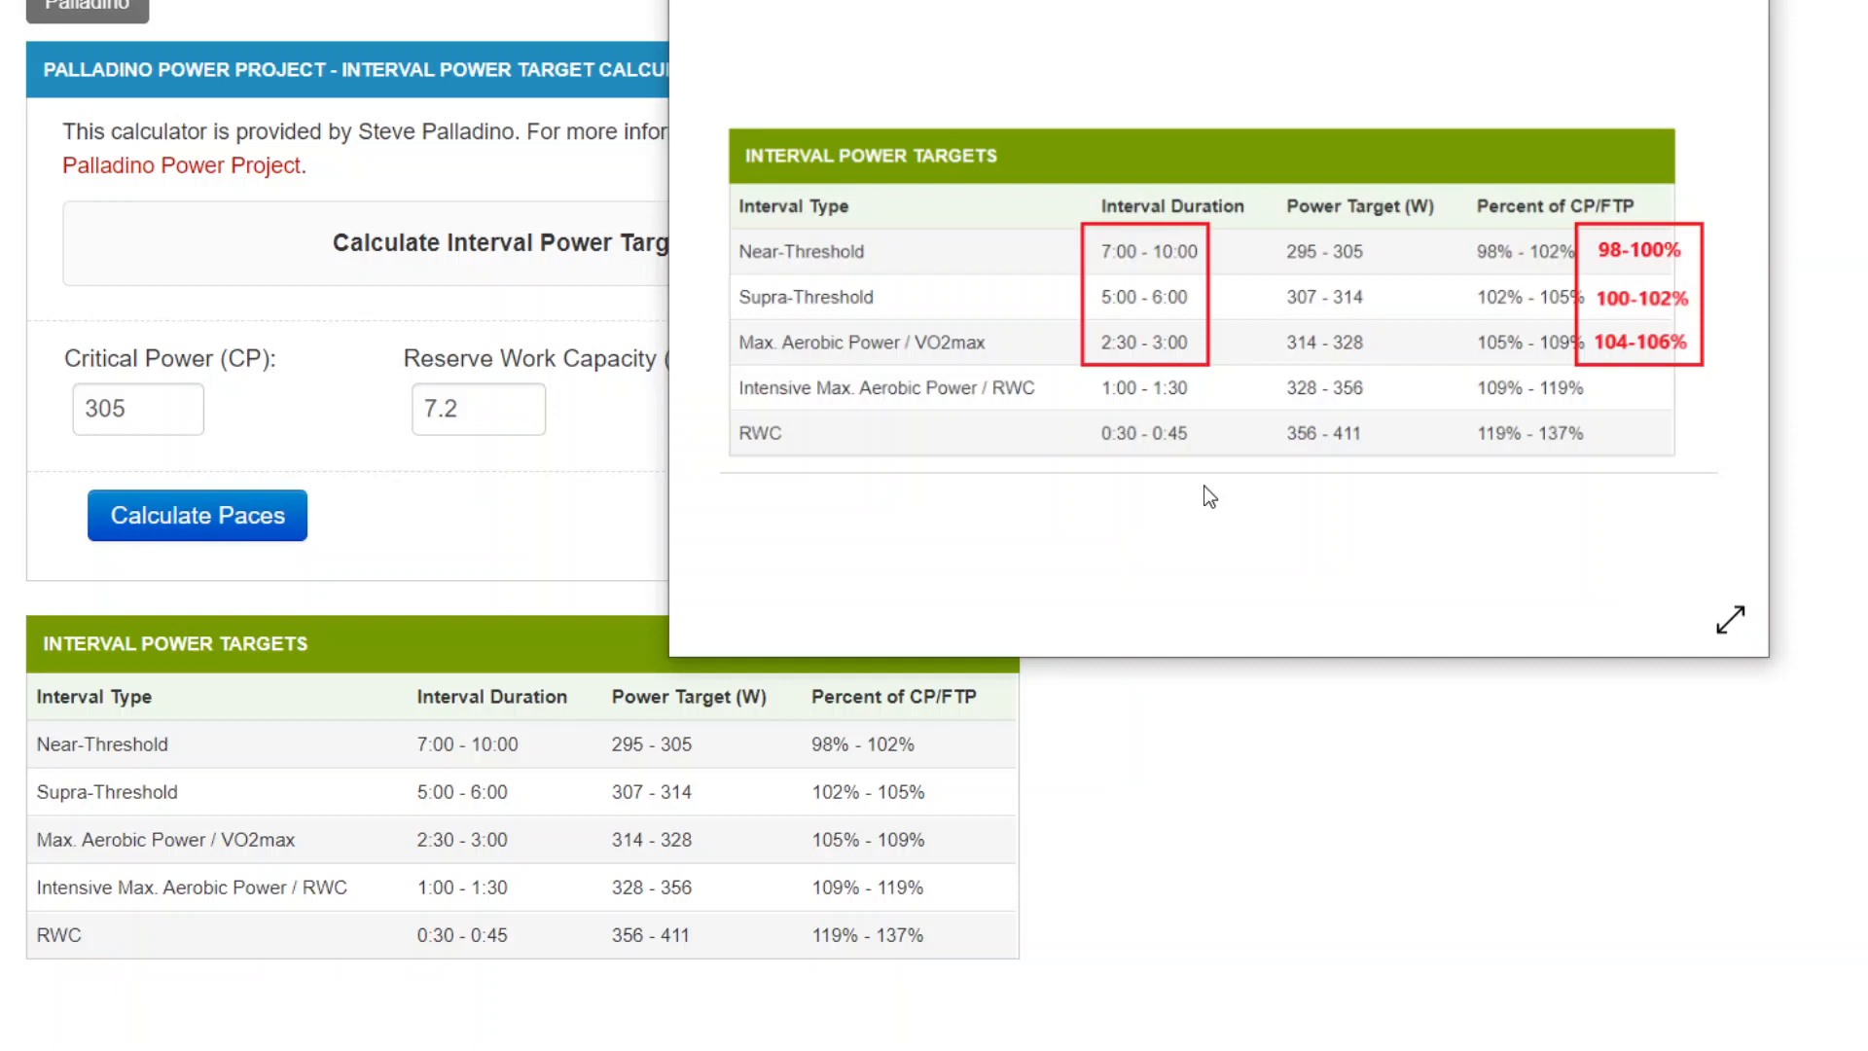
mouse_move(1196, 531)
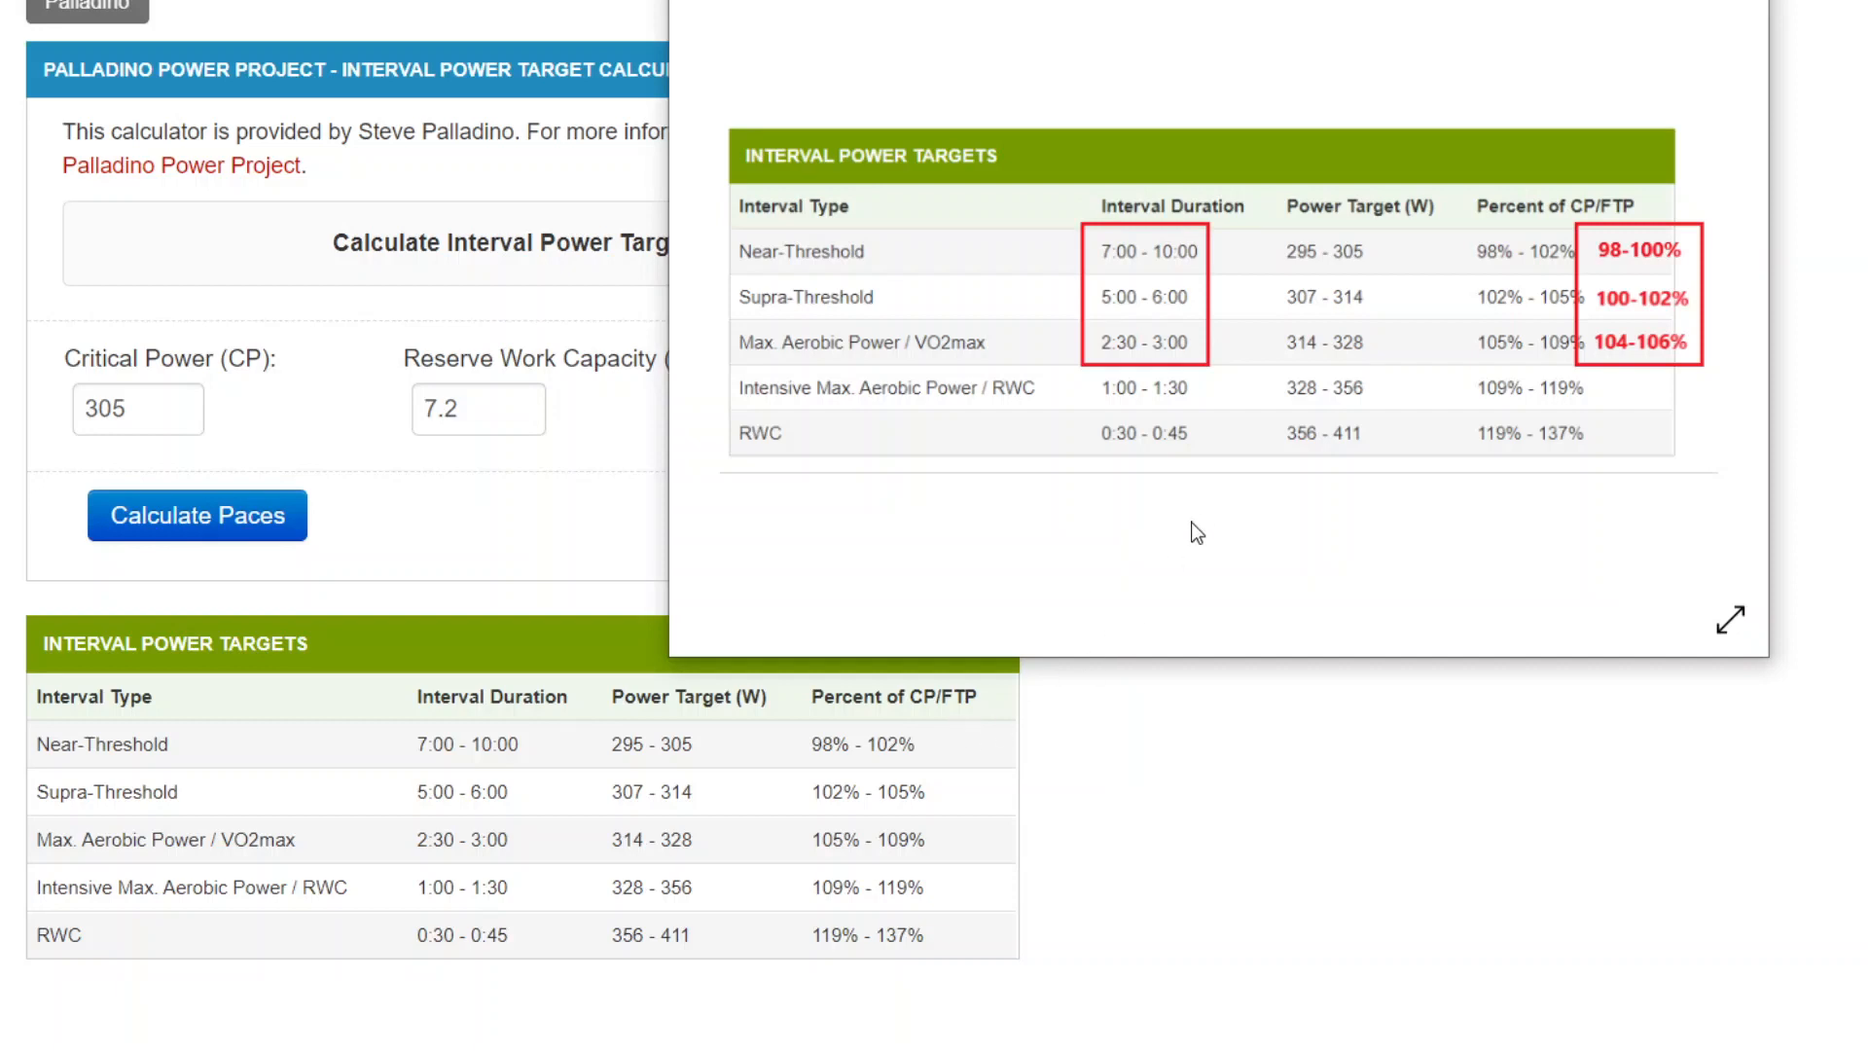
mouse_move(1589, 360)
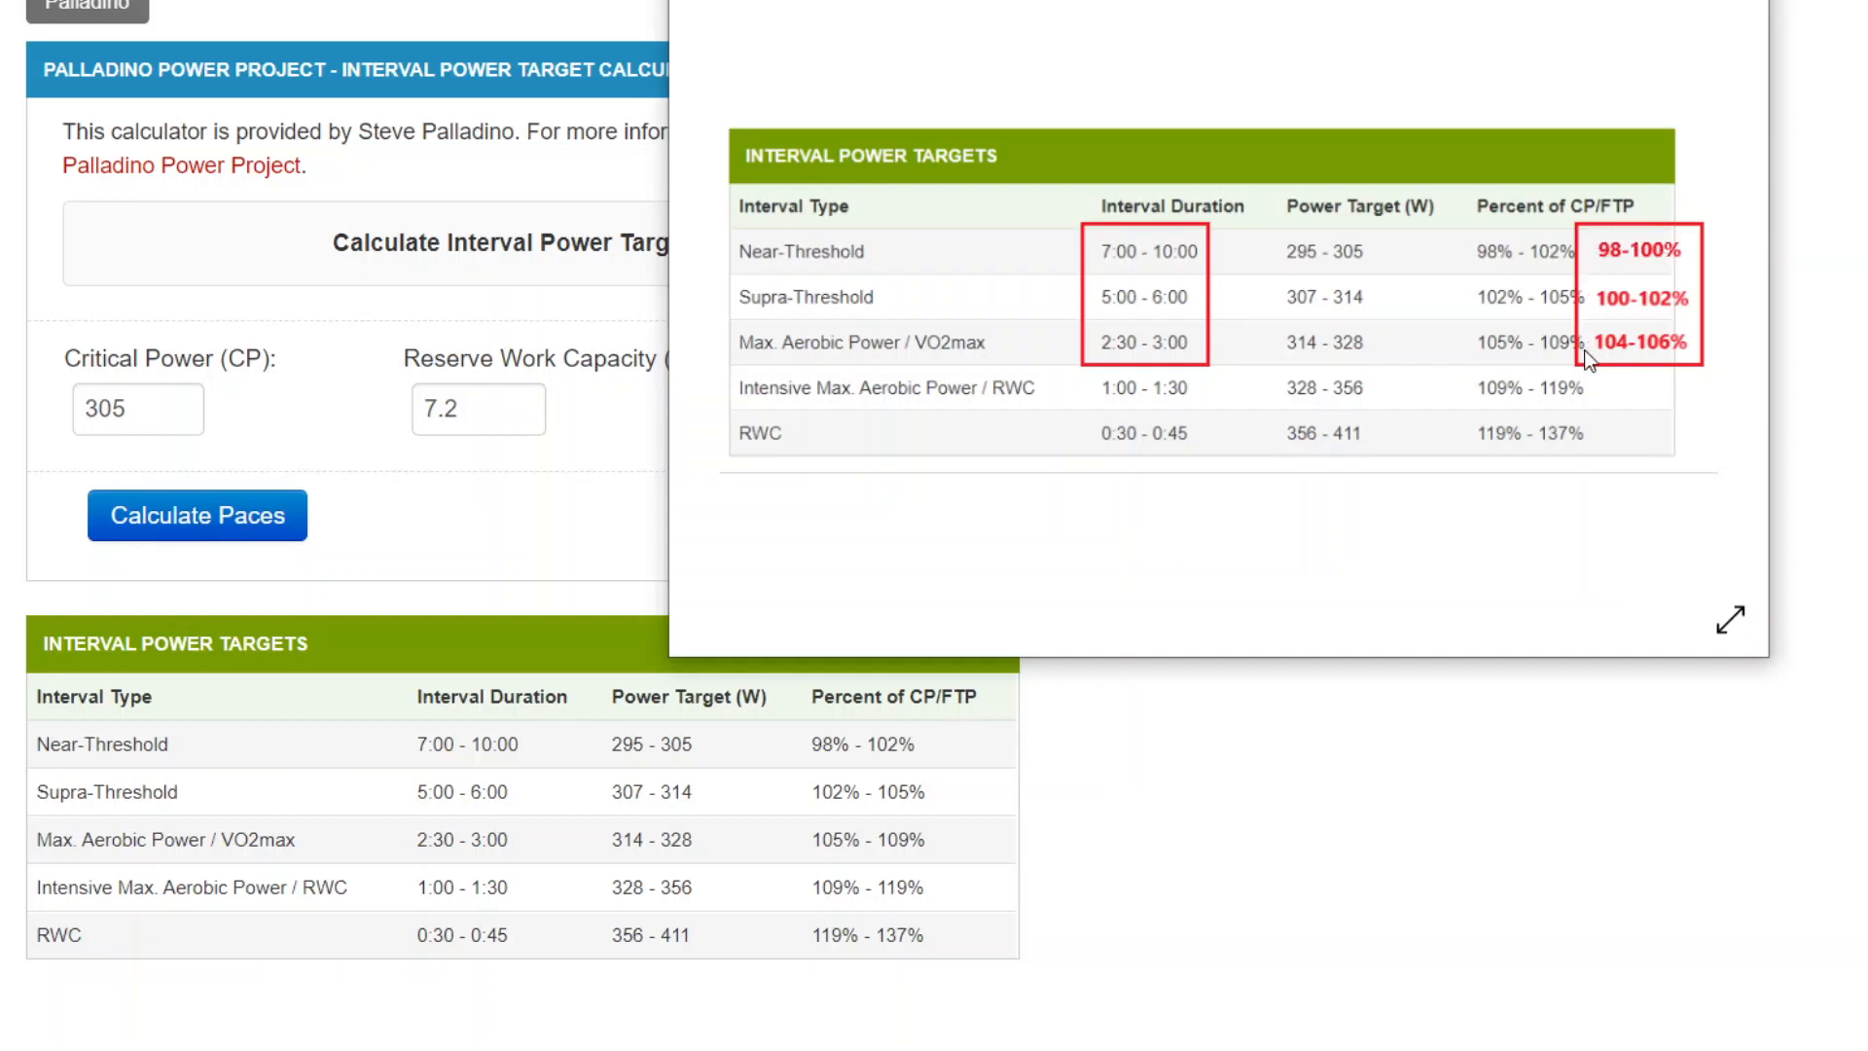
mouse_move(1638, 236)
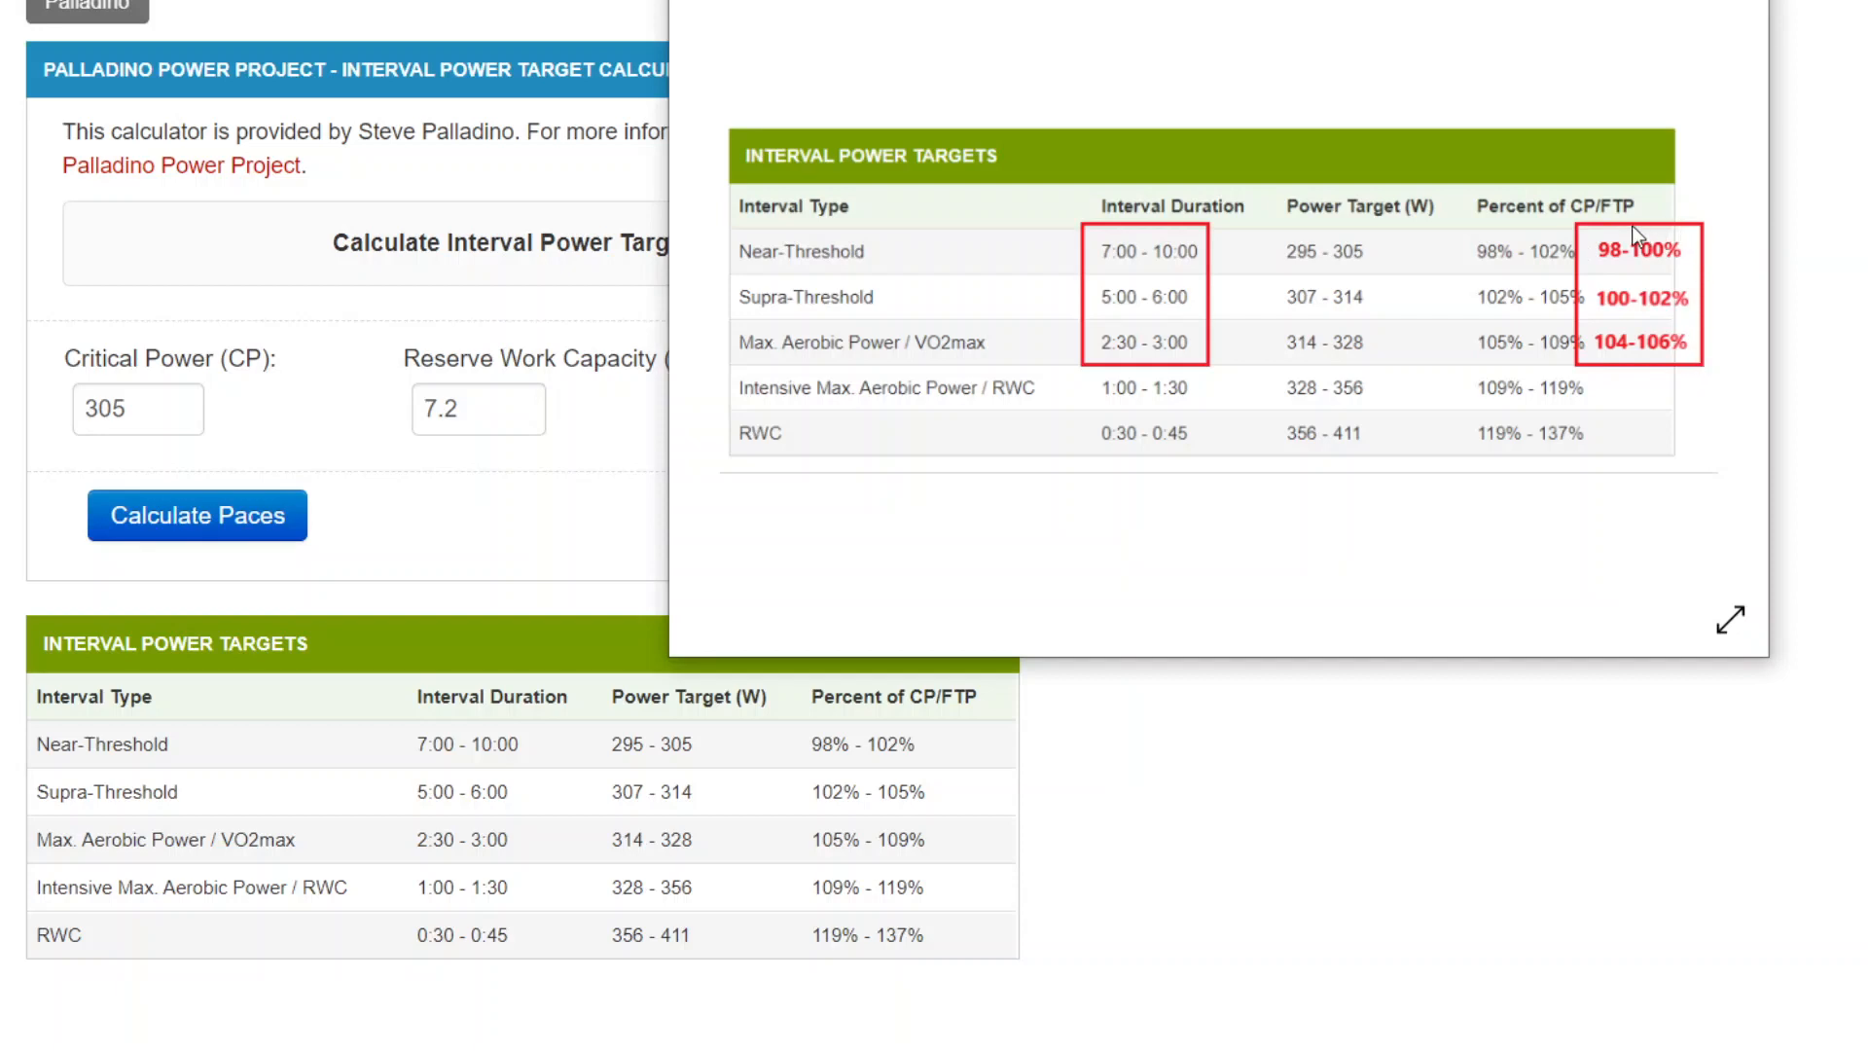
mouse_move(1615, 369)
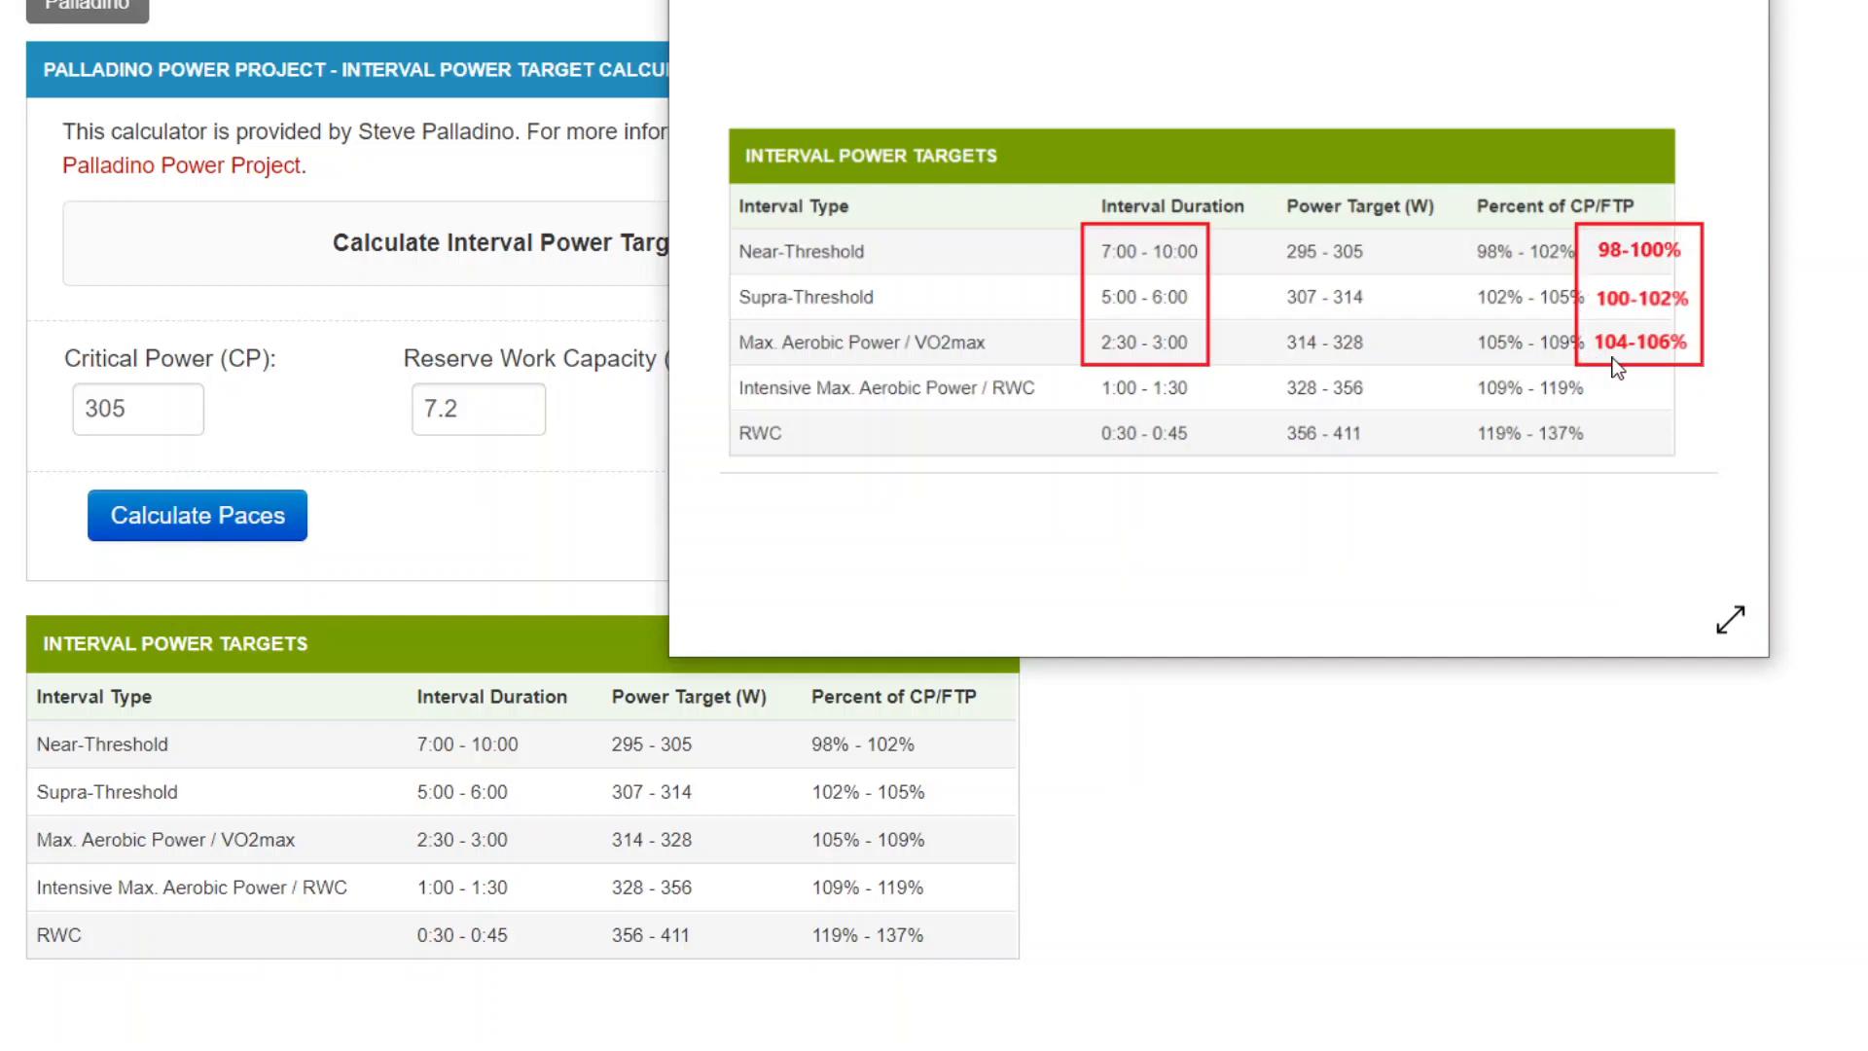
mouse_move(1590, 238)
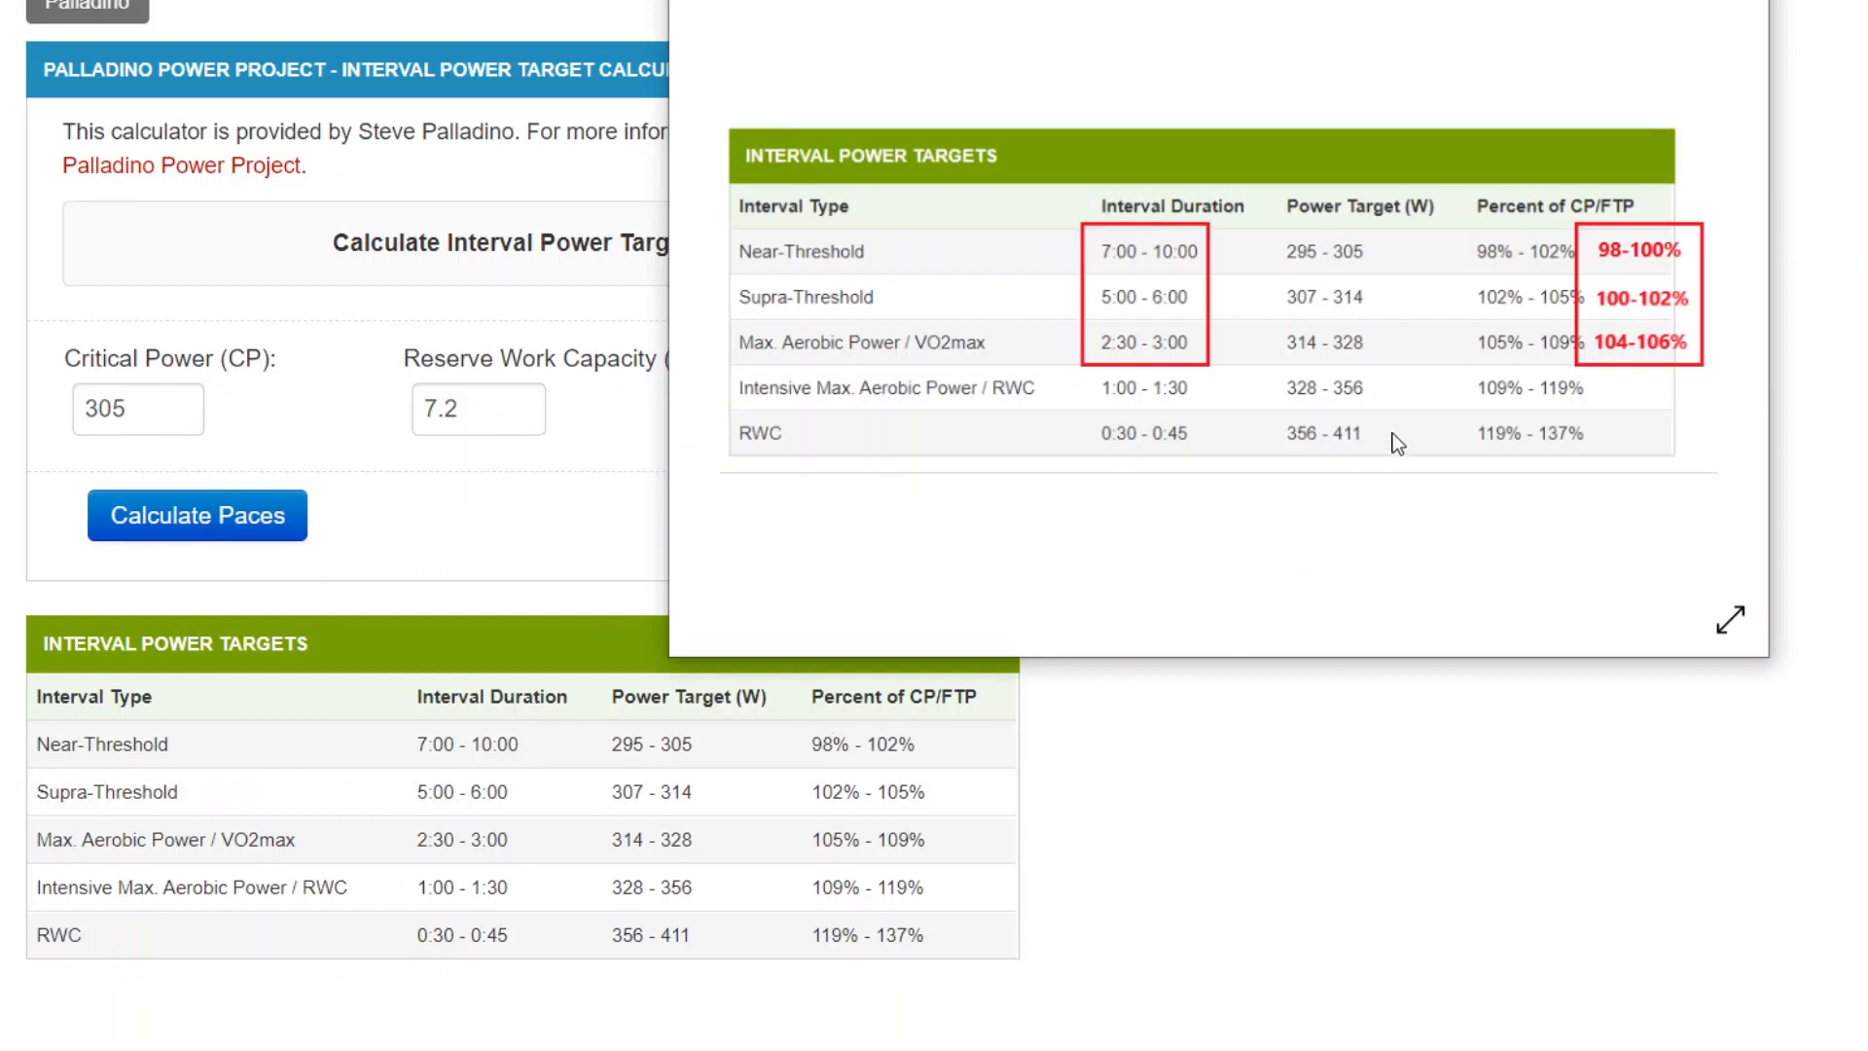
mouse_move(1597, 308)
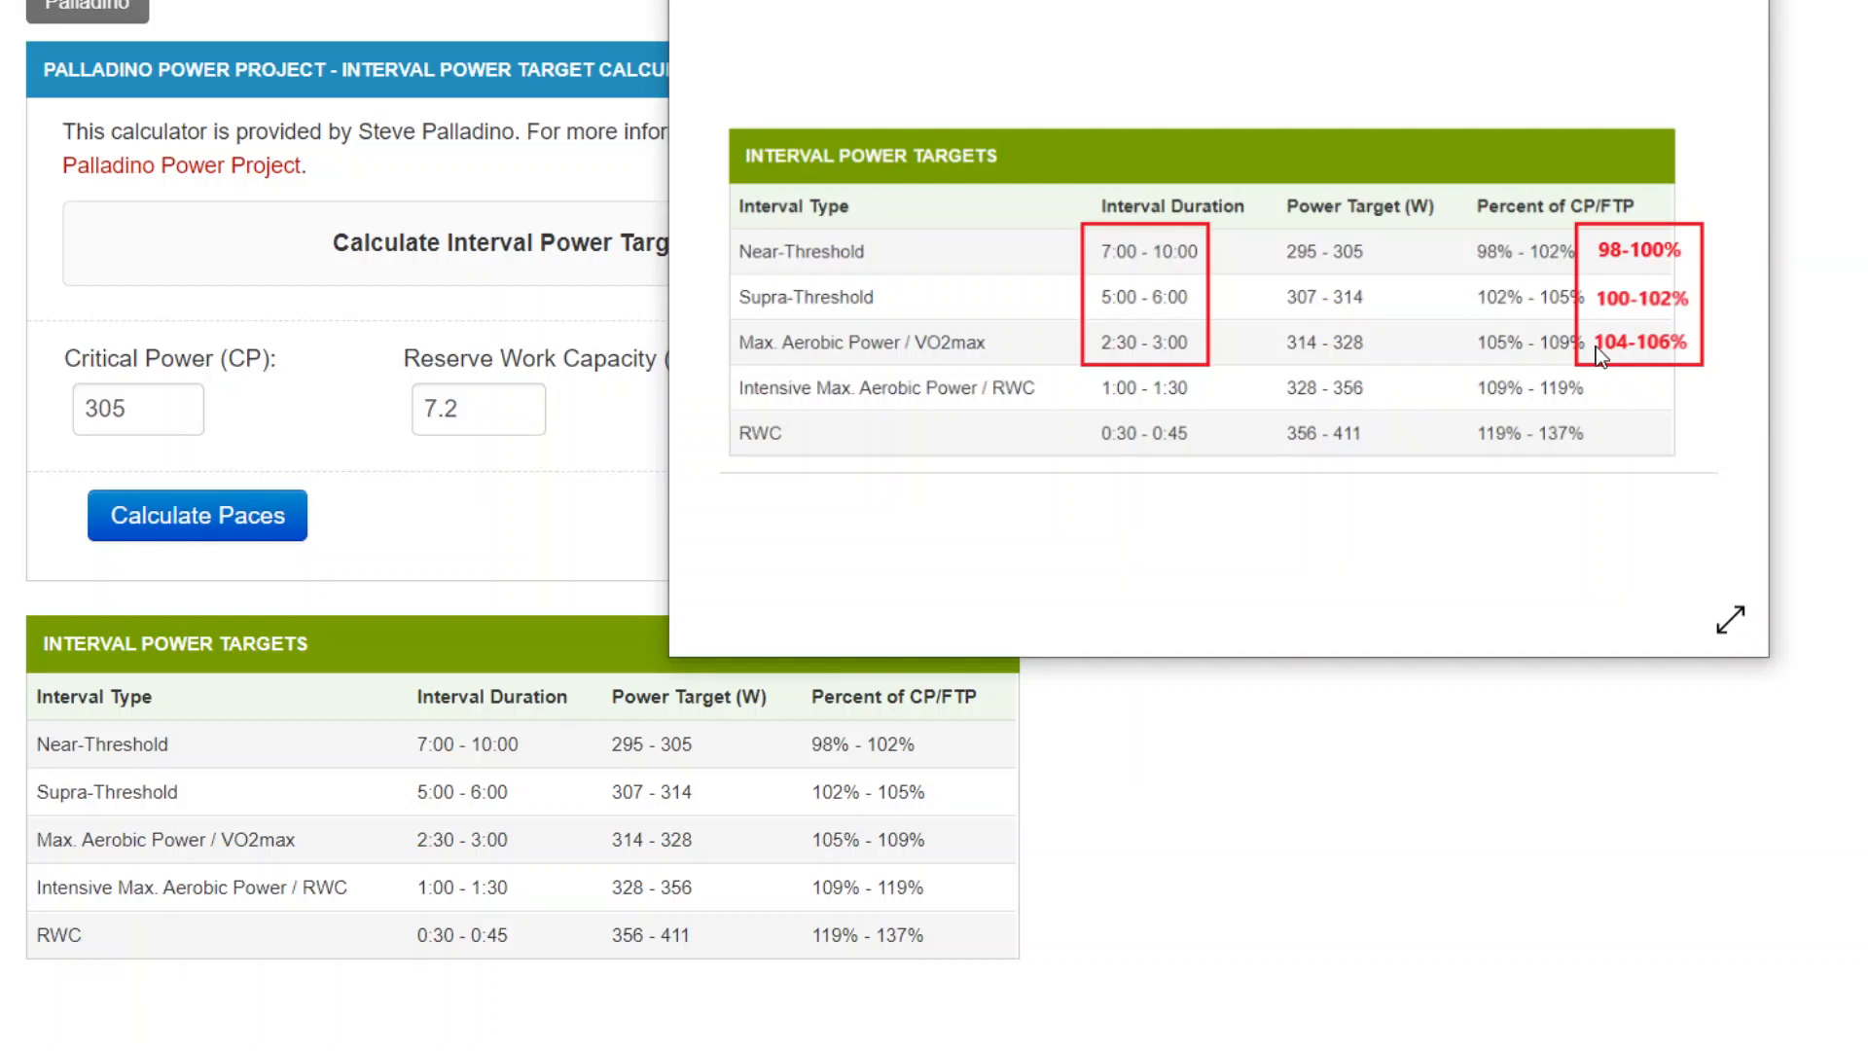
mouse_move(1688, 366)
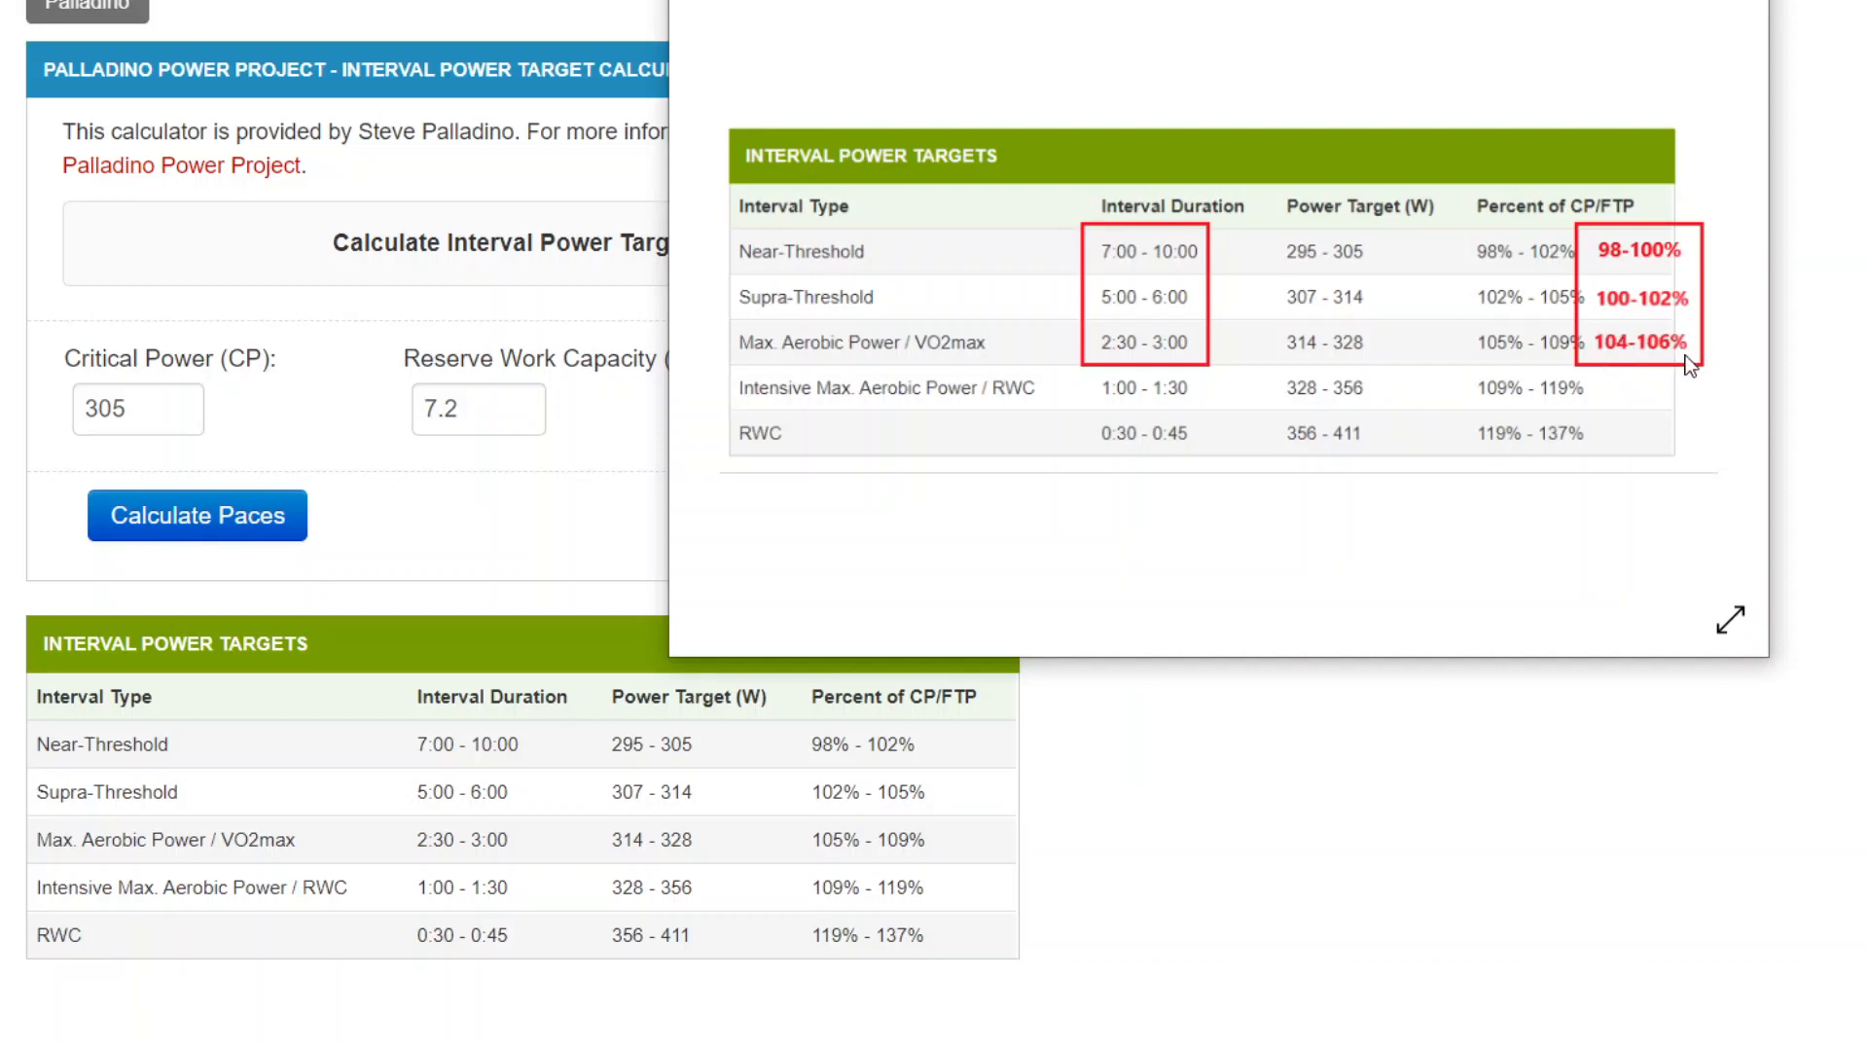
mouse_move(1679, 249)
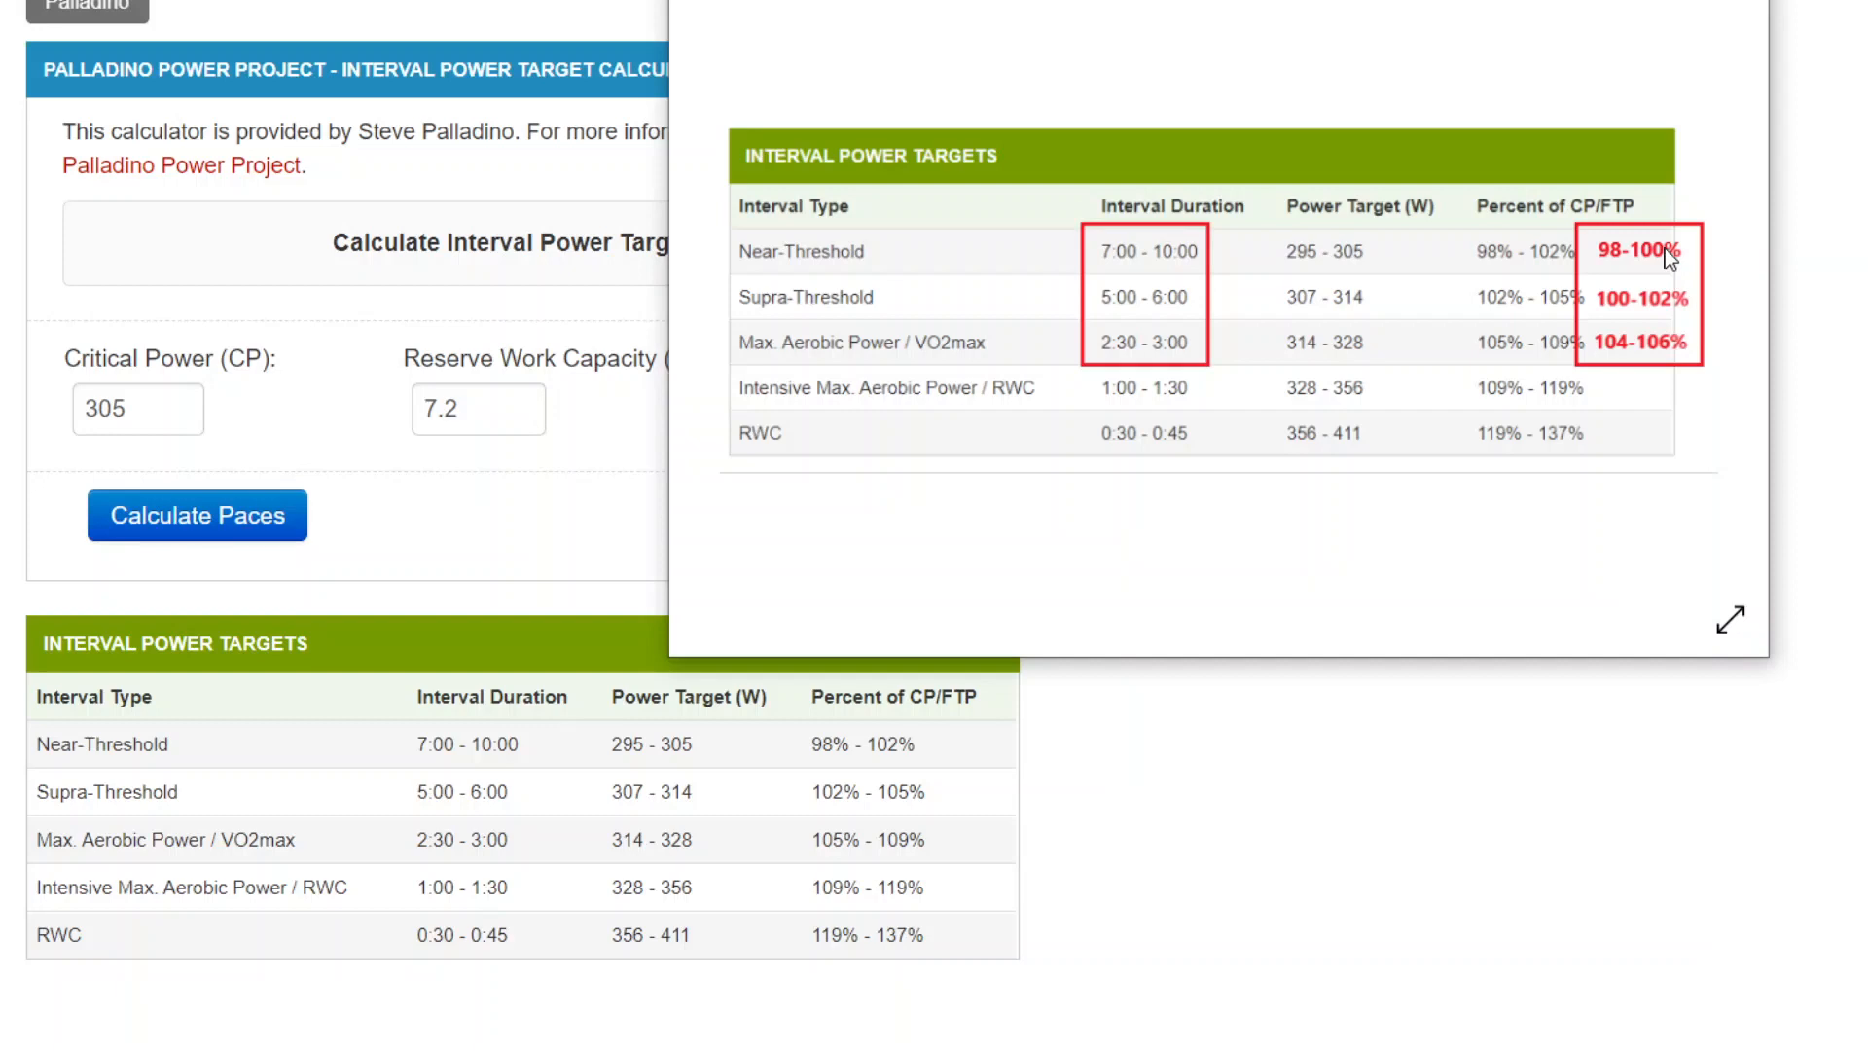
mouse_move(897, 656)
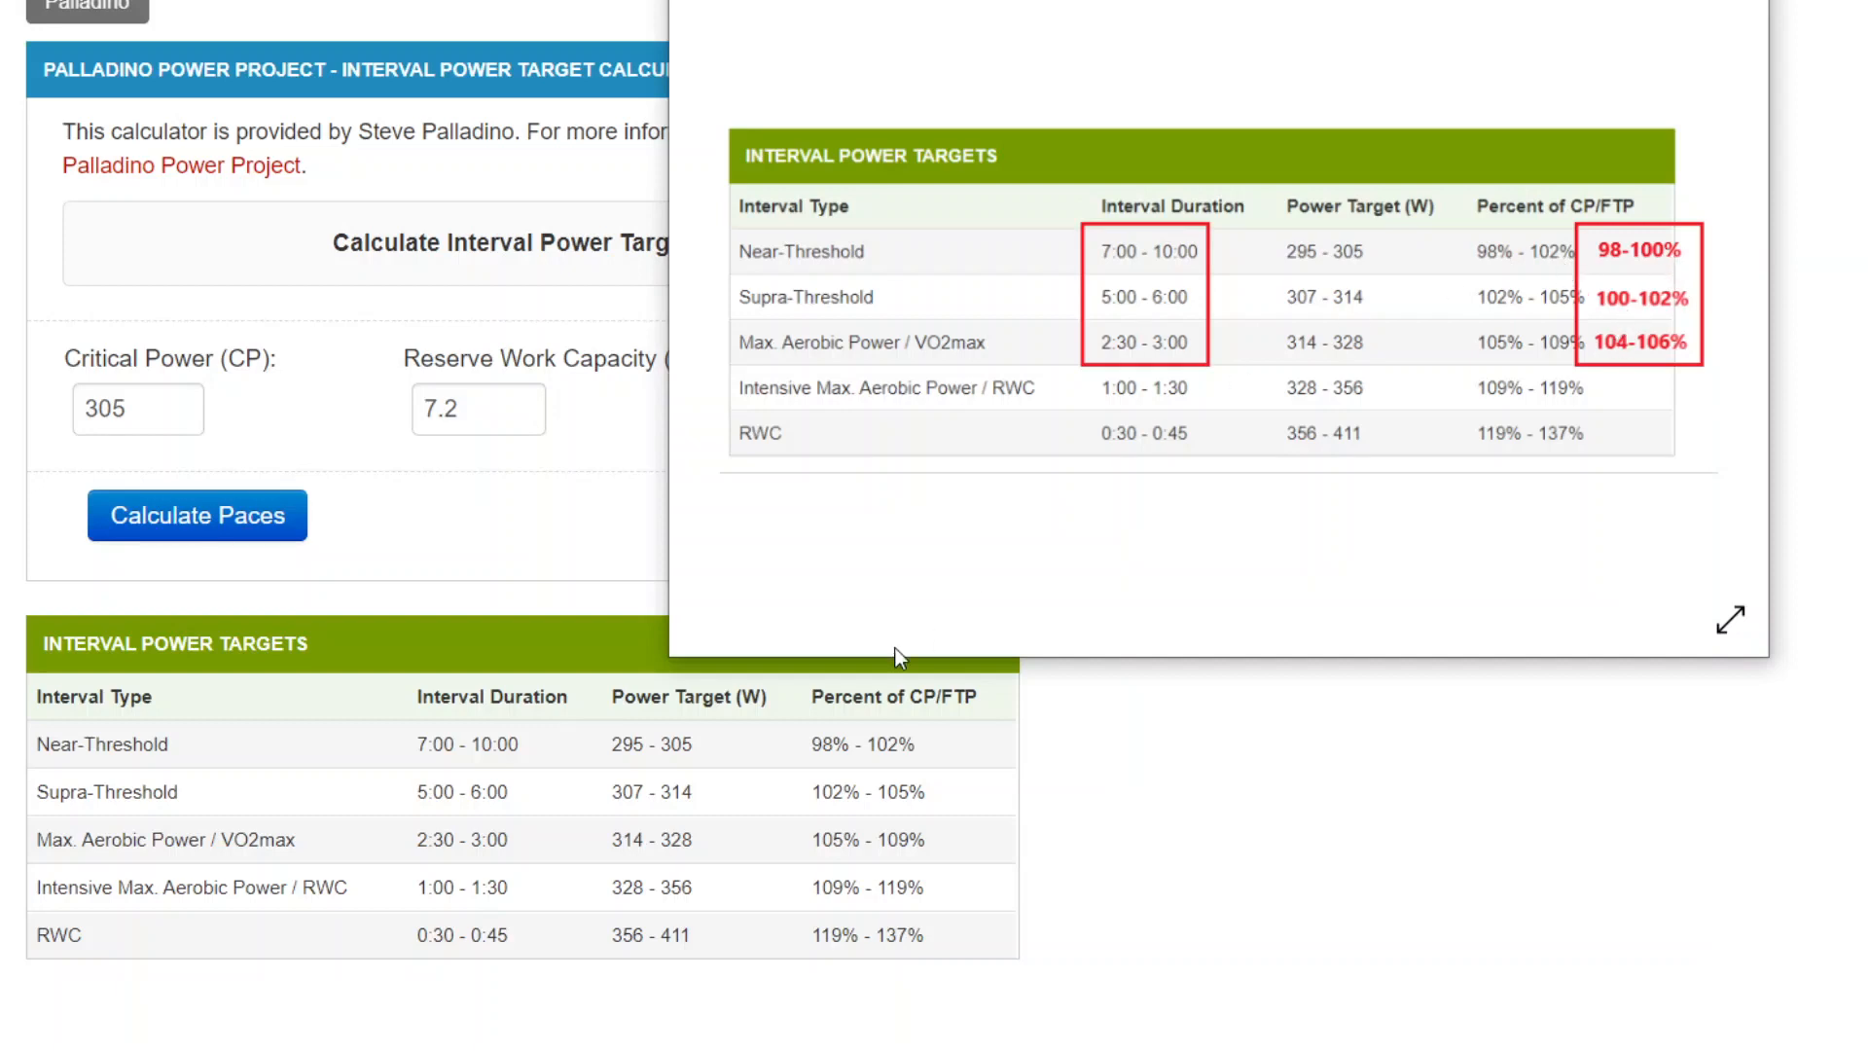
mouse_move(533, 517)
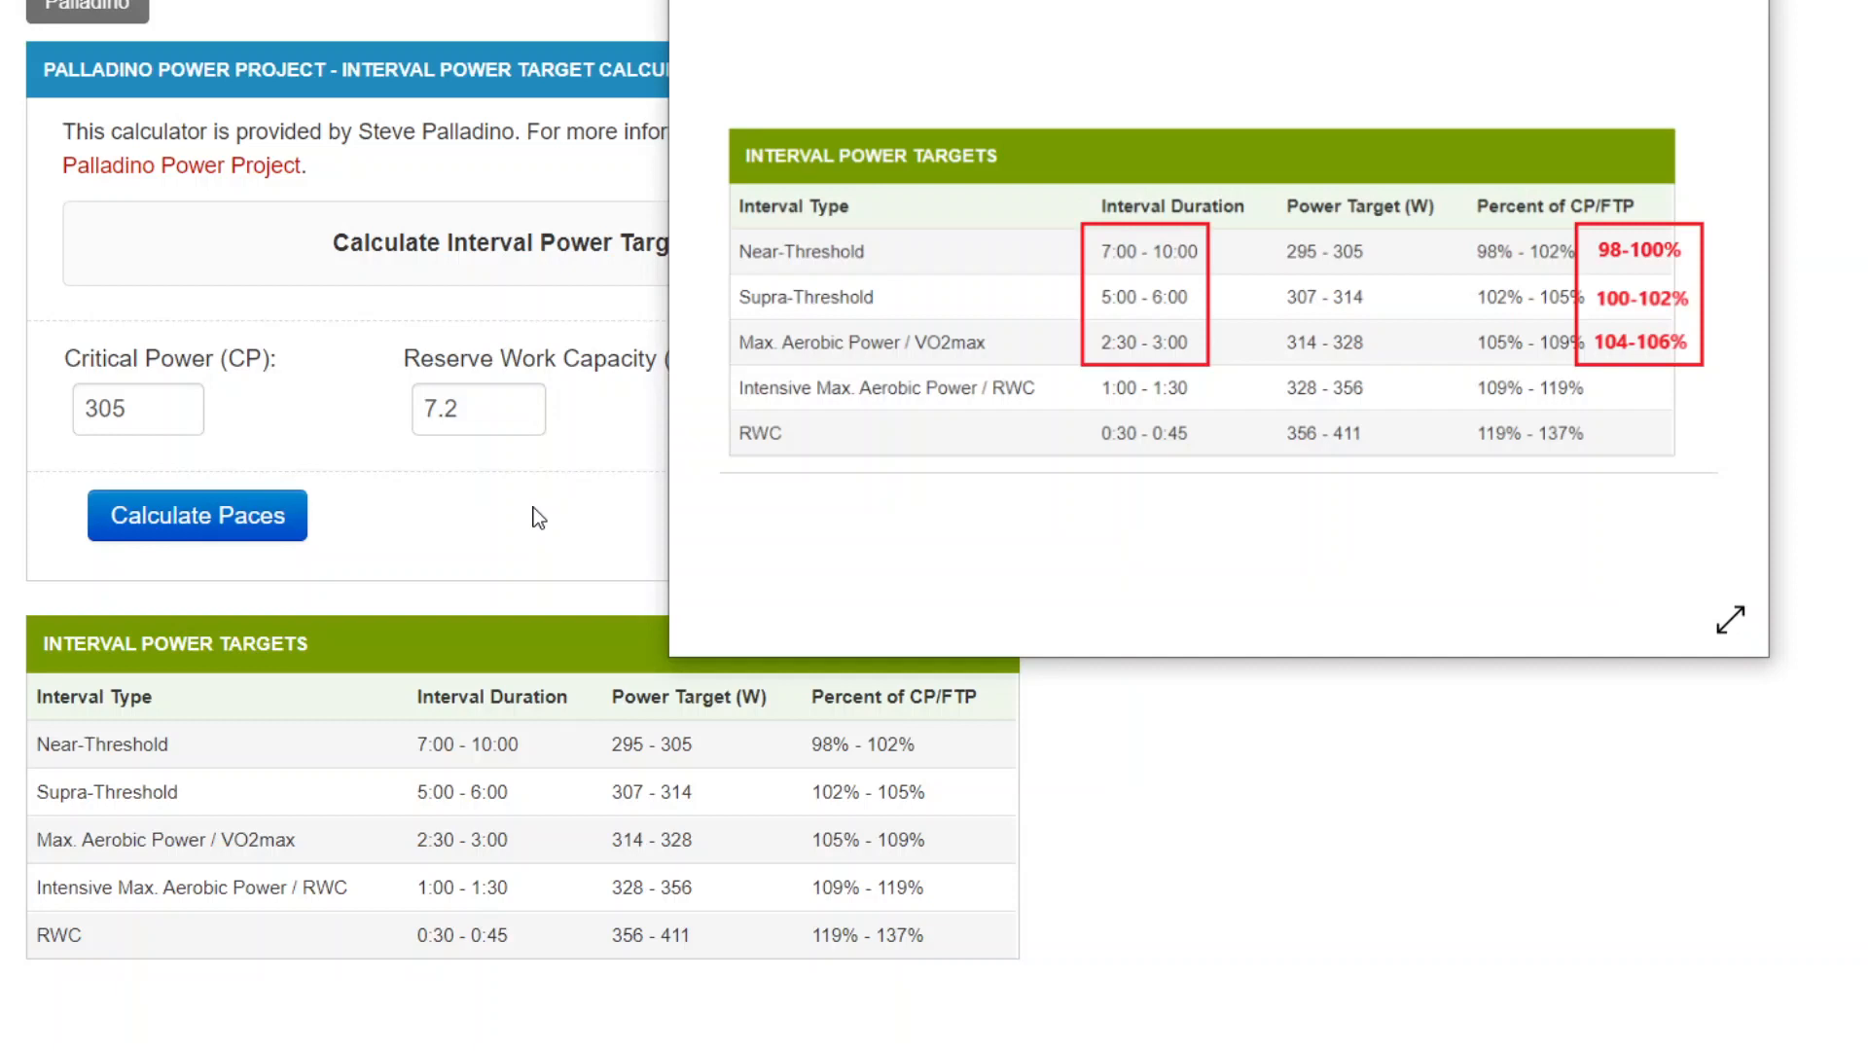
Step: Return to the Final Surge calendar tab showing the planned June 17 interval run
left_click(124, 409)
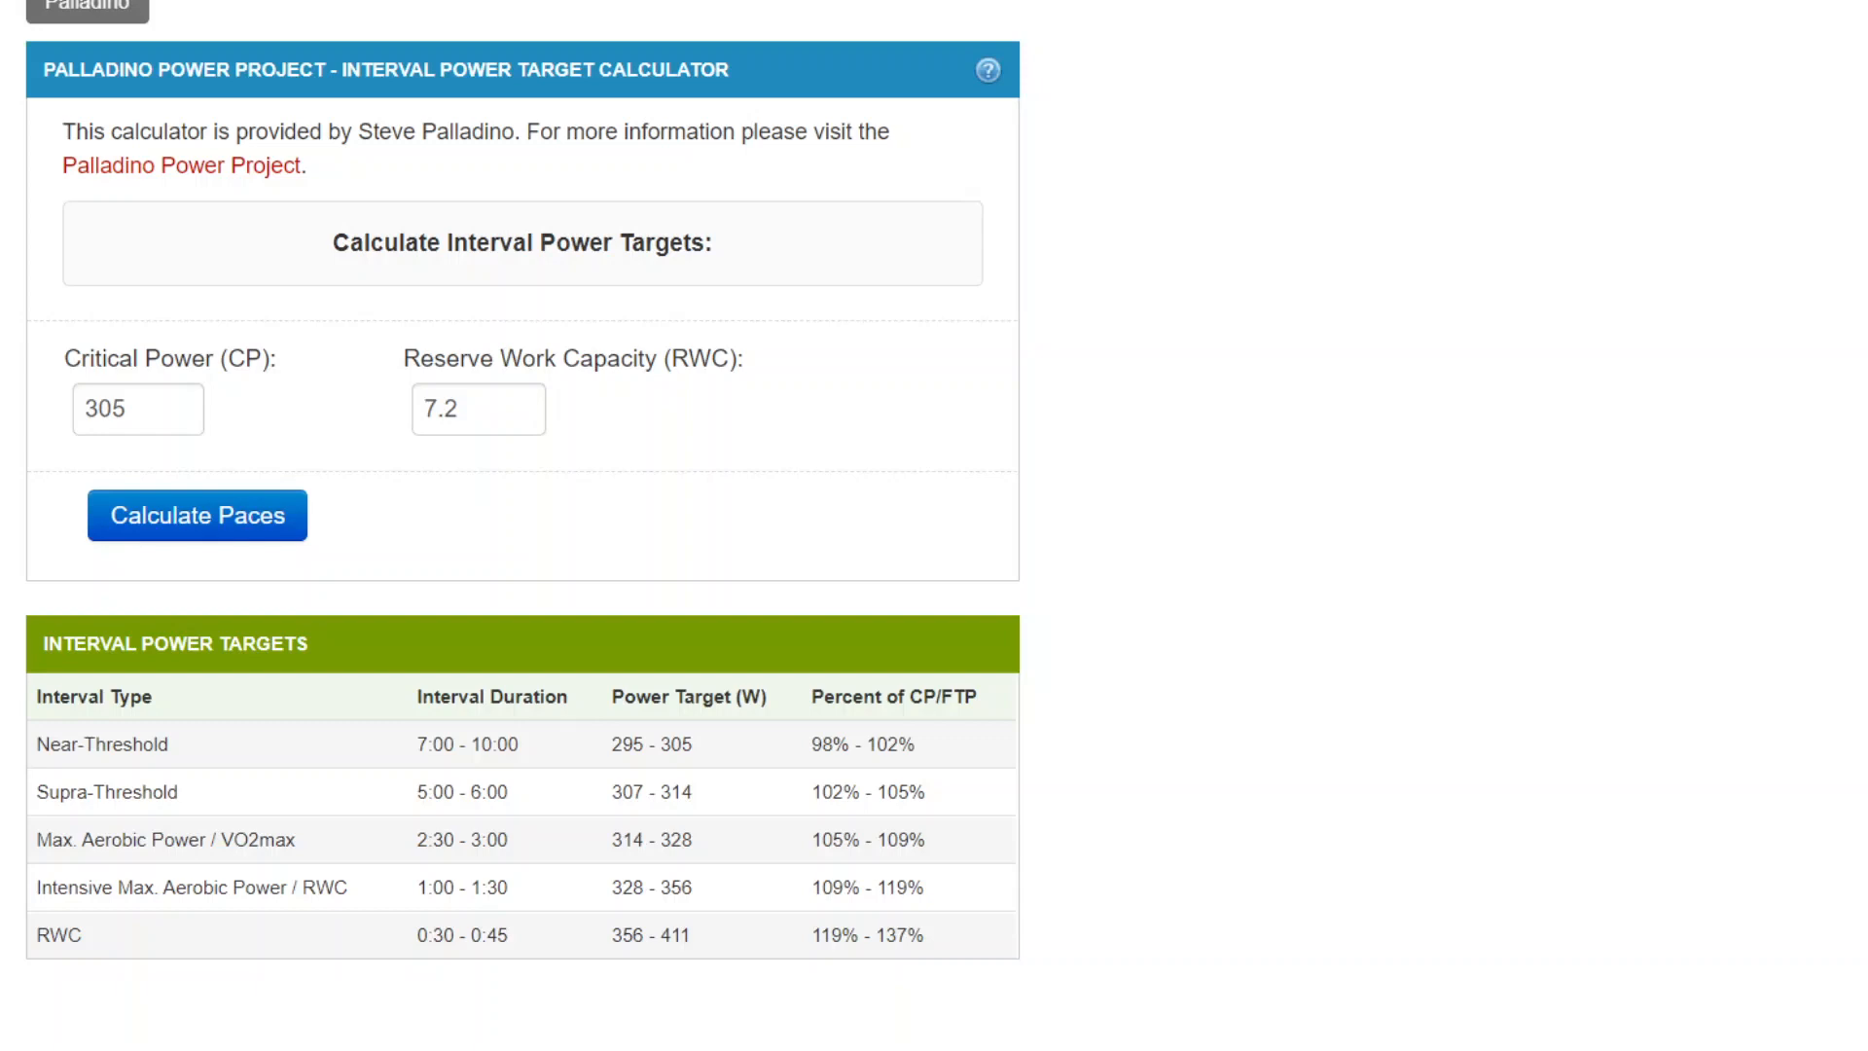
mouse_move(1588, 262)
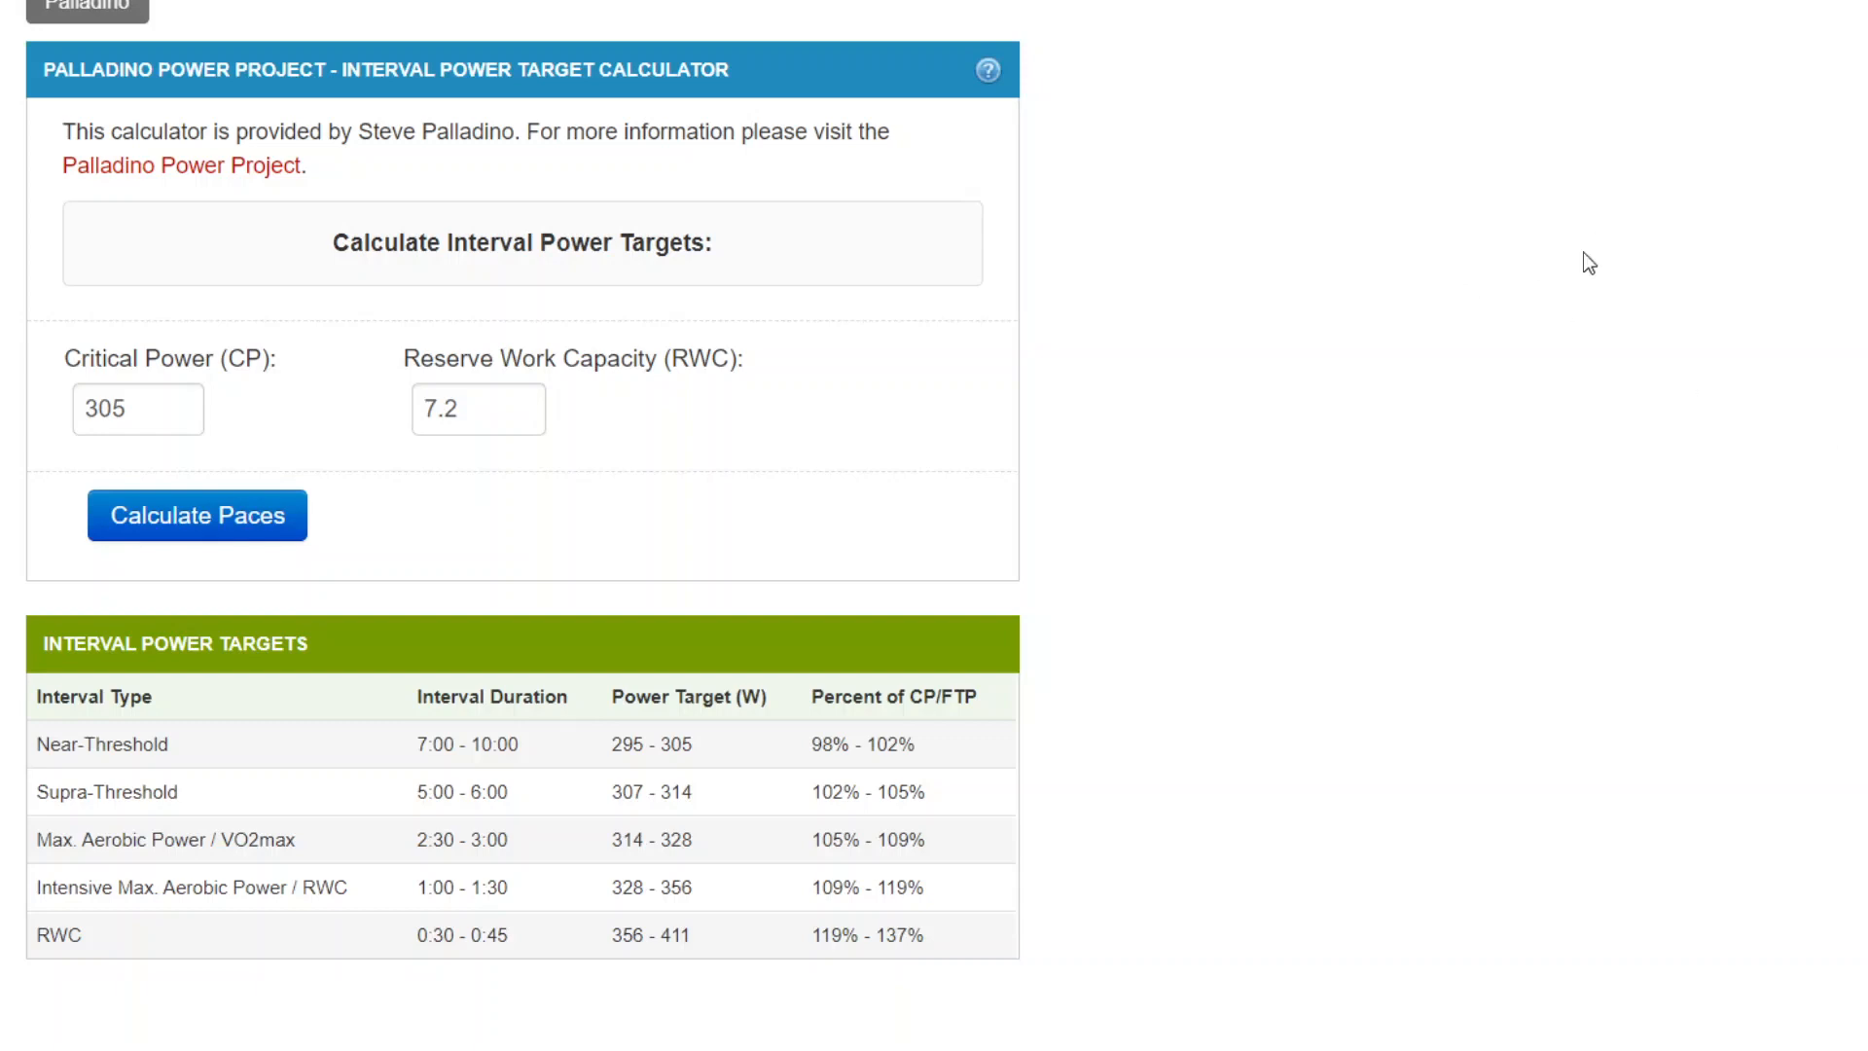
mouse_move(703, 224)
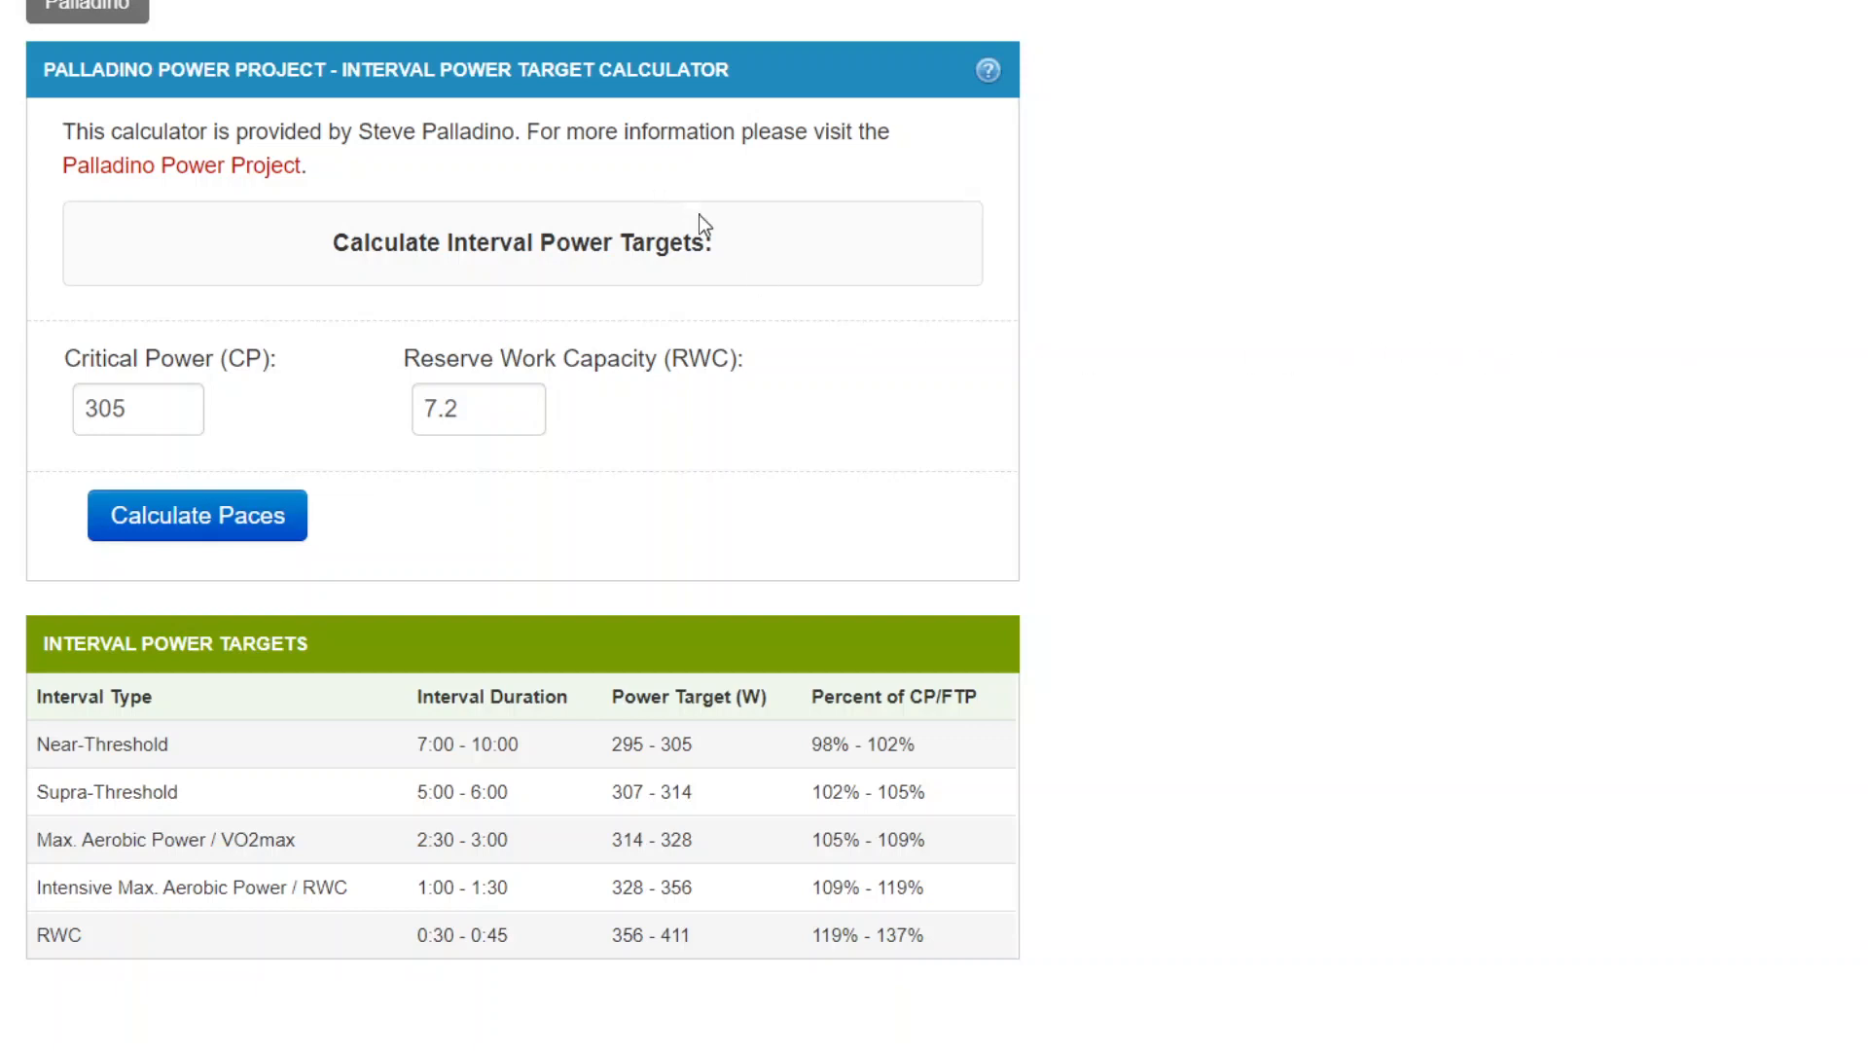
mouse_move(460, 508)
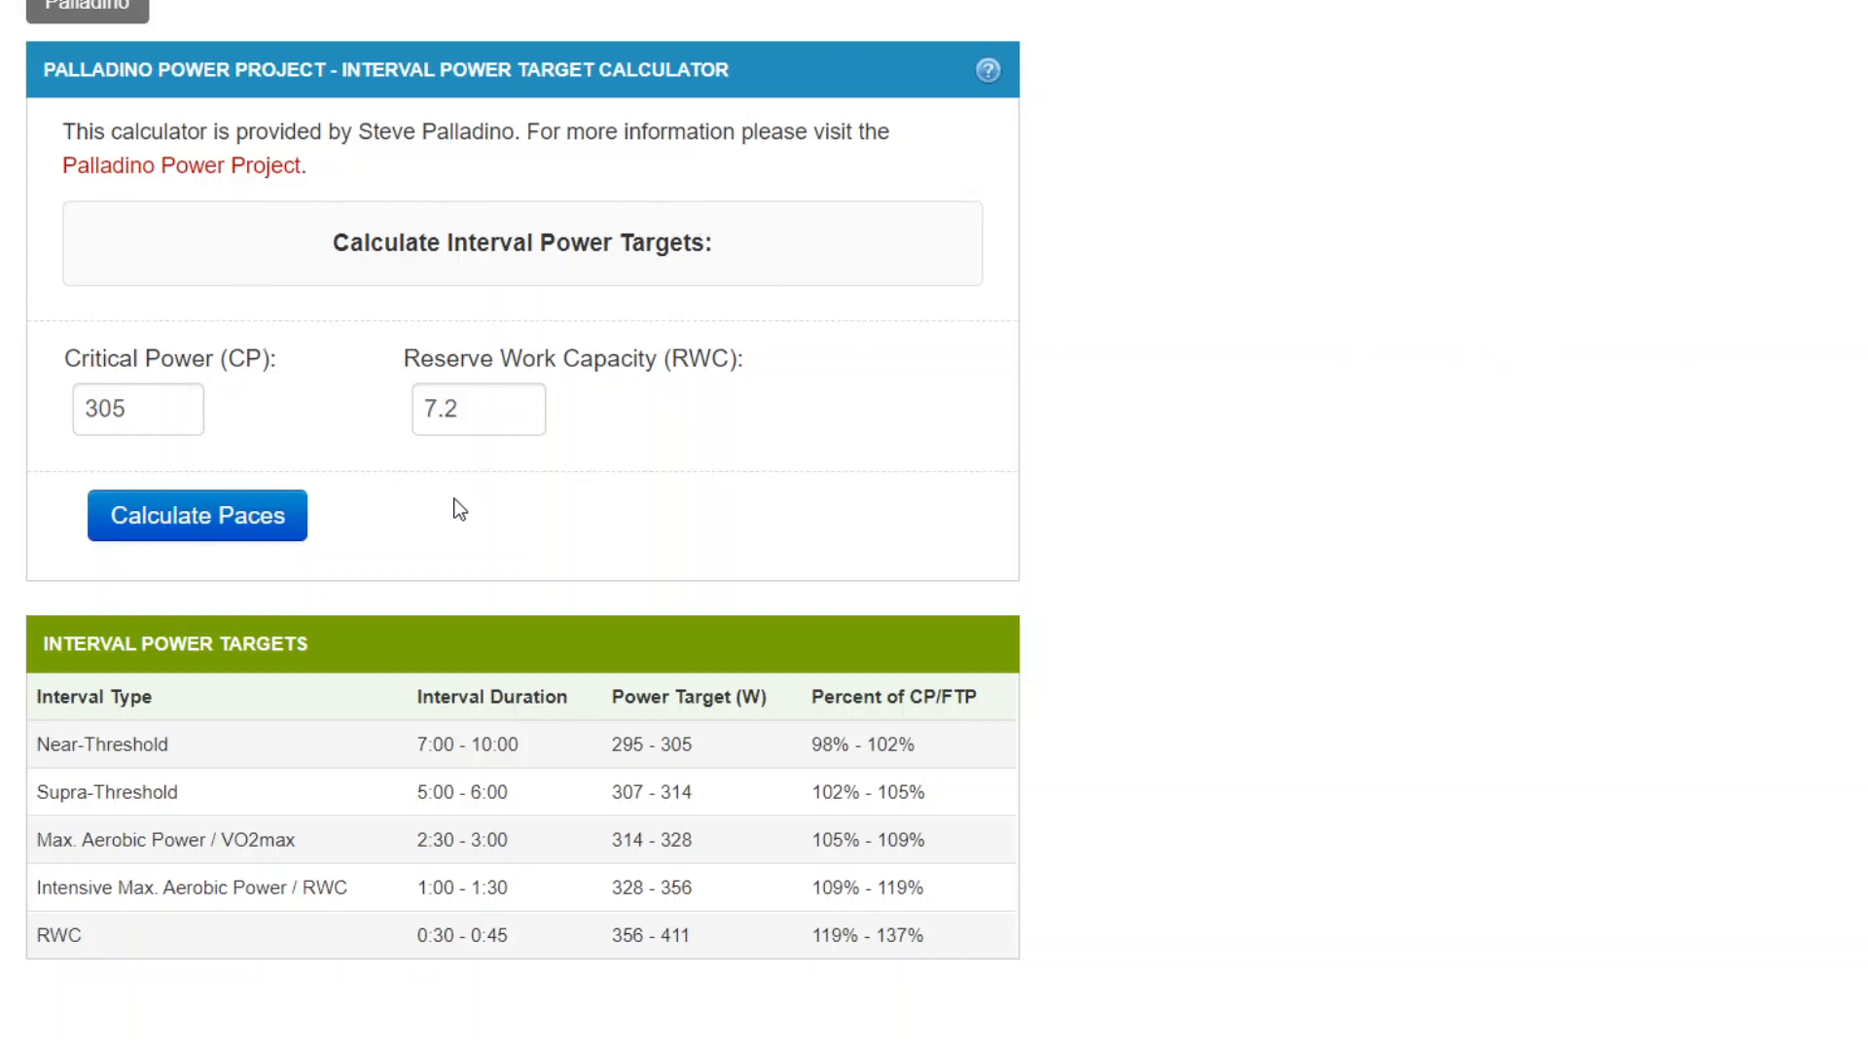
mouse_move(358, 280)
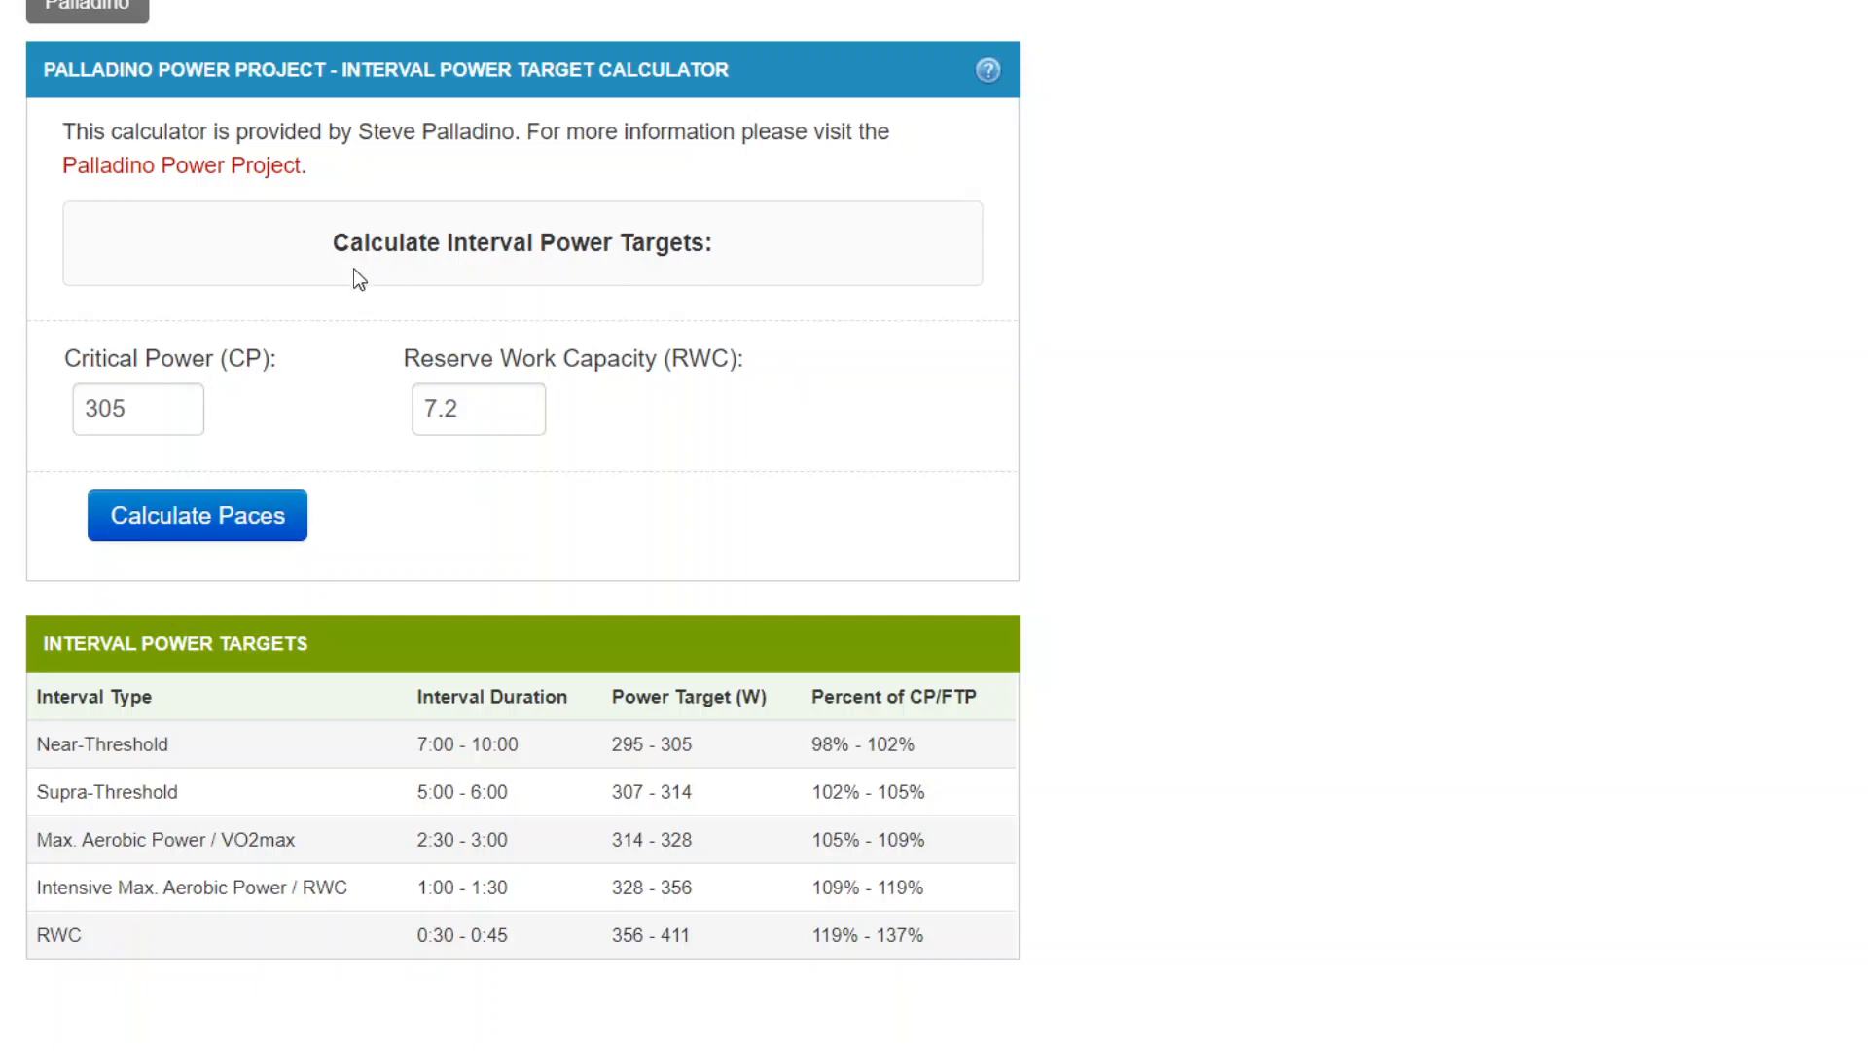
mouse_move(731, 269)
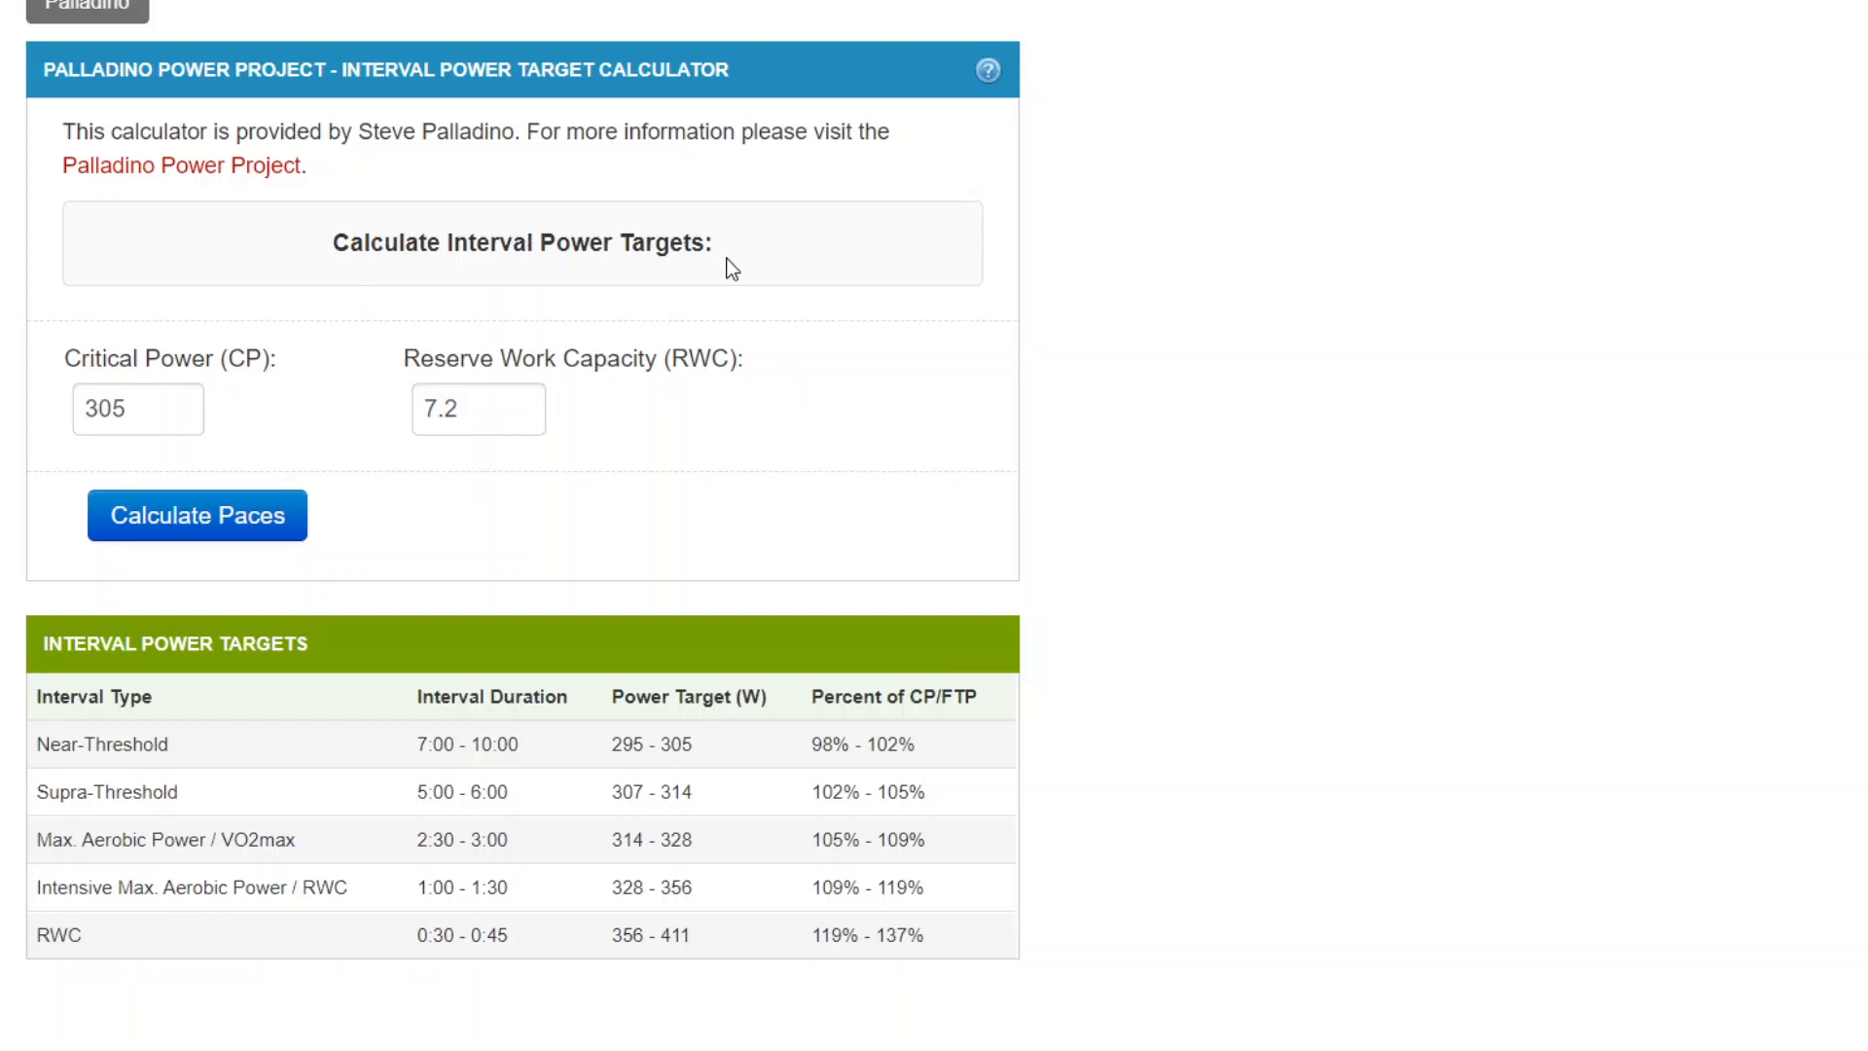
mouse_move(815, 254)
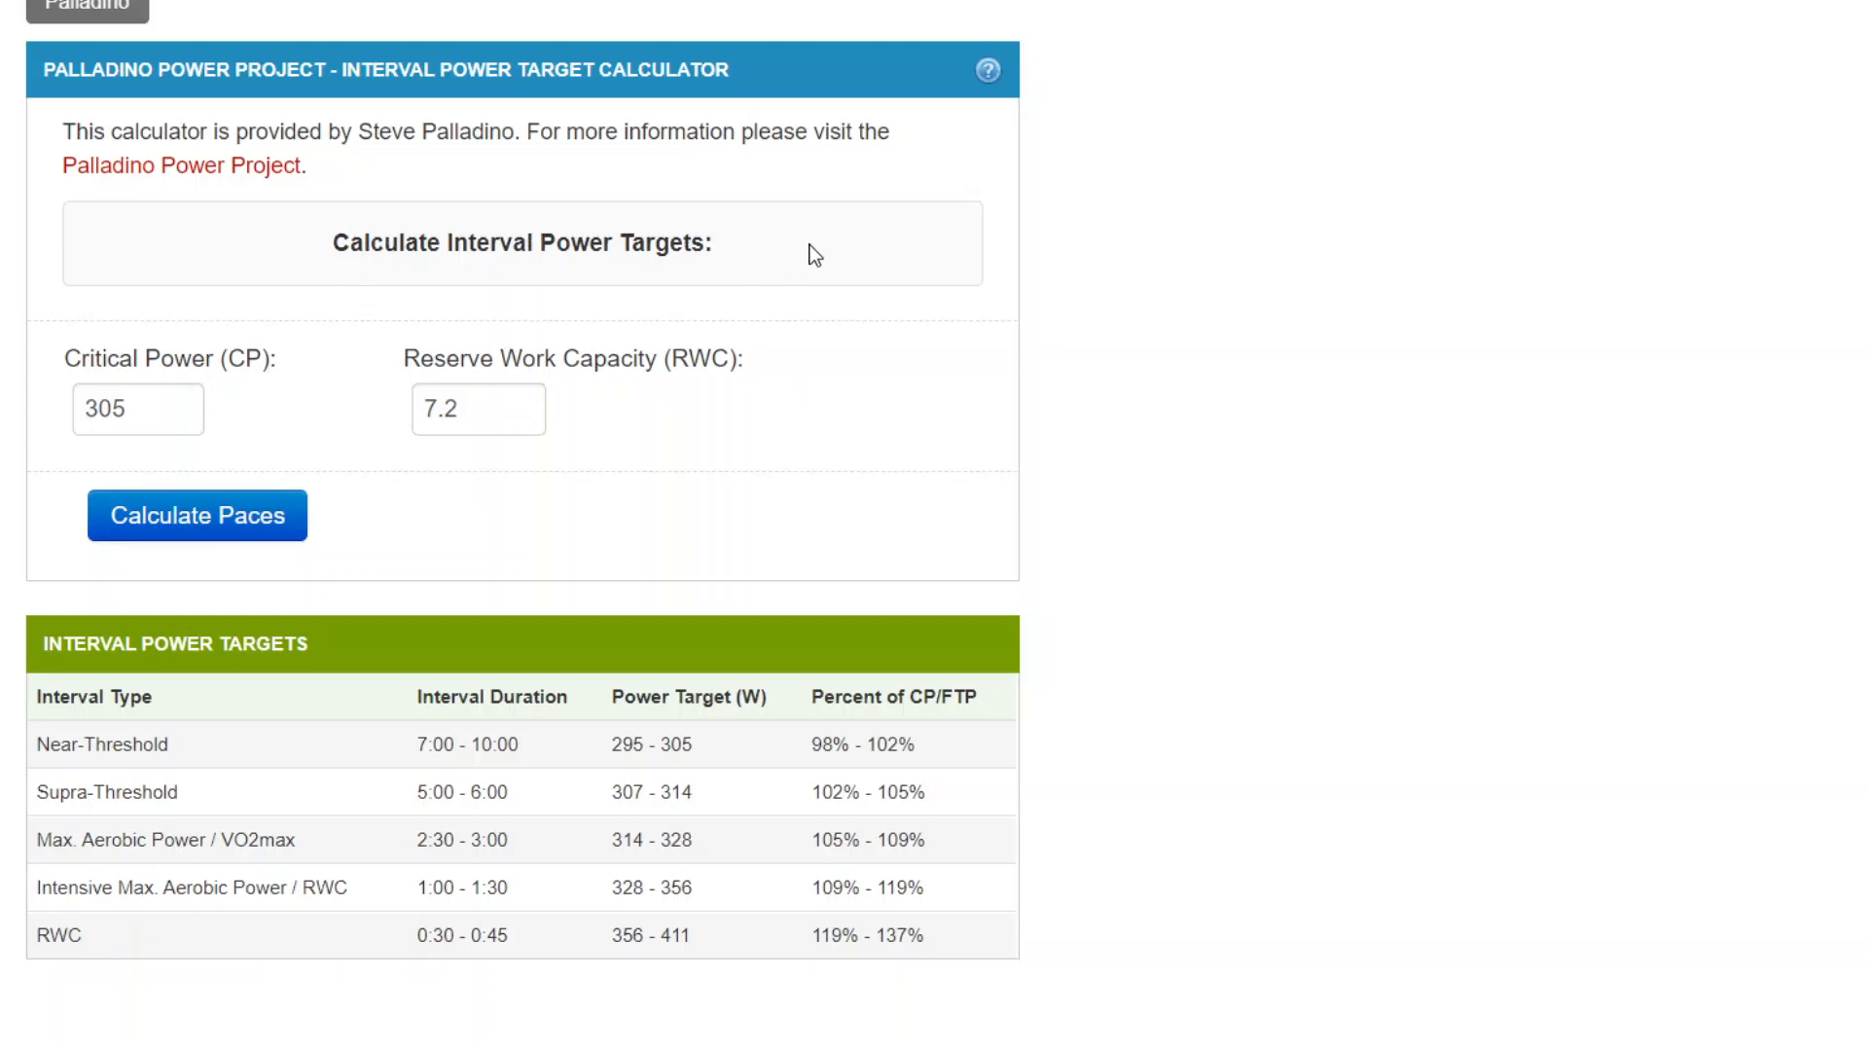
mouse_move(235, 235)
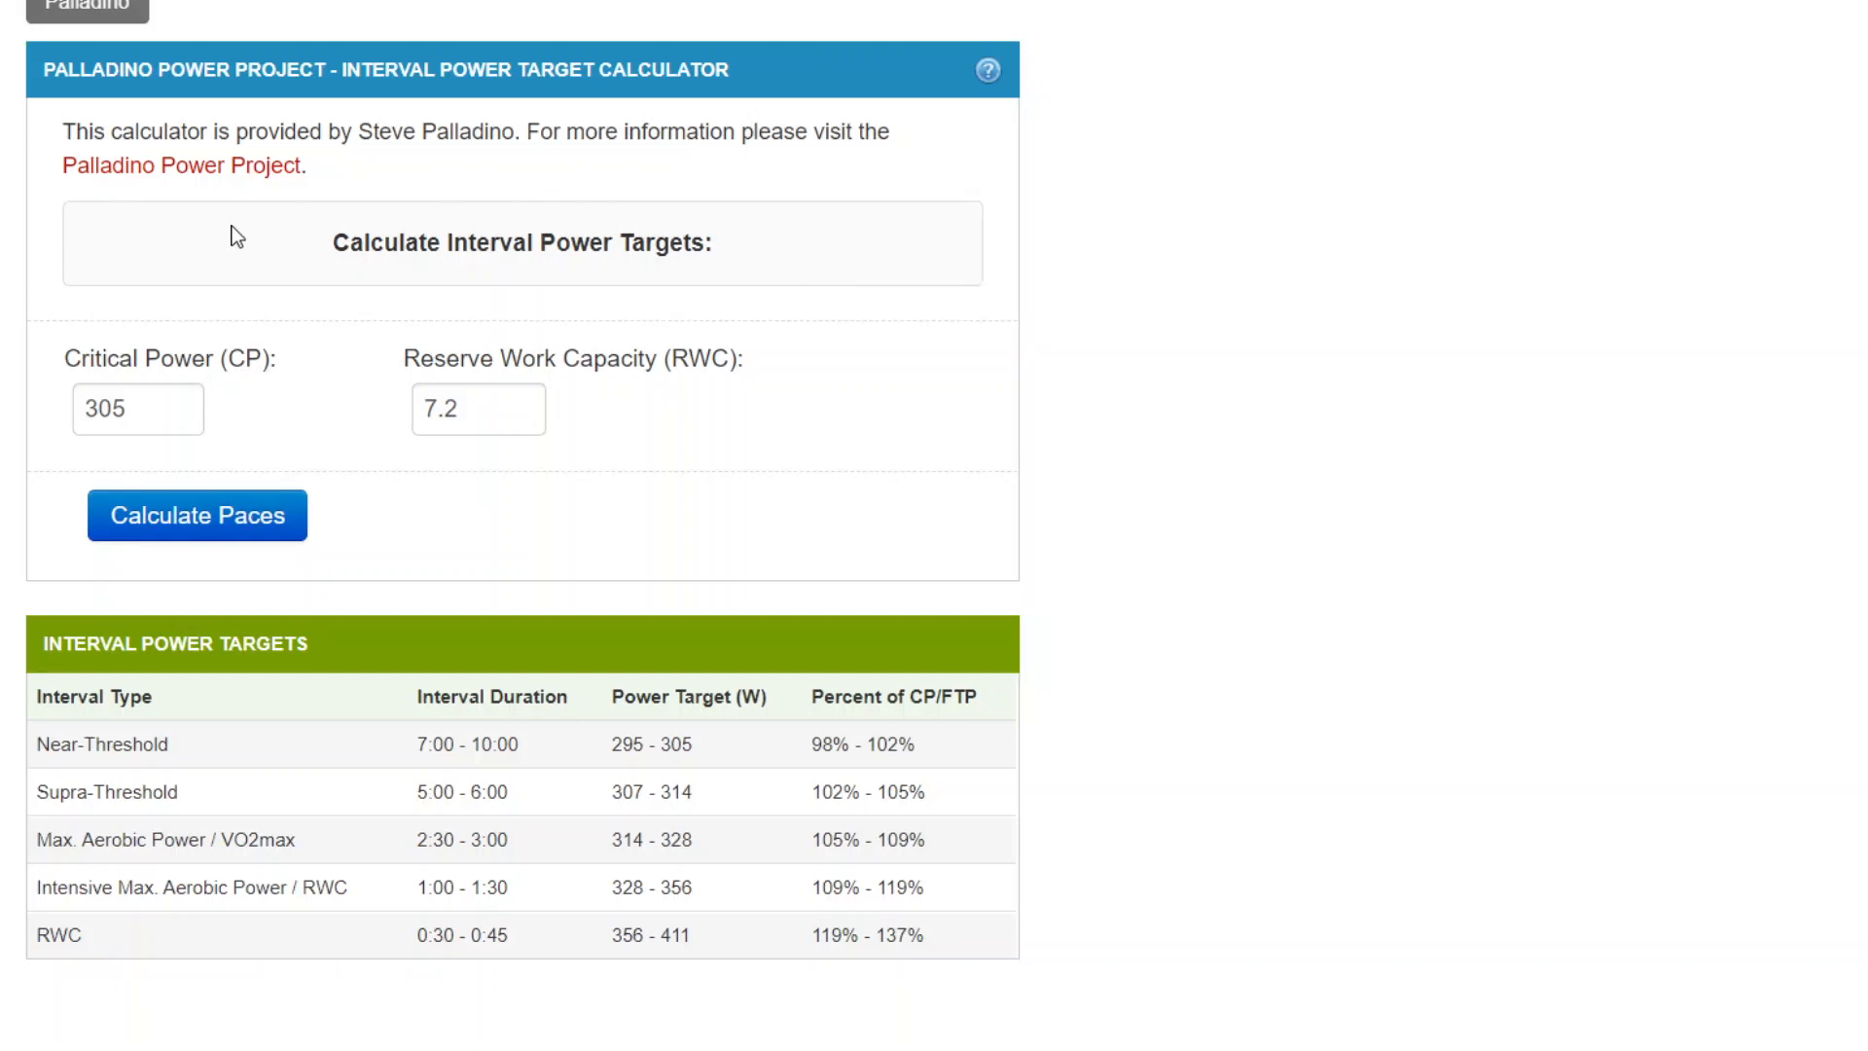
mouse_move(761, 251)
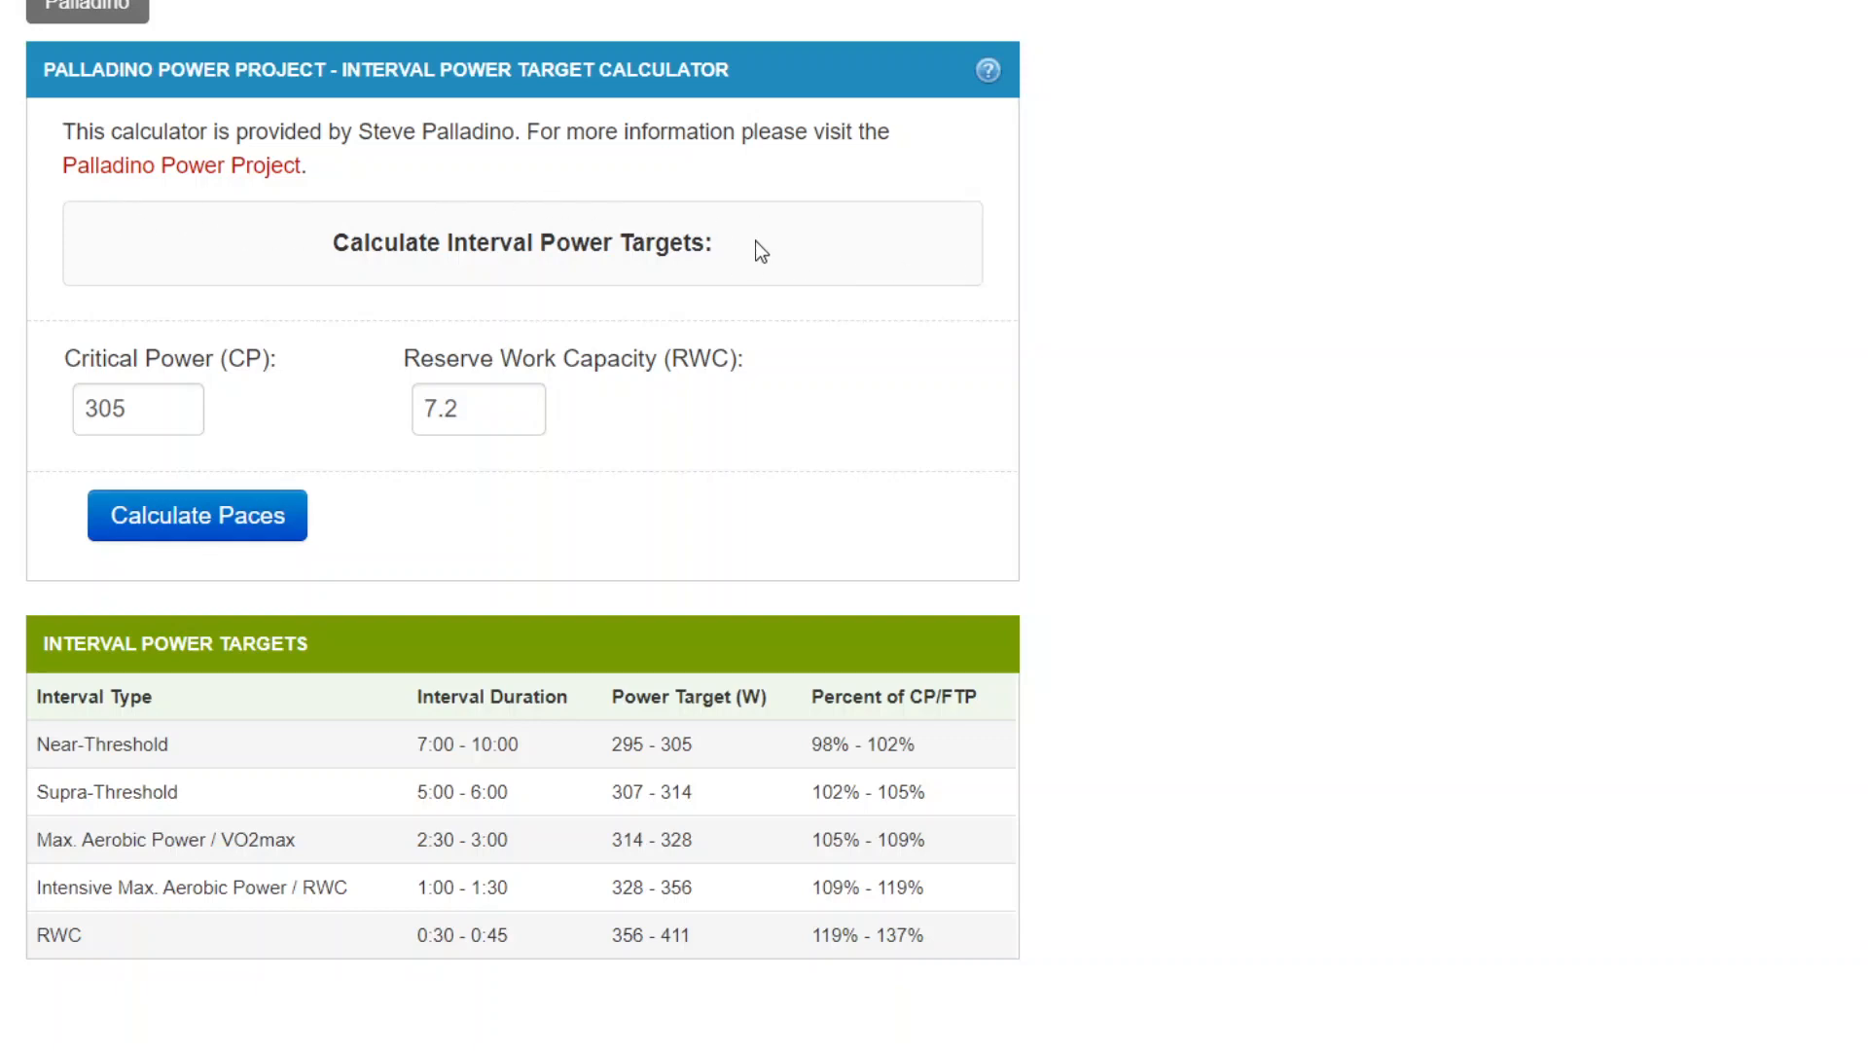
mouse_move(1488, 335)
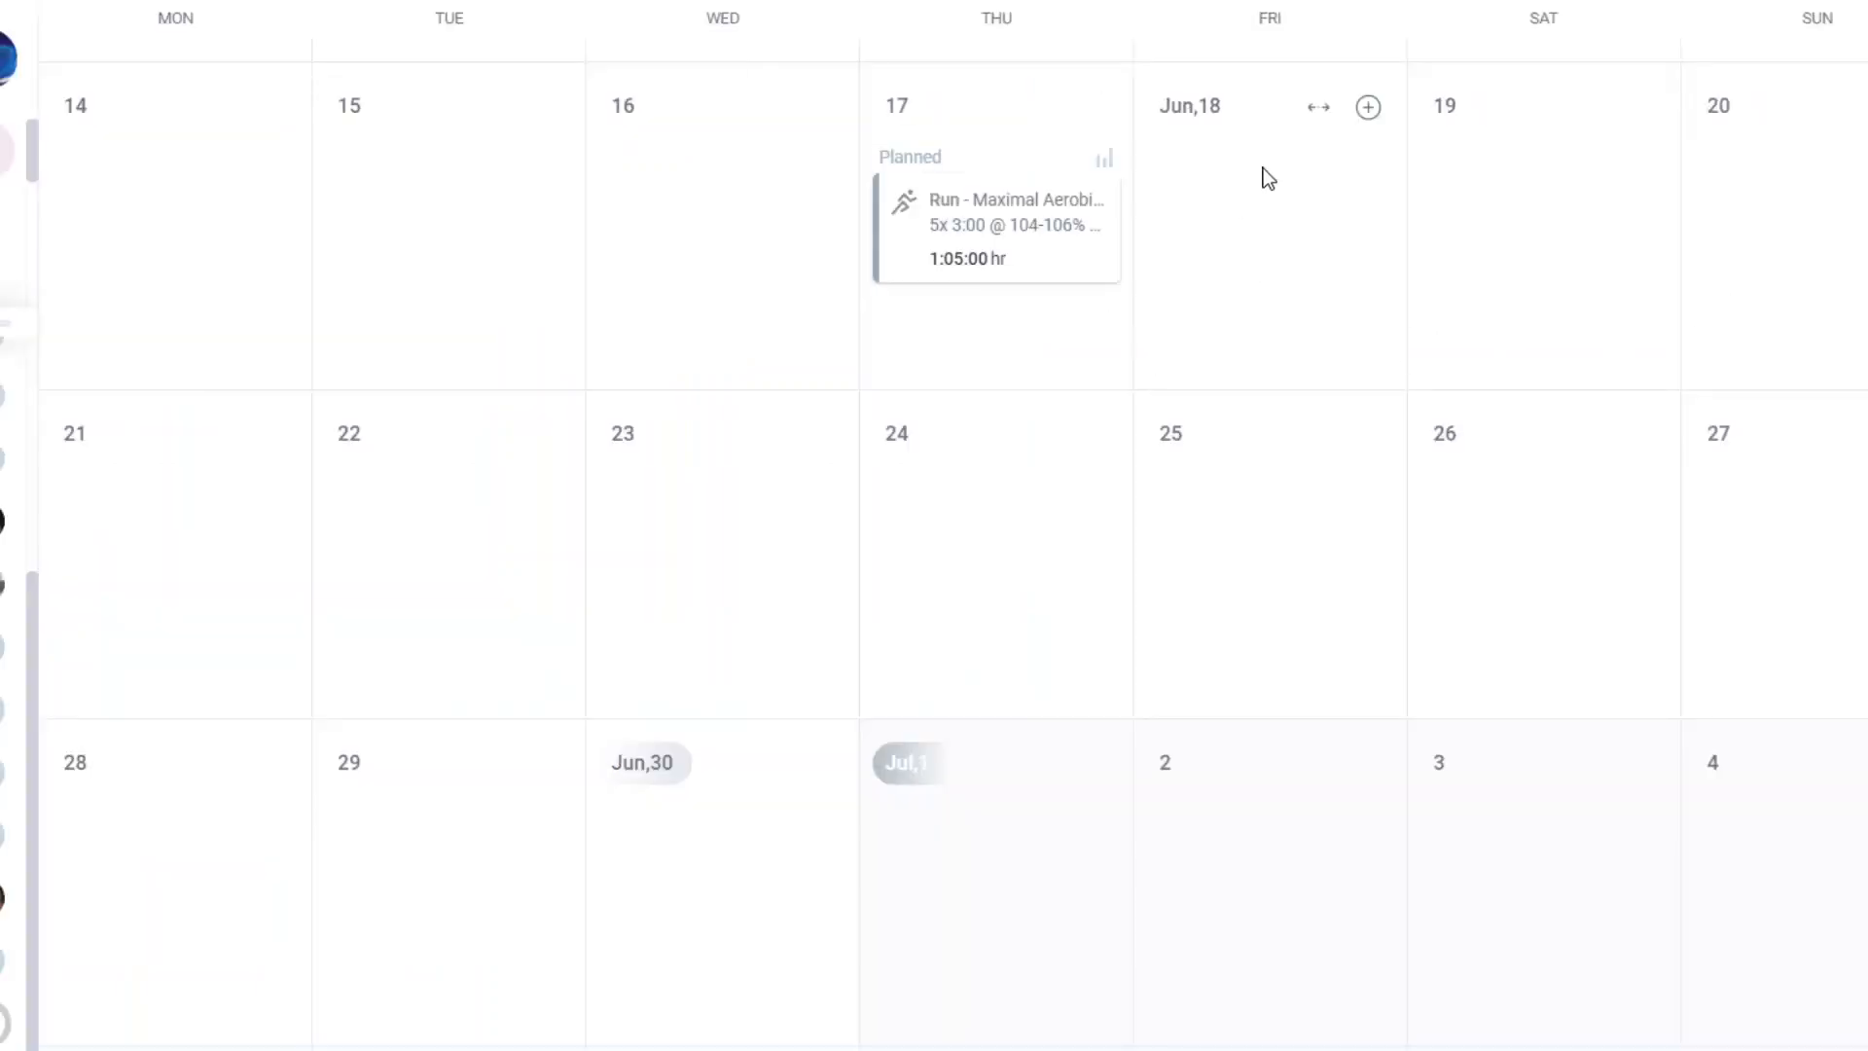
mouse_move(1245, 236)
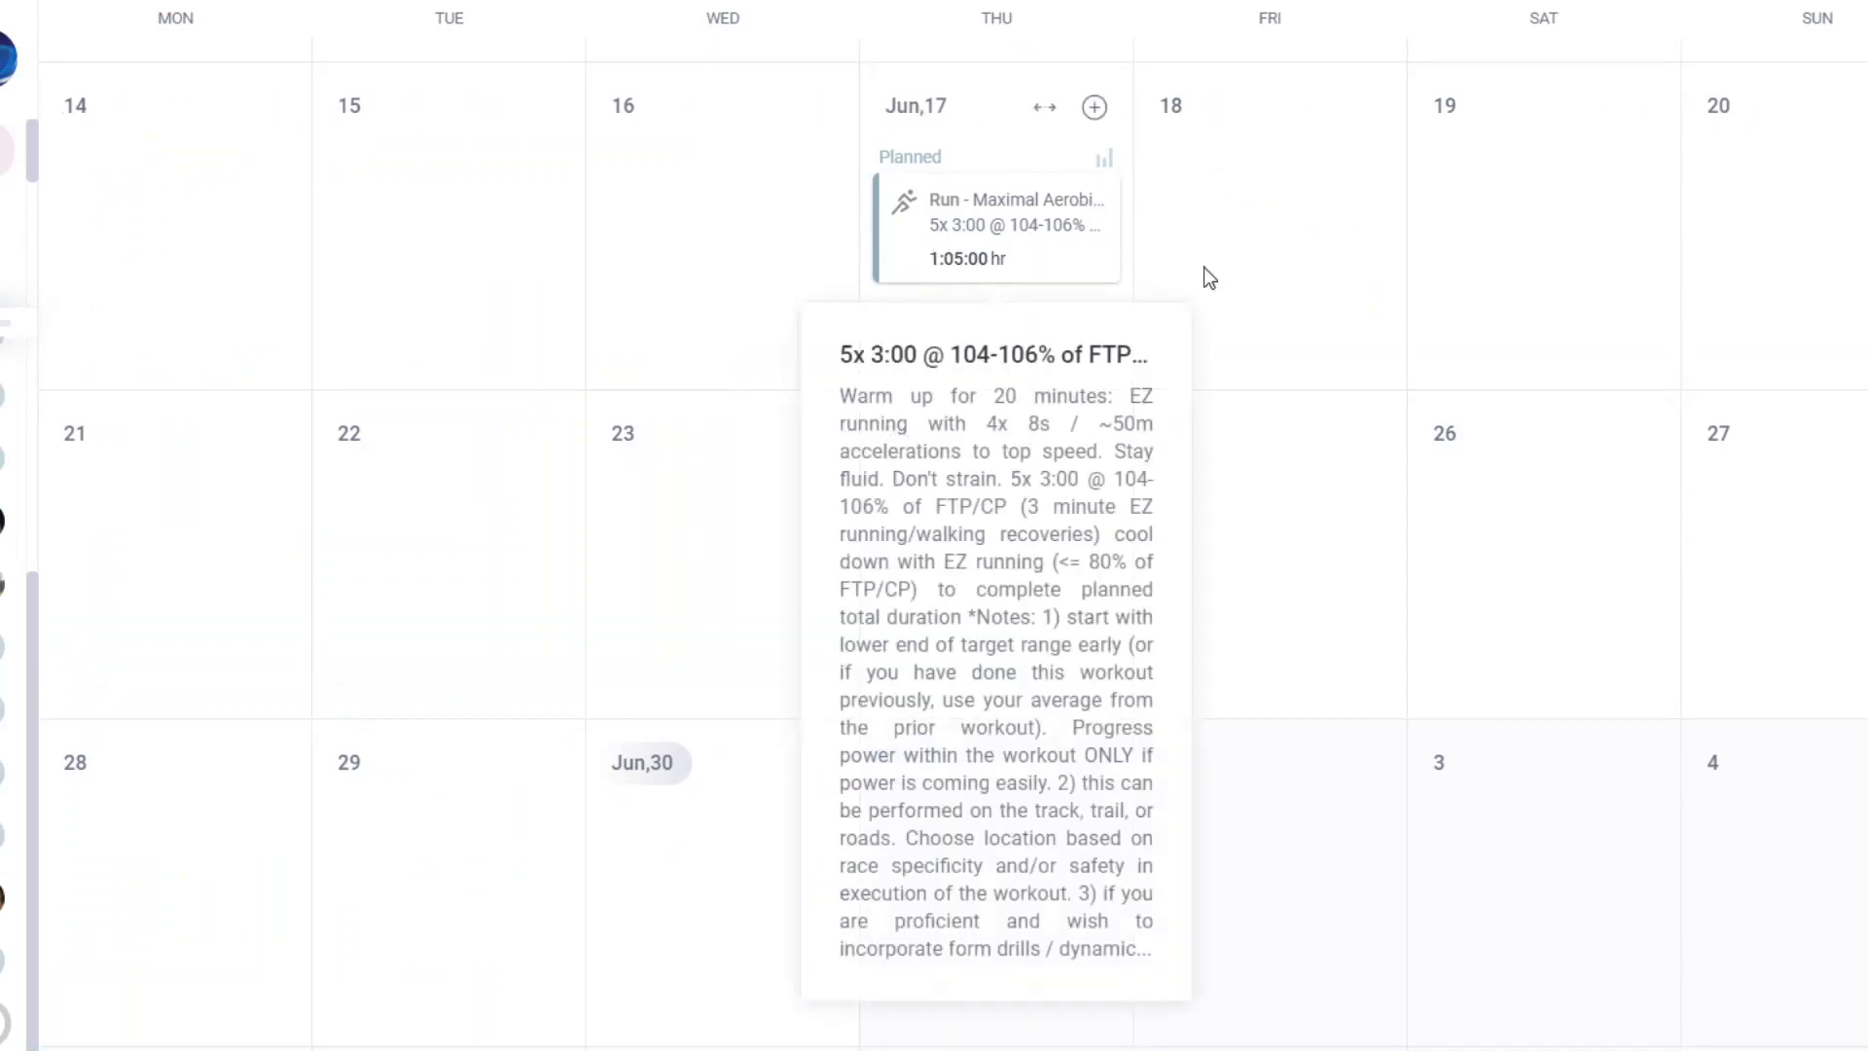
mouse_move(967, 232)
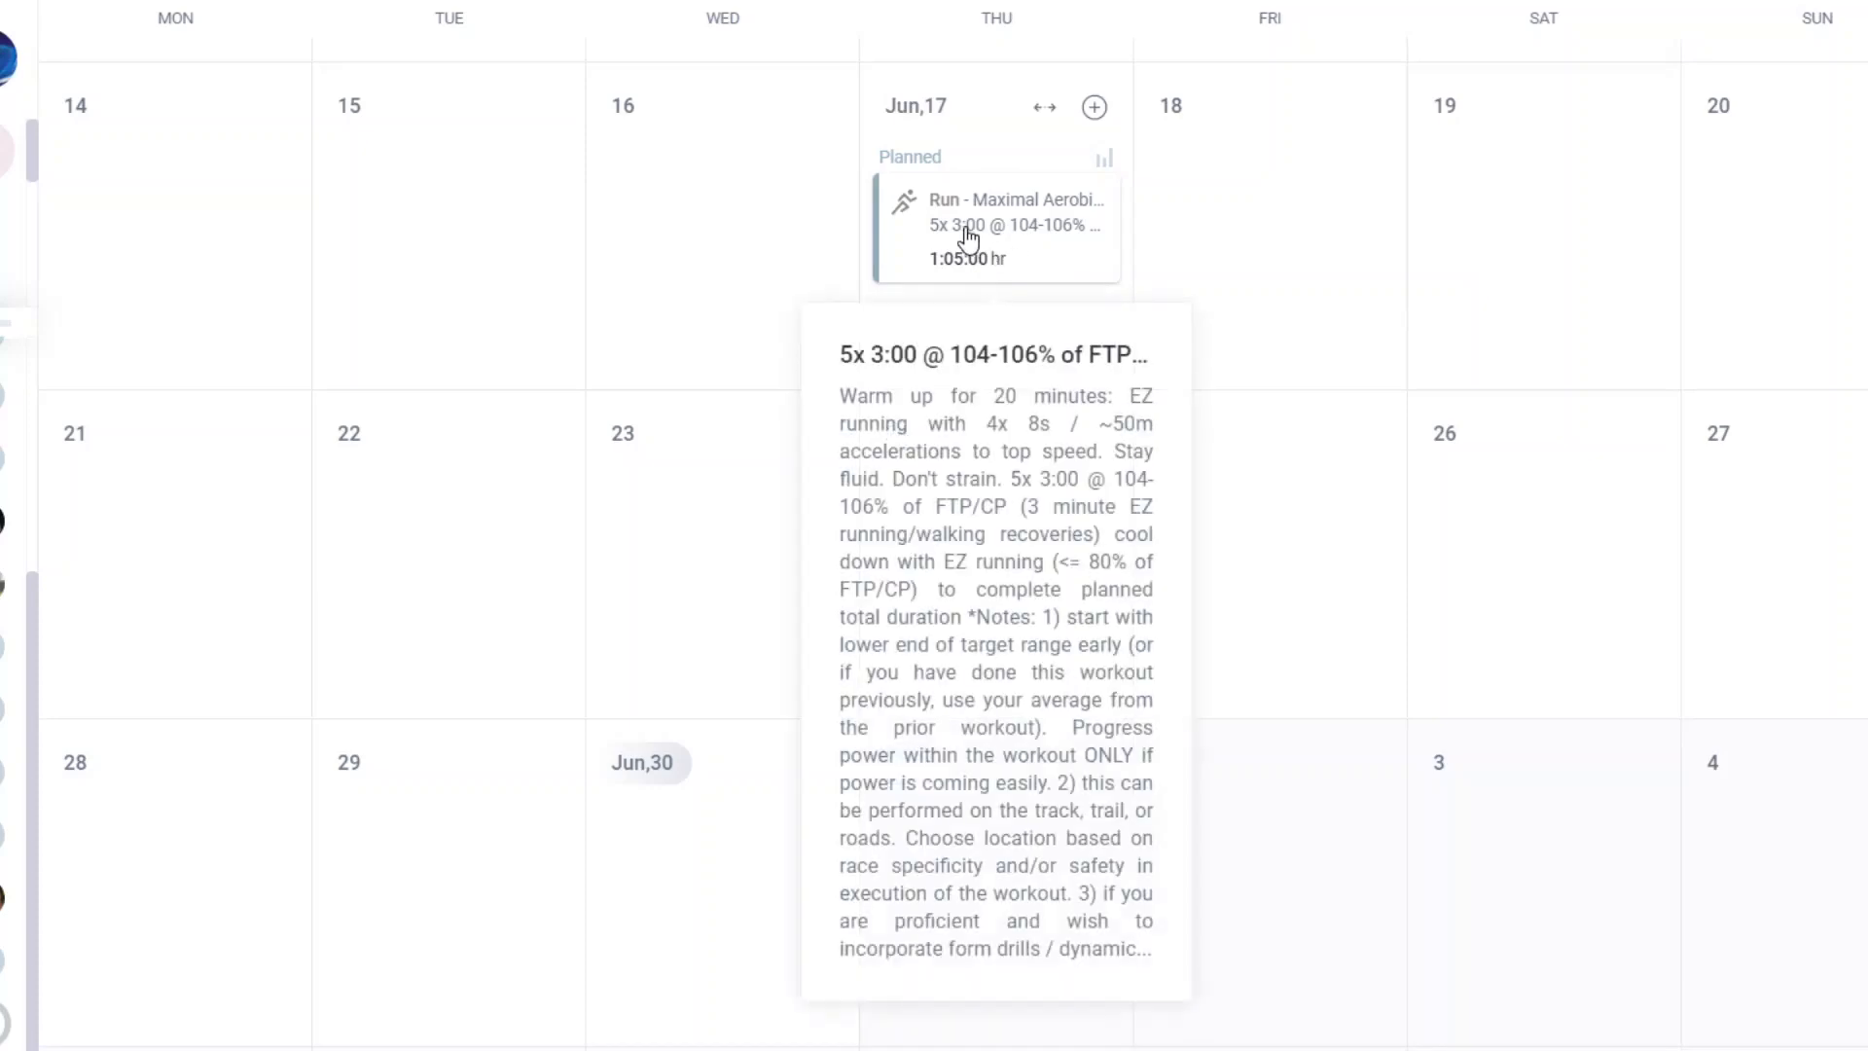
mouse_move(947, 214)
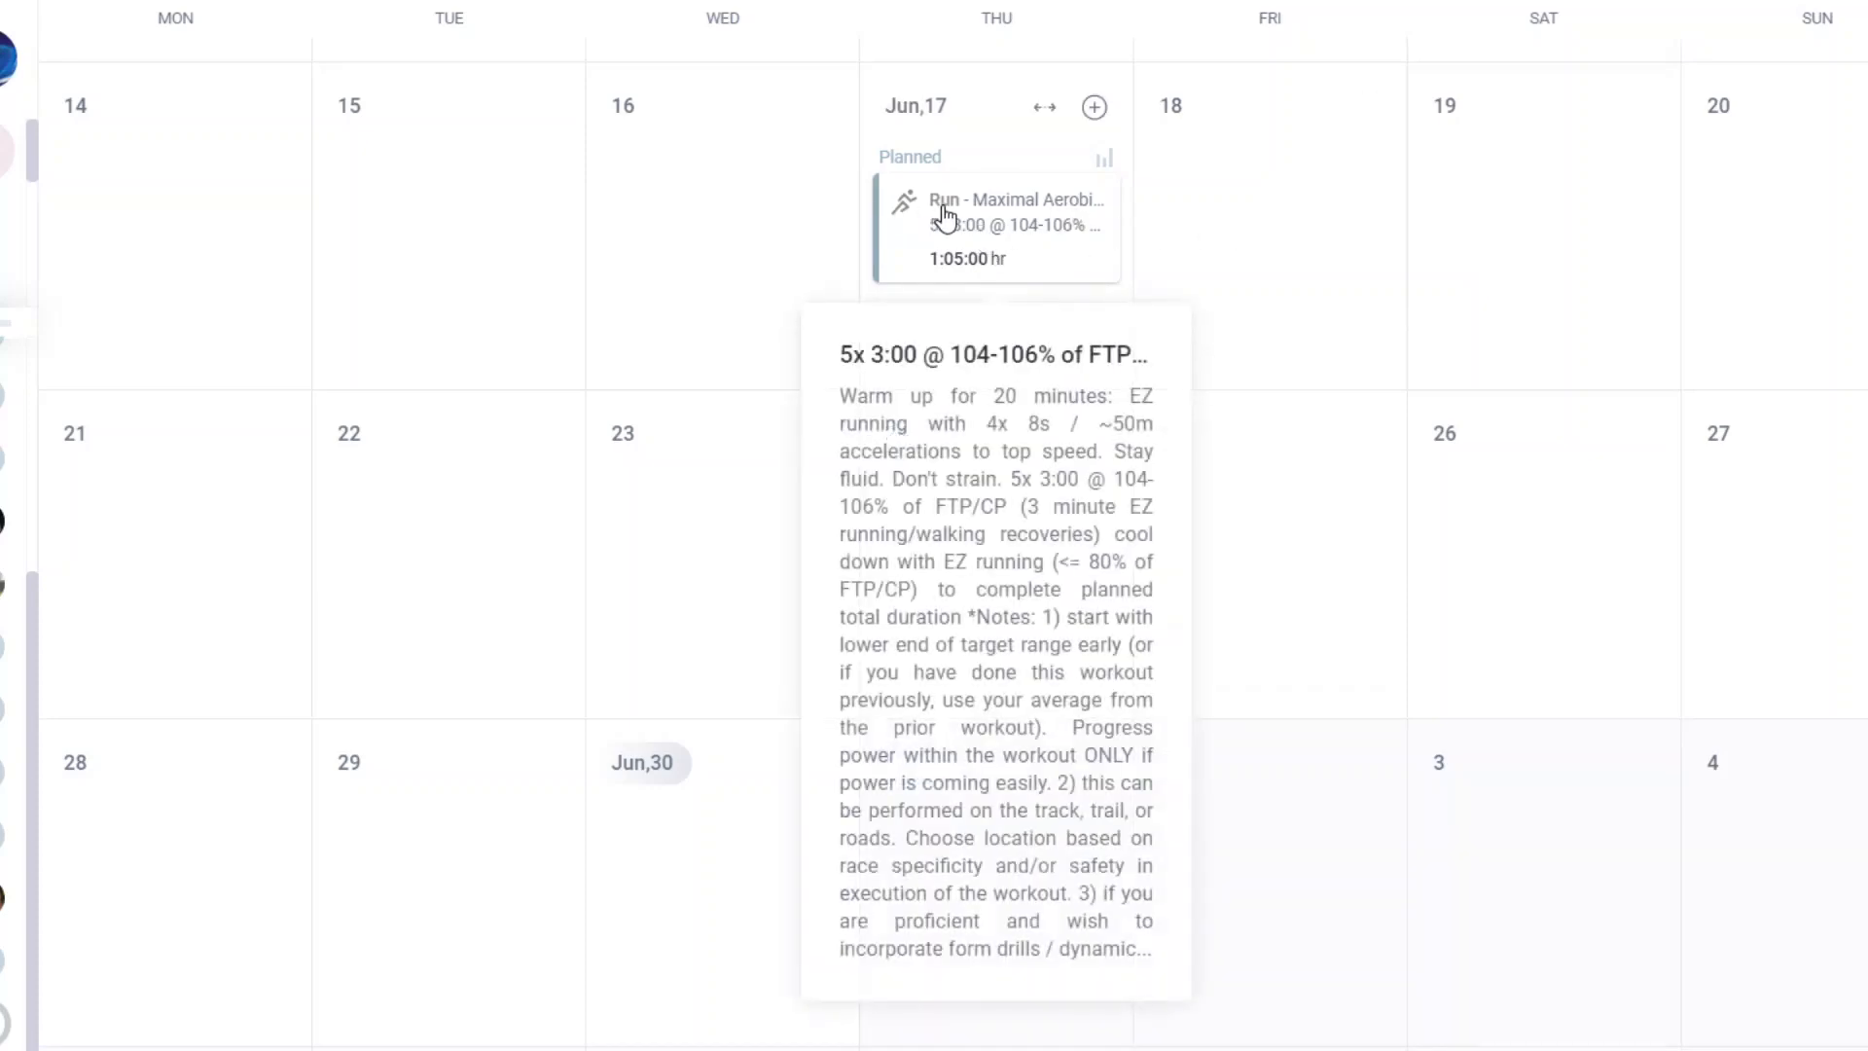
mouse_move(996, 212)
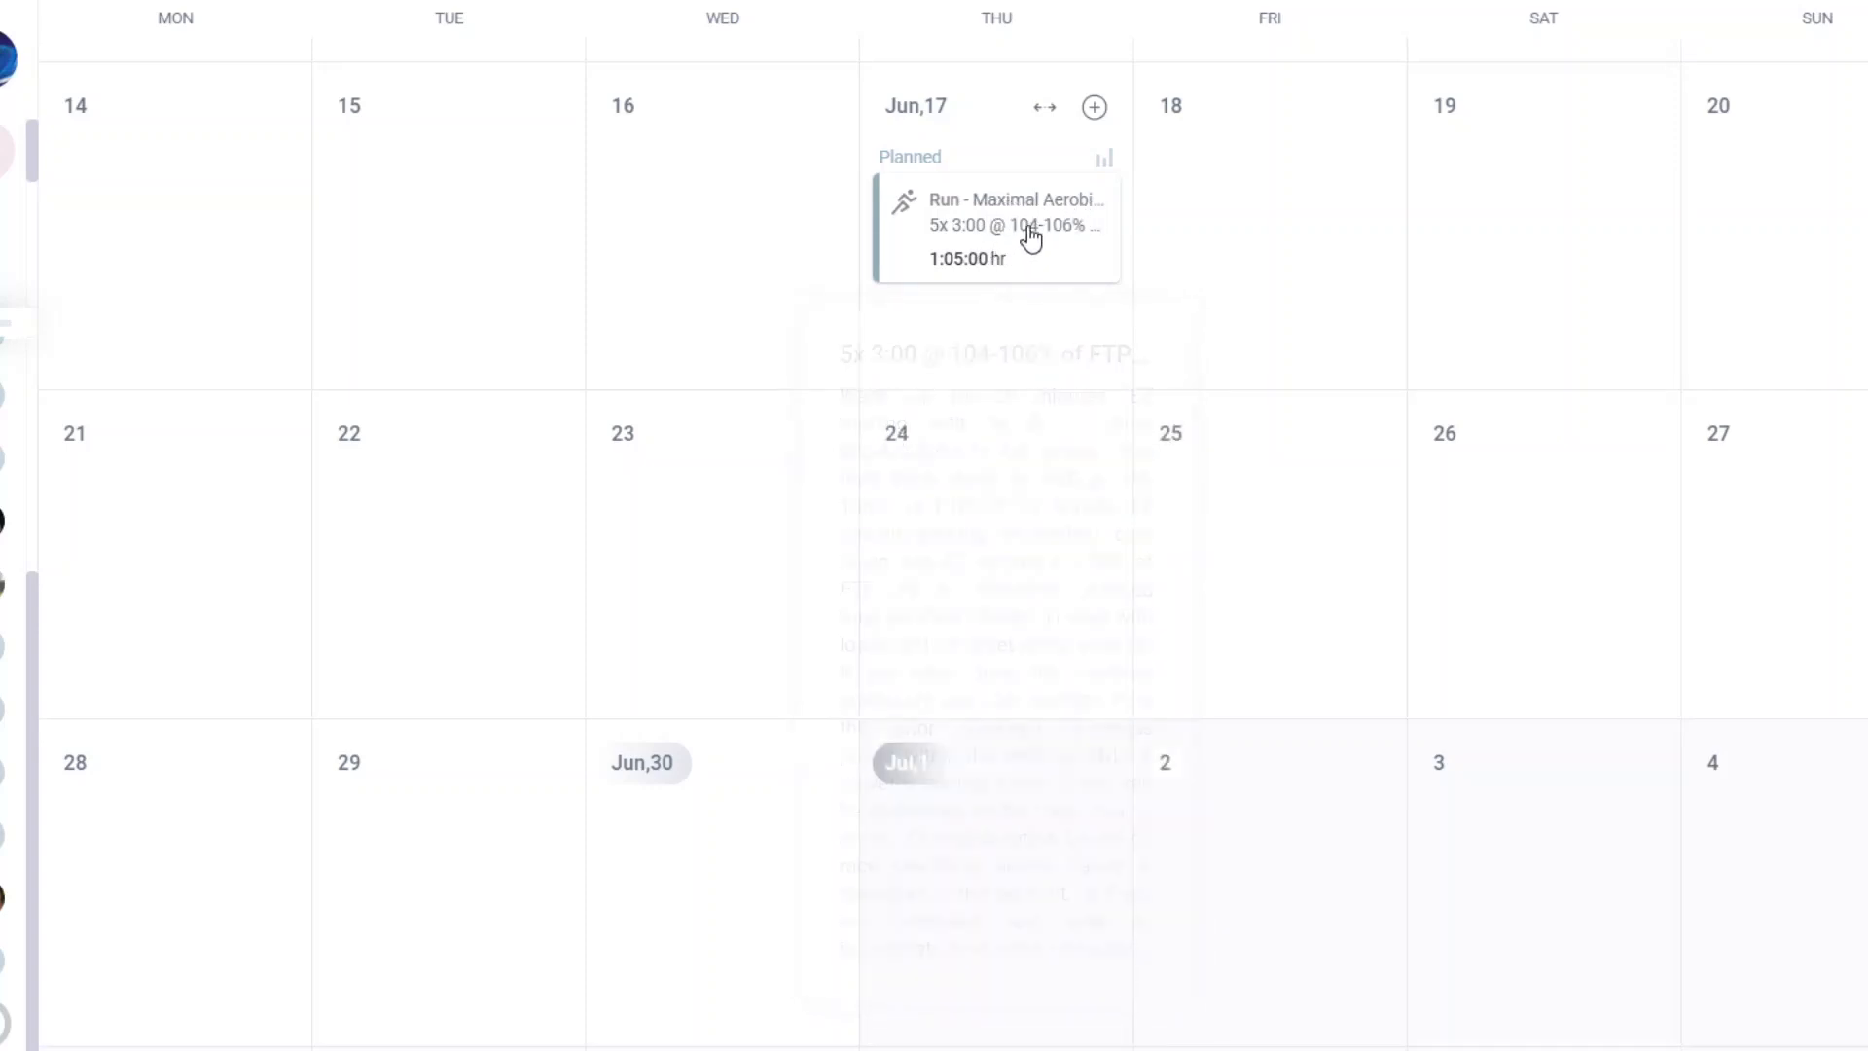
Step: Show the June 17 run's details with its 5x 3:00 @ 104-106% FTP/CP intervals
left_click(1012, 226)
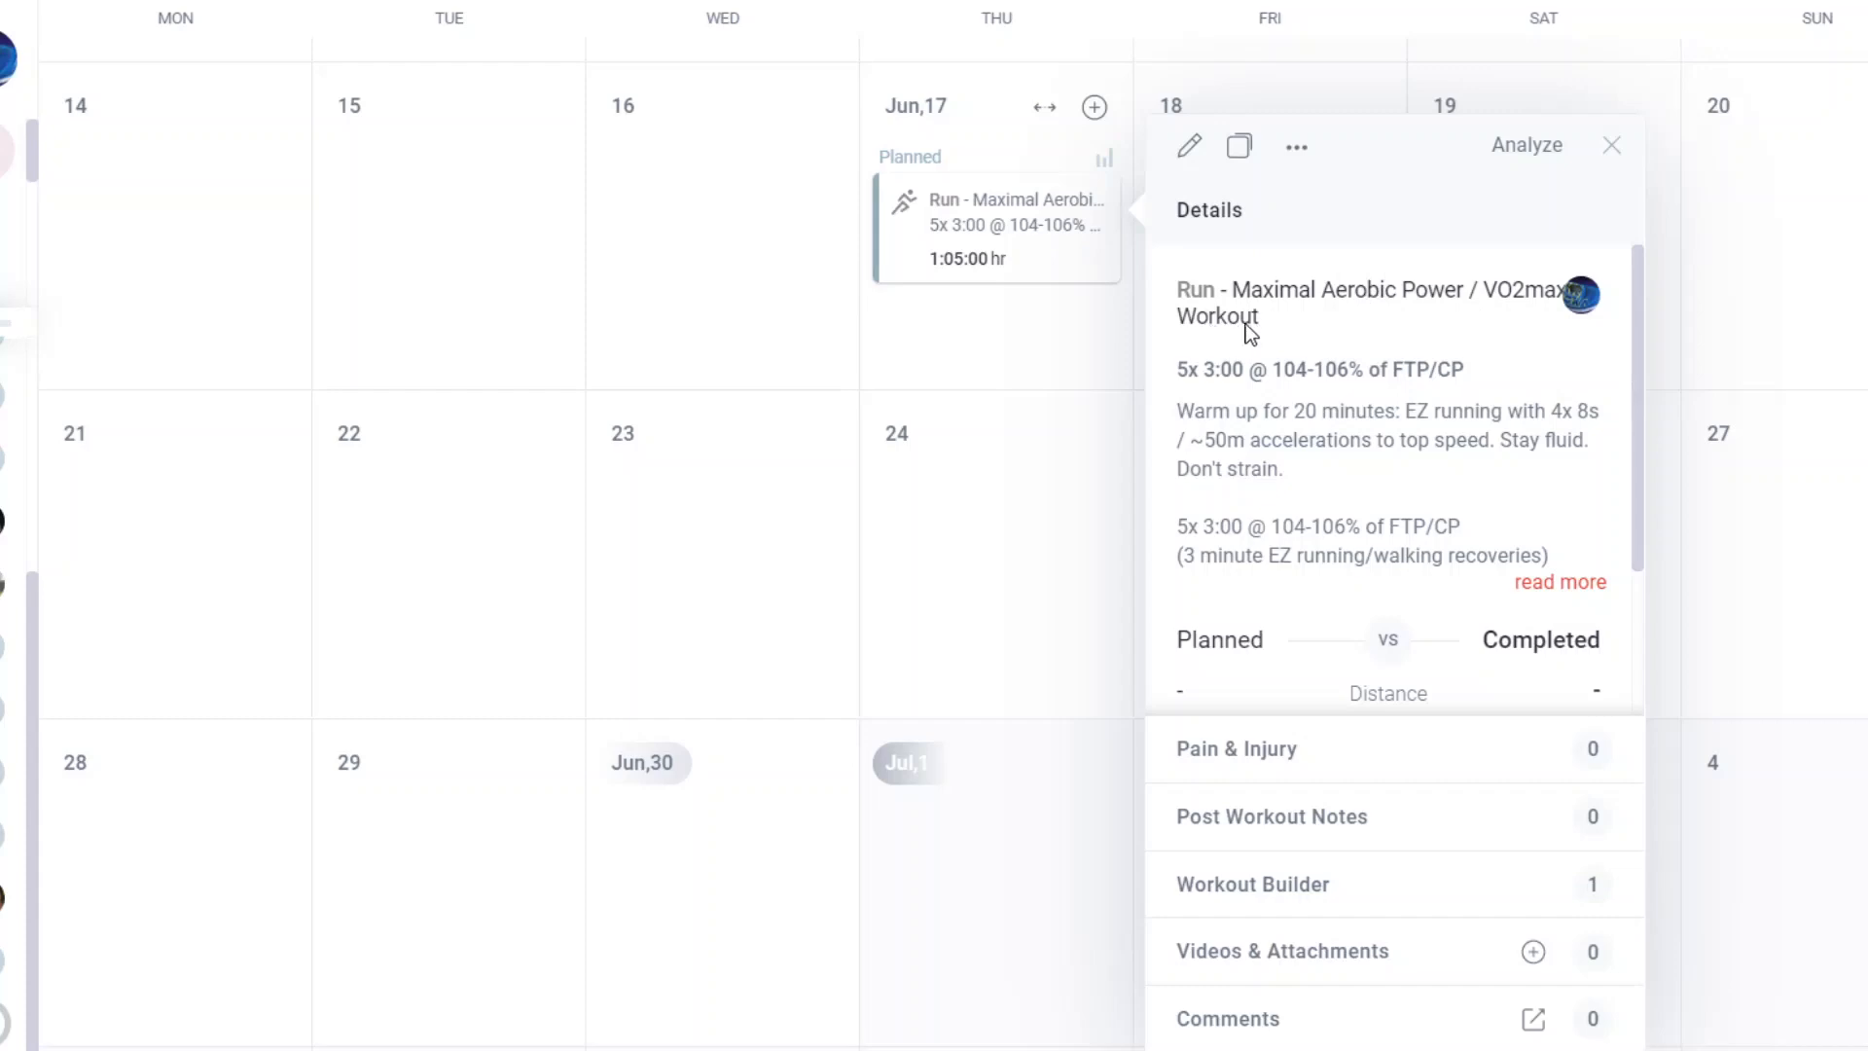
mouse_move(1305, 375)
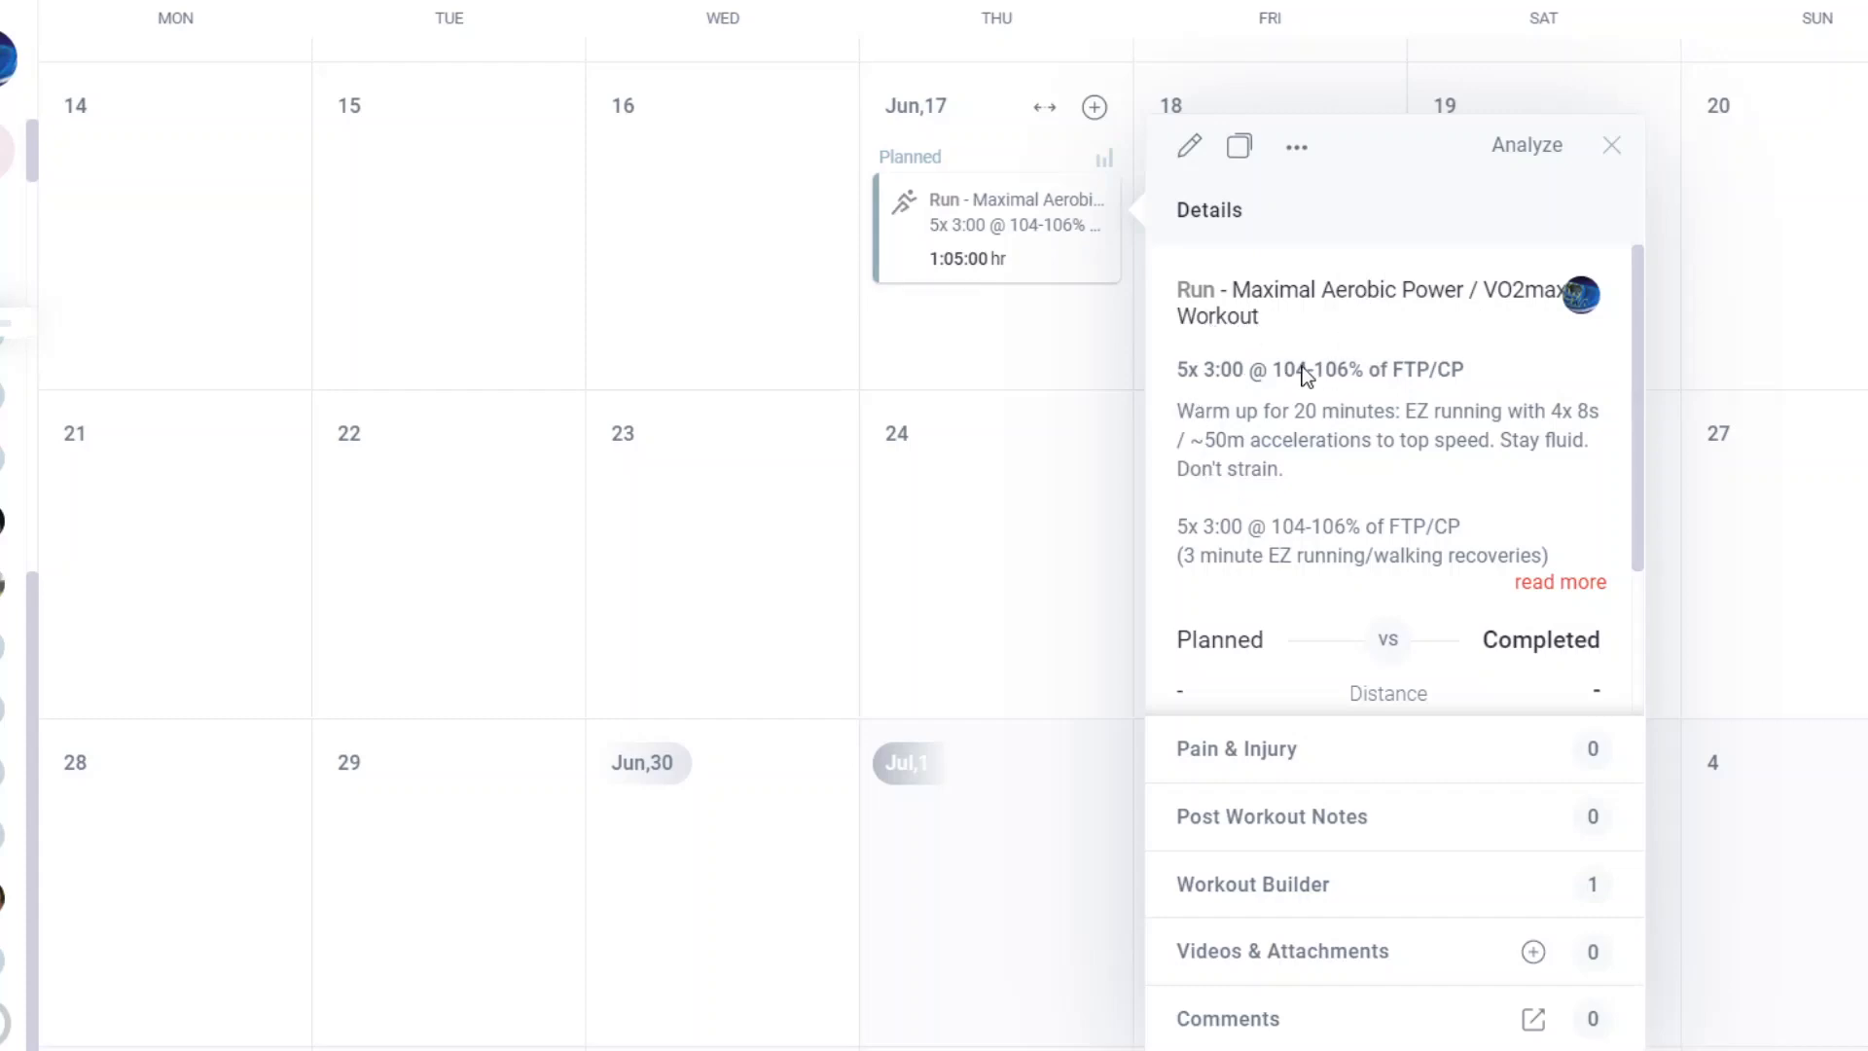
mouse_move(1456, 387)
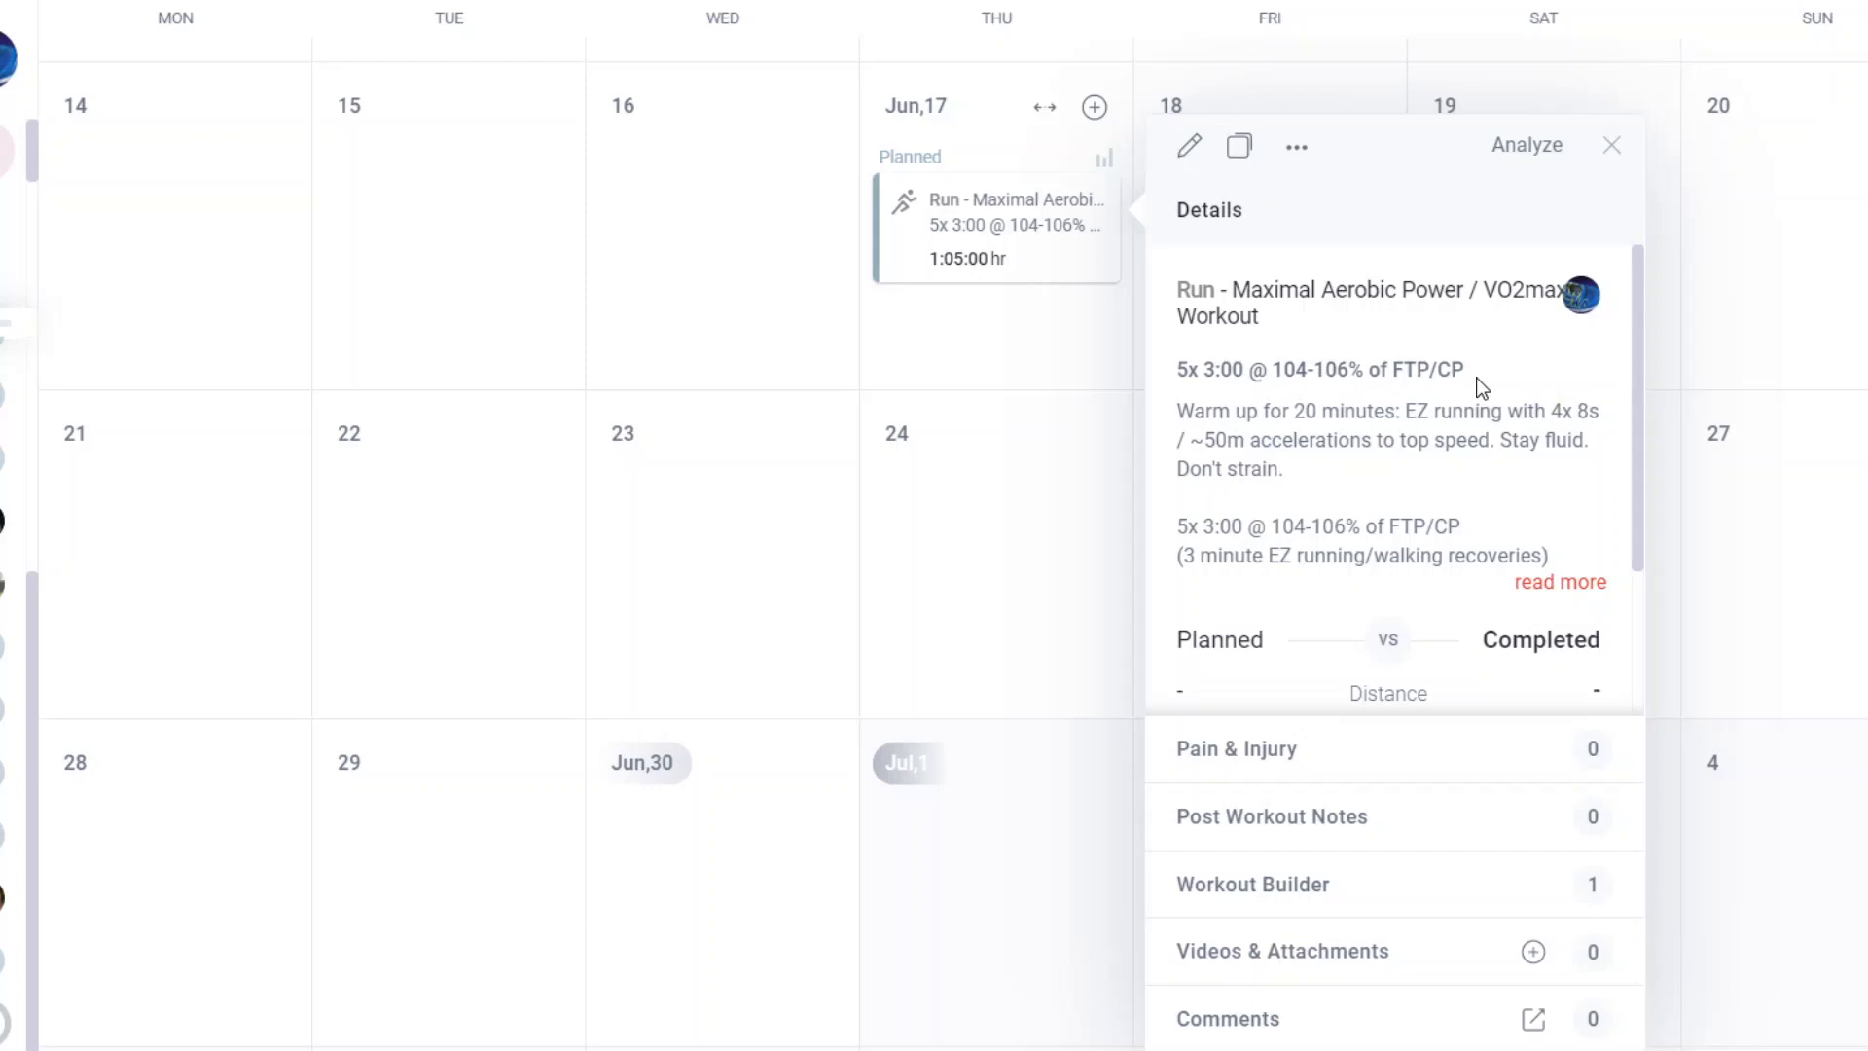
mouse_move(1156, 384)
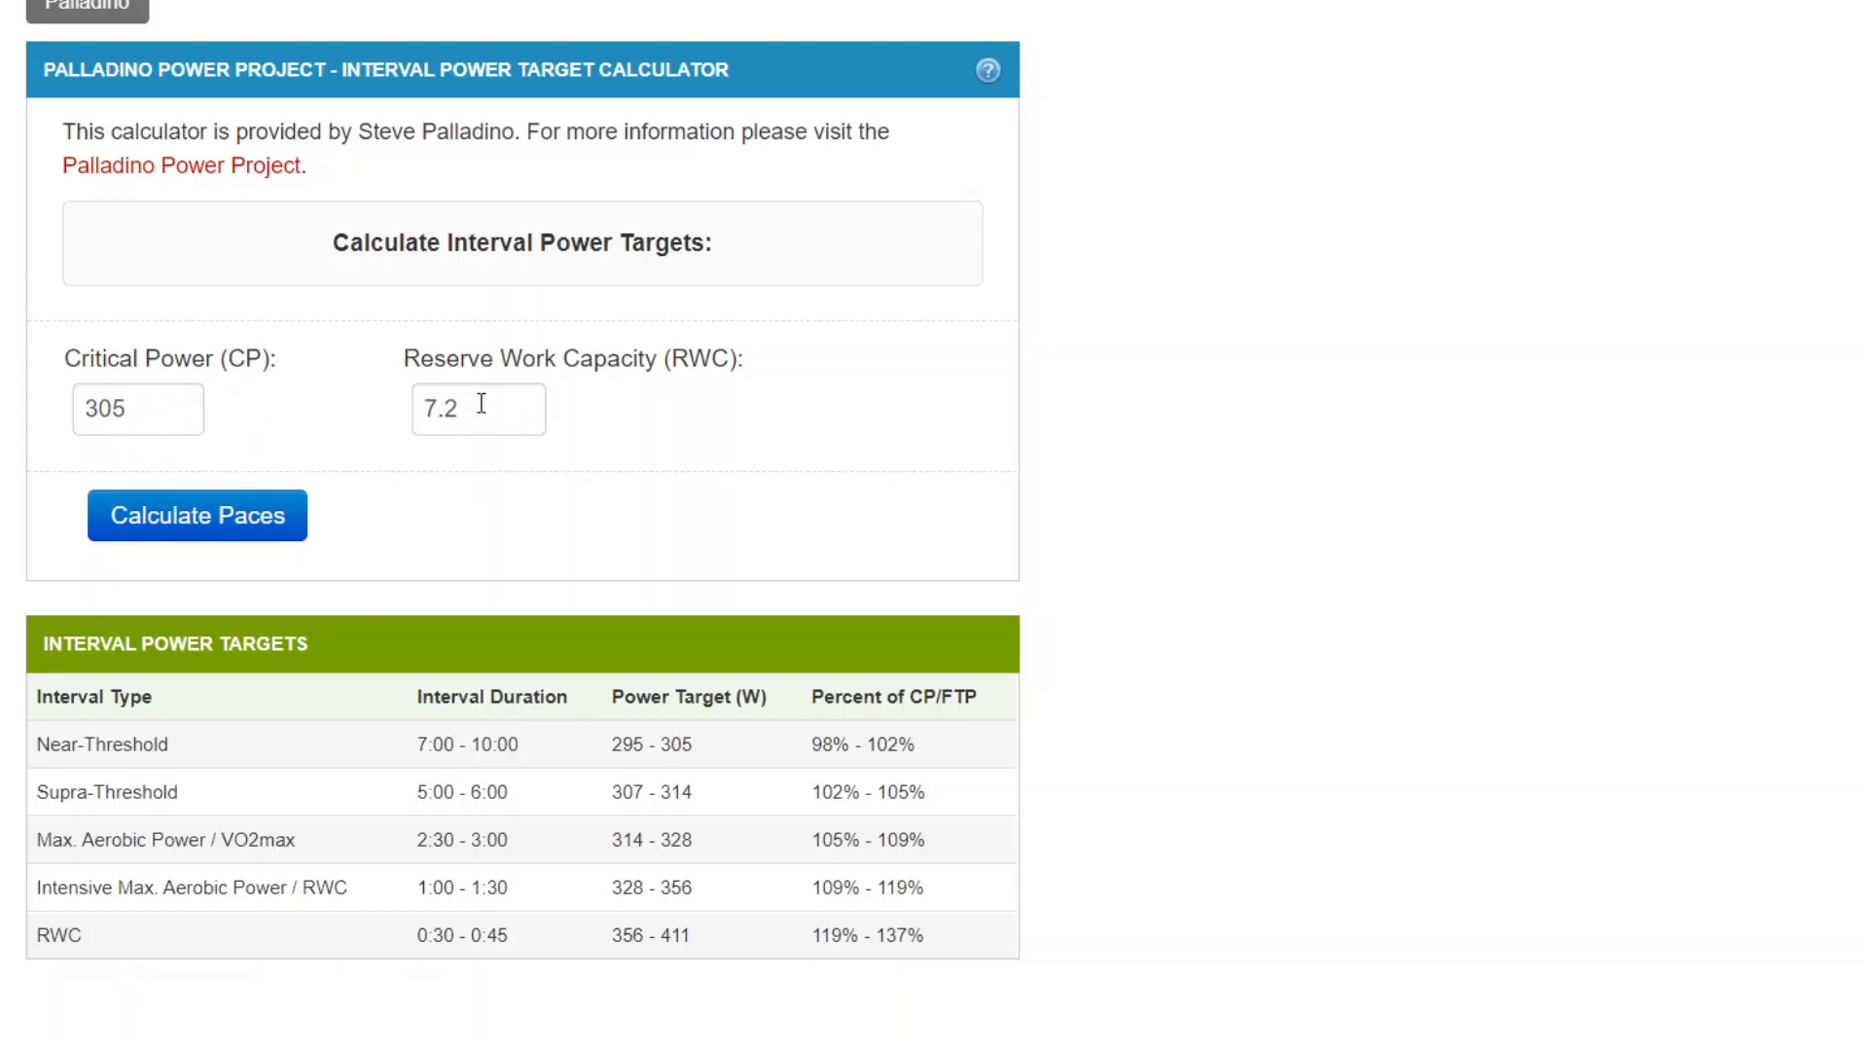
mouse_move(465, 403)
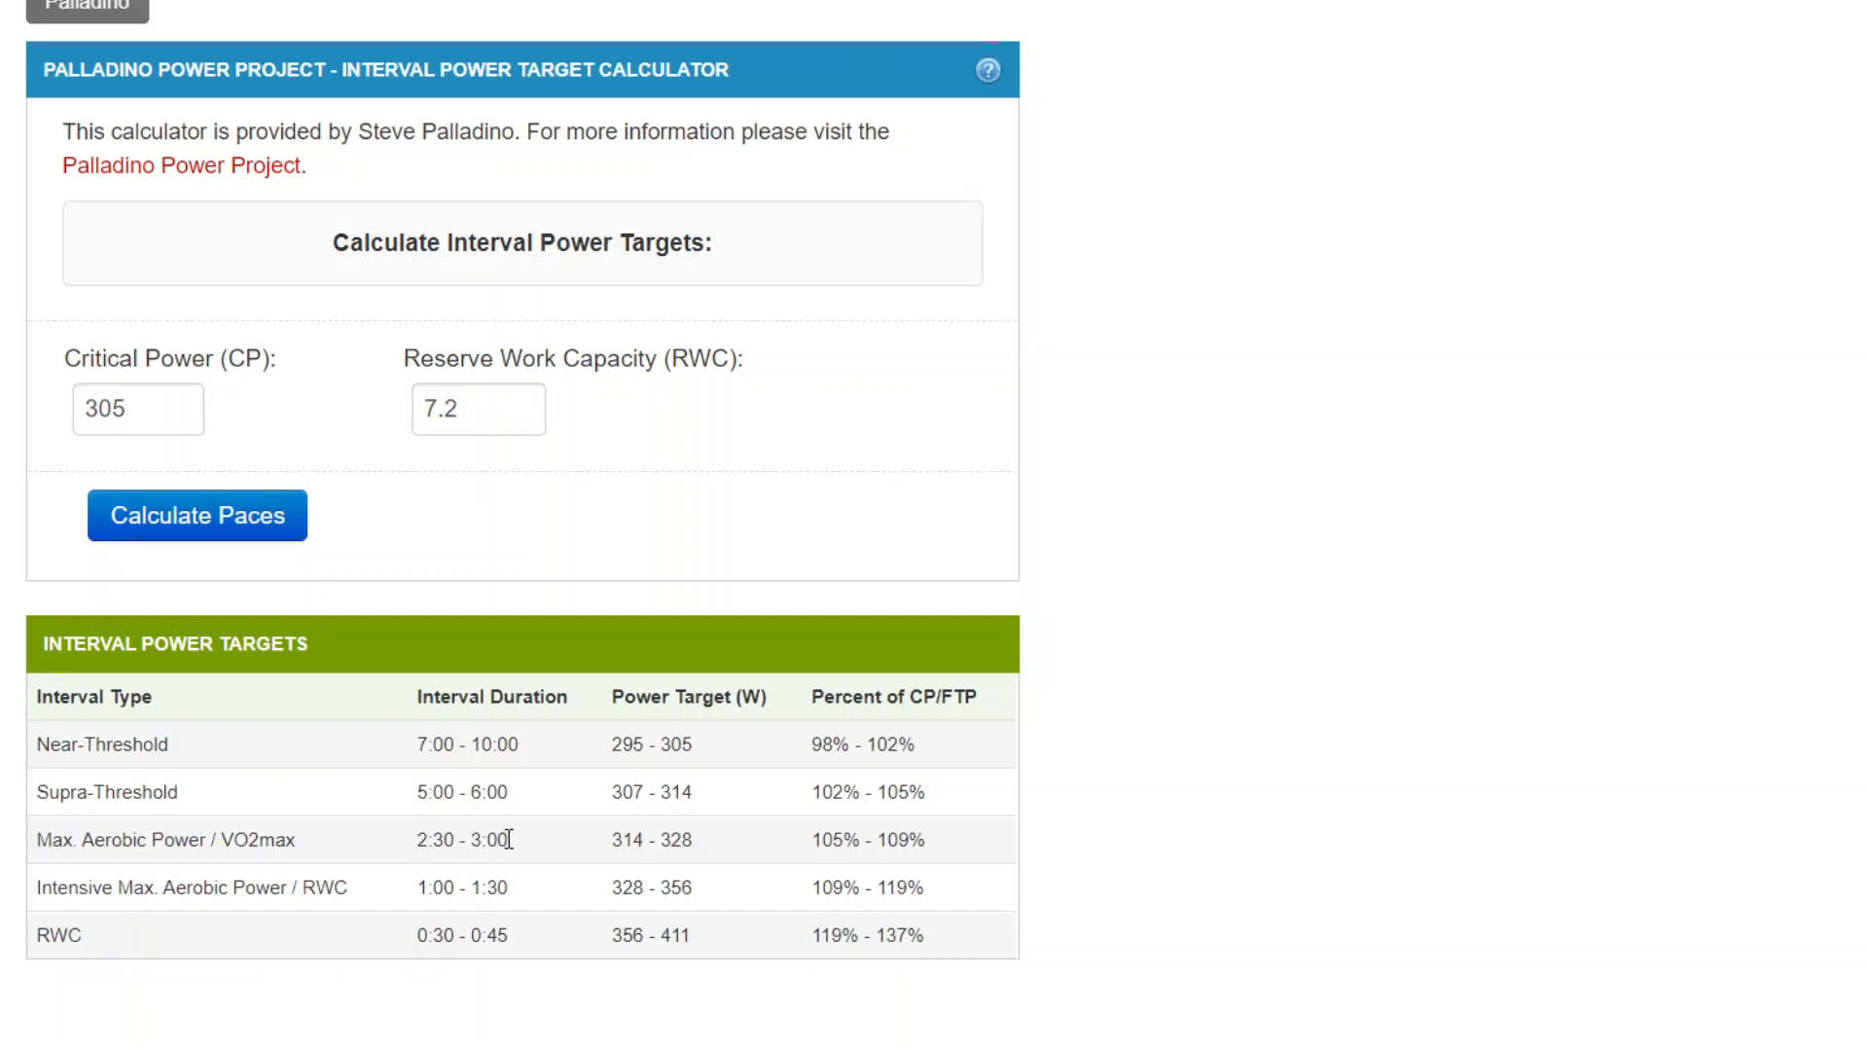
mouse_move(835, 838)
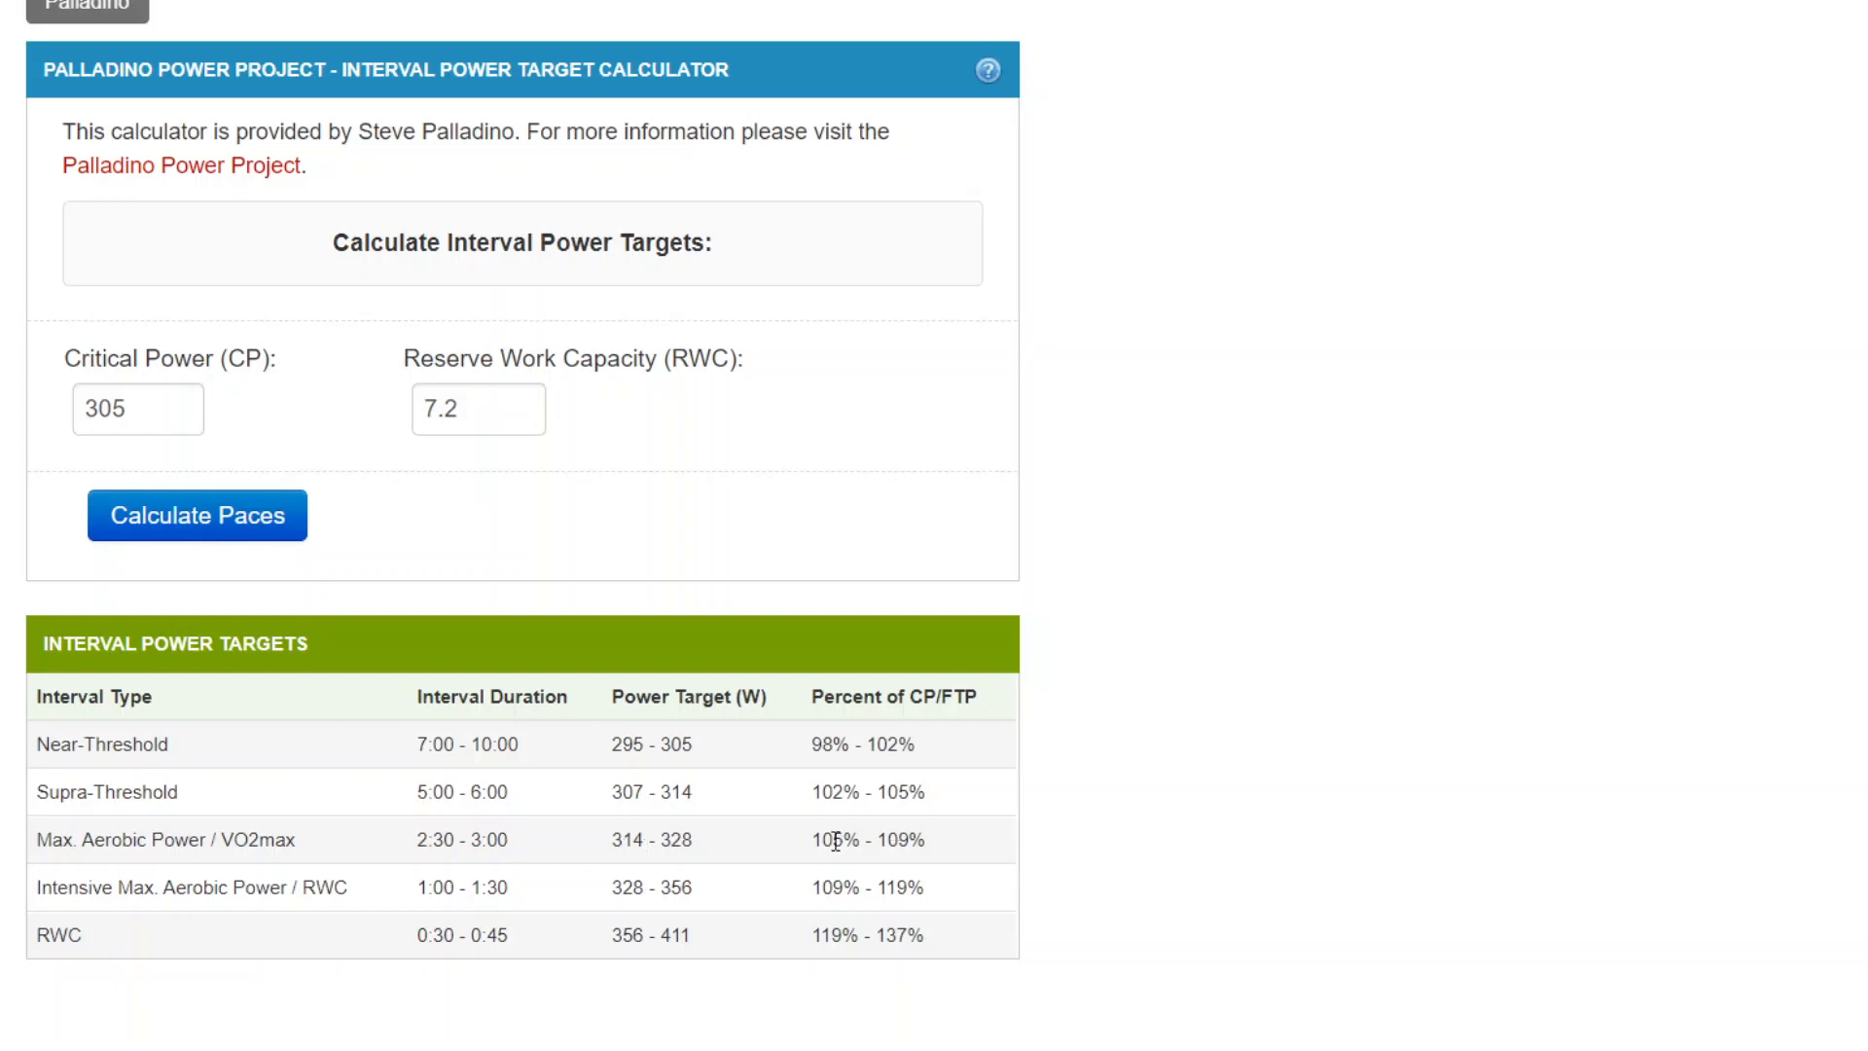
mouse_move(712, 856)
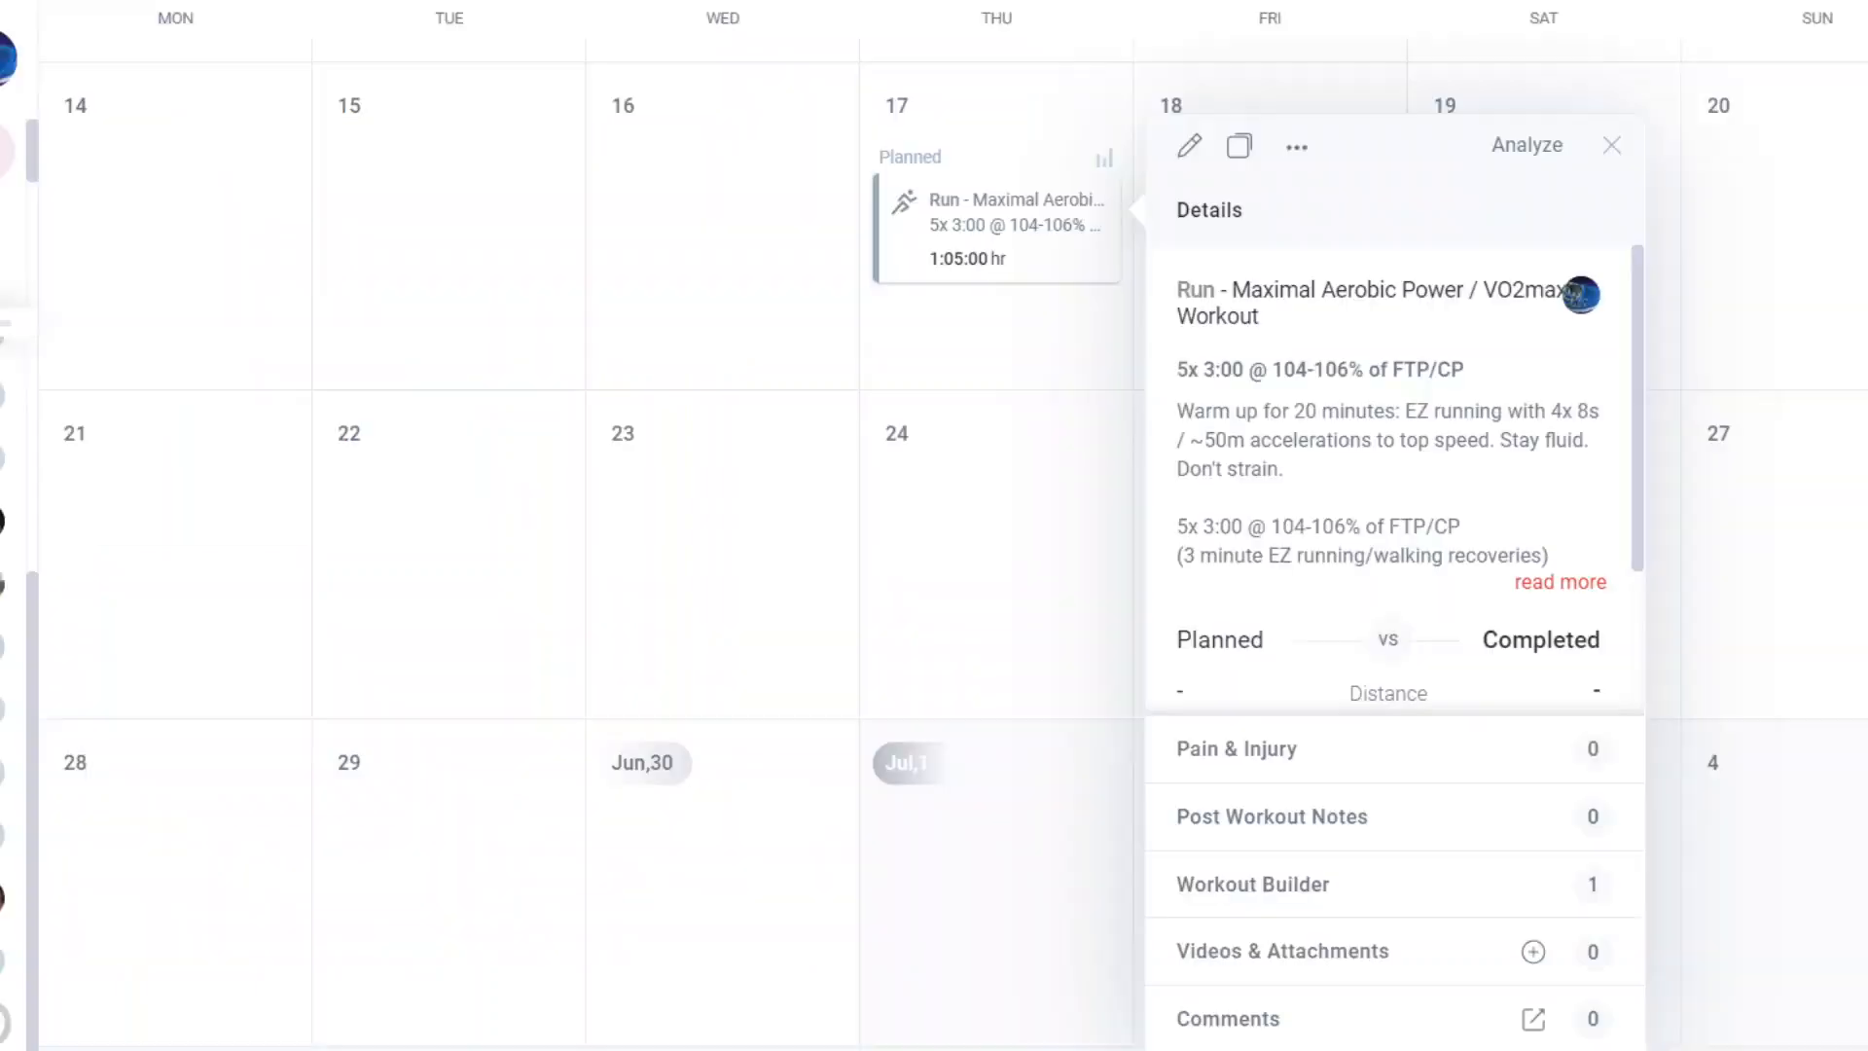
left_click(1611, 144)
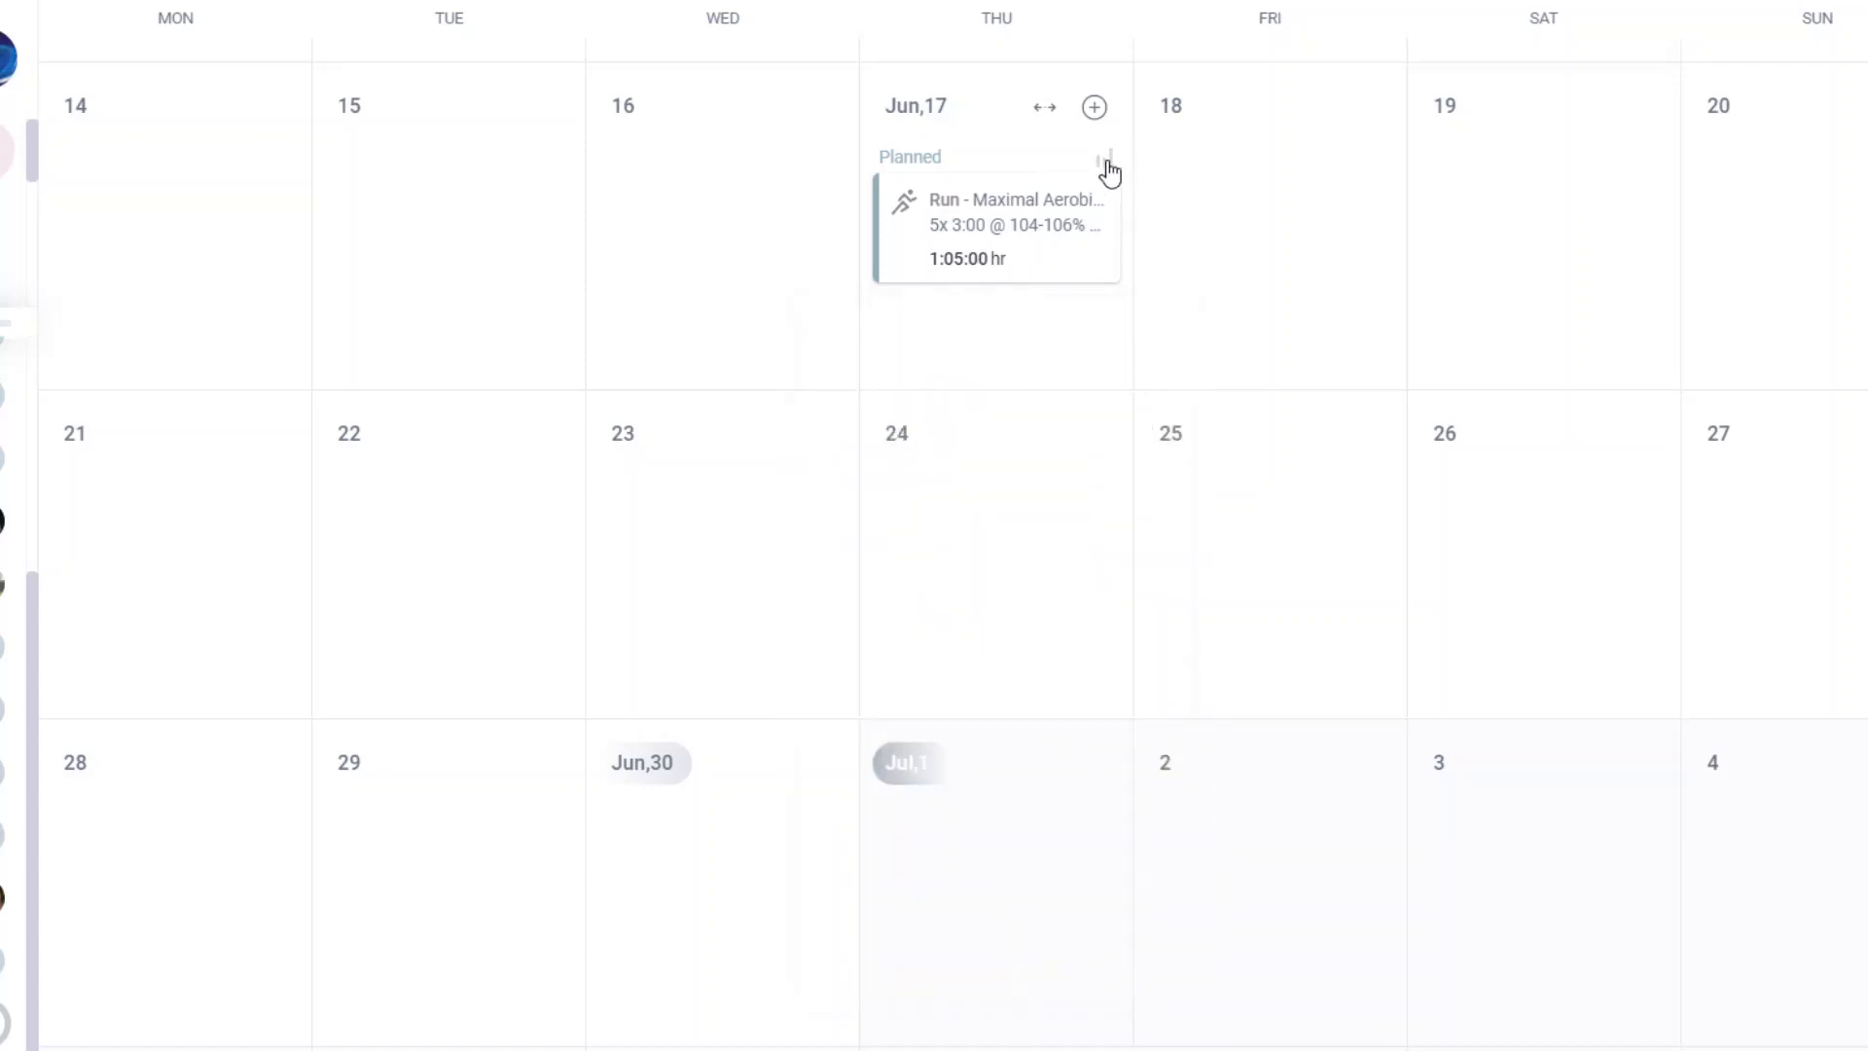
left_click(1105, 162)
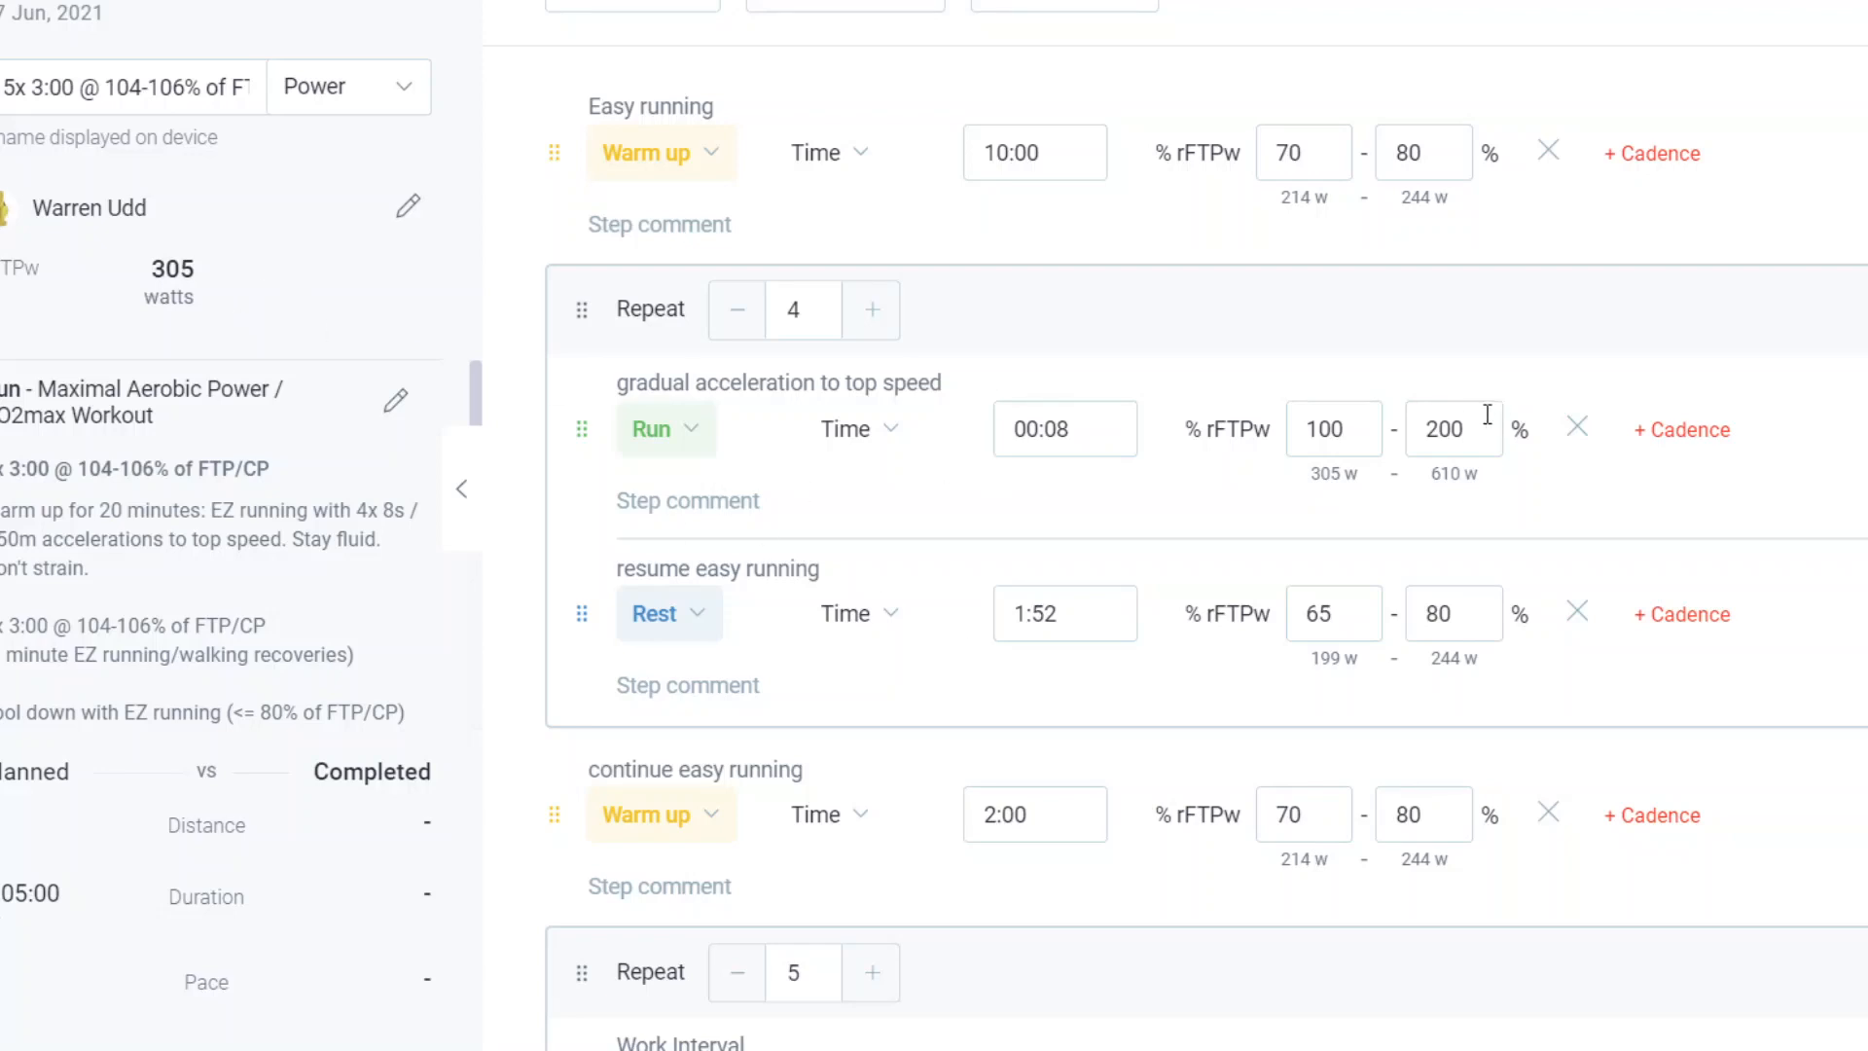
mouse_move(1752, 360)
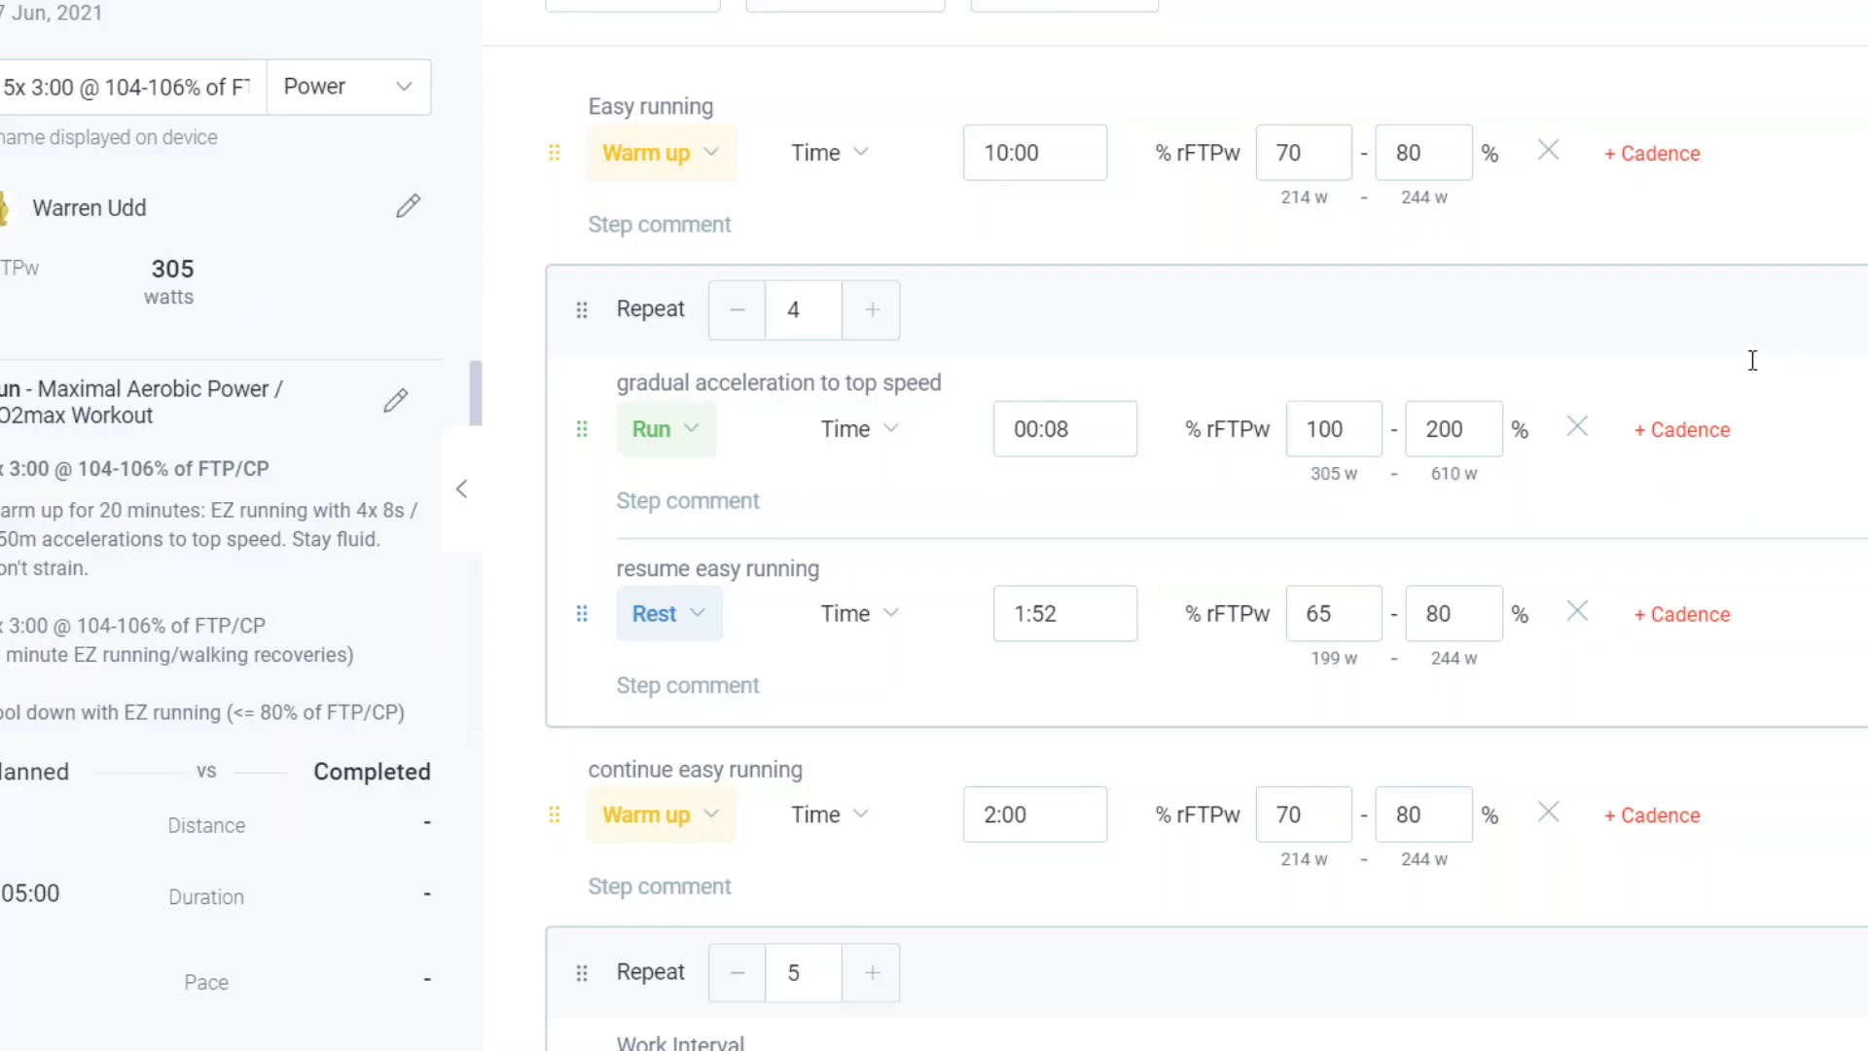
mouse_move(1058, 304)
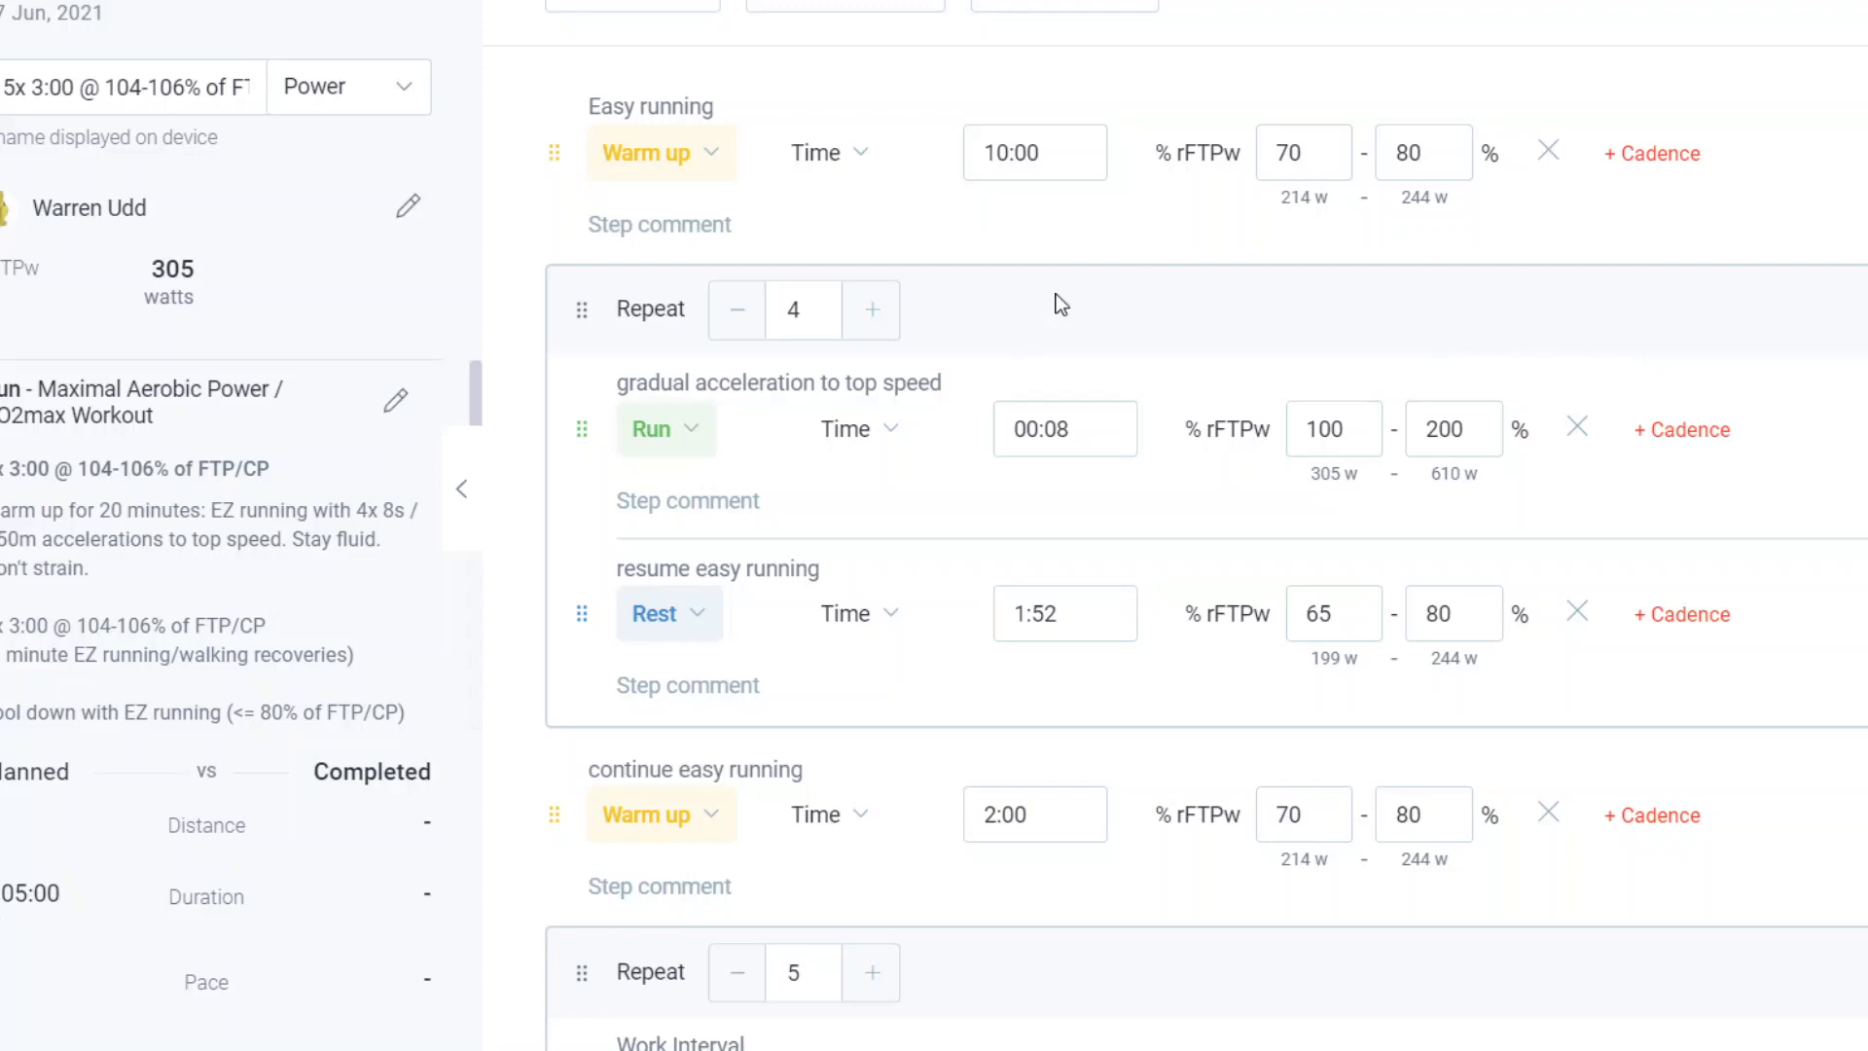
scroll("down", 3)
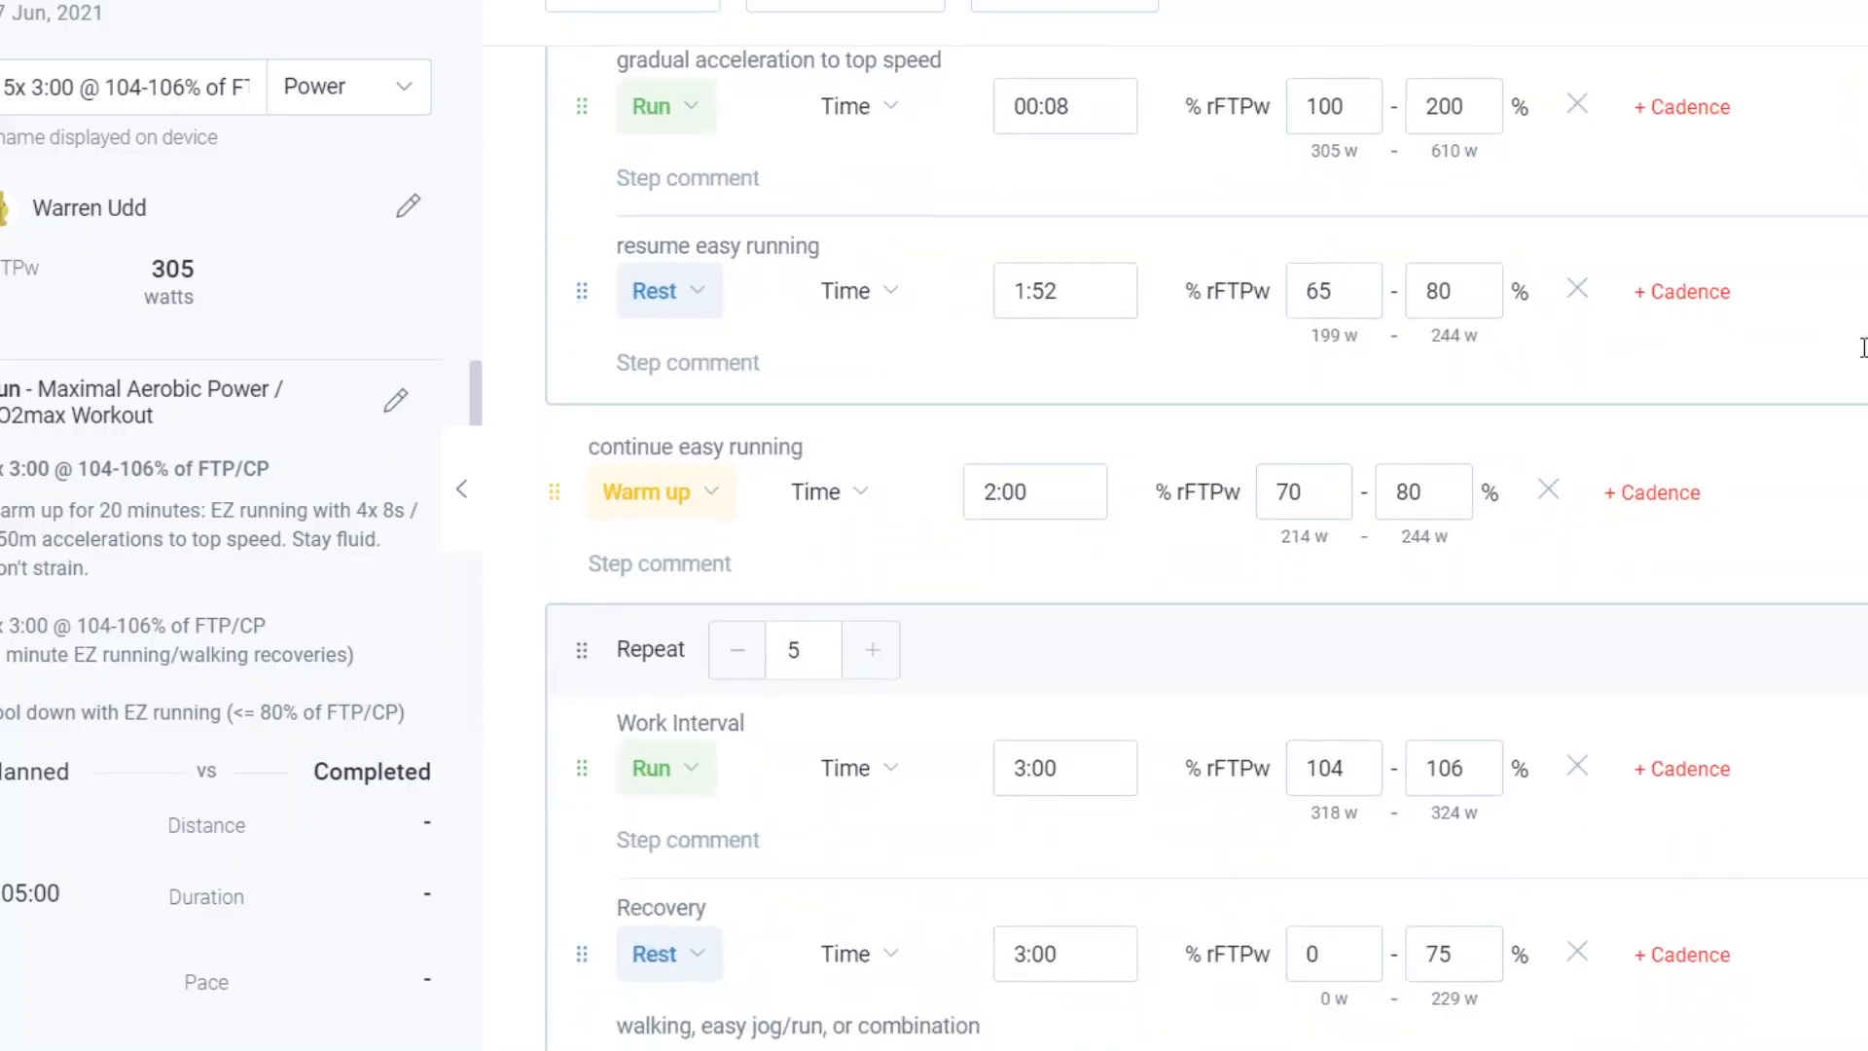
scroll("down", 3)
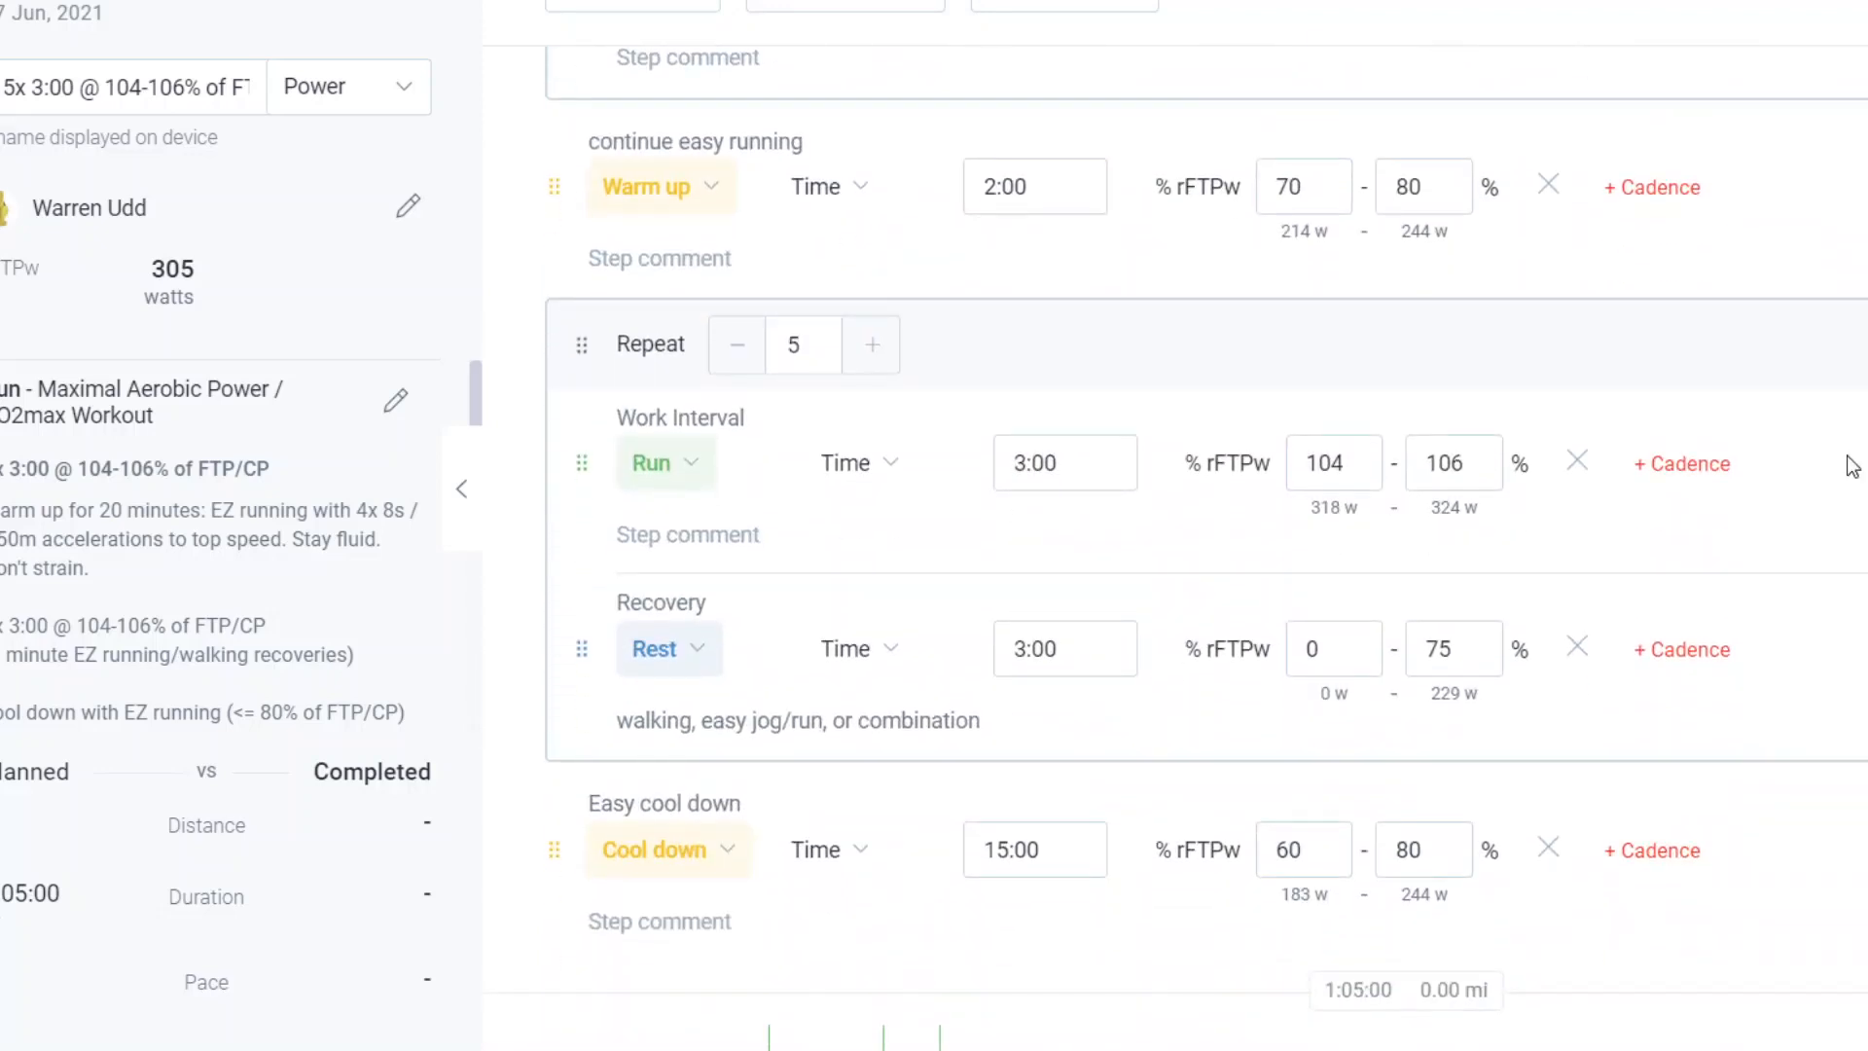
mouse_move(1648, 477)
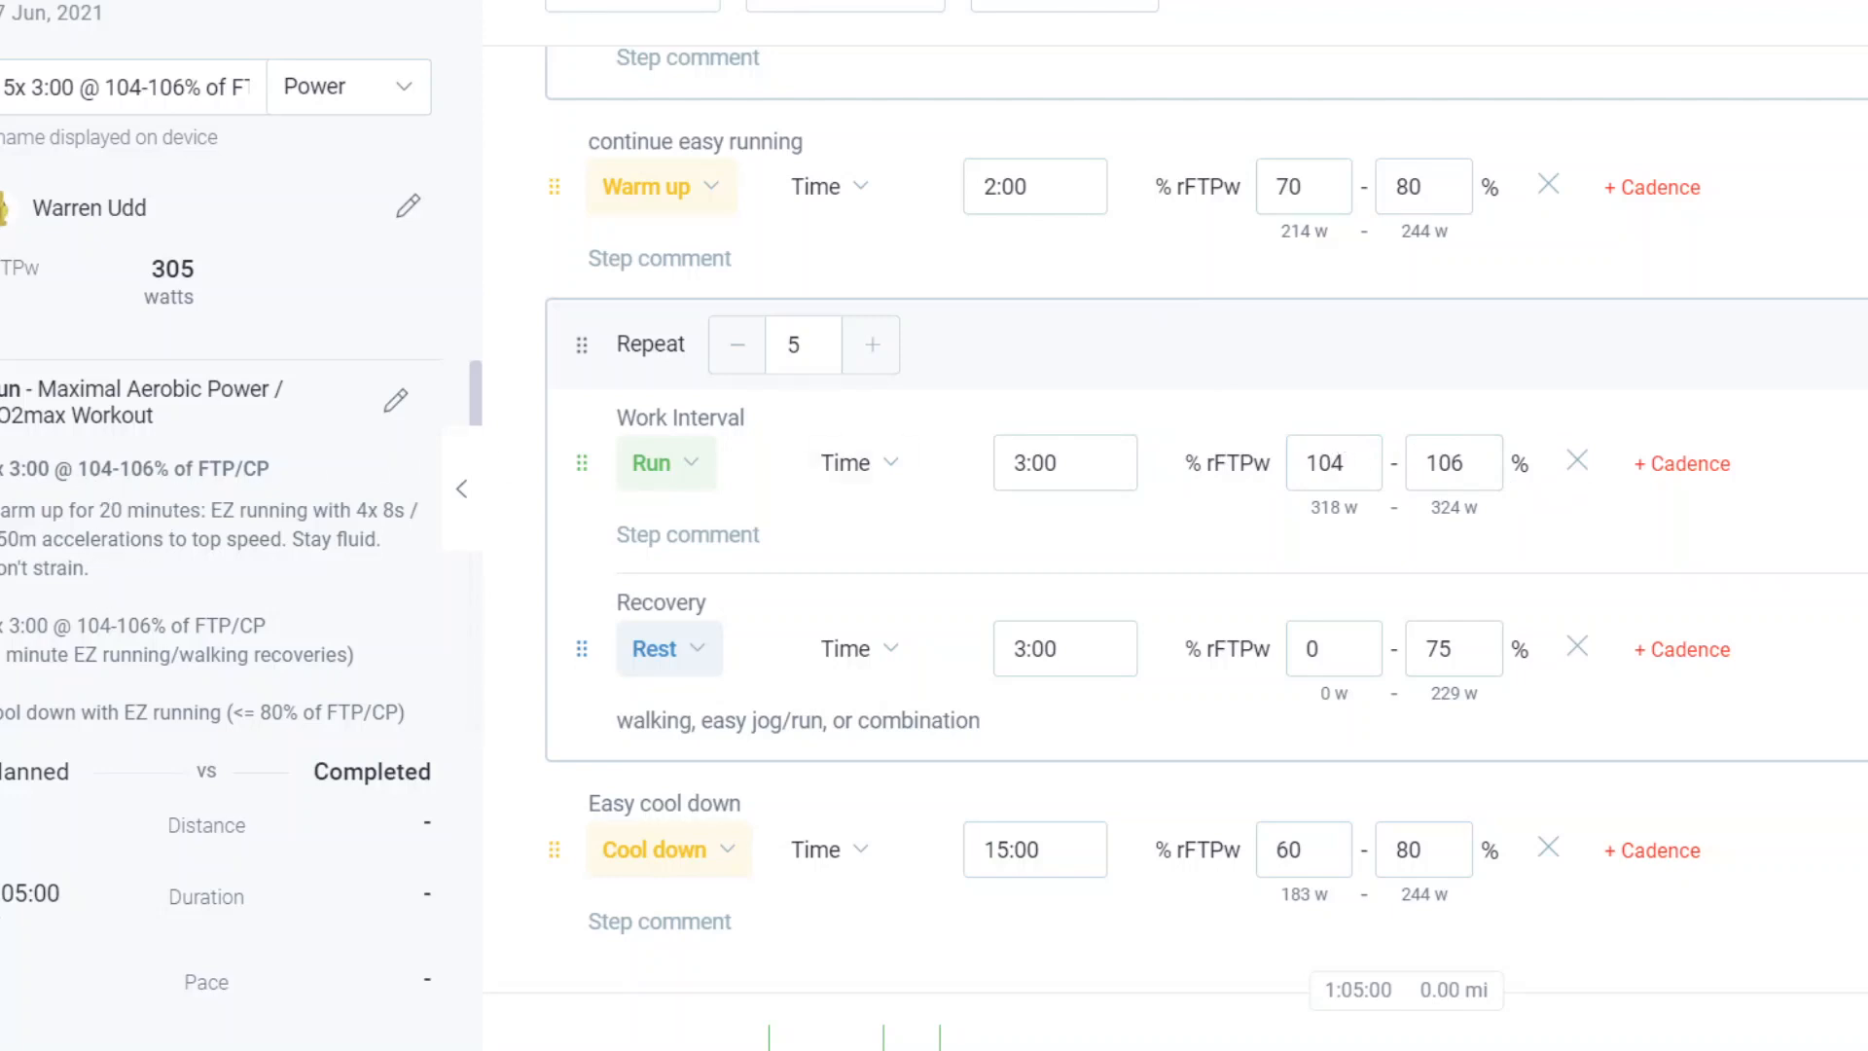
mouse_move(1362, 541)
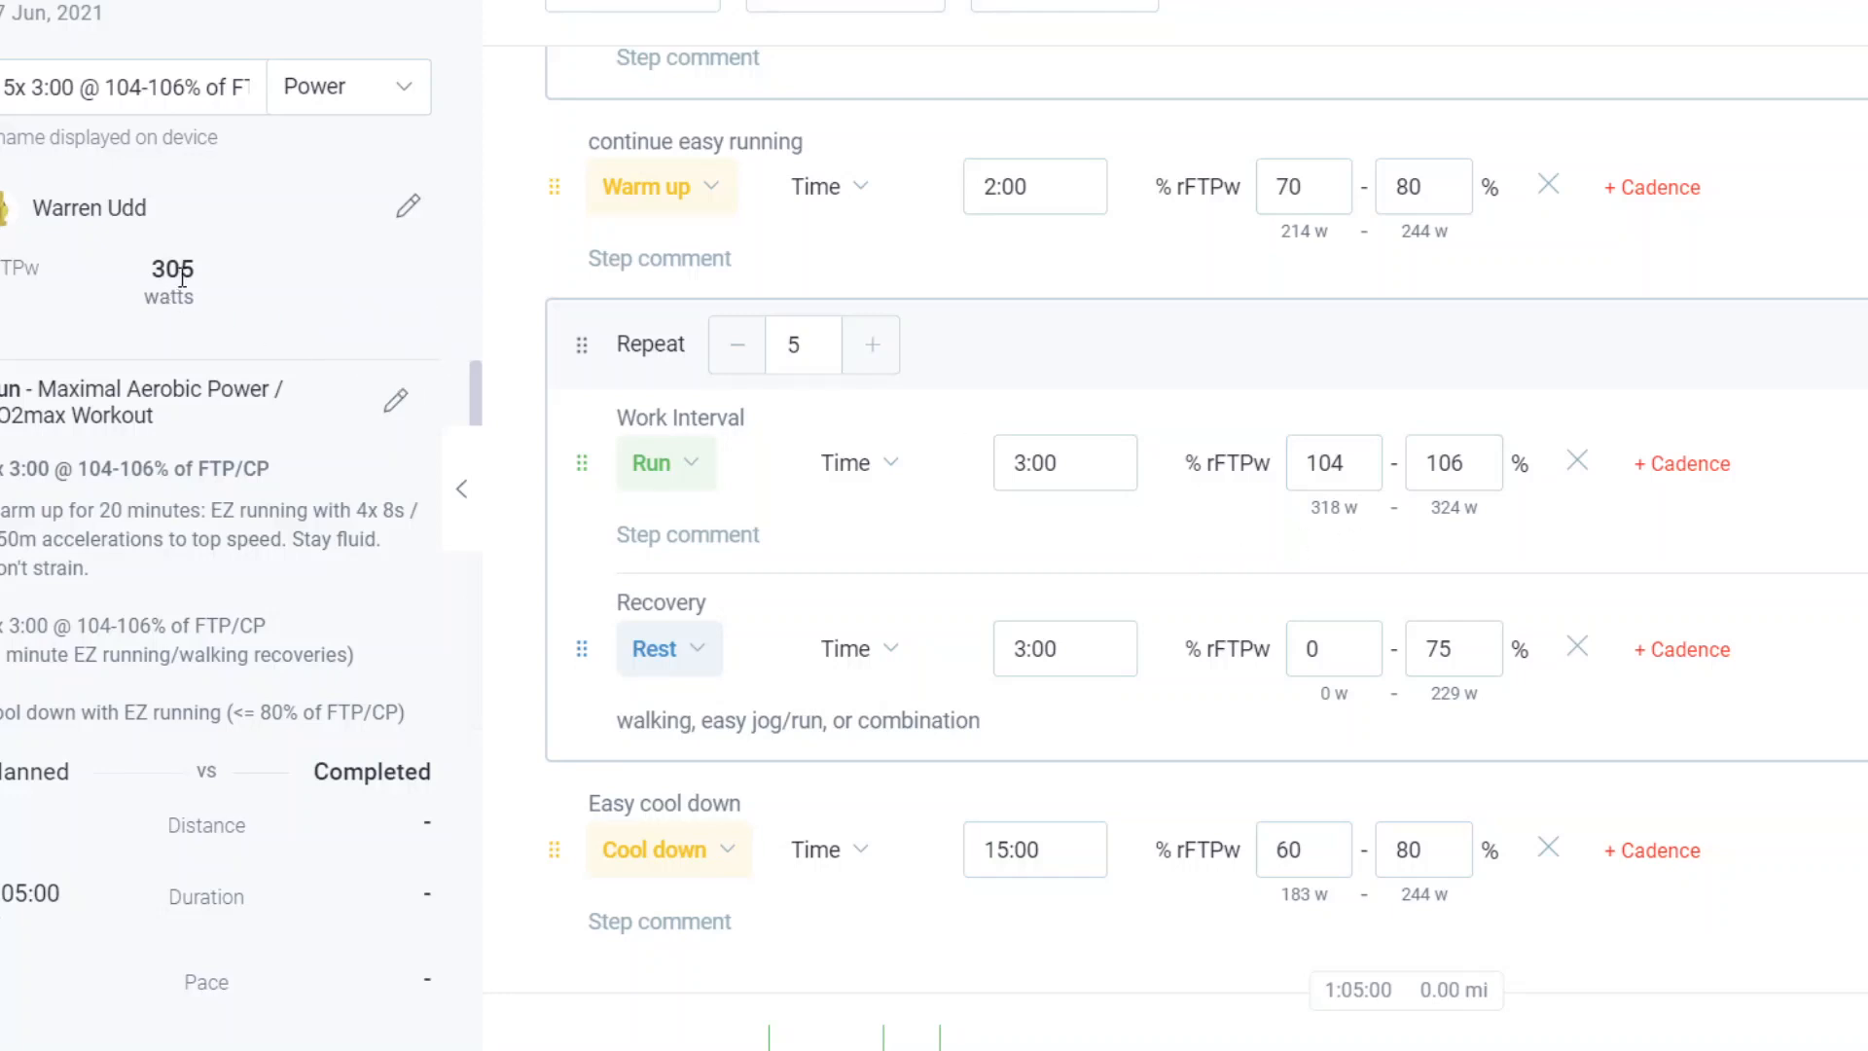
mouse_move(409, 208)
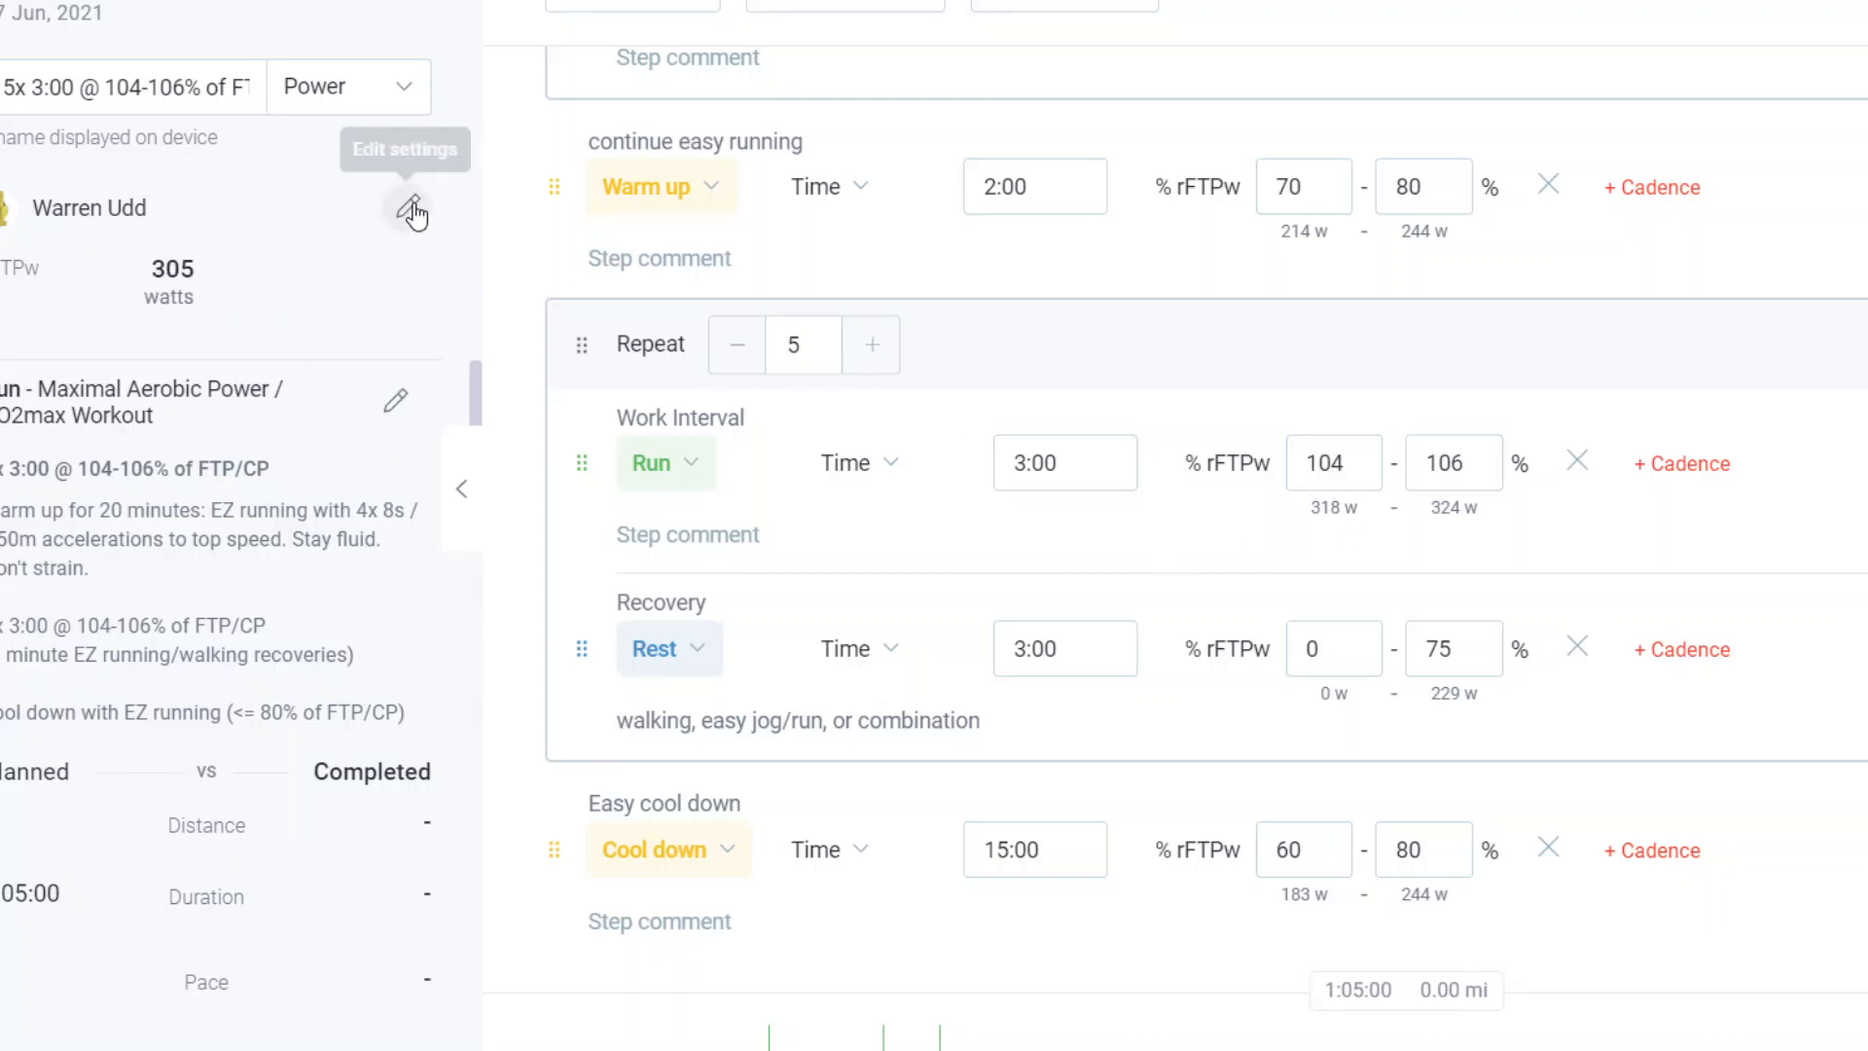
left_click(410, 208)
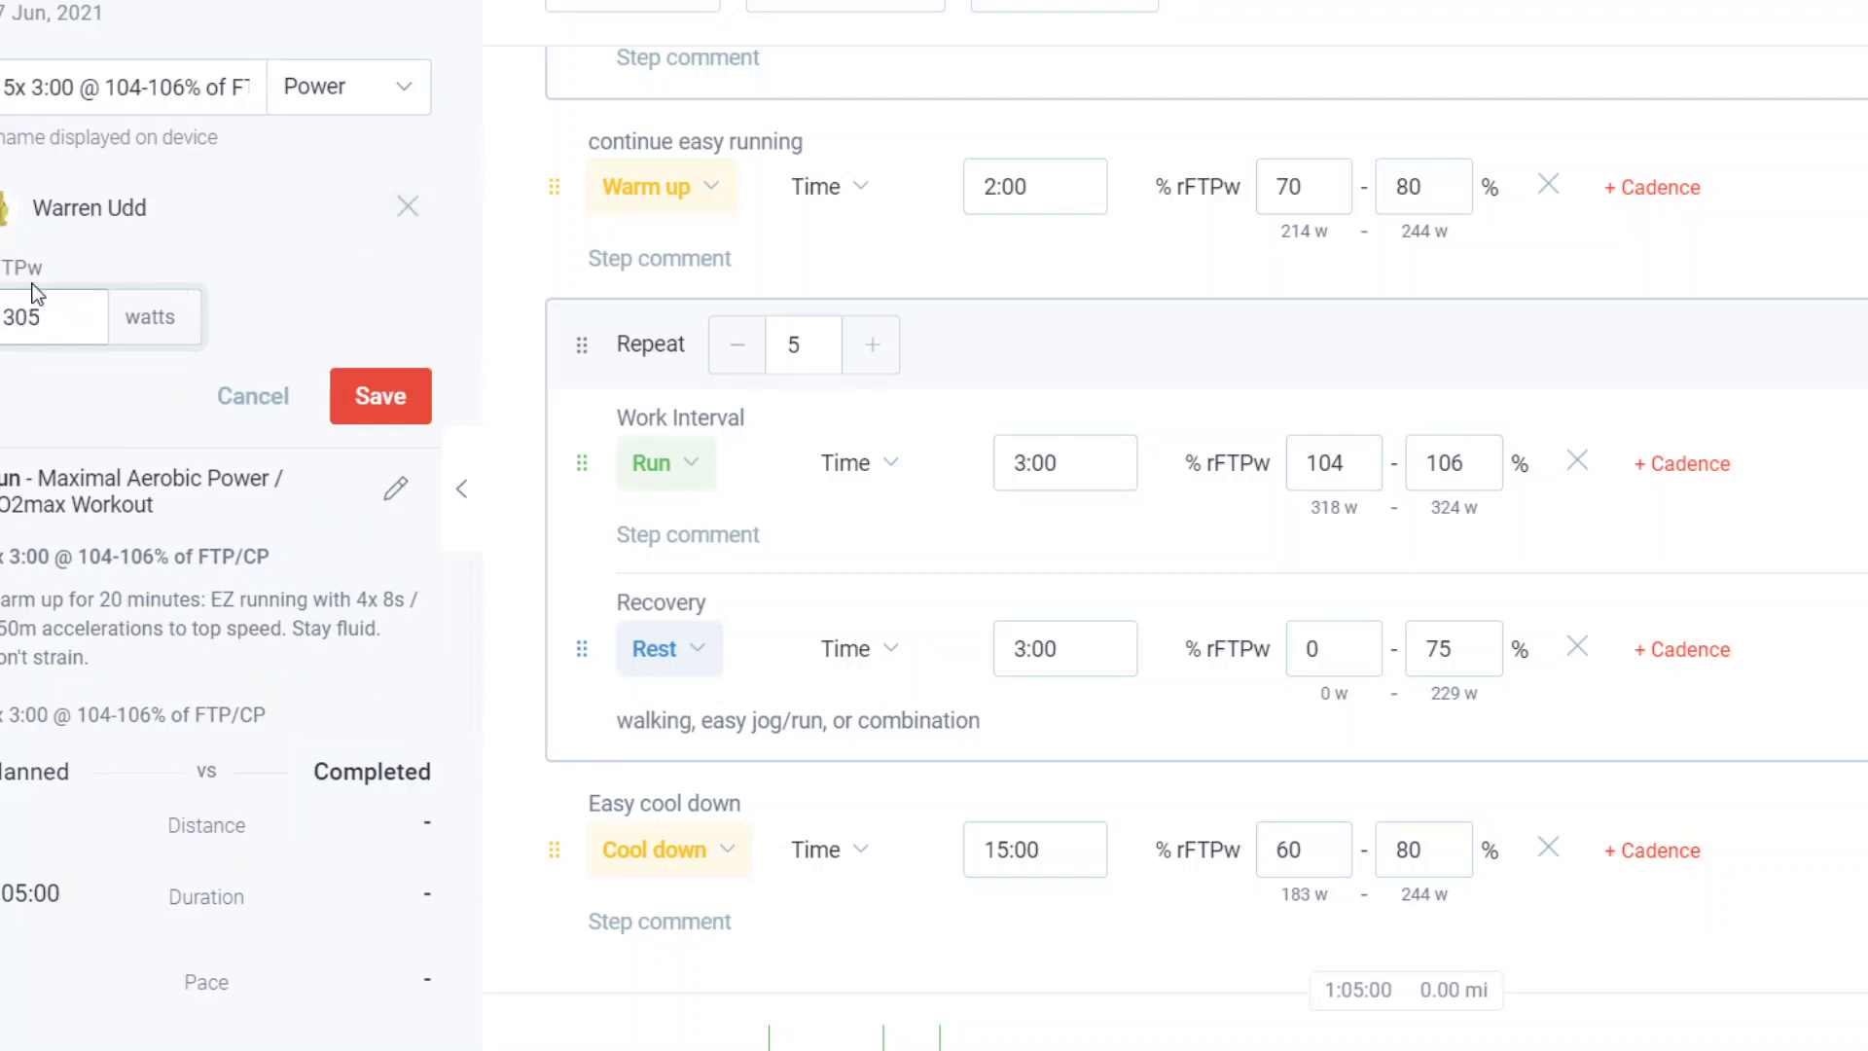
mouse_move(257, 405)
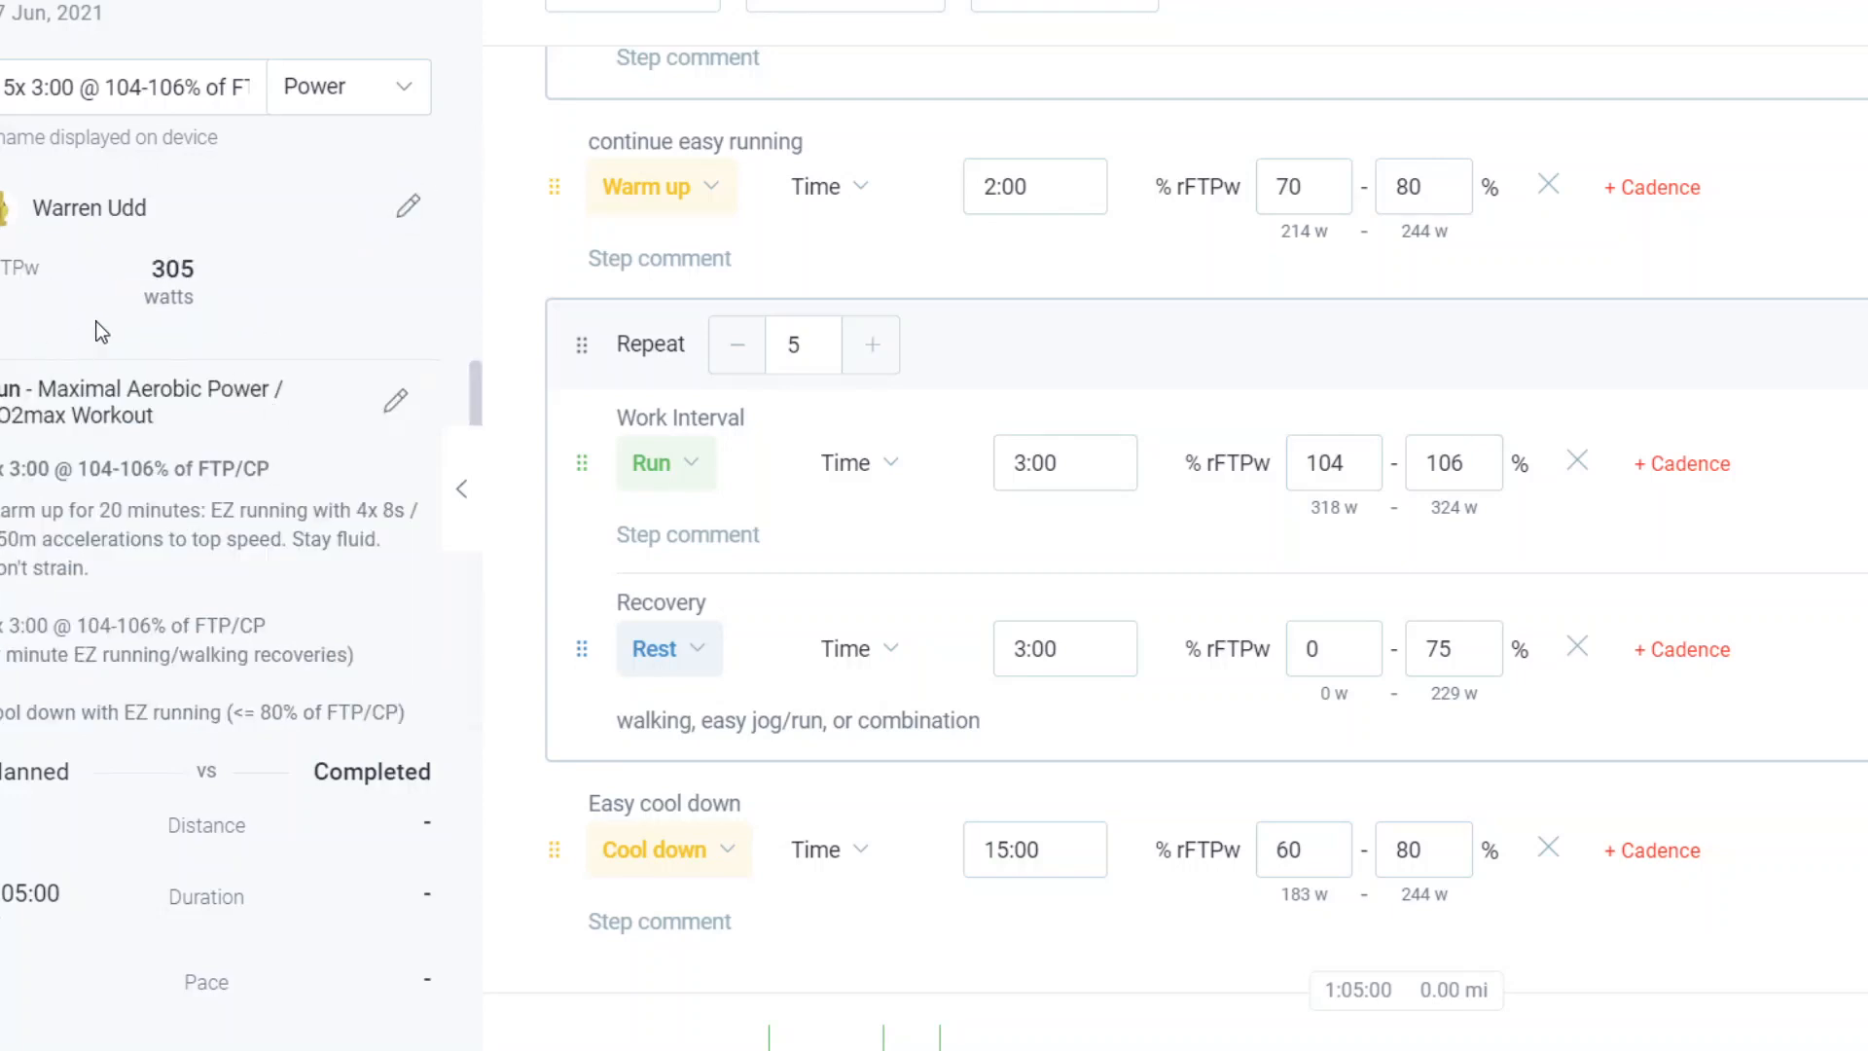
mouse_move(1337, 511)
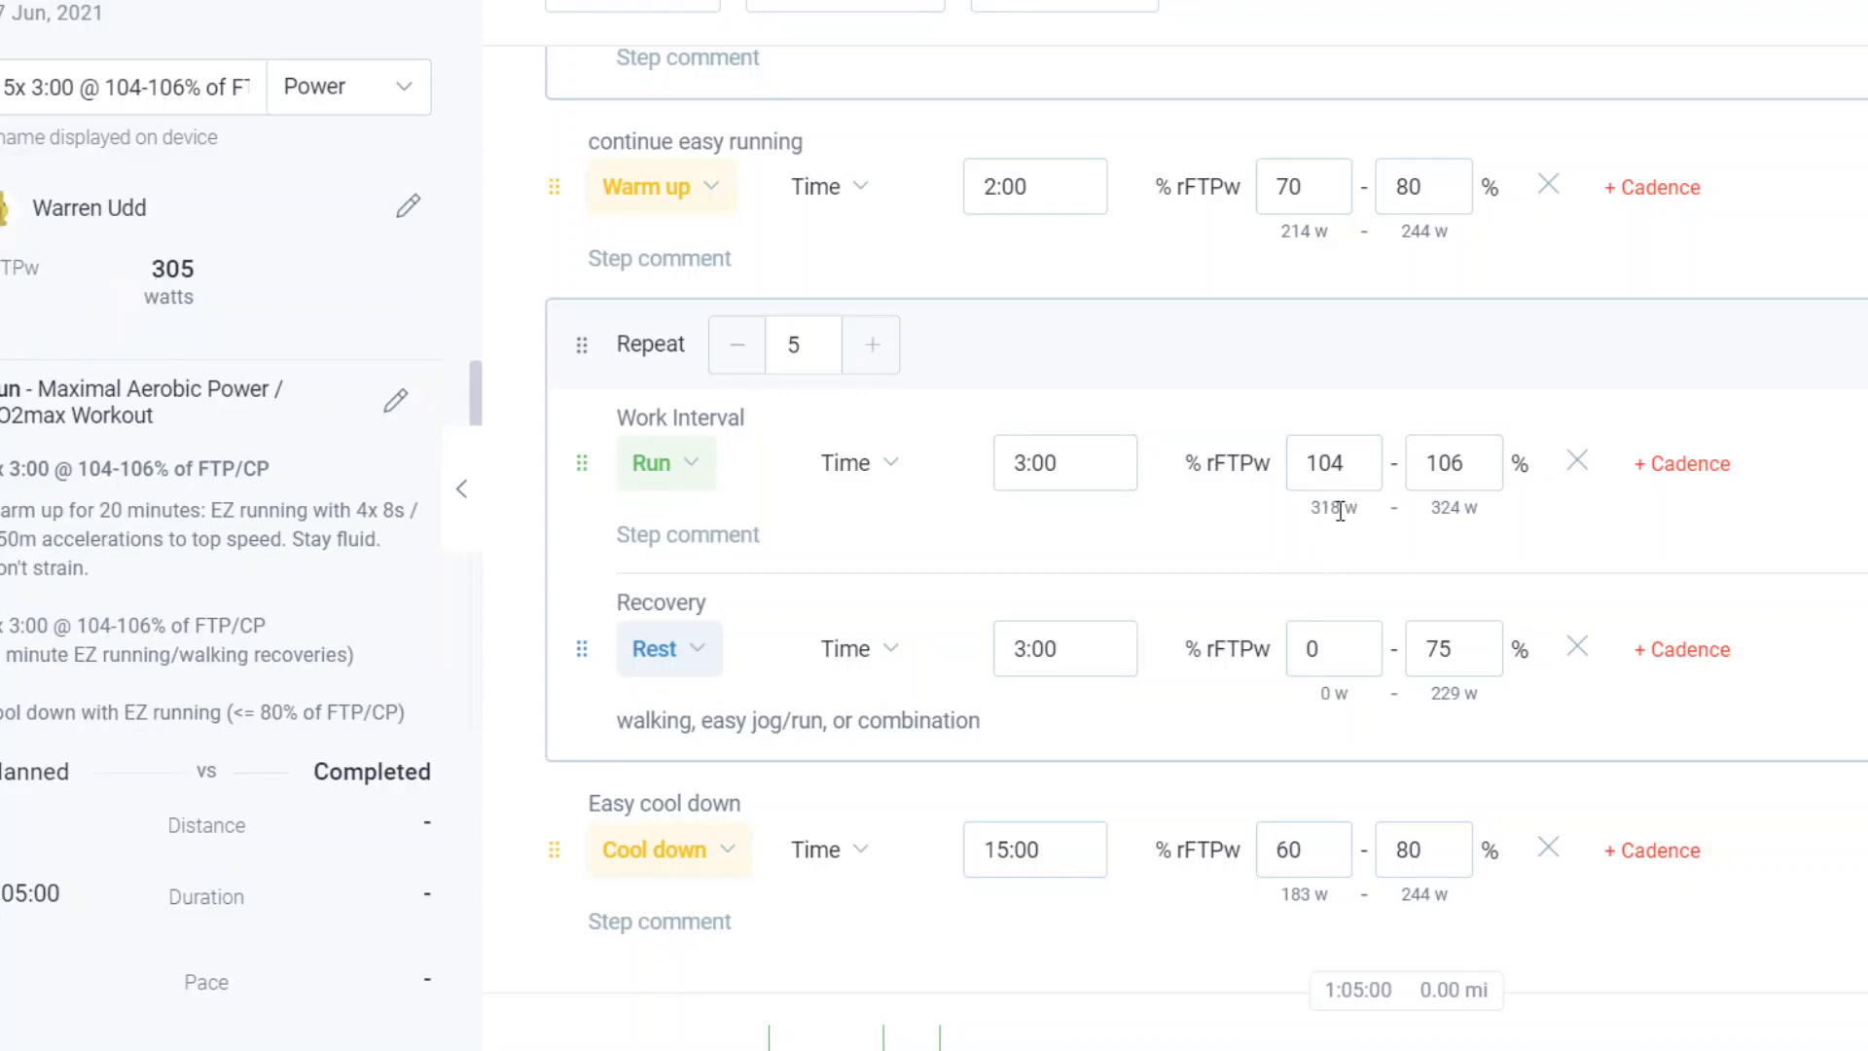
mouse_move(1155, 542)
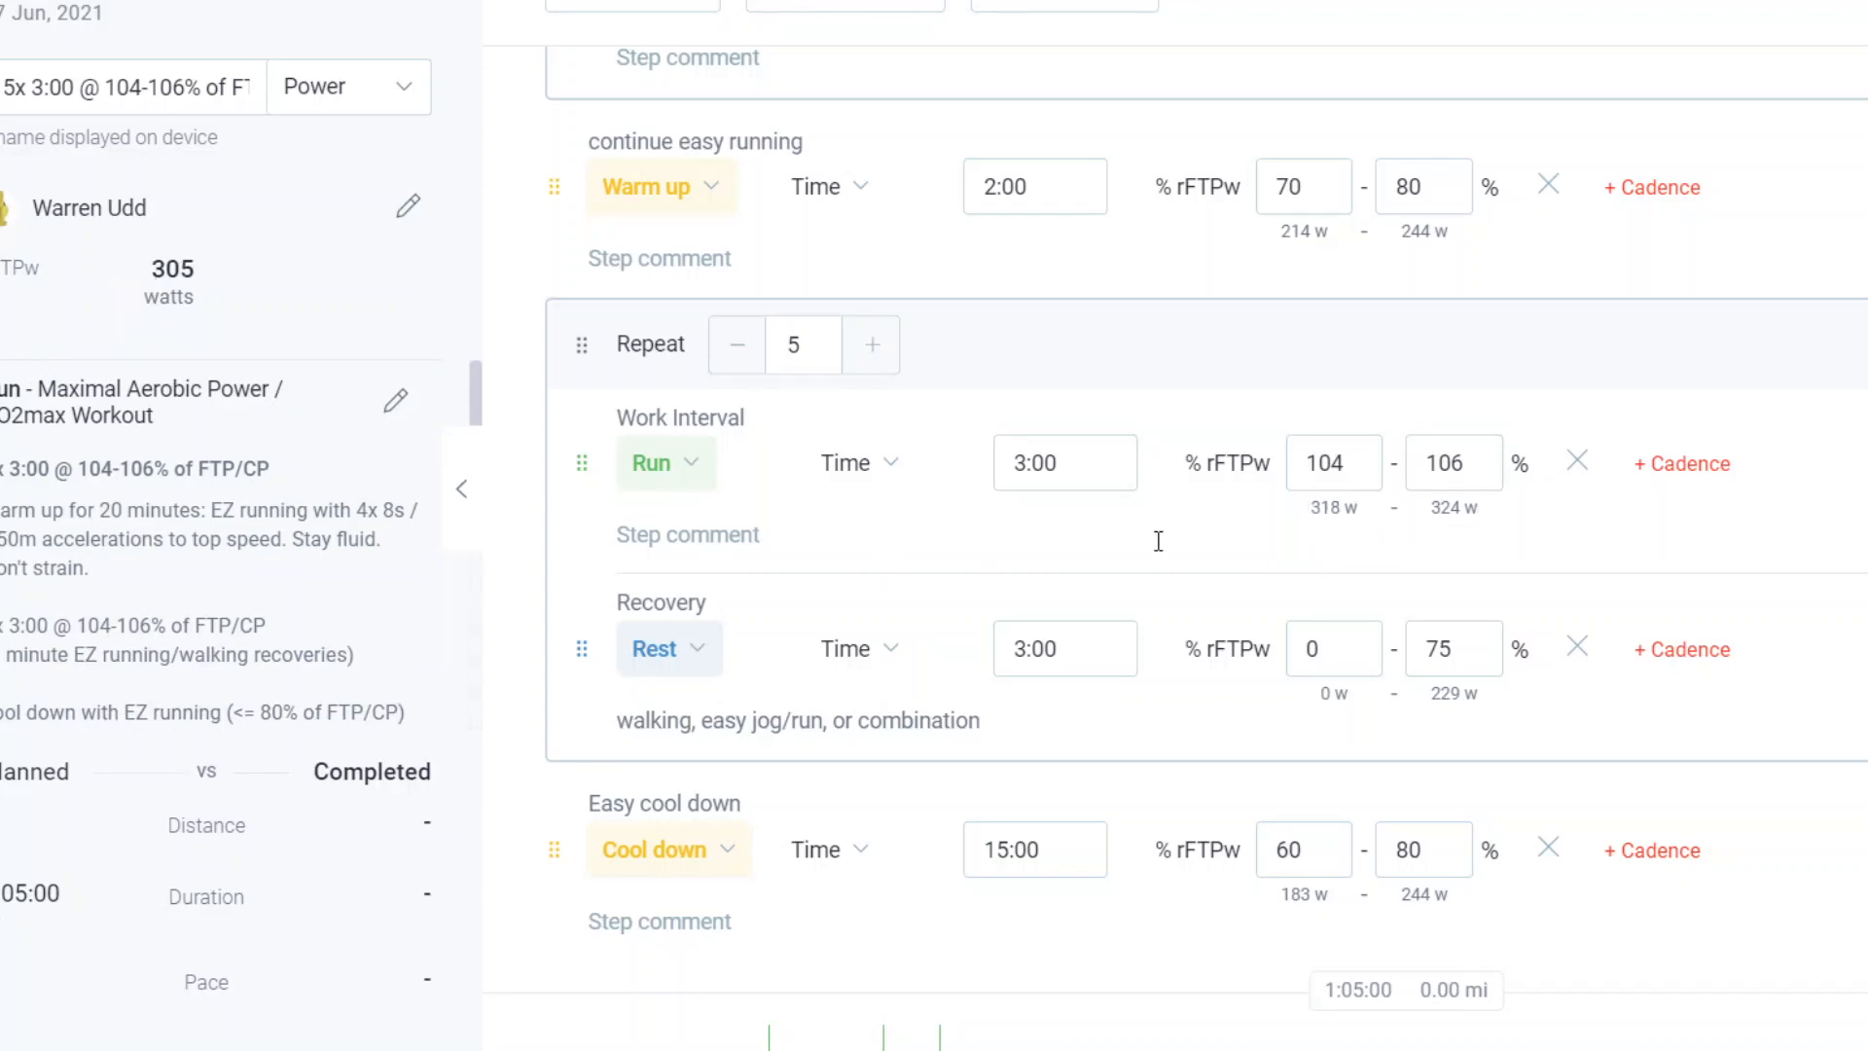
mouse_move(1484, 566)
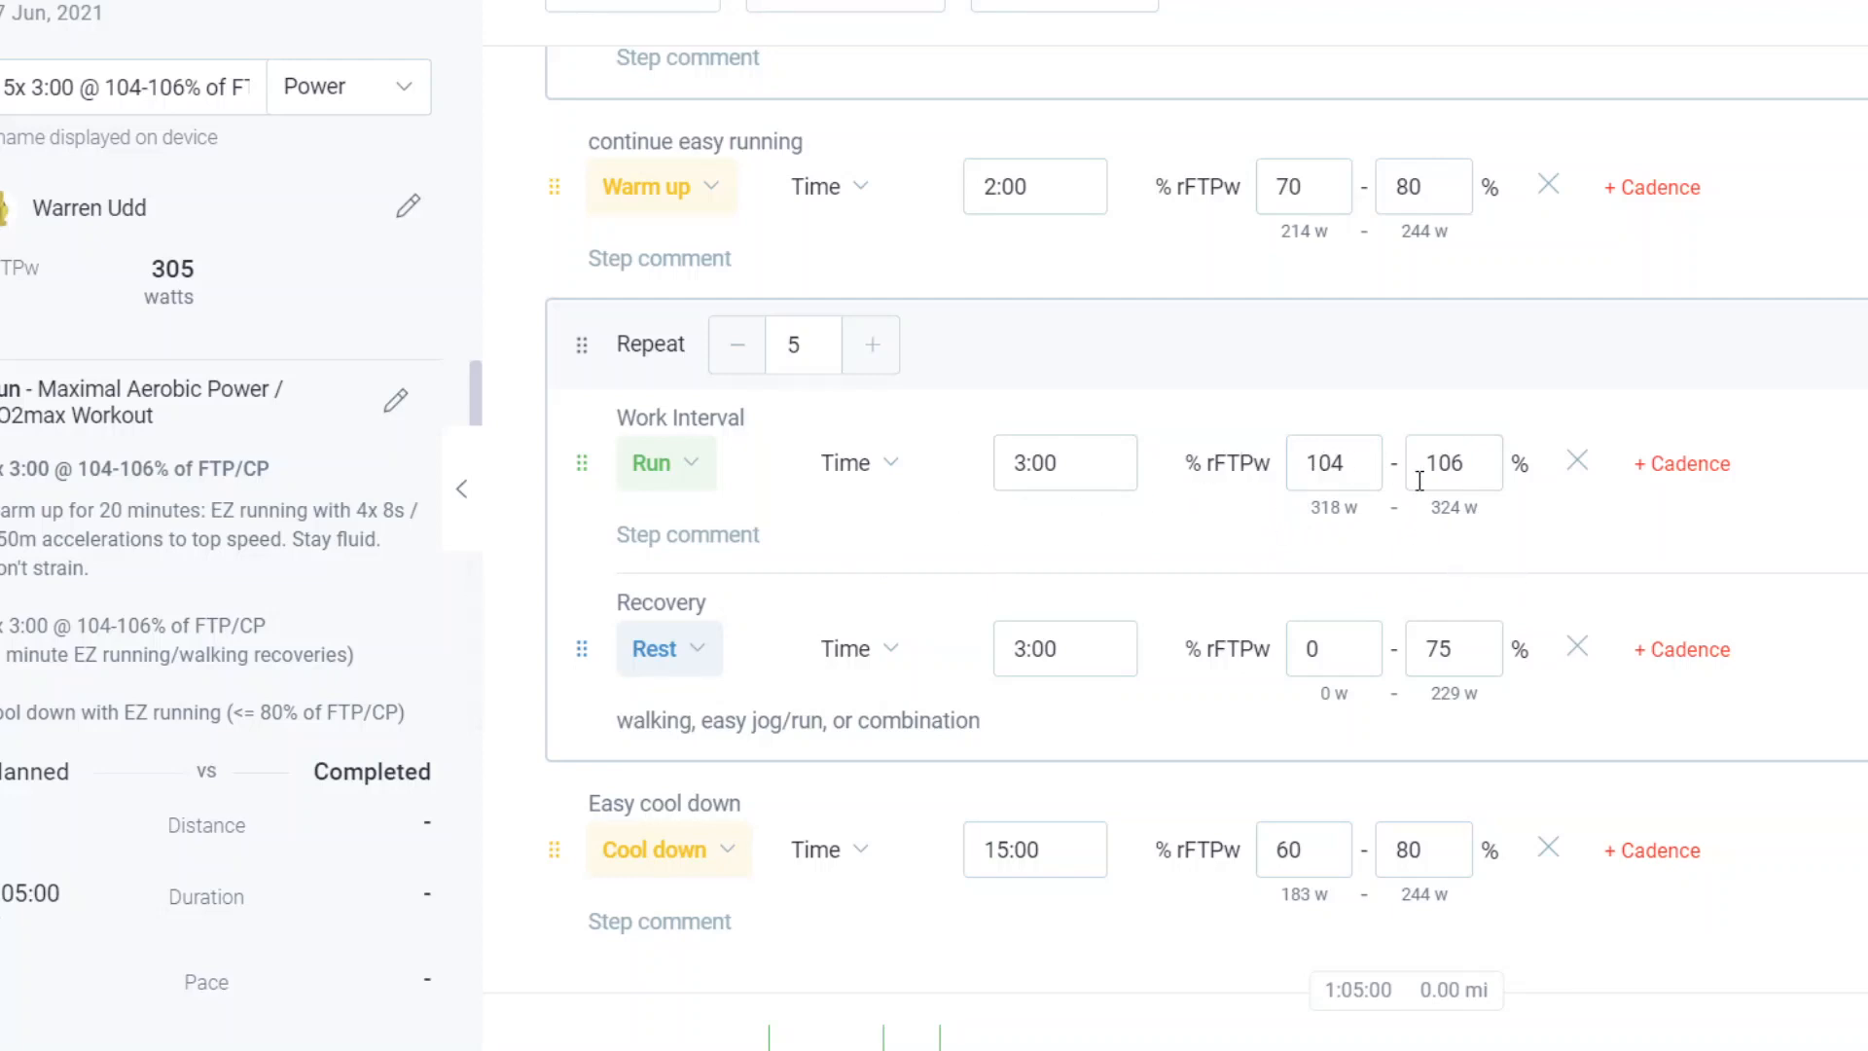
mouse_move(1576, 463)
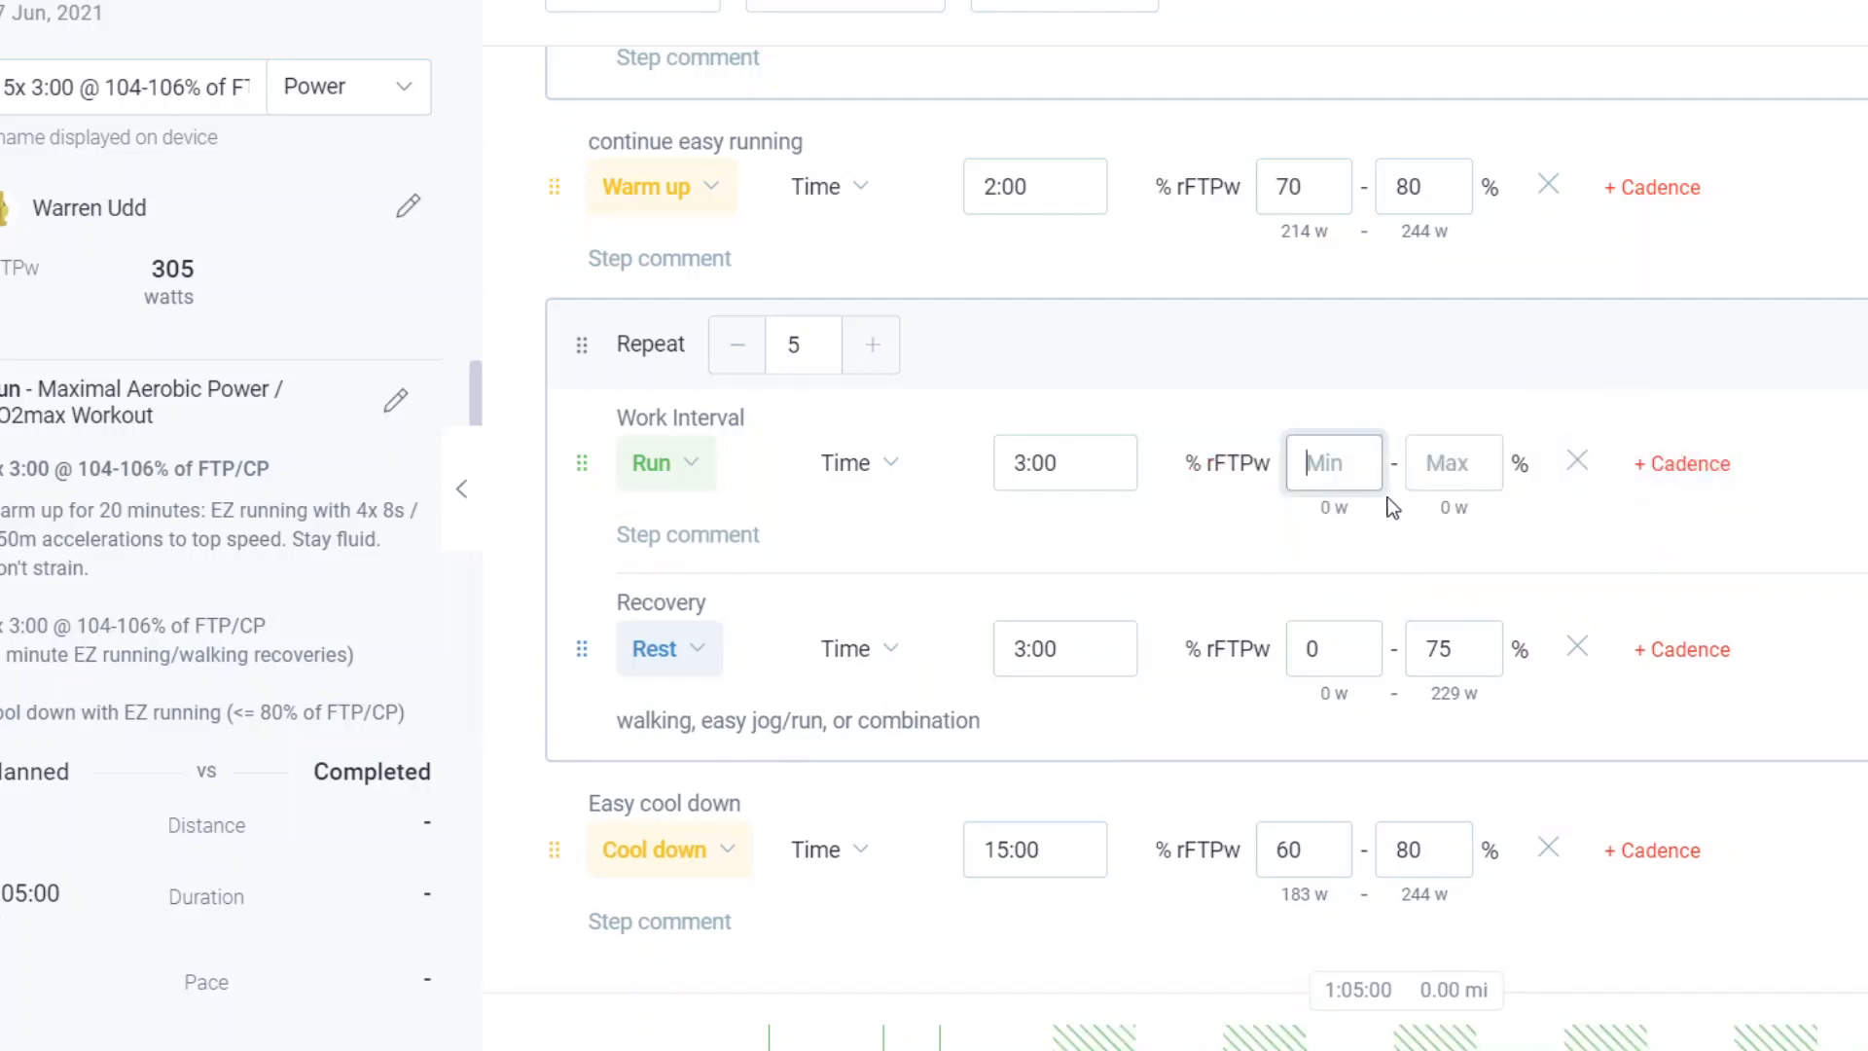
type("104")
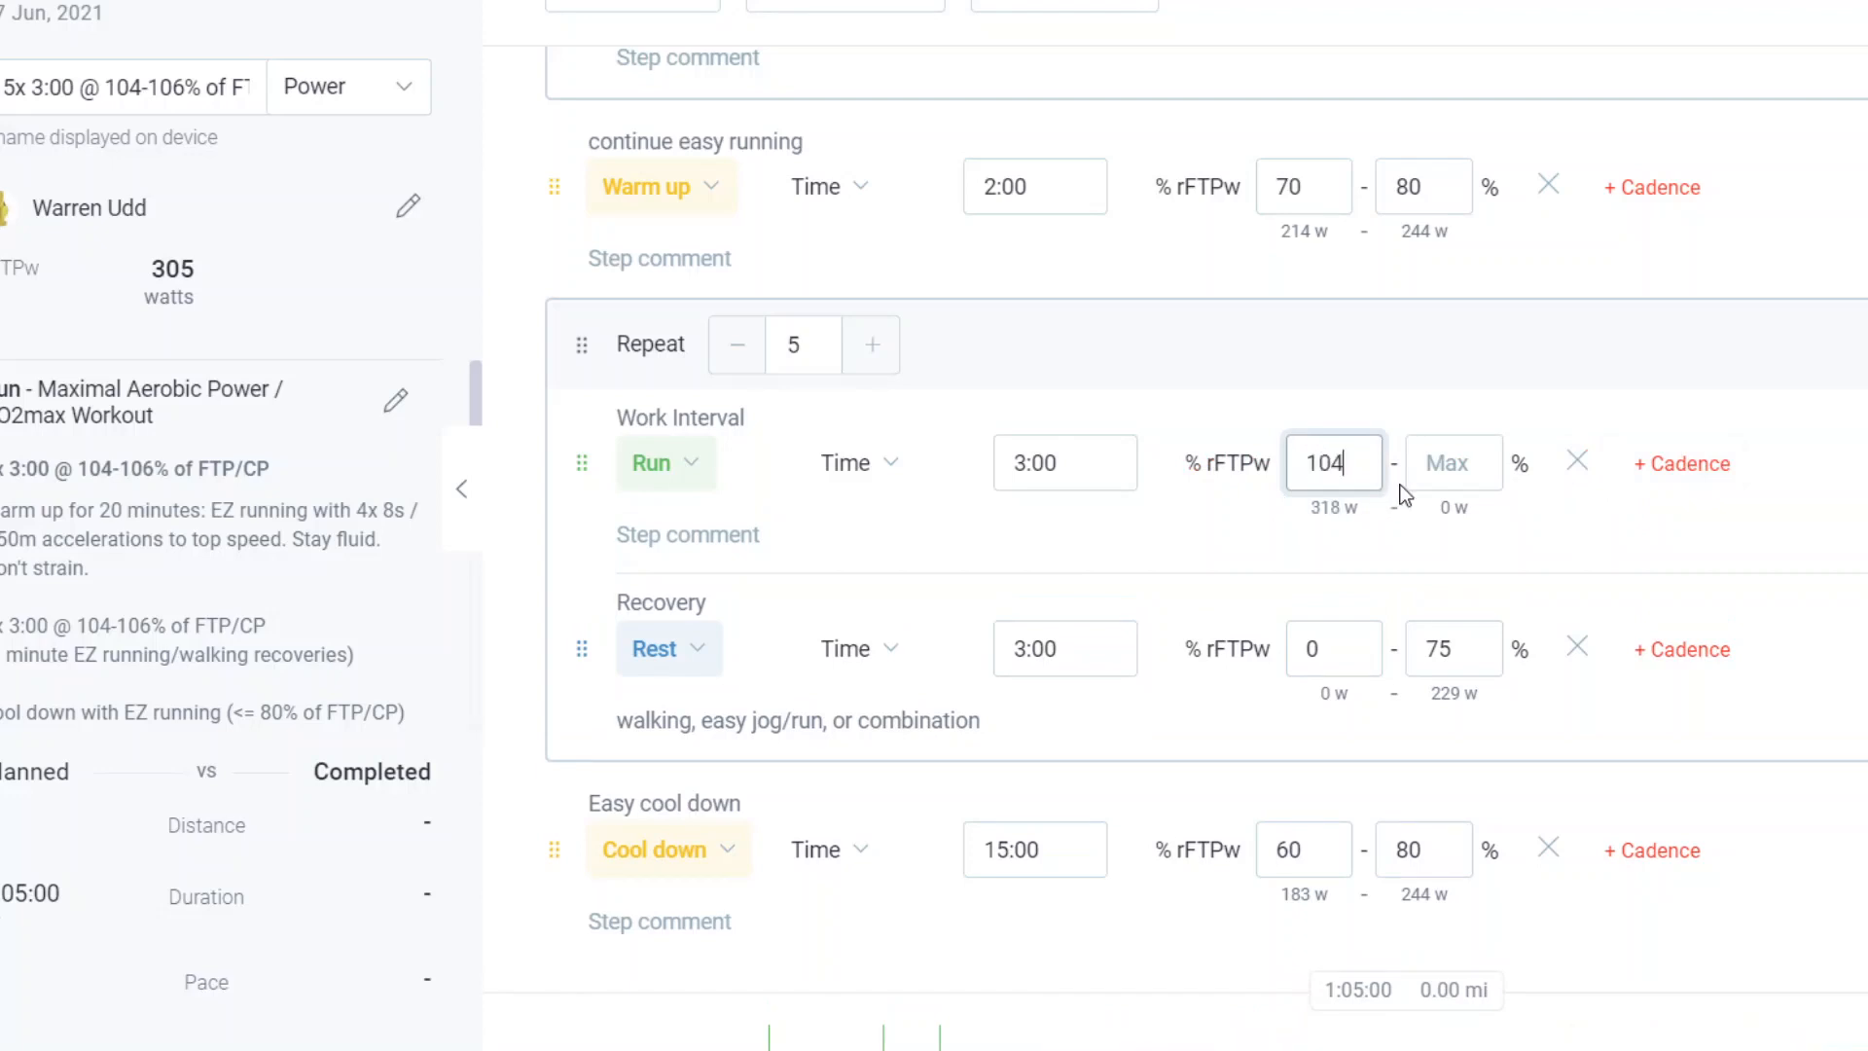
type("10")
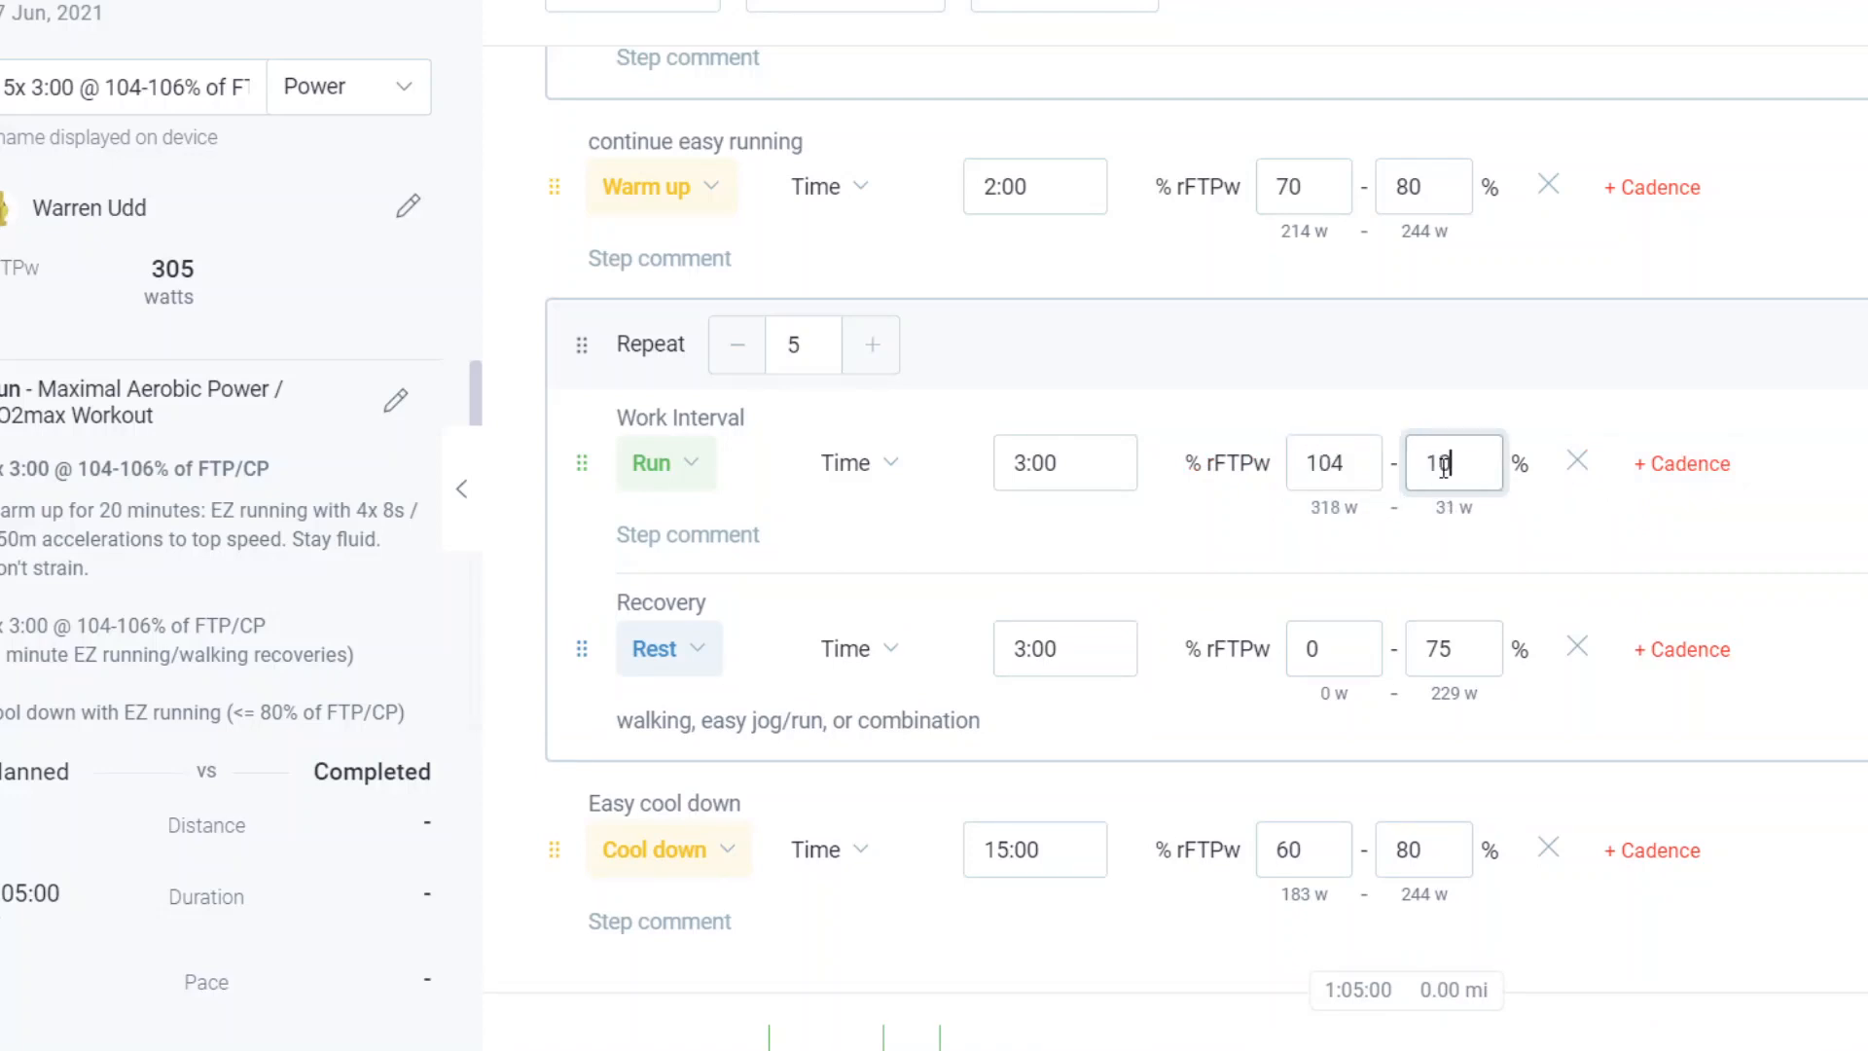
type("106")
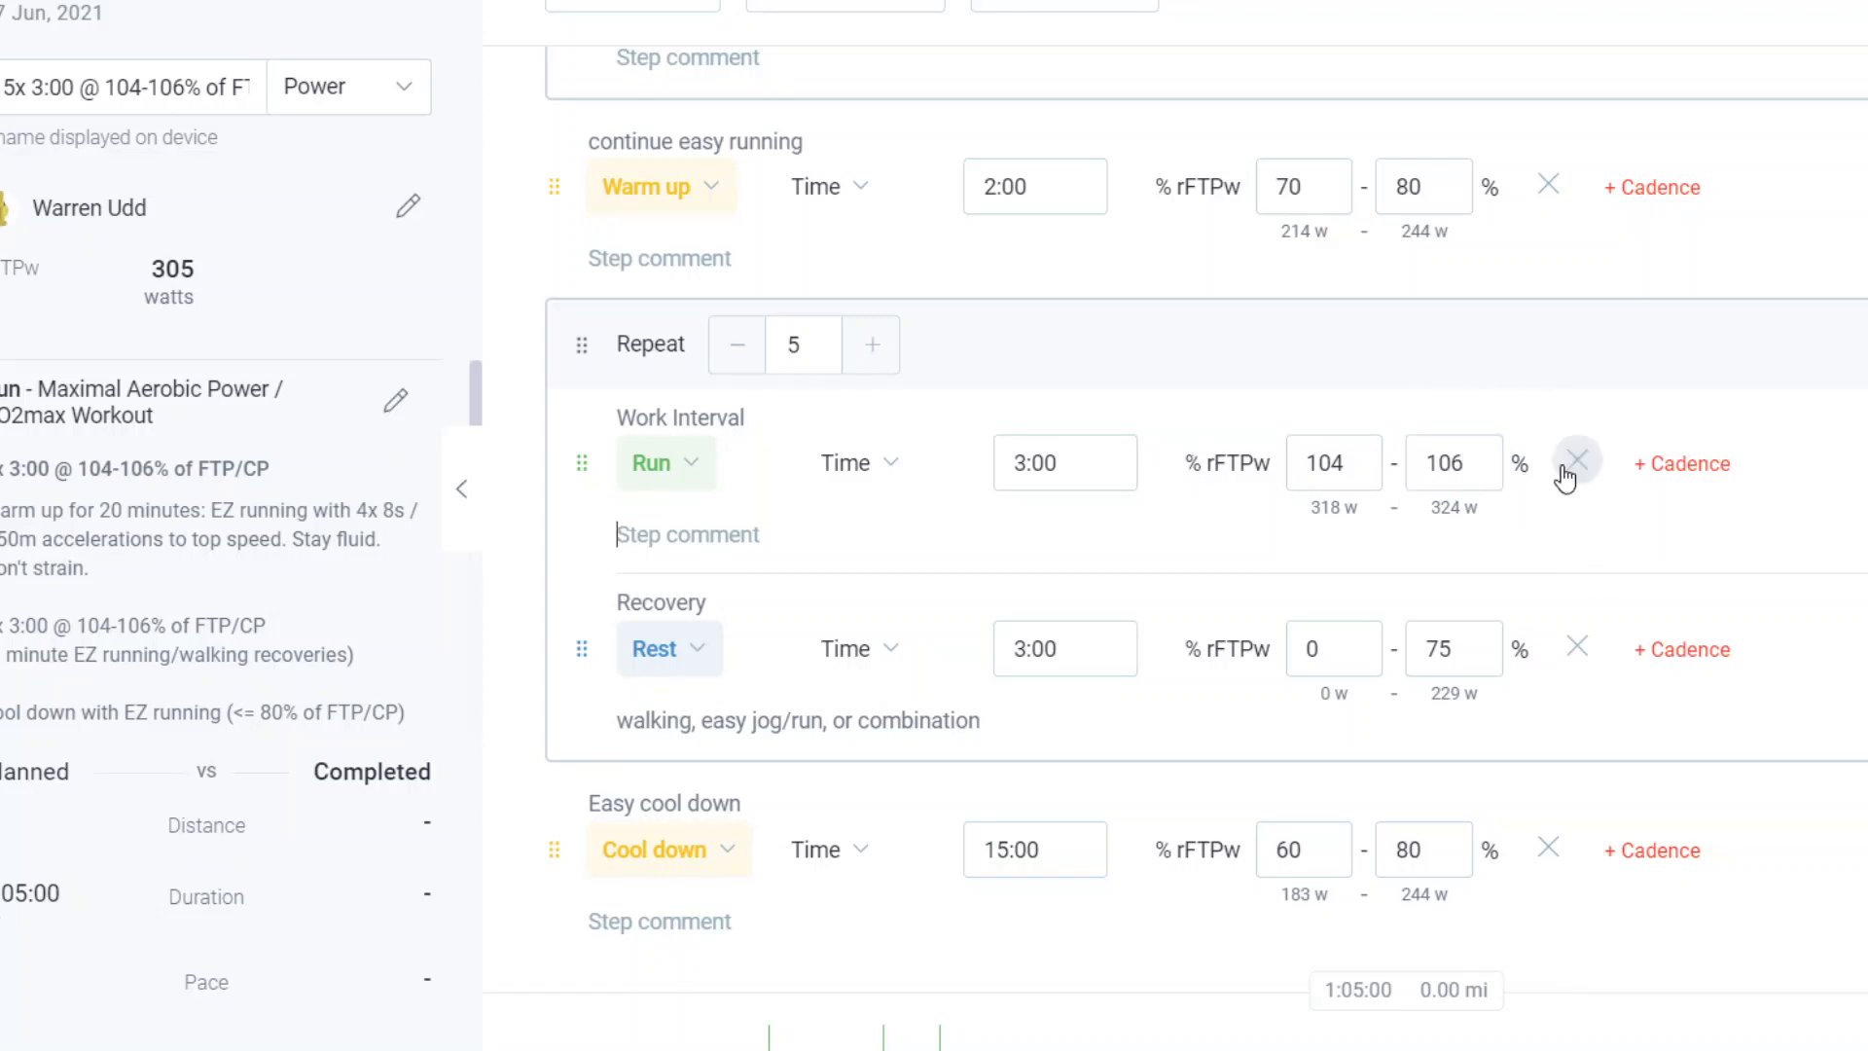
mouse_move(1578, 464)
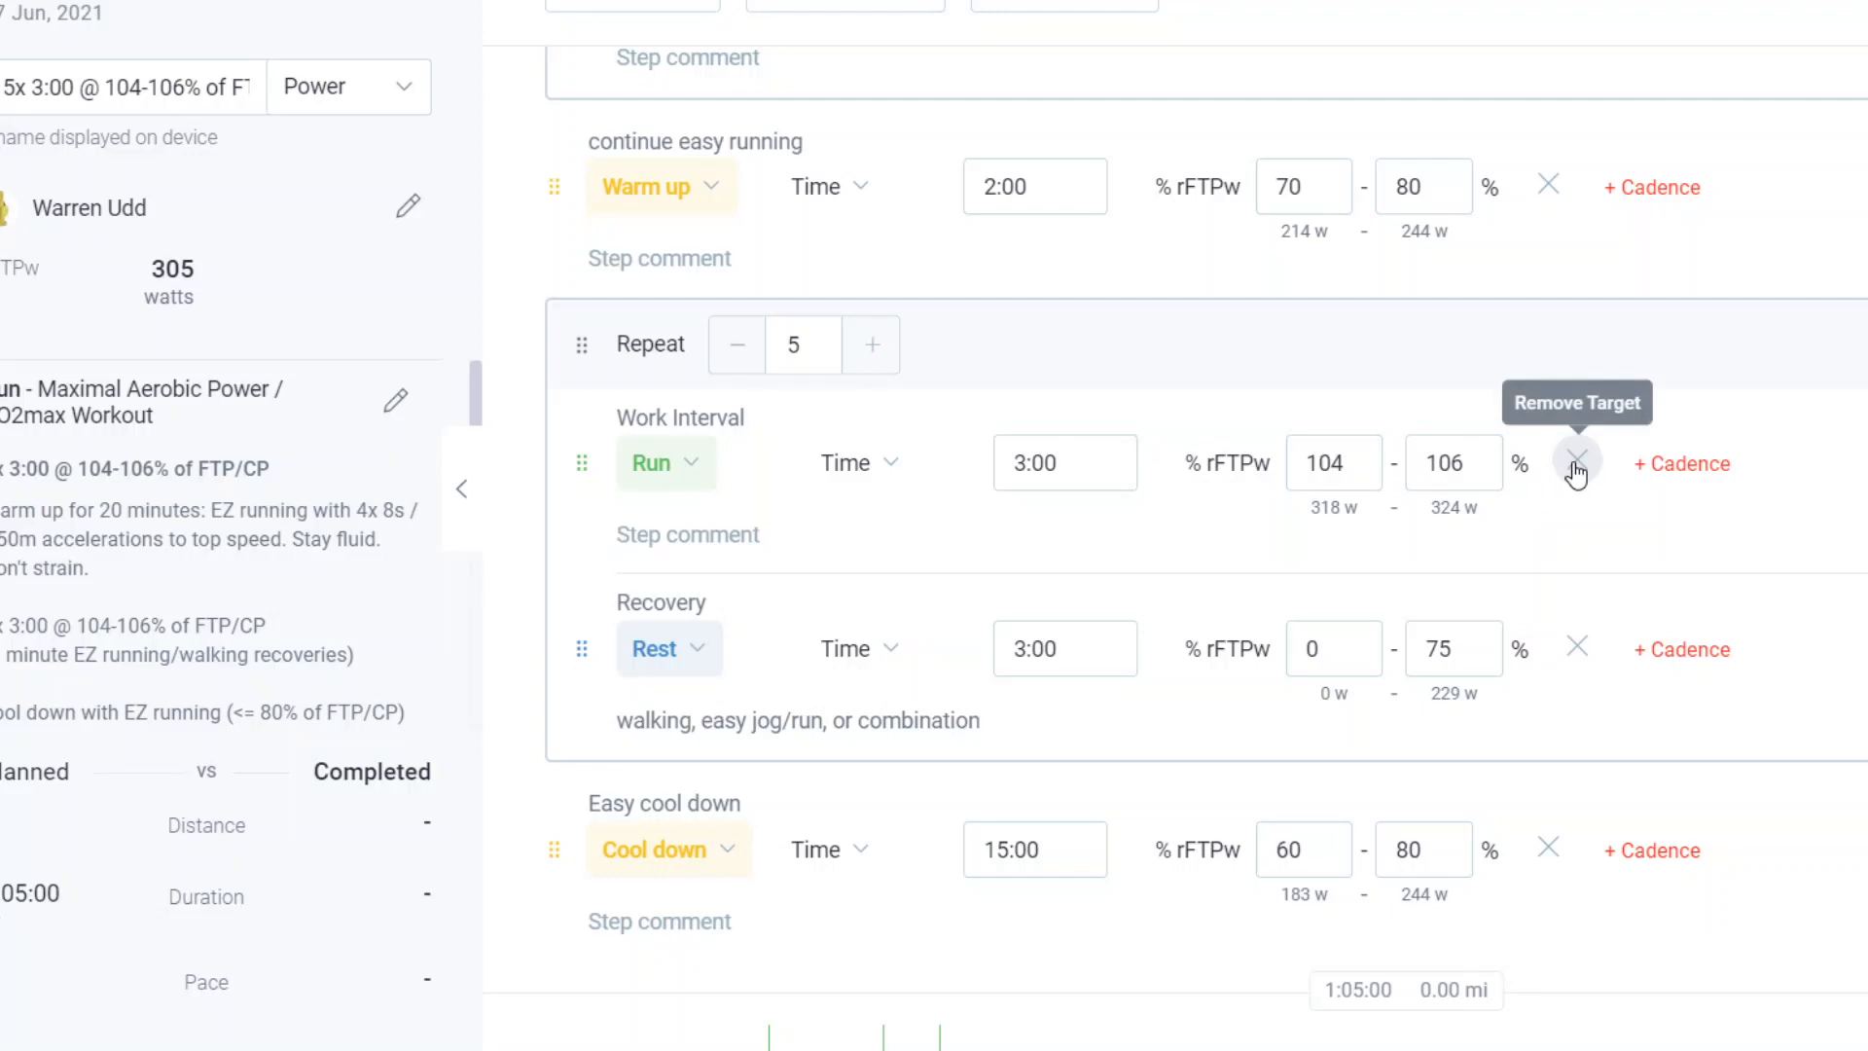
Step: Replace the work interval's %rFTPw target with a 314–328 watt power target
left_click(1576, 463)
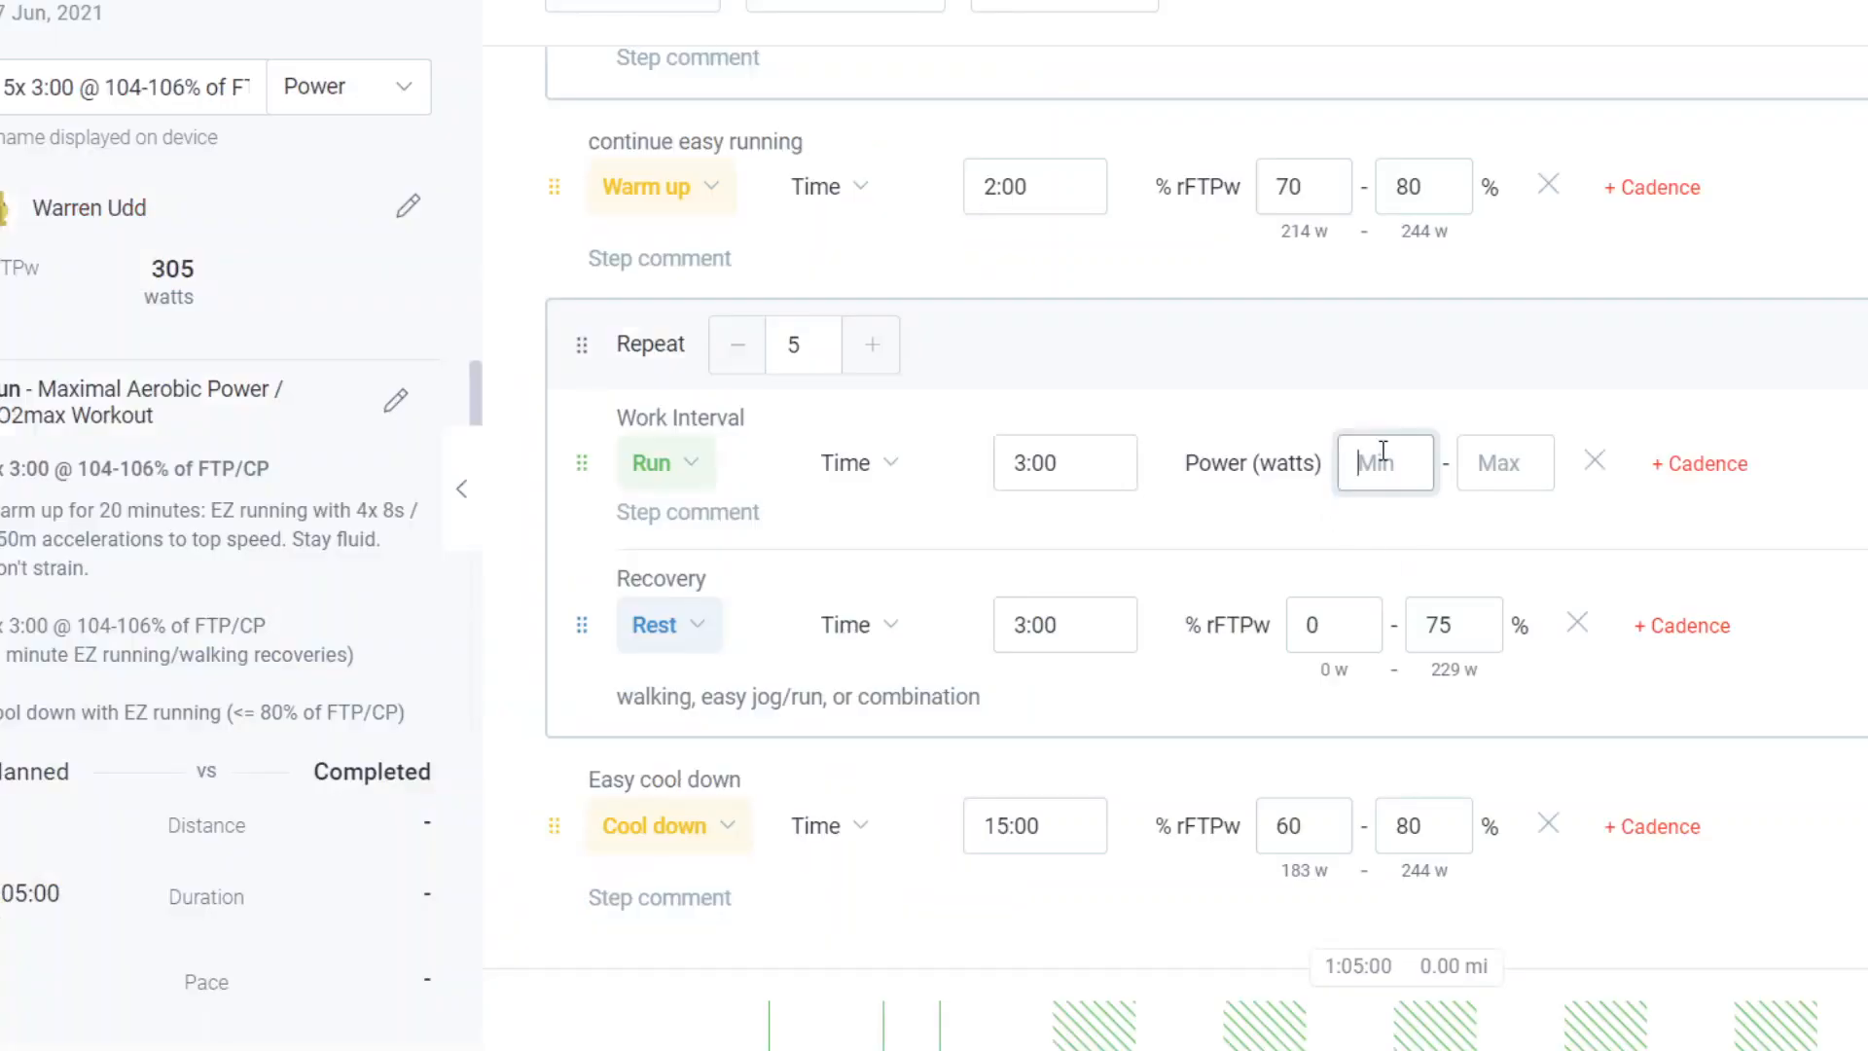
type("314")
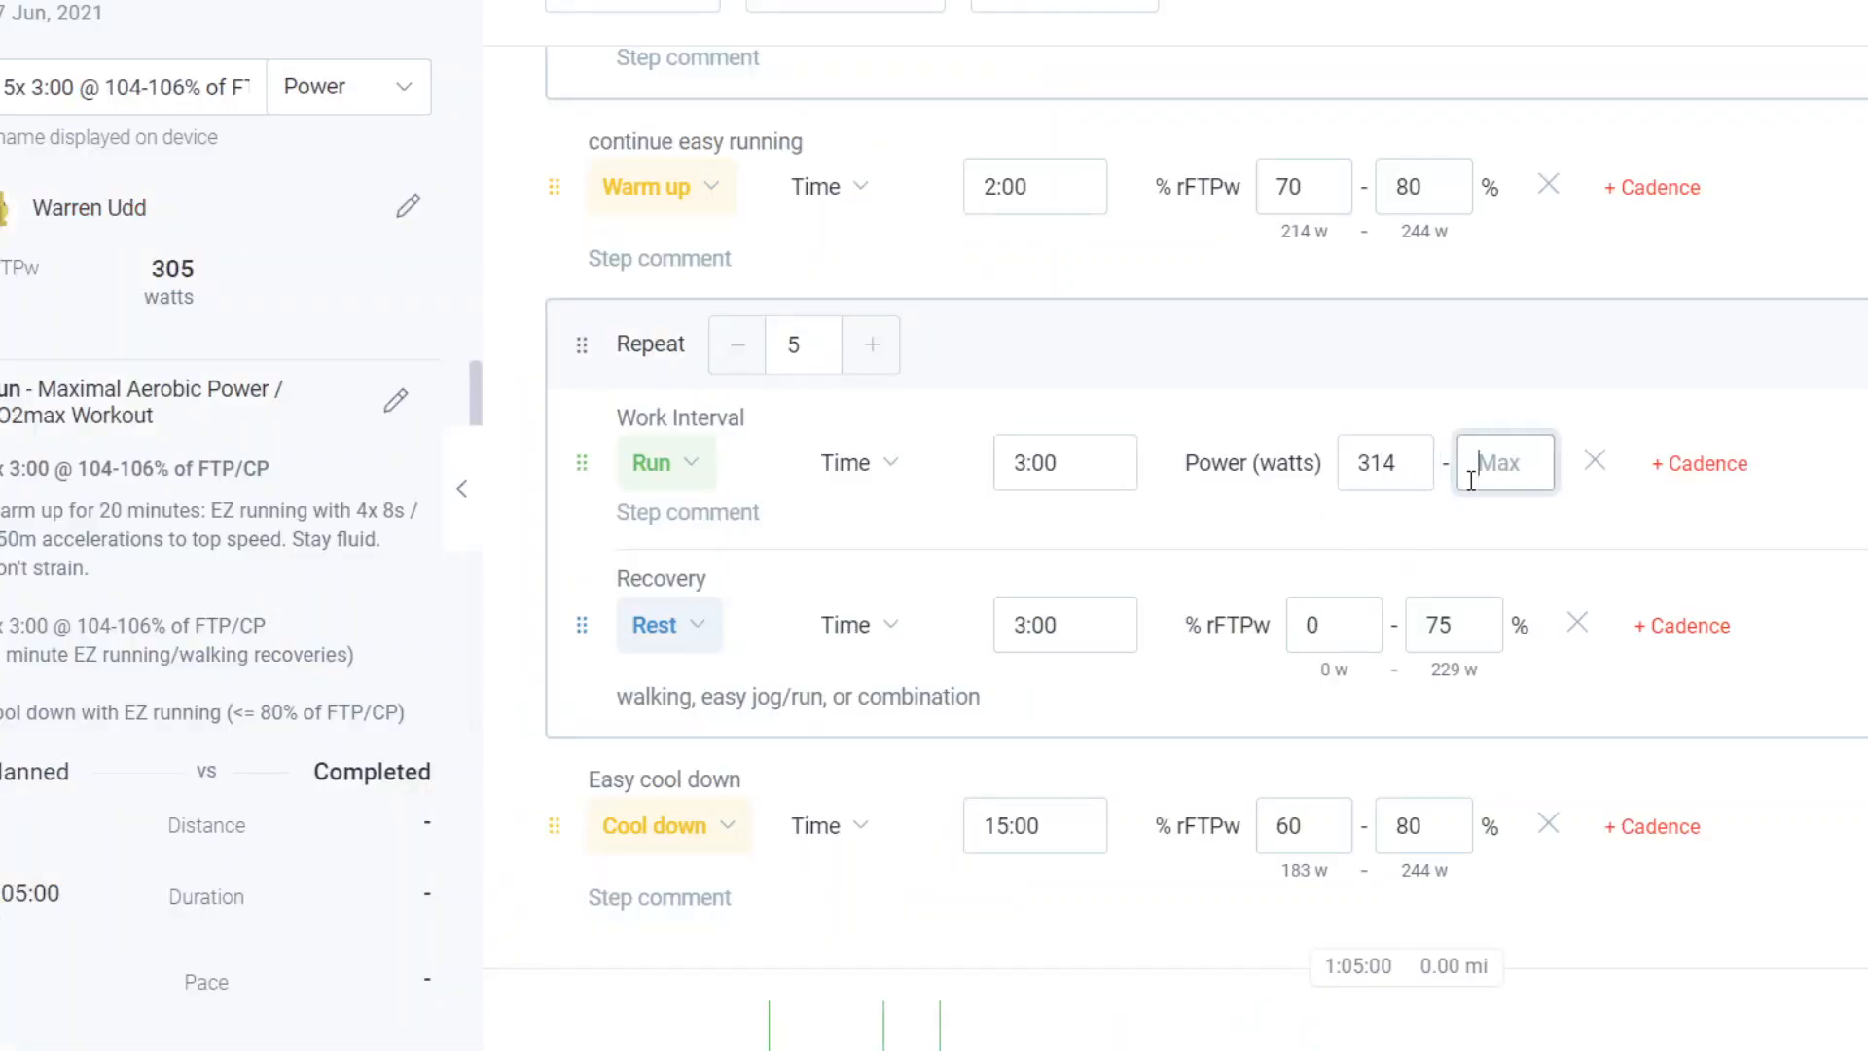
type("328")
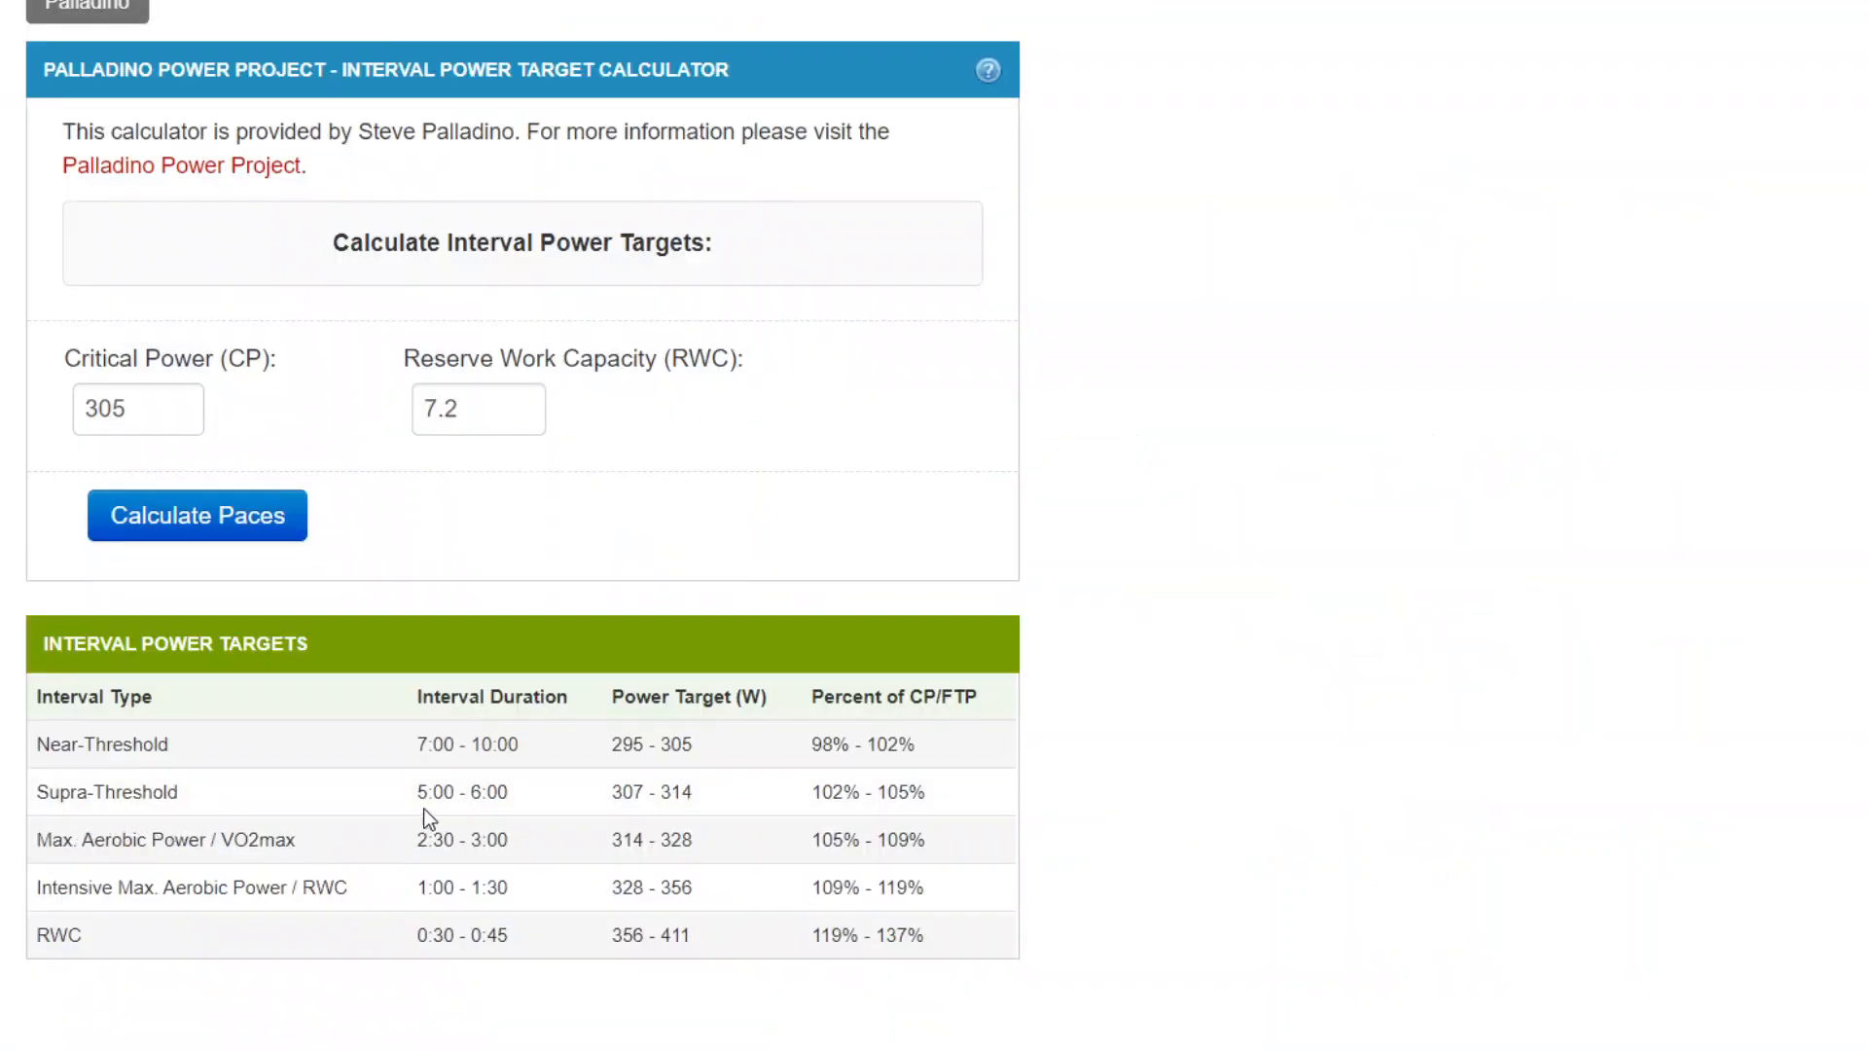
mouse_move(613, 801)
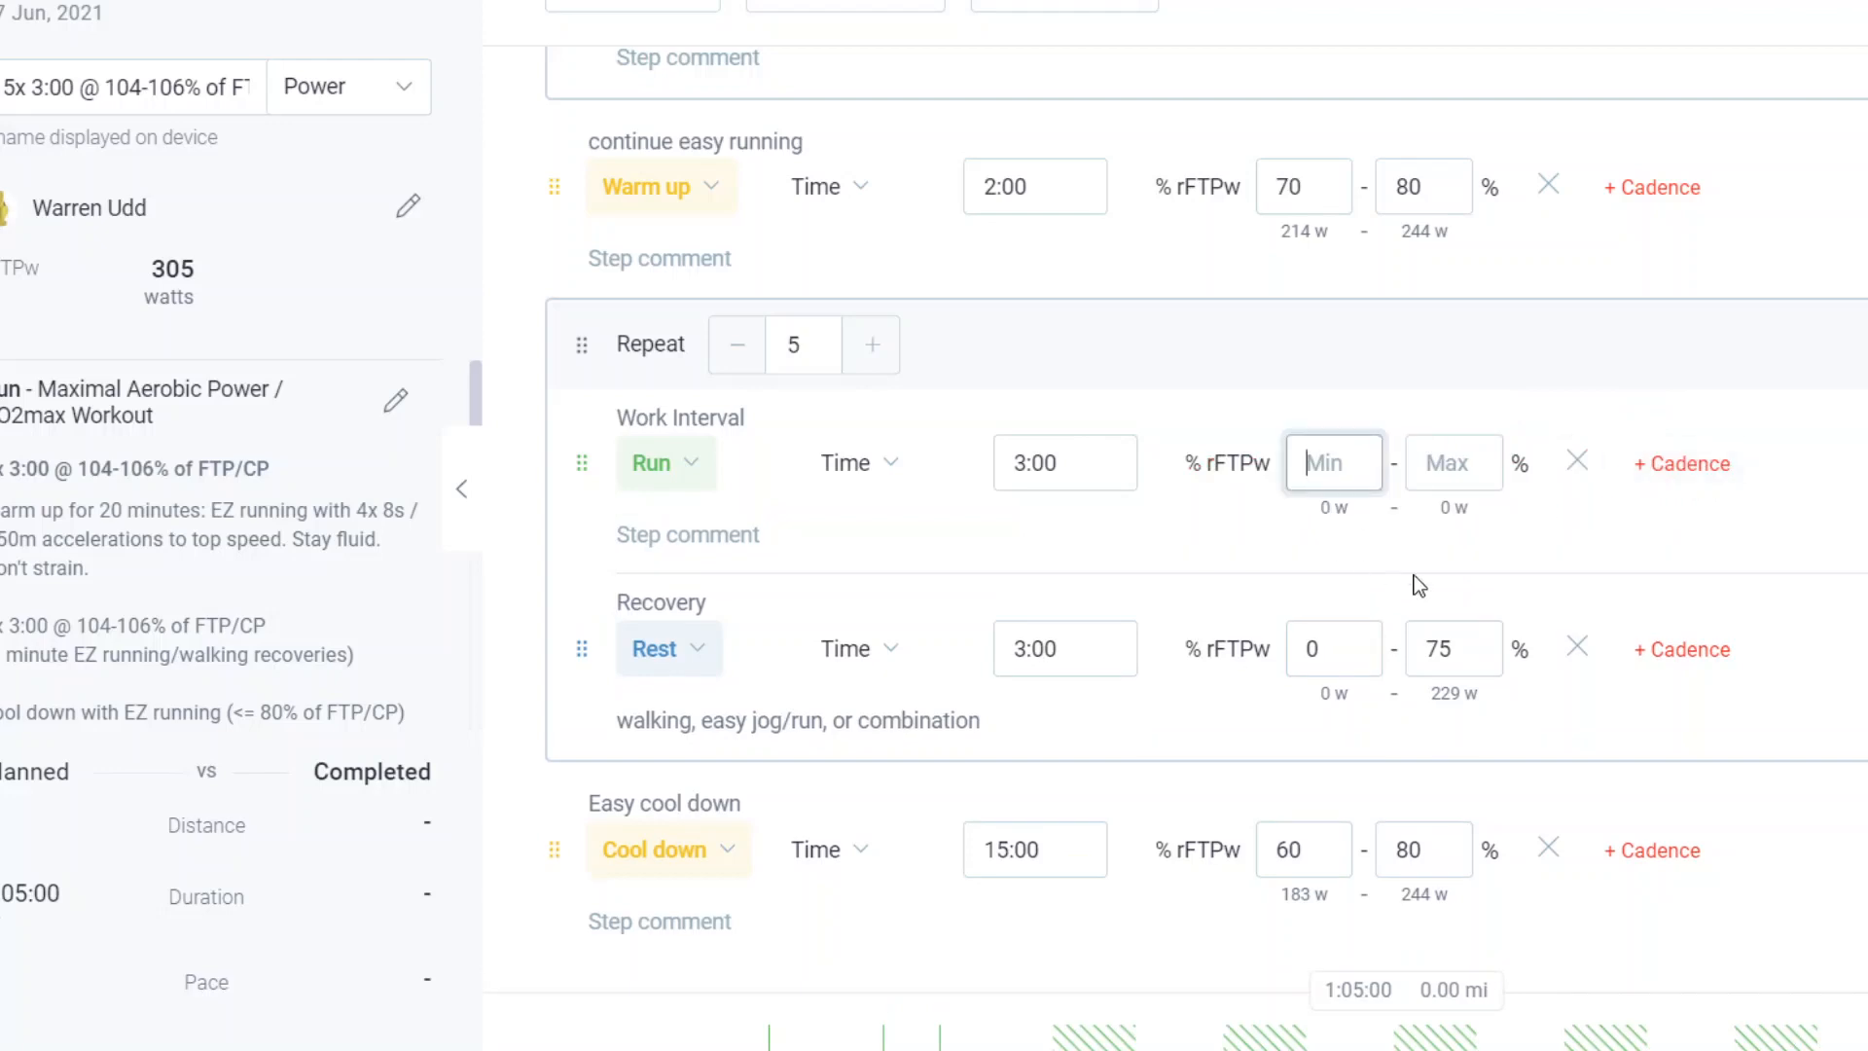
Step: Set the work interval to 100–102% rFTPw and change its duration to 5:00
type("102")
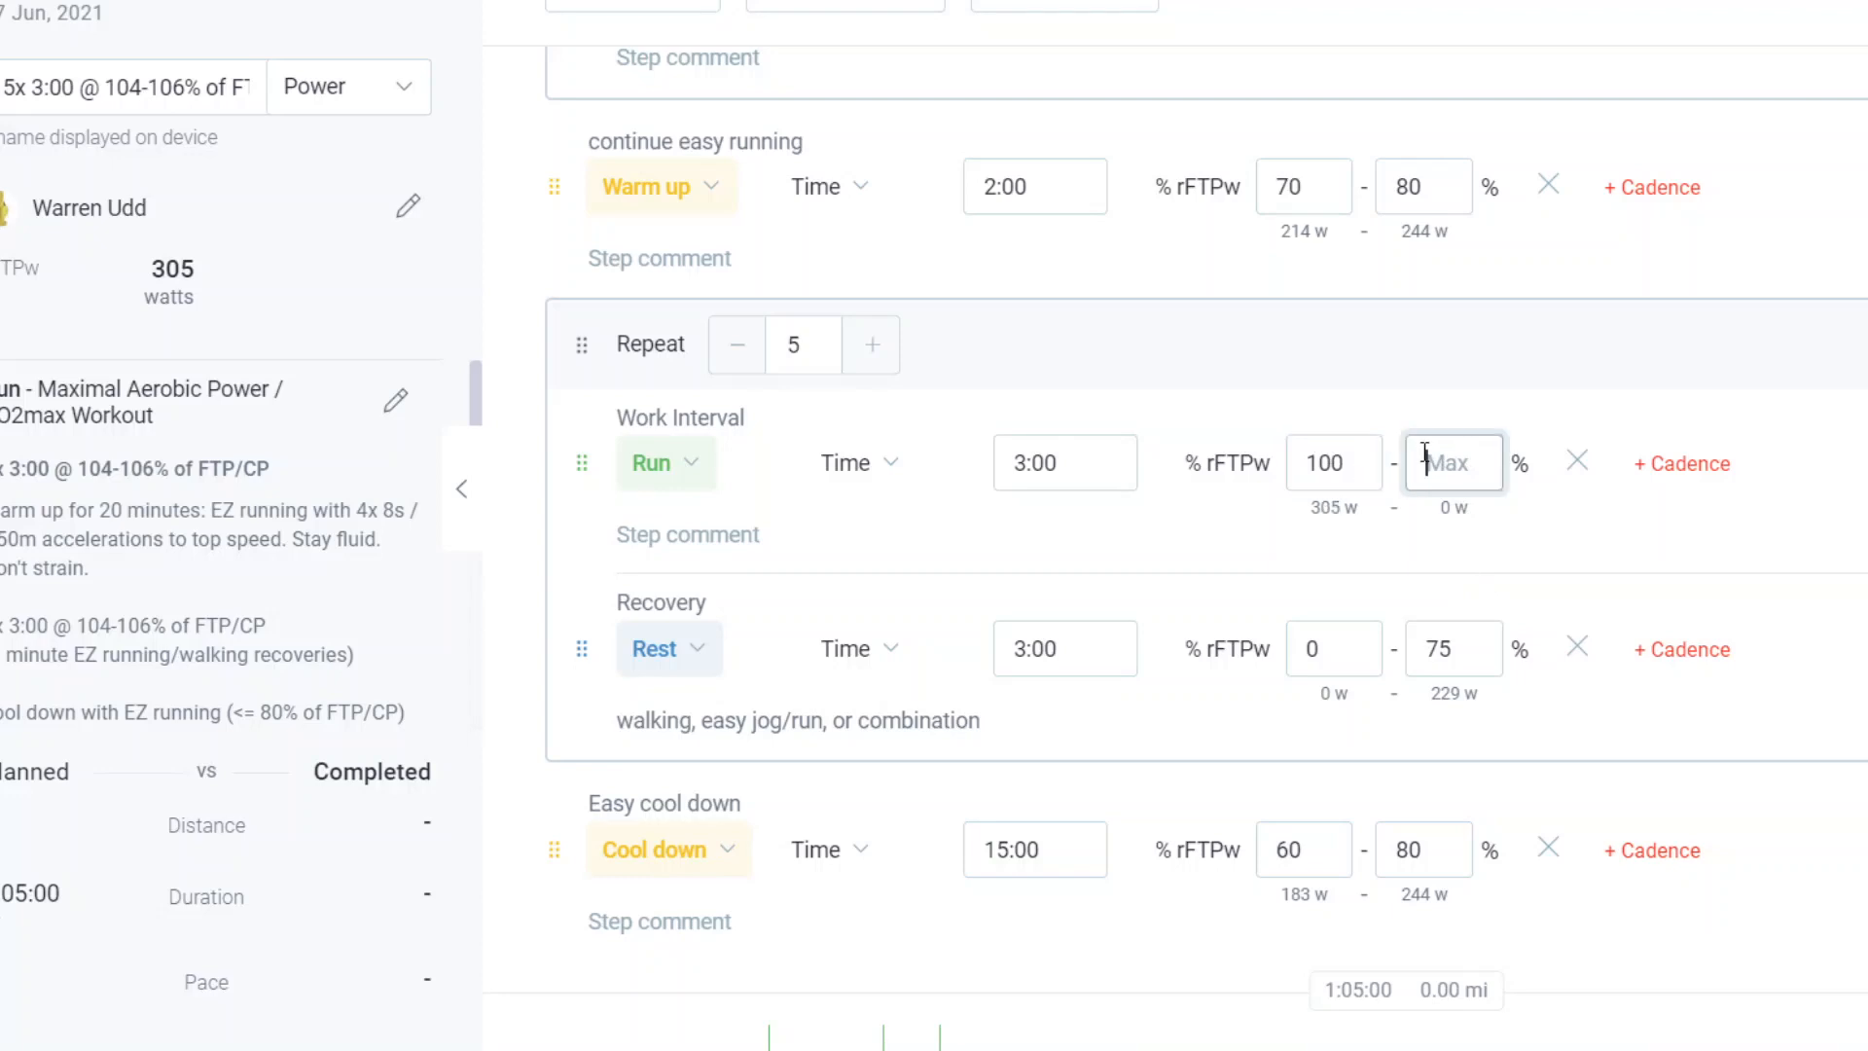
type("2")
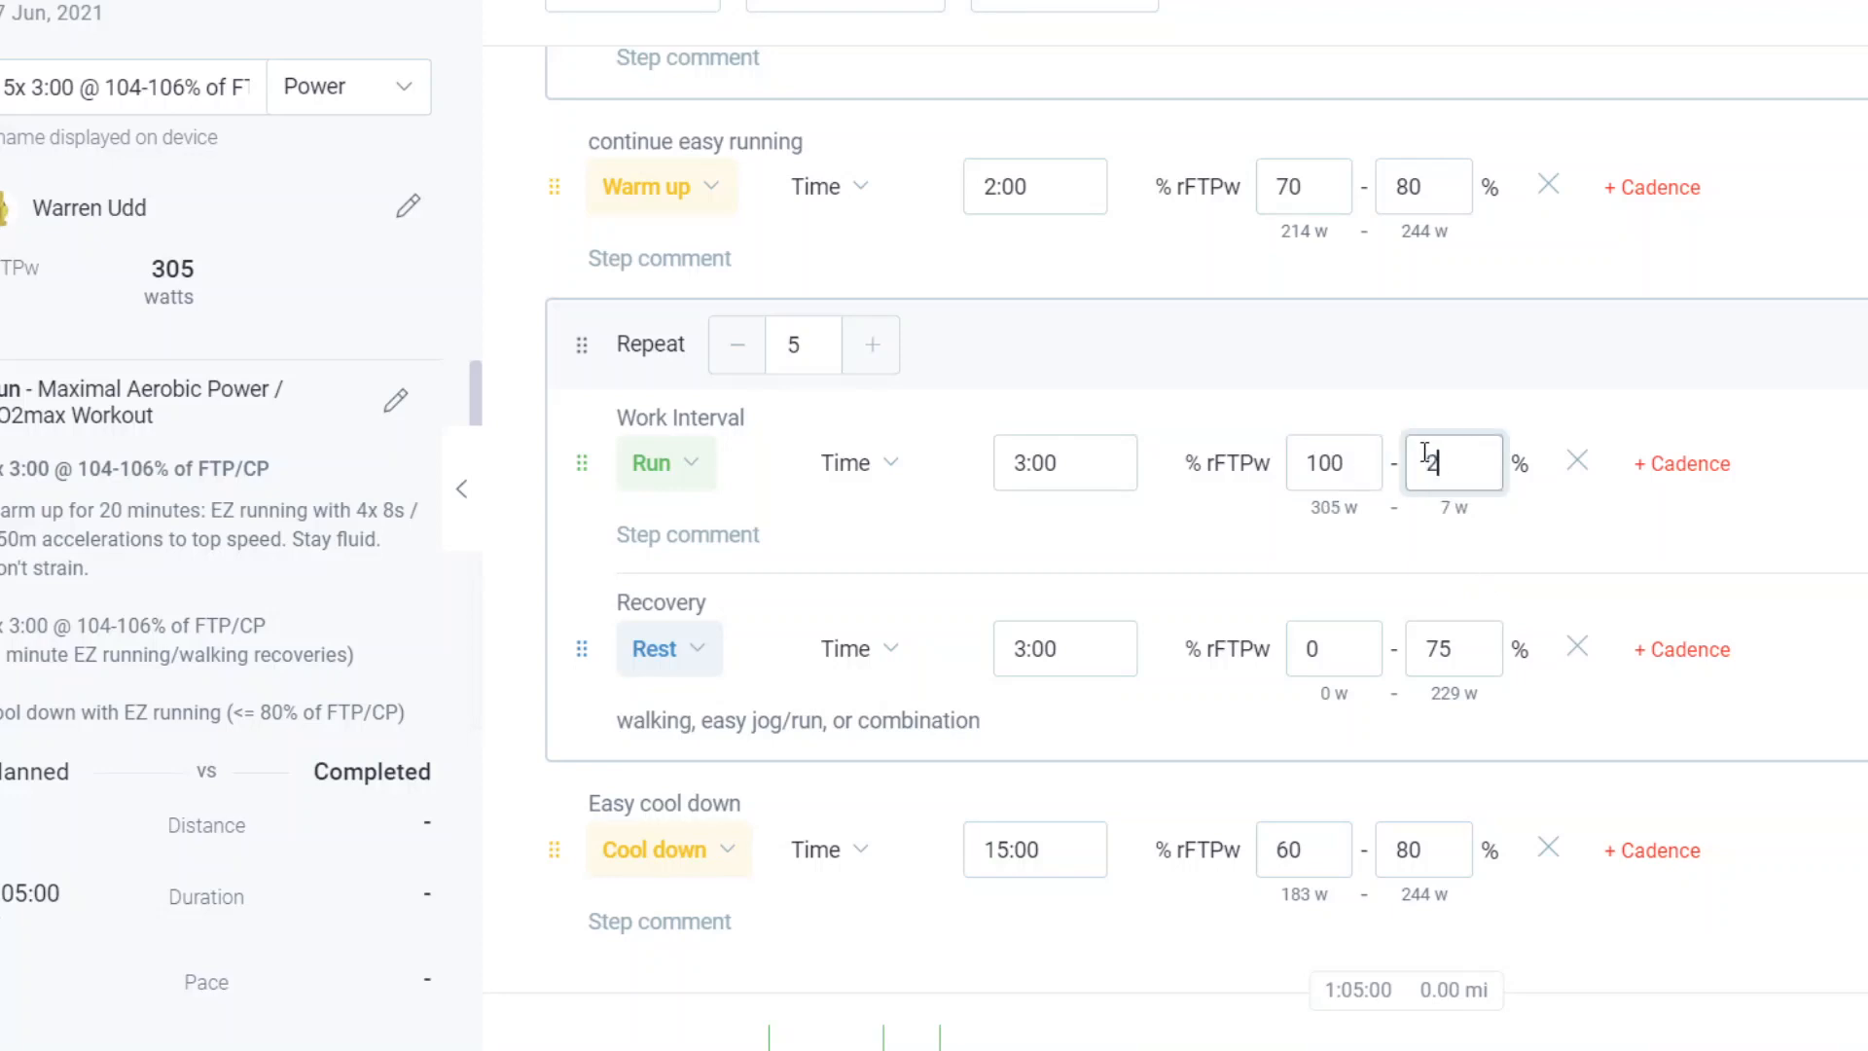
type("10")
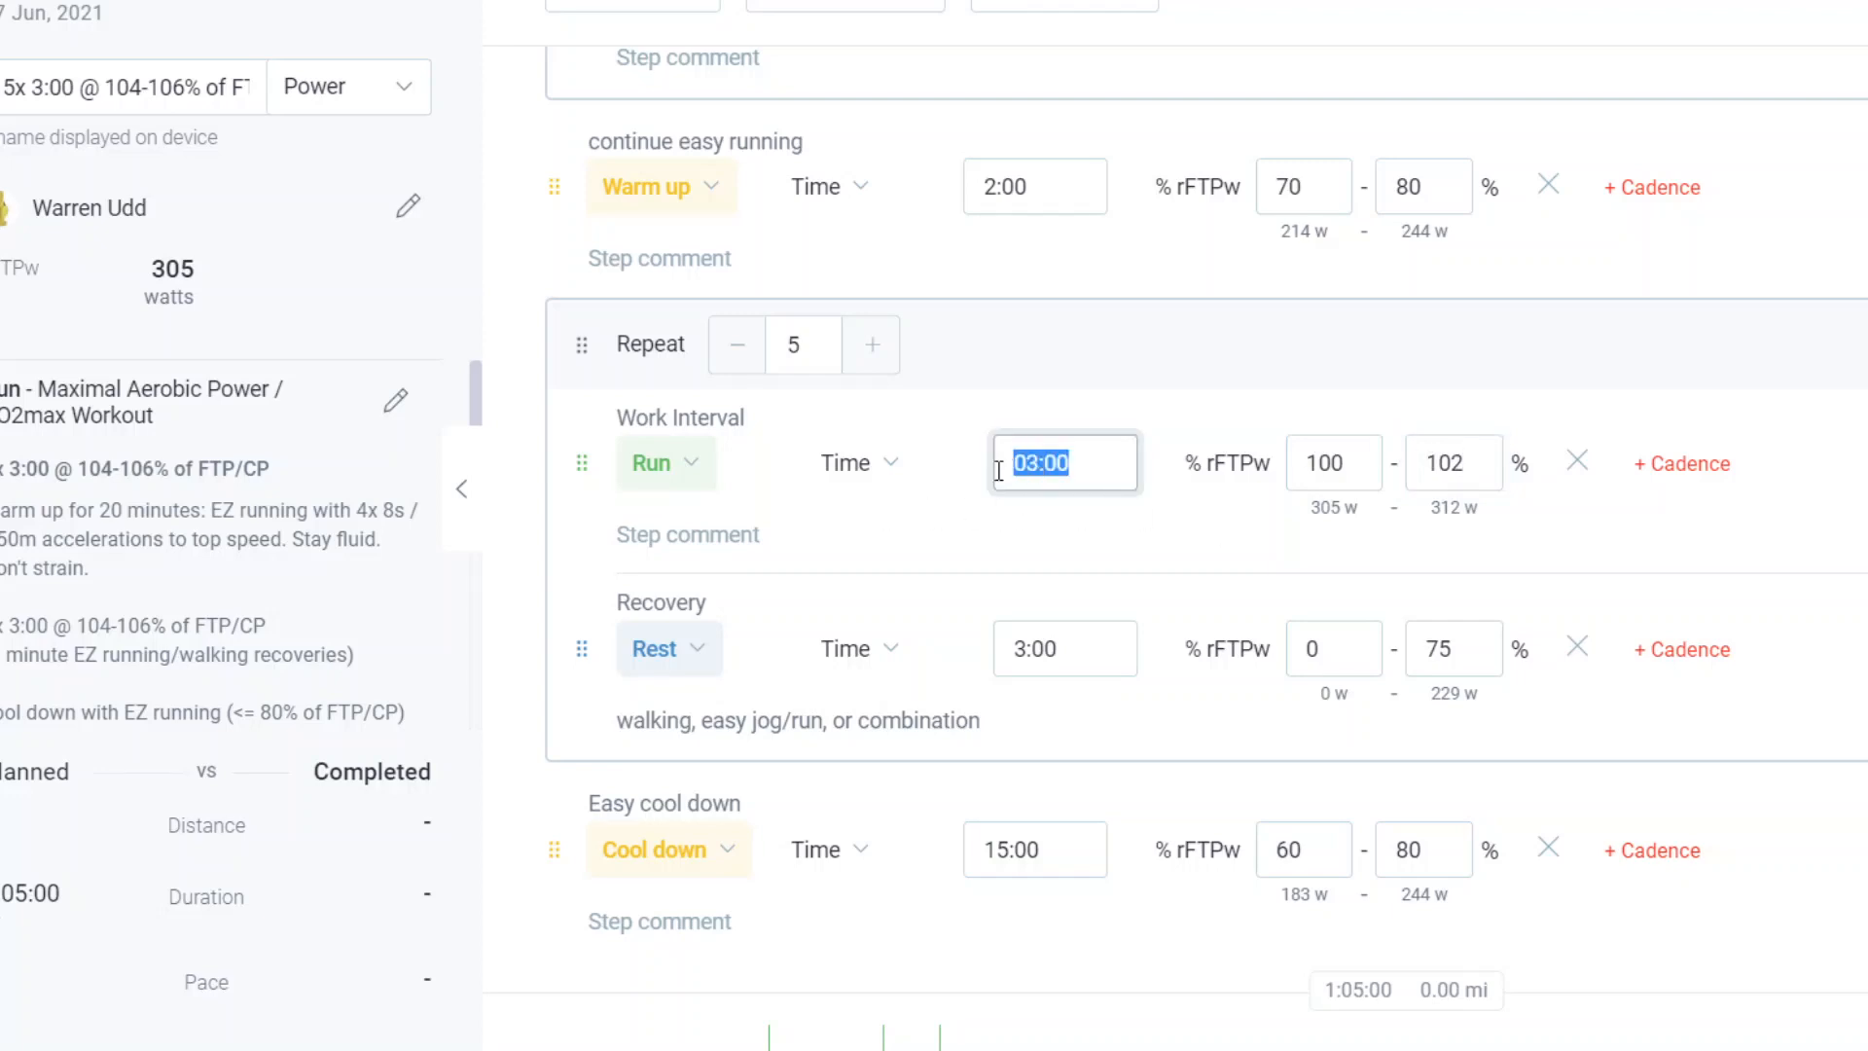
type("05:00")
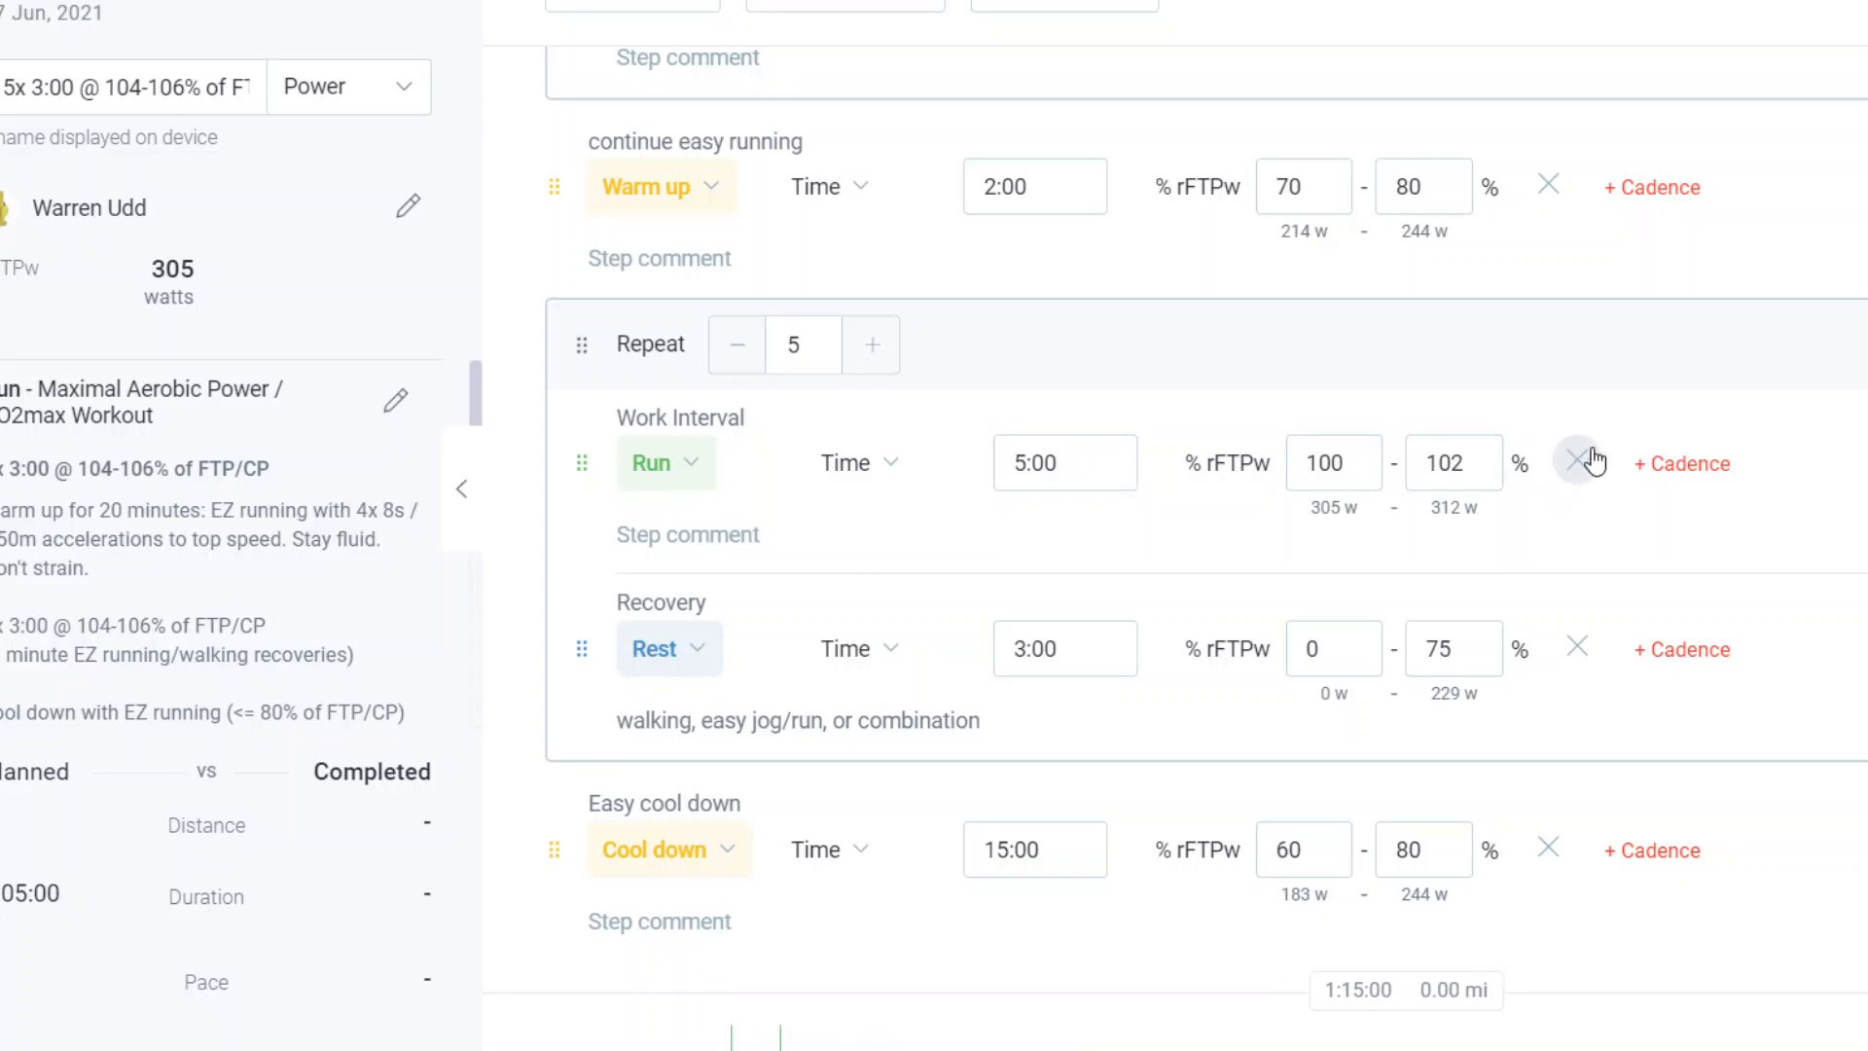
mouse_move(1580, 463)
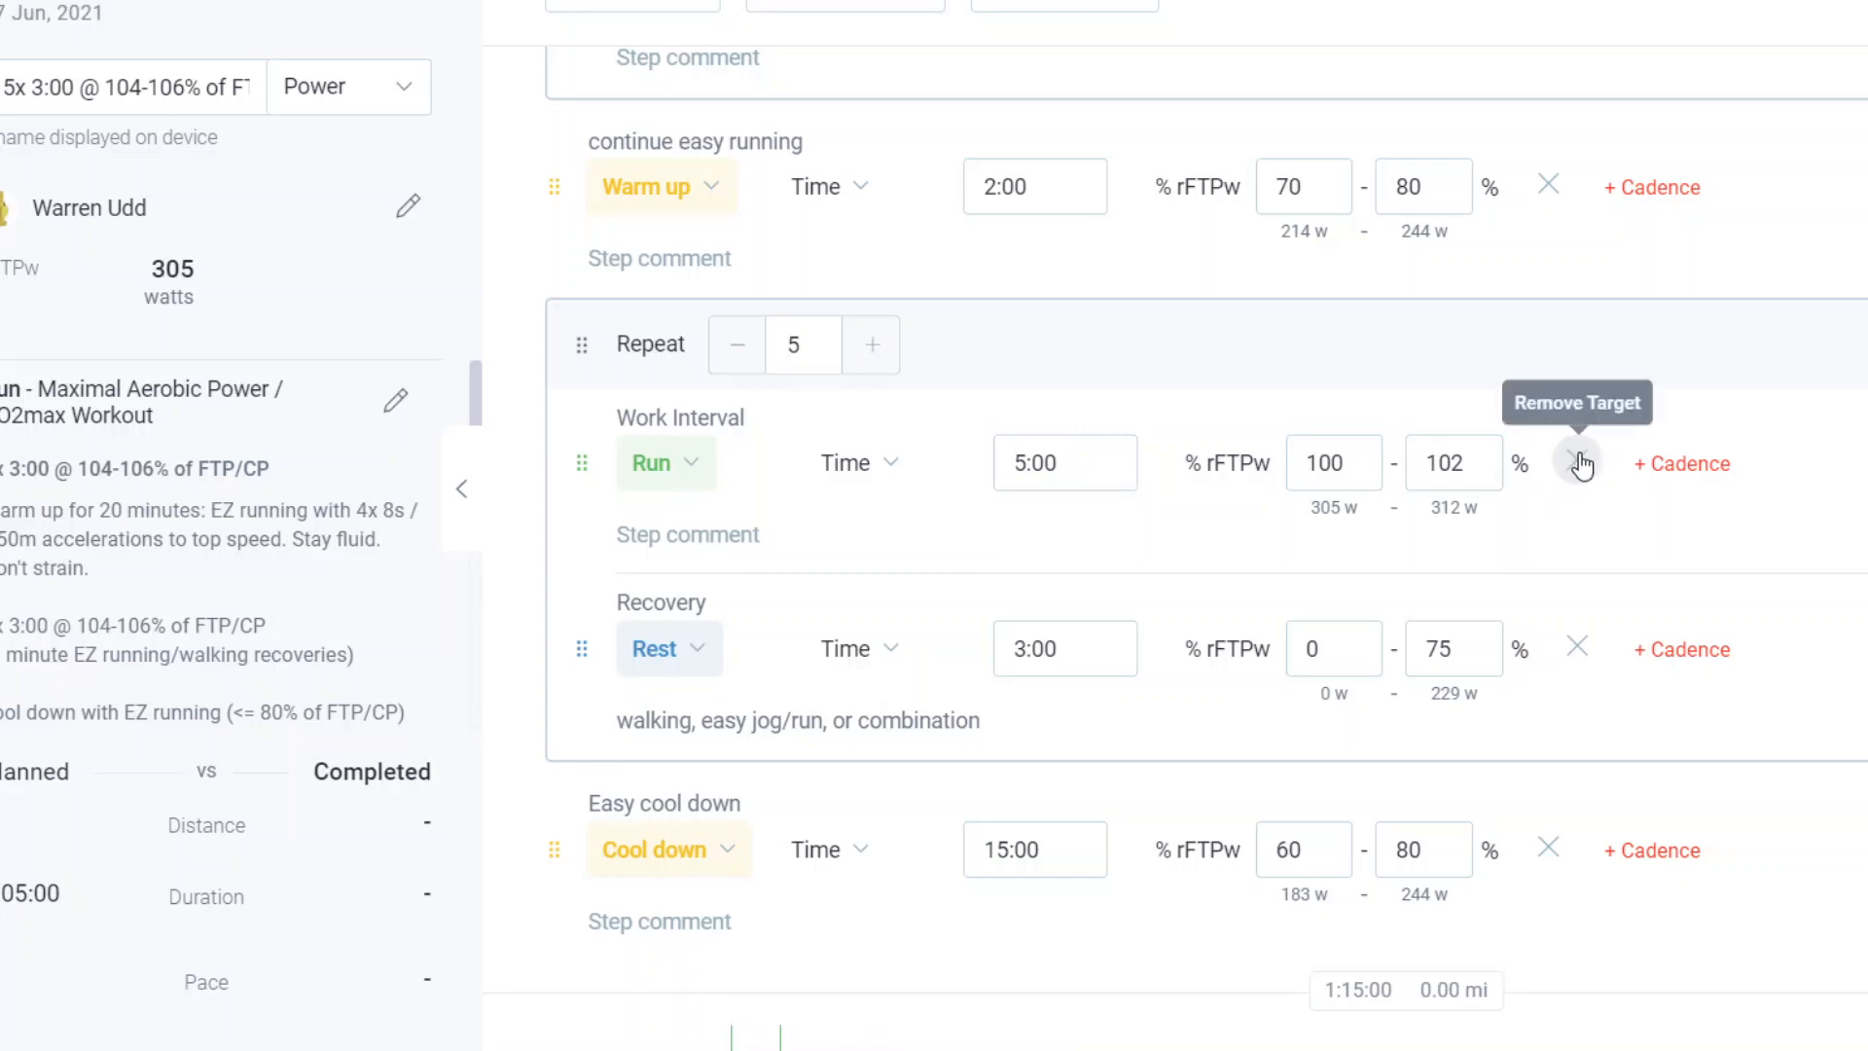
Step: Replace the 5:00 work interval's %rFTPw target with a 307–314 watt power target
left_click(1574, 463)
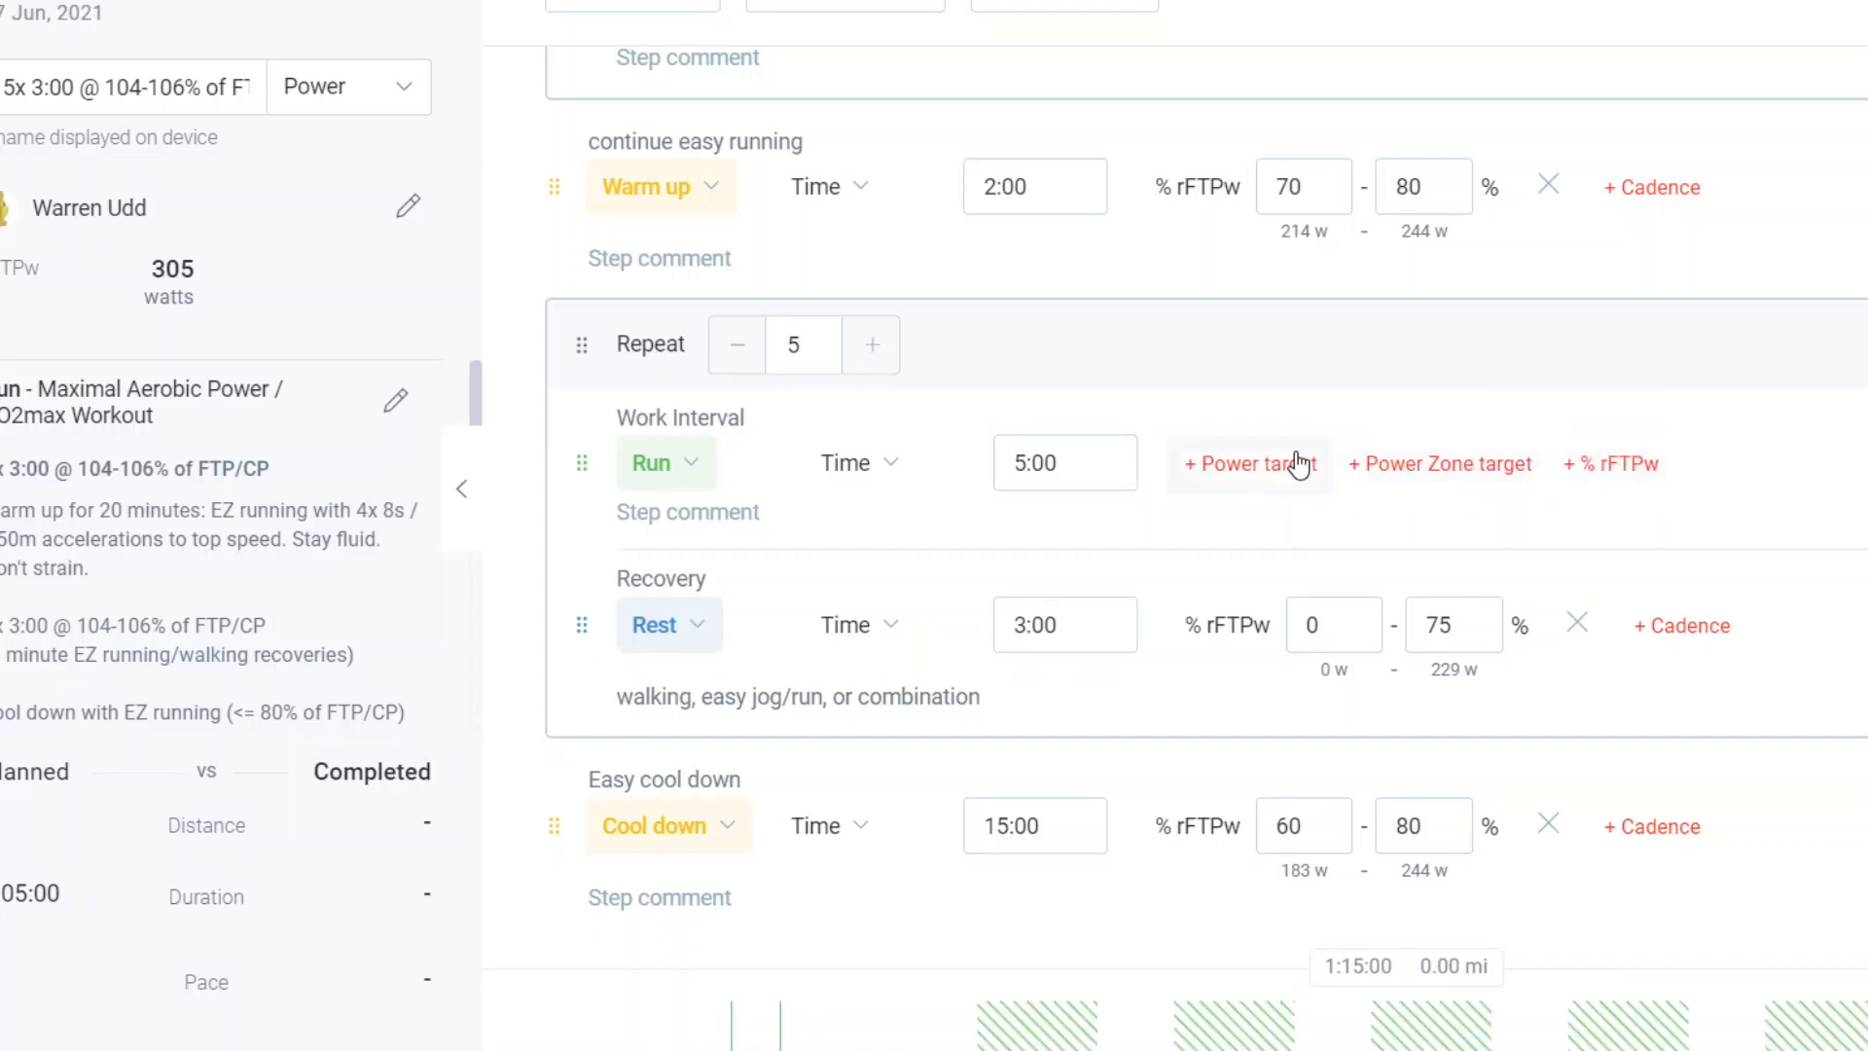
left_click(1247, 463)
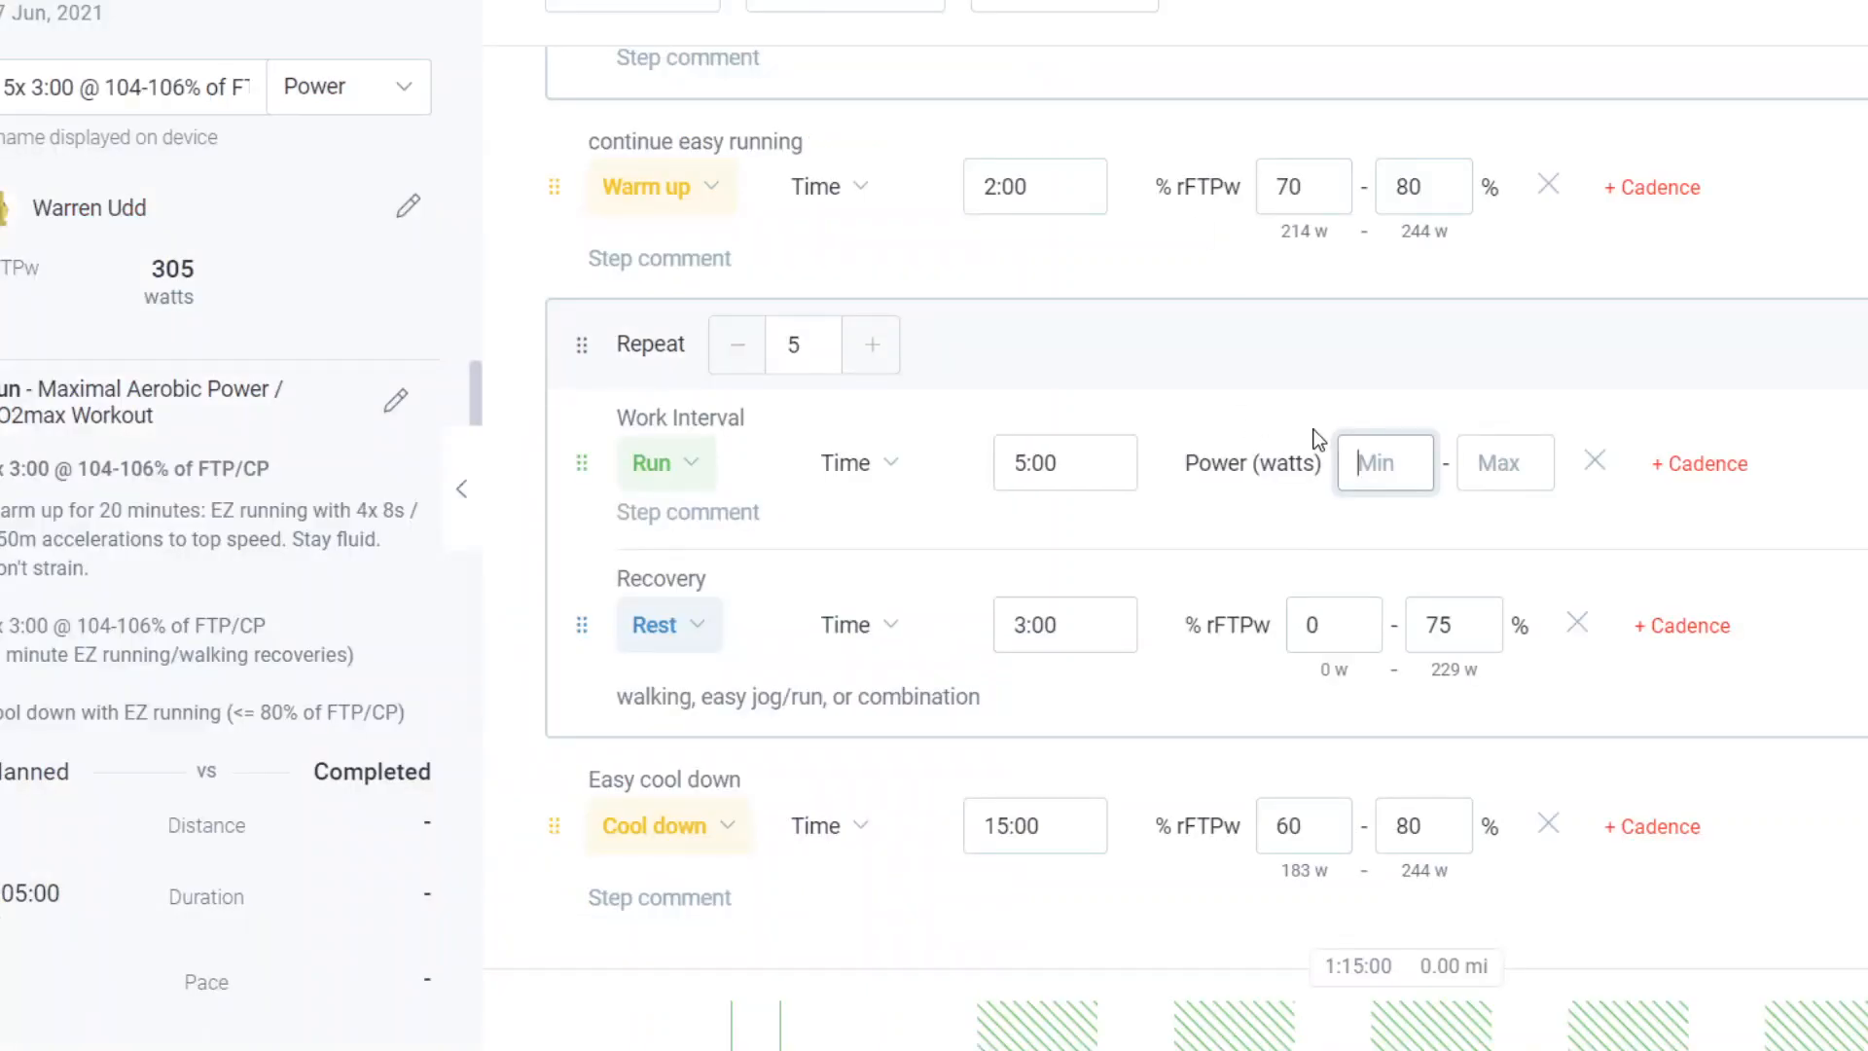
type("307")
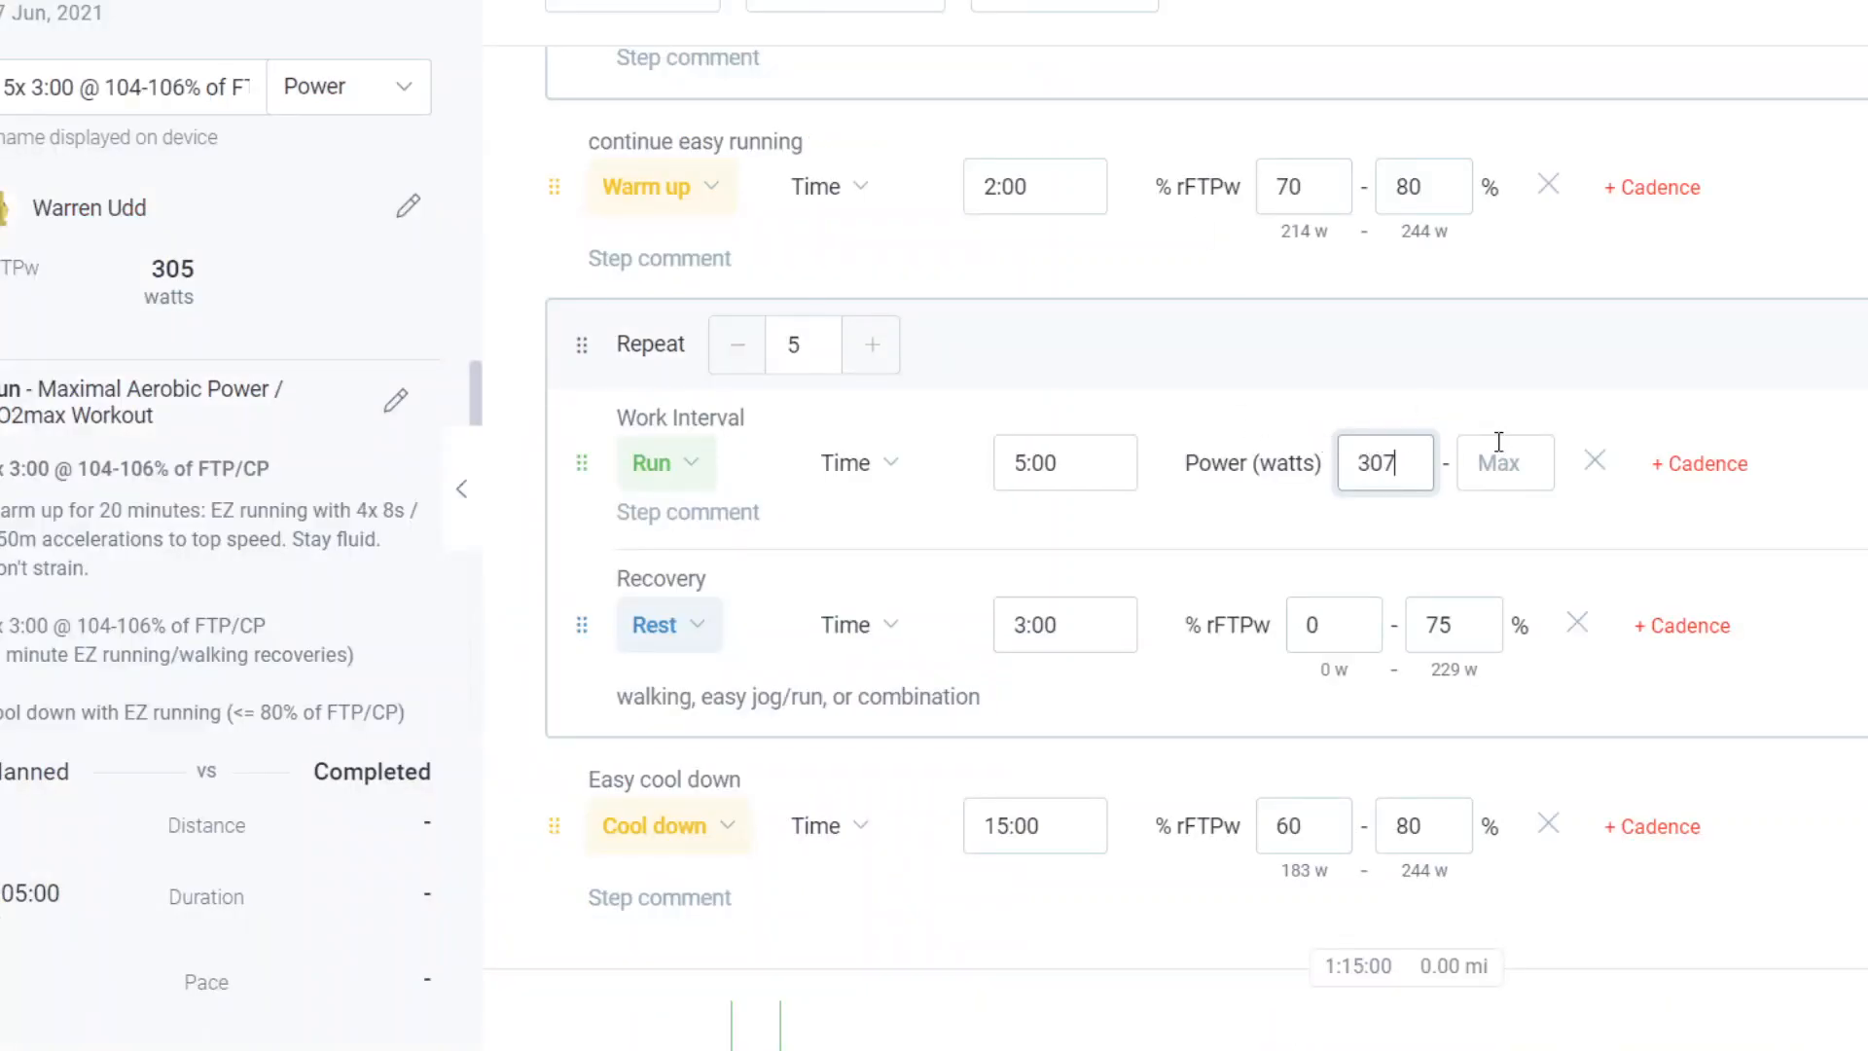
type("314")
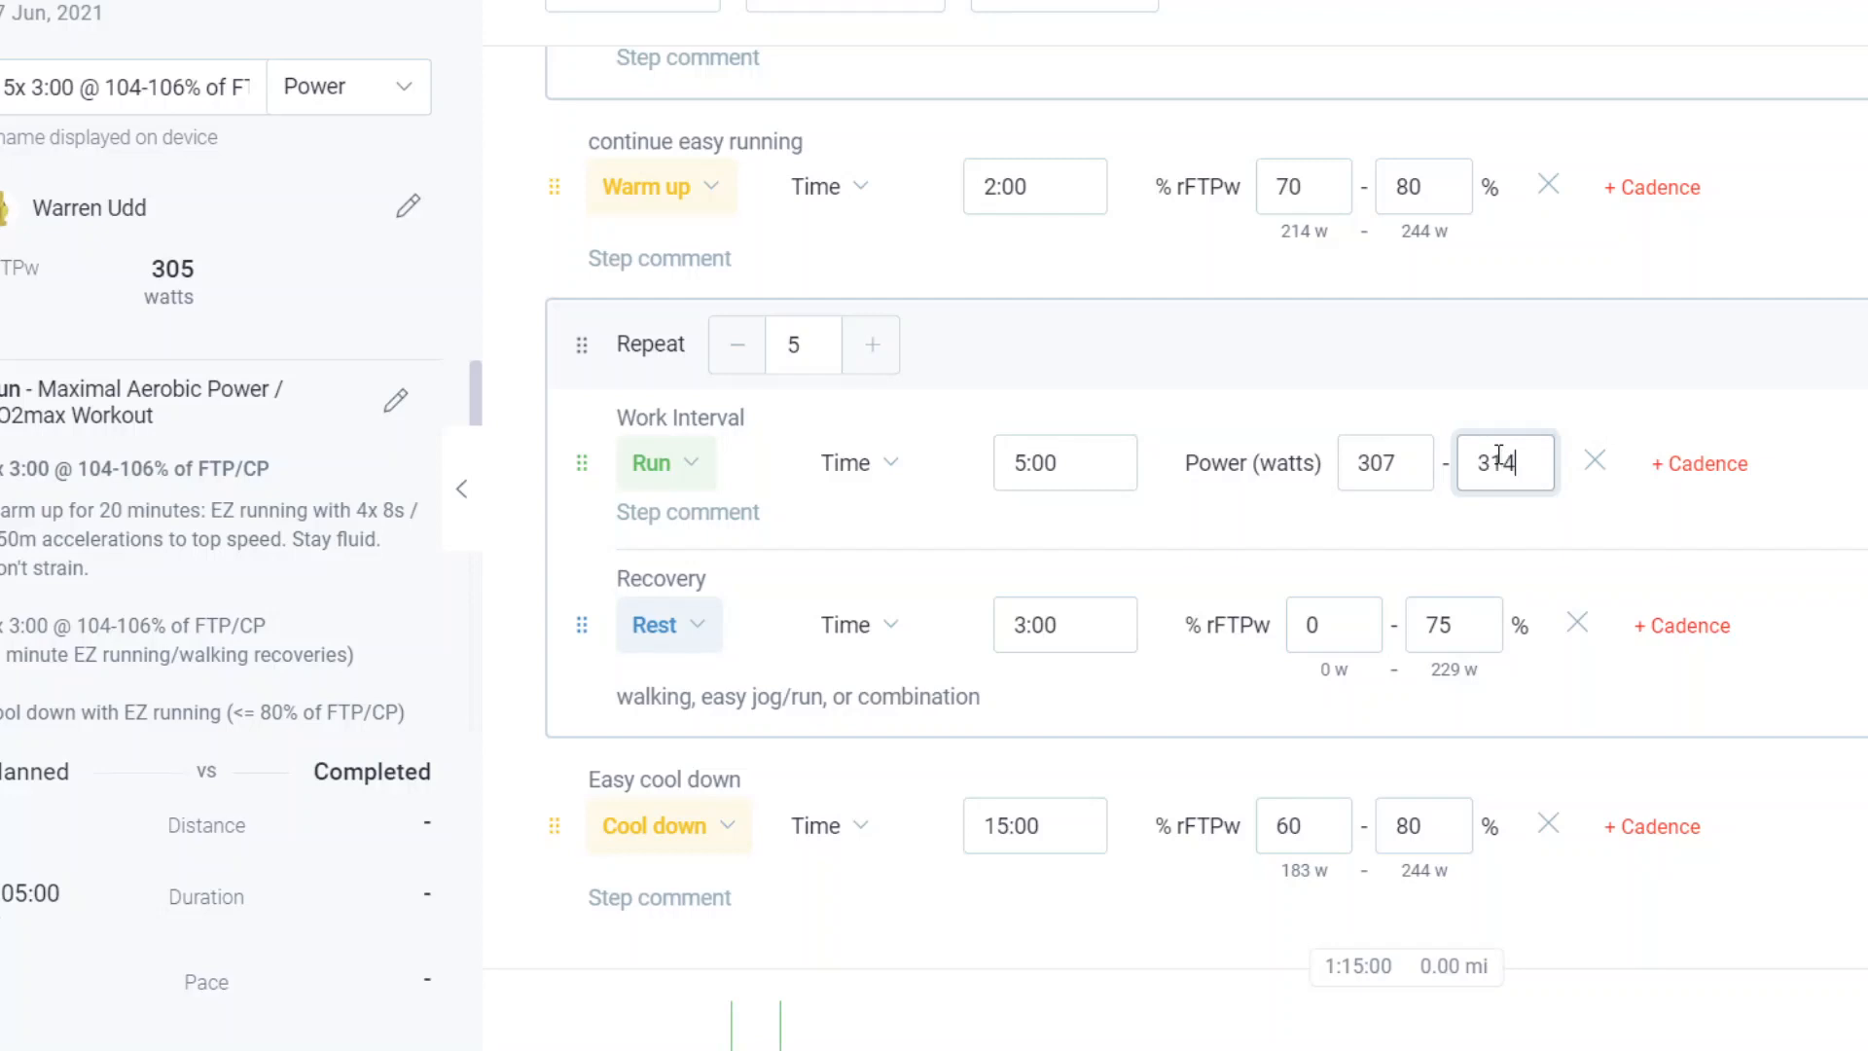
left_click(687, 511)
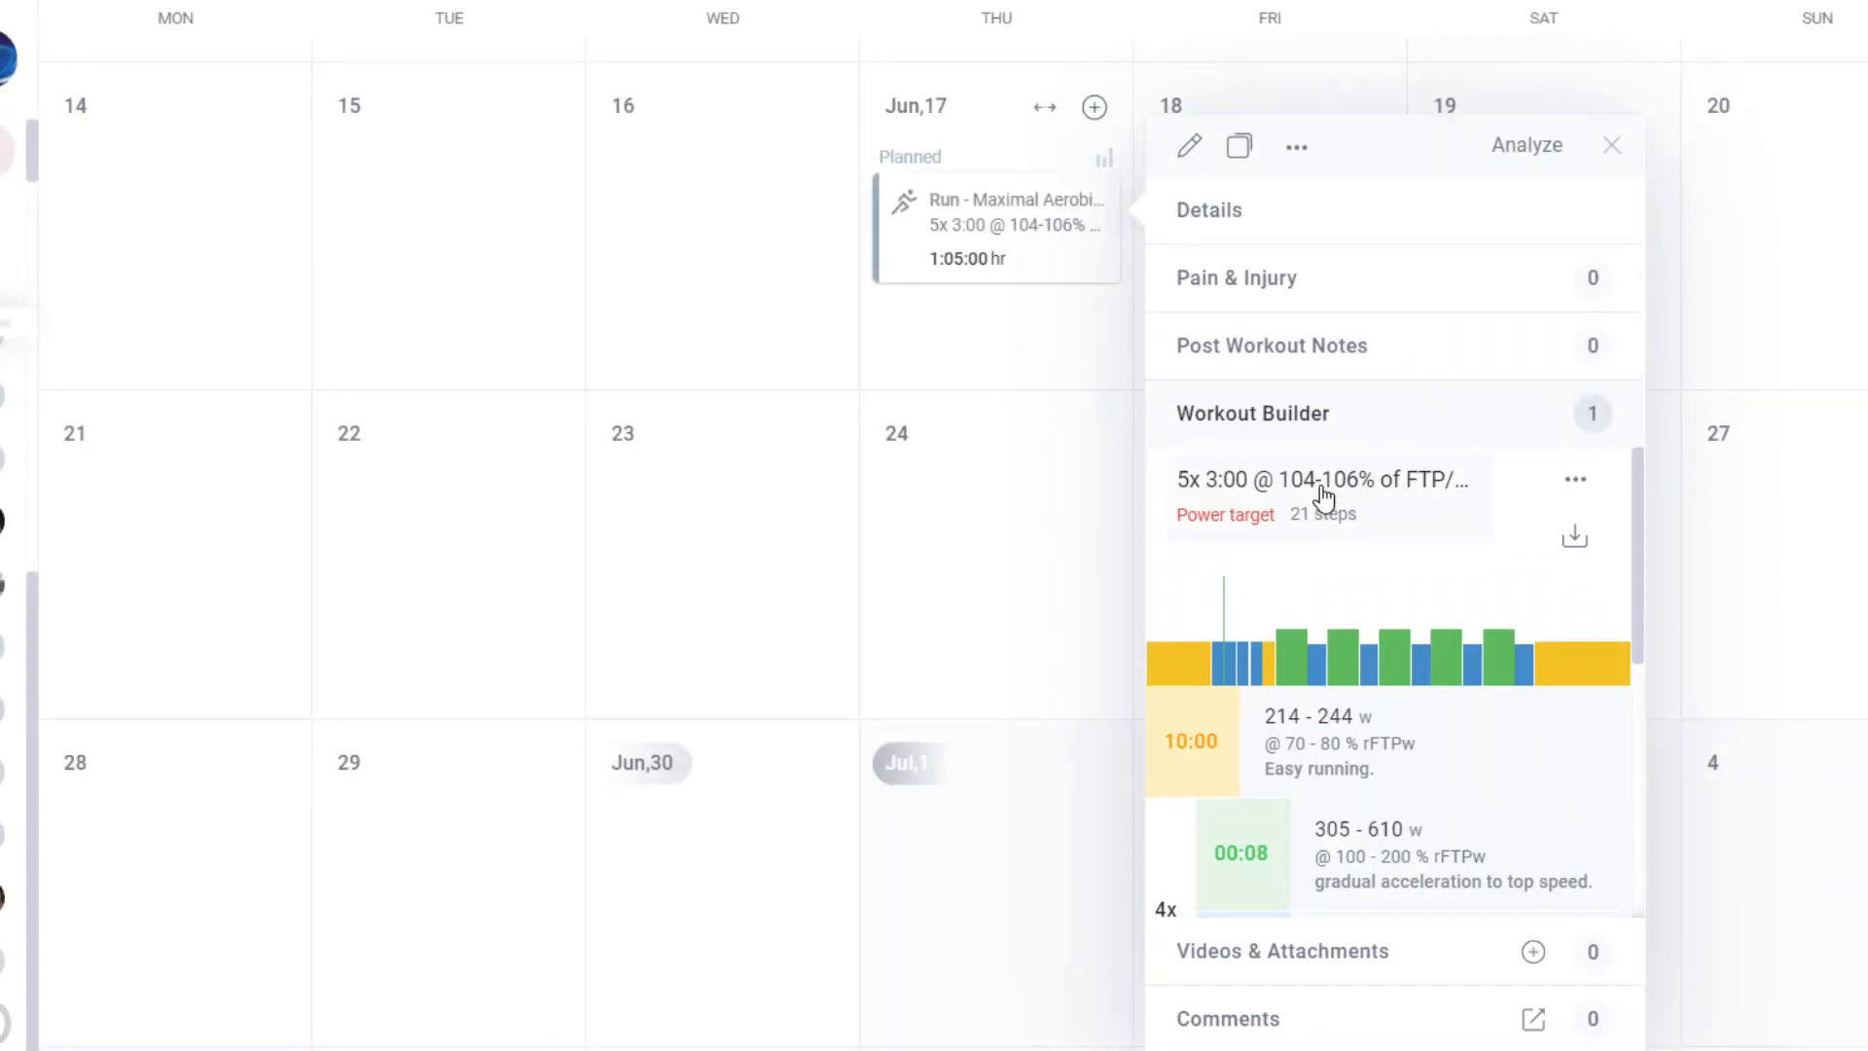
mouse_move(1426, 579)
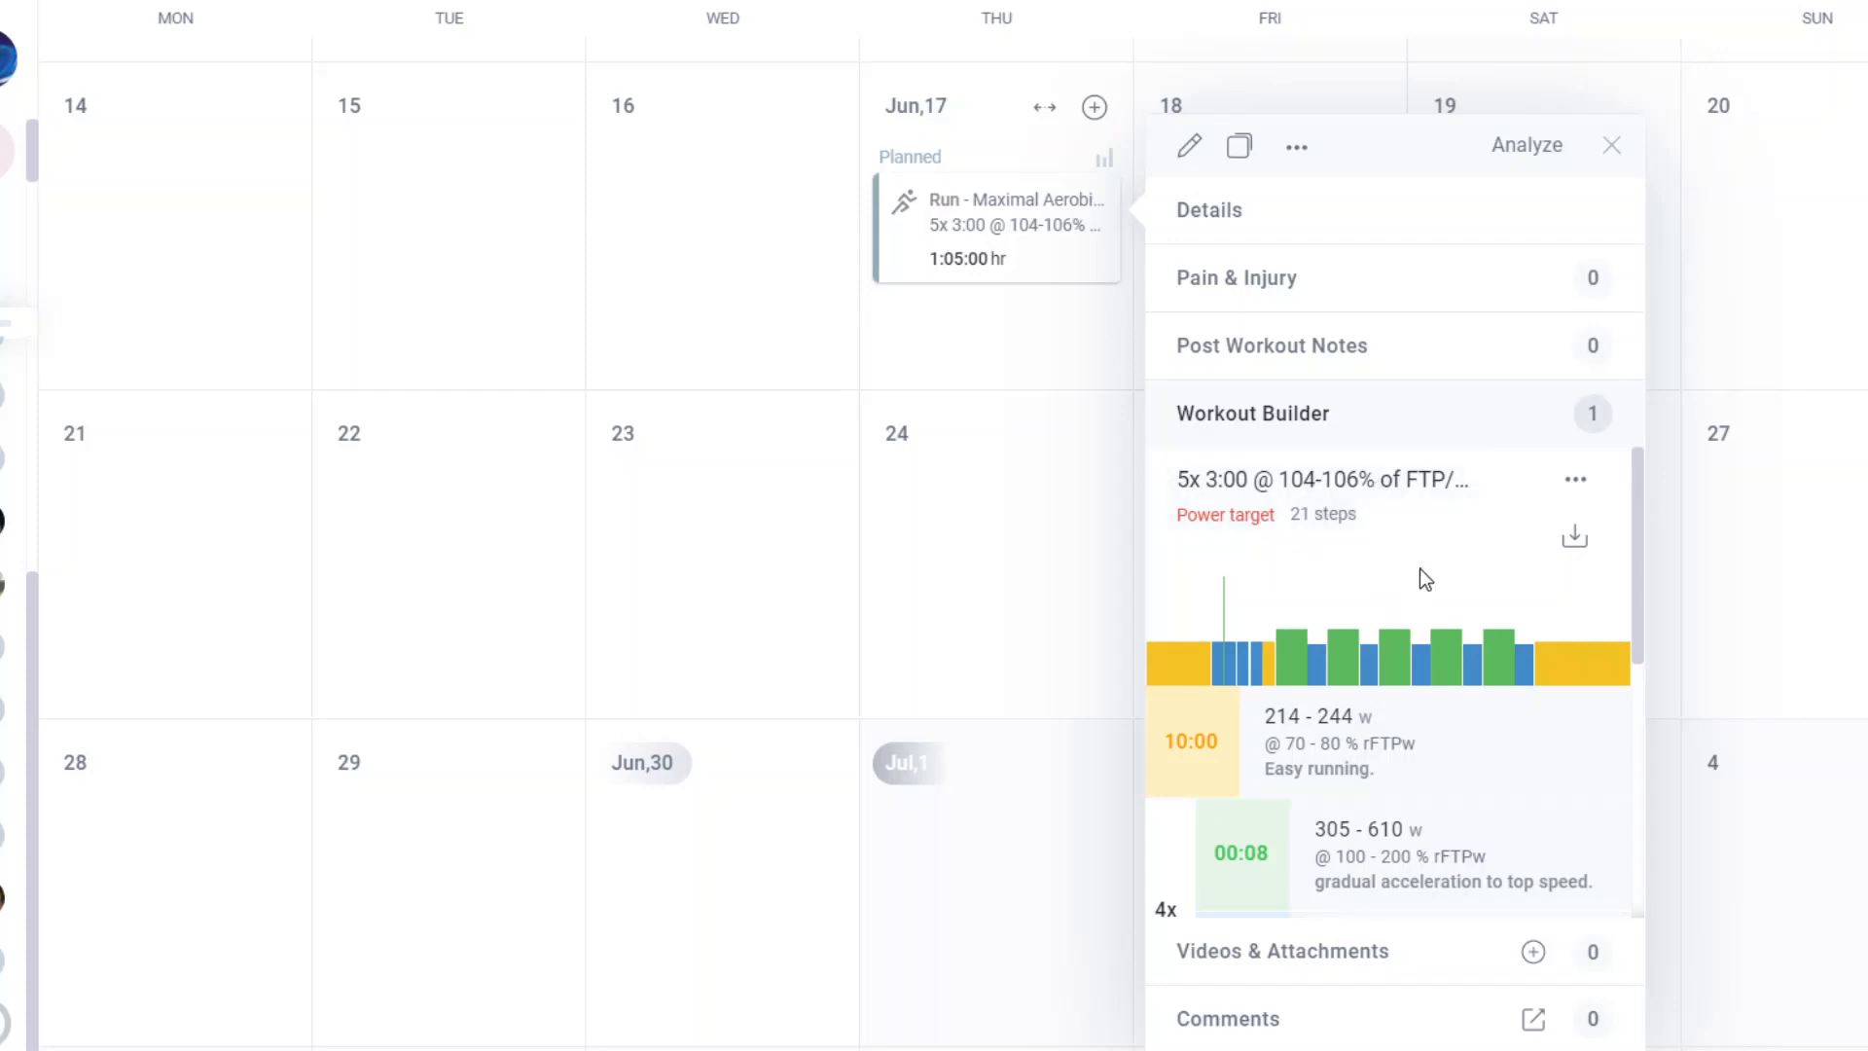
Step: Reopen the June 17 run's Workout Builder and scroll through its steps from the 10:00 warm-up
left_click(1187, 146)
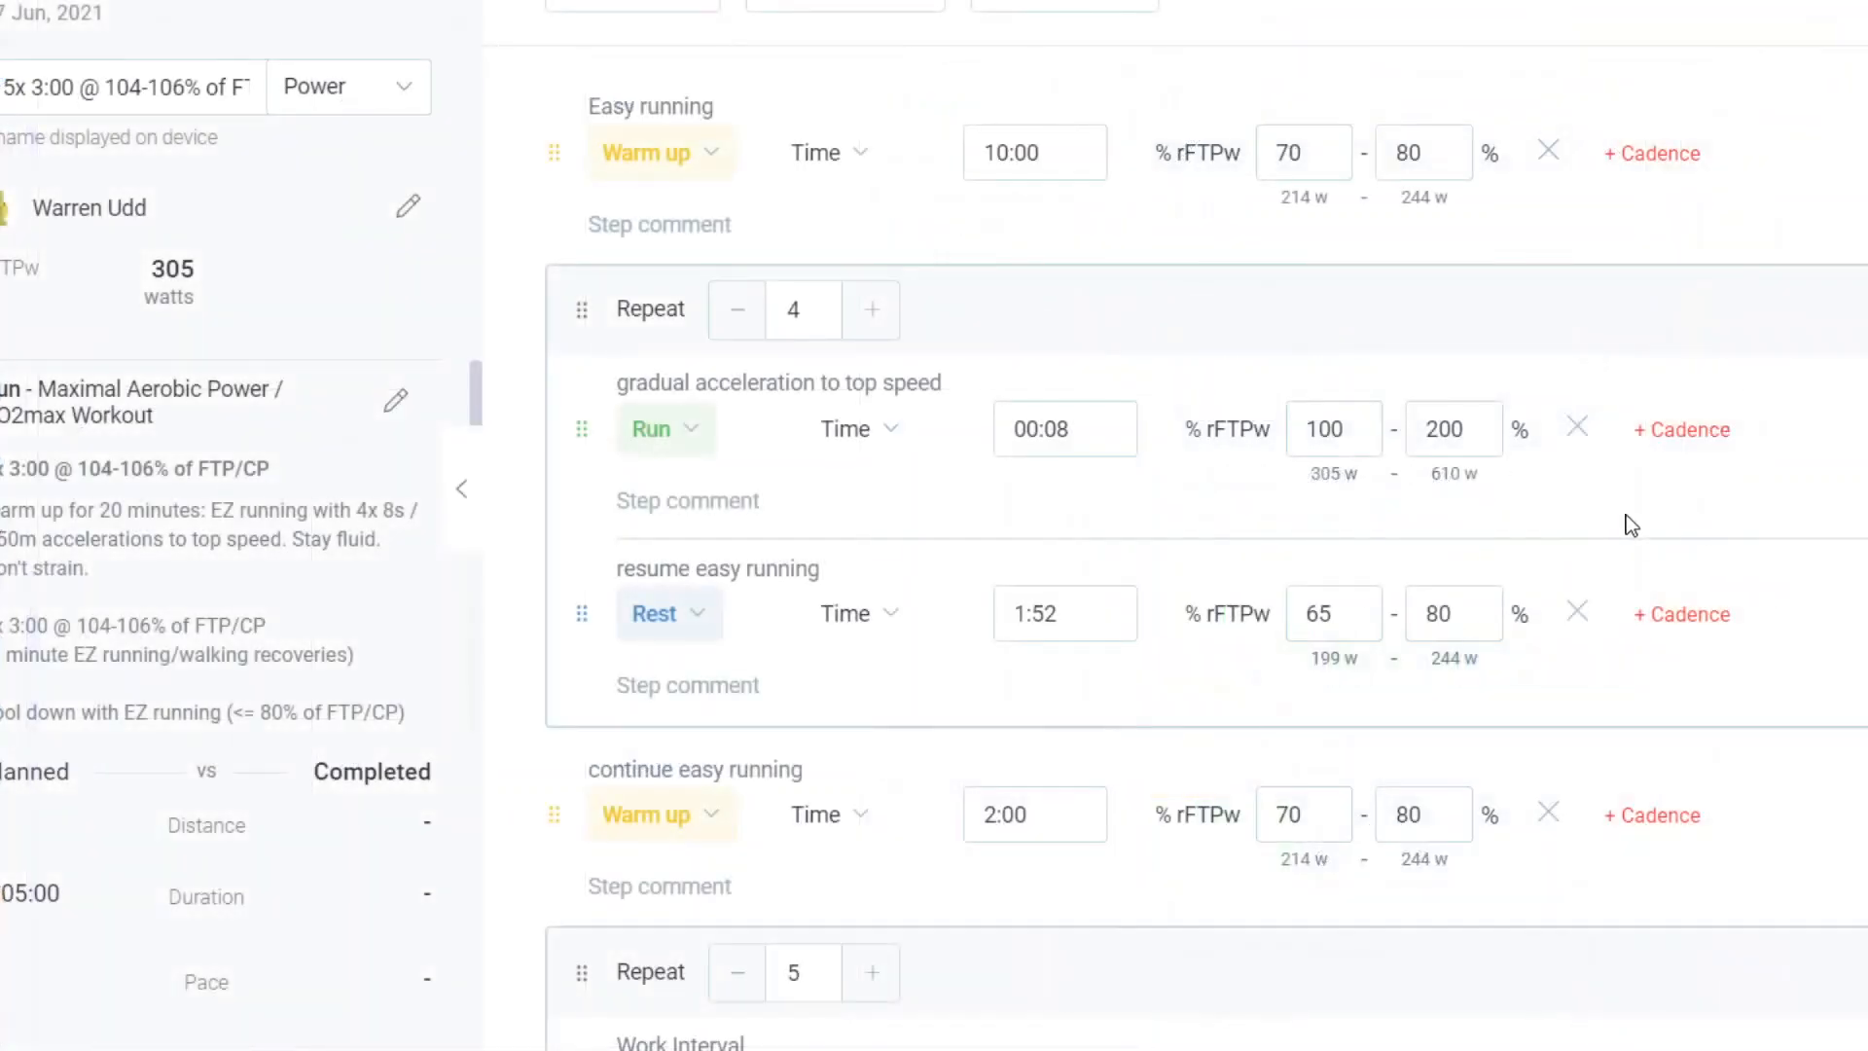
scroll("down", 3)
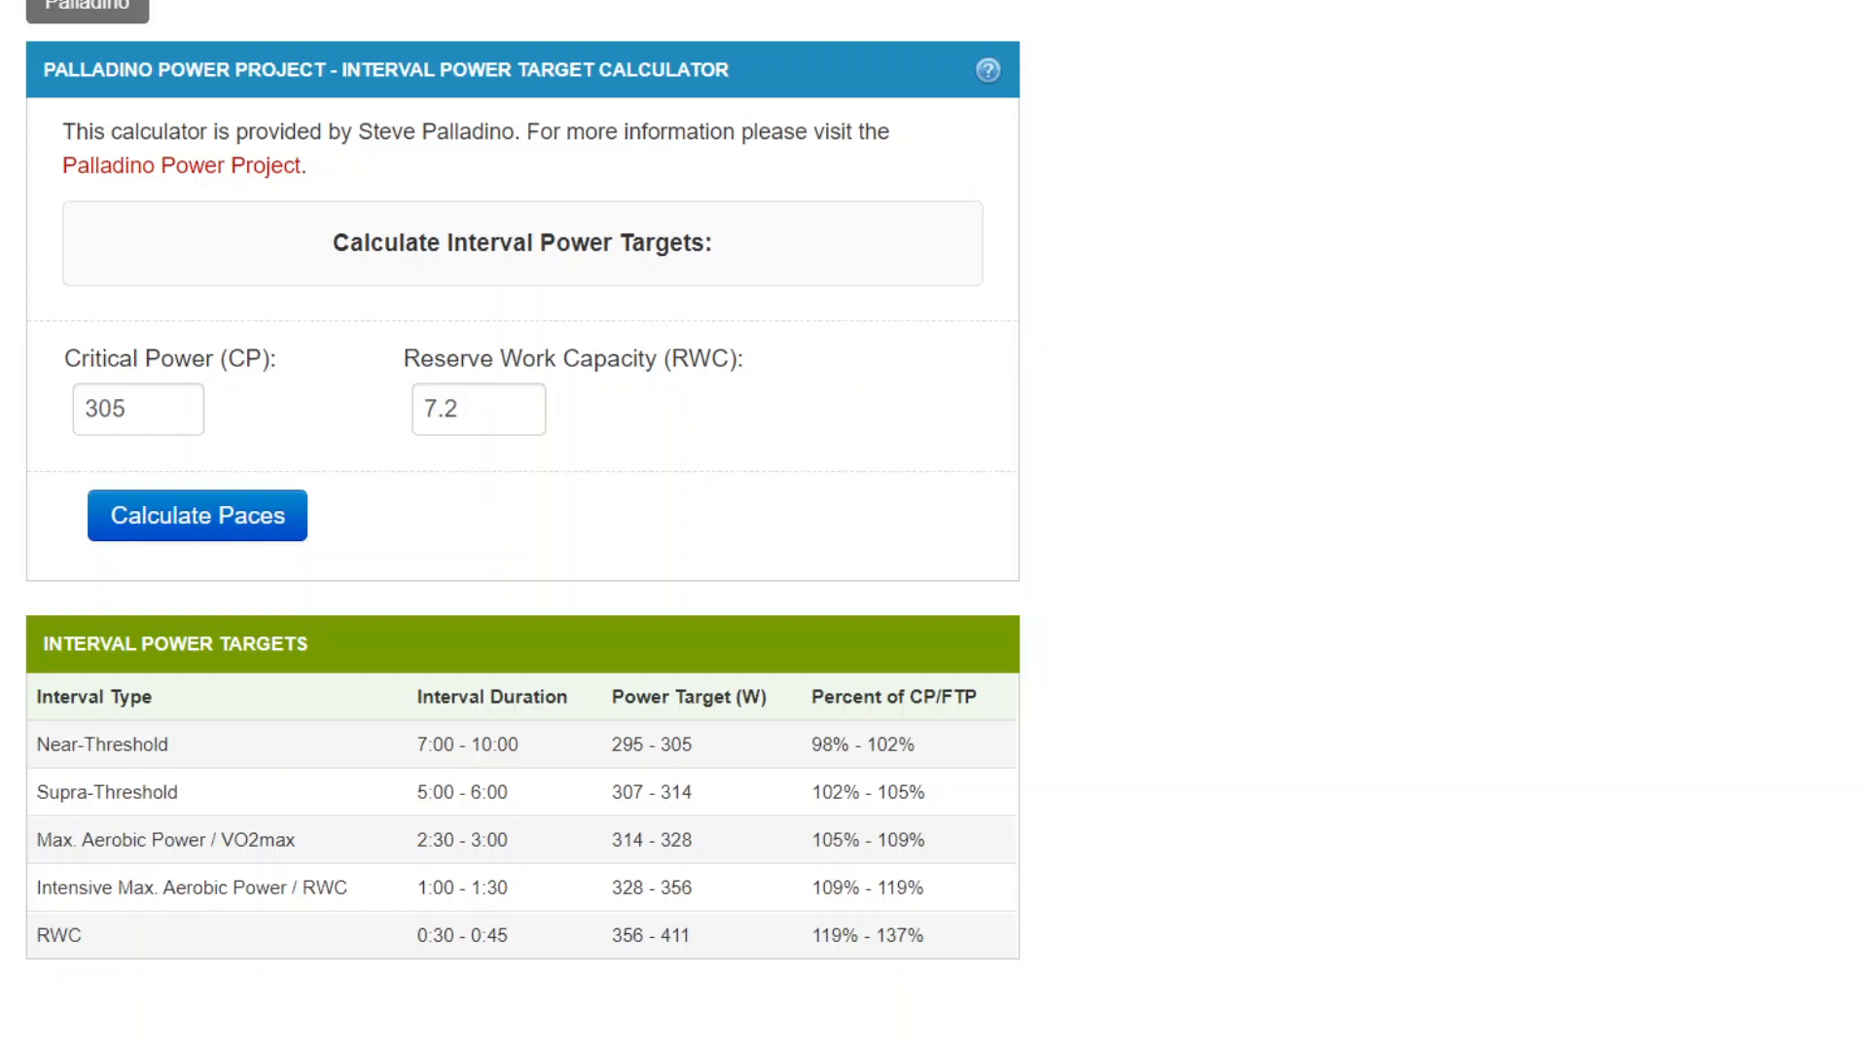
mouse_move(608, 735)
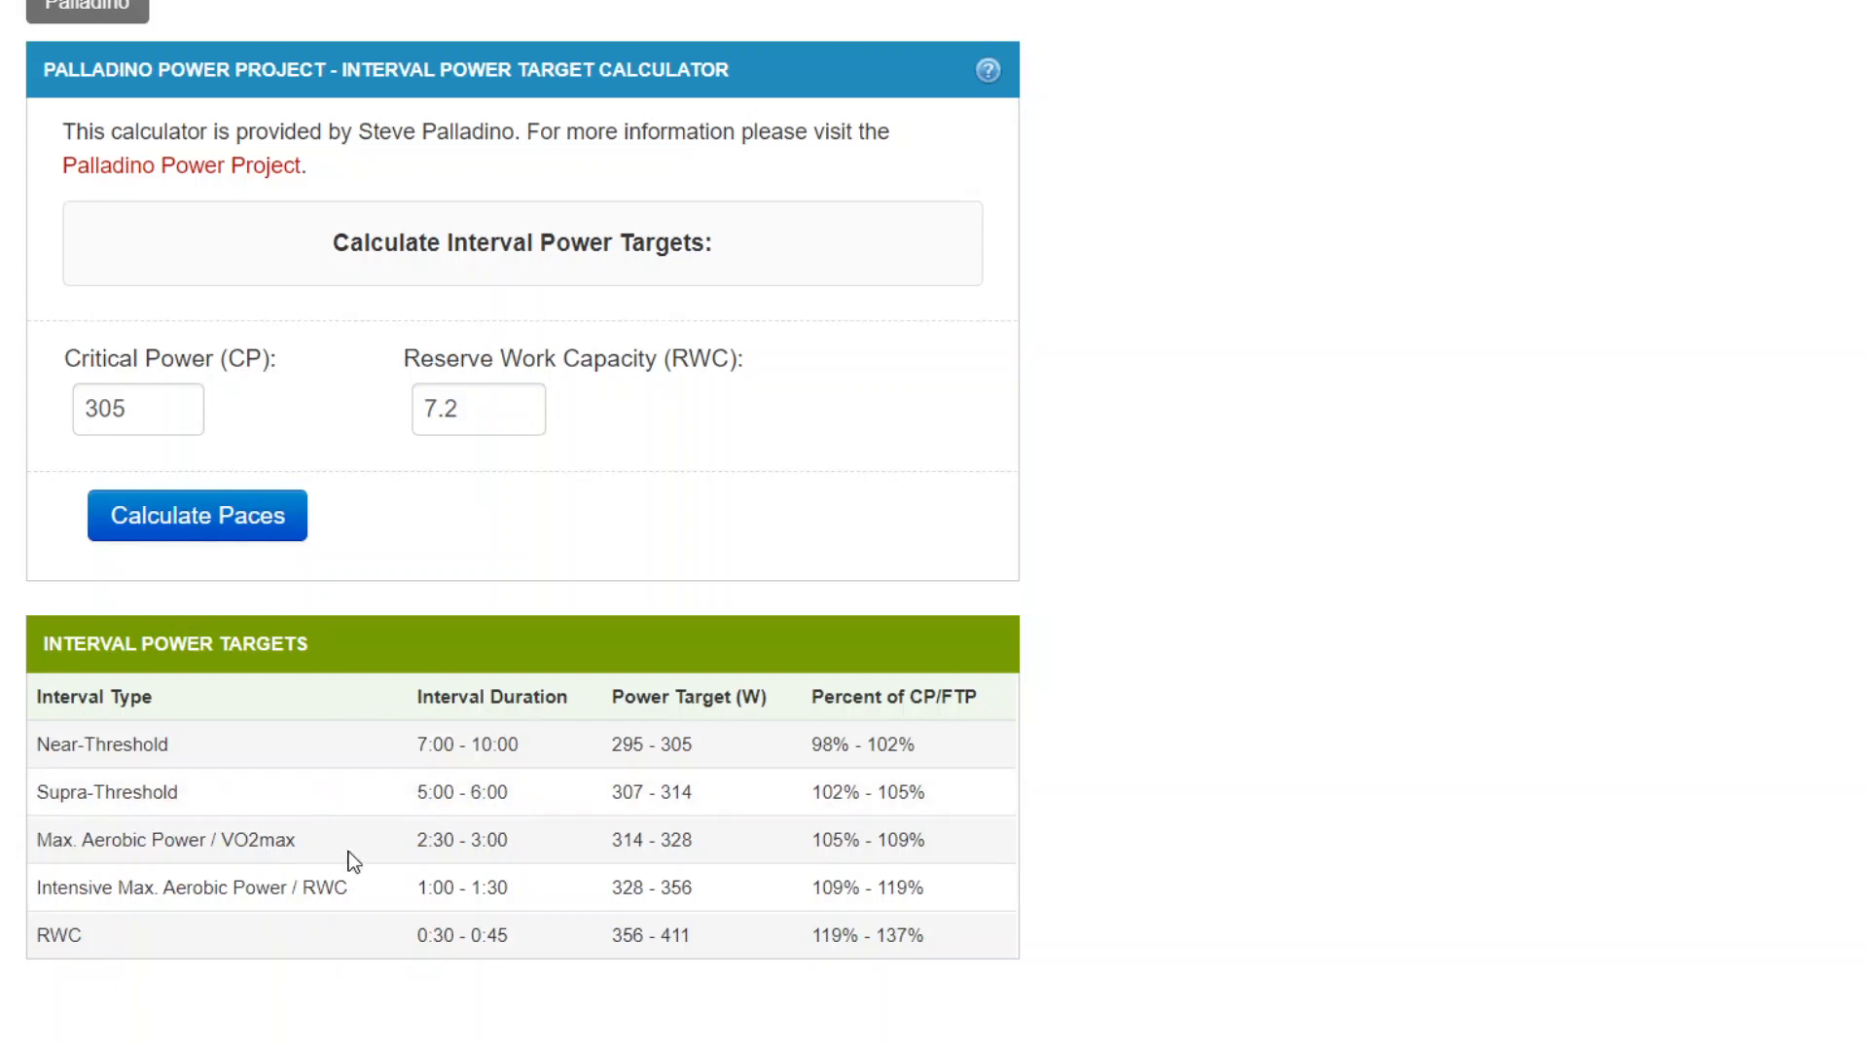
mouse_move(595, 850)
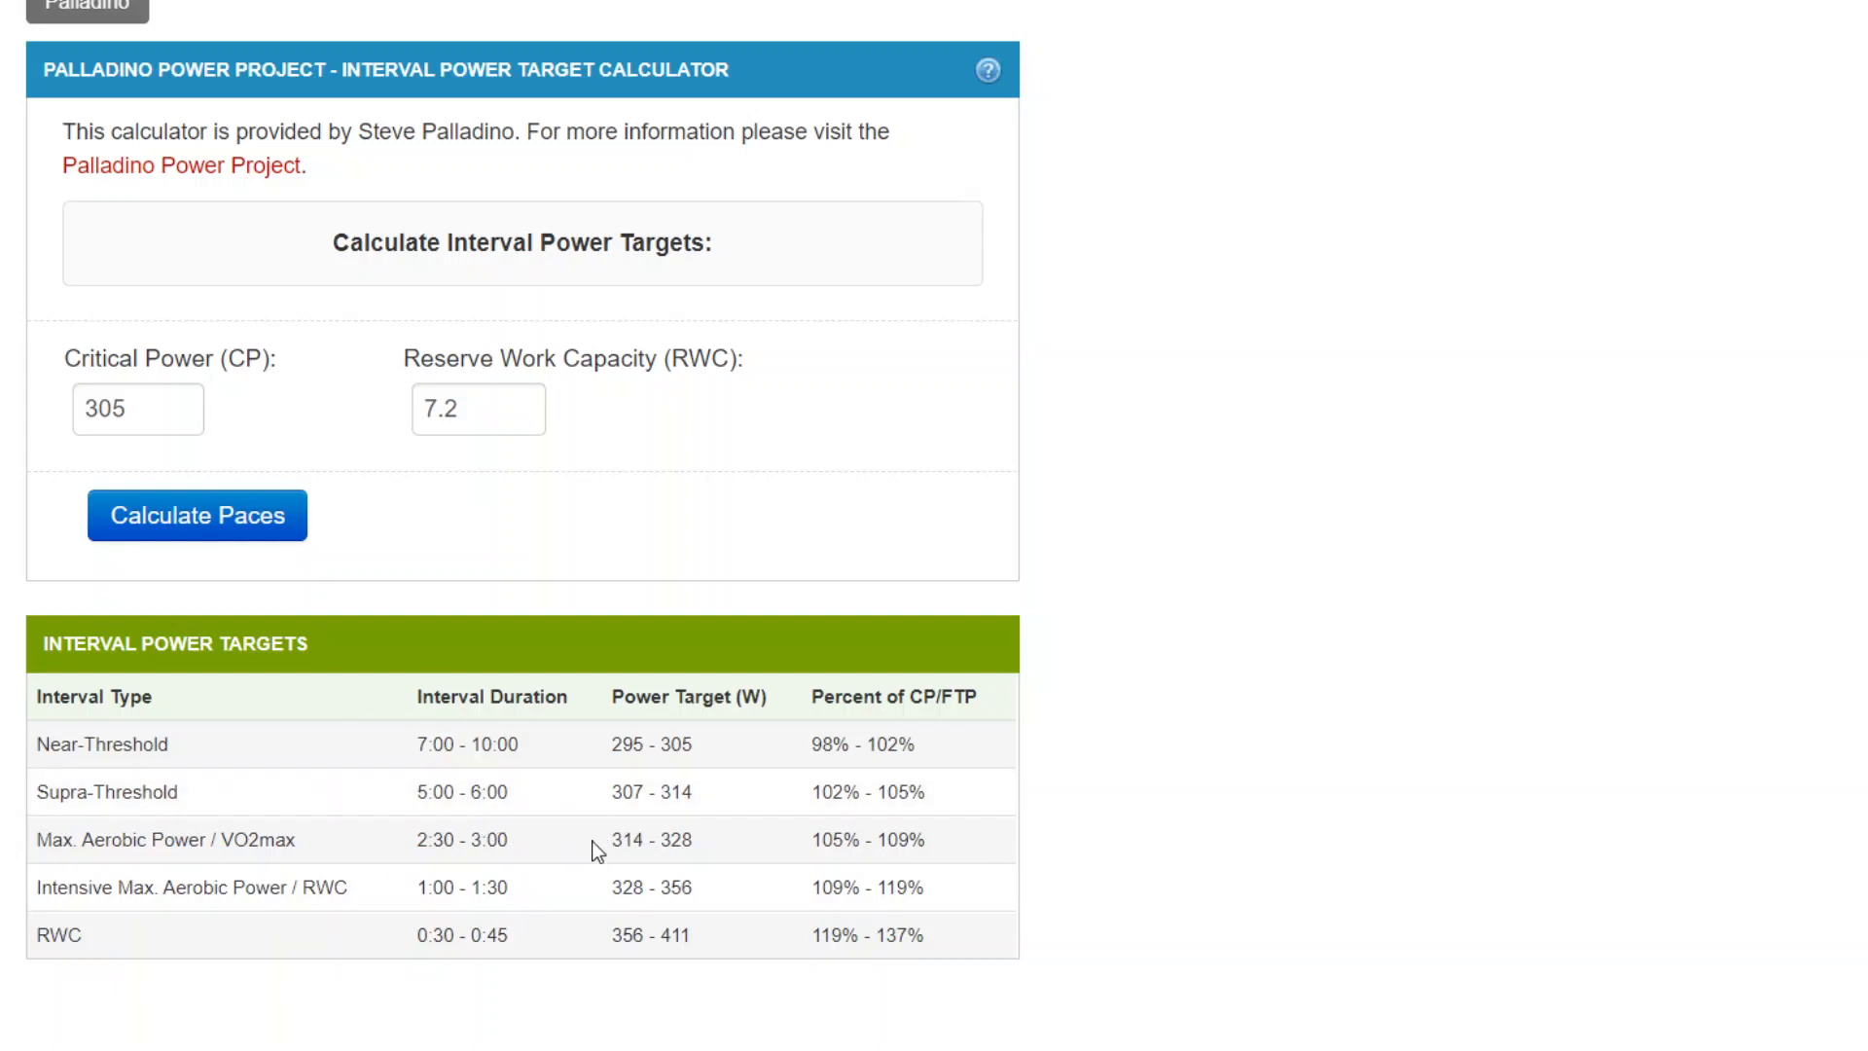
mouse_move(636, 751)
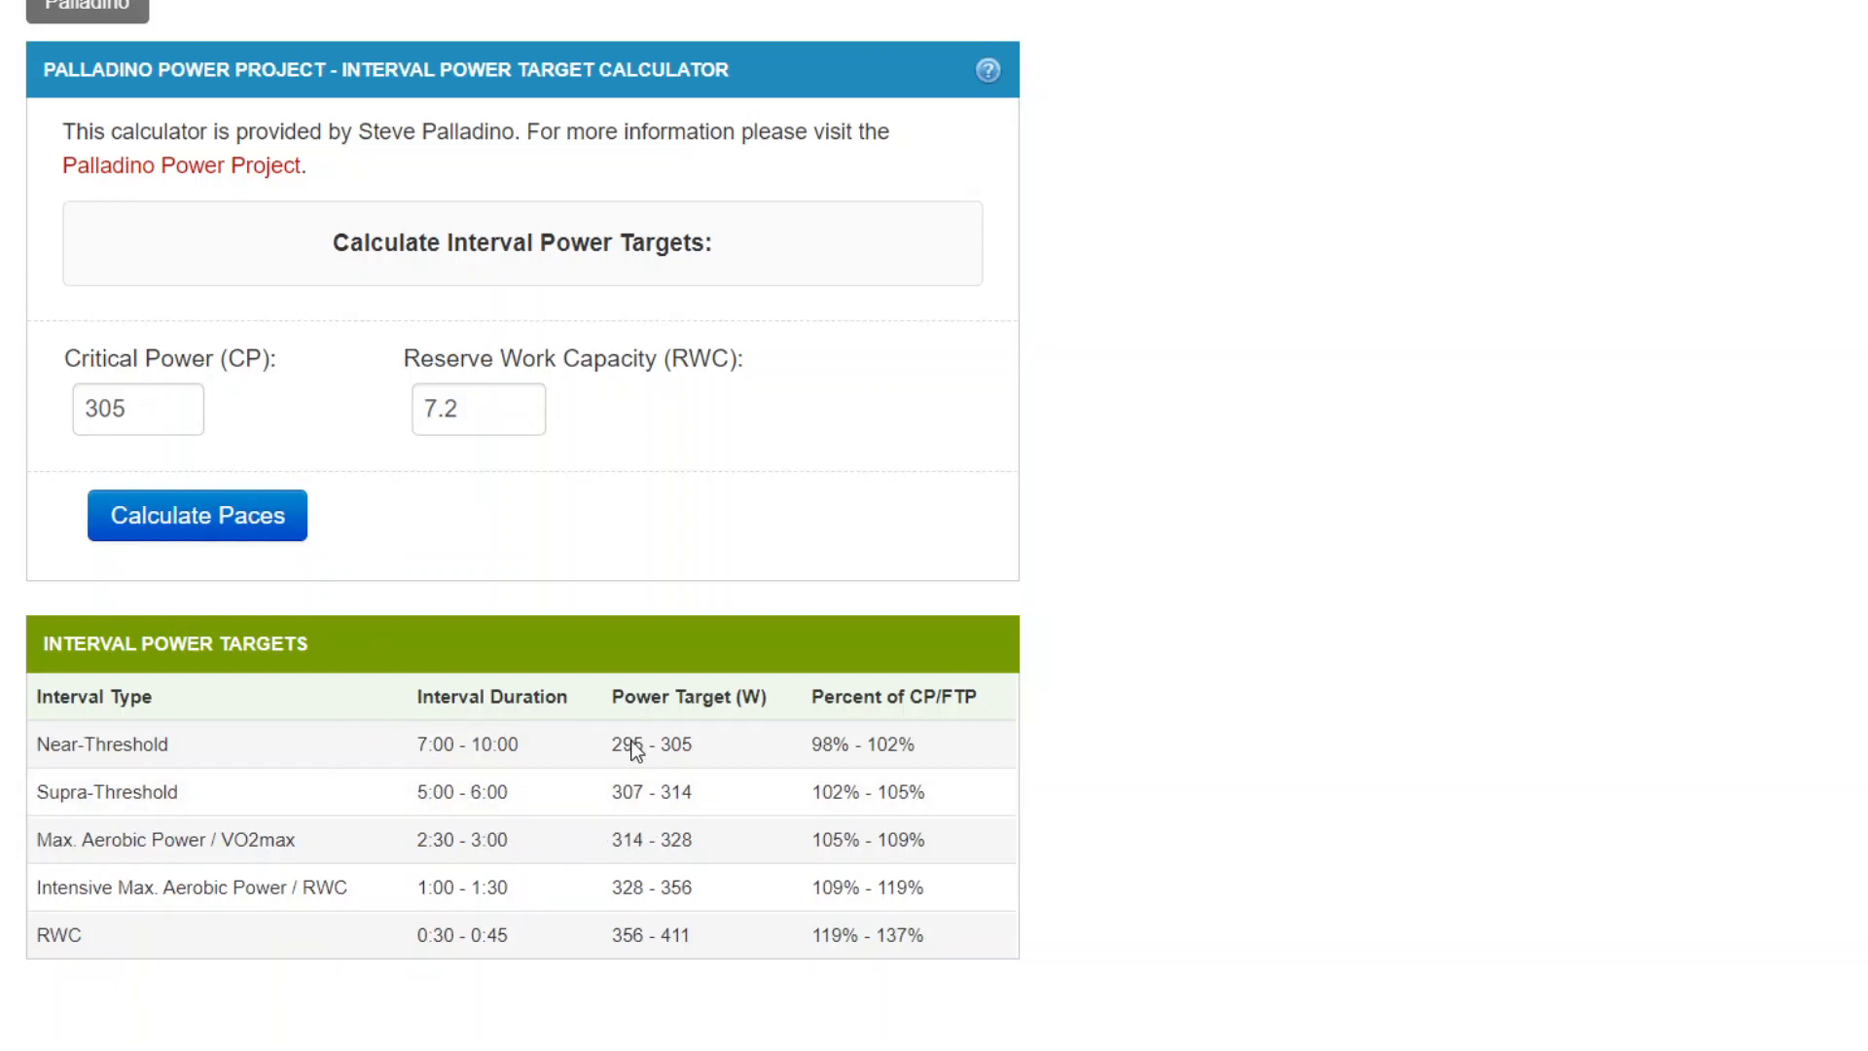
mouse_move(1319, 784)
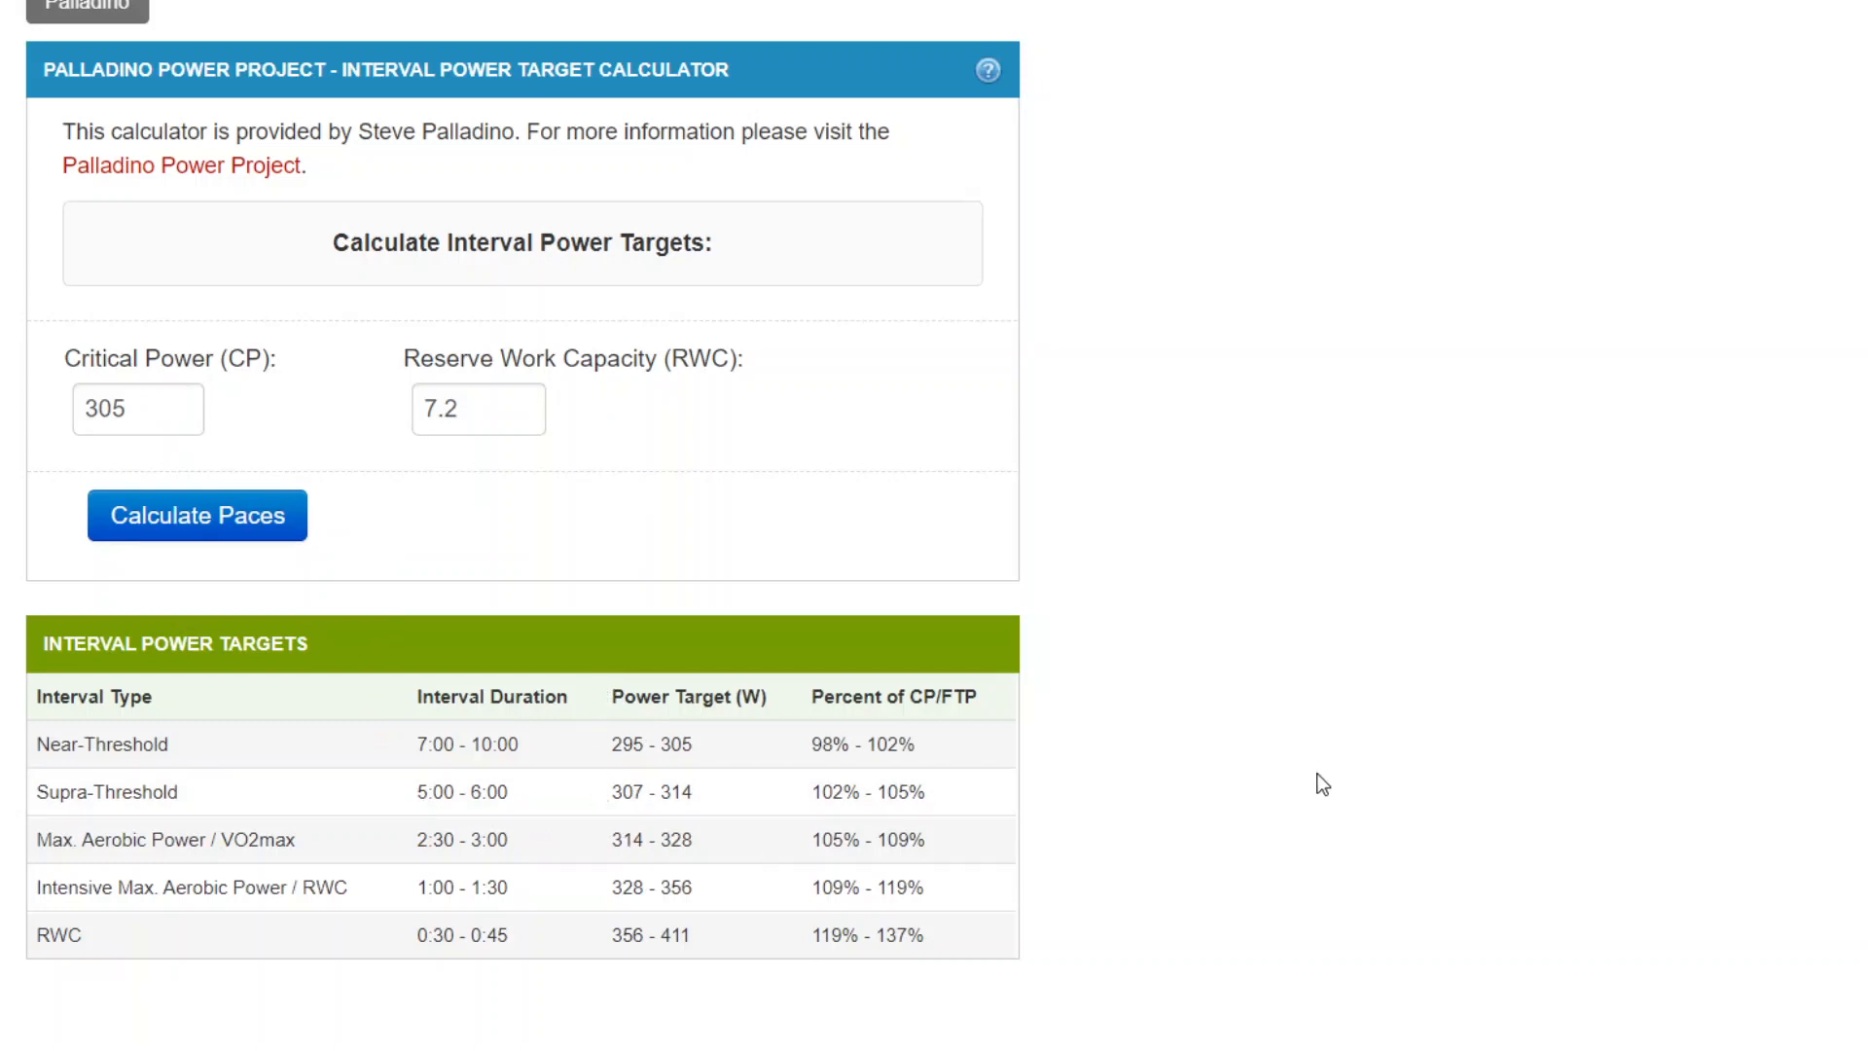
mouse_move(1313, 776)
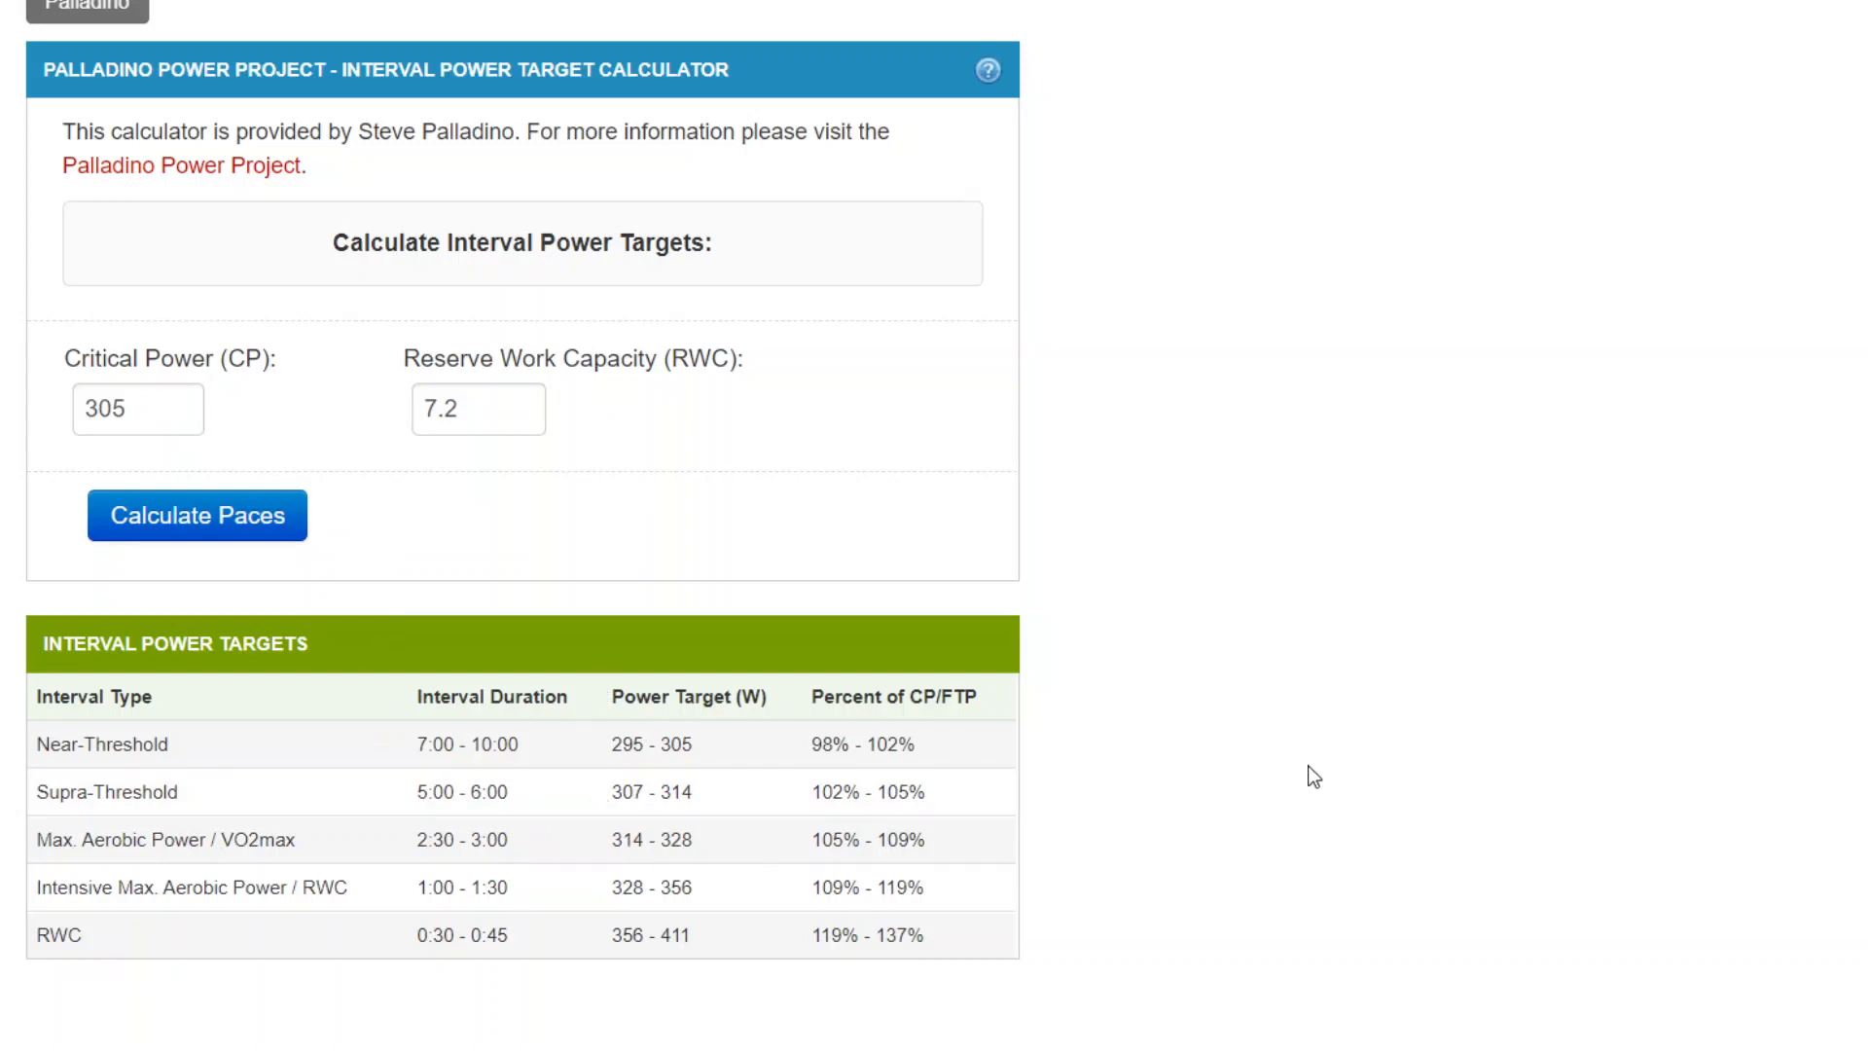